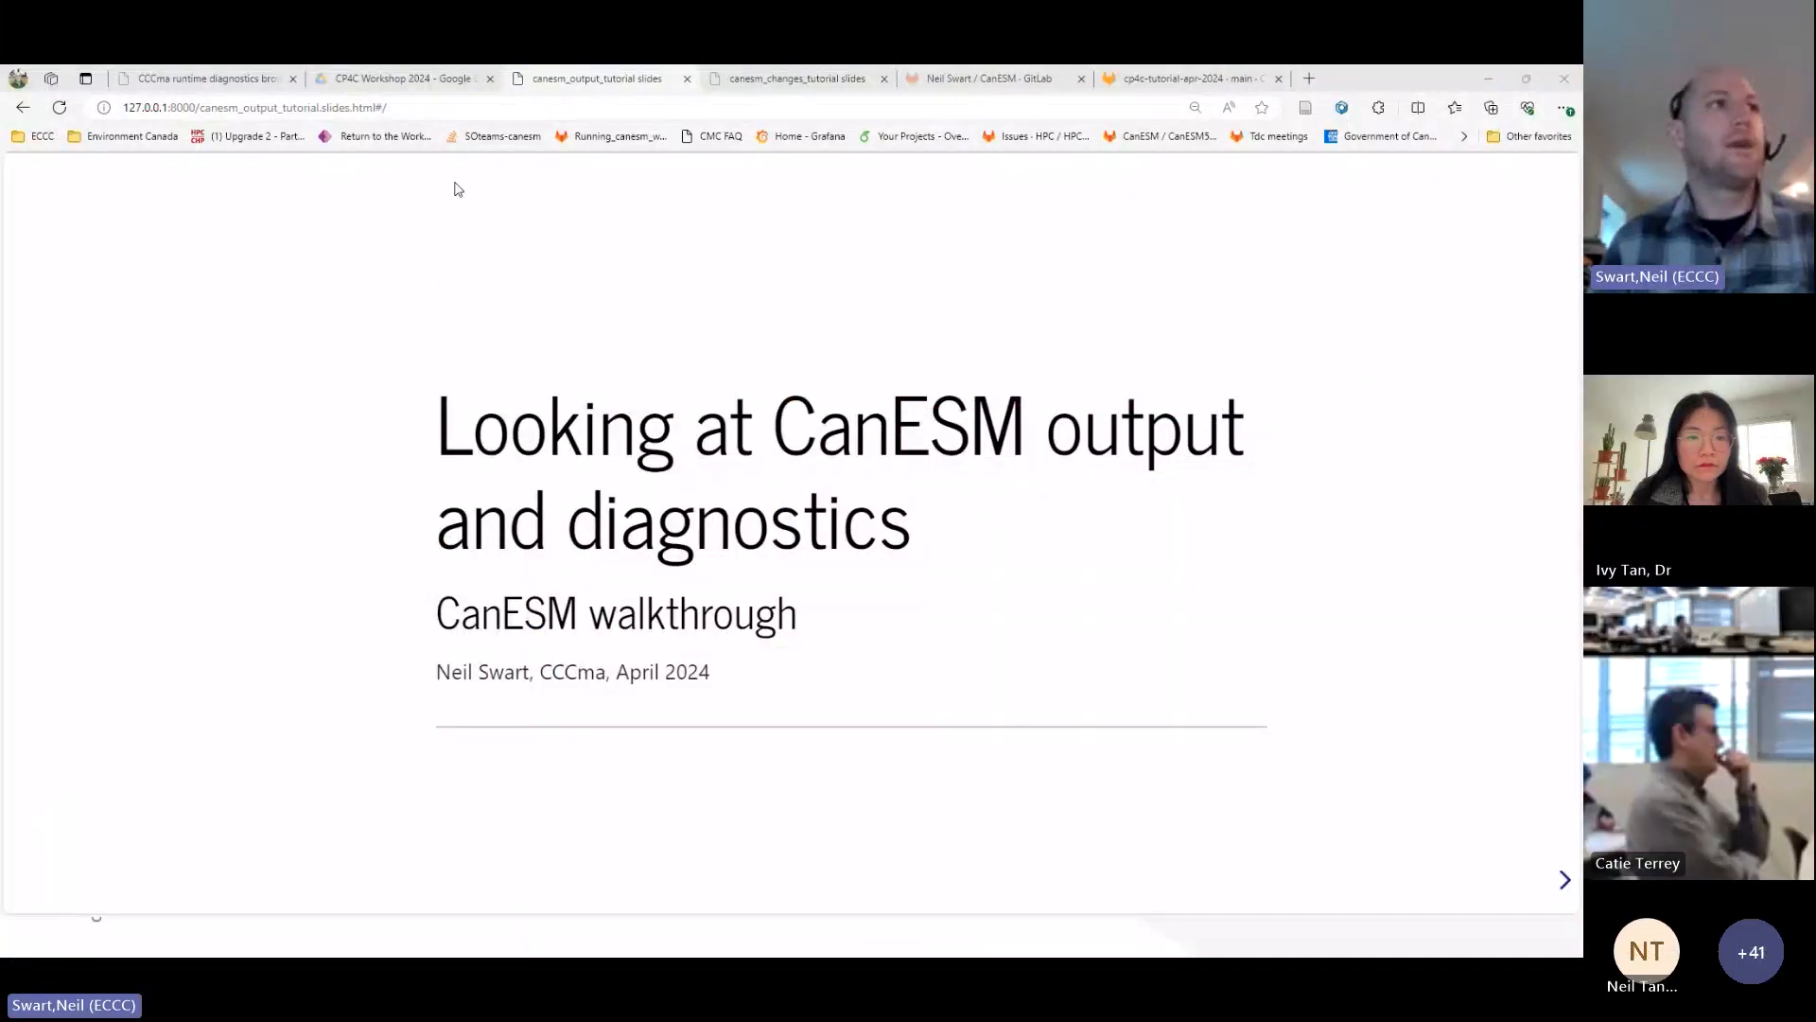
pyautogui.moveTo(325, 222)
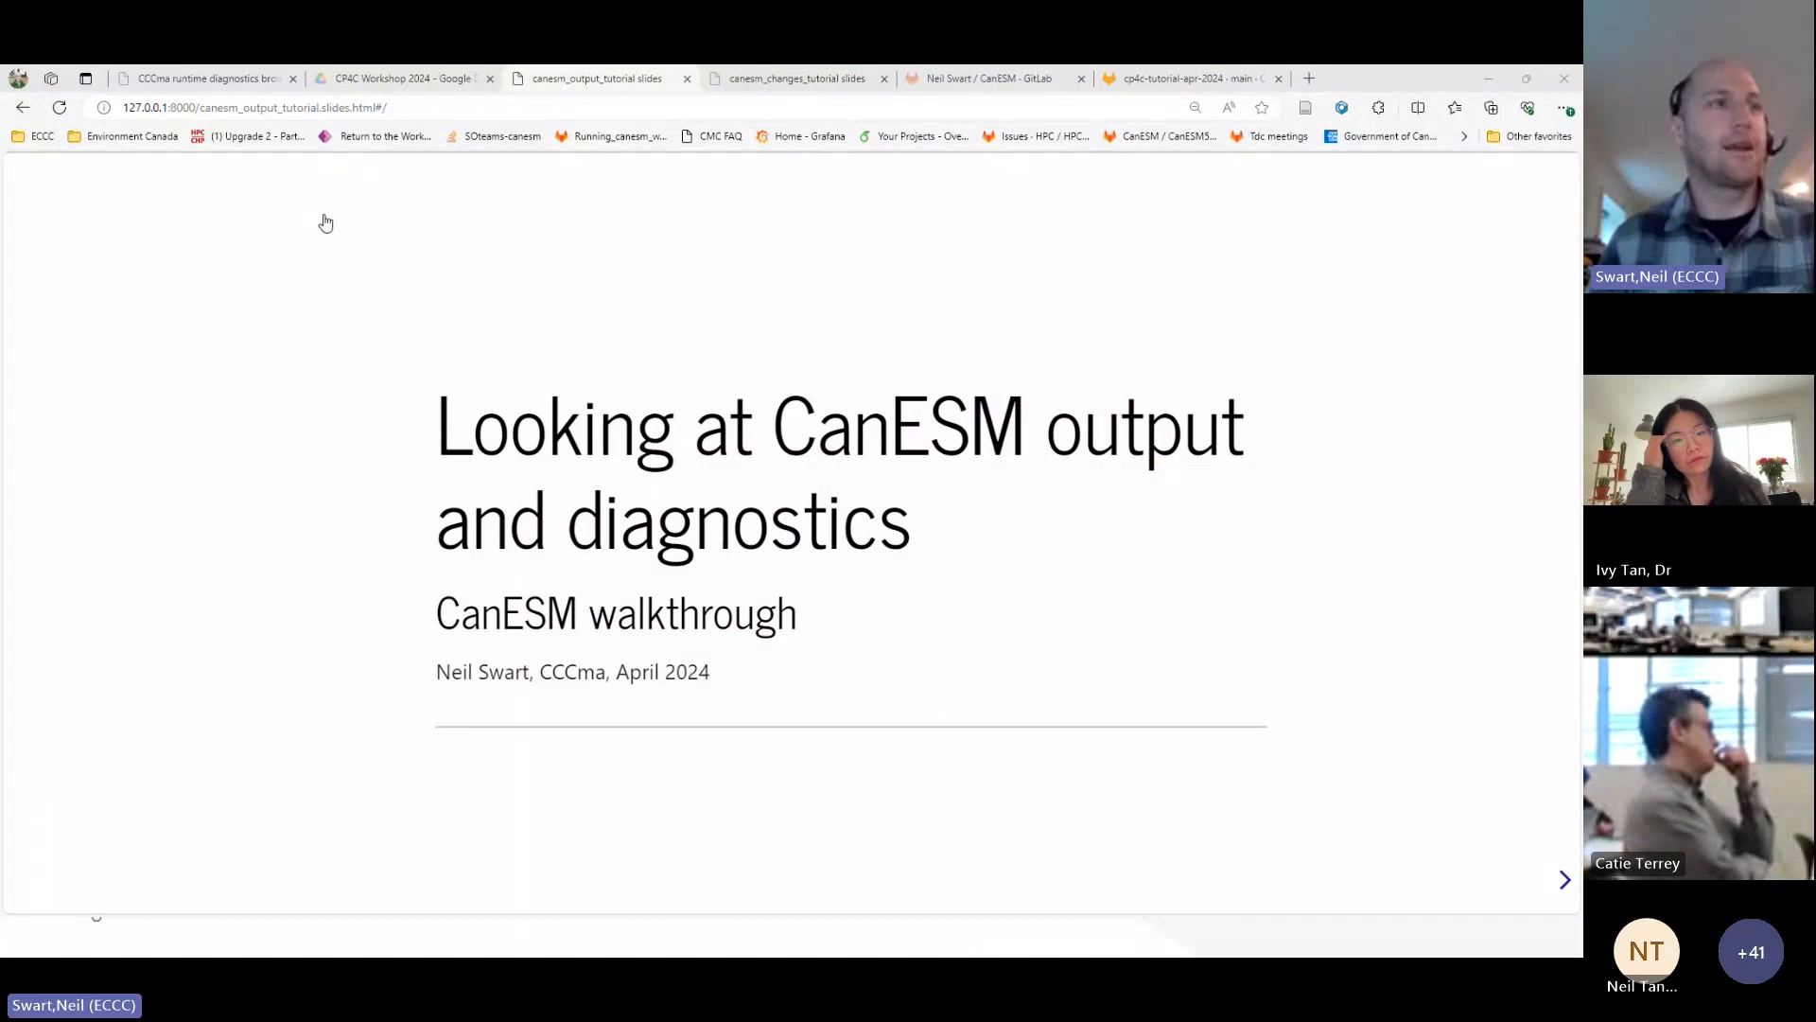
pyautogui.moveTo(330, 219)
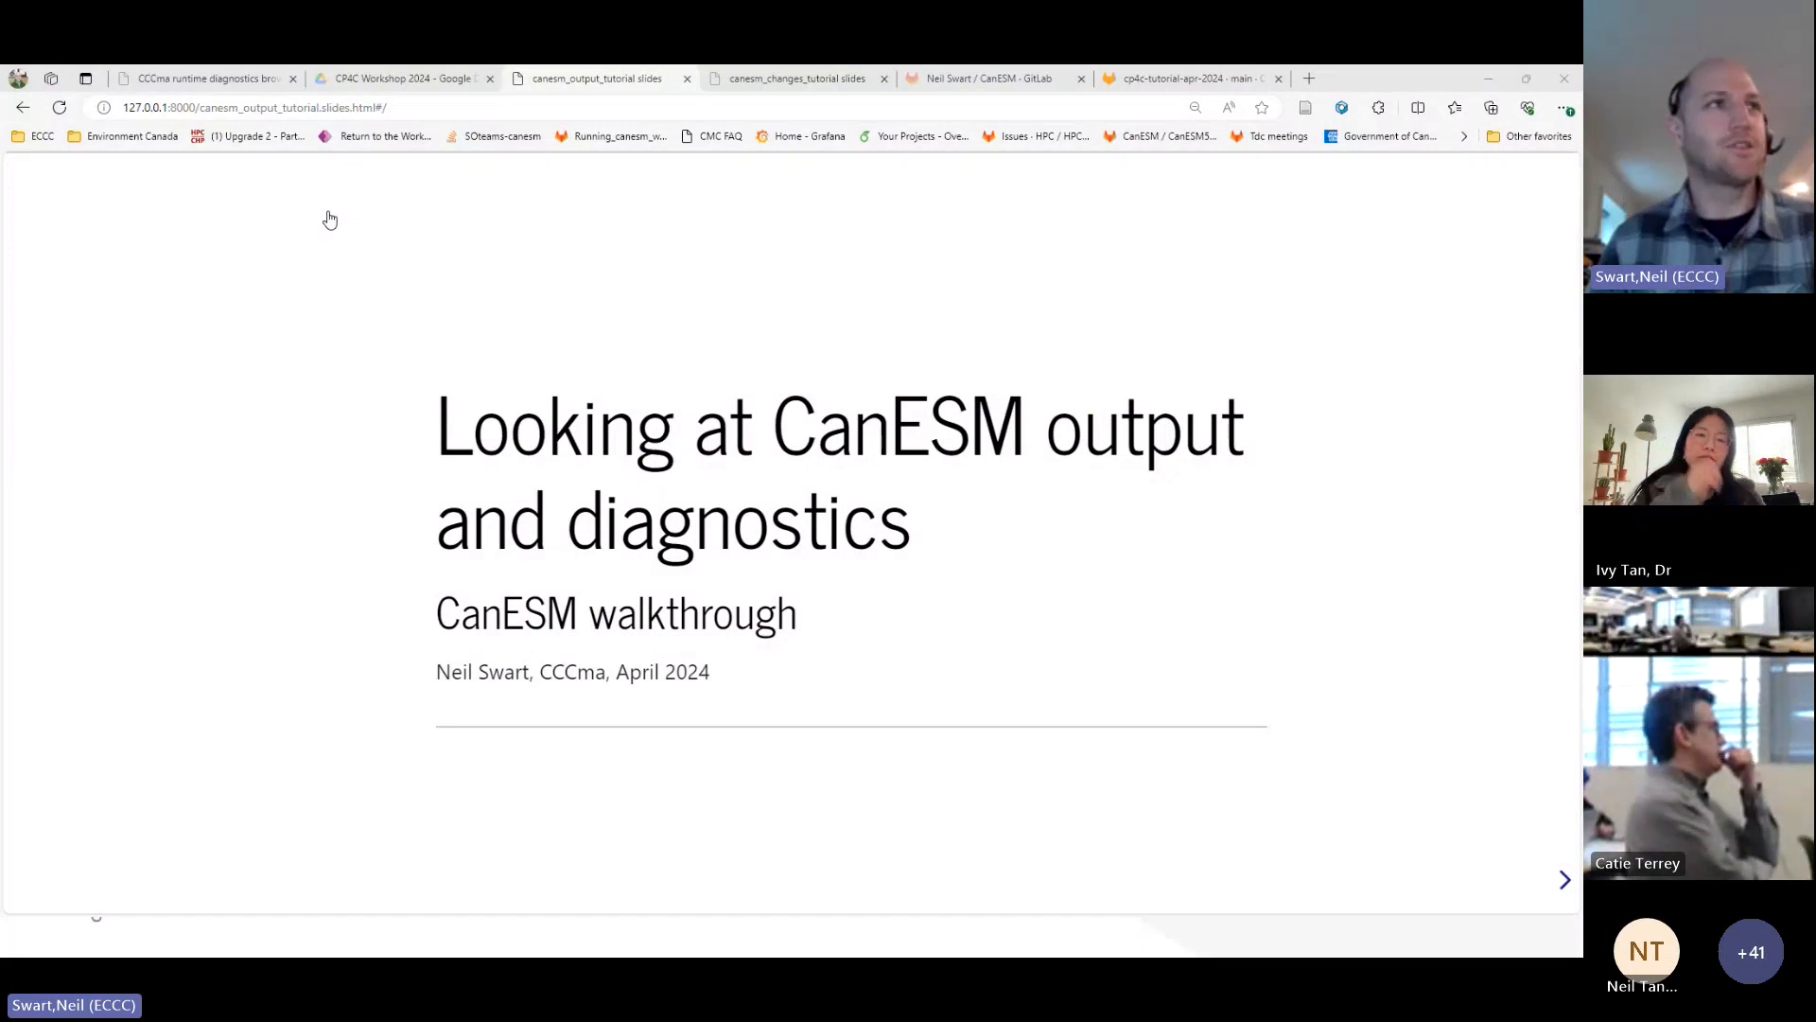
pyautogui.moveTo(296, 220)
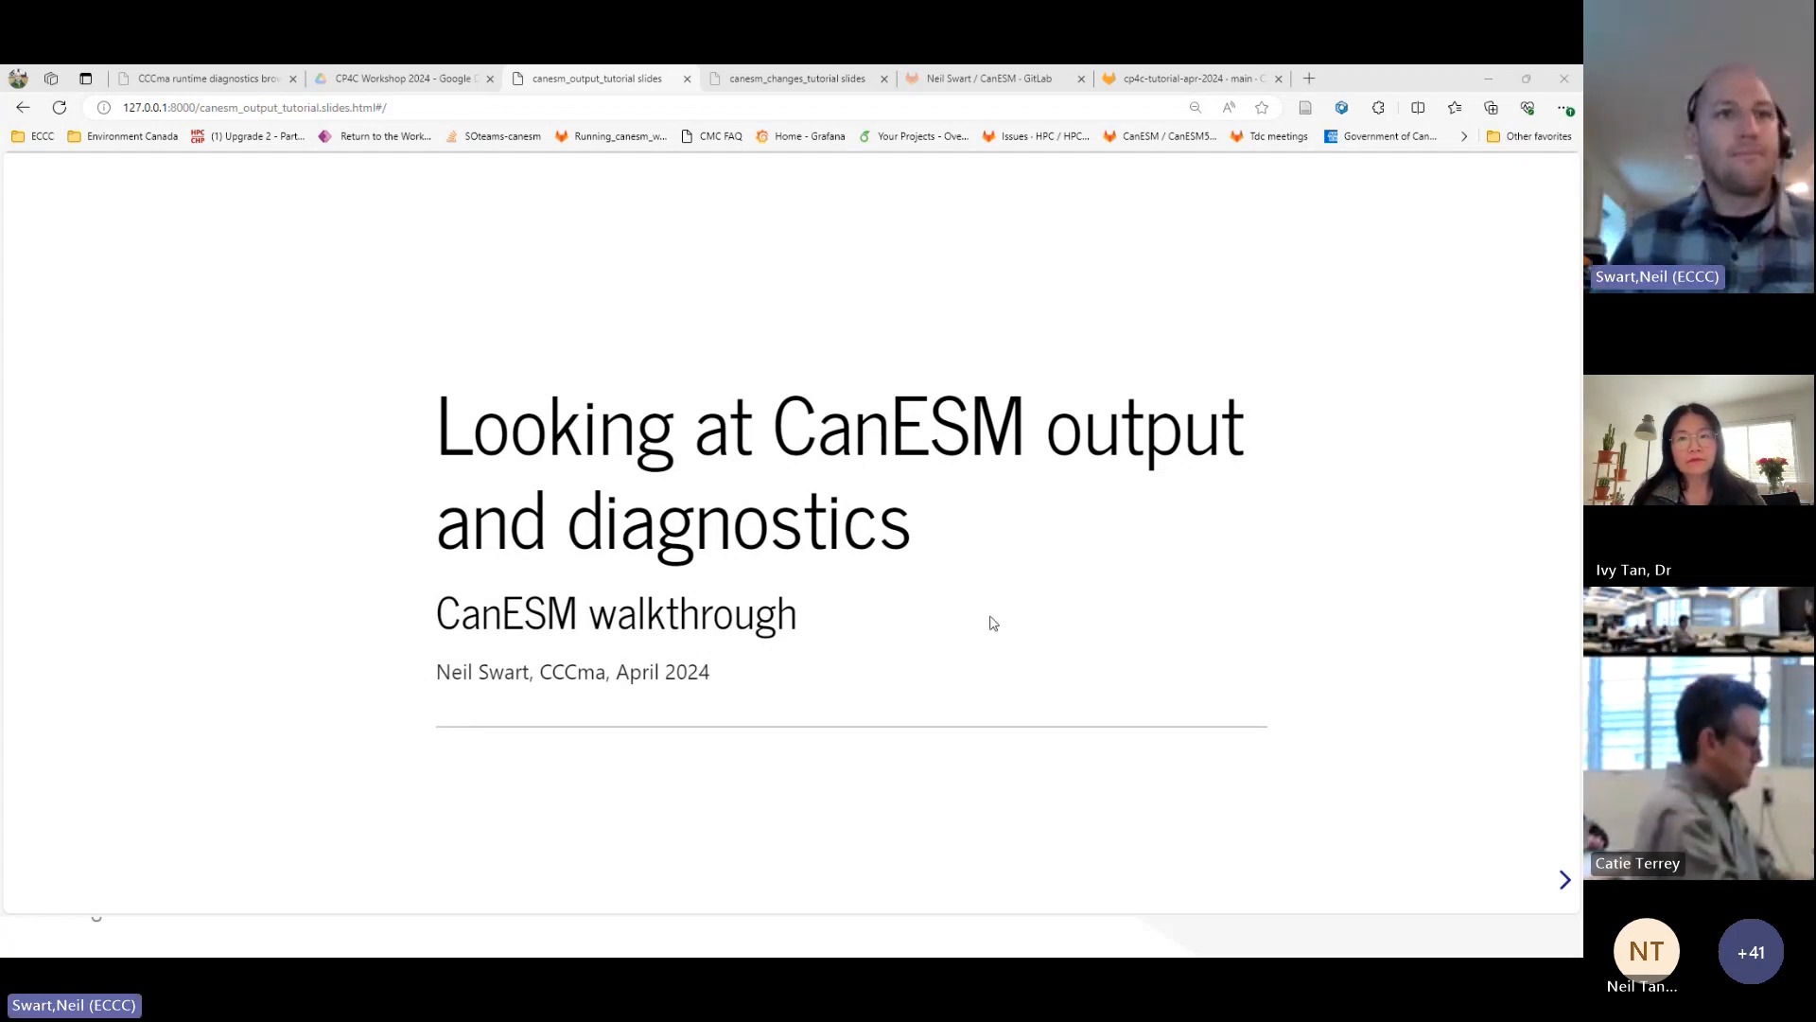
# - Advance from the title slide to the Introduction slide
pyautogui.click(1565, 880)
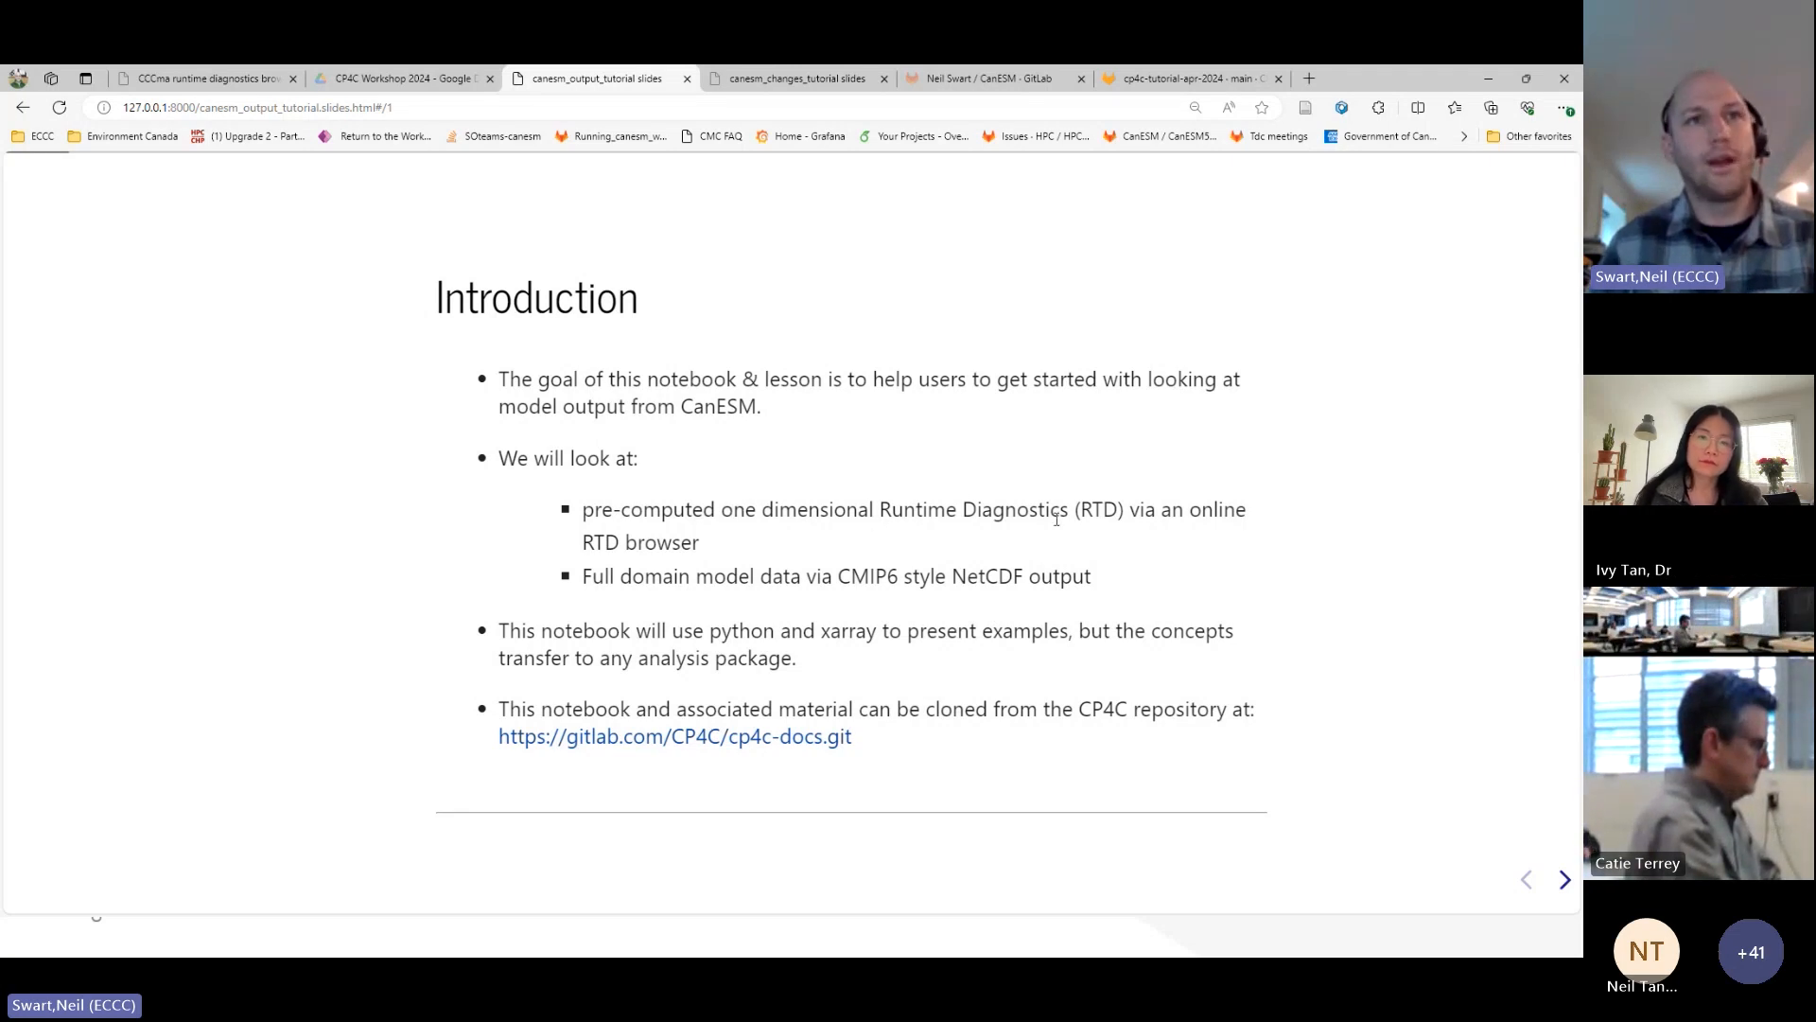
pyautogui.moveTo(1148, 495)
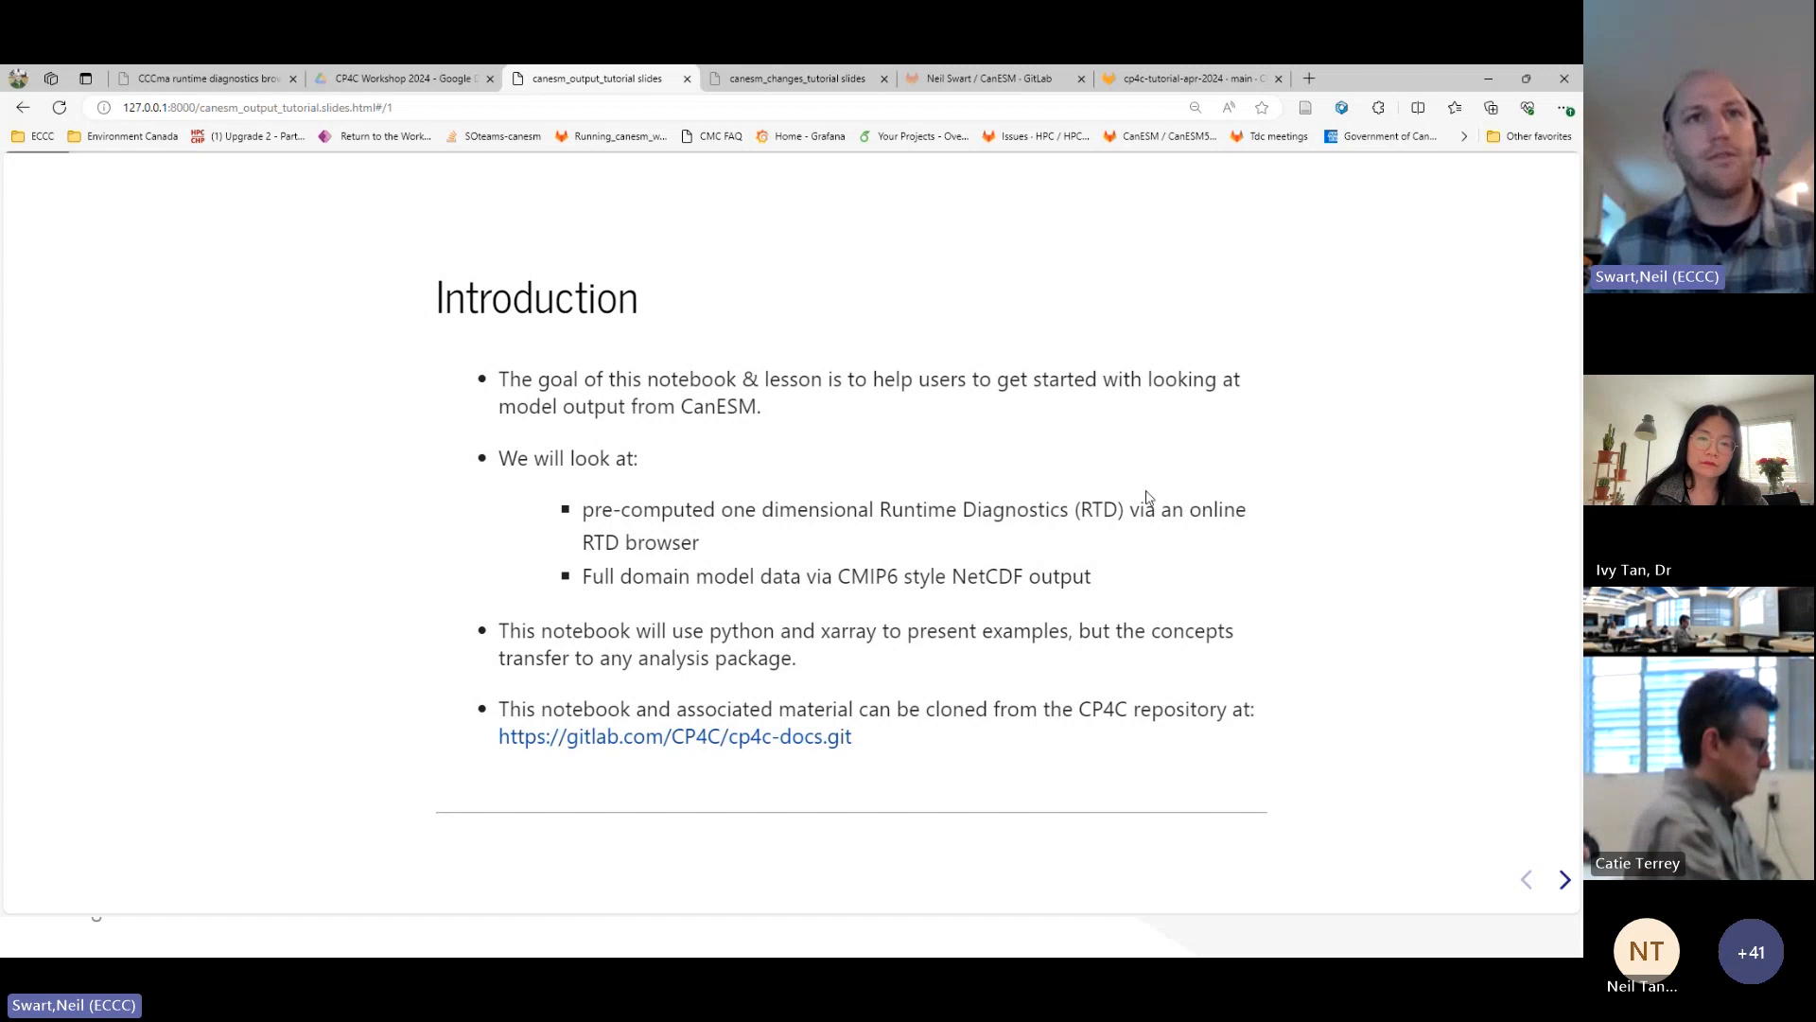
pyautogui.moveTo(775, 529)
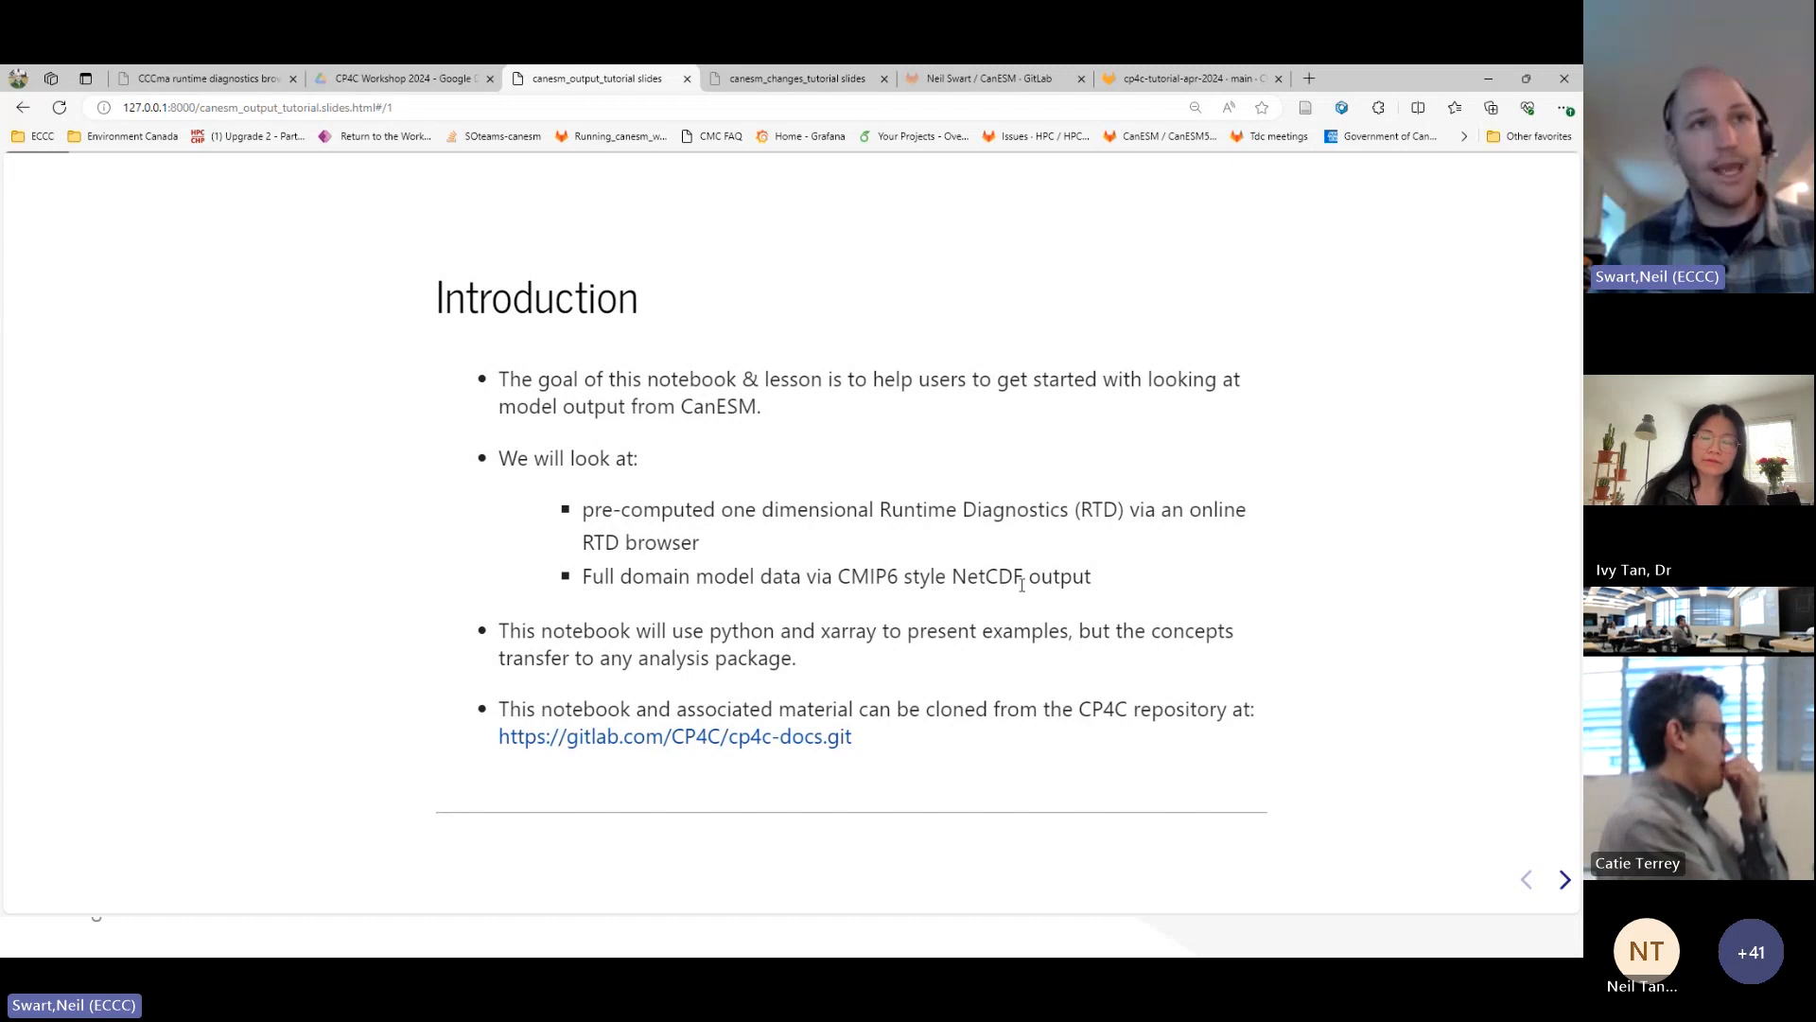
pyautogui.moveTo(892, 607)
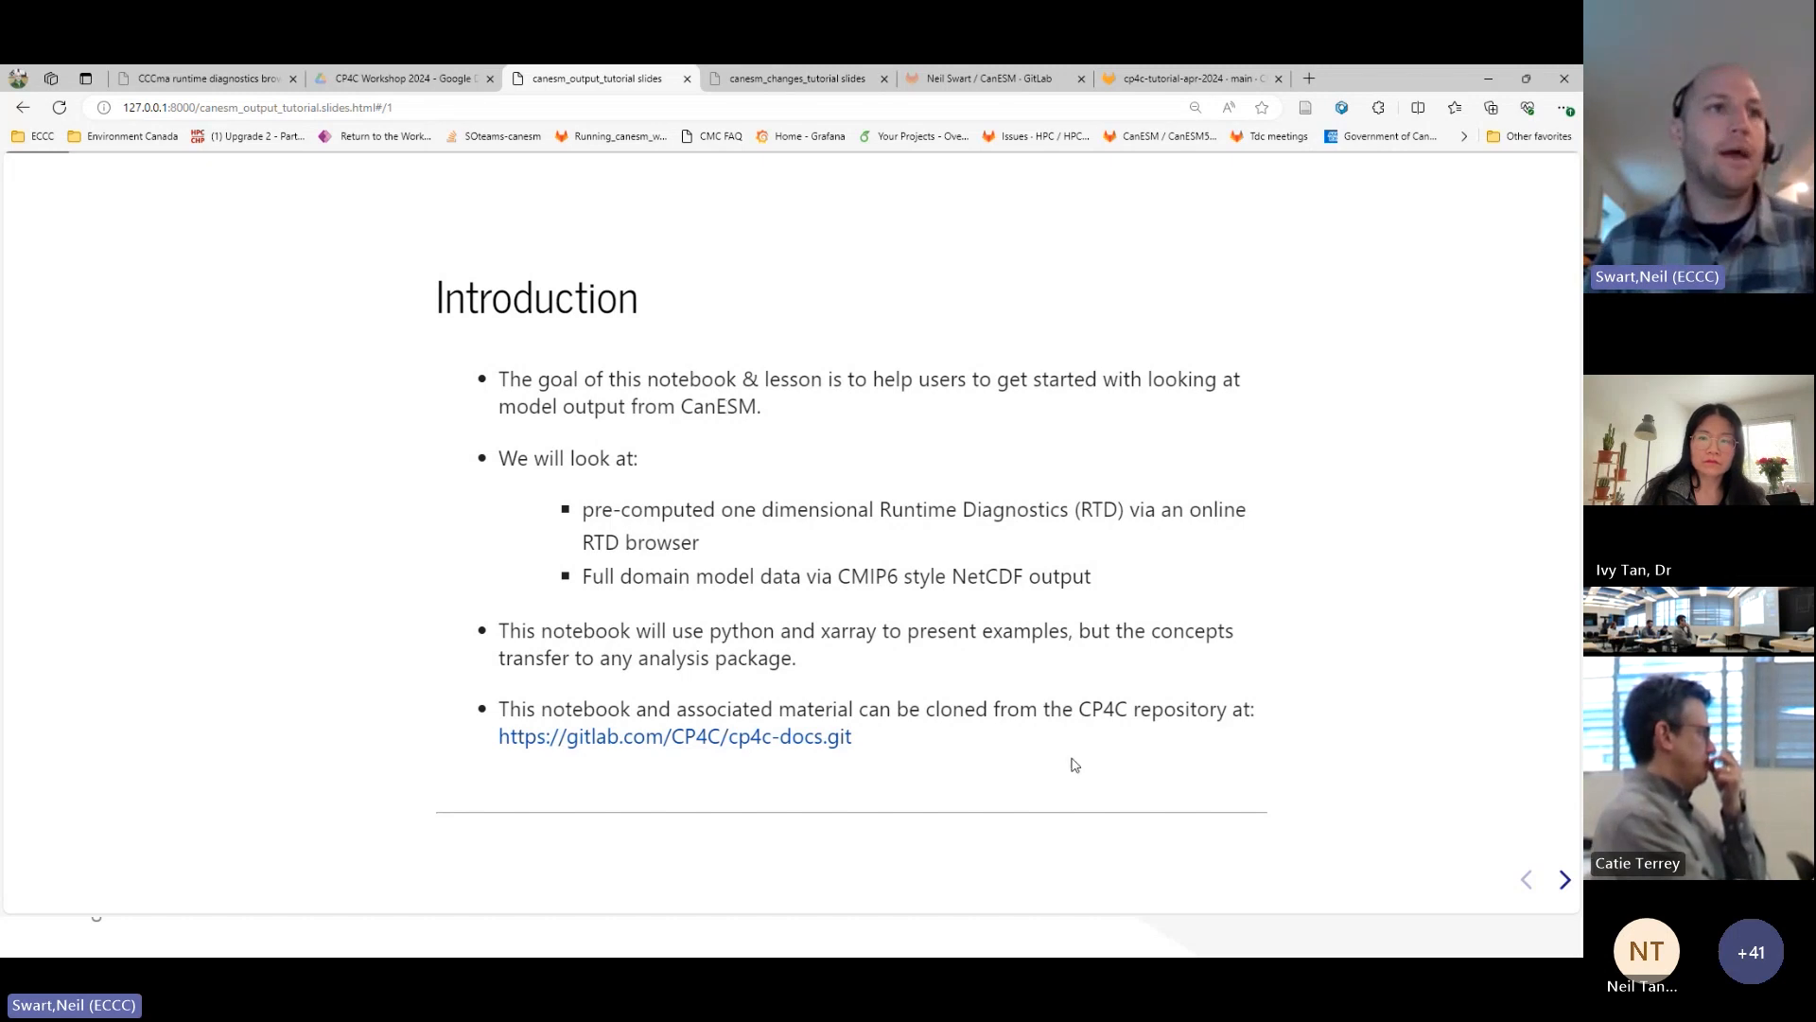
pyautogui.moveTo(848, 673)
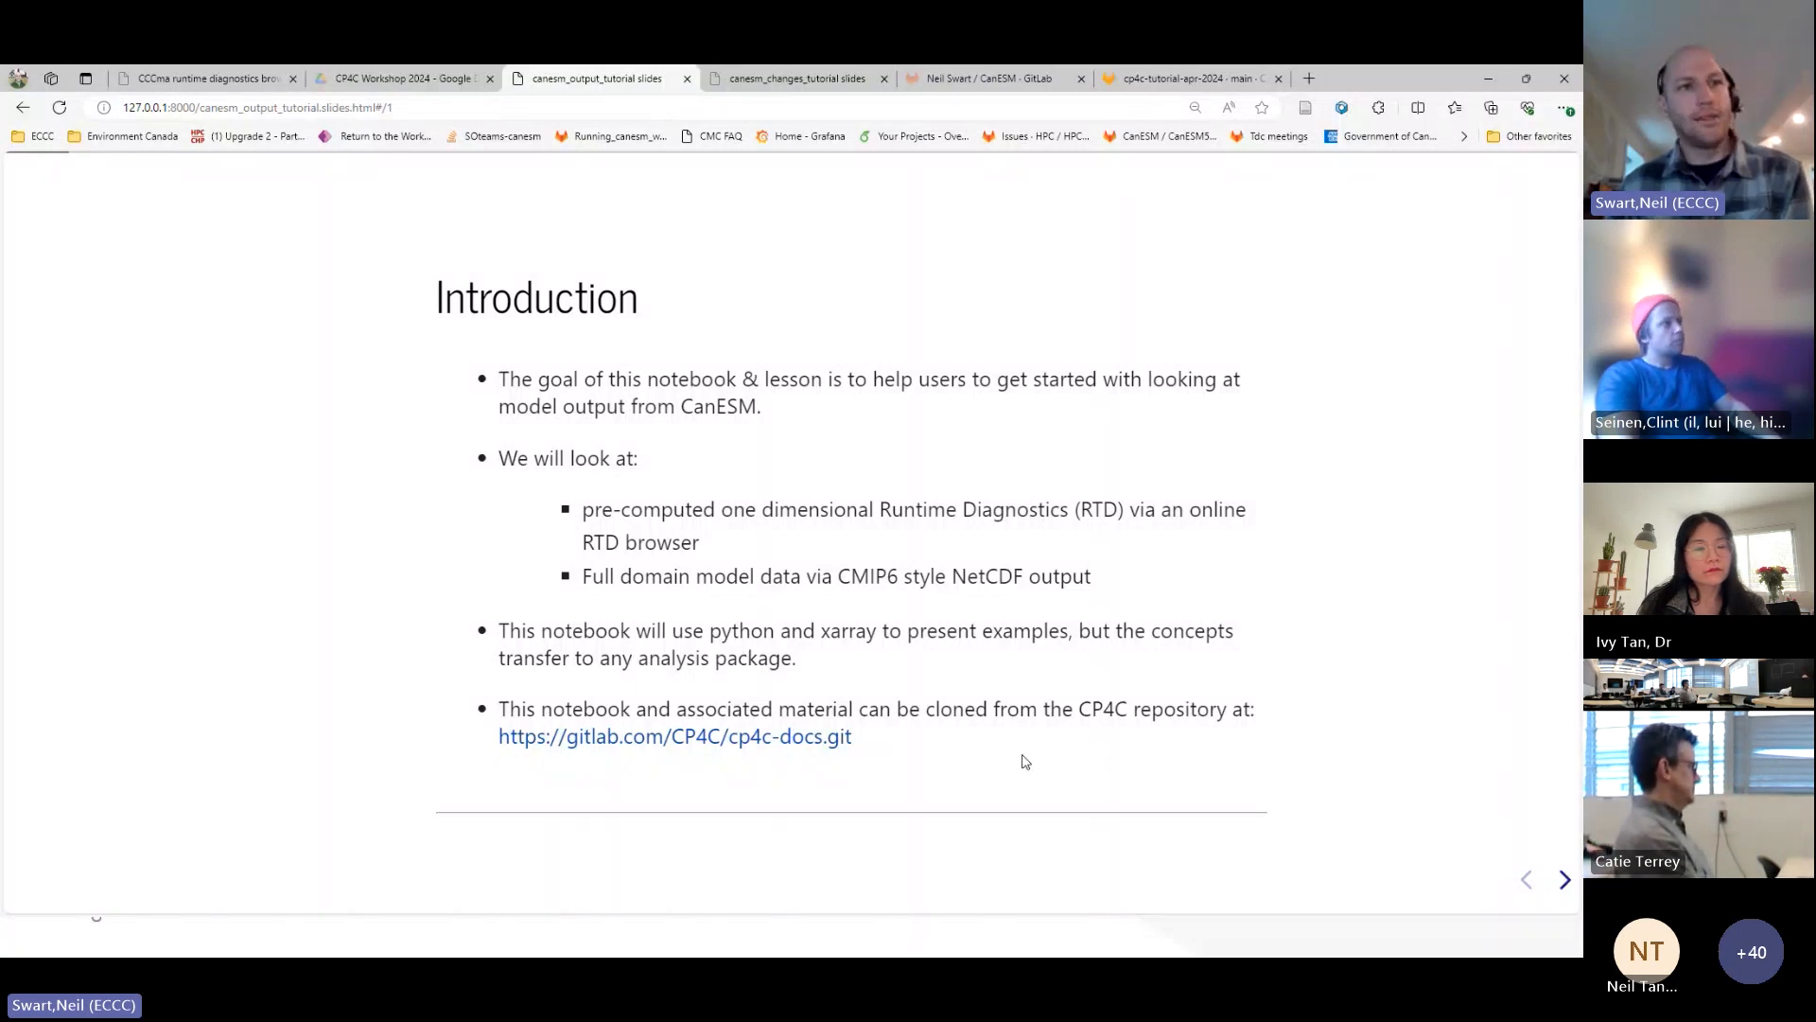
pyautogui.moveTo(679, 747)
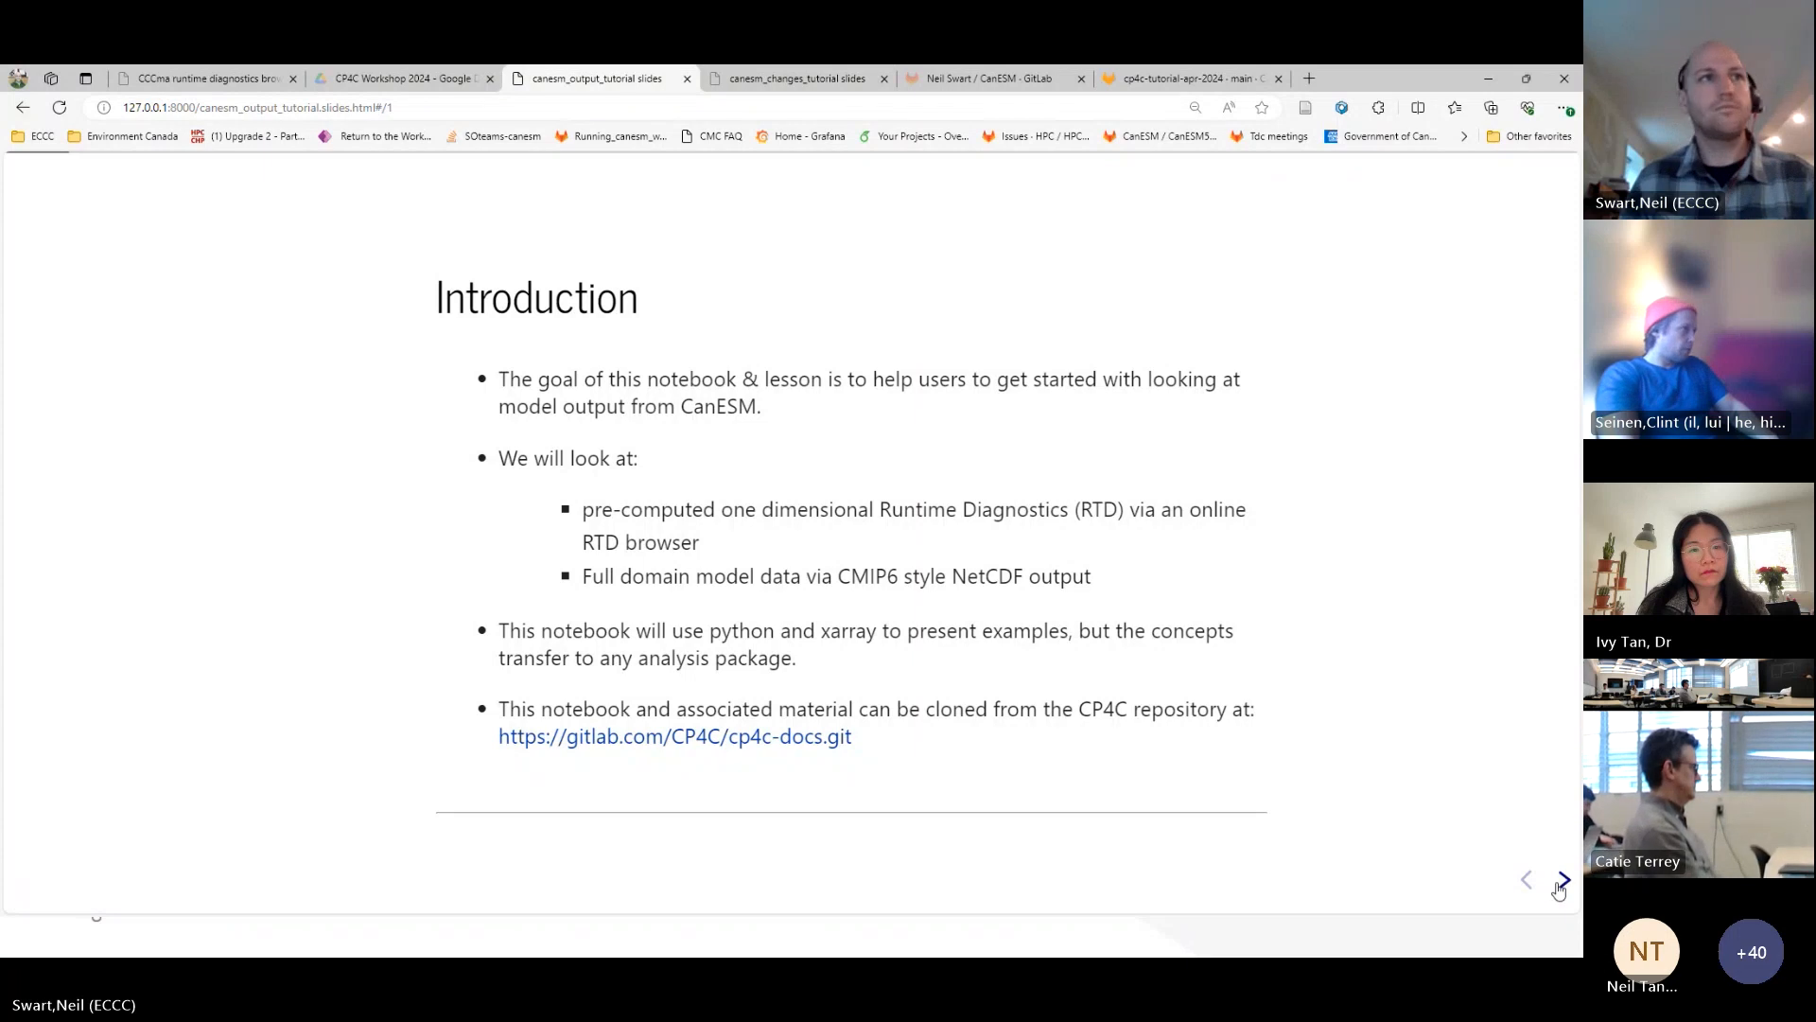
# - Advance to the Key learning objectives slide covering RTD browser, CMIP6 tree, and grids
pyautogui.click(1562, 880)
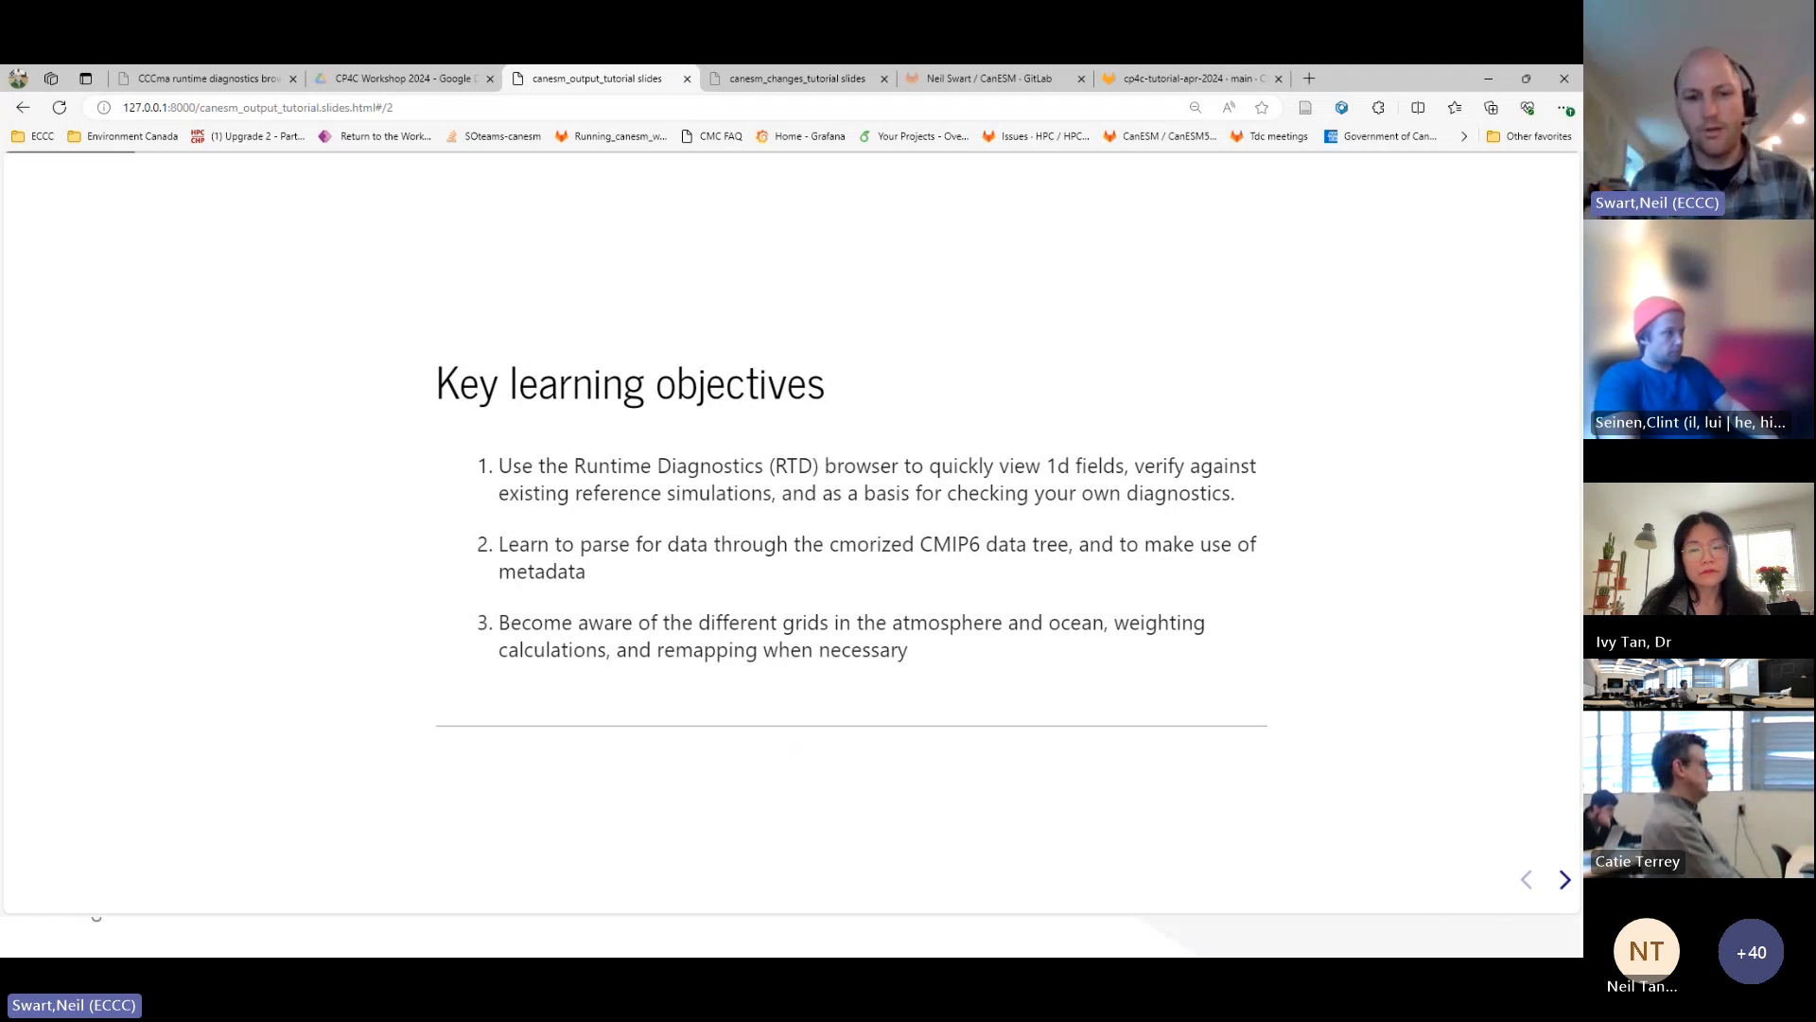
pyautogui.moveTo(1233, 599)
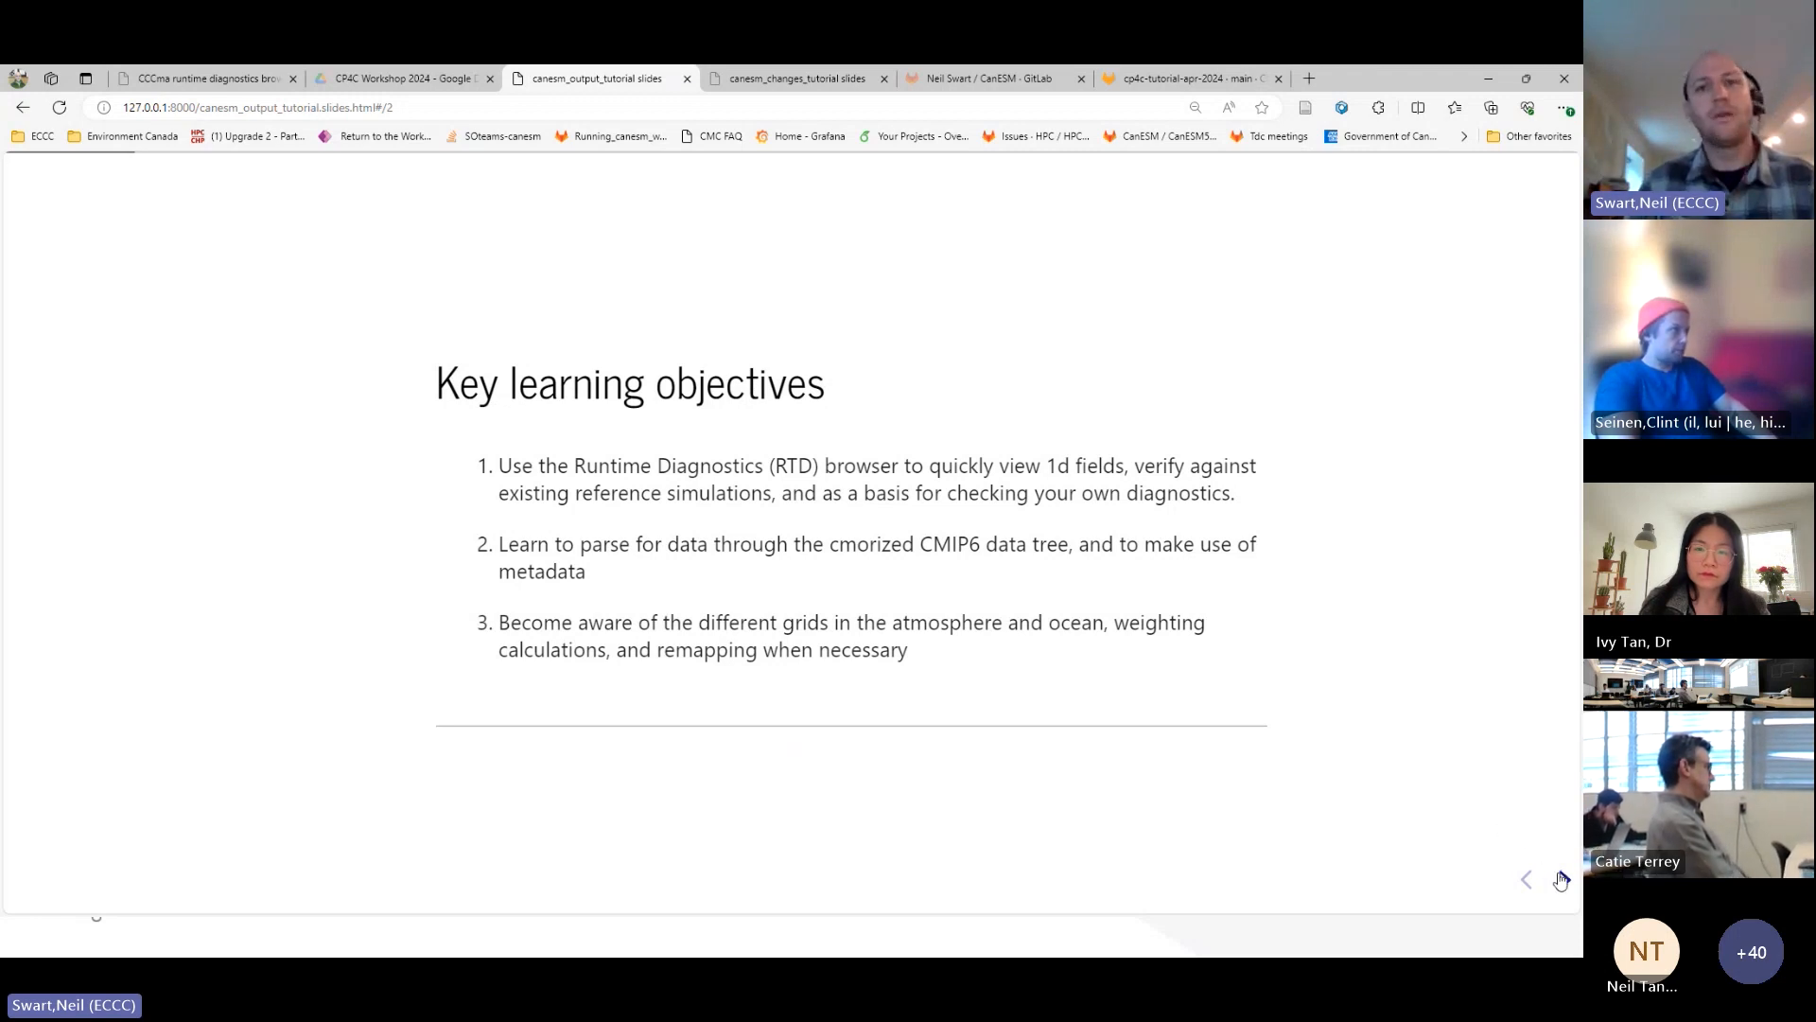
# - Advance to the Model diagnostic pipeline slide with its diagnostics flow diagram
pyautogui.click(1561, 879)
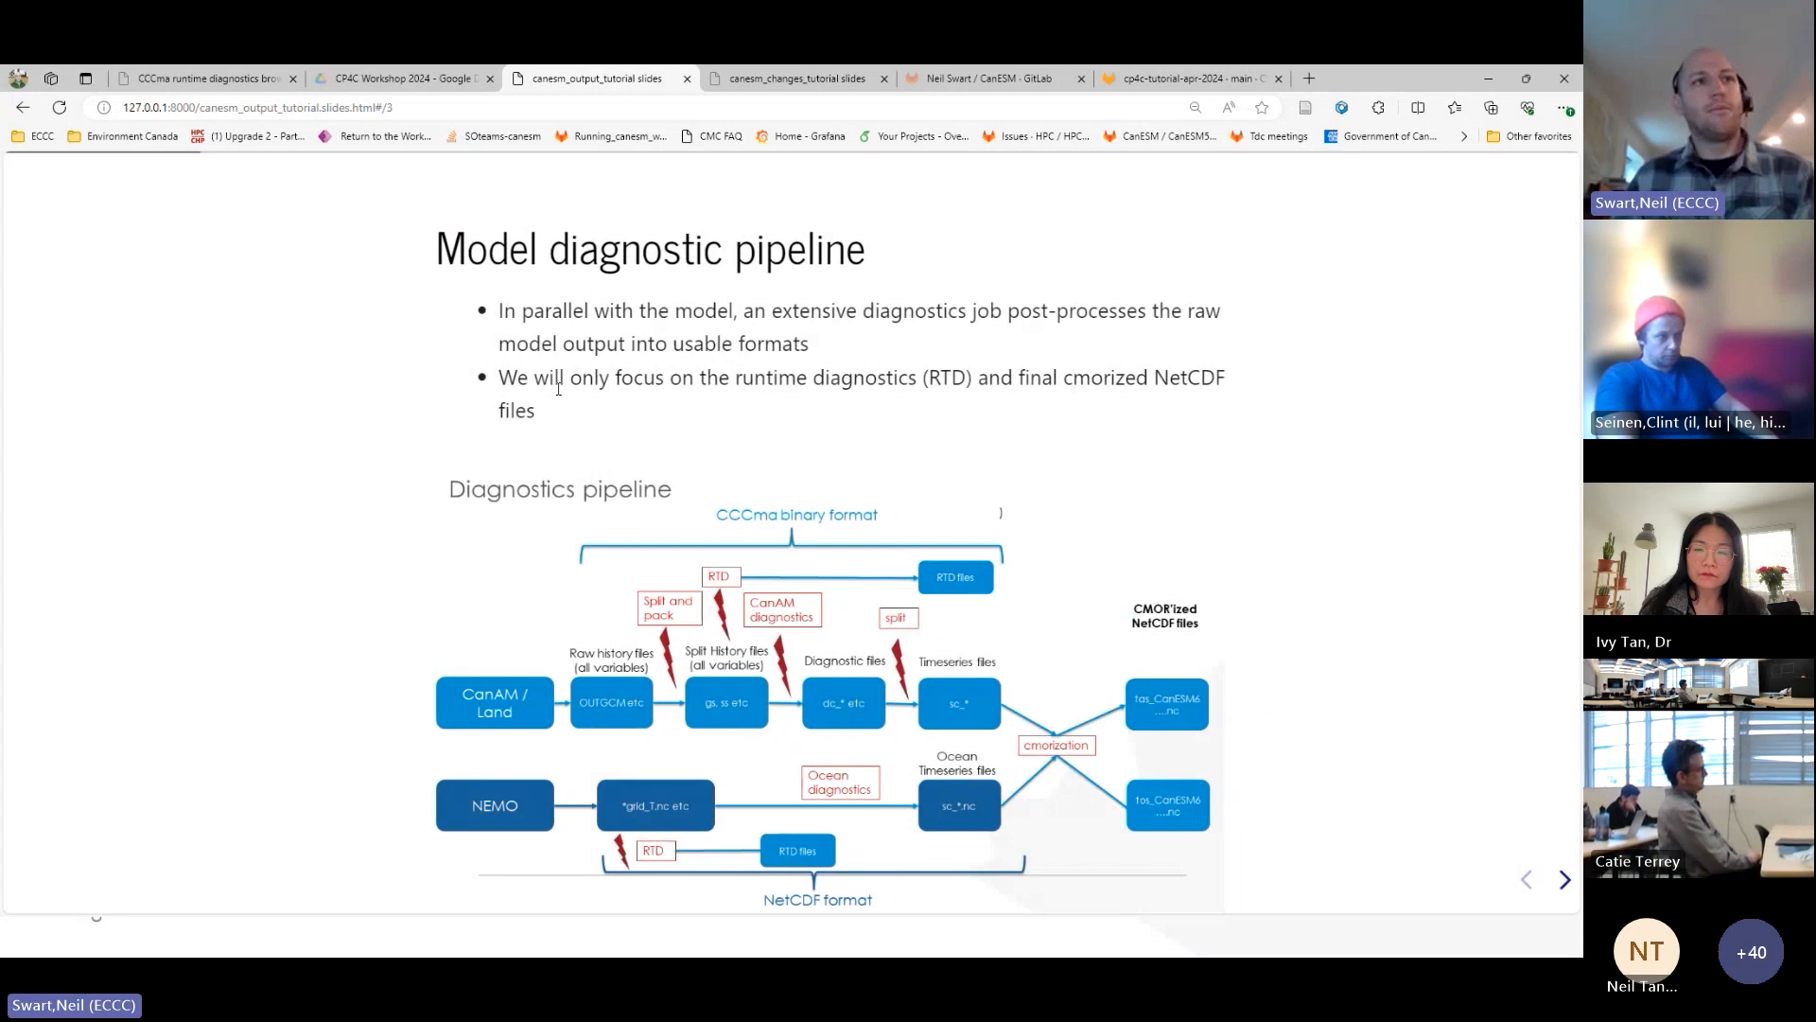
pyautogui.moveTo(909, 508)
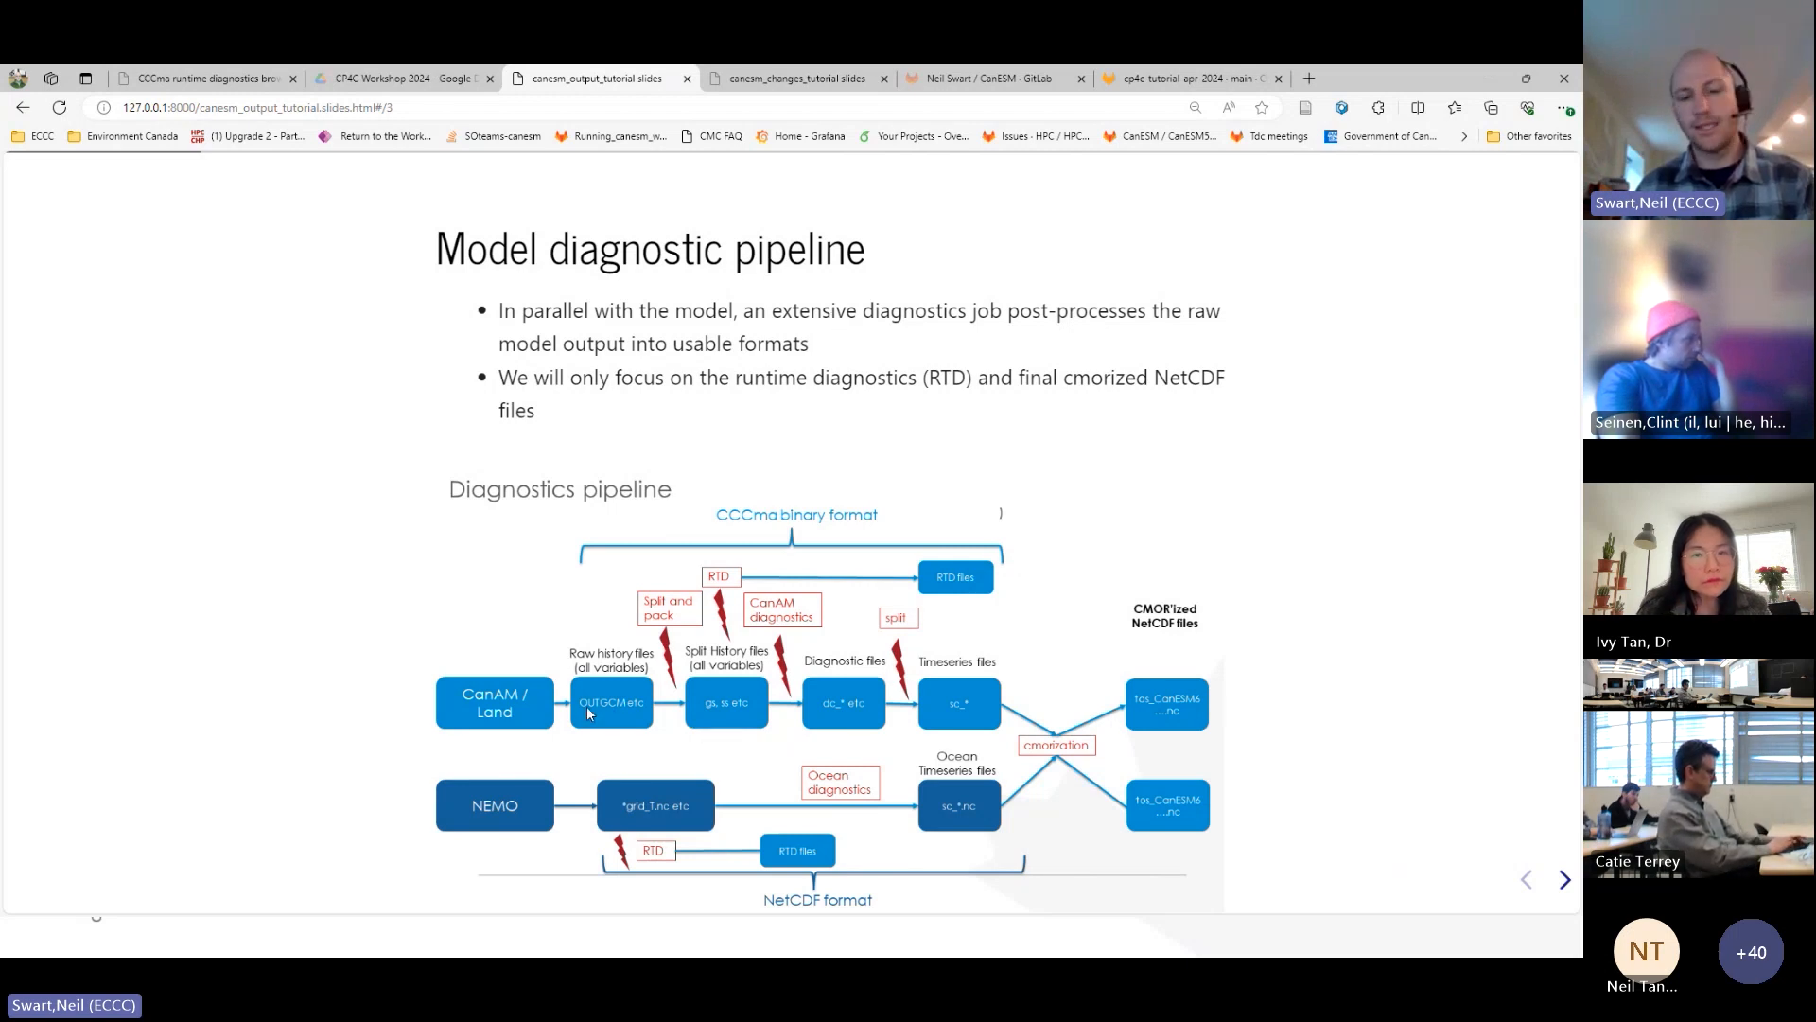
pyautogui.moveTo(551, 835)
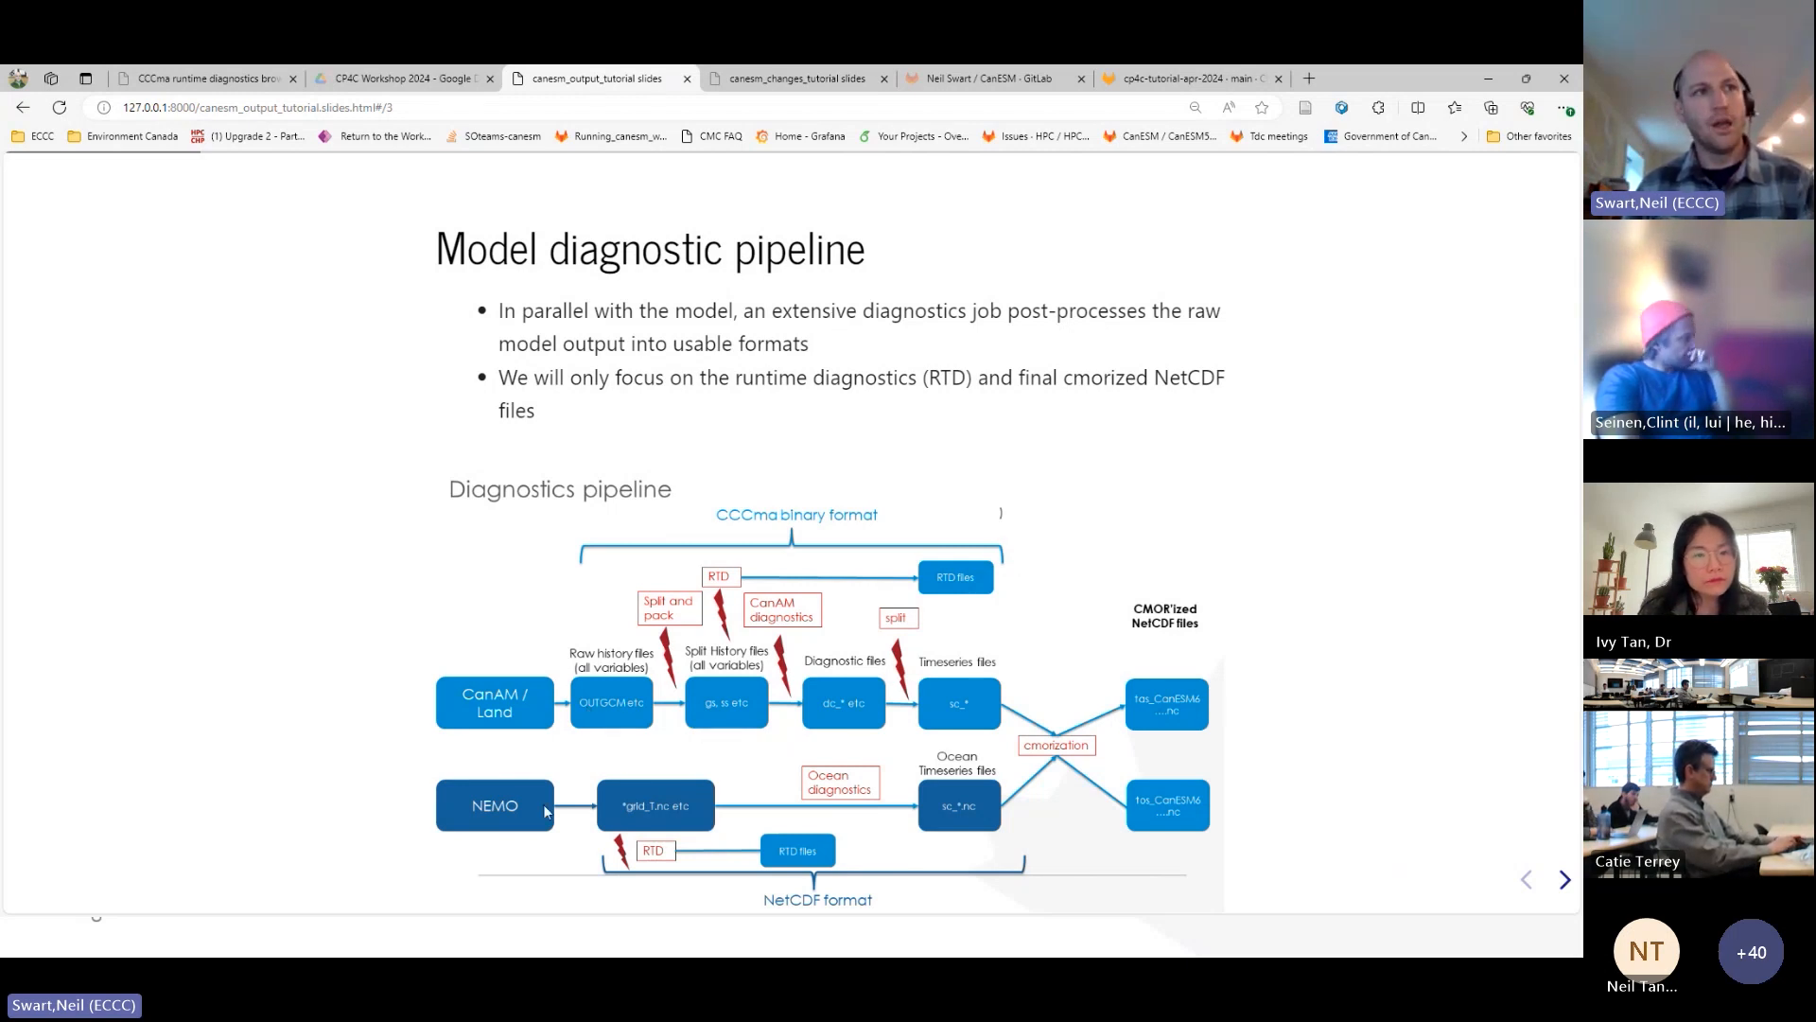
pyautogui.moveTo(661, 763)
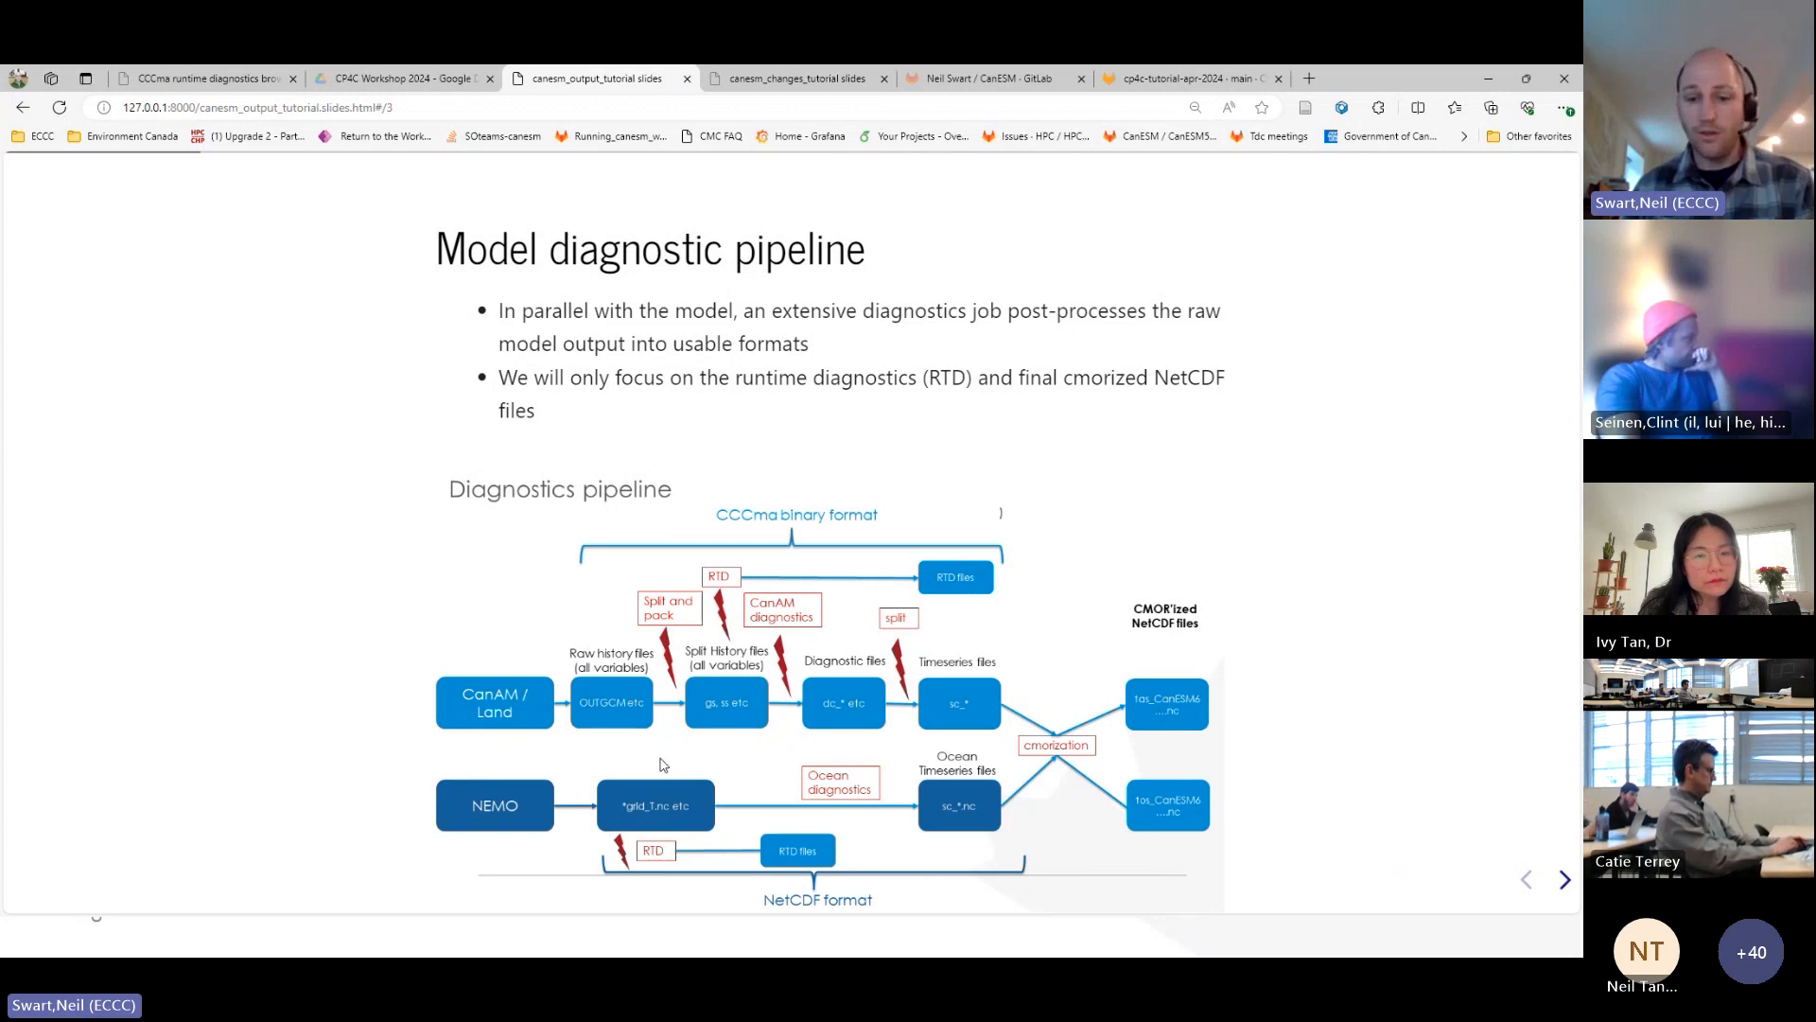
pyautogui.moveTo(650, 800)
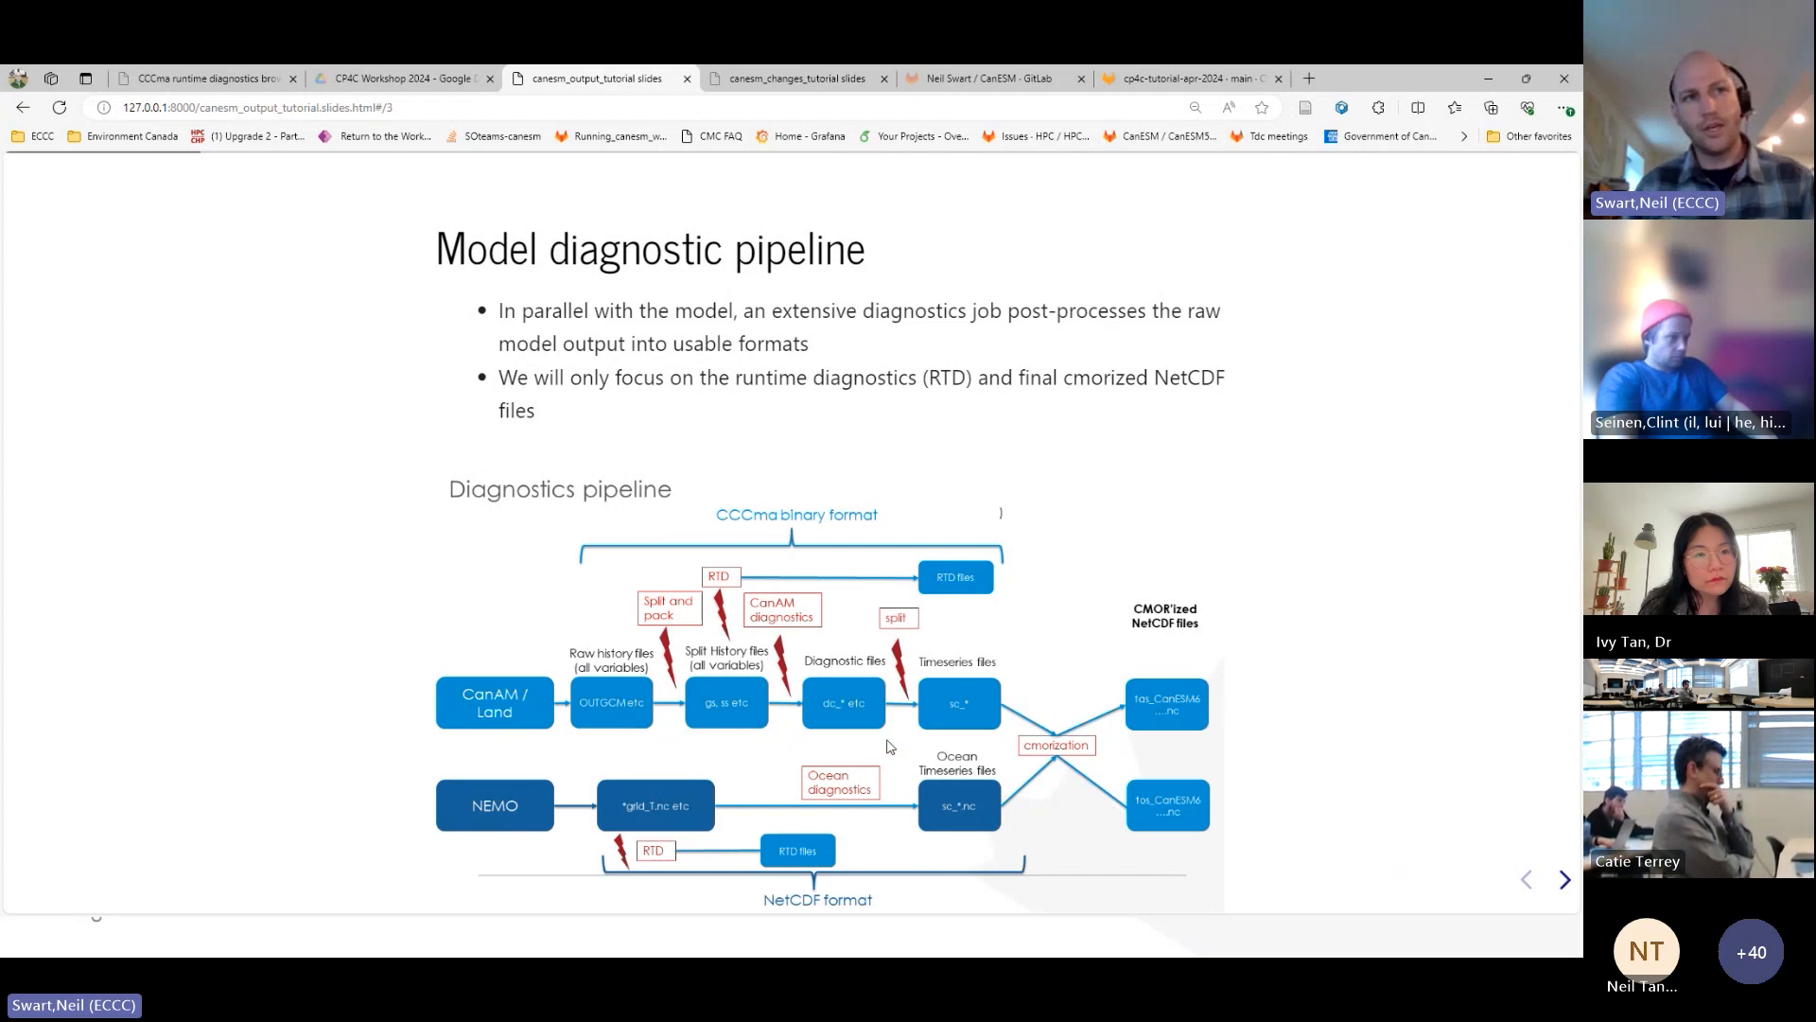
pyautogui.moveTo(909, 821)
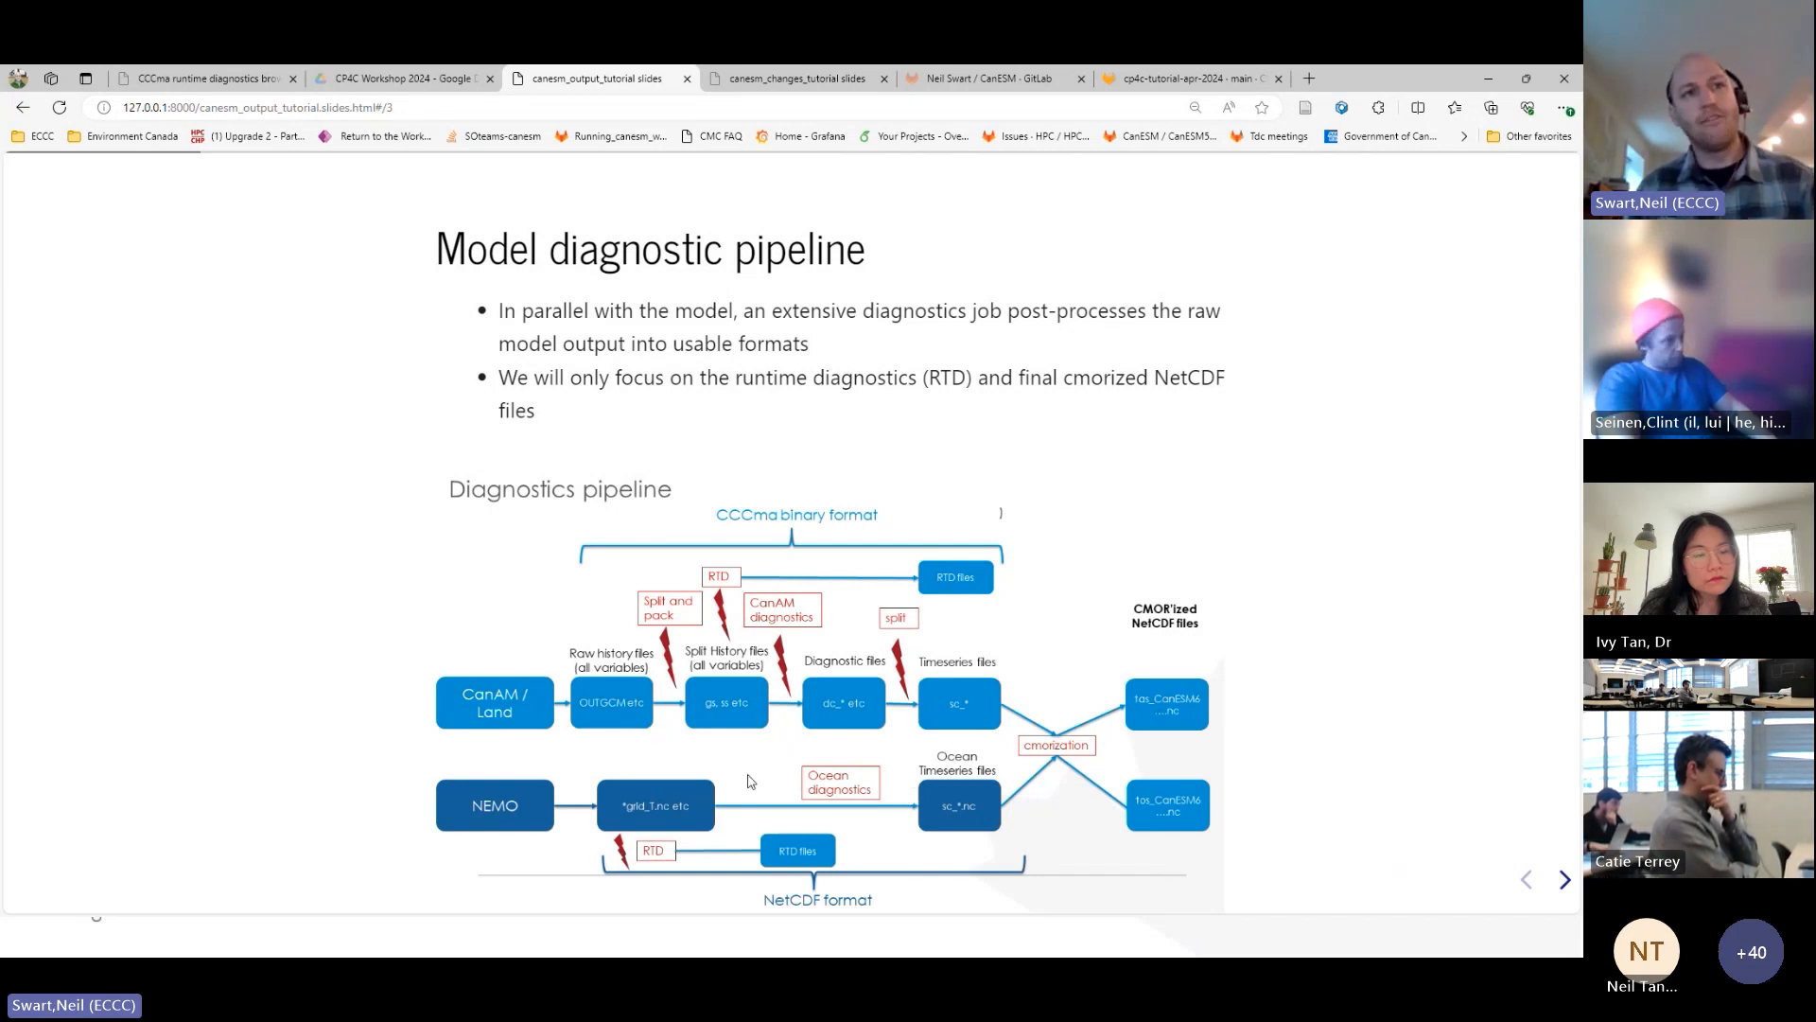
pyautogui.moveTo(975, 819)
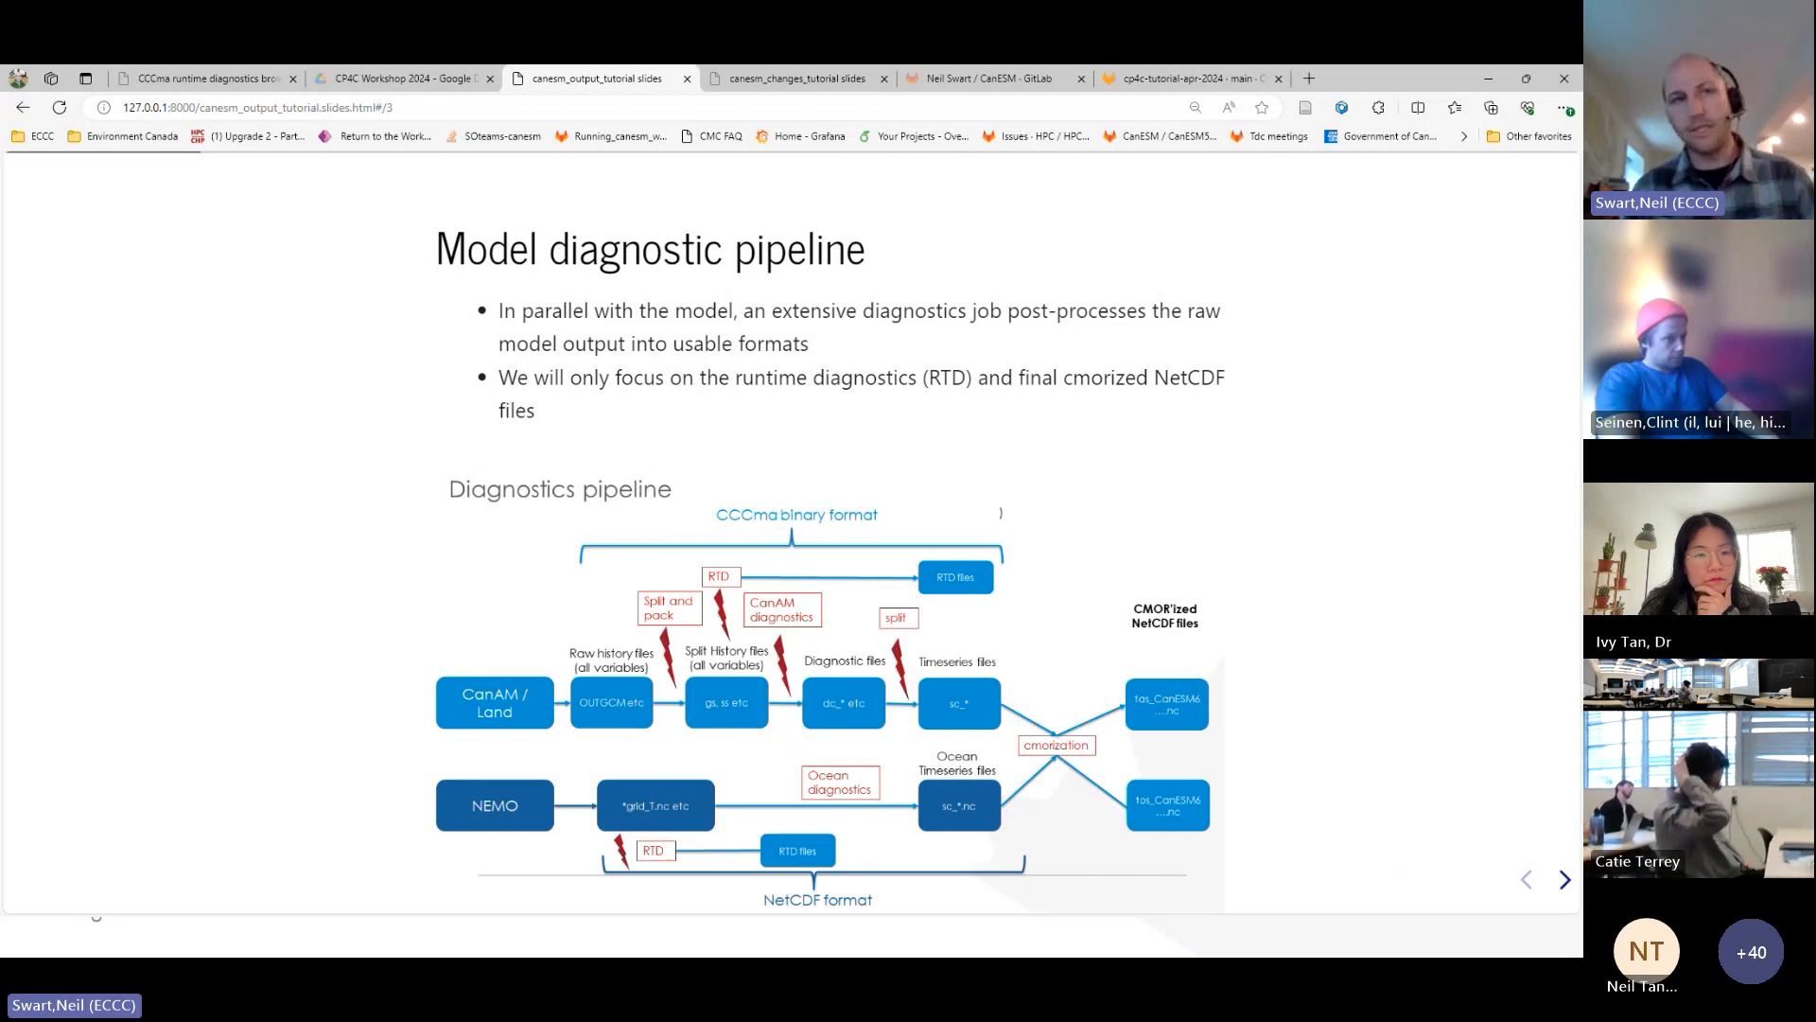
pyautogui.moveTo(1045, 749)
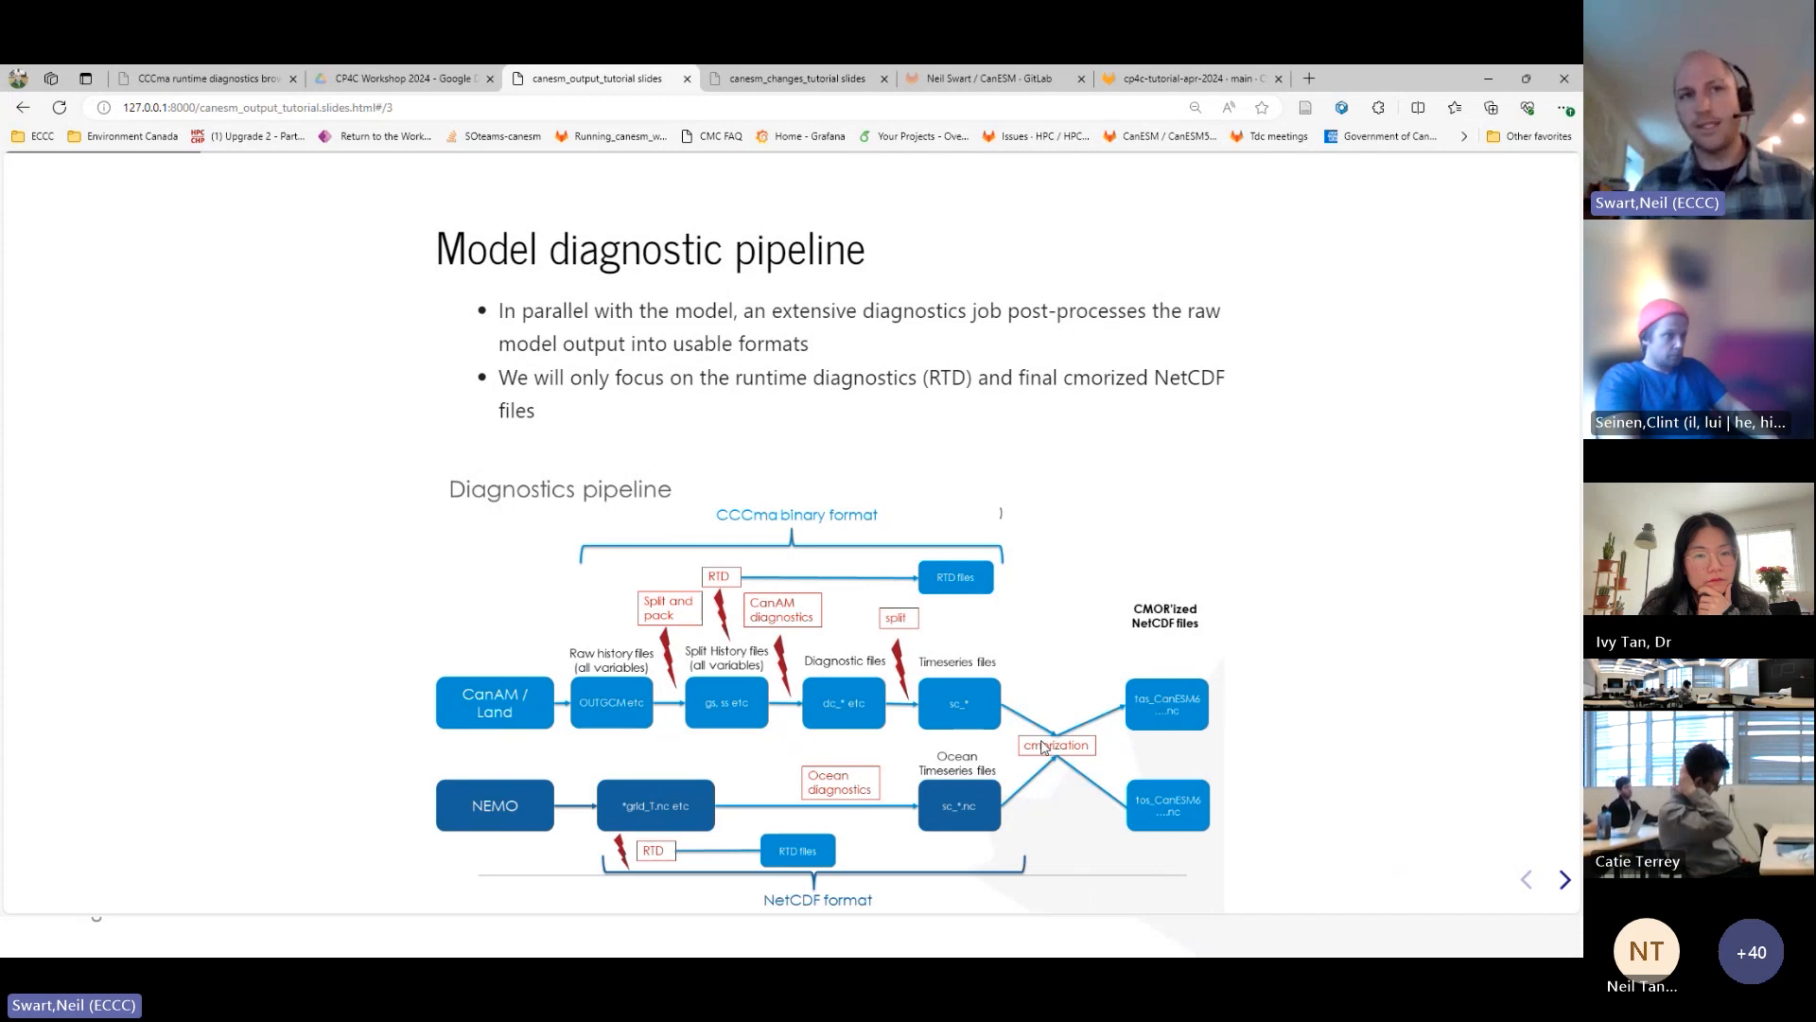
pyautogui.moveTo(1160, 761)
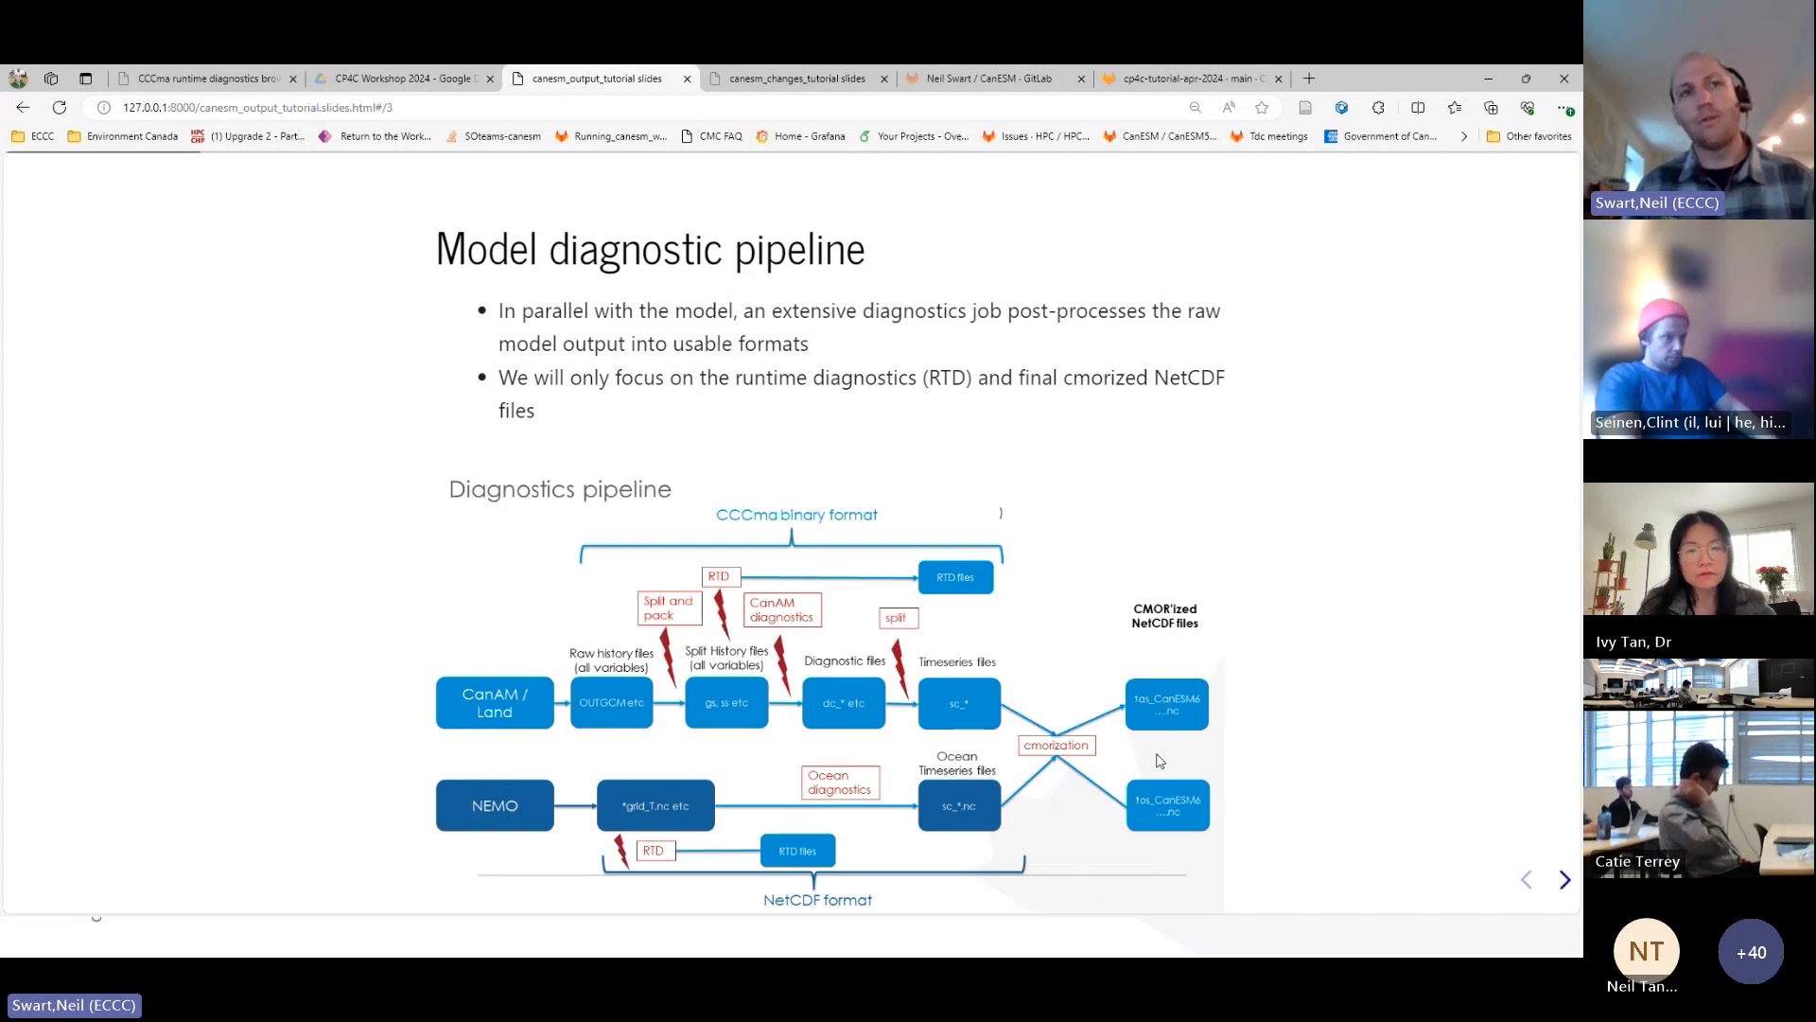
pyautogui.moveTo(1145, 805)
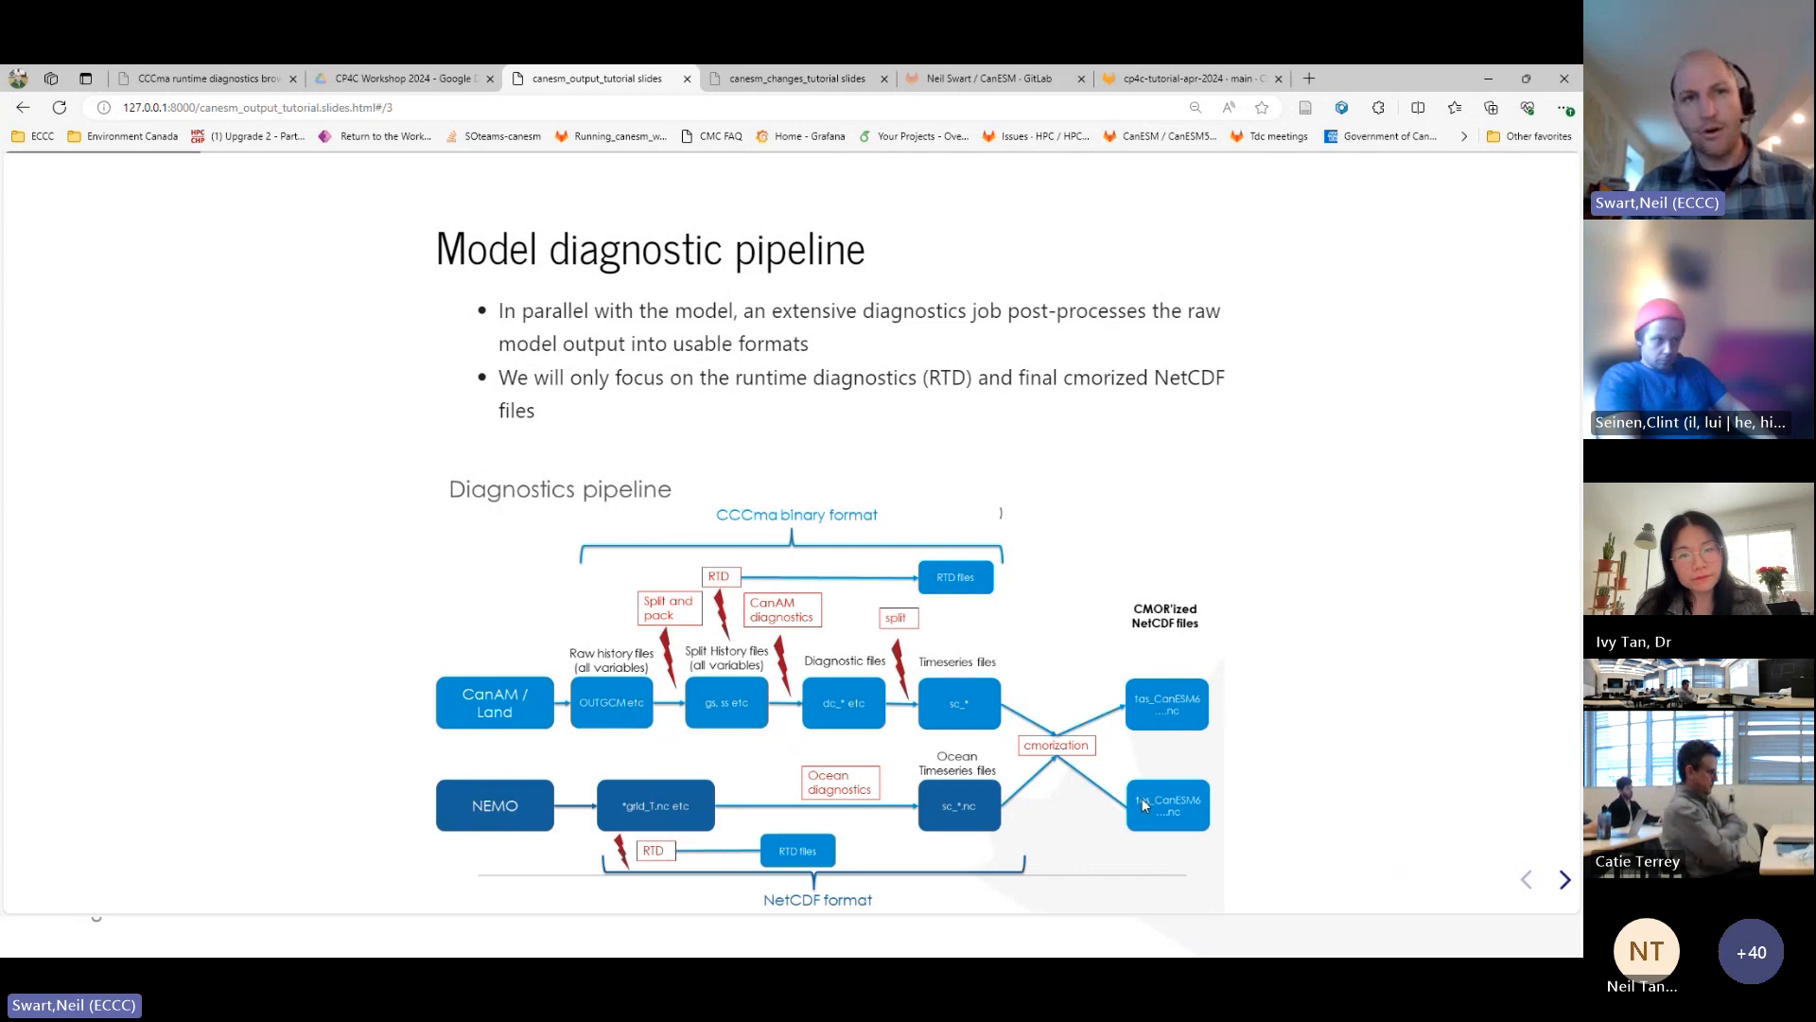
pyautogui.moveTo(1126, 697)
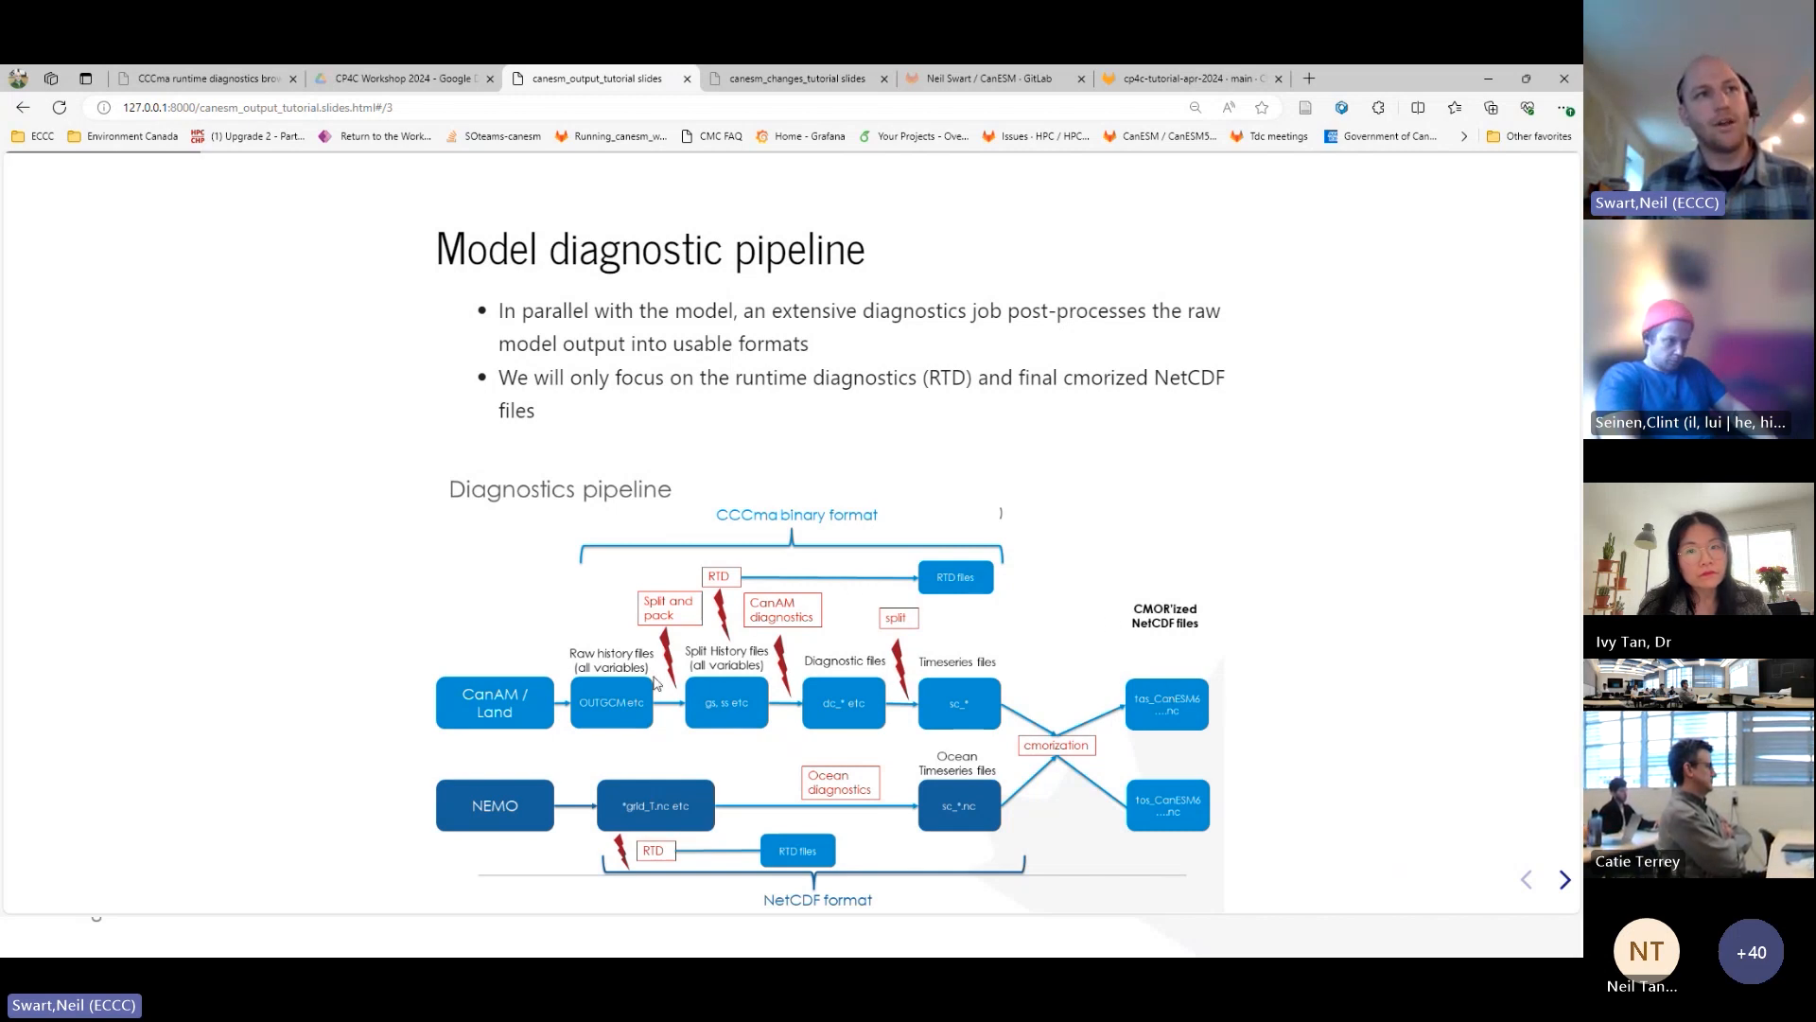
pyautogui.moveTo(707, 679)
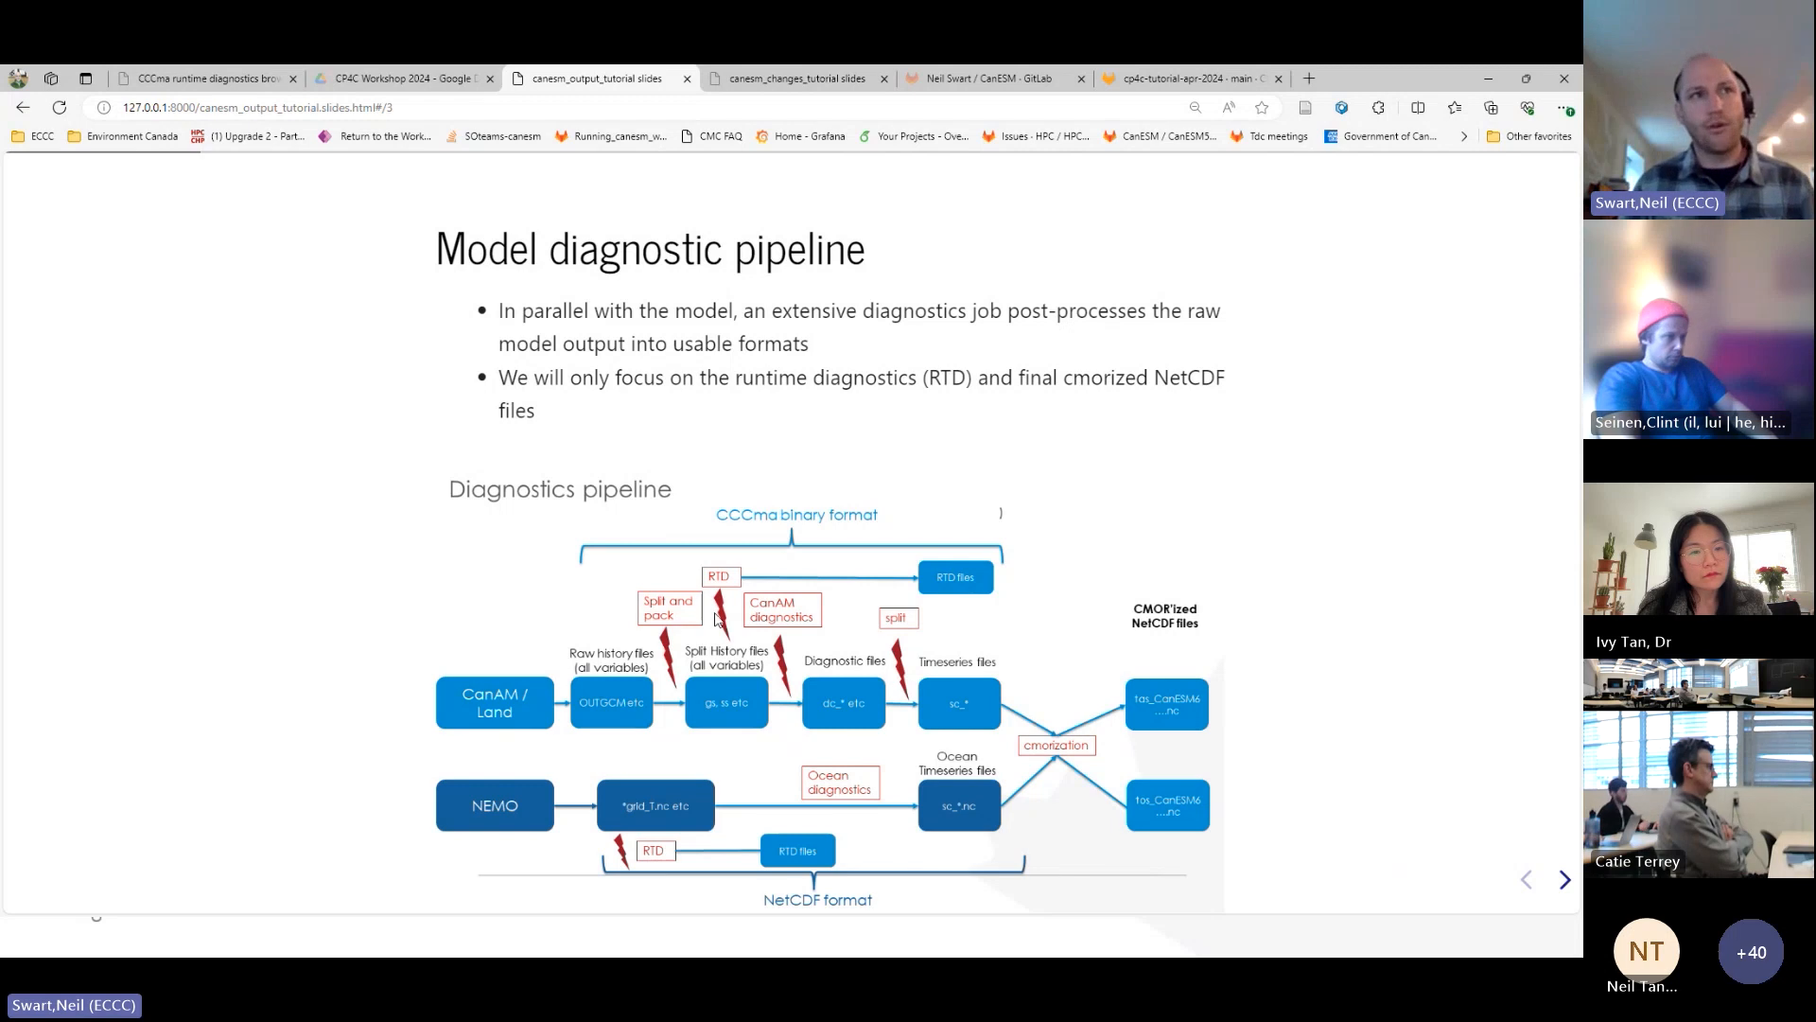
pyautogui.moveTo(728, 638)
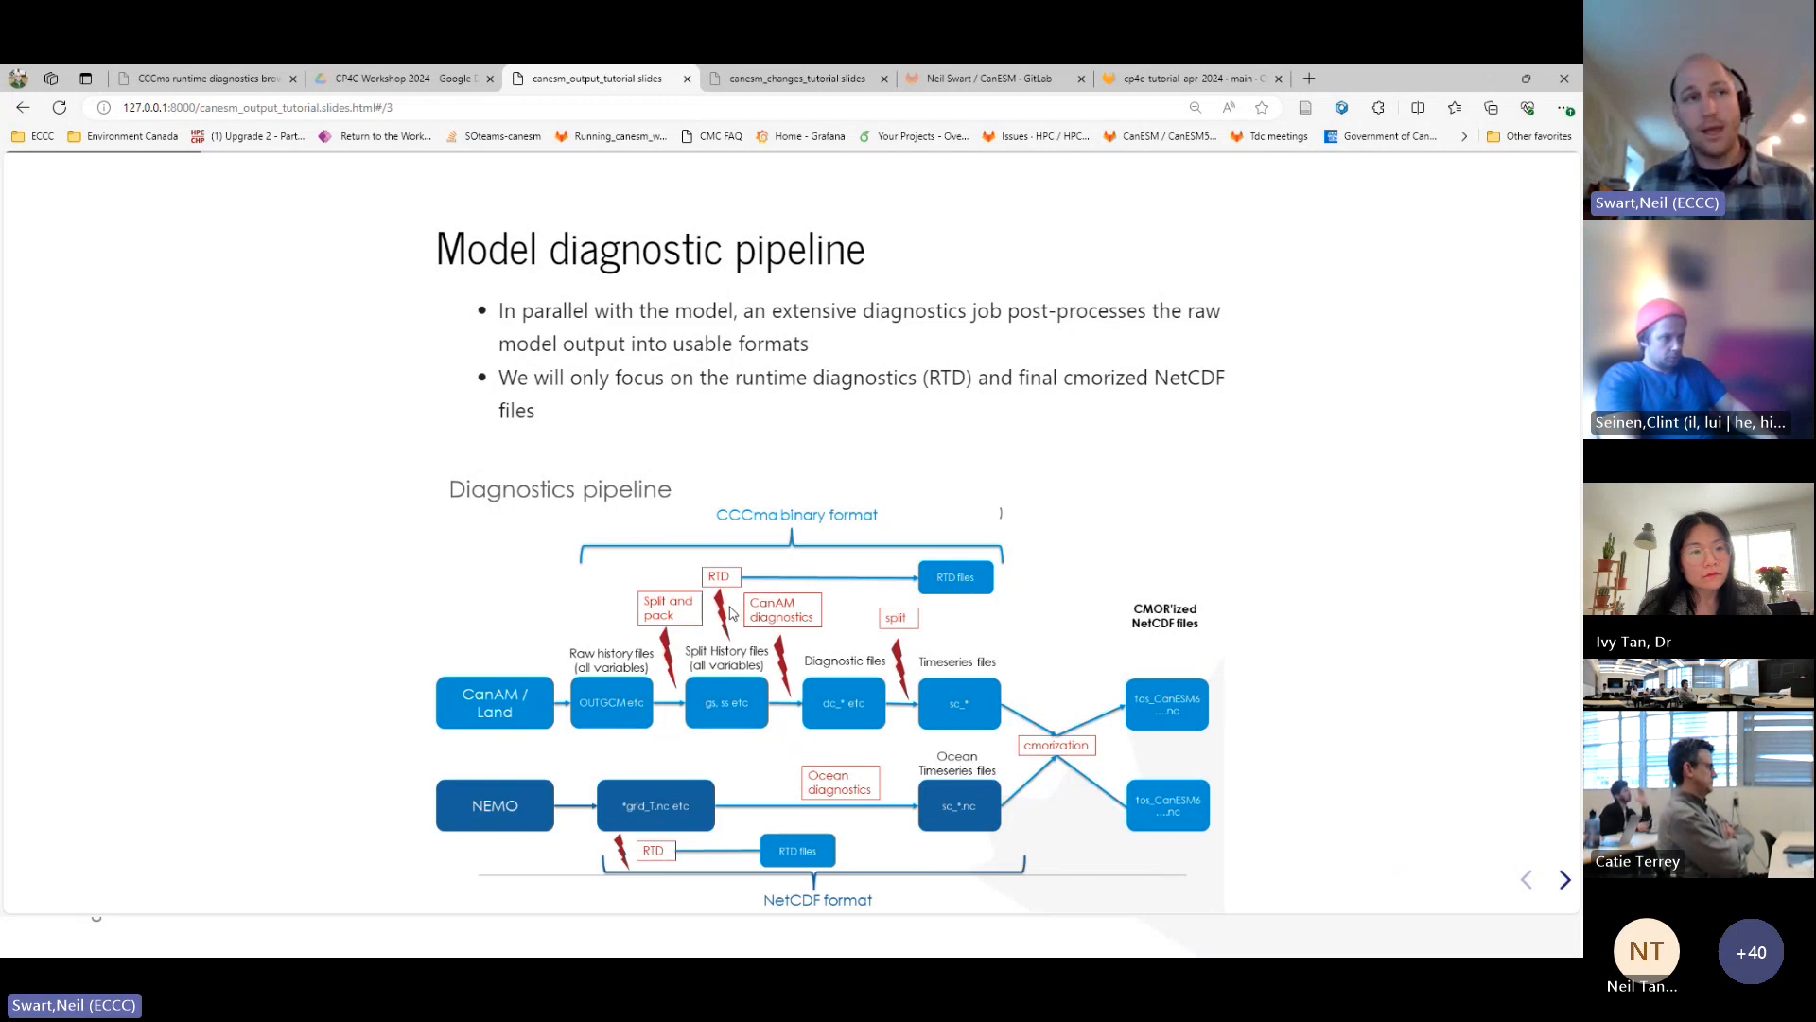
pyautogui.moveTo(741, 811)
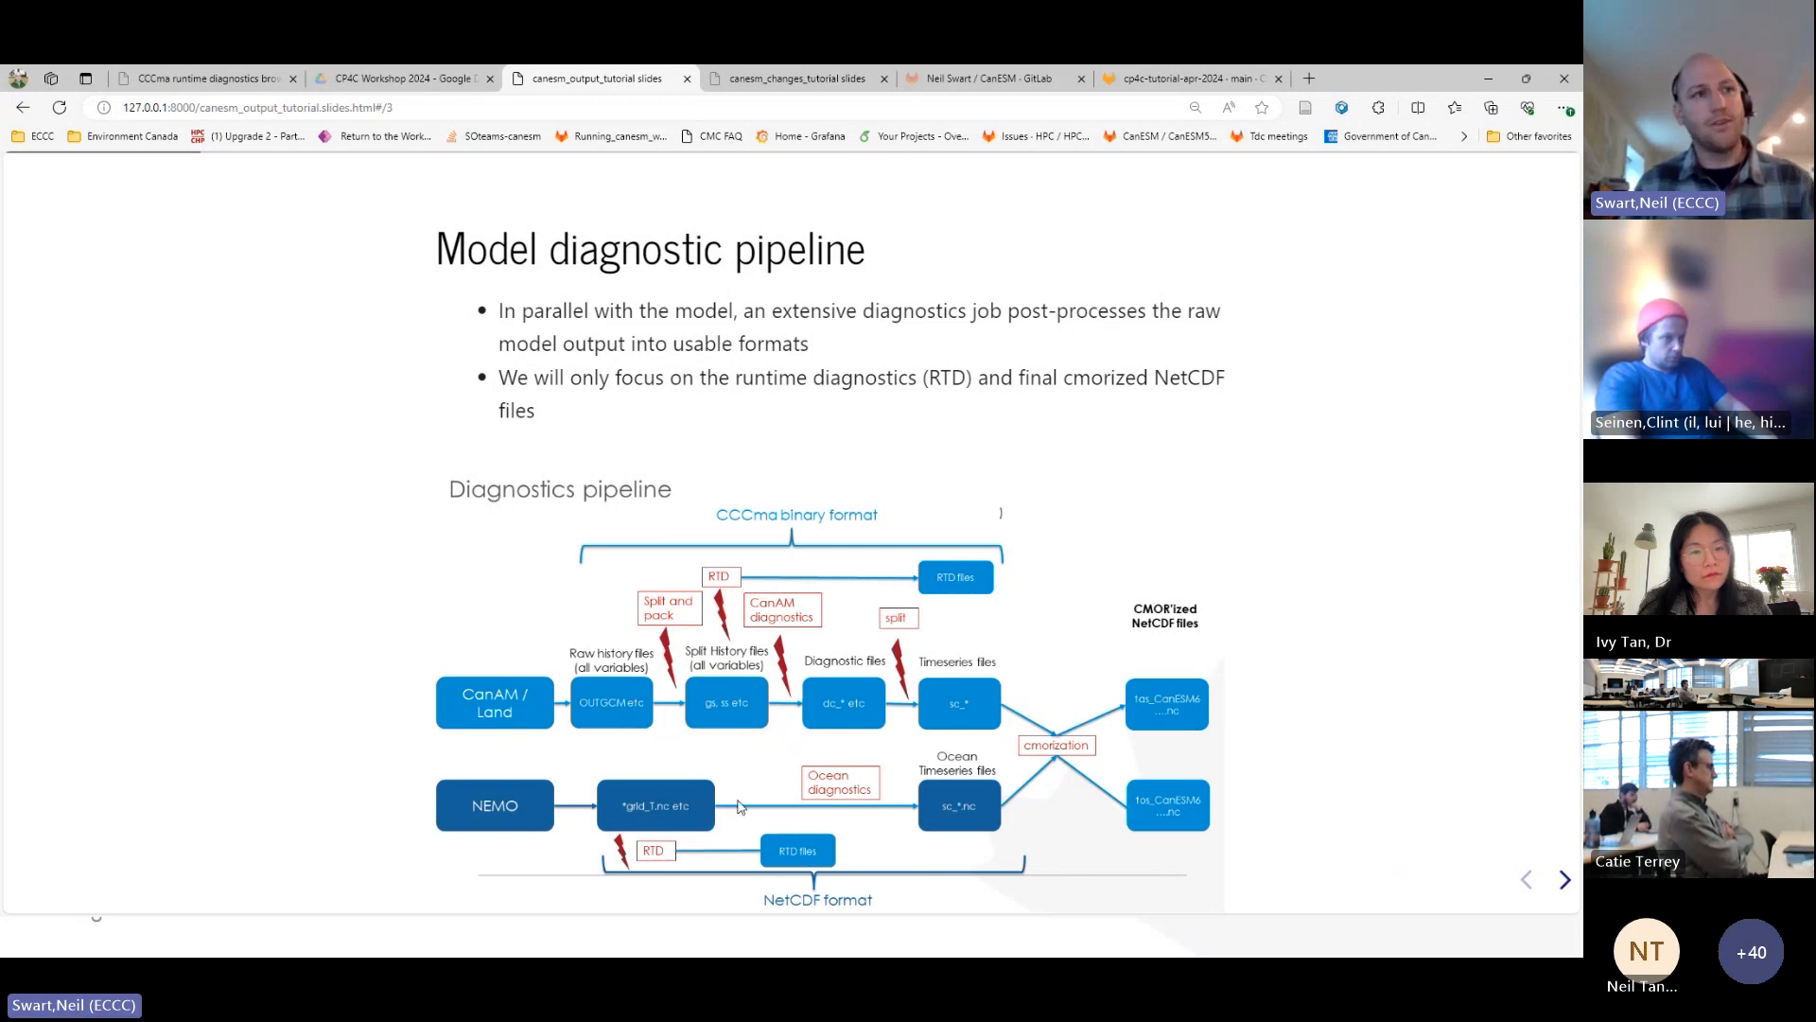
pyautogui.moveTo(808, 864)
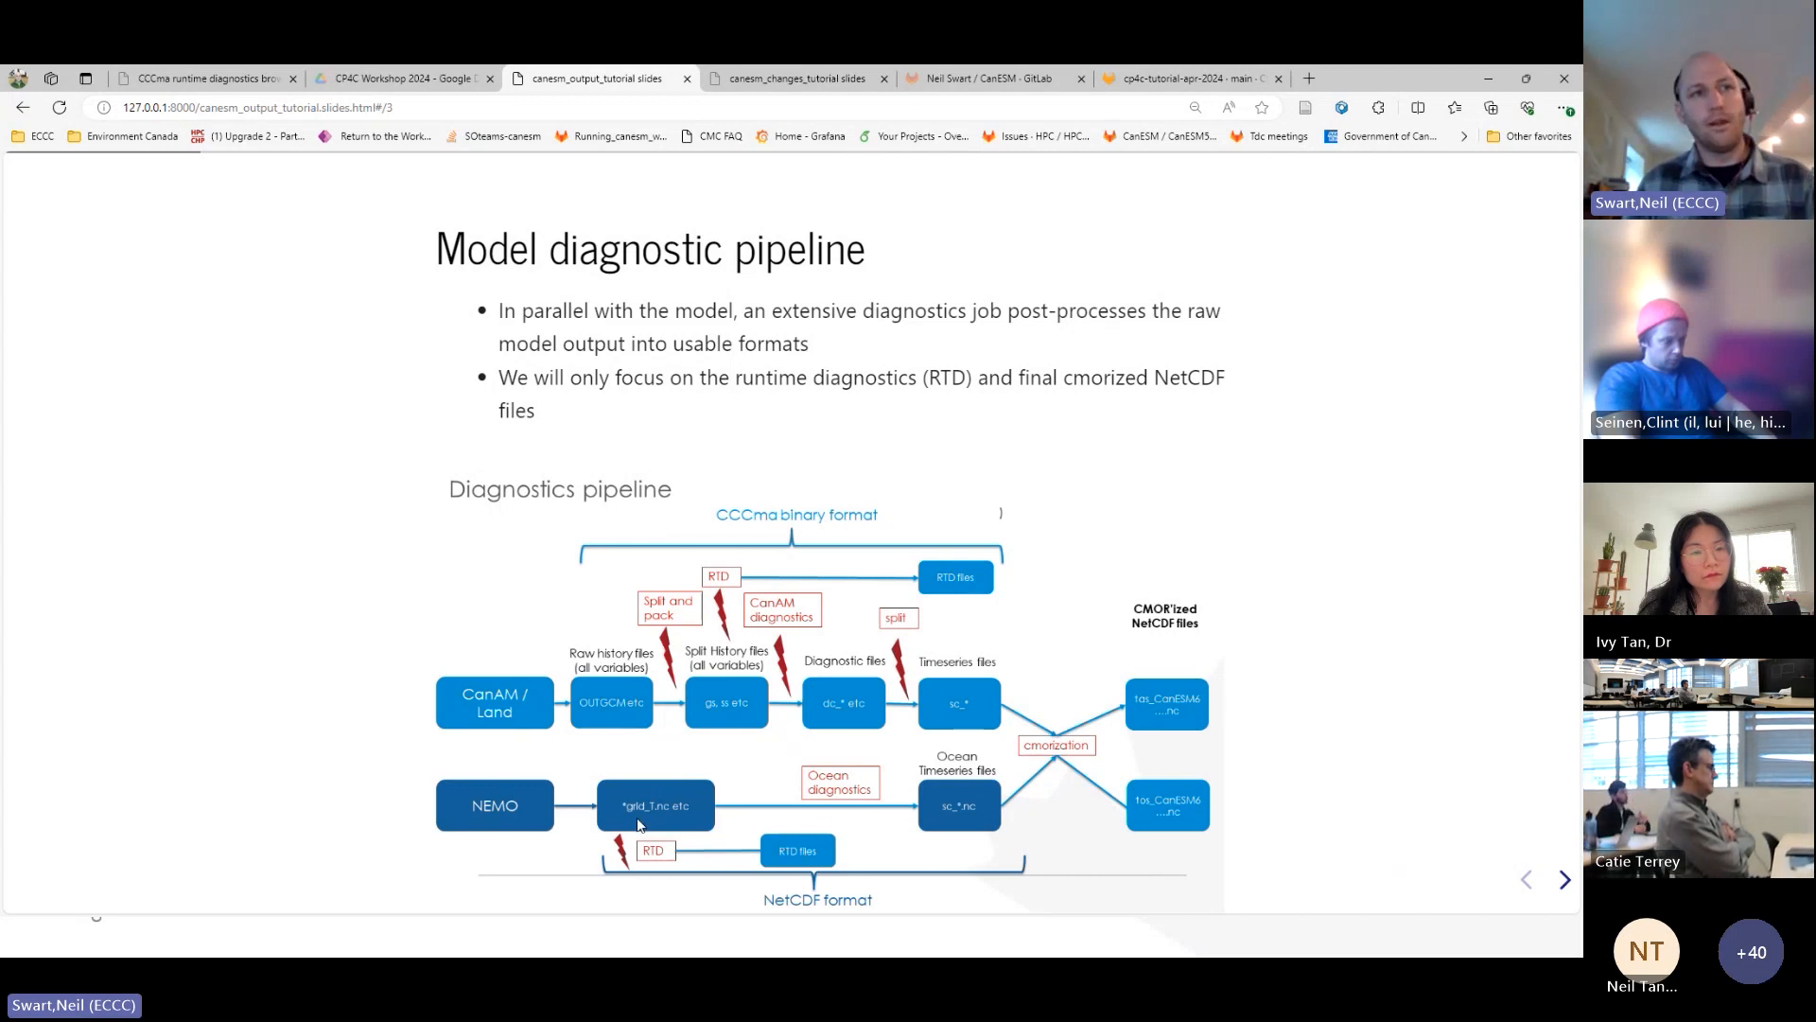
pyautogui.moveTo(792, 858)
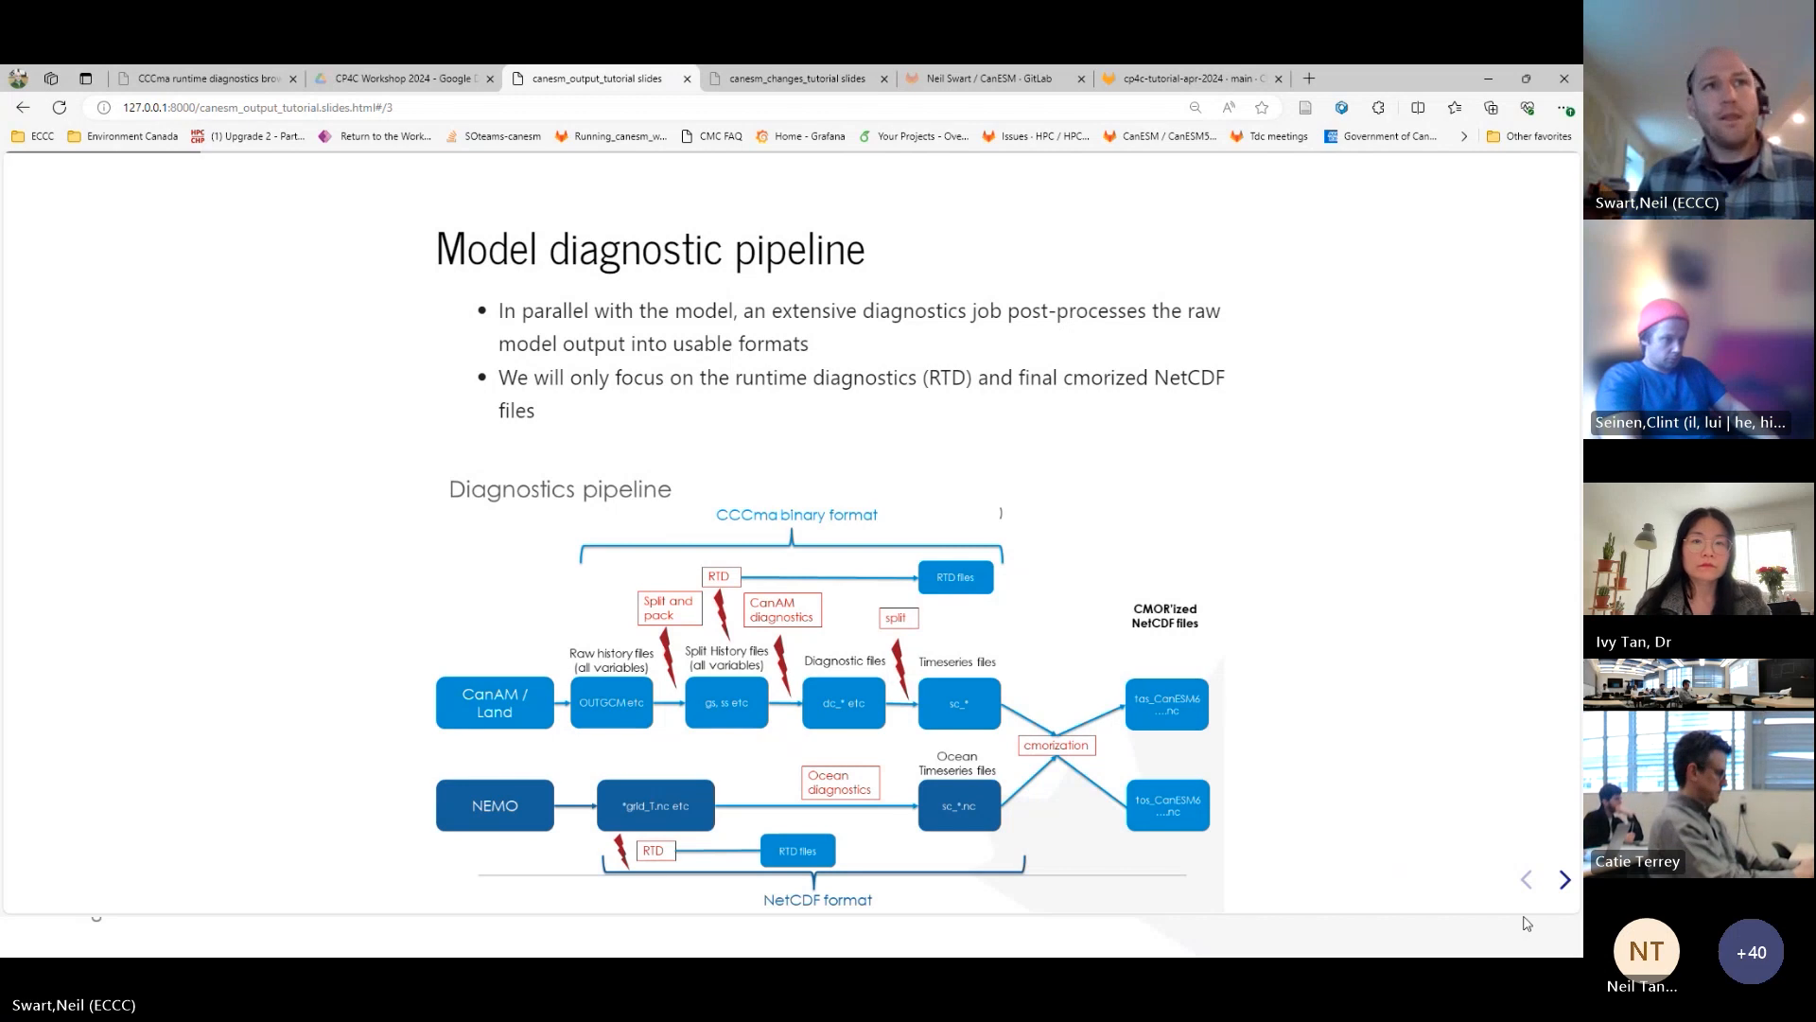
# - Go to the Runtime diagnostics slide and open the CP4C wiki in a new tab
pyautogui.click(1564, 879)
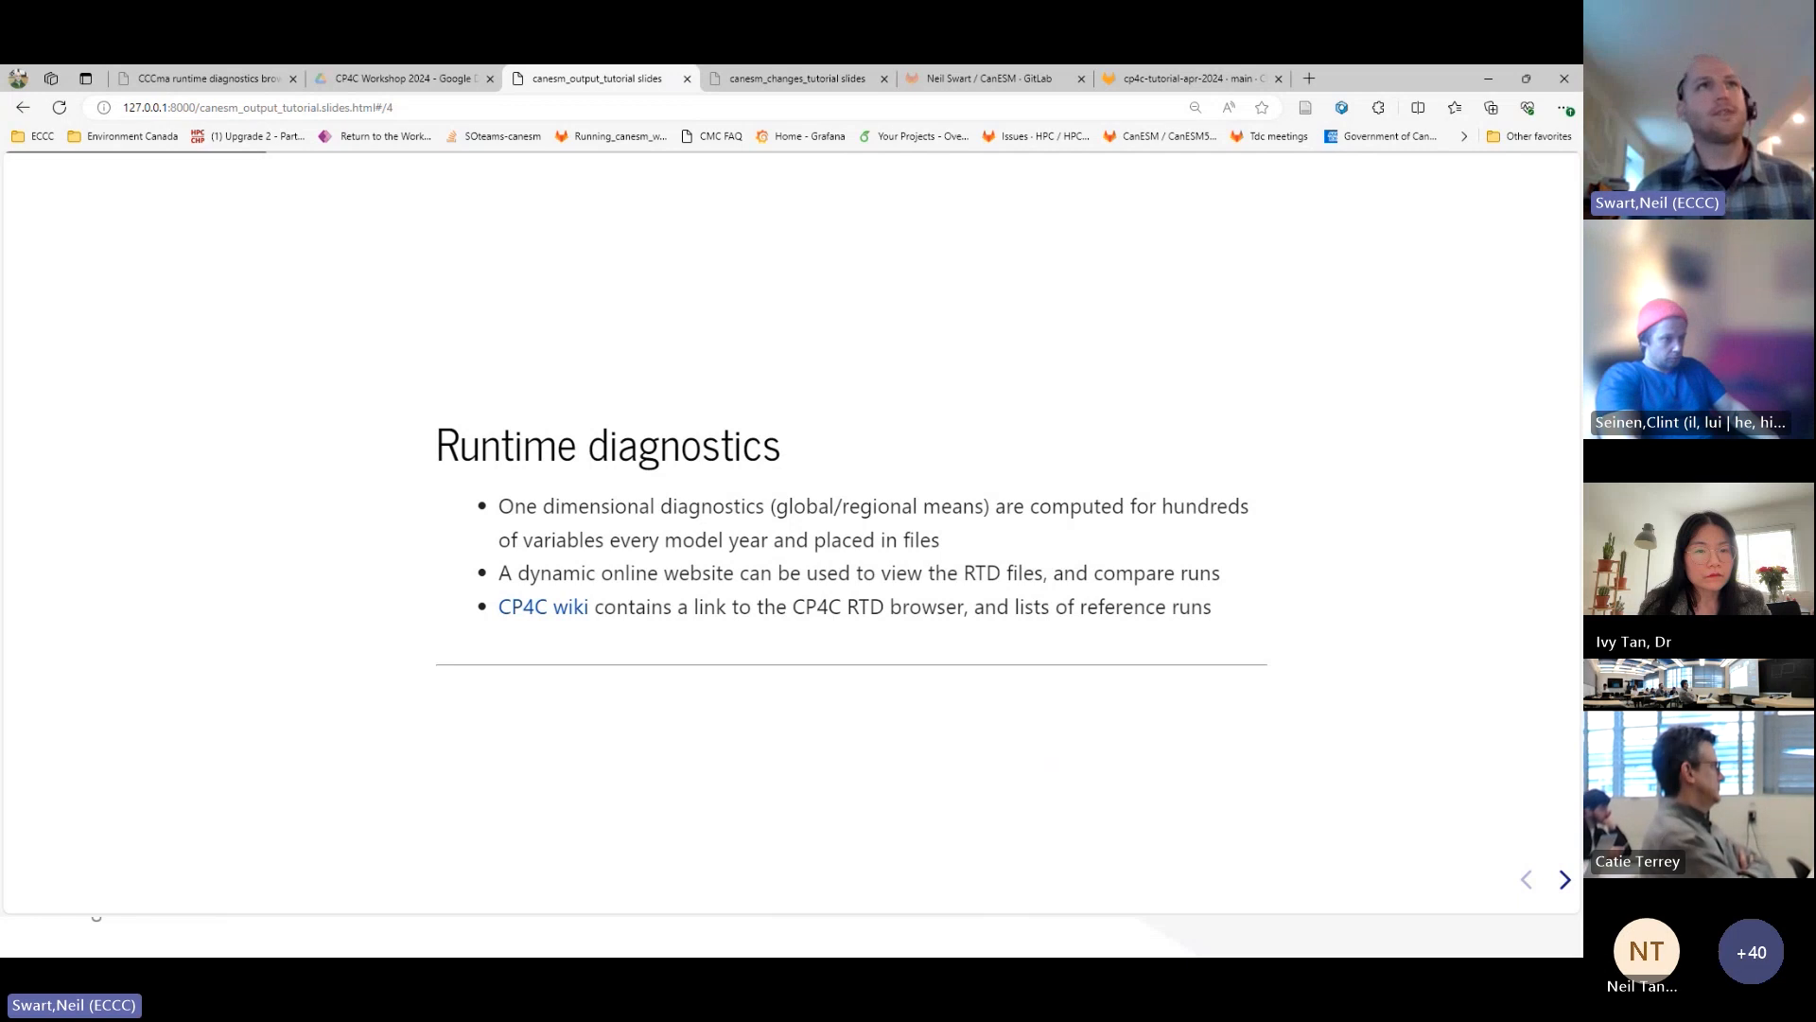
pyautogui.moveTo(569, 624)
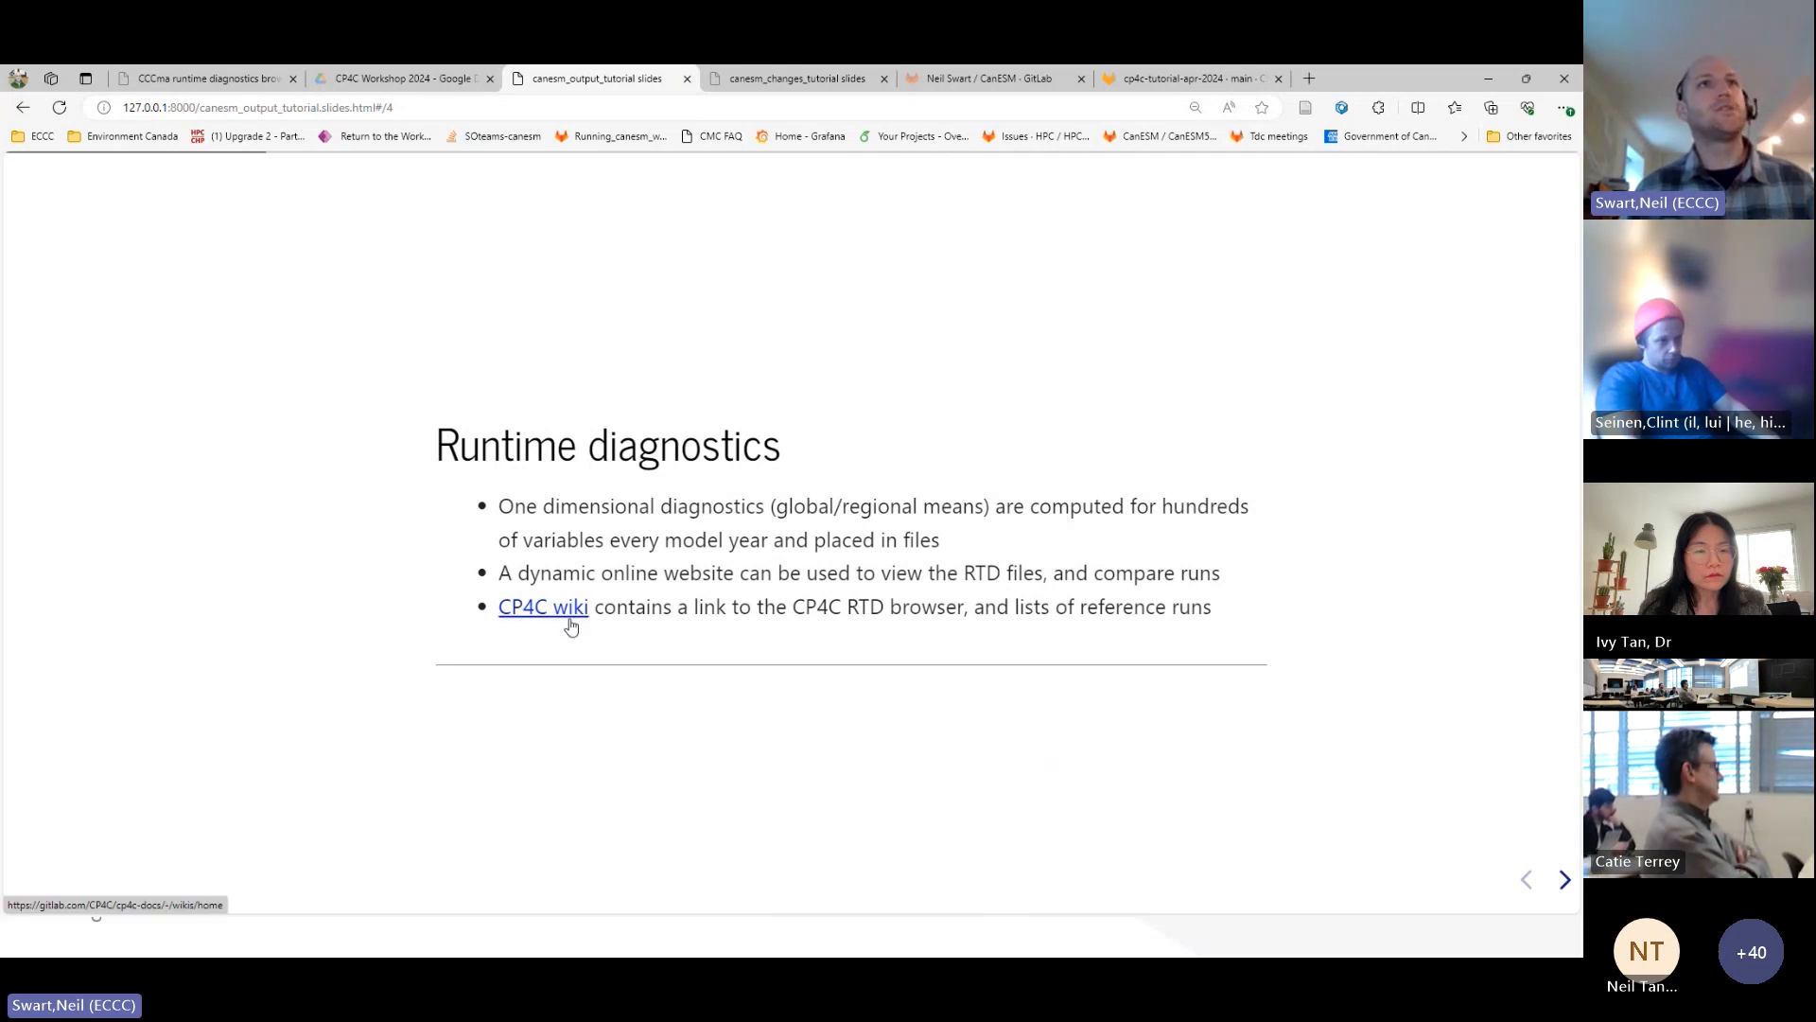
pyautogui.click(570, 619)
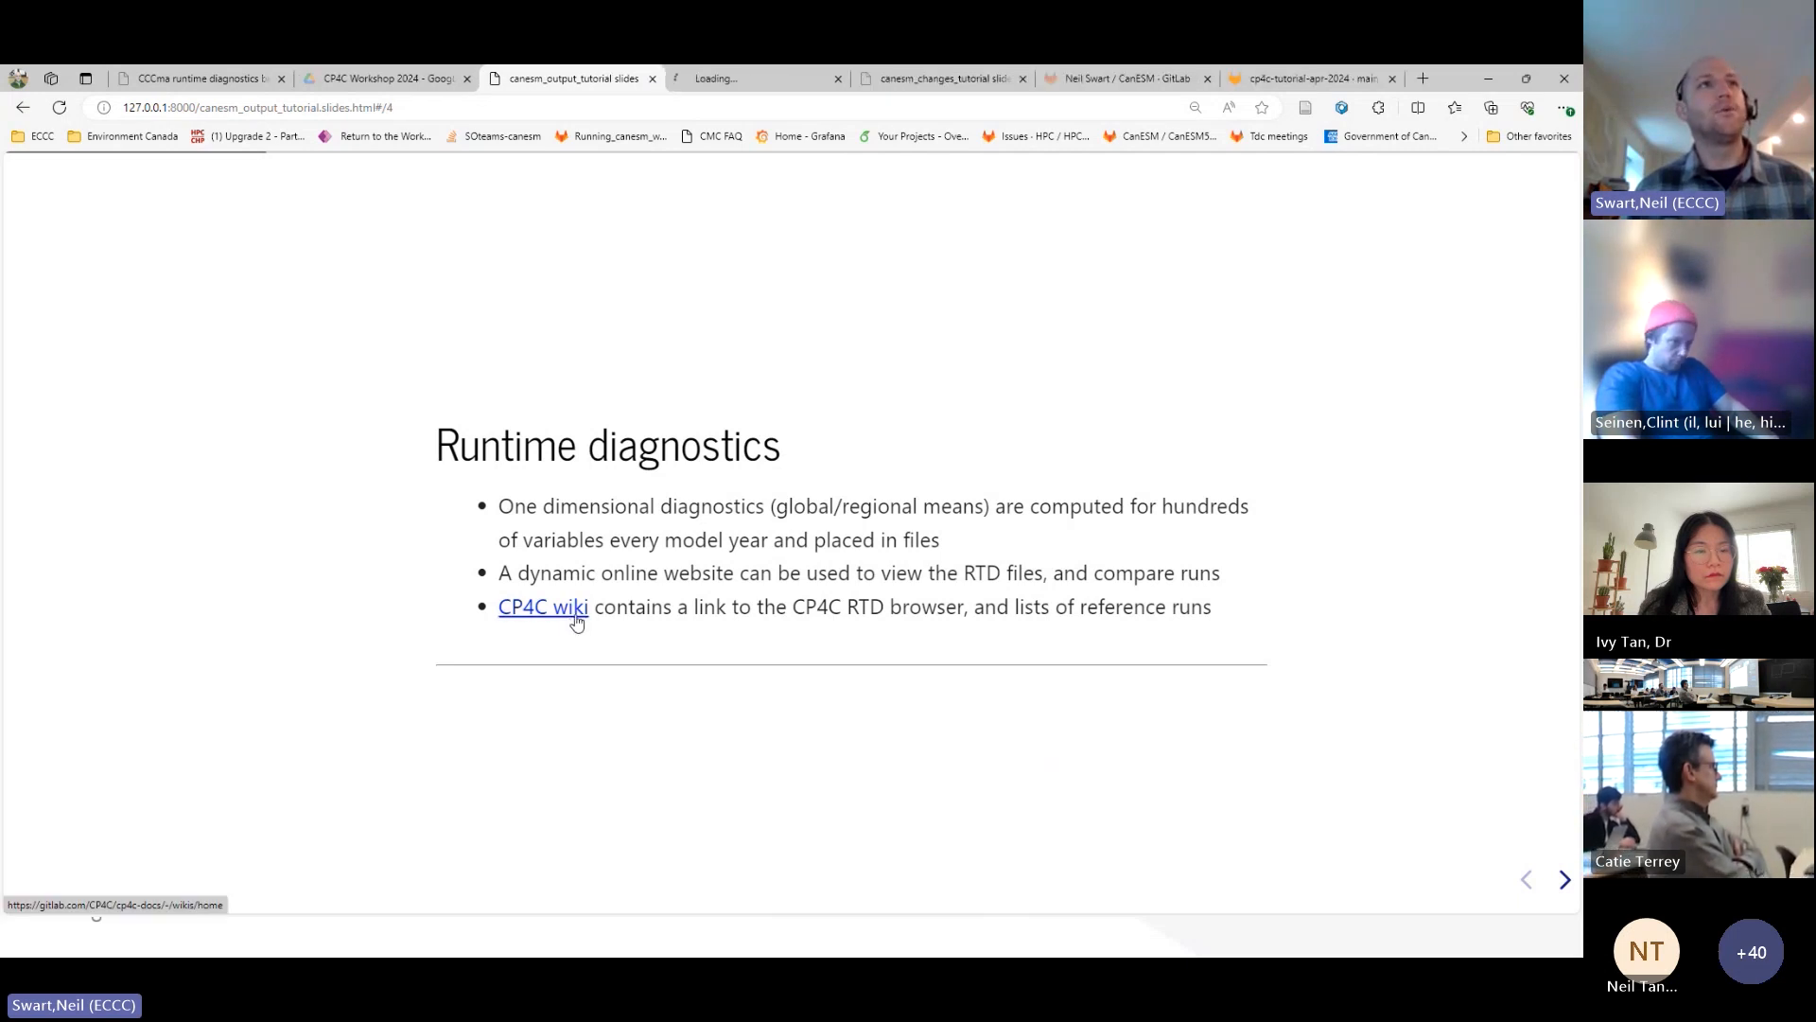
pyautogui.click(543, 606)
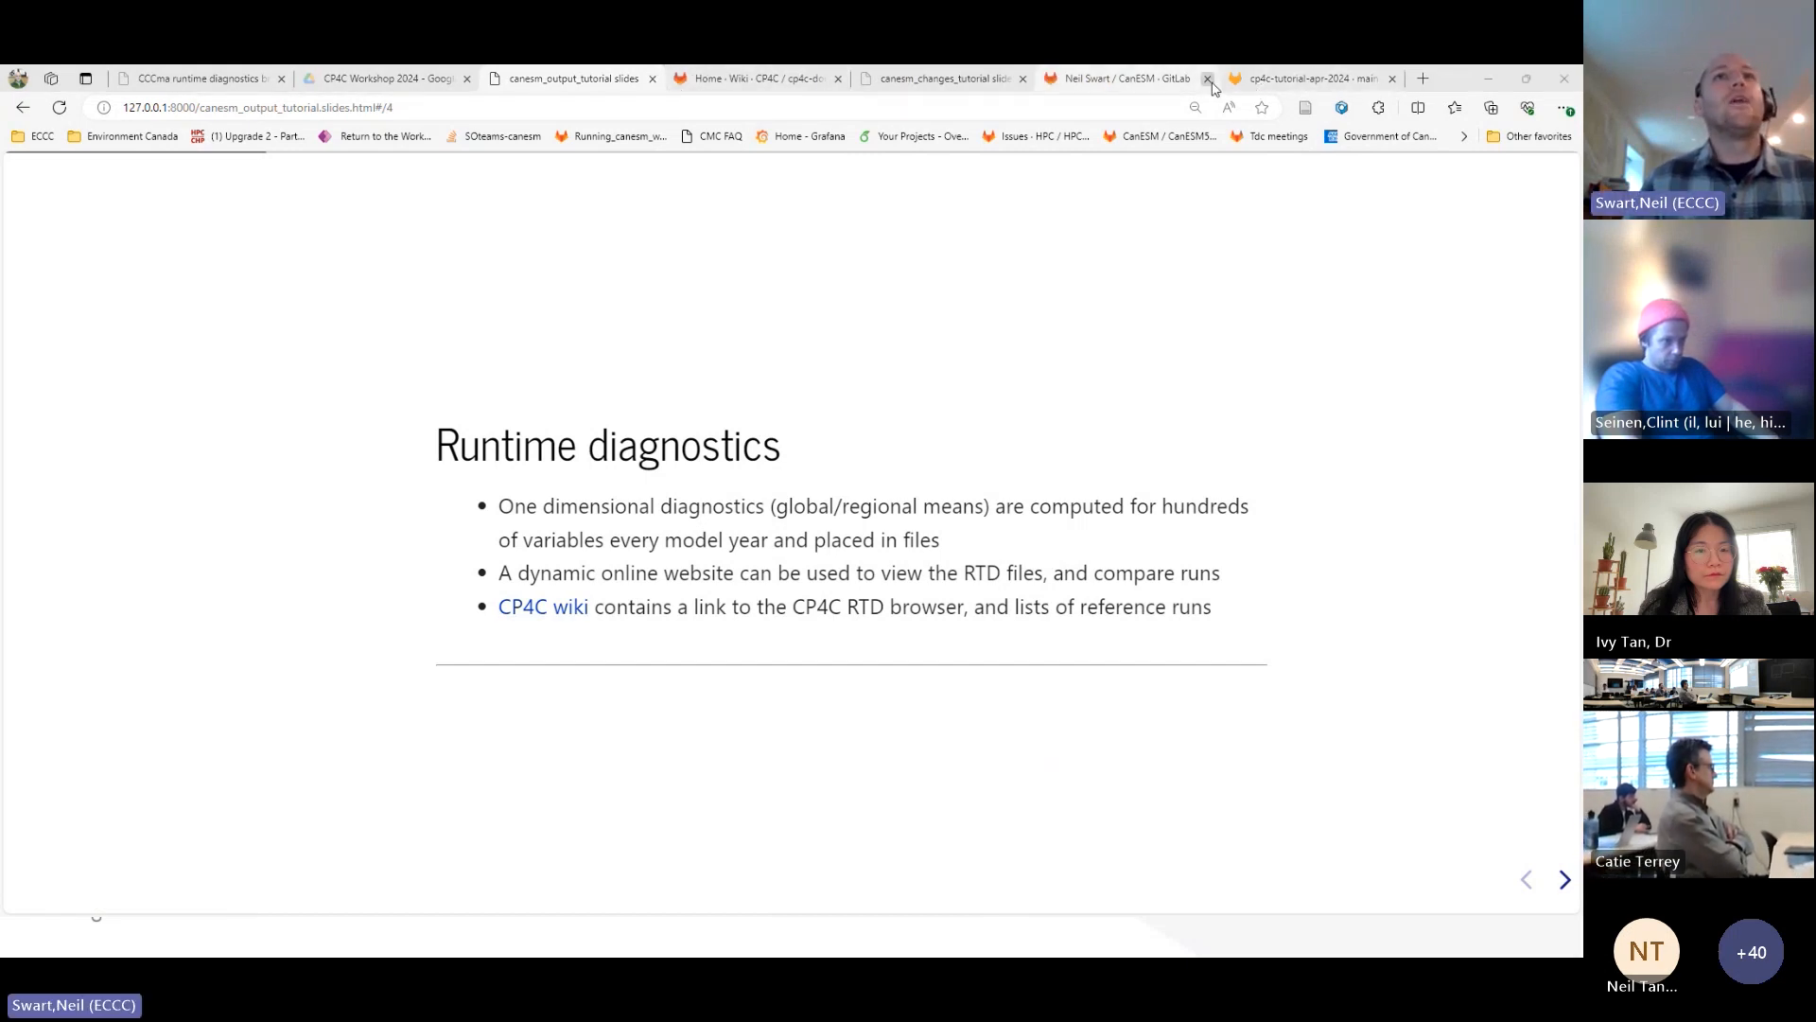
pyautogui.click(1316, 77)
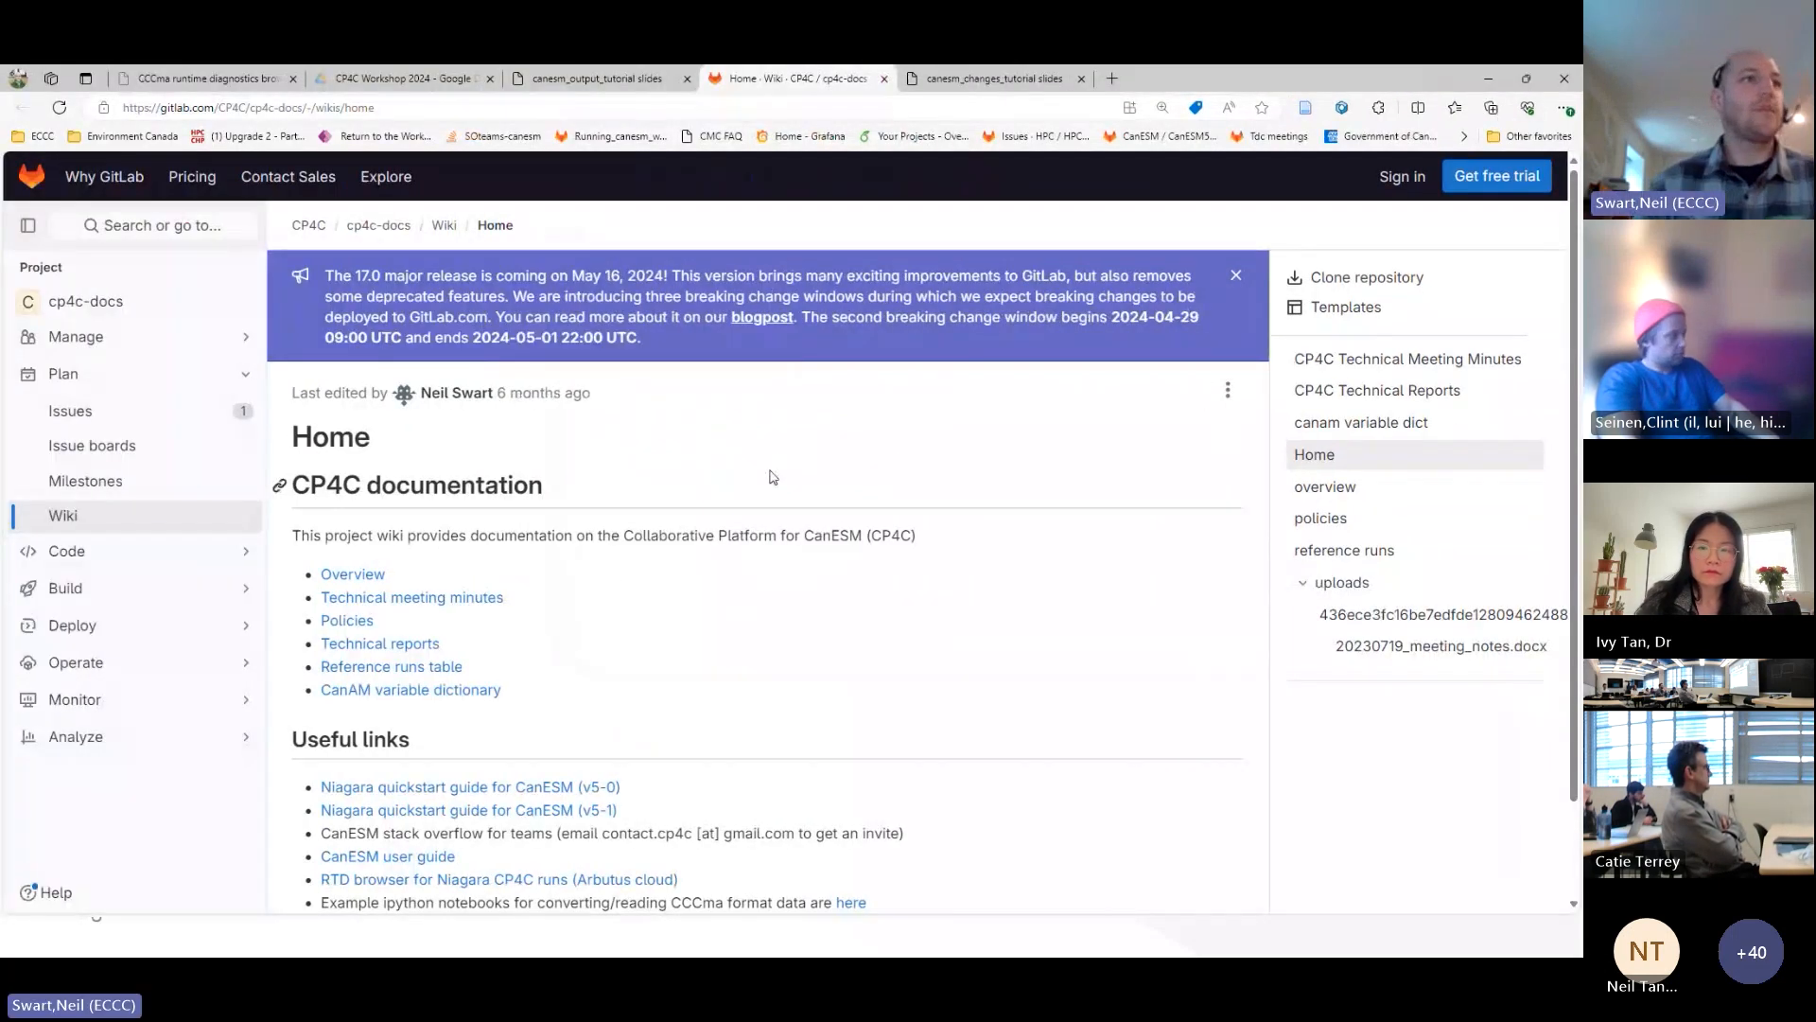
# - Open the CP4C reference runs page and scroll to the ECCC CanESM5-1 runs table
pyautogui.click(391, 667)
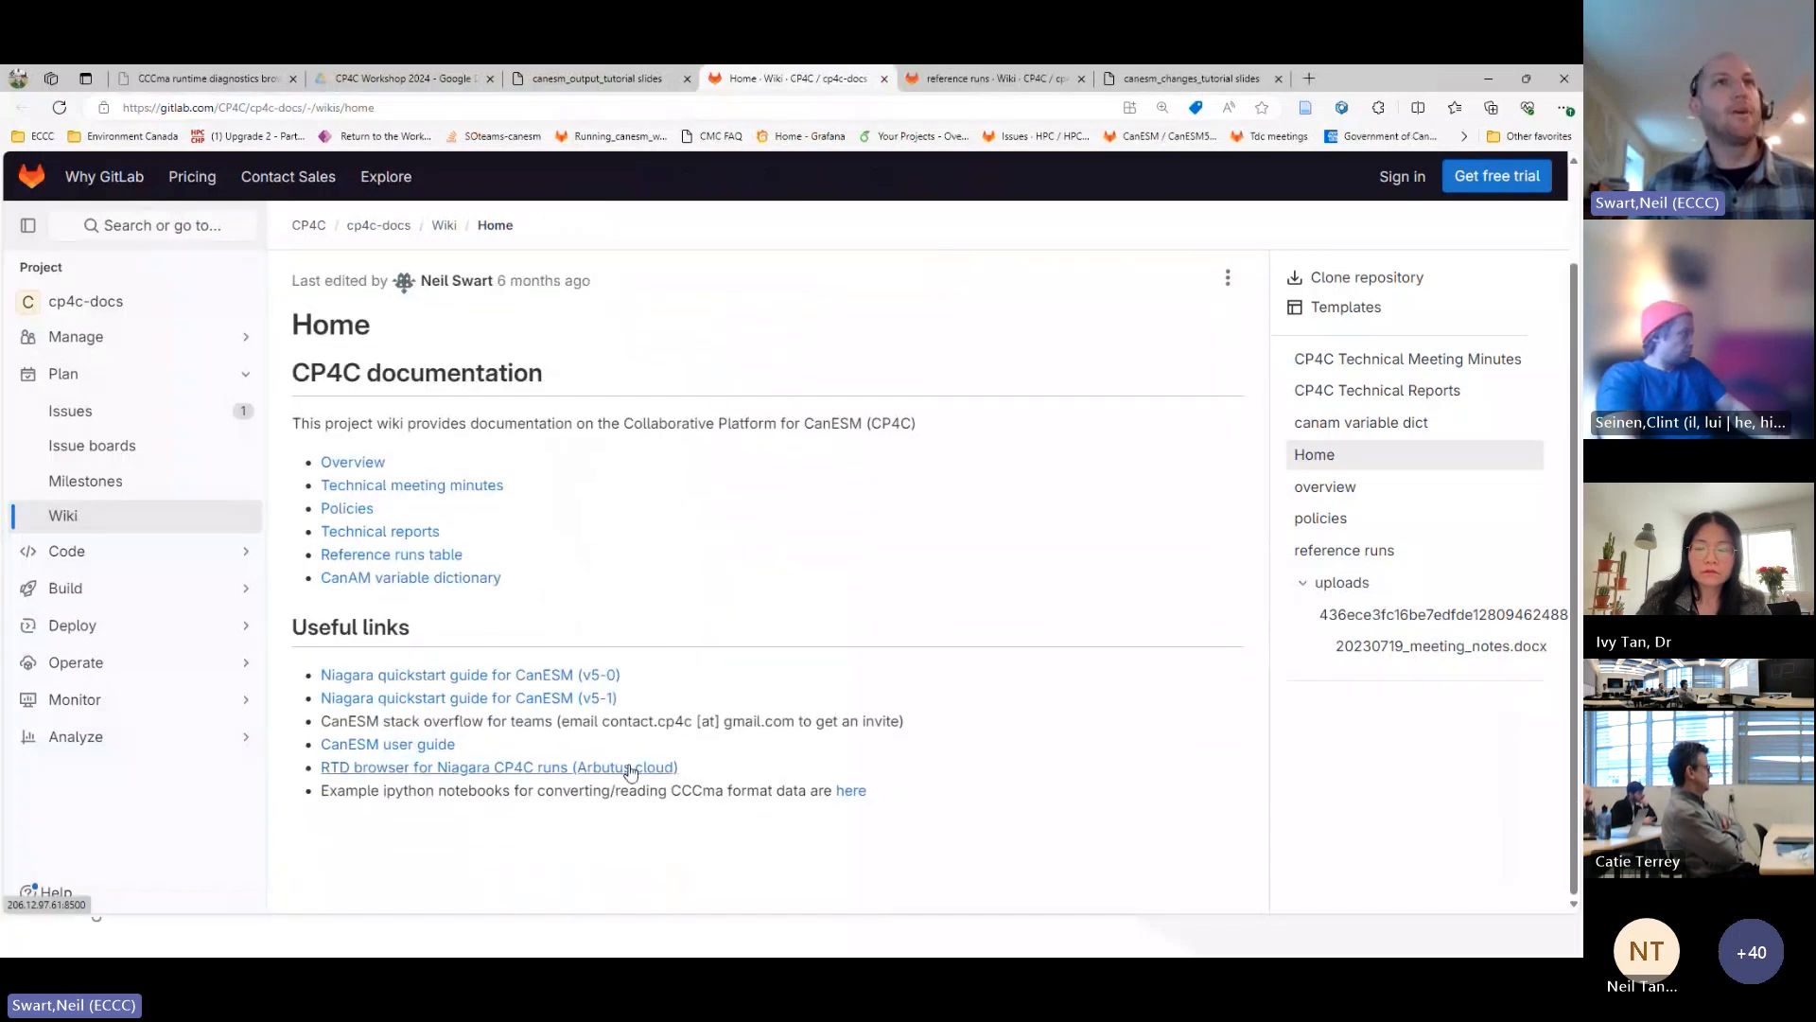
pyautogui.moveTo(978, 78)
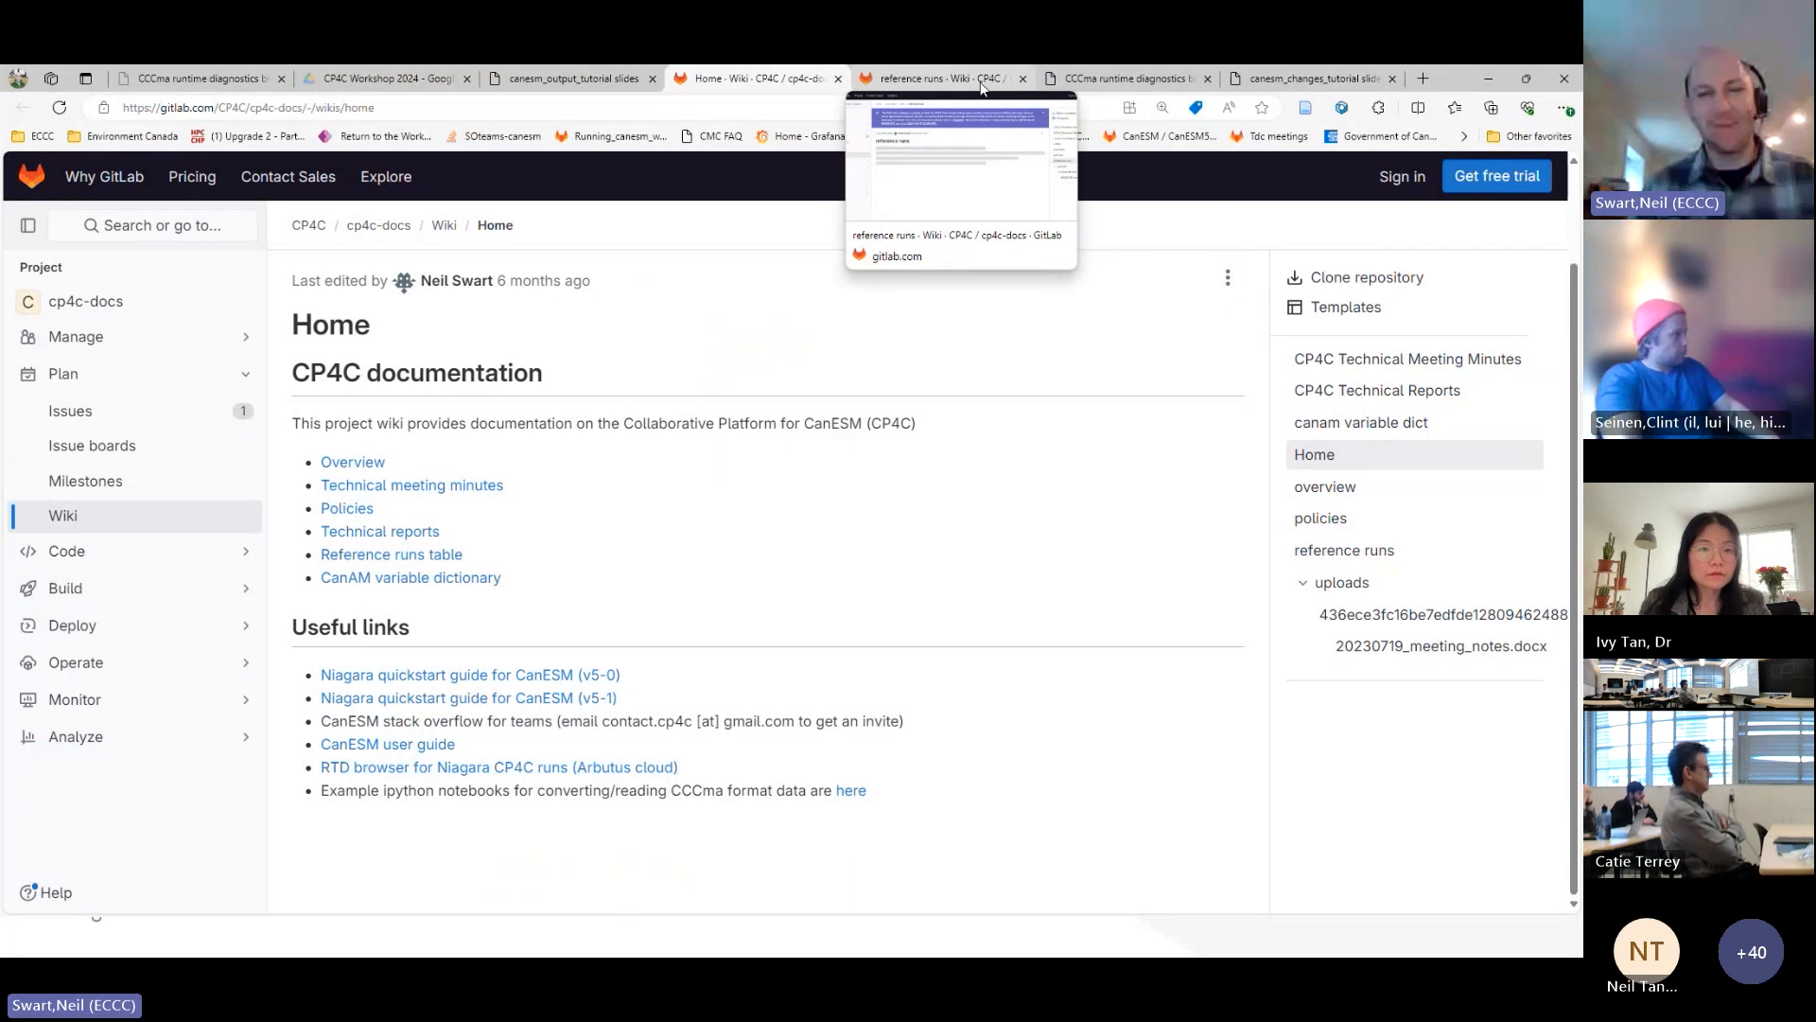
pyautogui.click(937, 78)
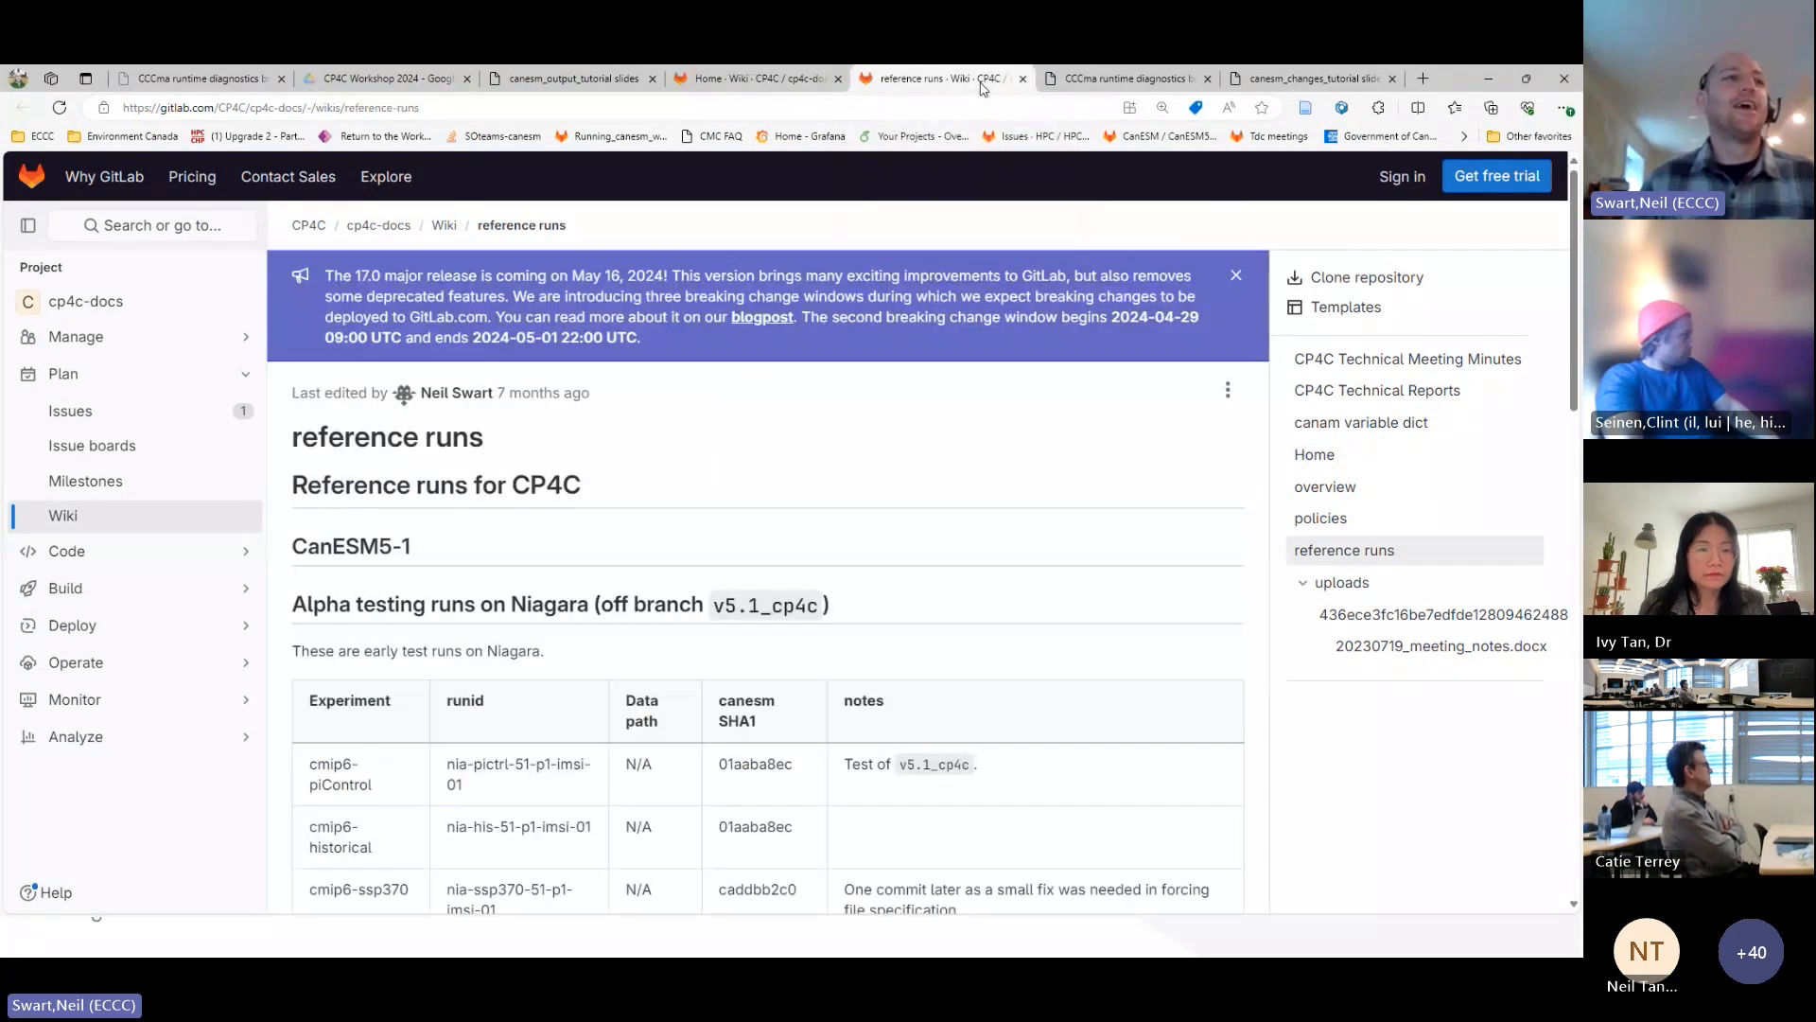
pyautogui.click(1128, 78)
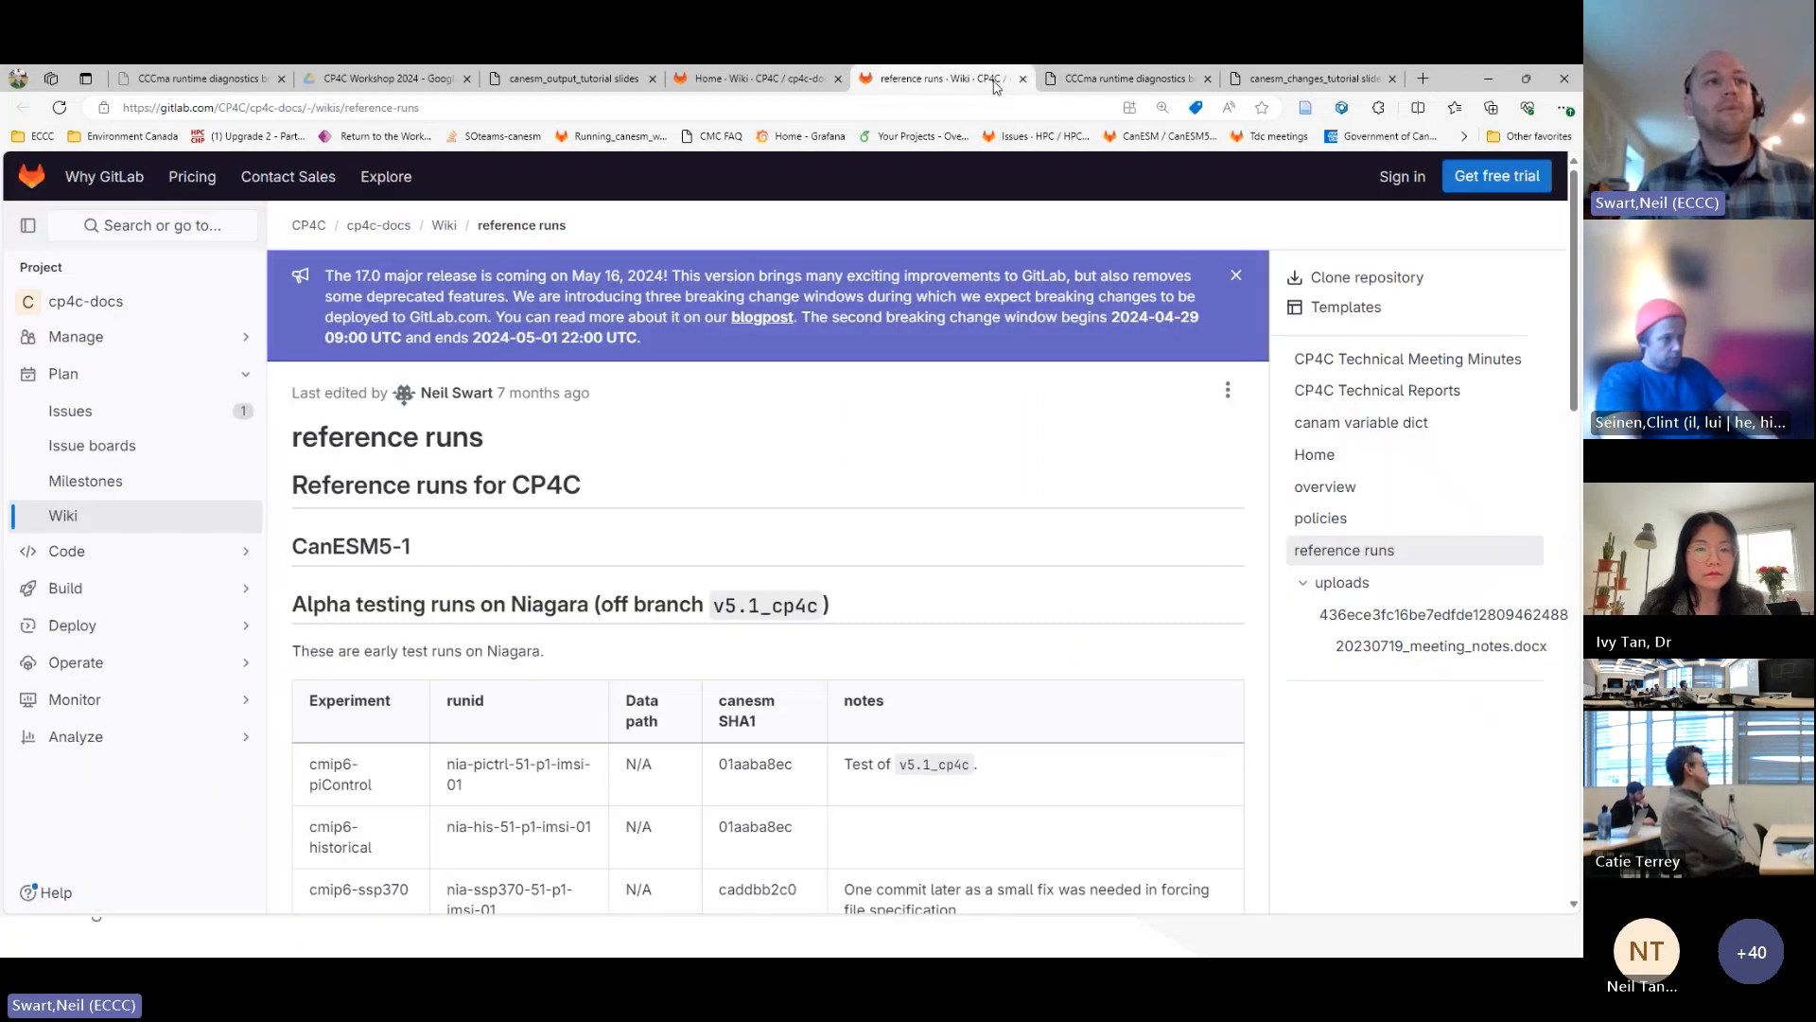
pyautogui.scroll(-3)
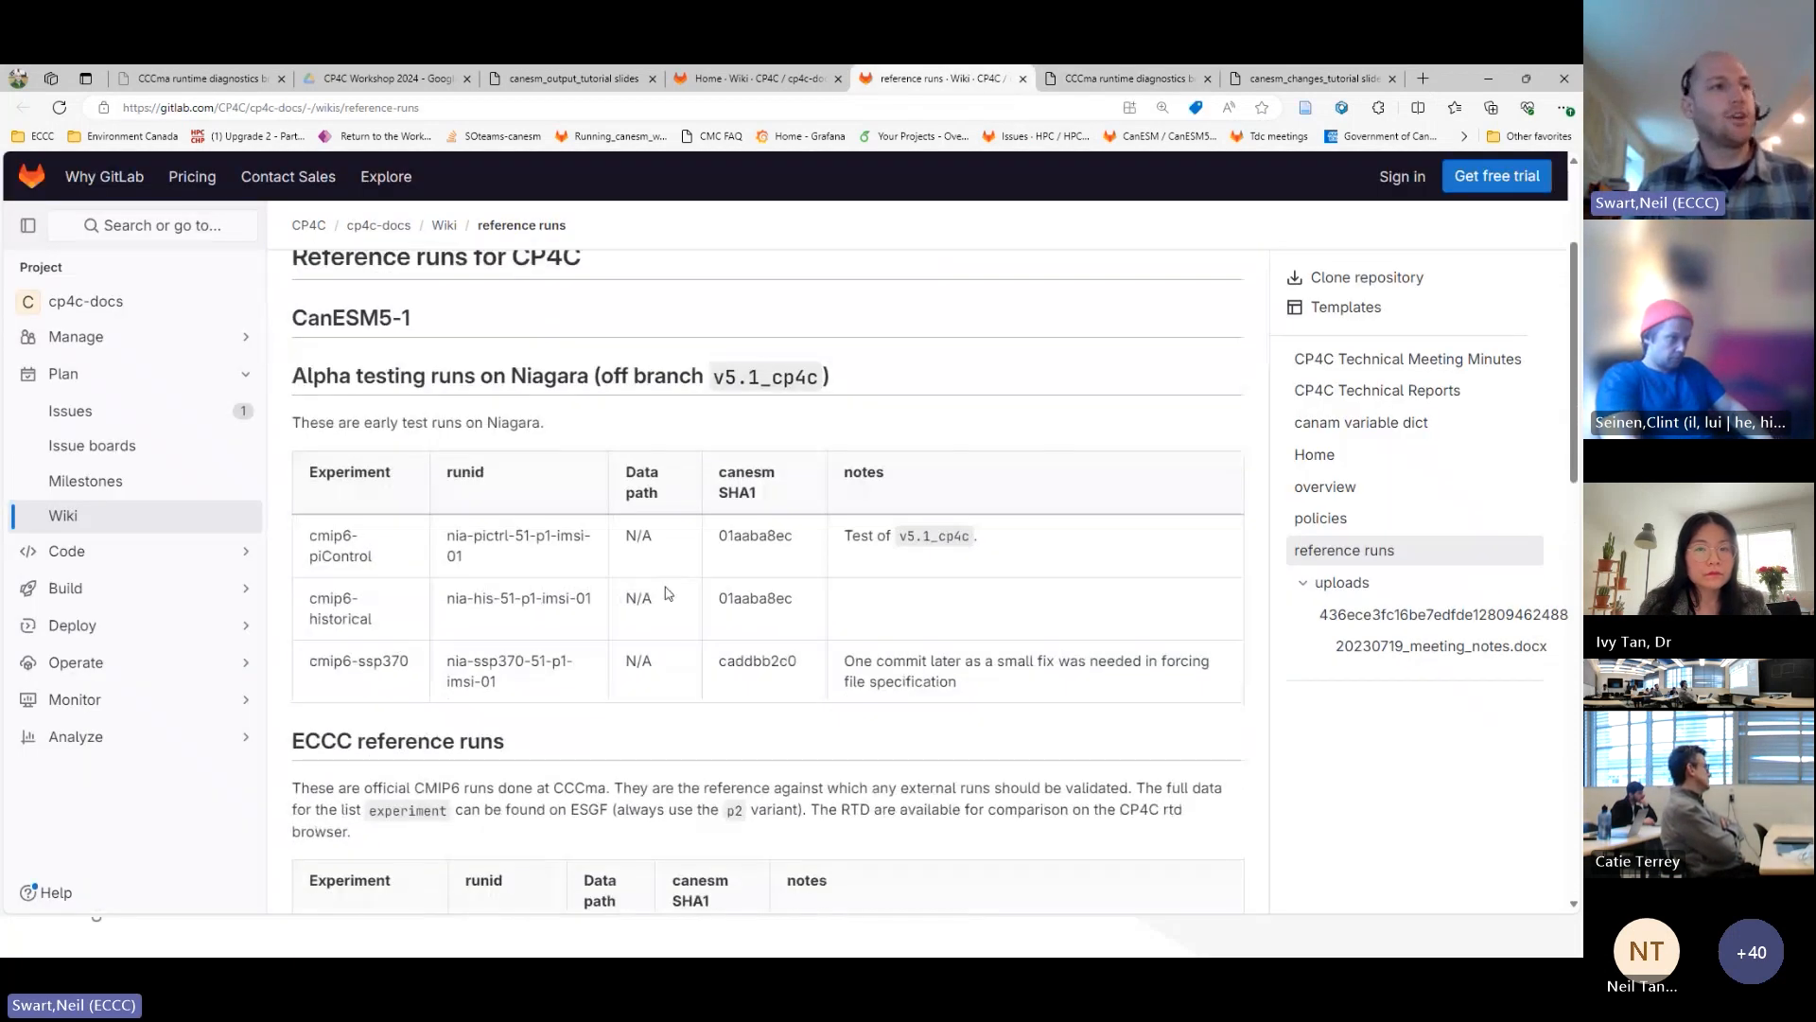
pyautogui.scroll(-3)
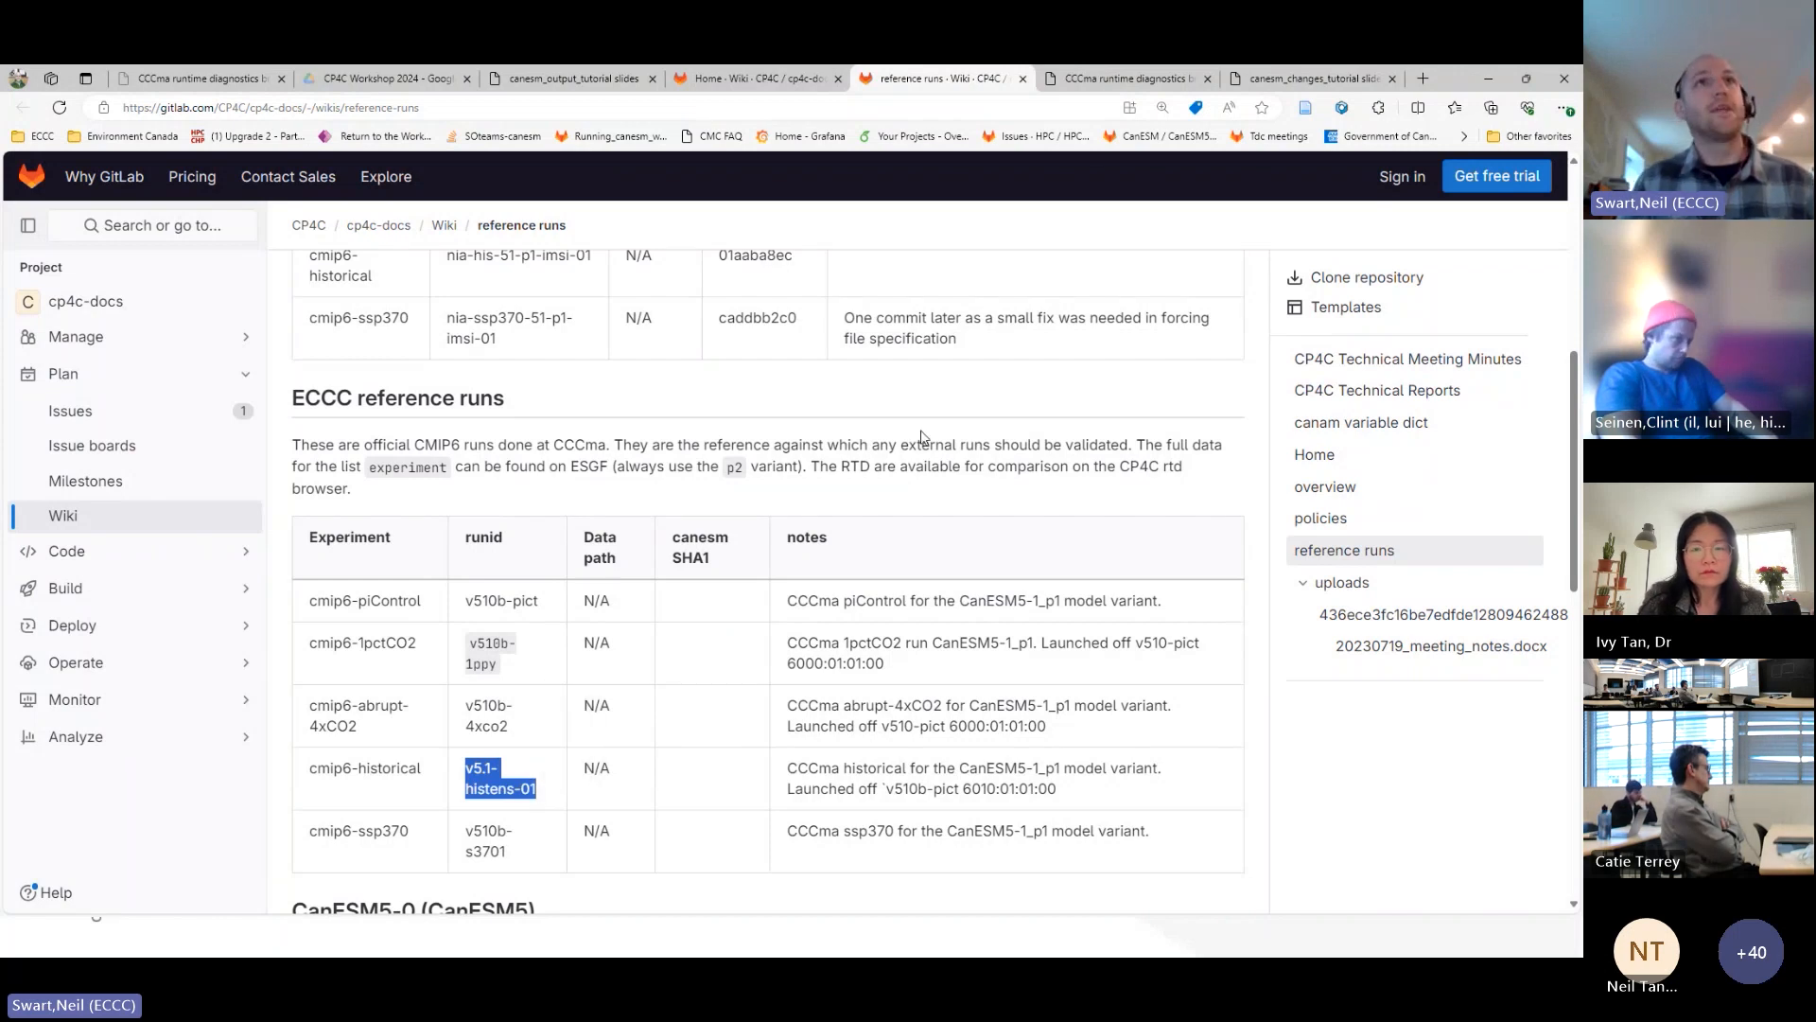
# - Enter run v5.1-histens-01 in the RTD browser and plot annual global screen temperature
pyautogui.click(1125, 77)
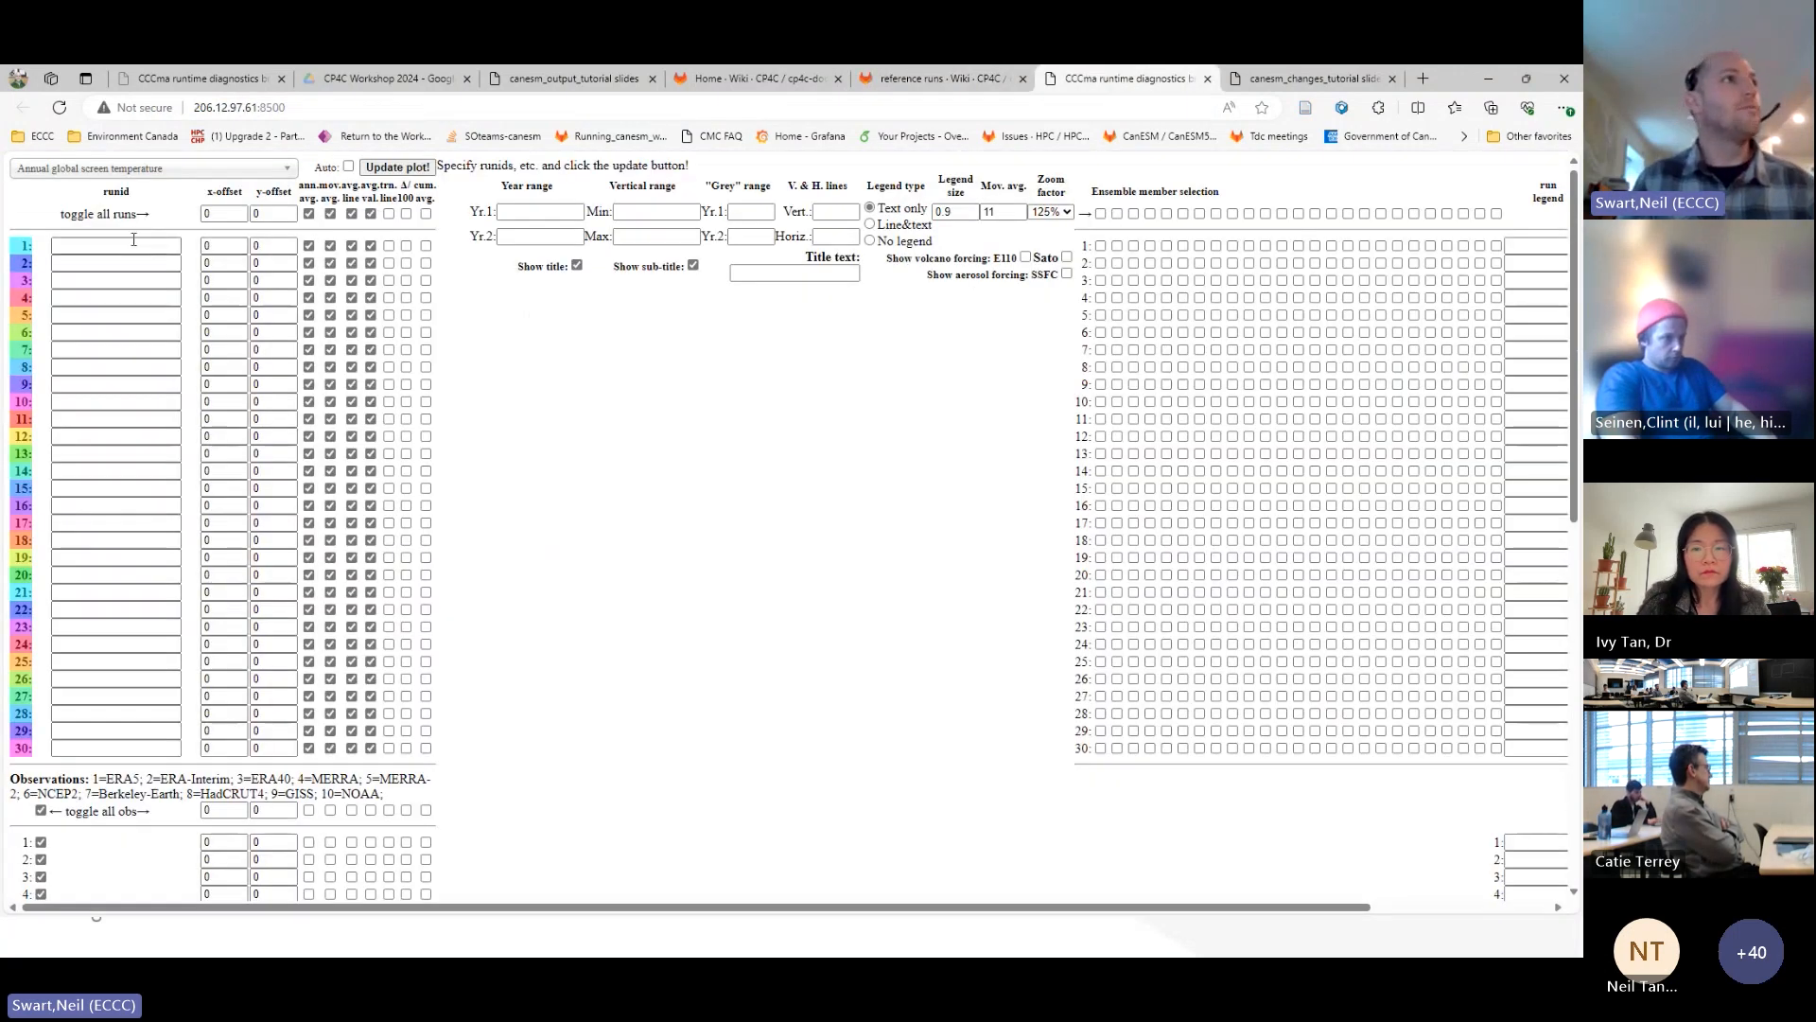
pyautogui.write('v5.1-histens-01')
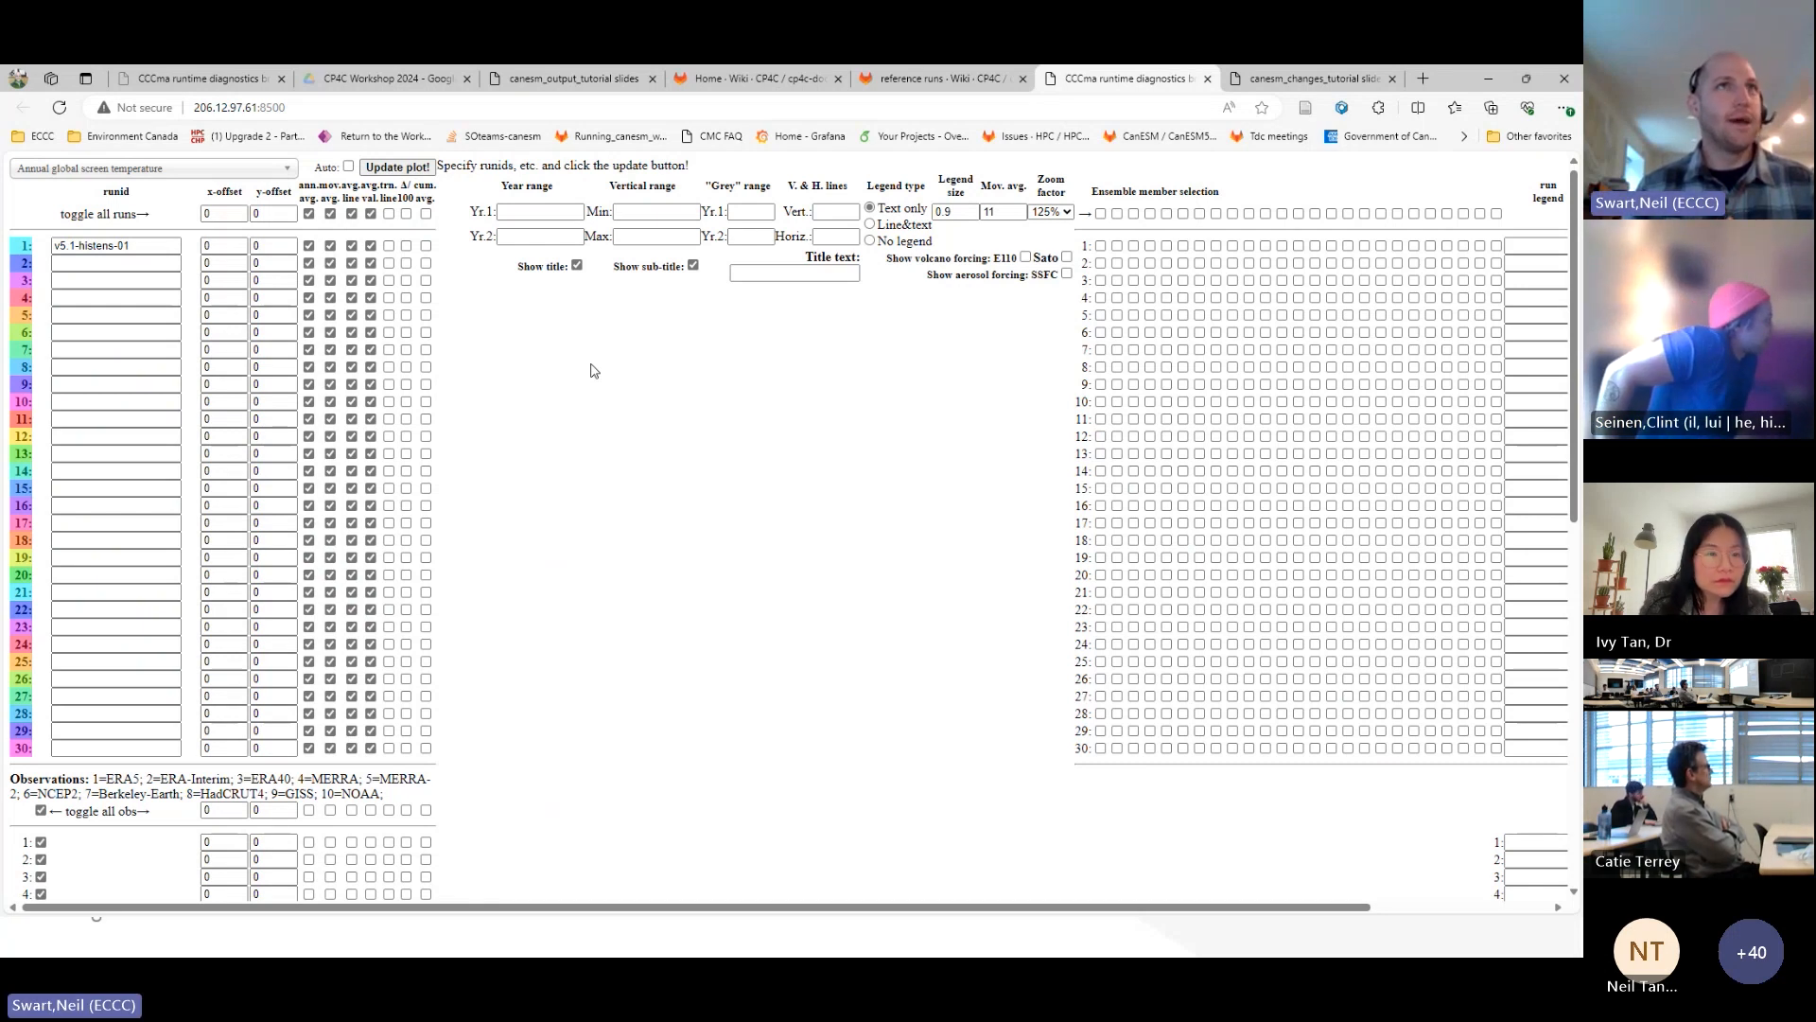
pyautogui.click(396, 166)
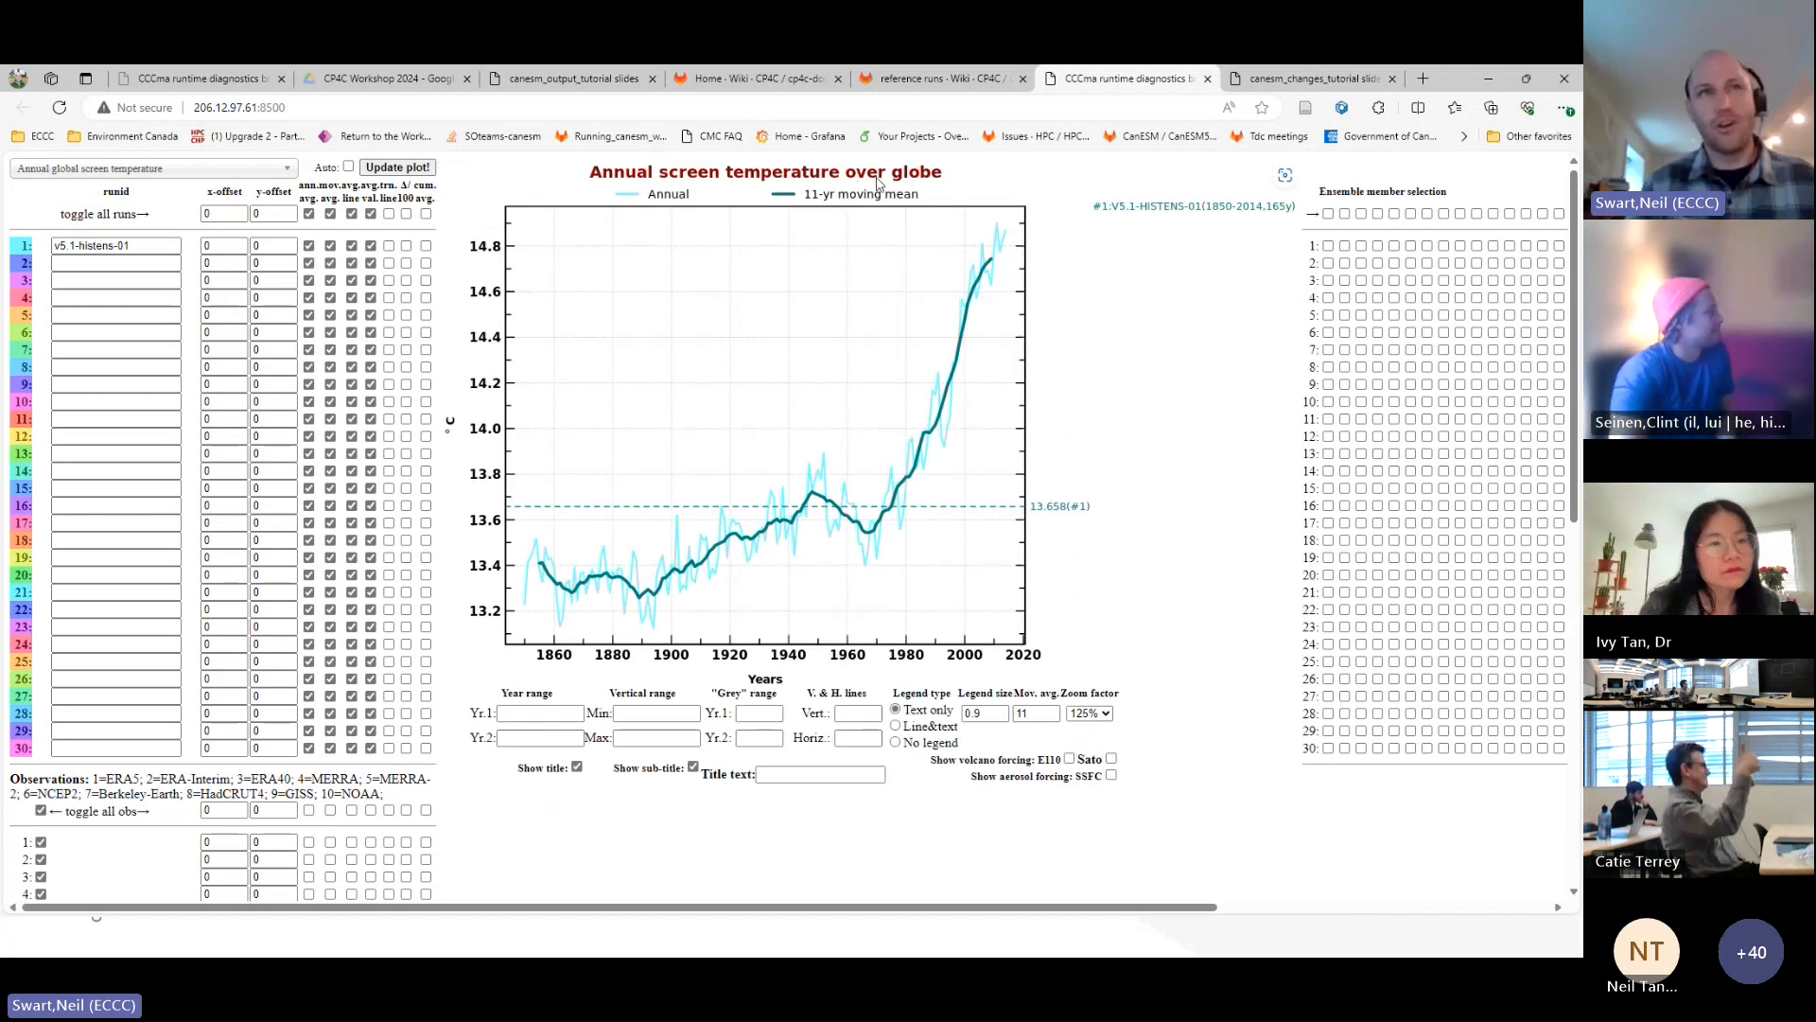
pyautogui.moveTo(573, 497)
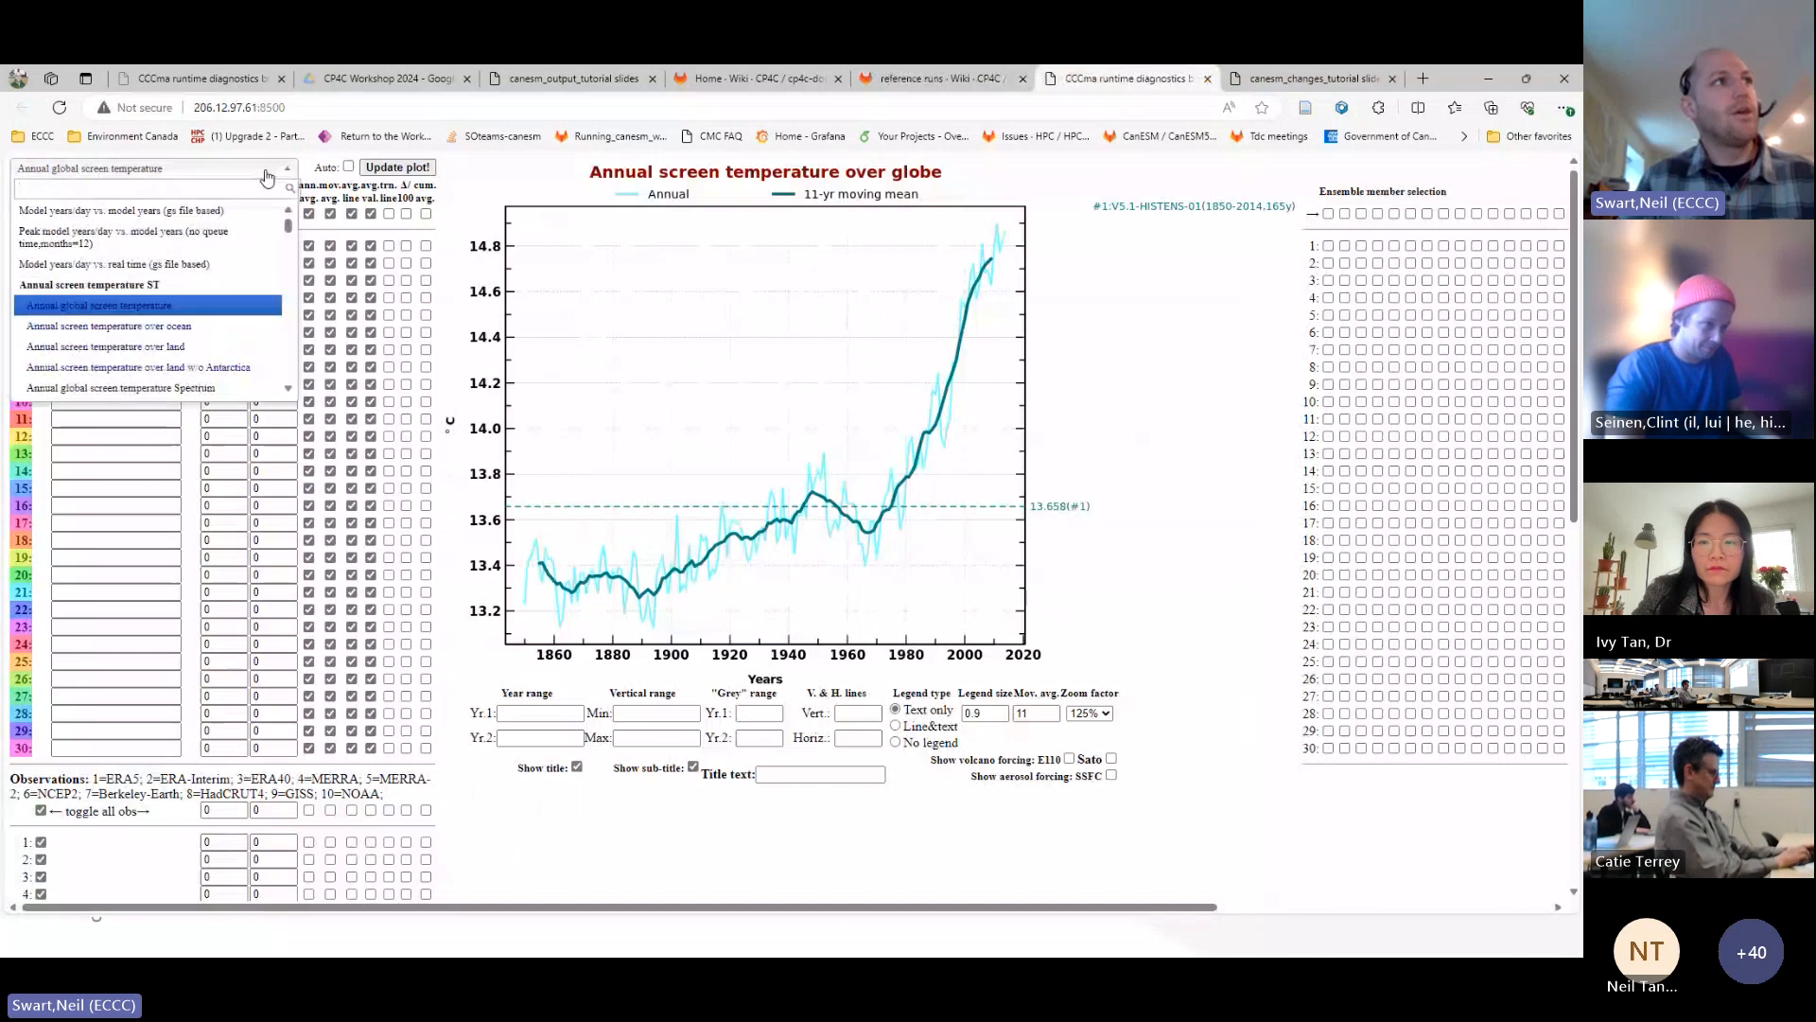
# - Plot TEMP3D NEMO ocean temperature, then annual global precipitation rate, via '3d' and 'pcp' searches
pyautogui.scroll(-3)
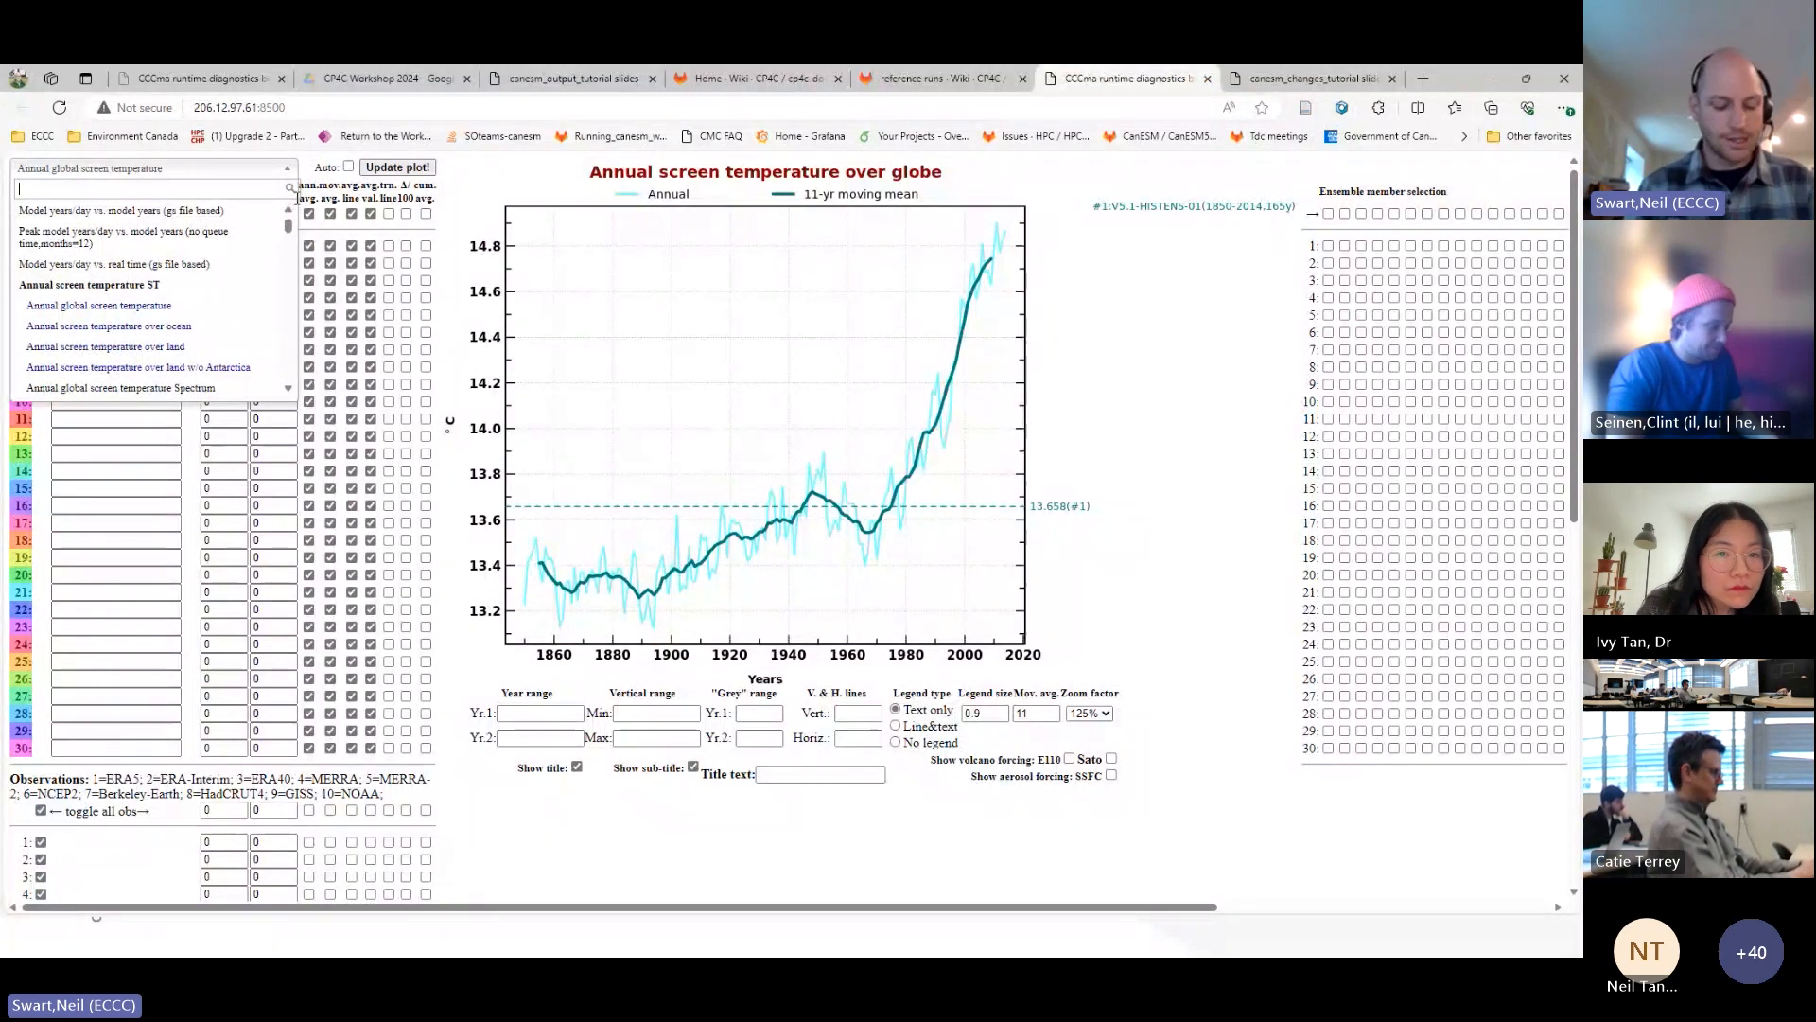
pyautogui.write('3d')
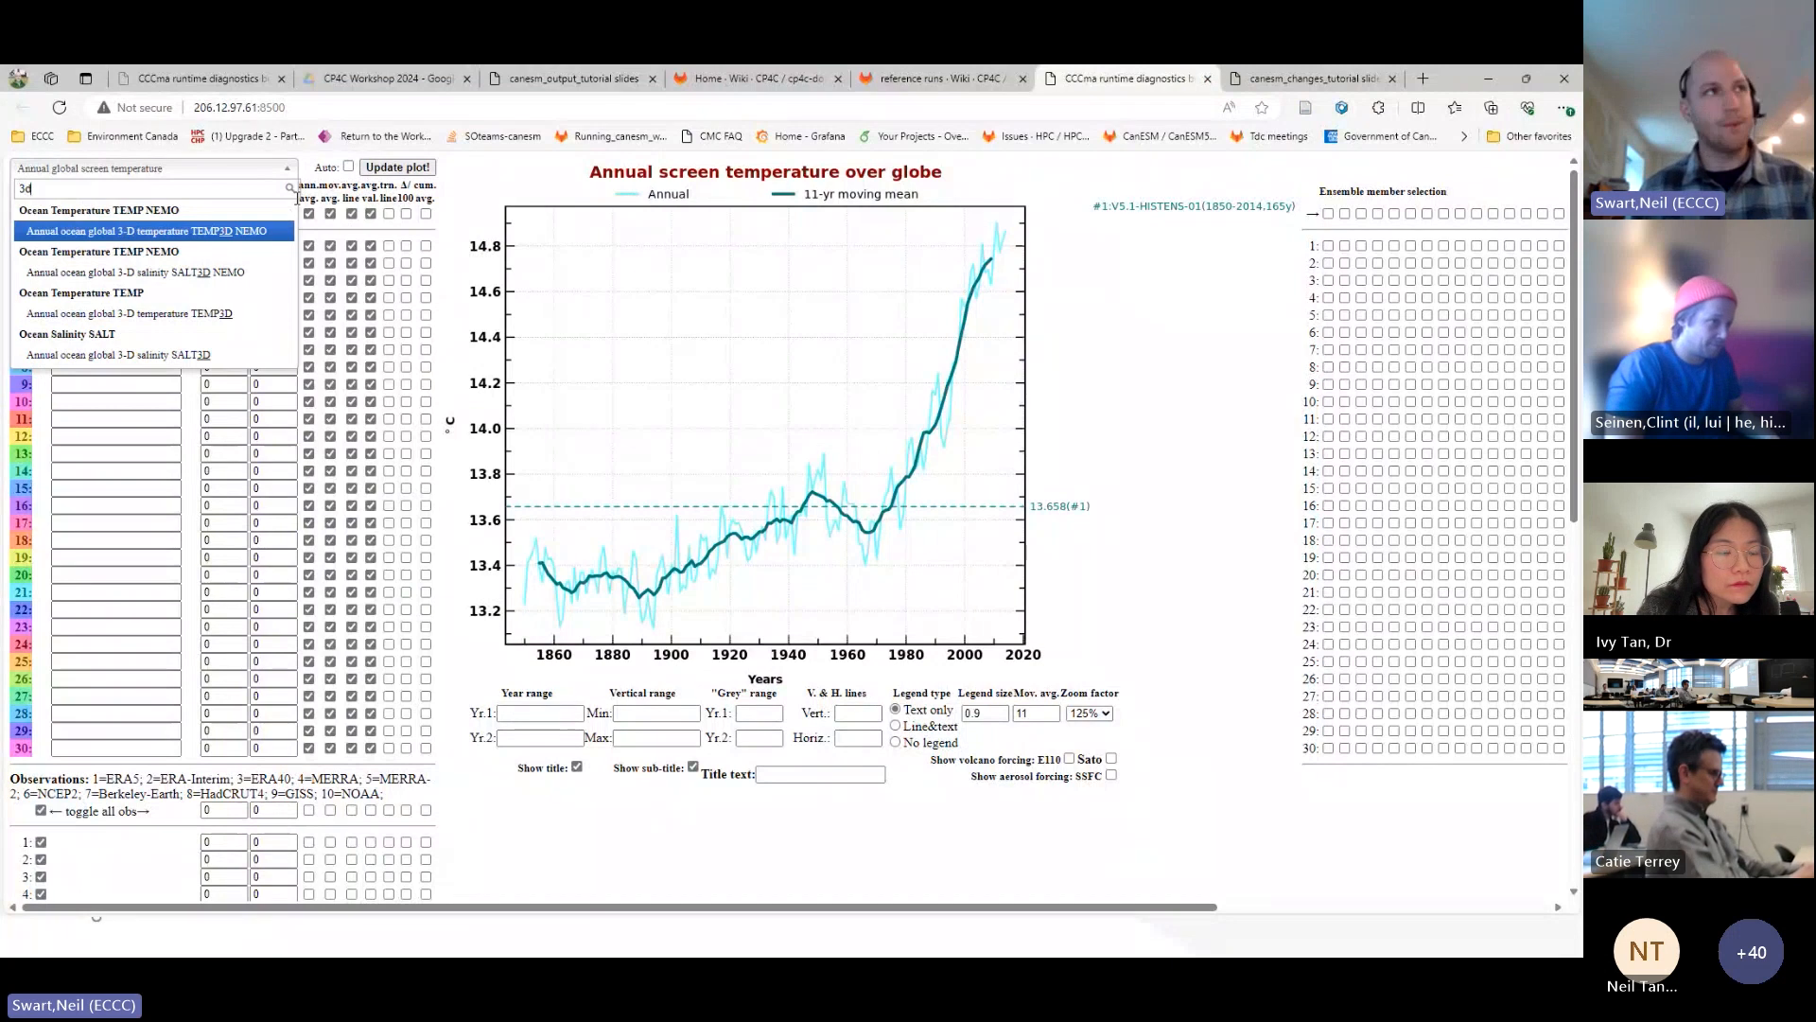
pyautogui.click(149, 230)
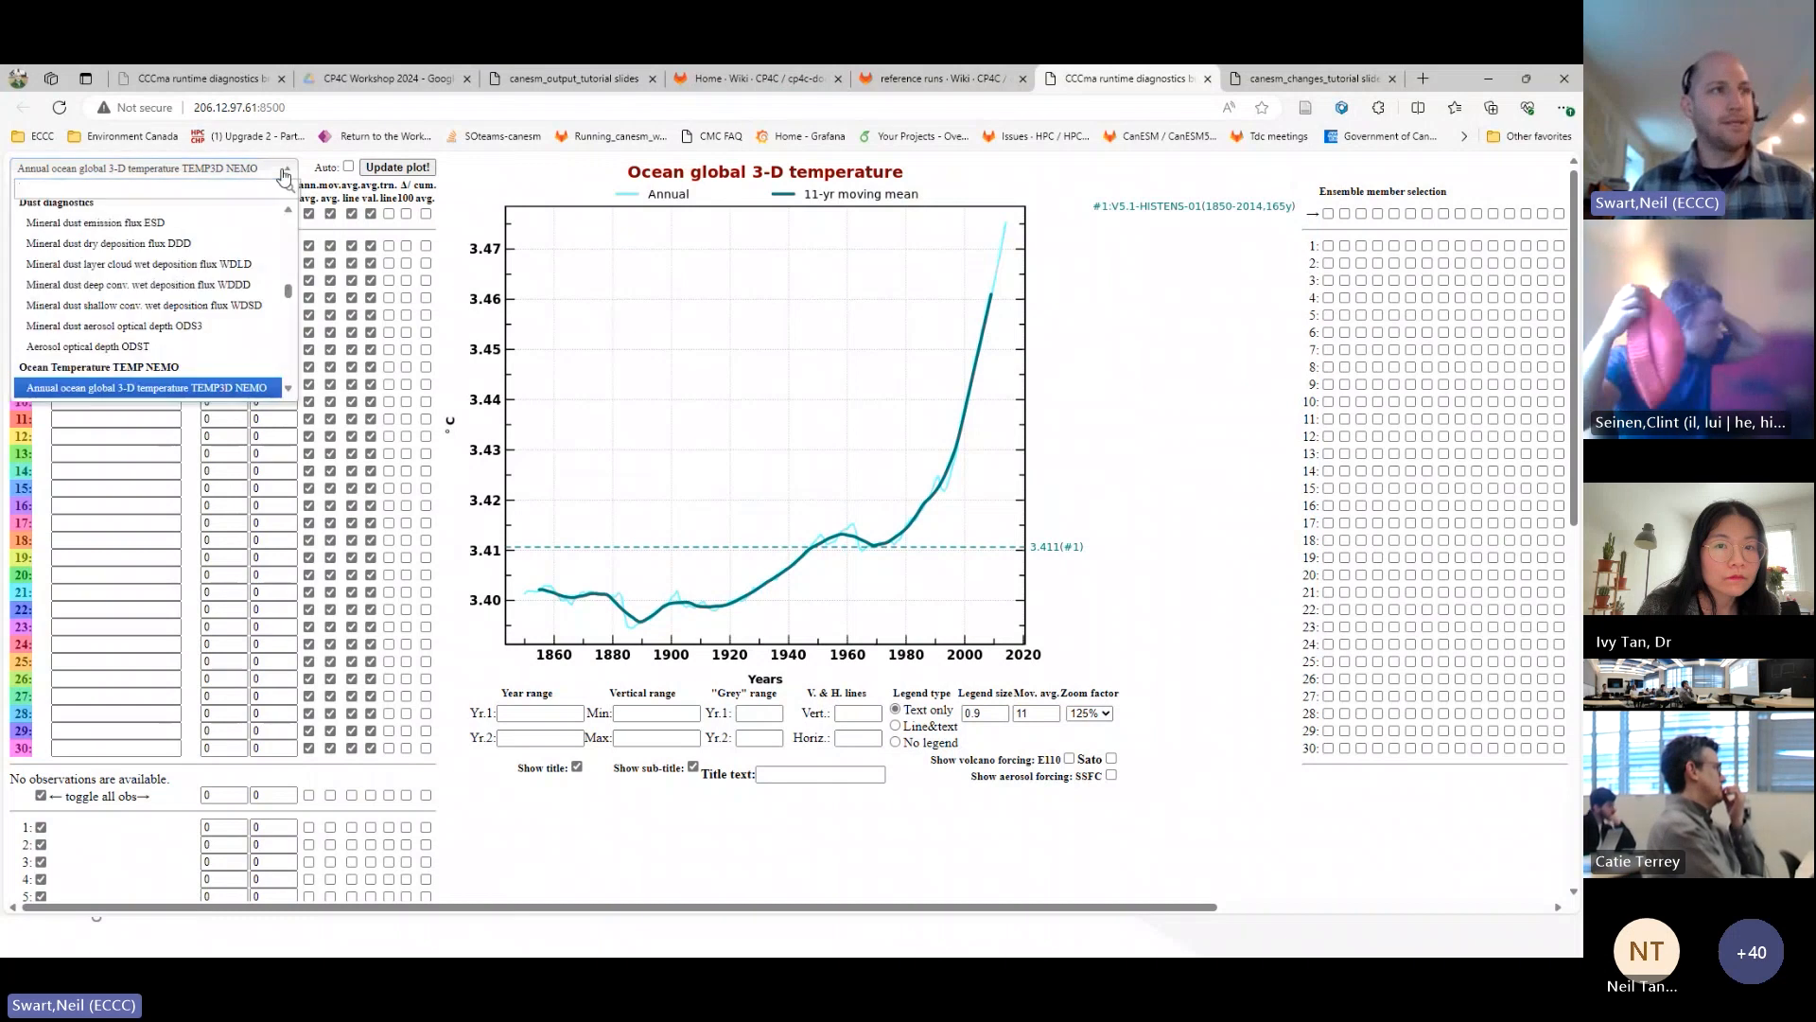
pyautogui.write('pcp')
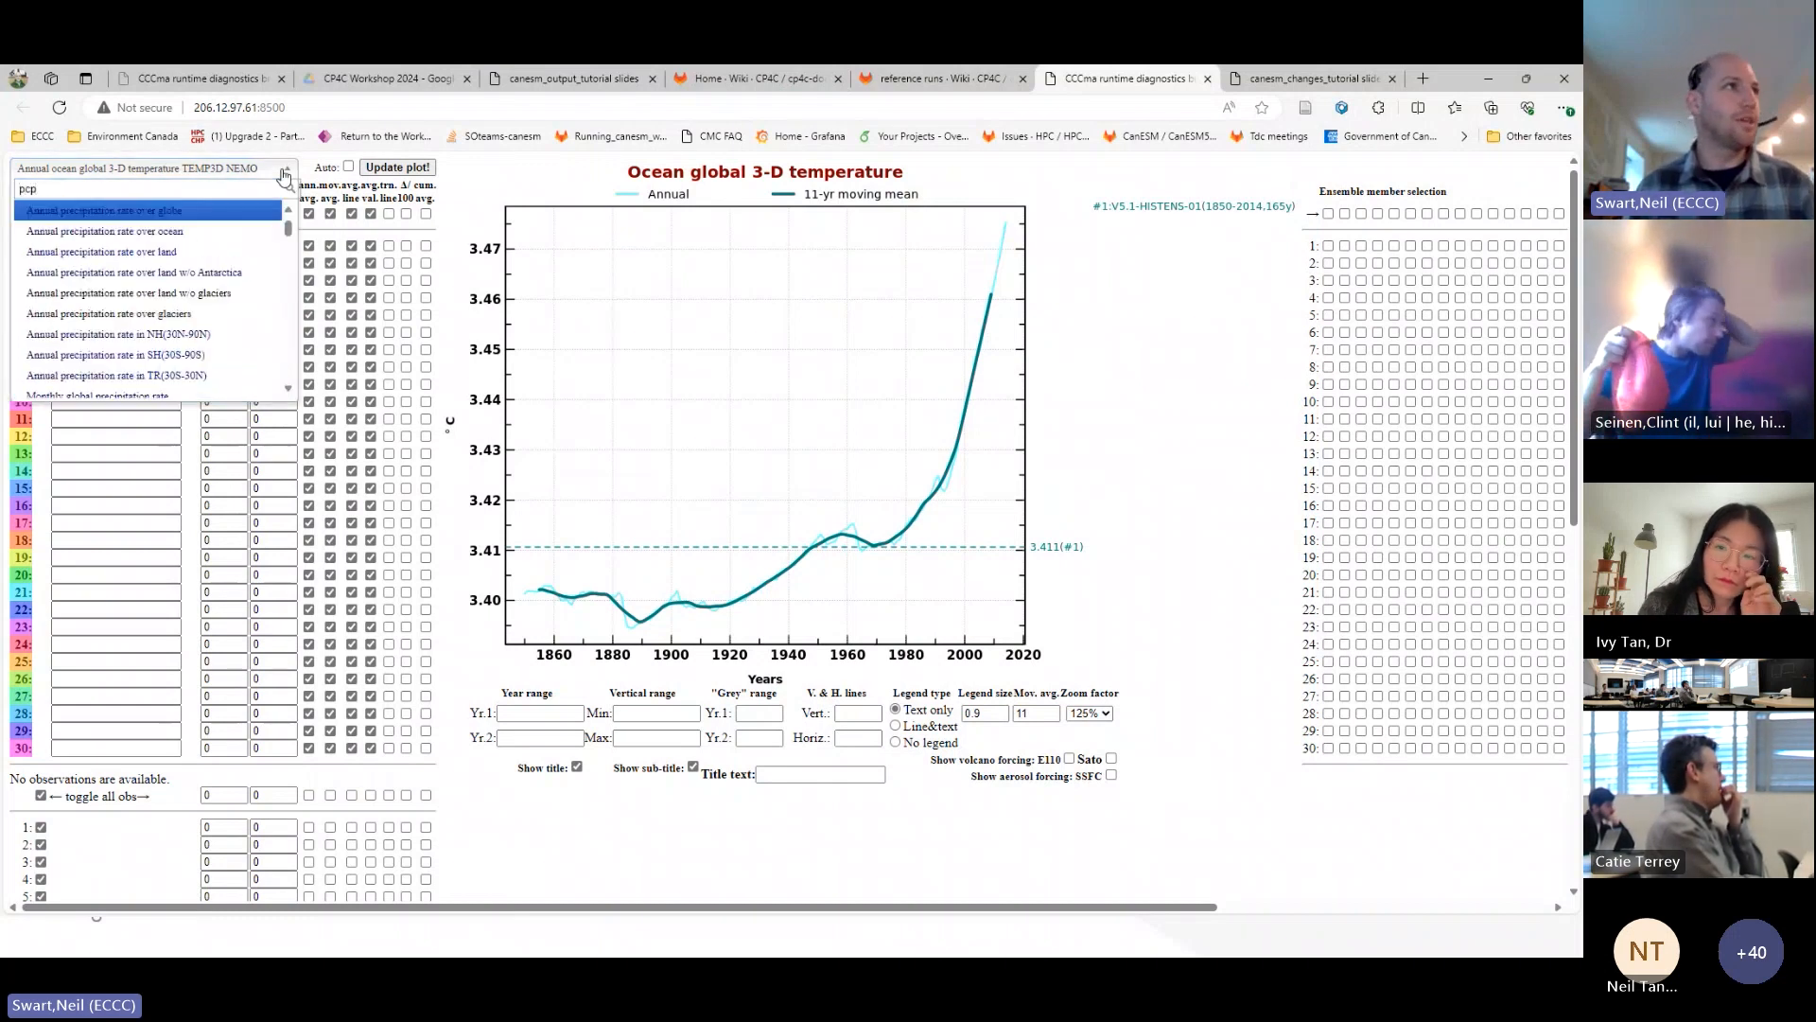
pyautogui.click(107, 210)
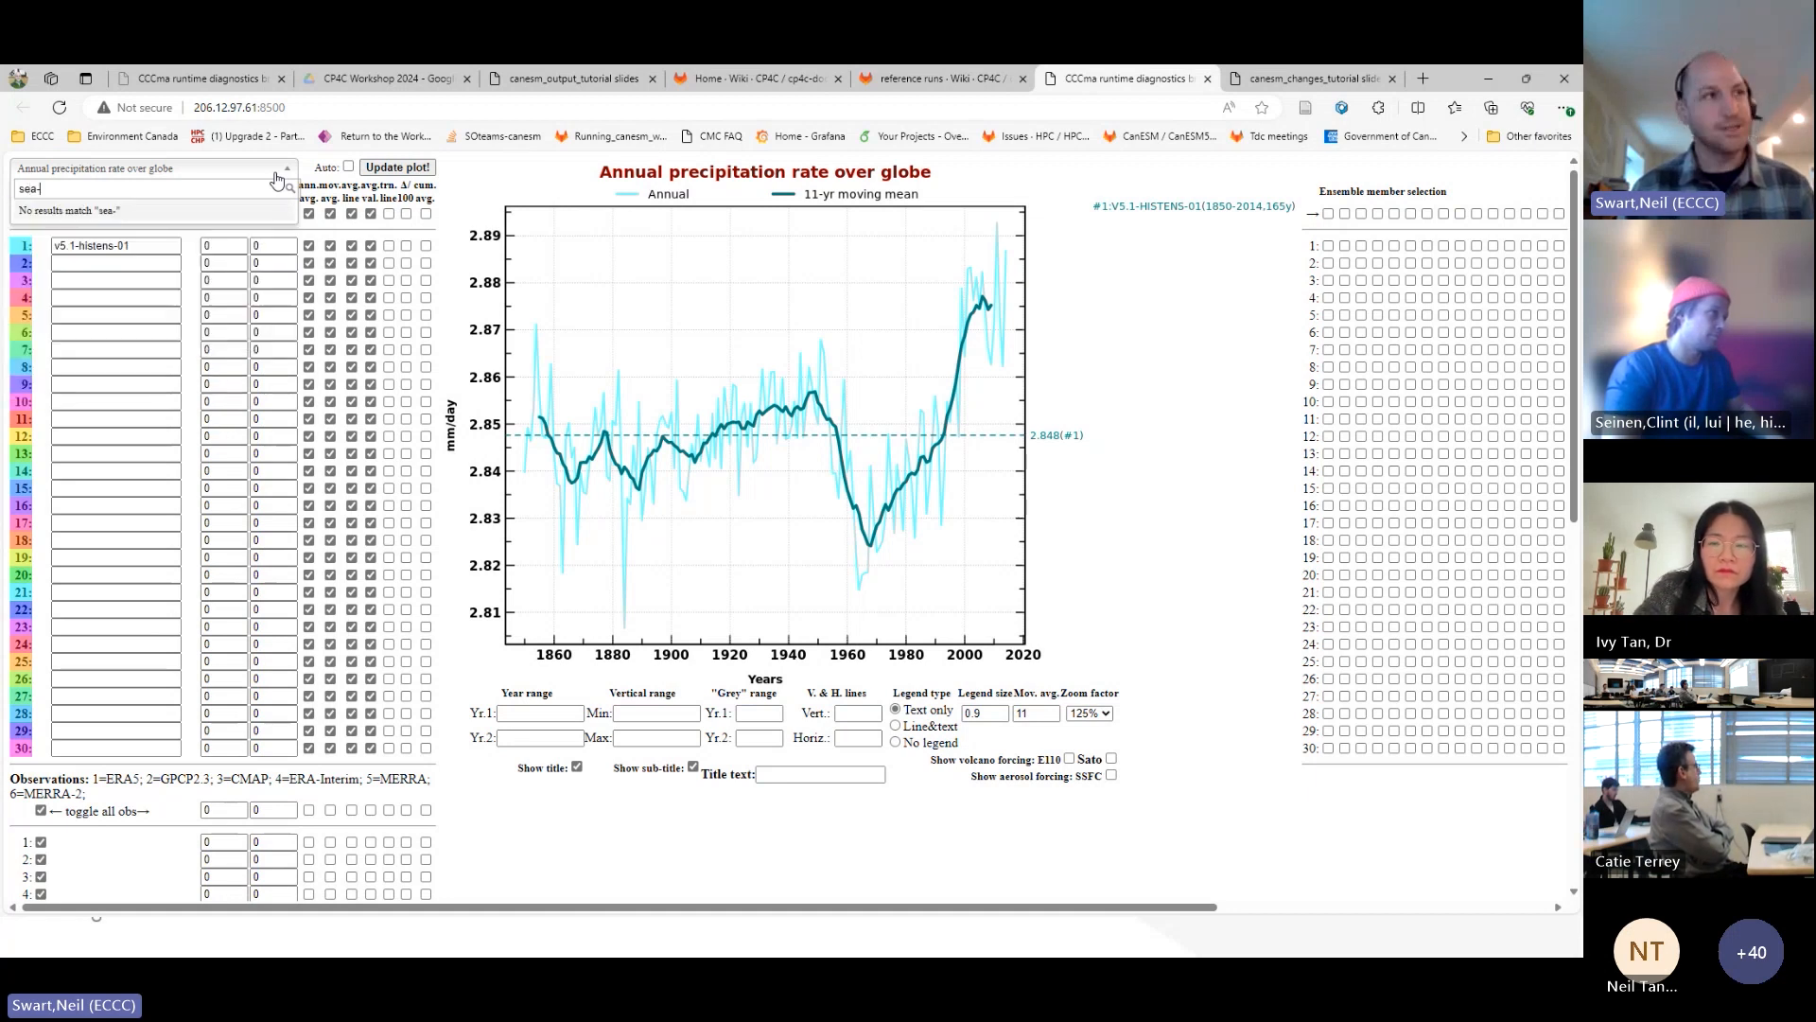
# - Search 'sica' to plot NH ocean sea ice area for March (m03), then reopen the dropdown
pyautogui.press('Backspace')
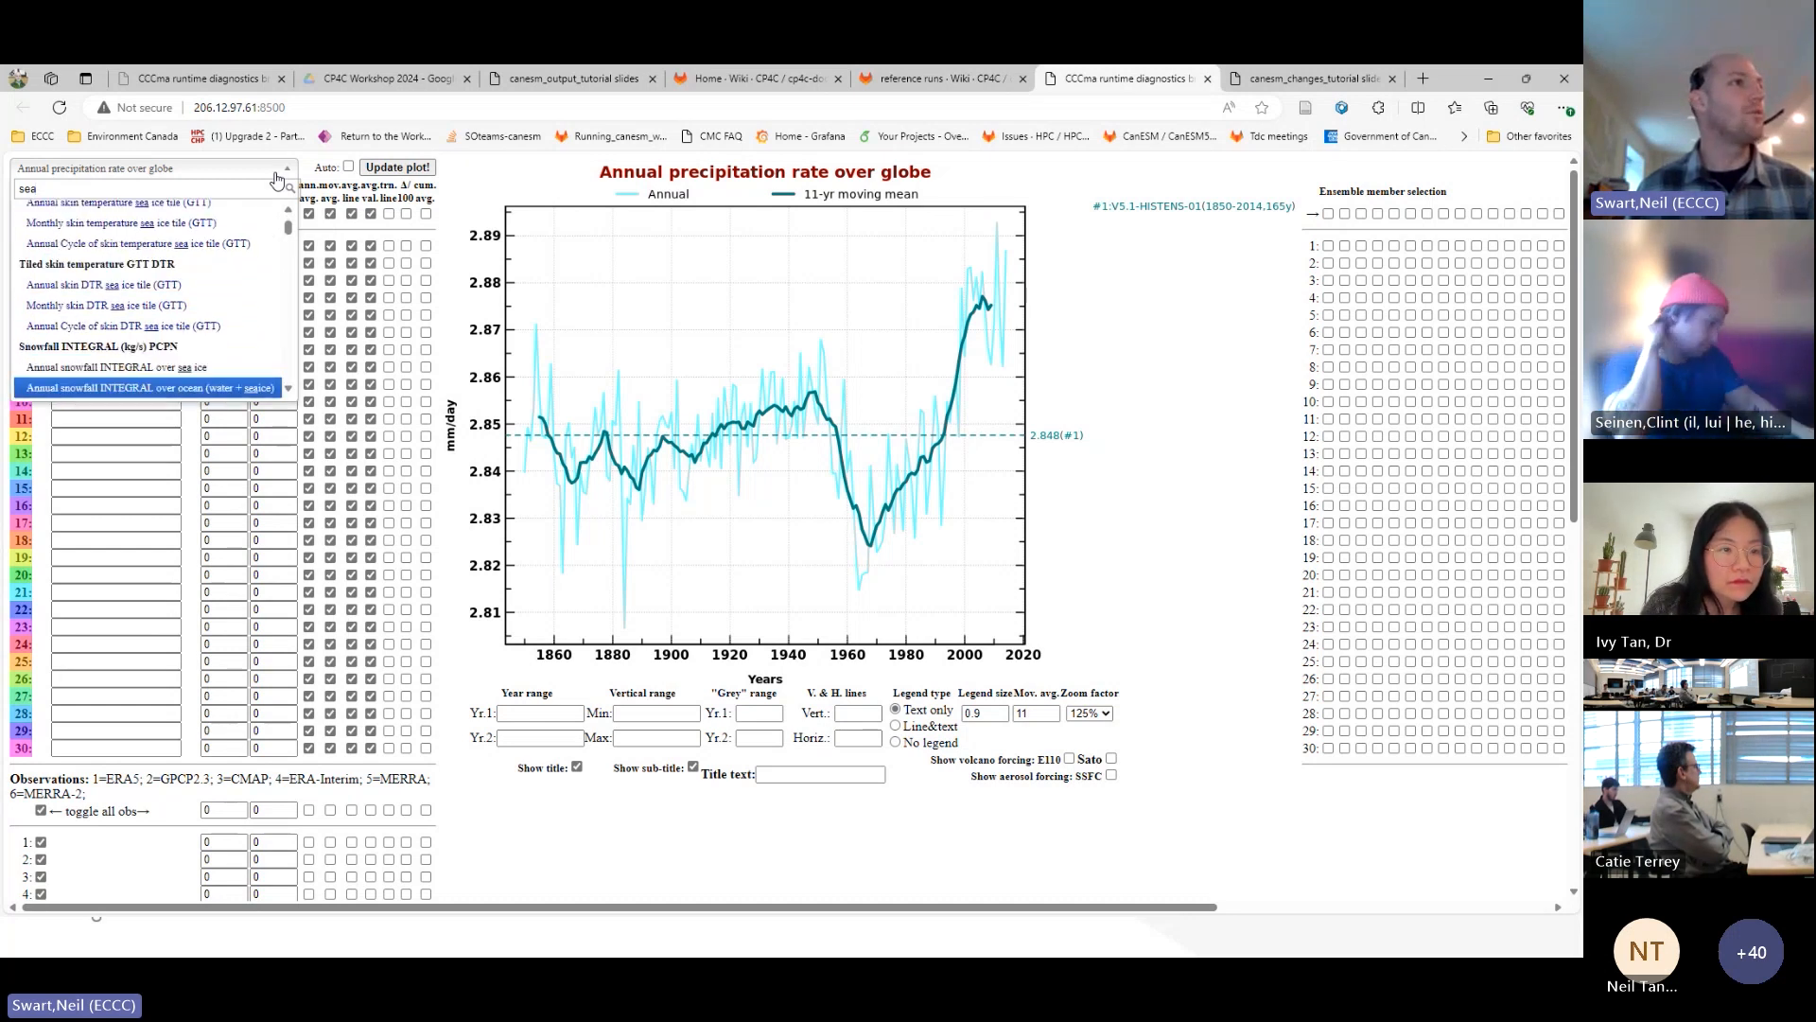
pyautogui.scroll(-3)
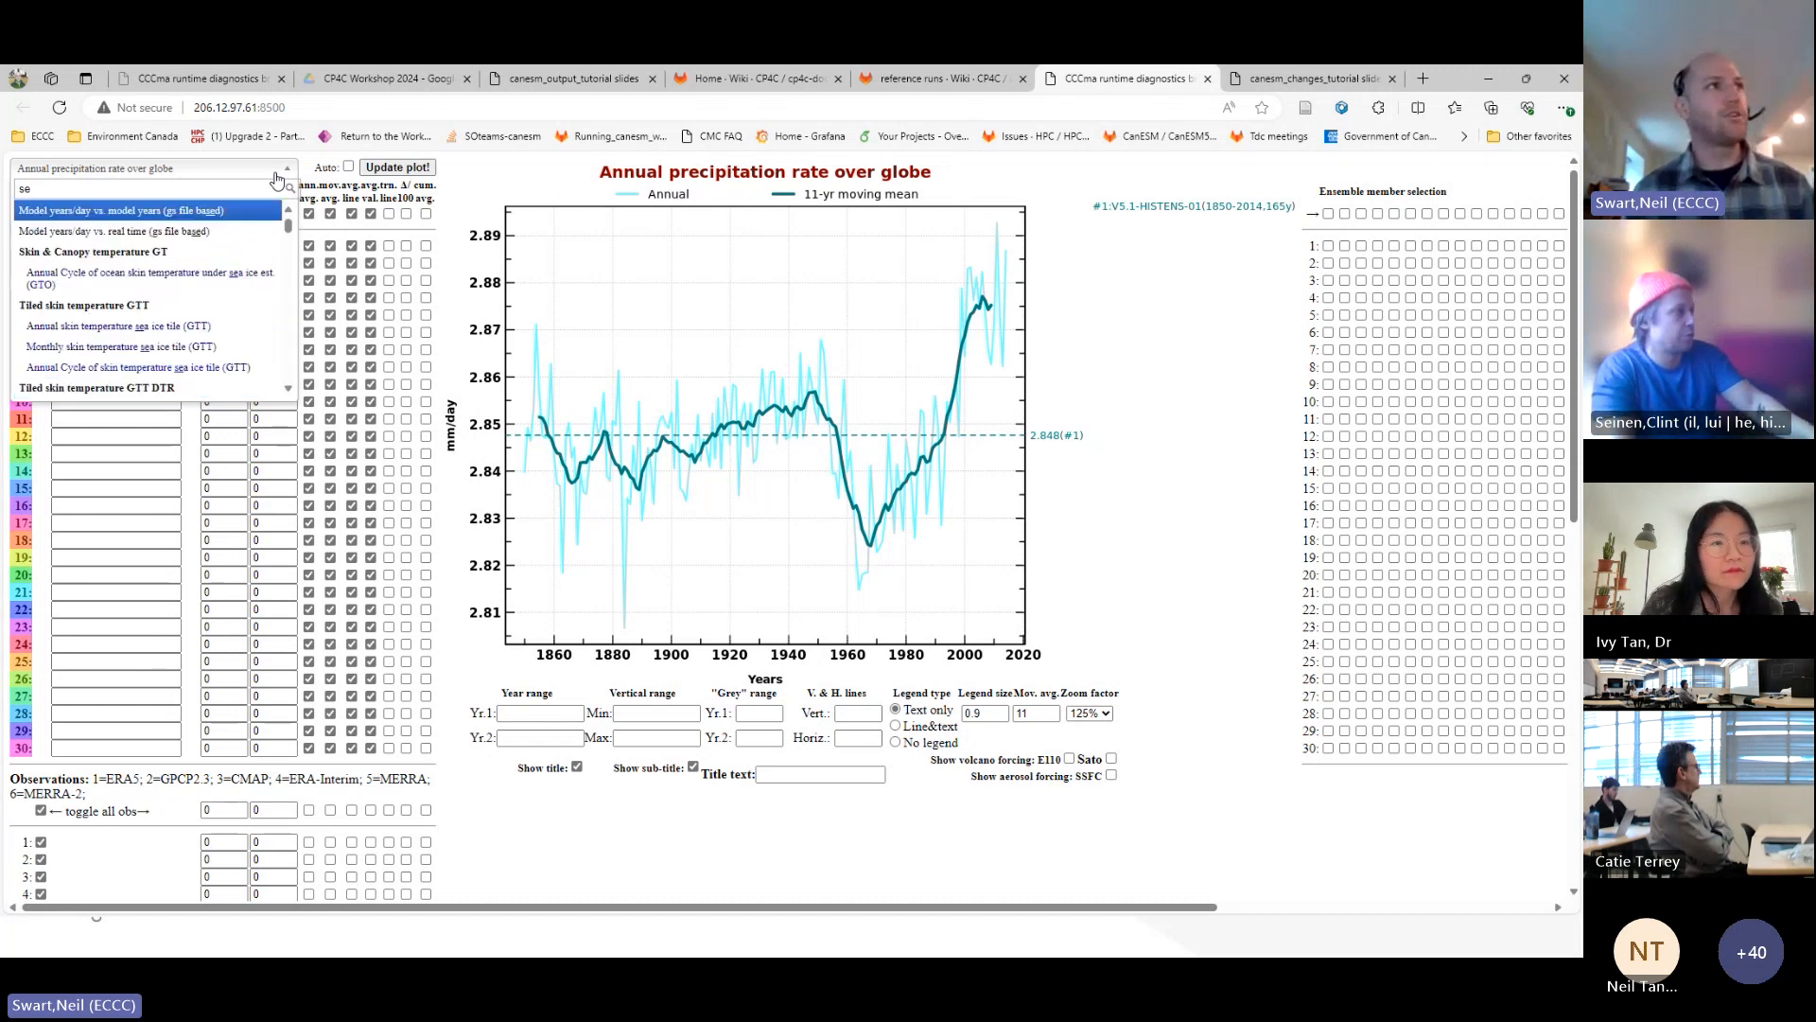
pyautogui.write('ica')
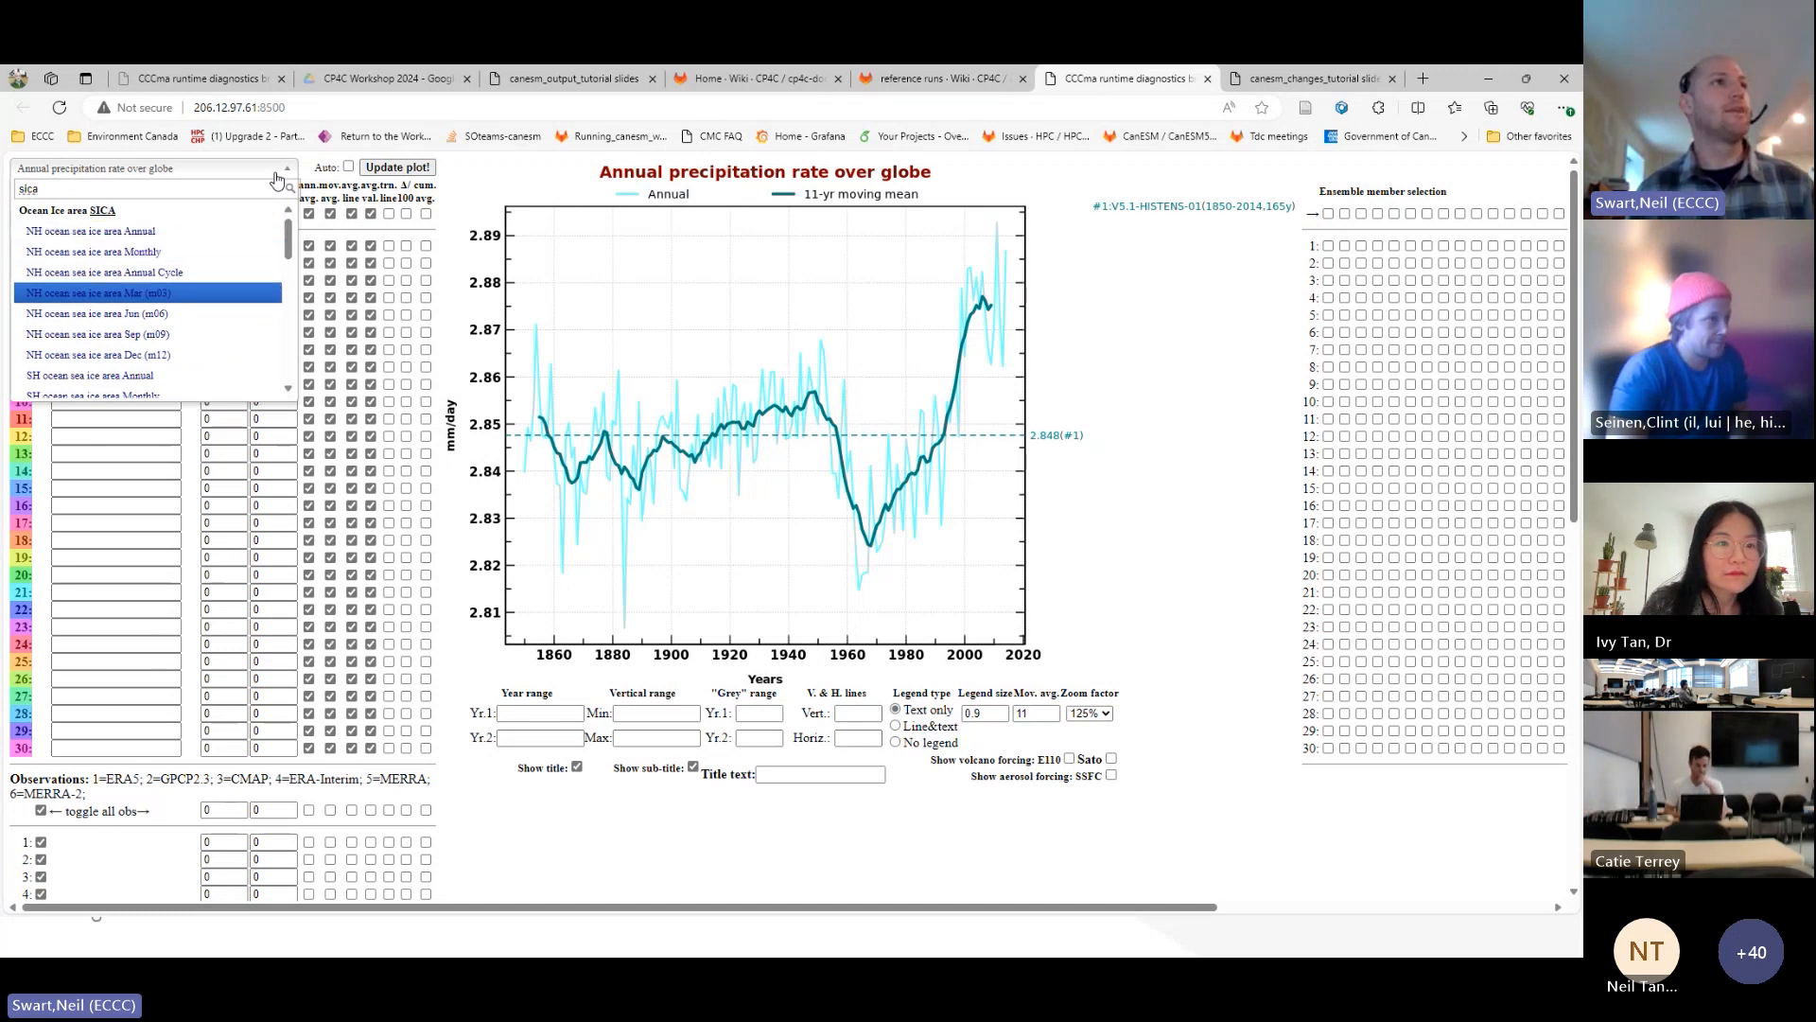
pyautogui.click(101, 293)
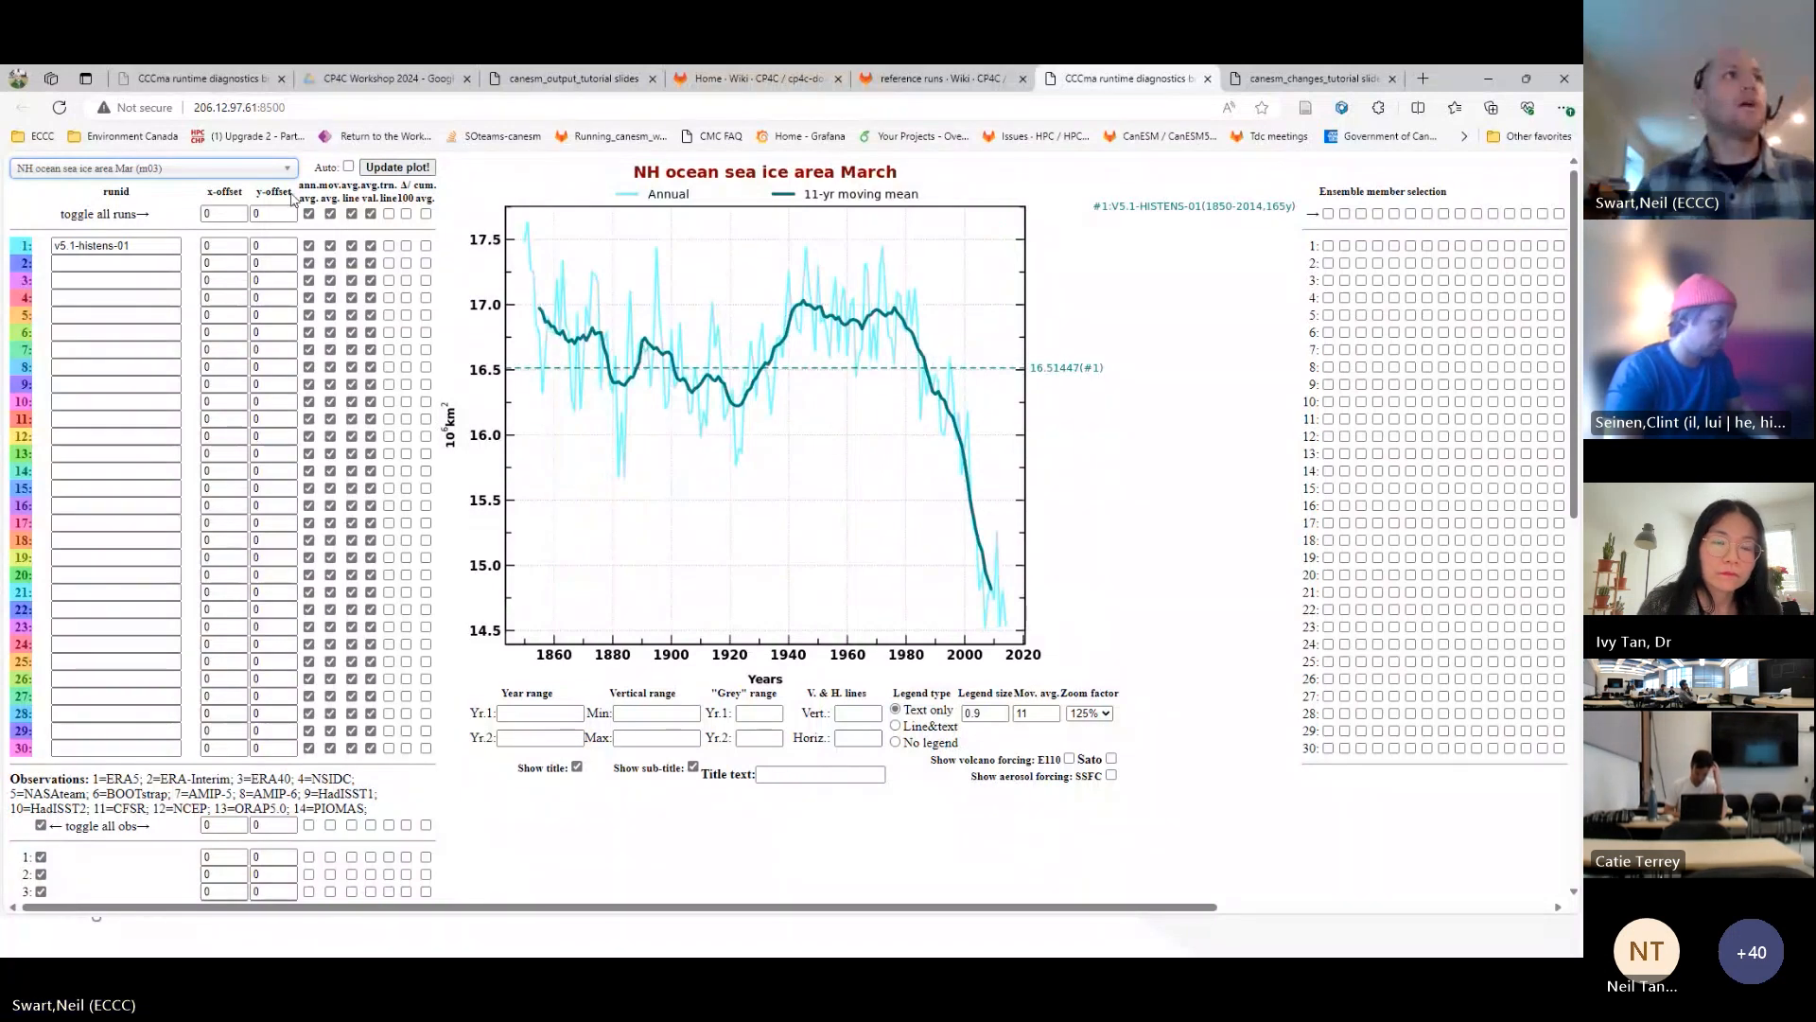
pyautogui.click(152, 168)
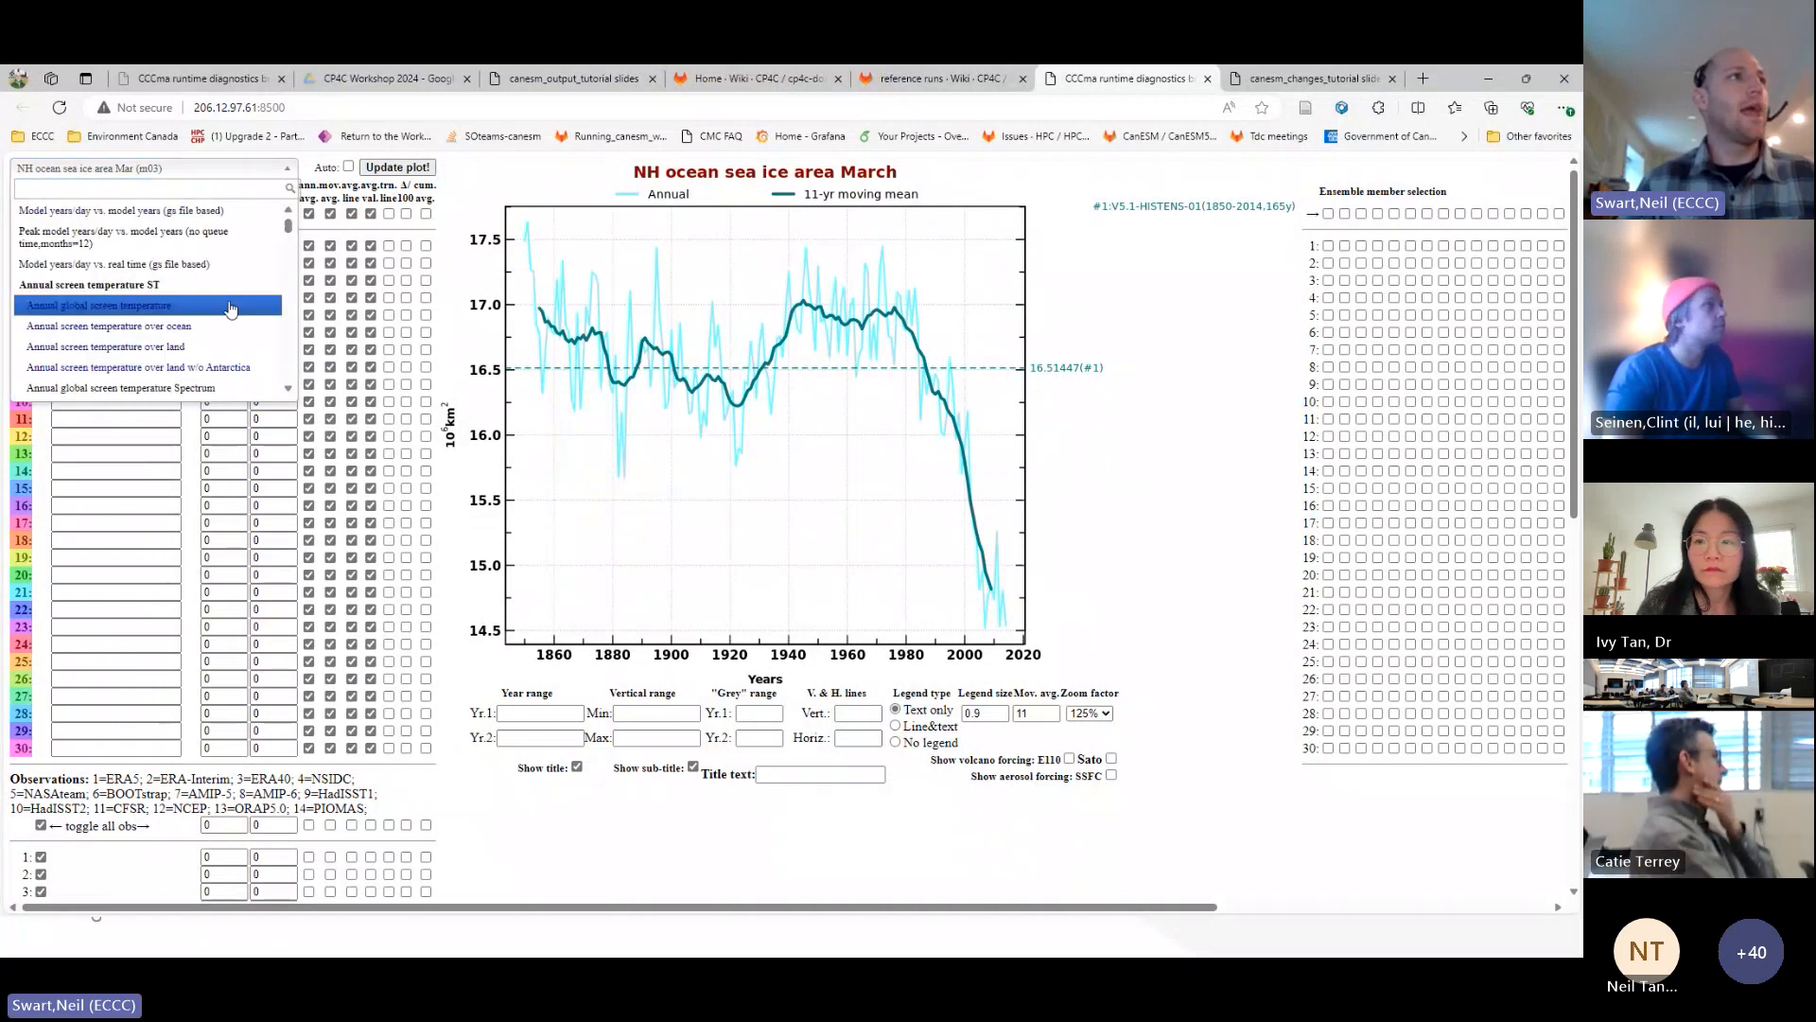
# - Overlay run nia-his-51-p1-imsi-01 on the v5.1-histens-01 annual global screen temperature plot
pyautogui.click(123, 304)
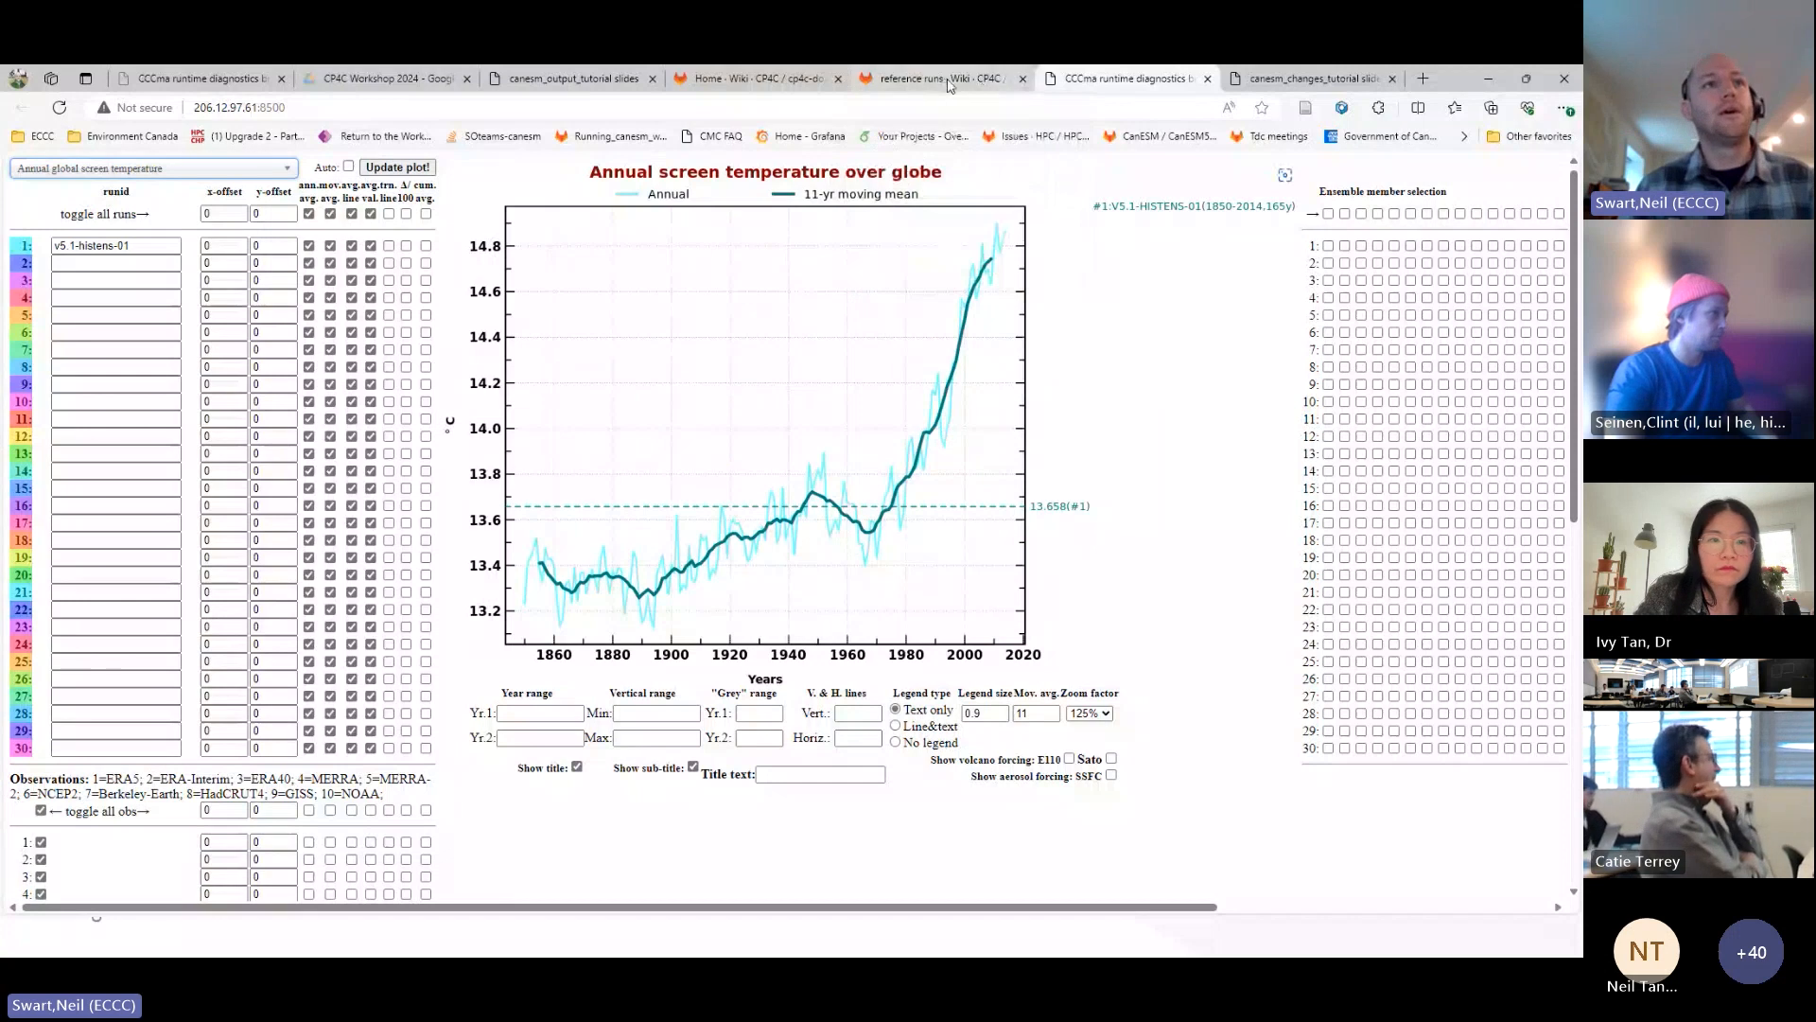
pyautogui.click(937, 77)
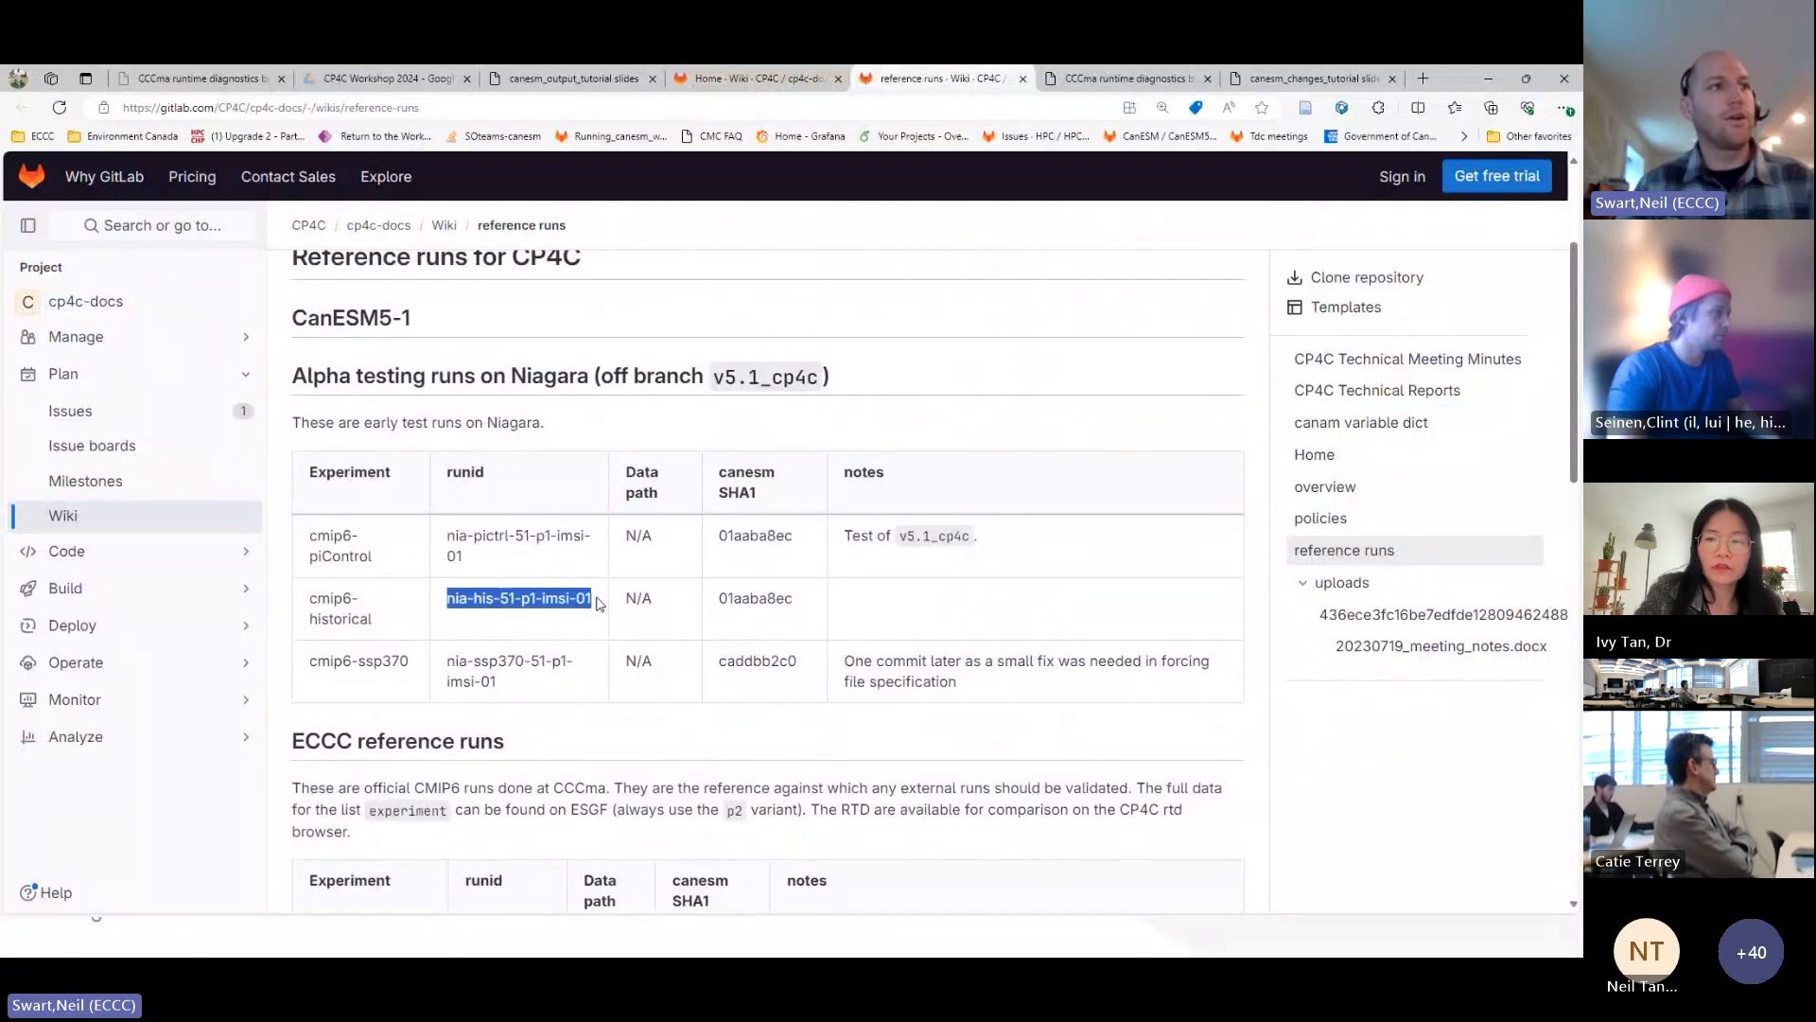
pyautogui.moveTo(957, 236)
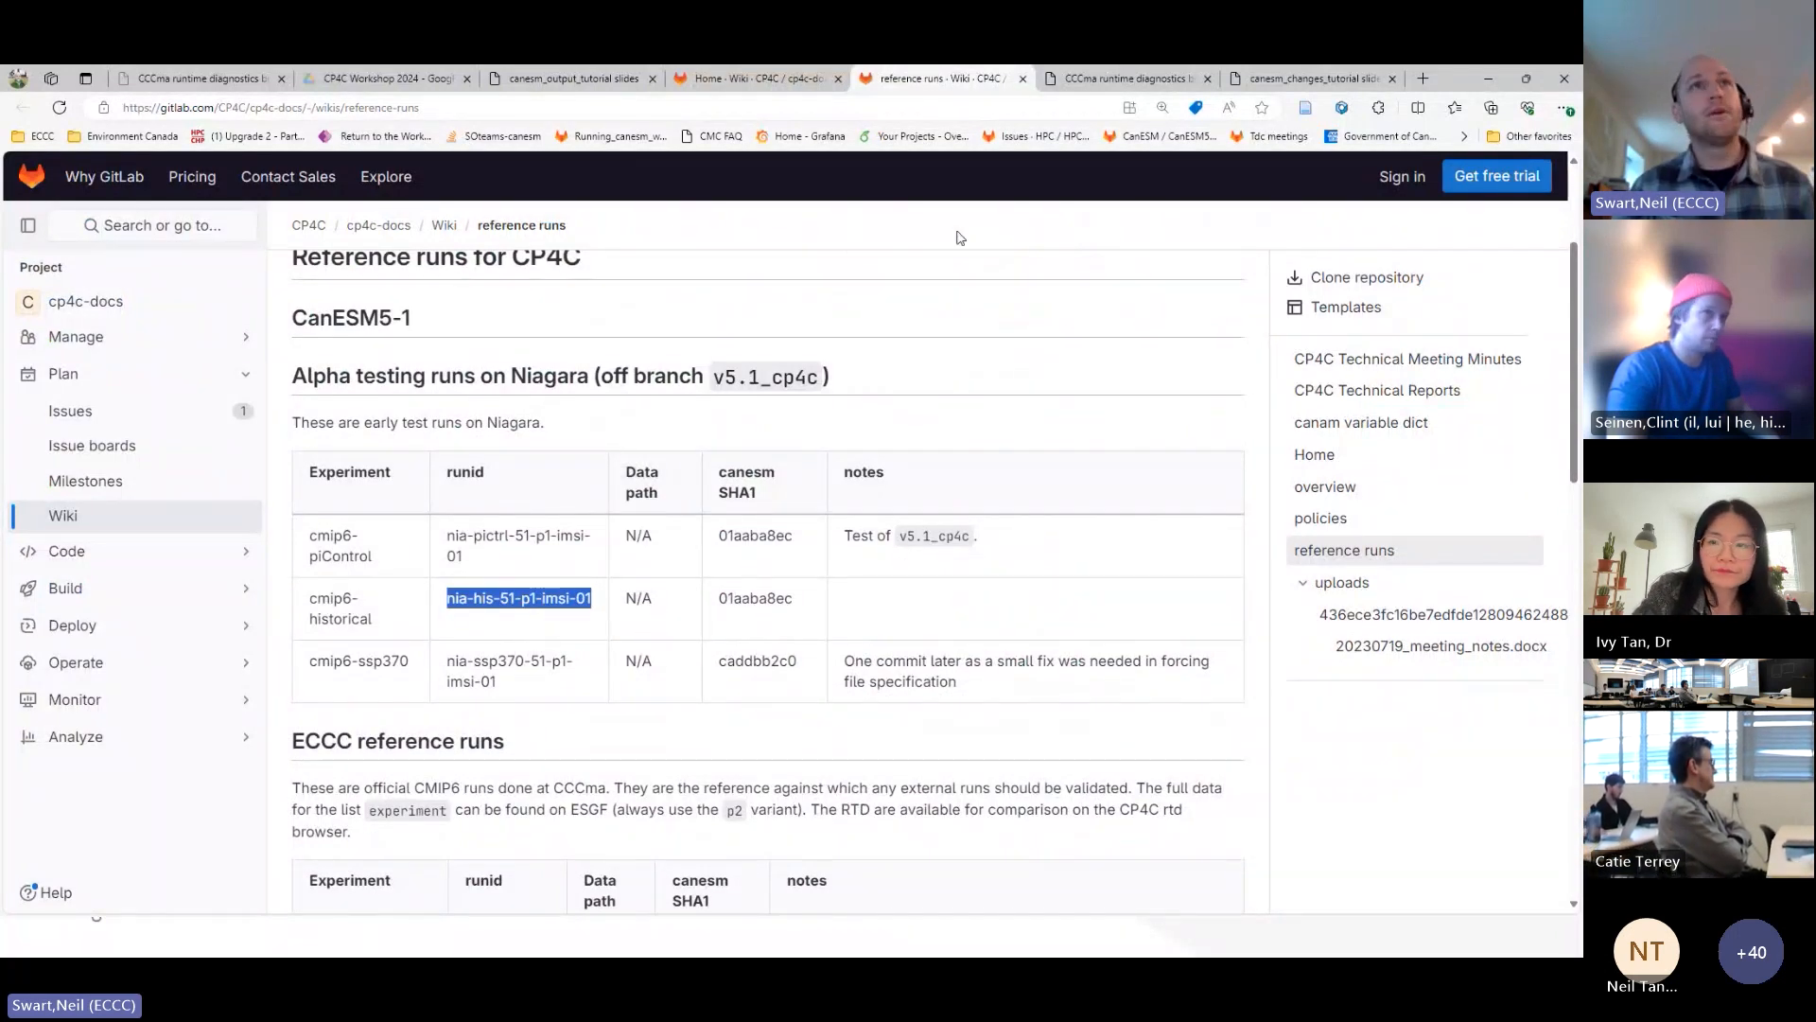
pyautogui.click(1126, 77)
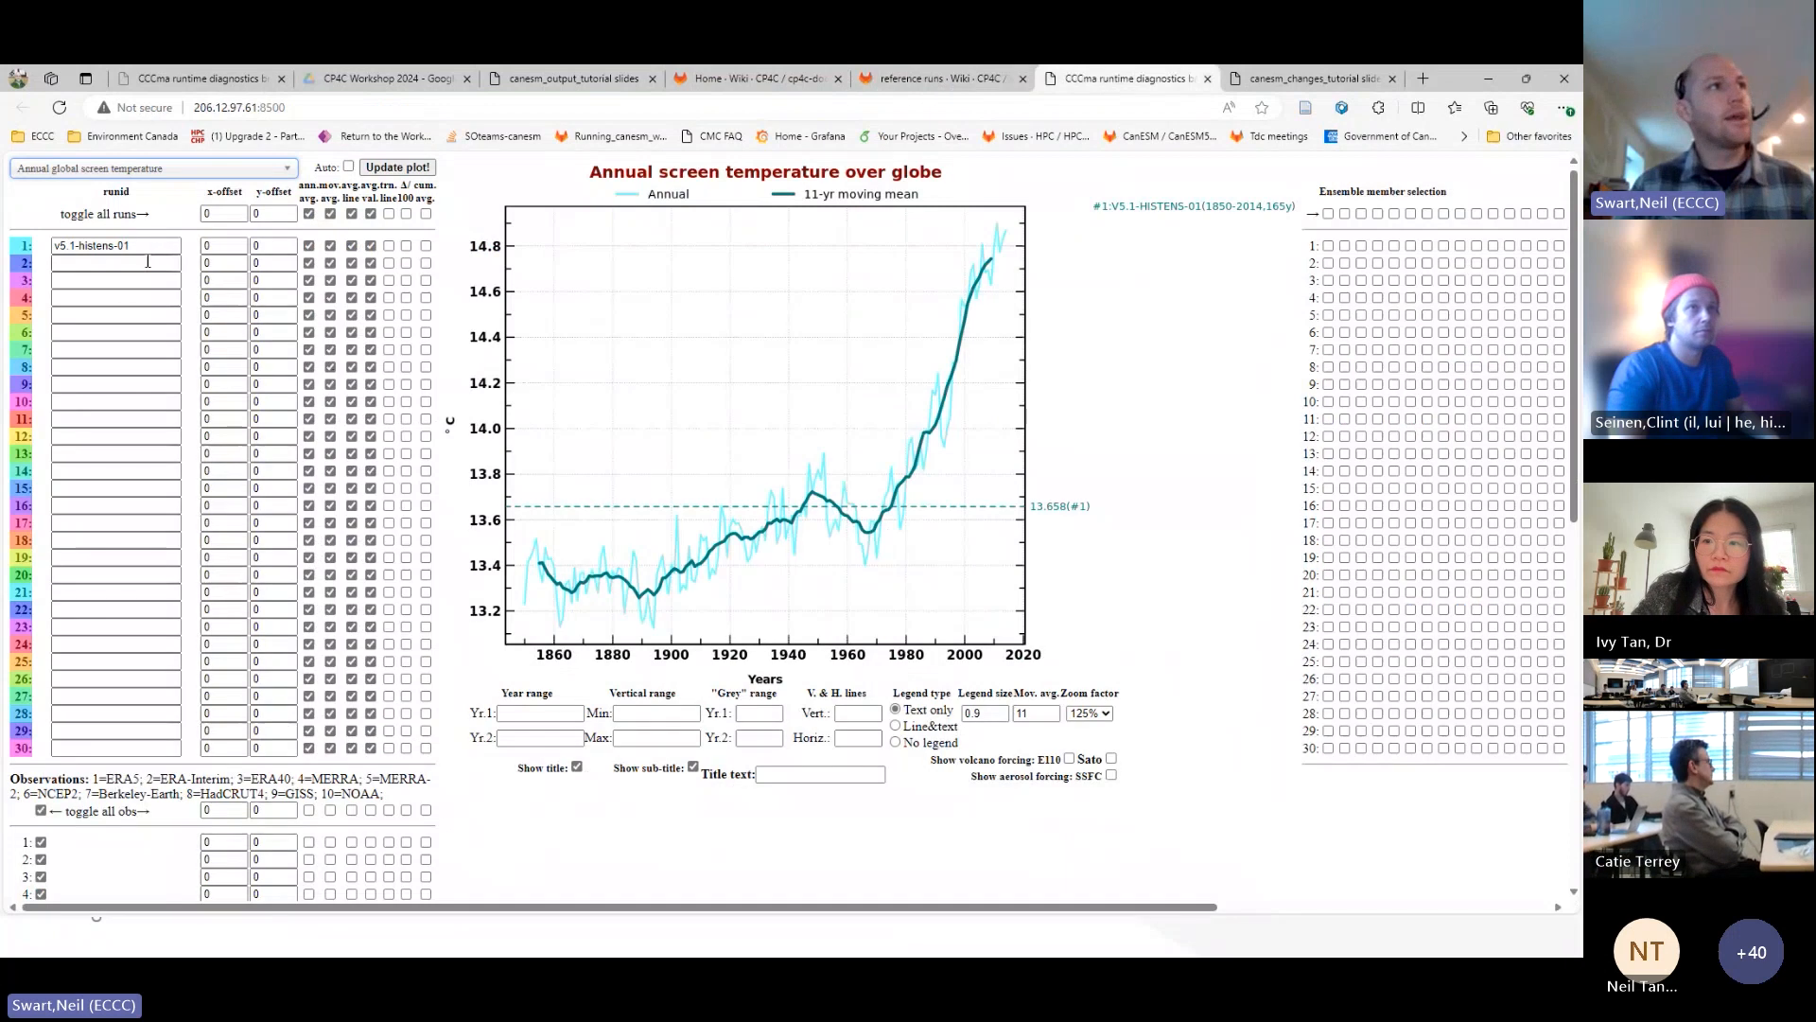
pyautogui.write('nia-his-51-p1-imsi-01')
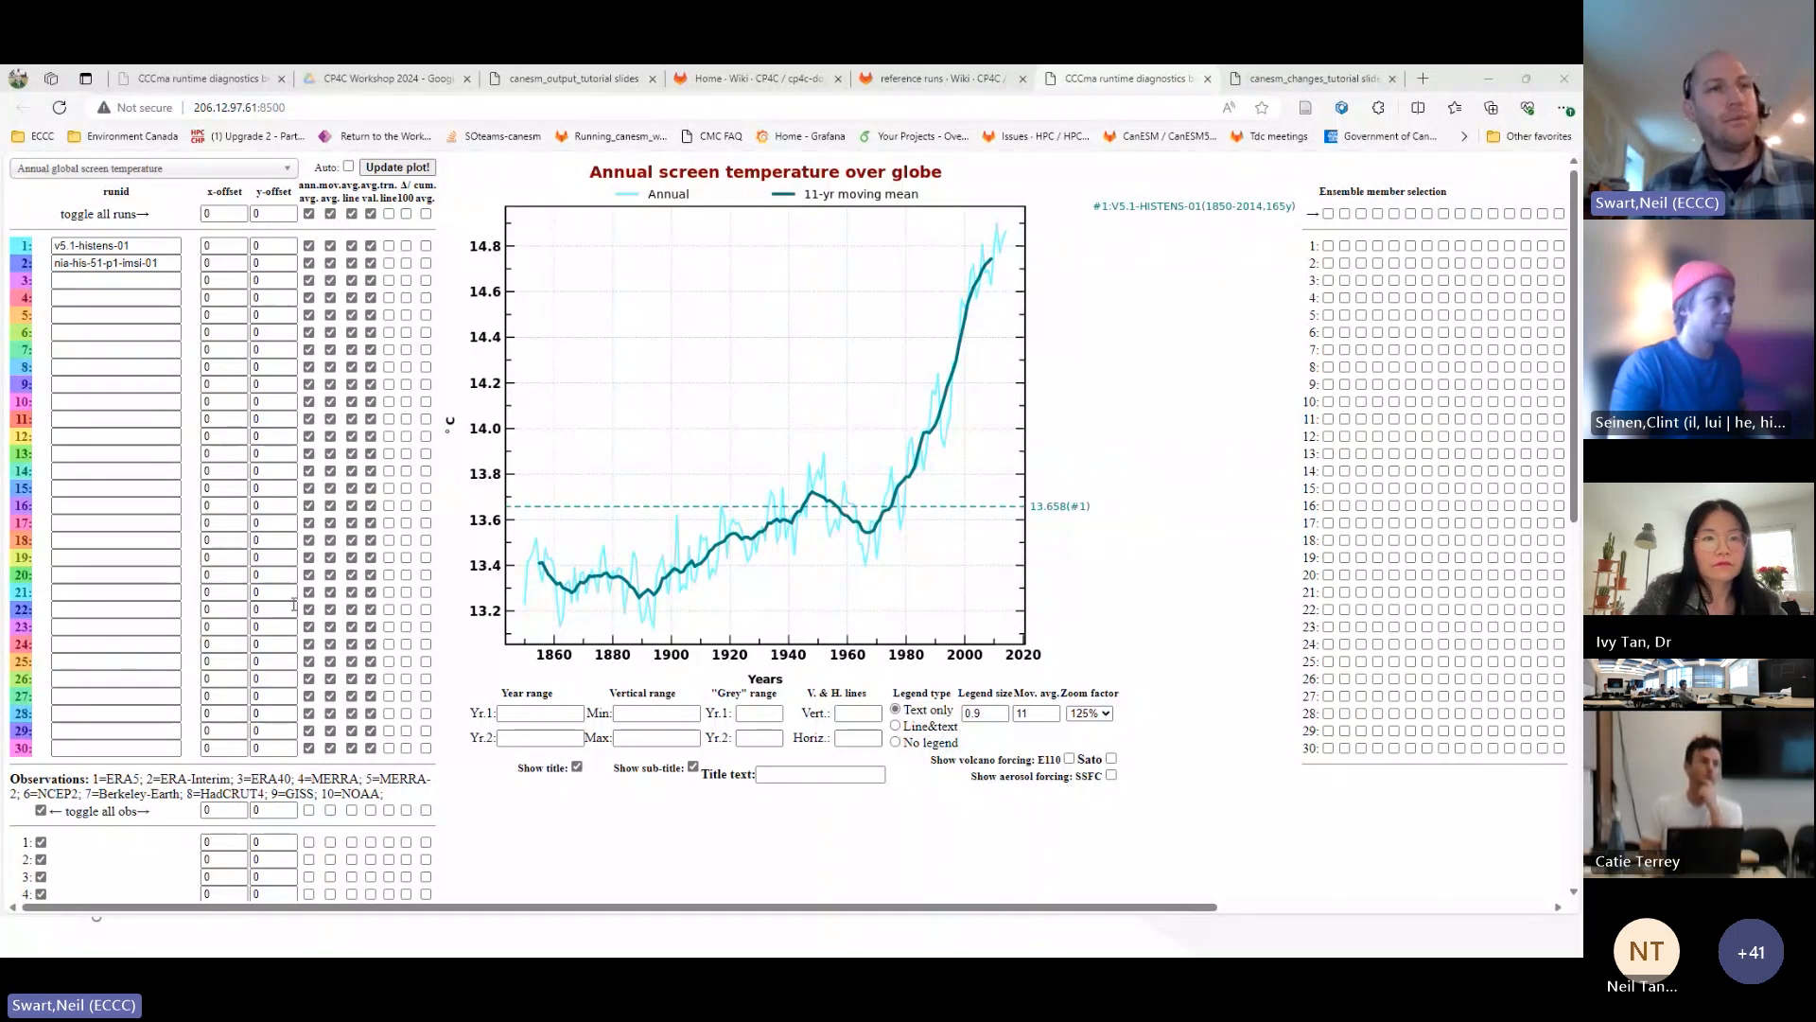
pyautogui.click(396, 166)
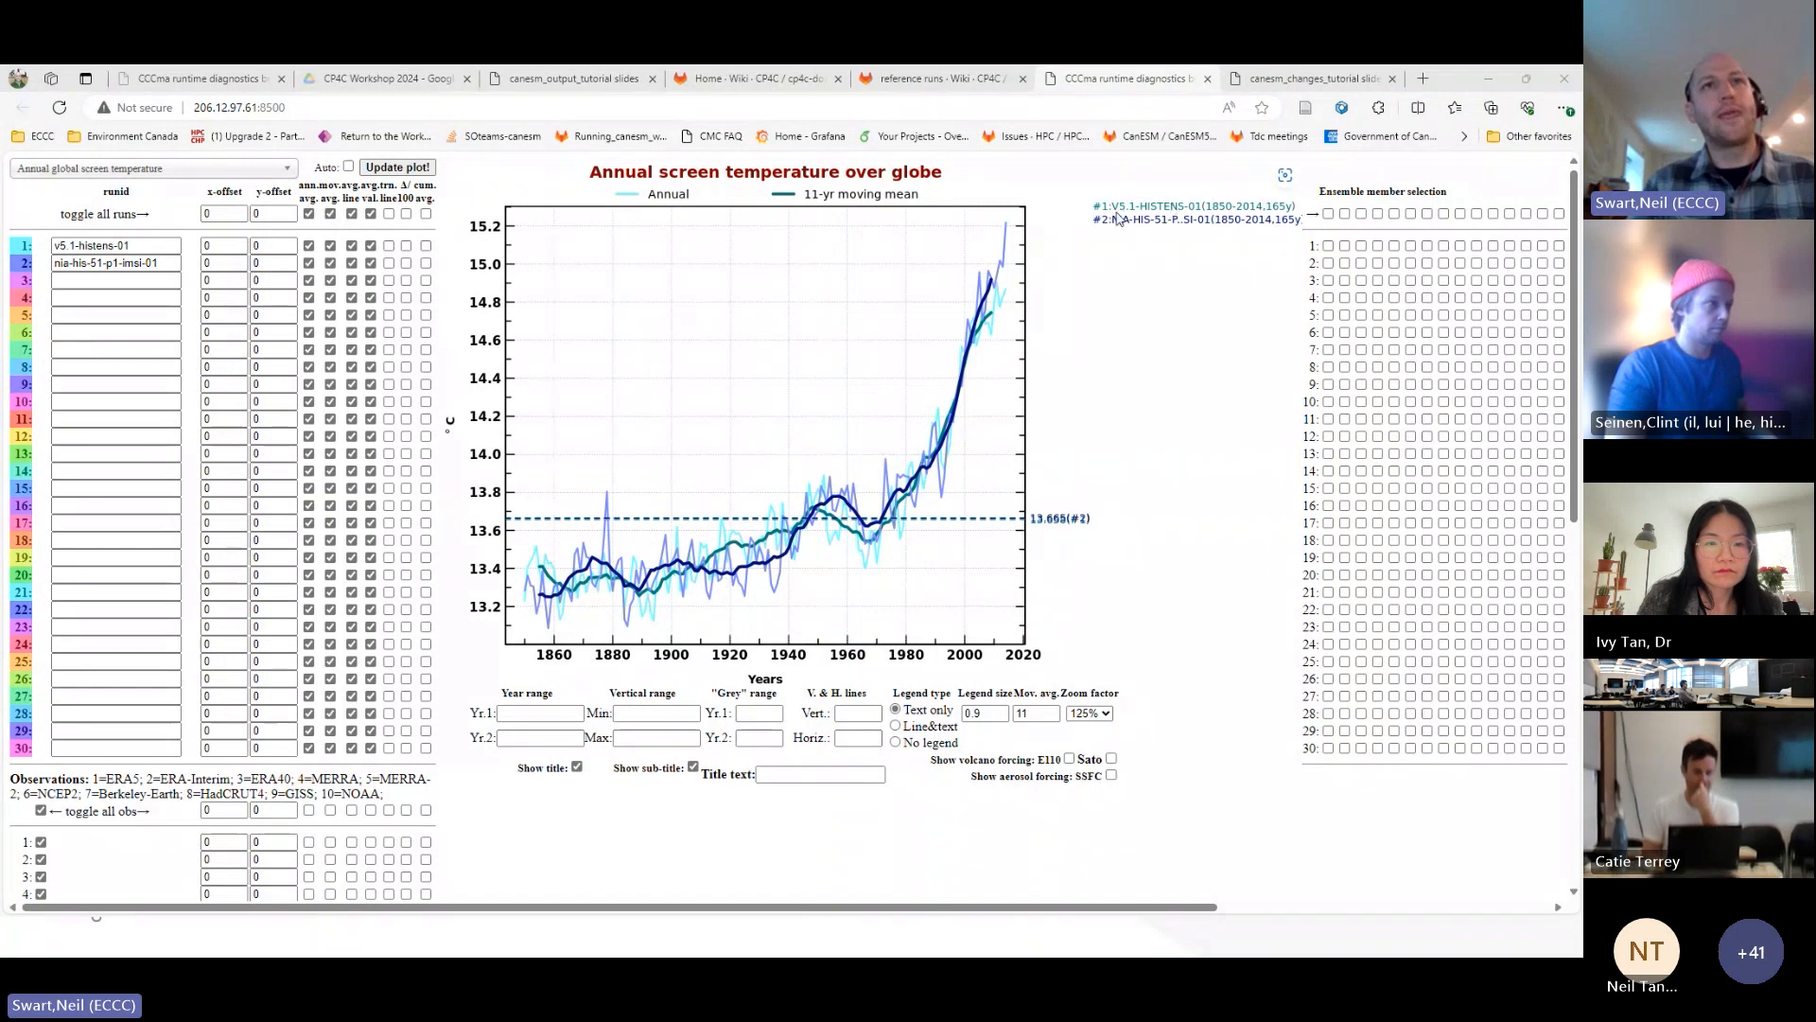
pyautogui.moveTo(1031, 258)
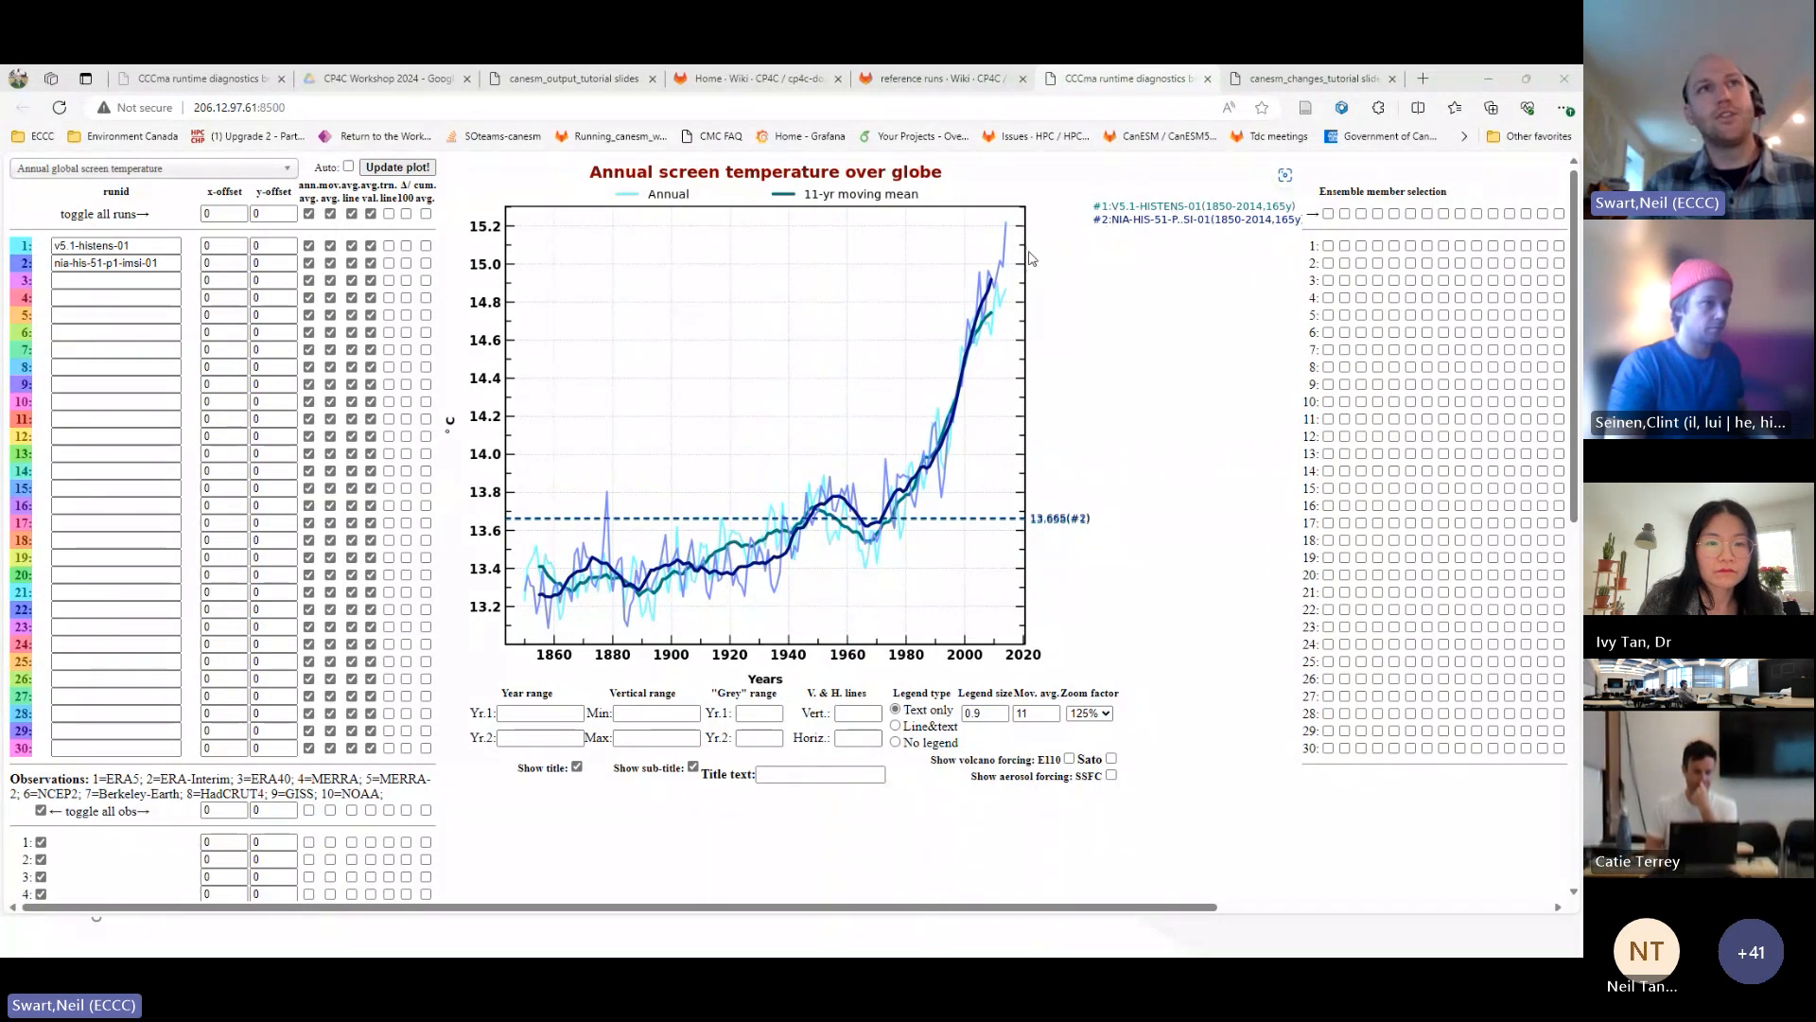
pyautogui.moveTo(1159, 508)
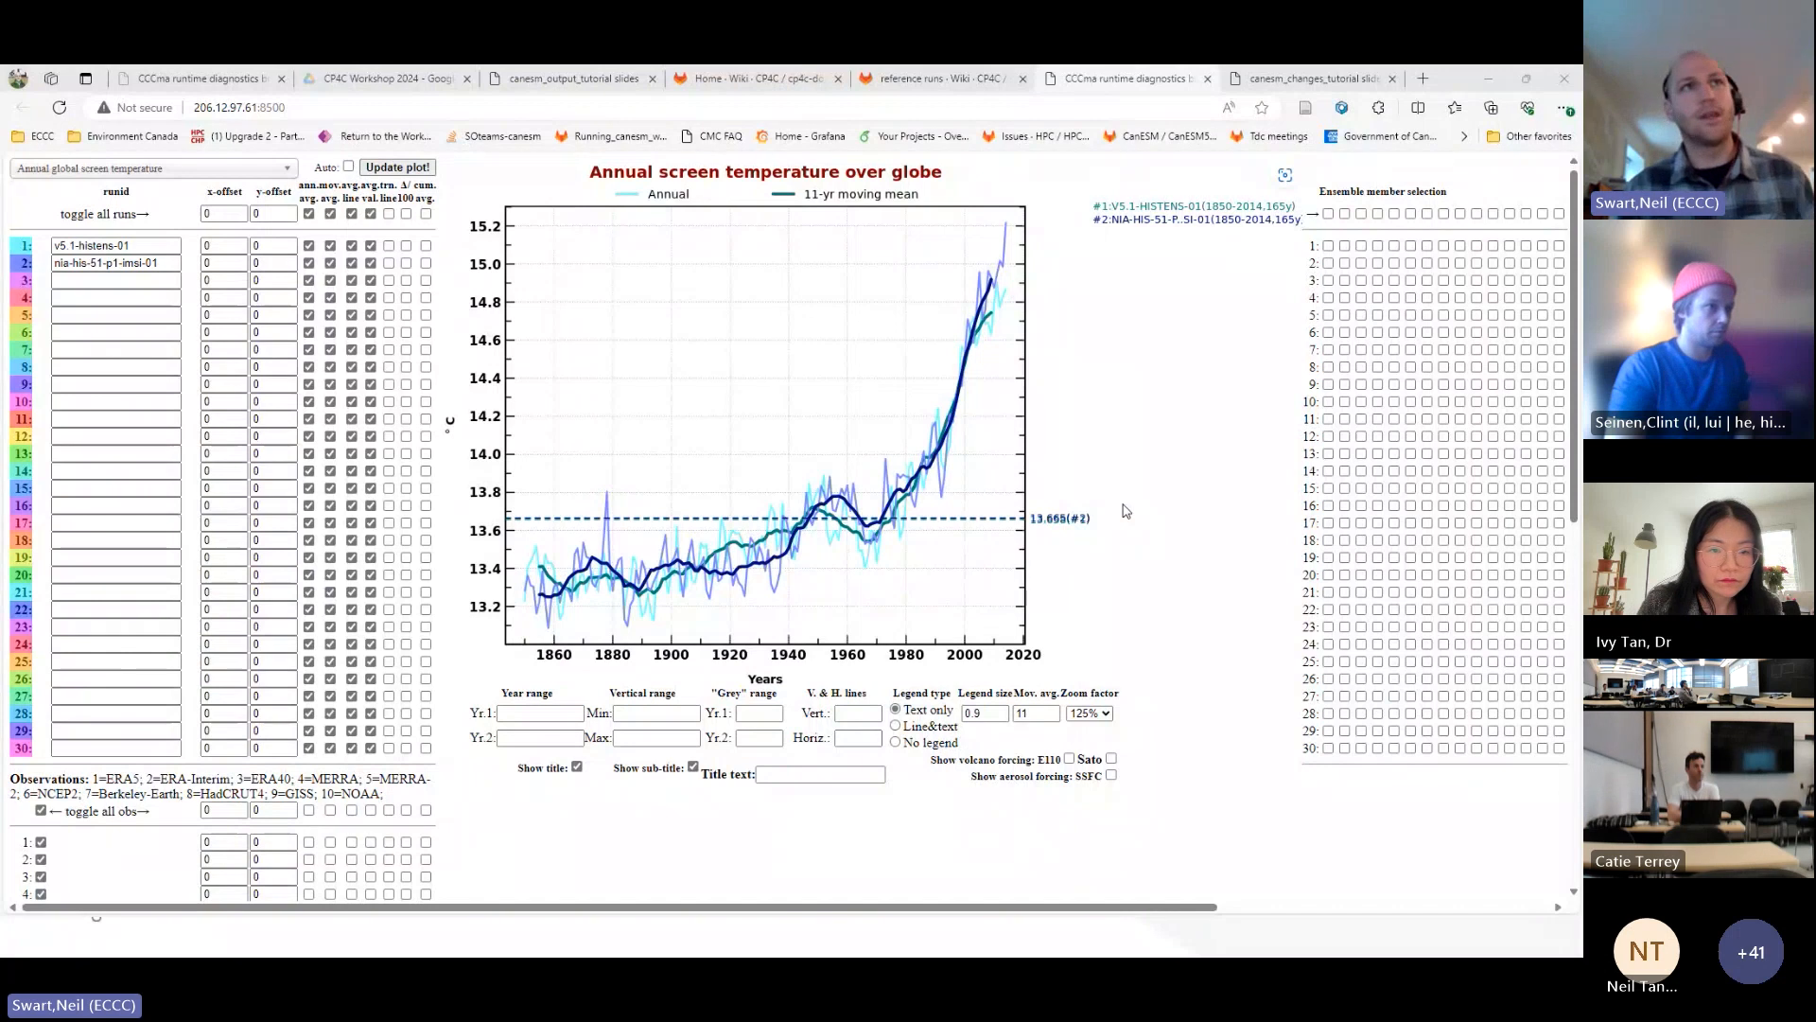
pyautogui.moveTo(573, 337)
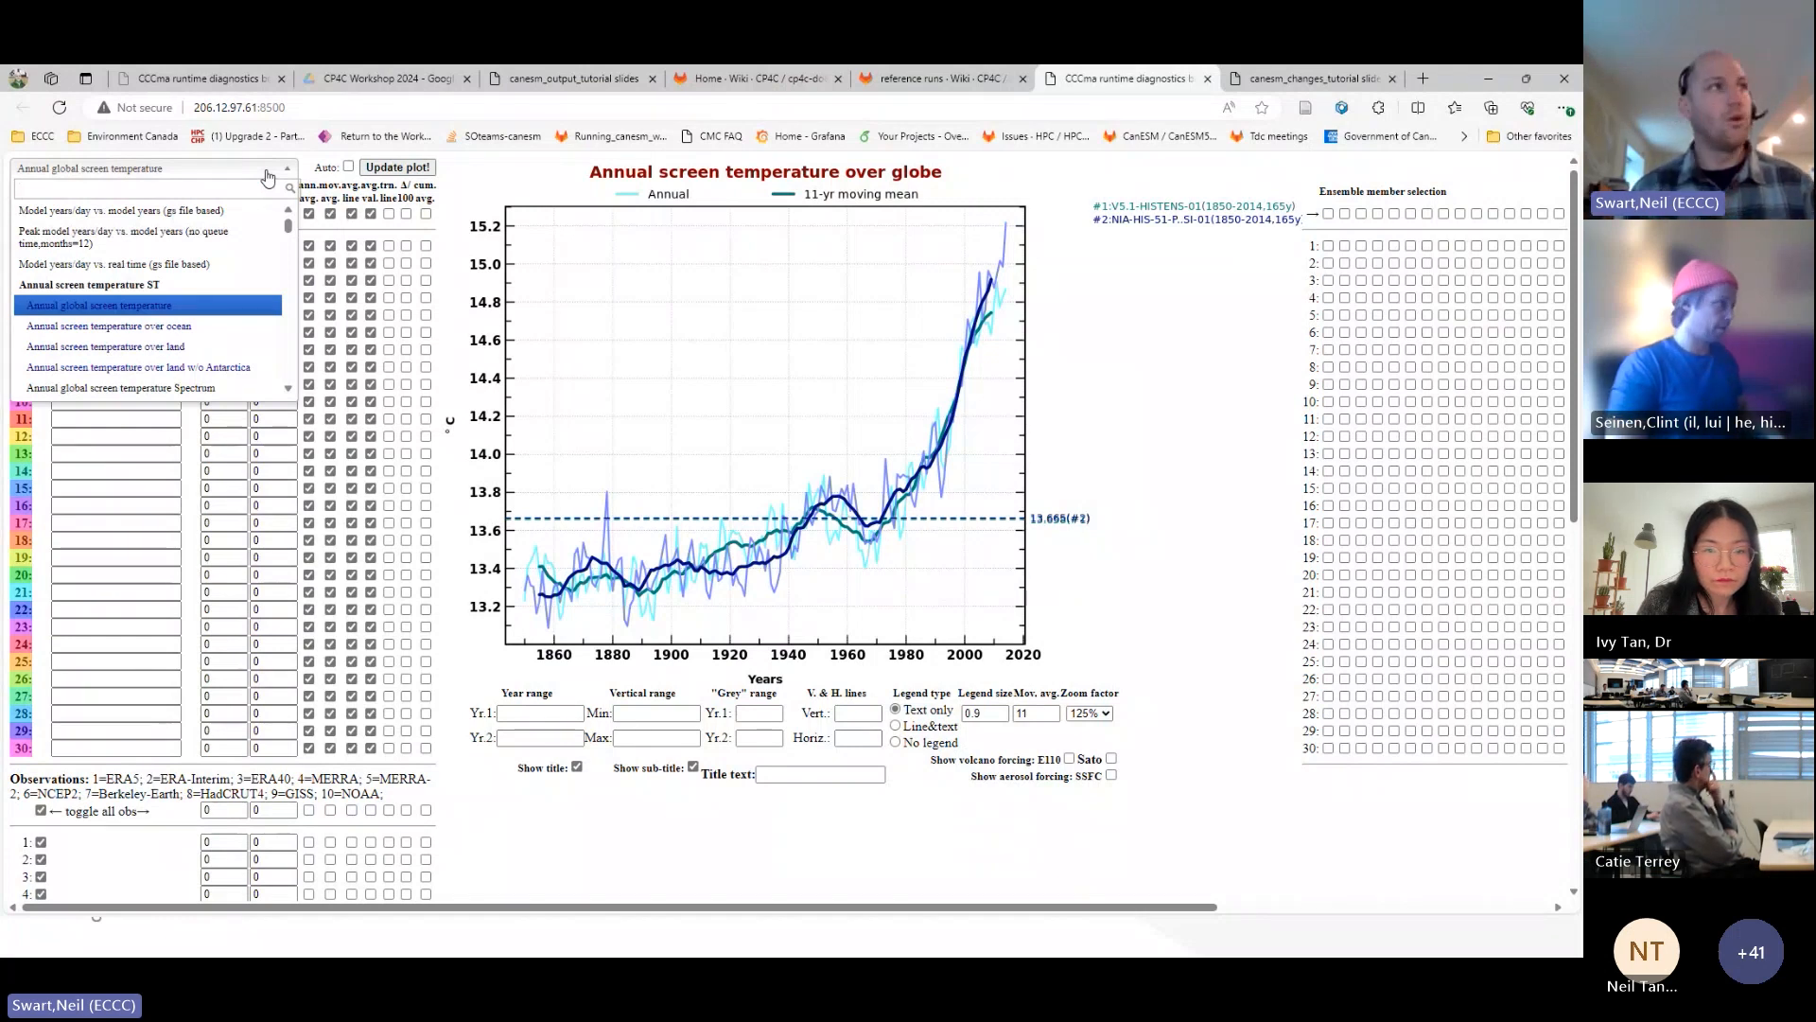
# - Filter with 'toa' to view the TOA BALT plot, then select the second run's id
pyautogui.write('toa')
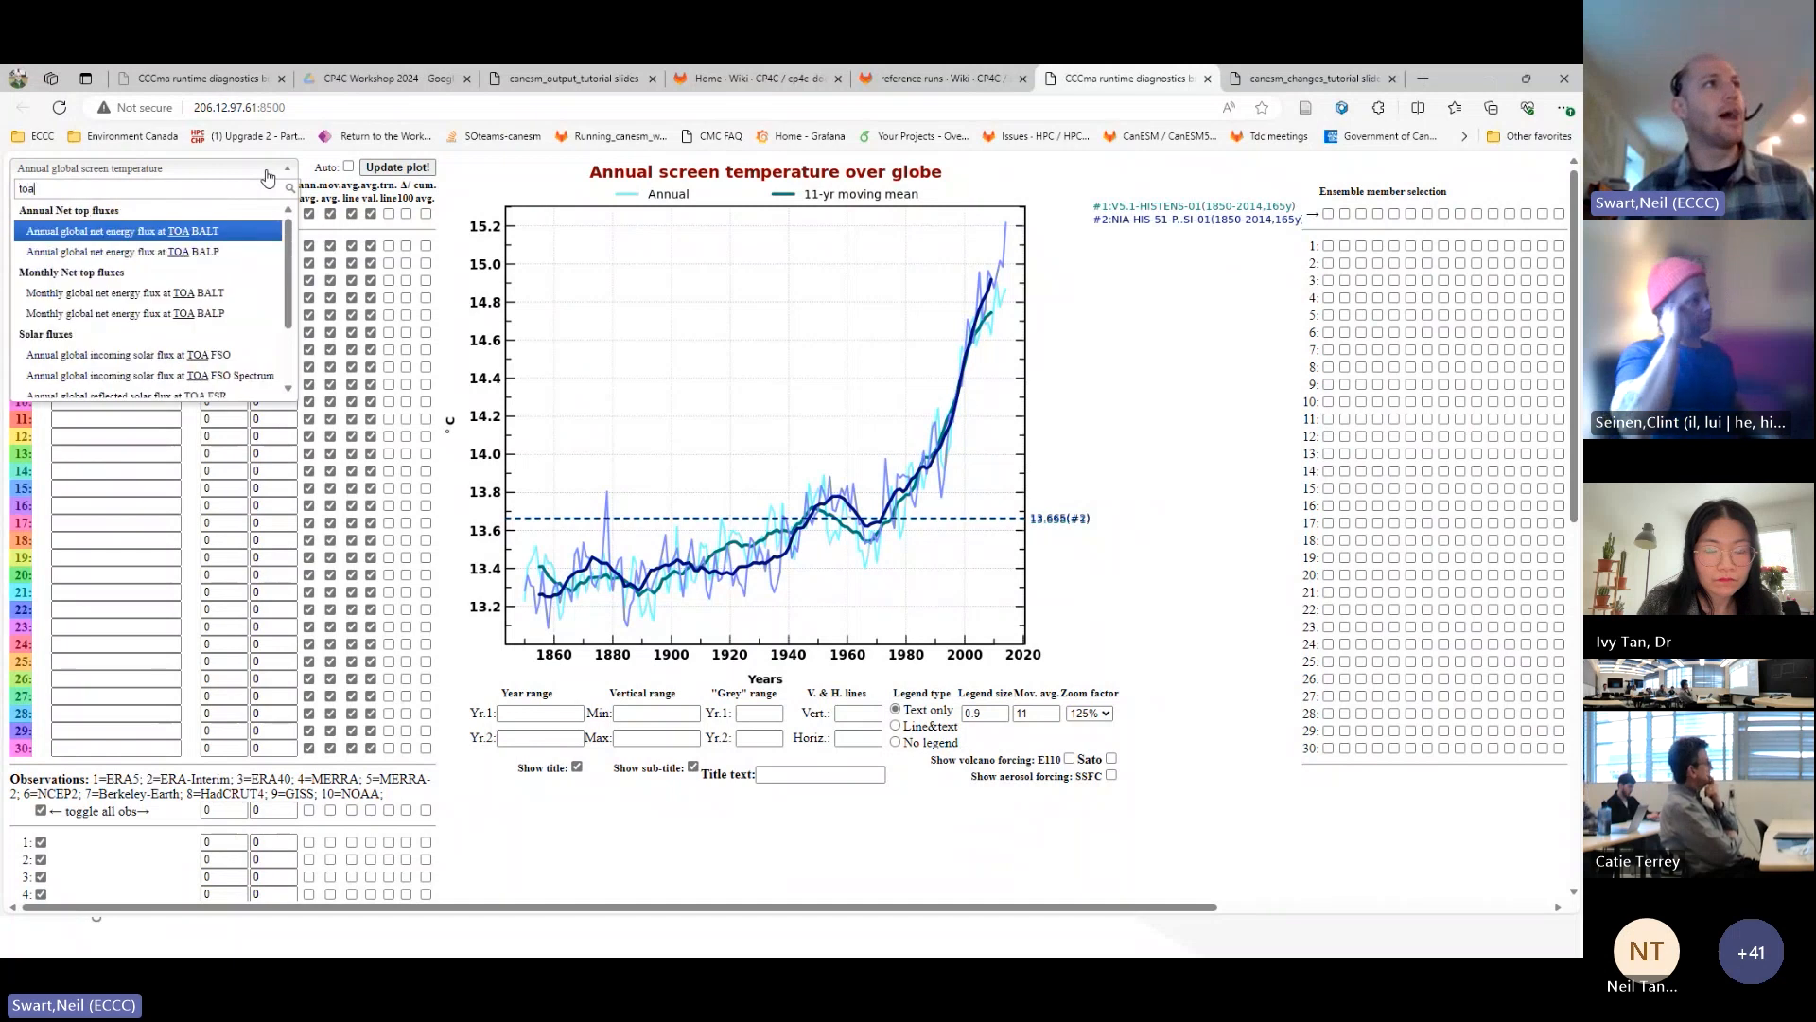
pyautogui.click(152, 230)
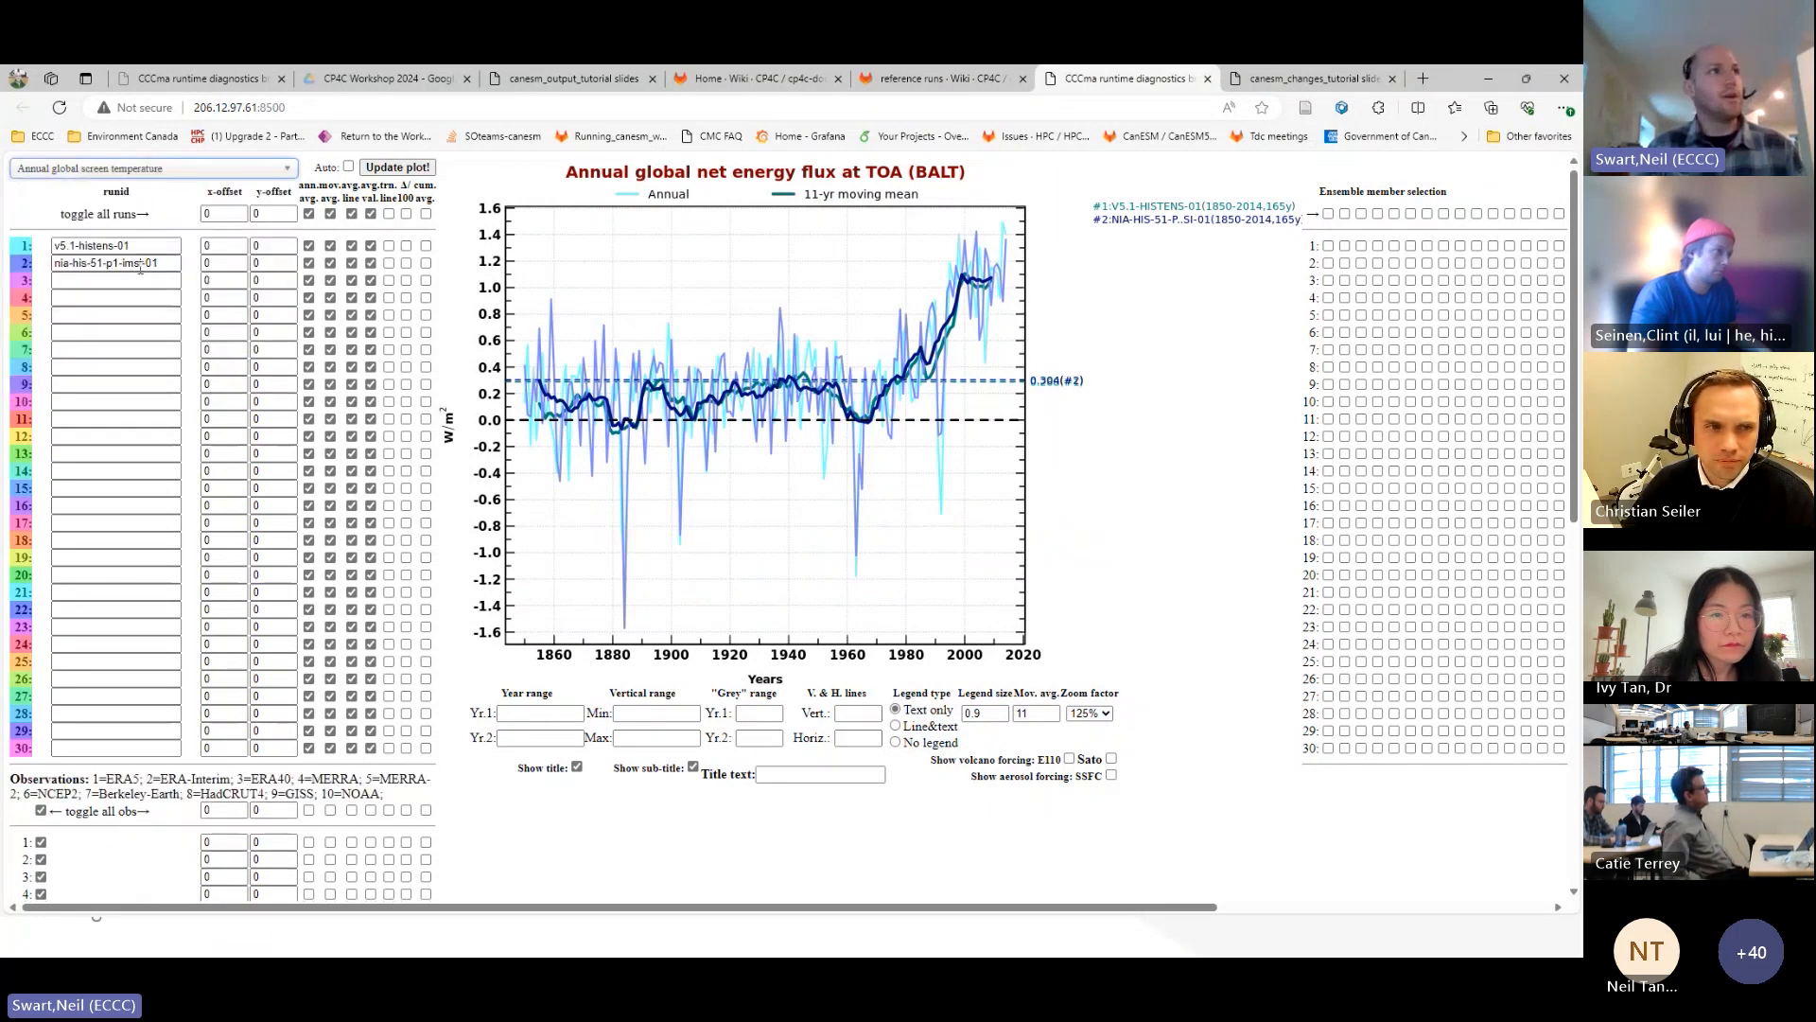
pyautogui.doubleClick(116, 262)
pyautogui.write('nia-his-51-p1-imsi-03')
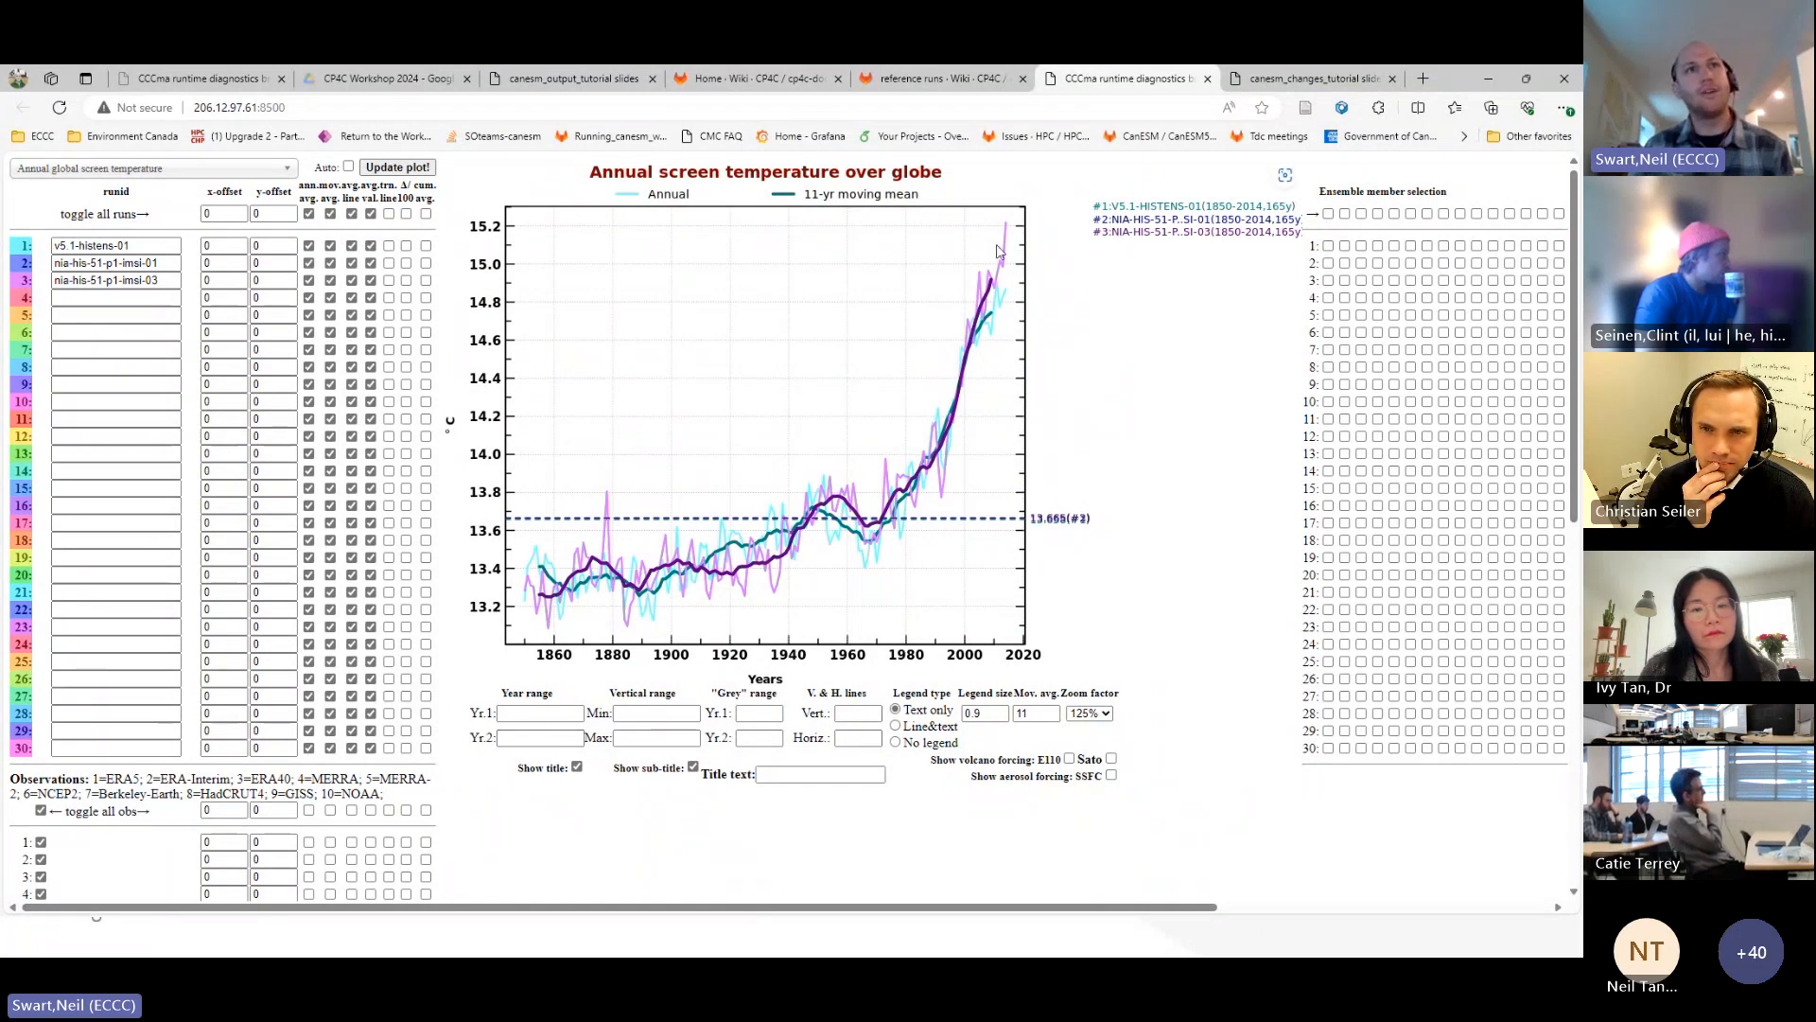
pyautogui.moveTo(602, 551)
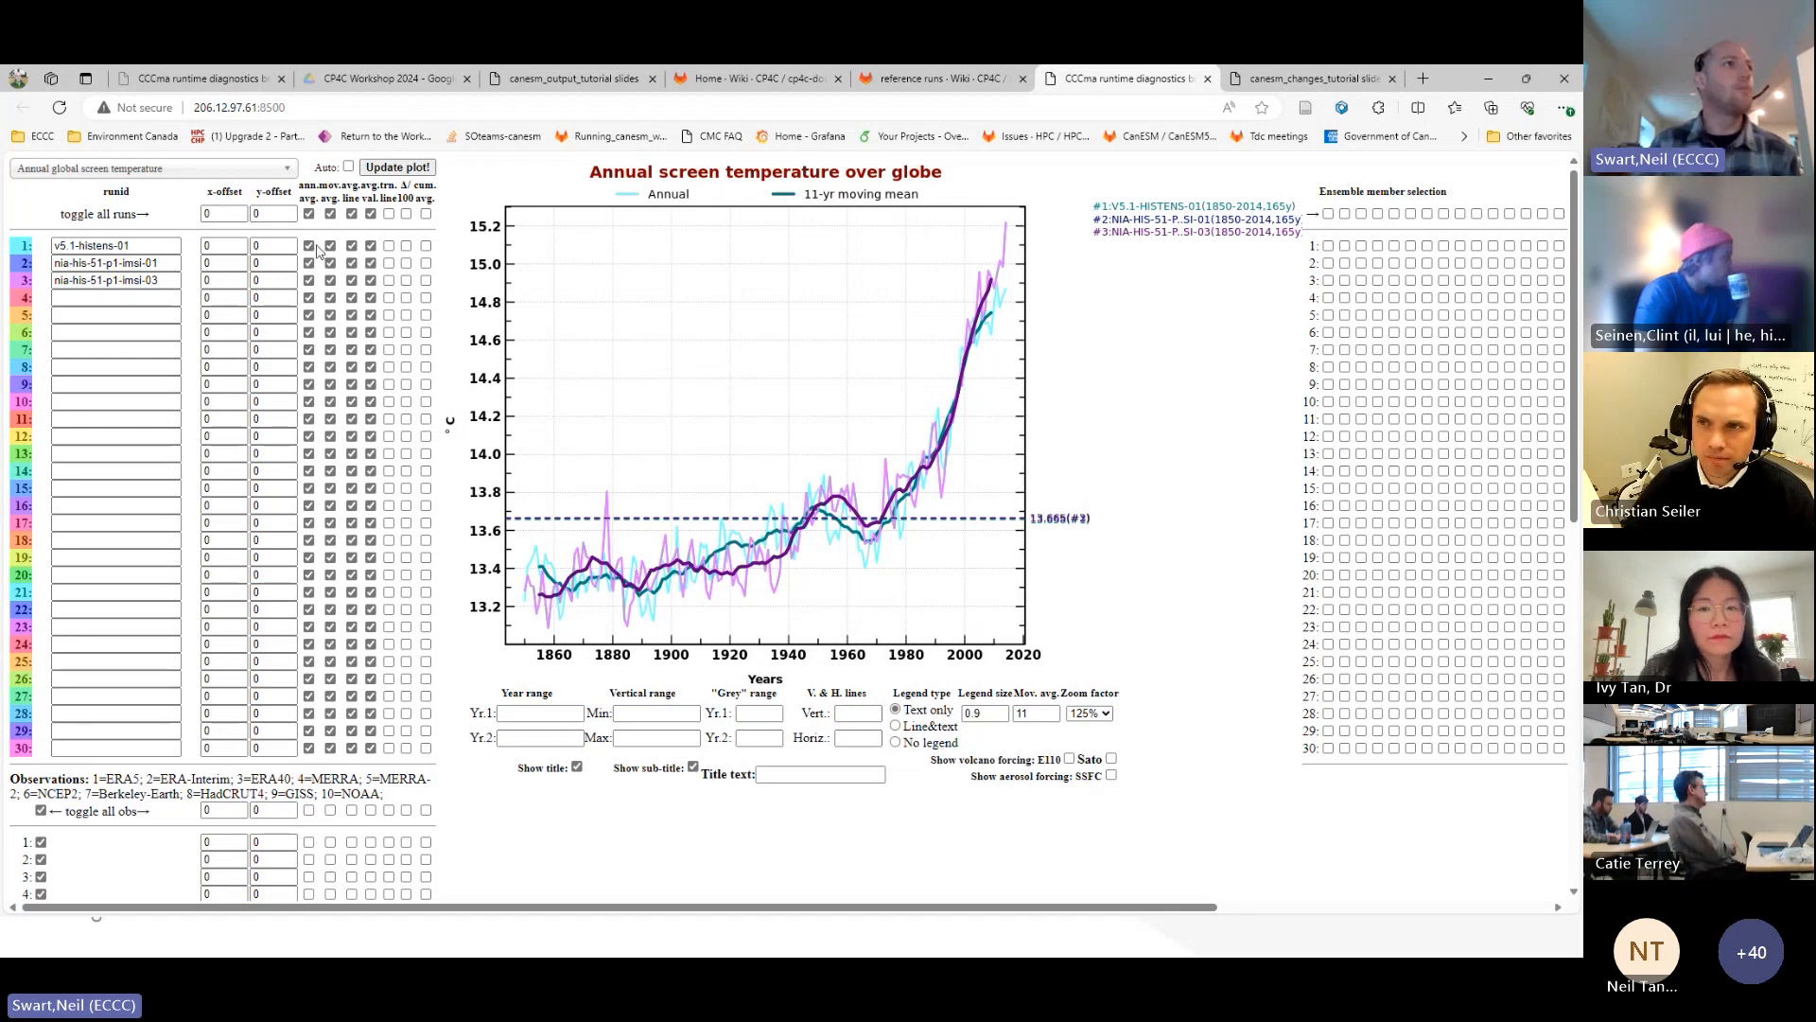
# - Enter 1870 in the Yr.2 end-year box of the year range
pyautogui.click(307, 245)
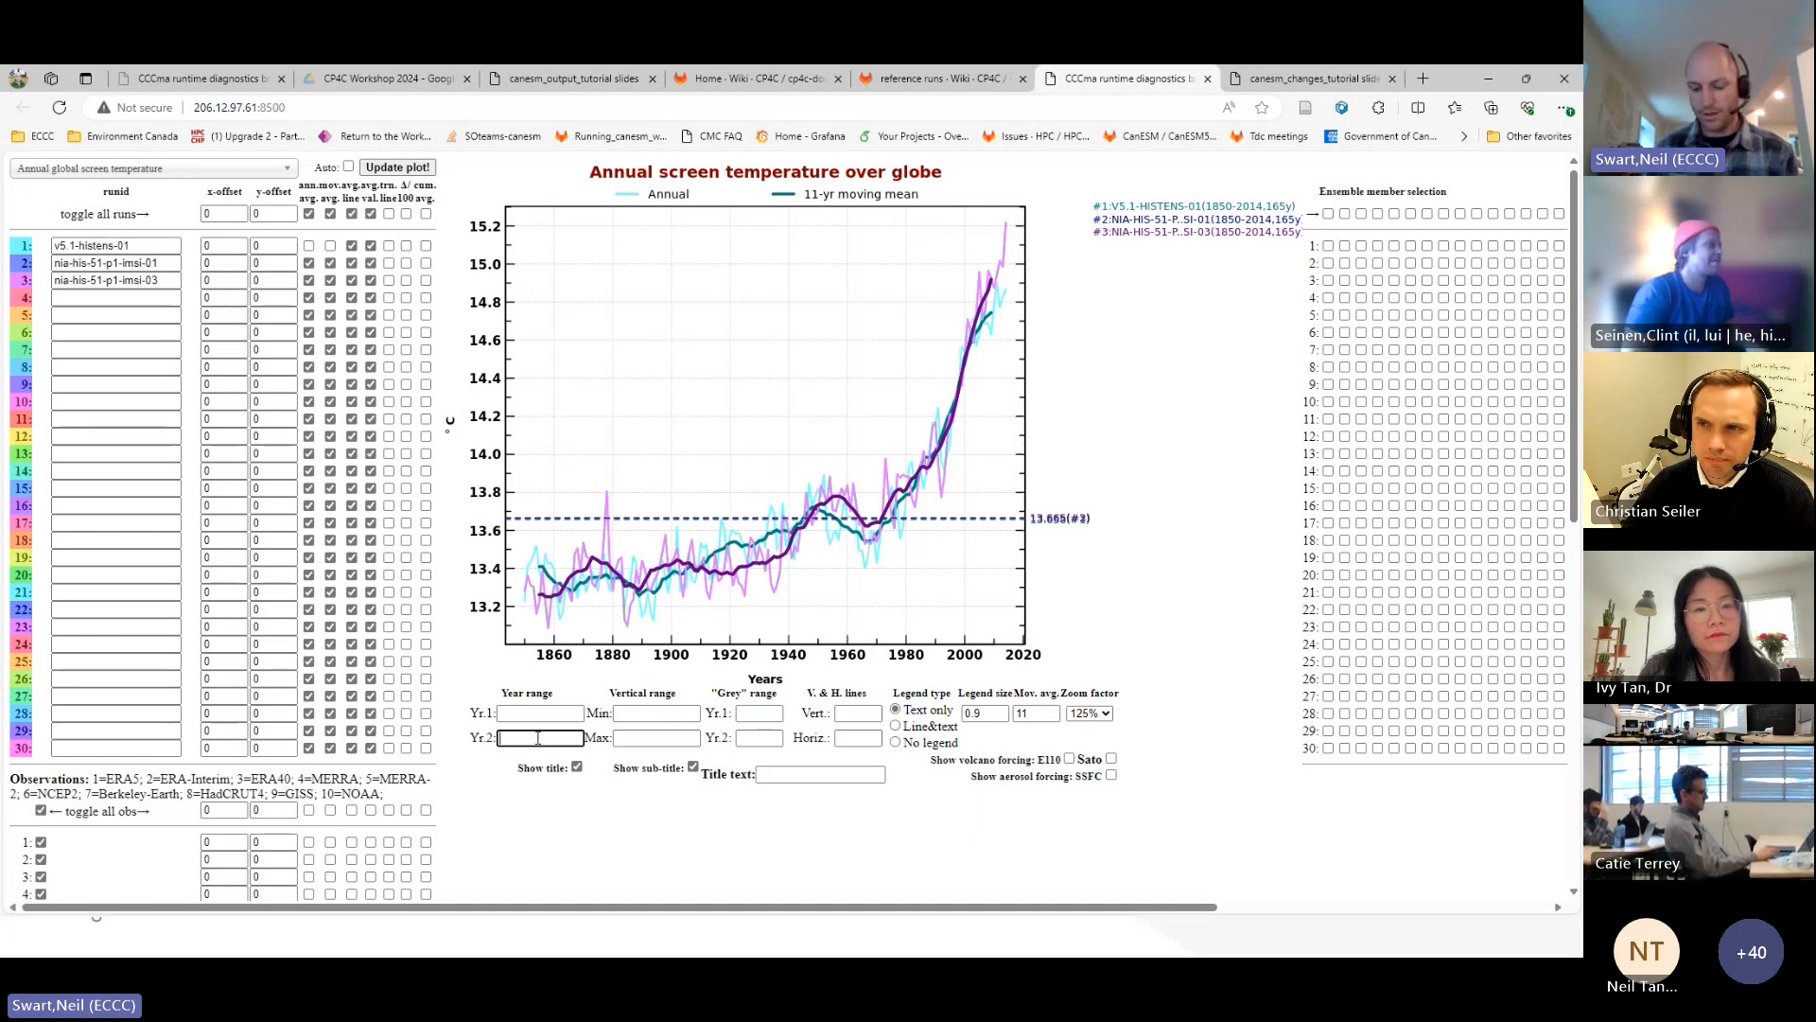
pyautogui.write('1')
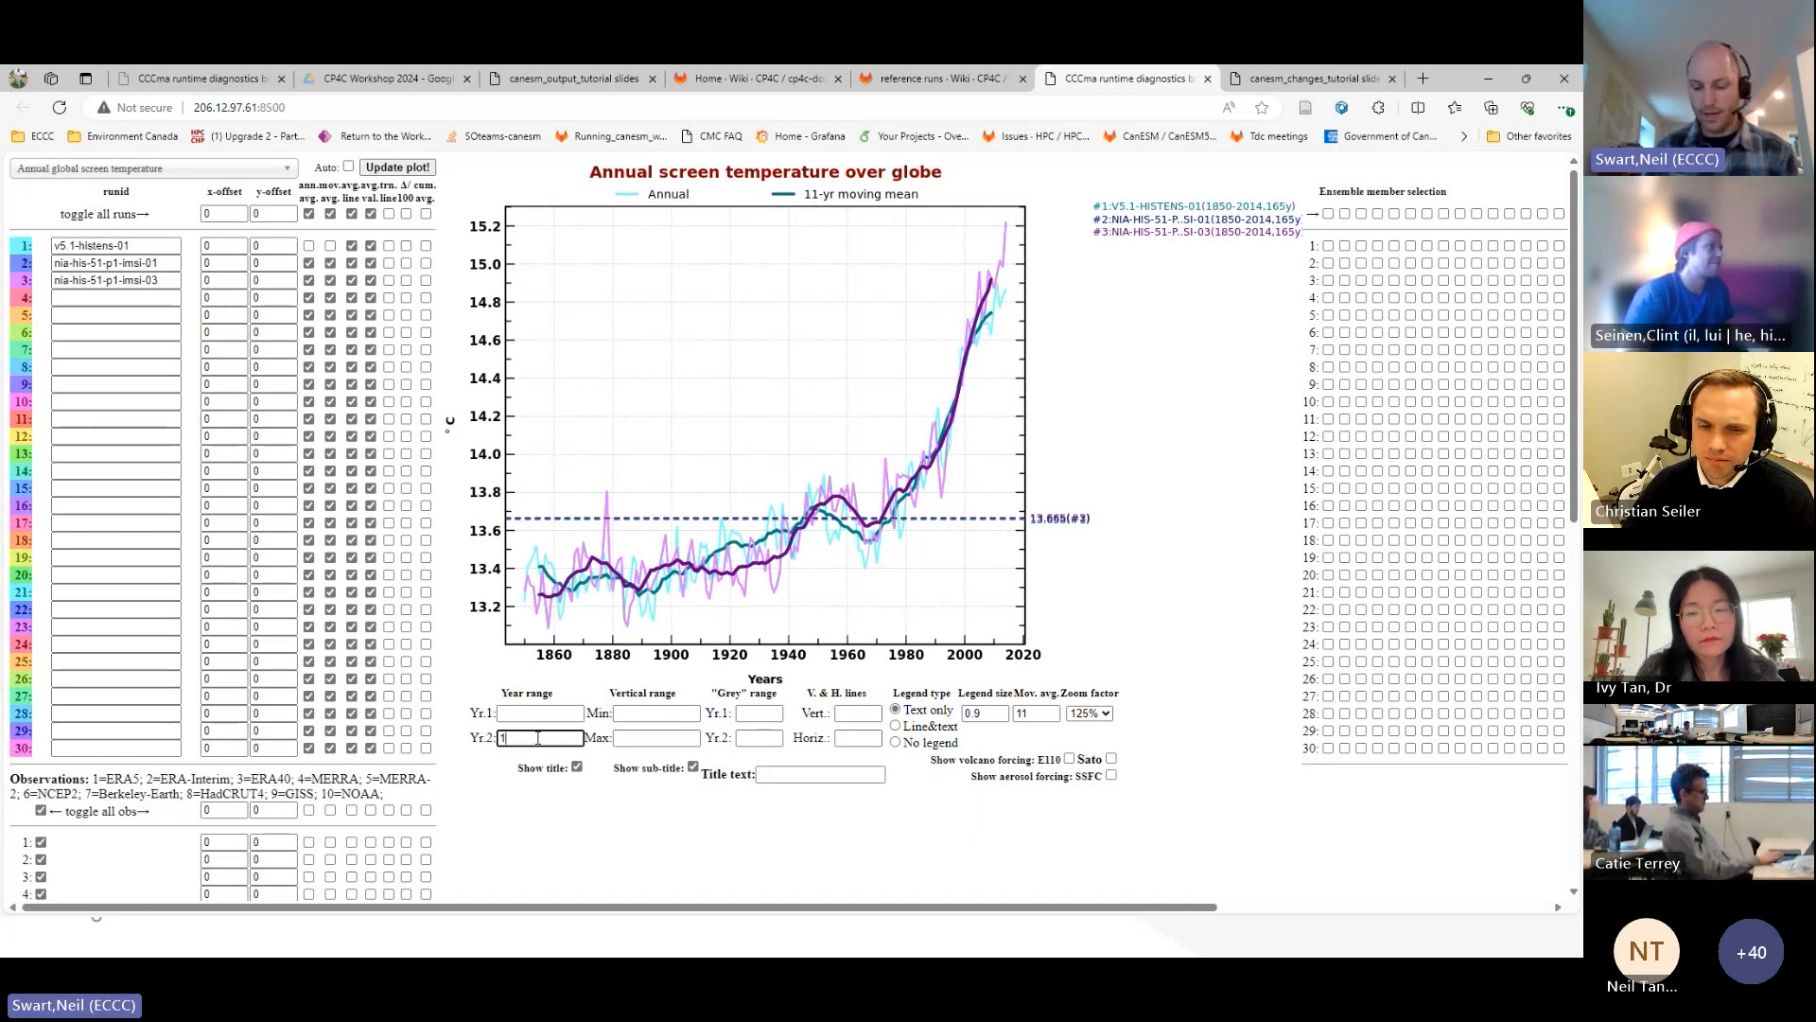
pyautogui.write('870')
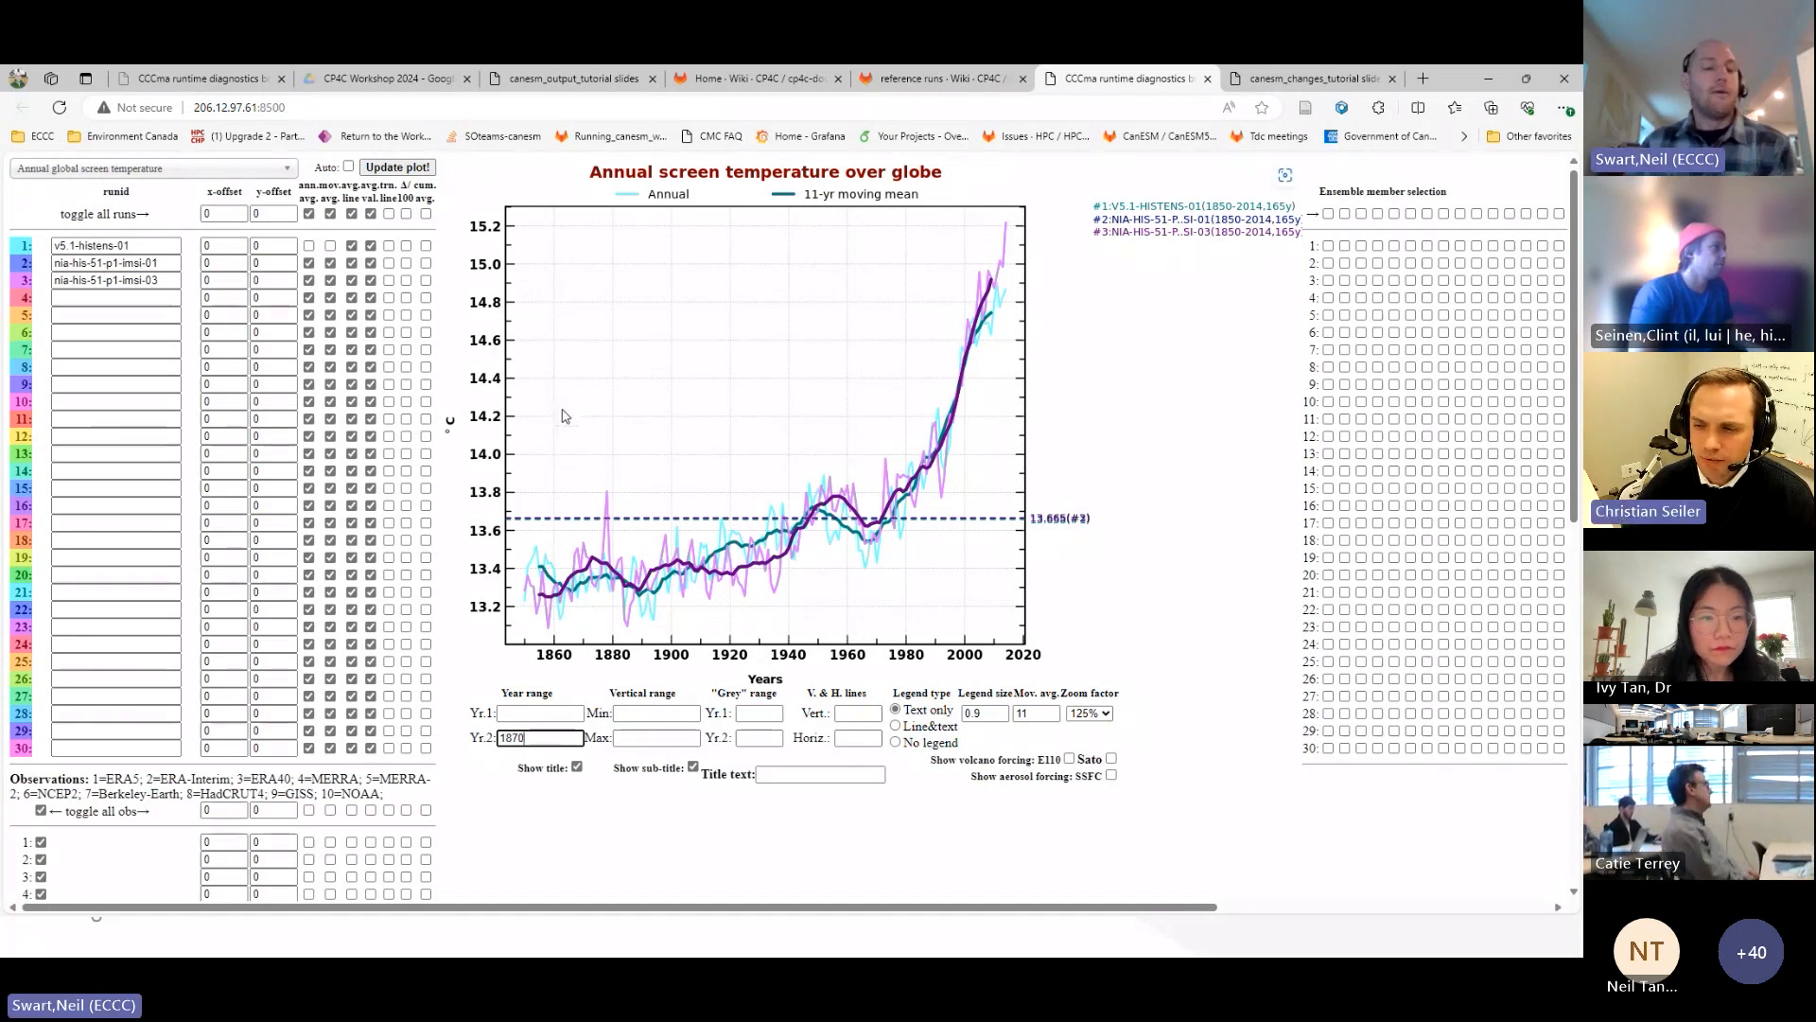
pyautogui.moveTo(764, 622)
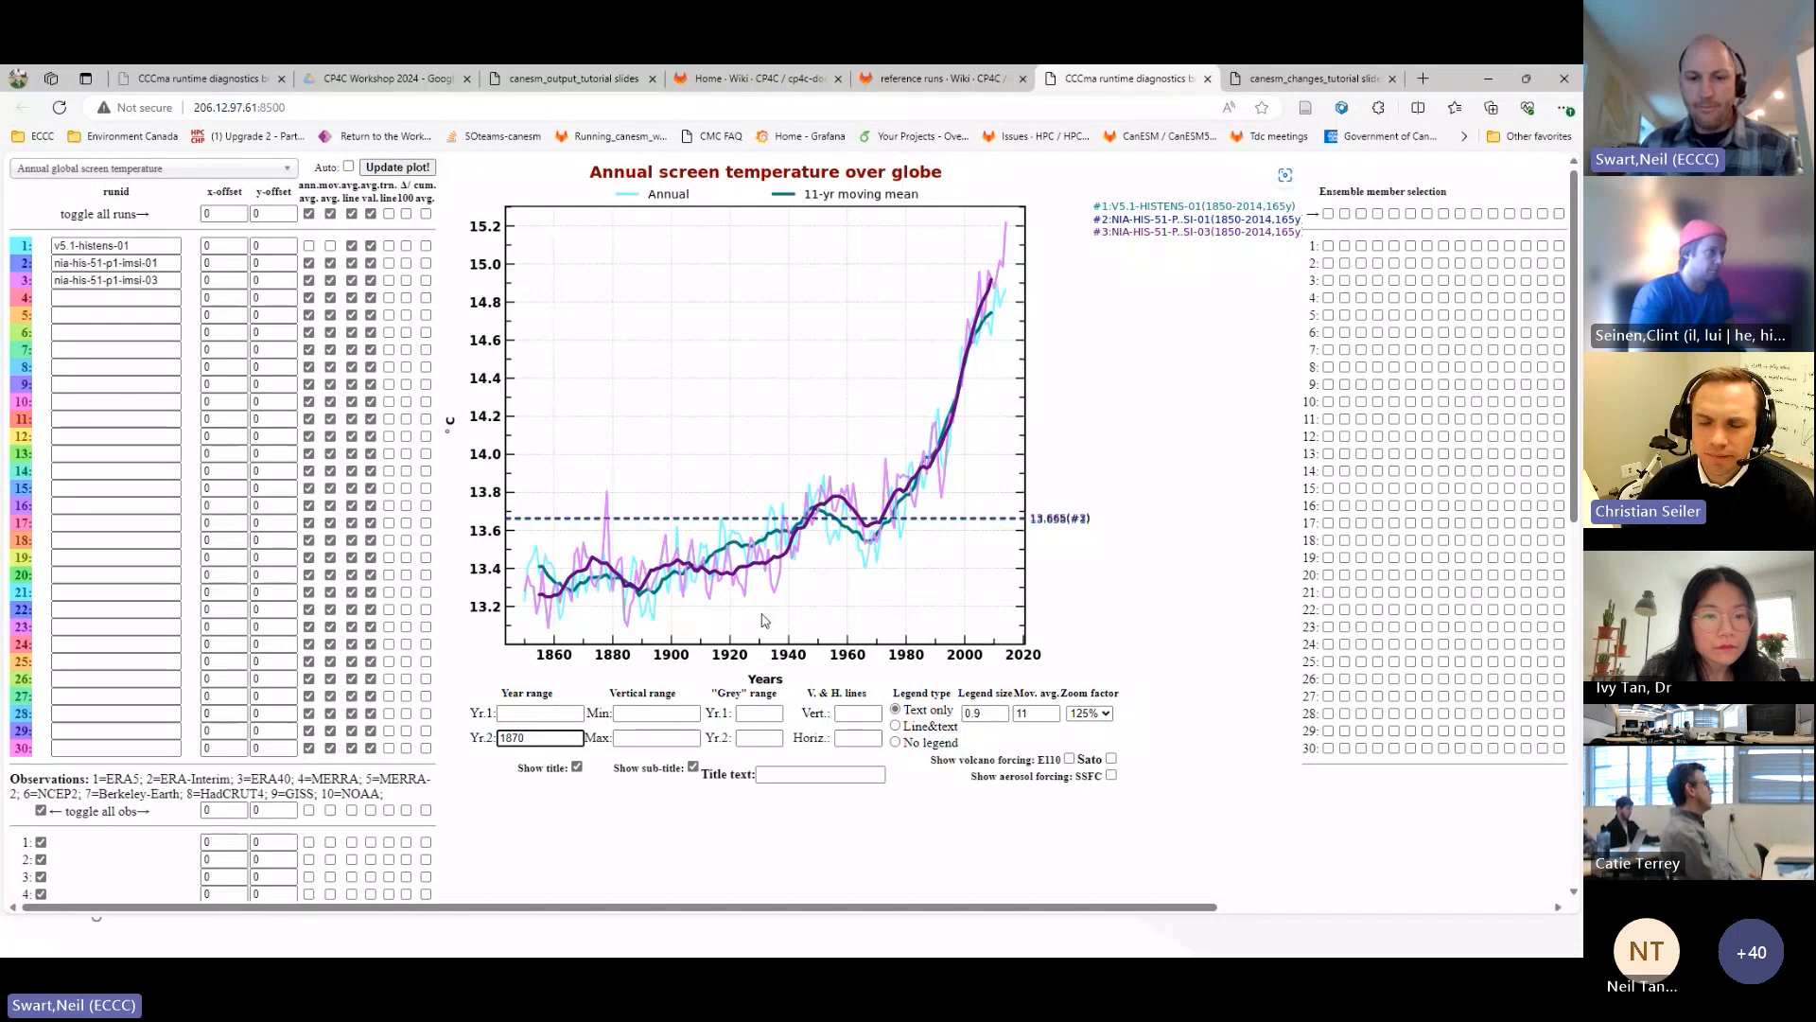
# - Update the screen temperature chart to 1850–1870, showing run means near 13.35 and 13.31 °C
pyautogui.click(397, 166)
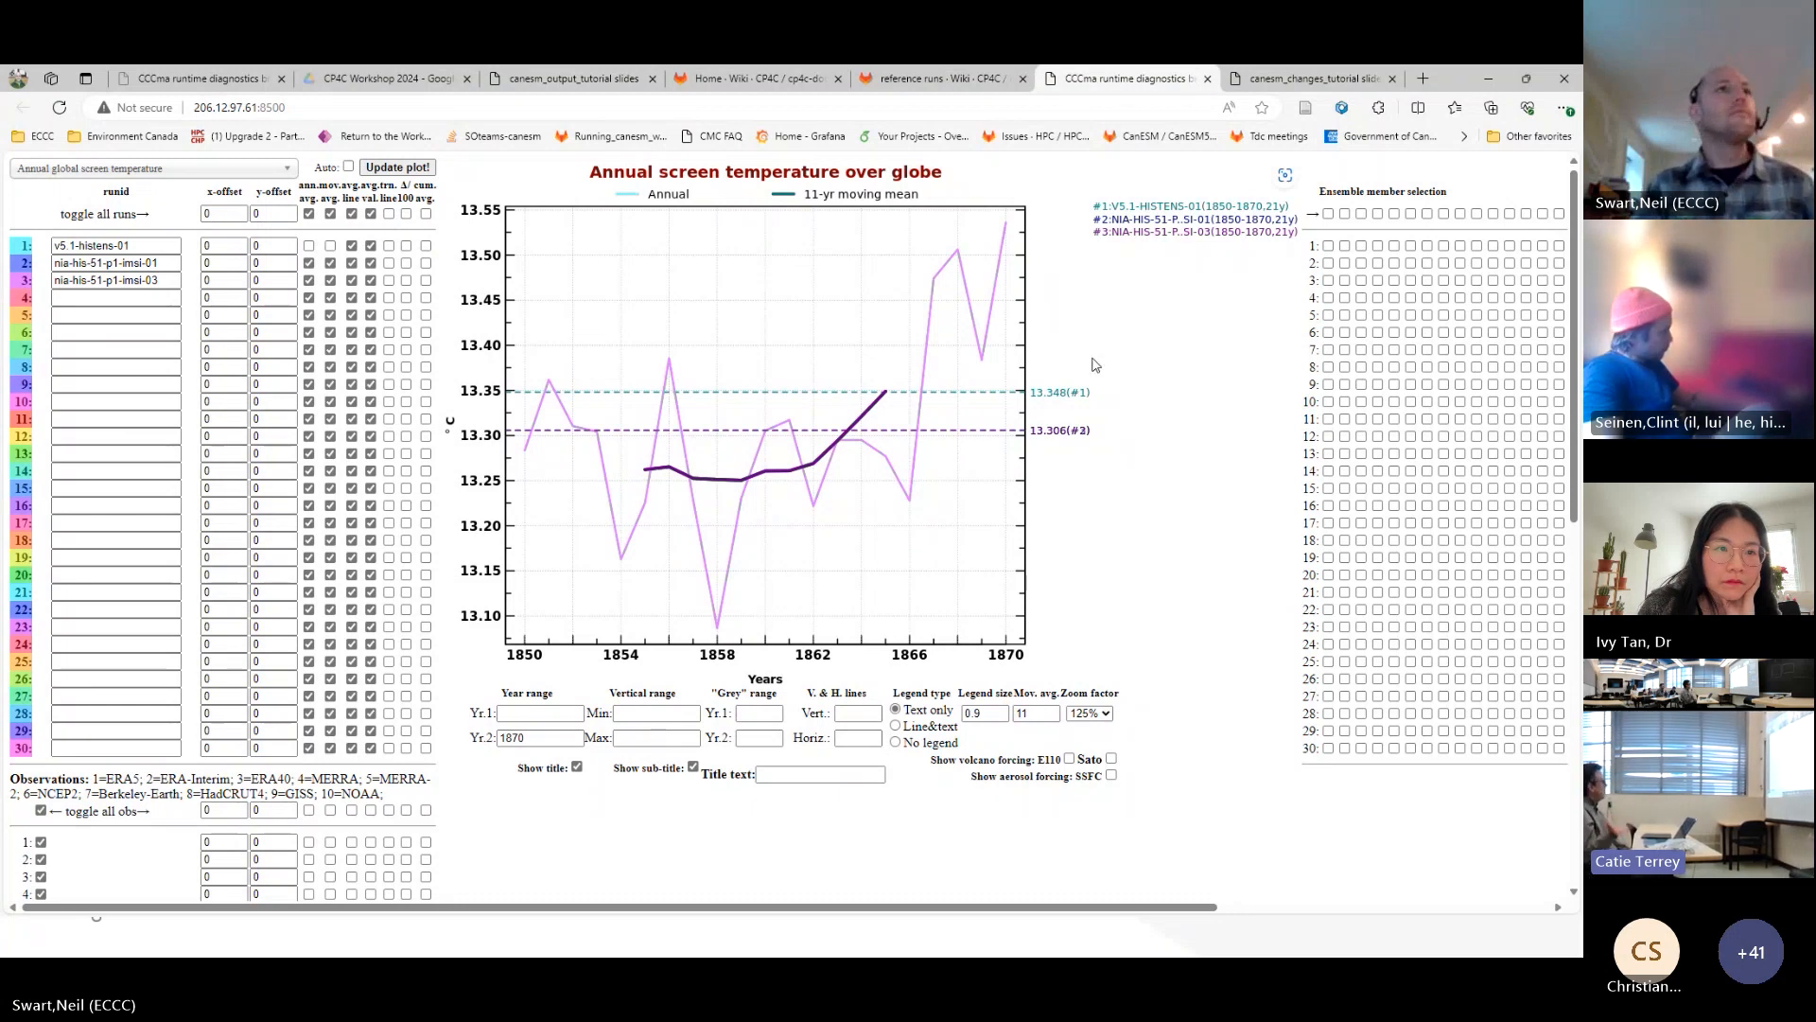
pyautogui.moveTo(559, 174)
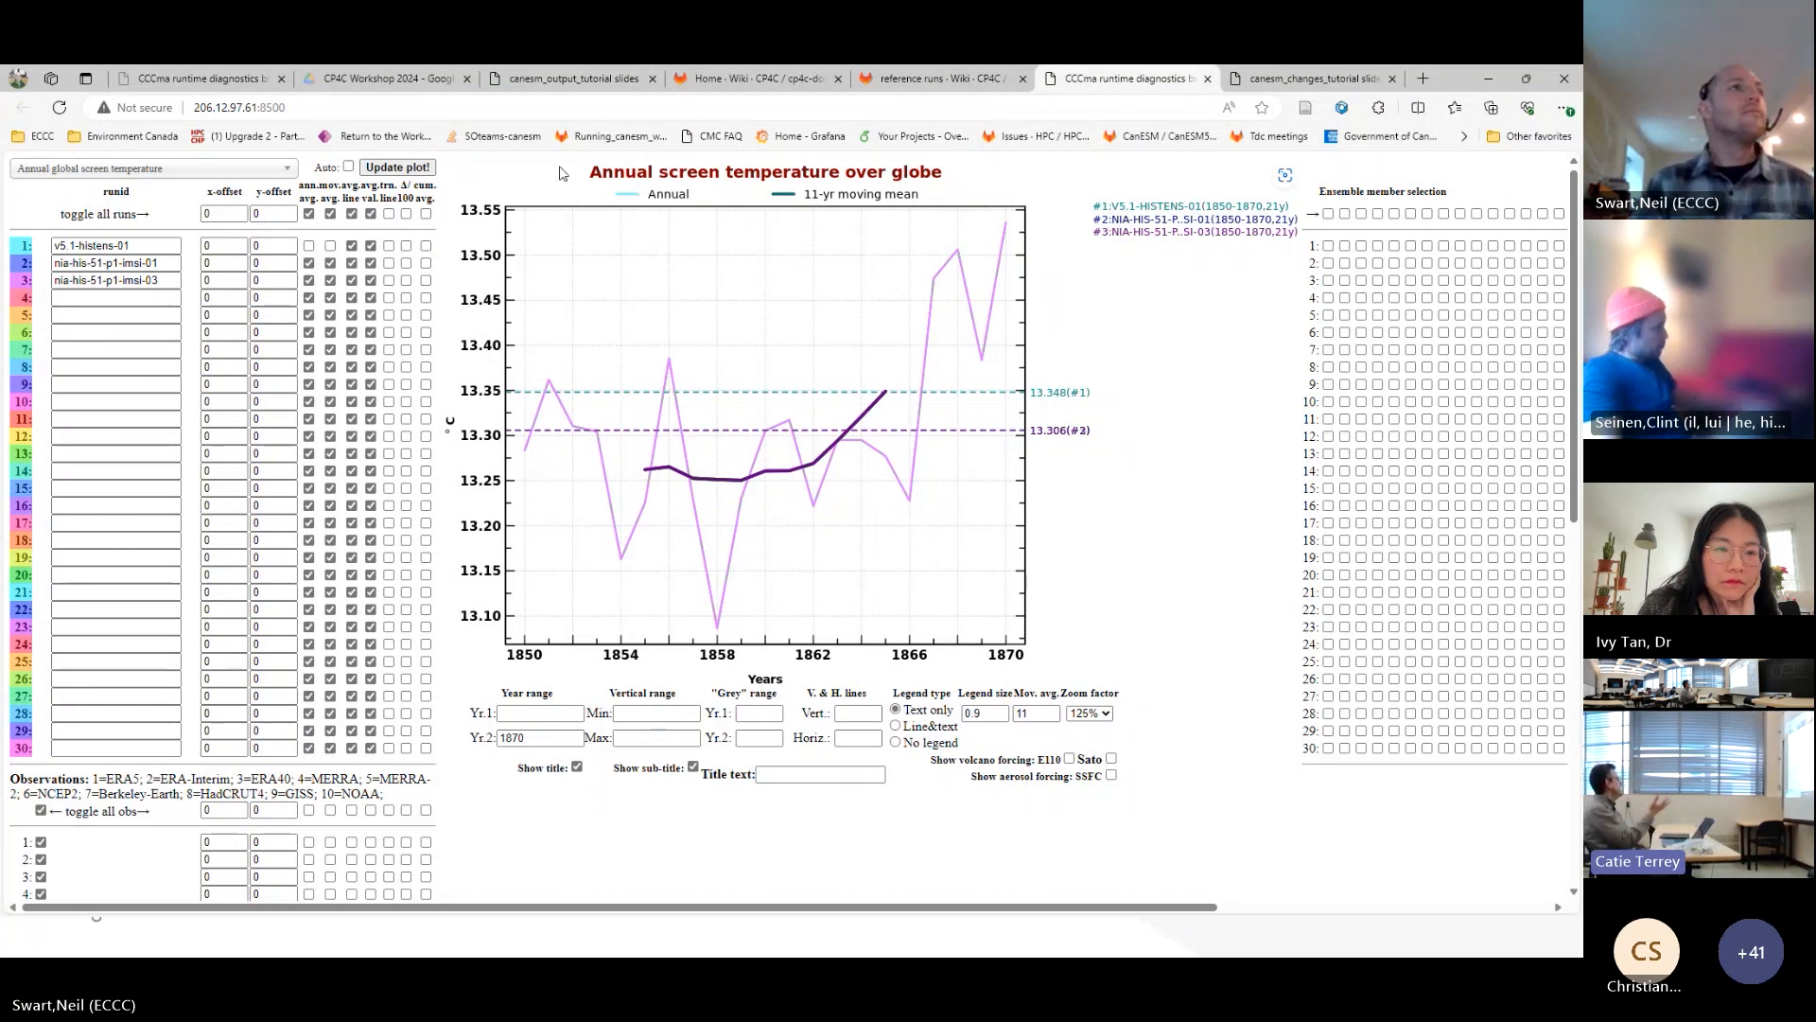
# - Return to the canesm_output_tutorial slides tab on slide 4, Runtime diagnostics
pyautogui.click(570, 78)
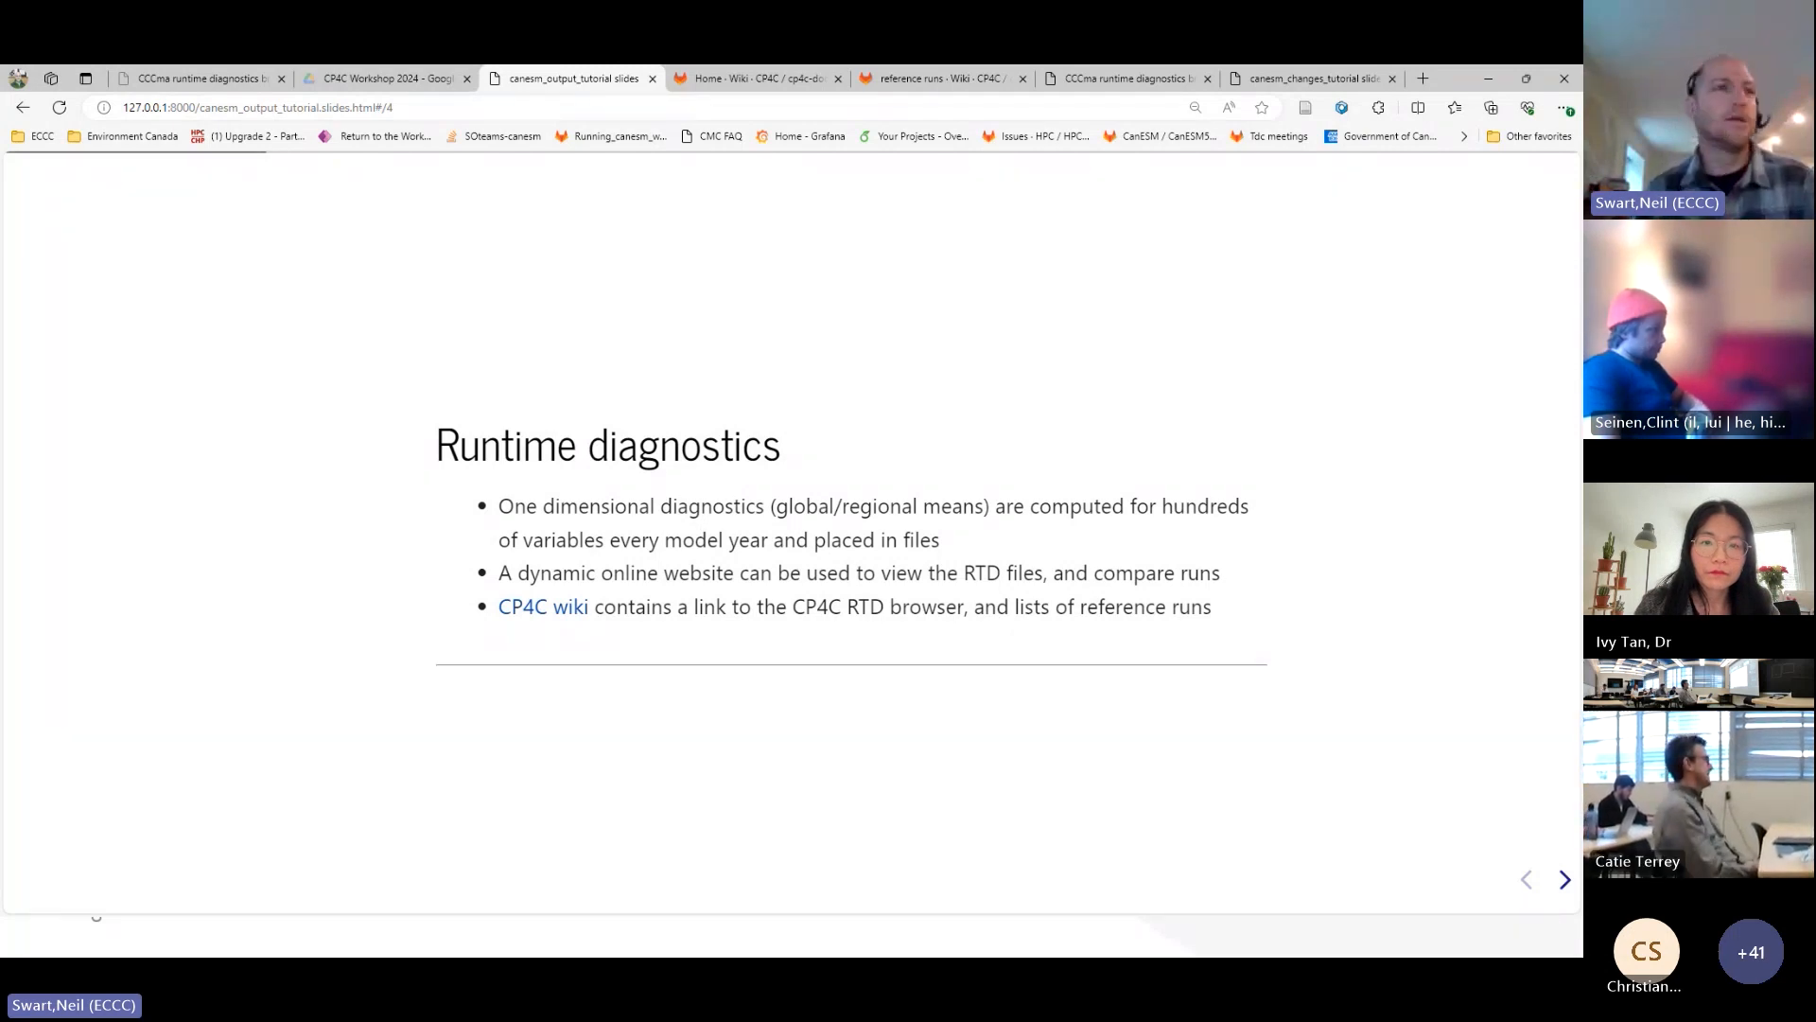
pyautogui.click(1564, 879)
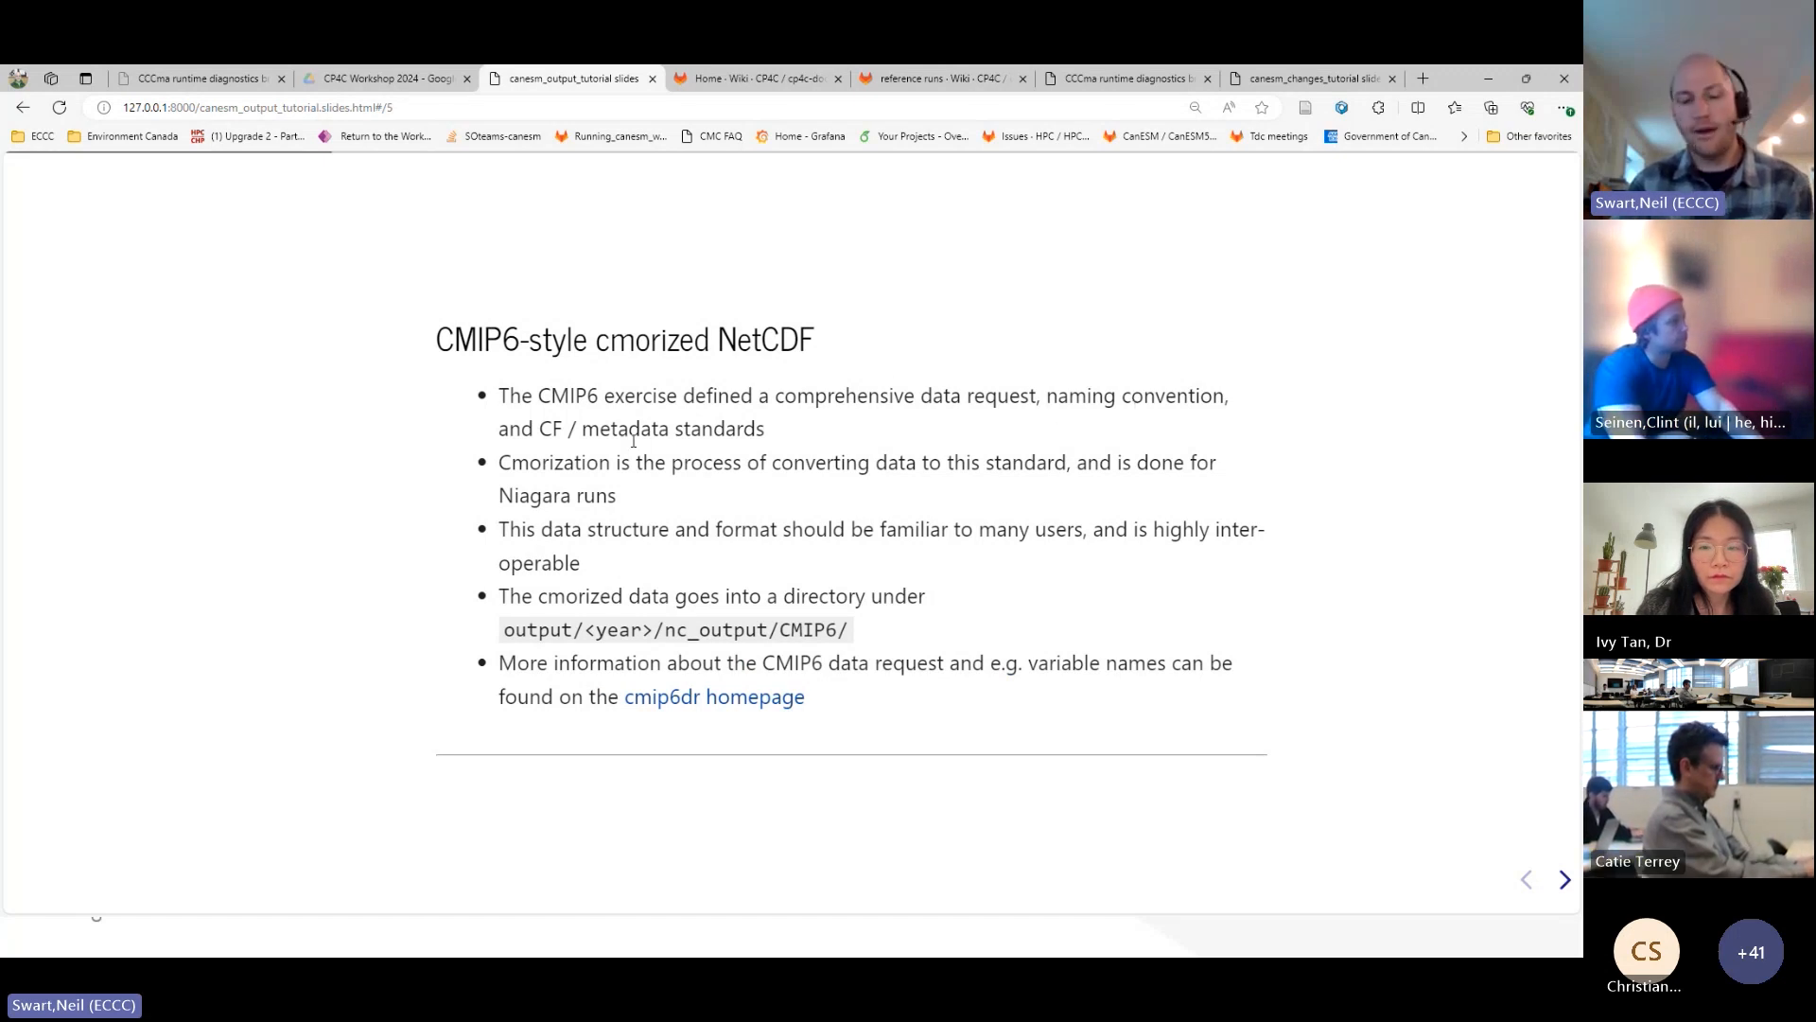
pyautogui.moveTo(566, 453)
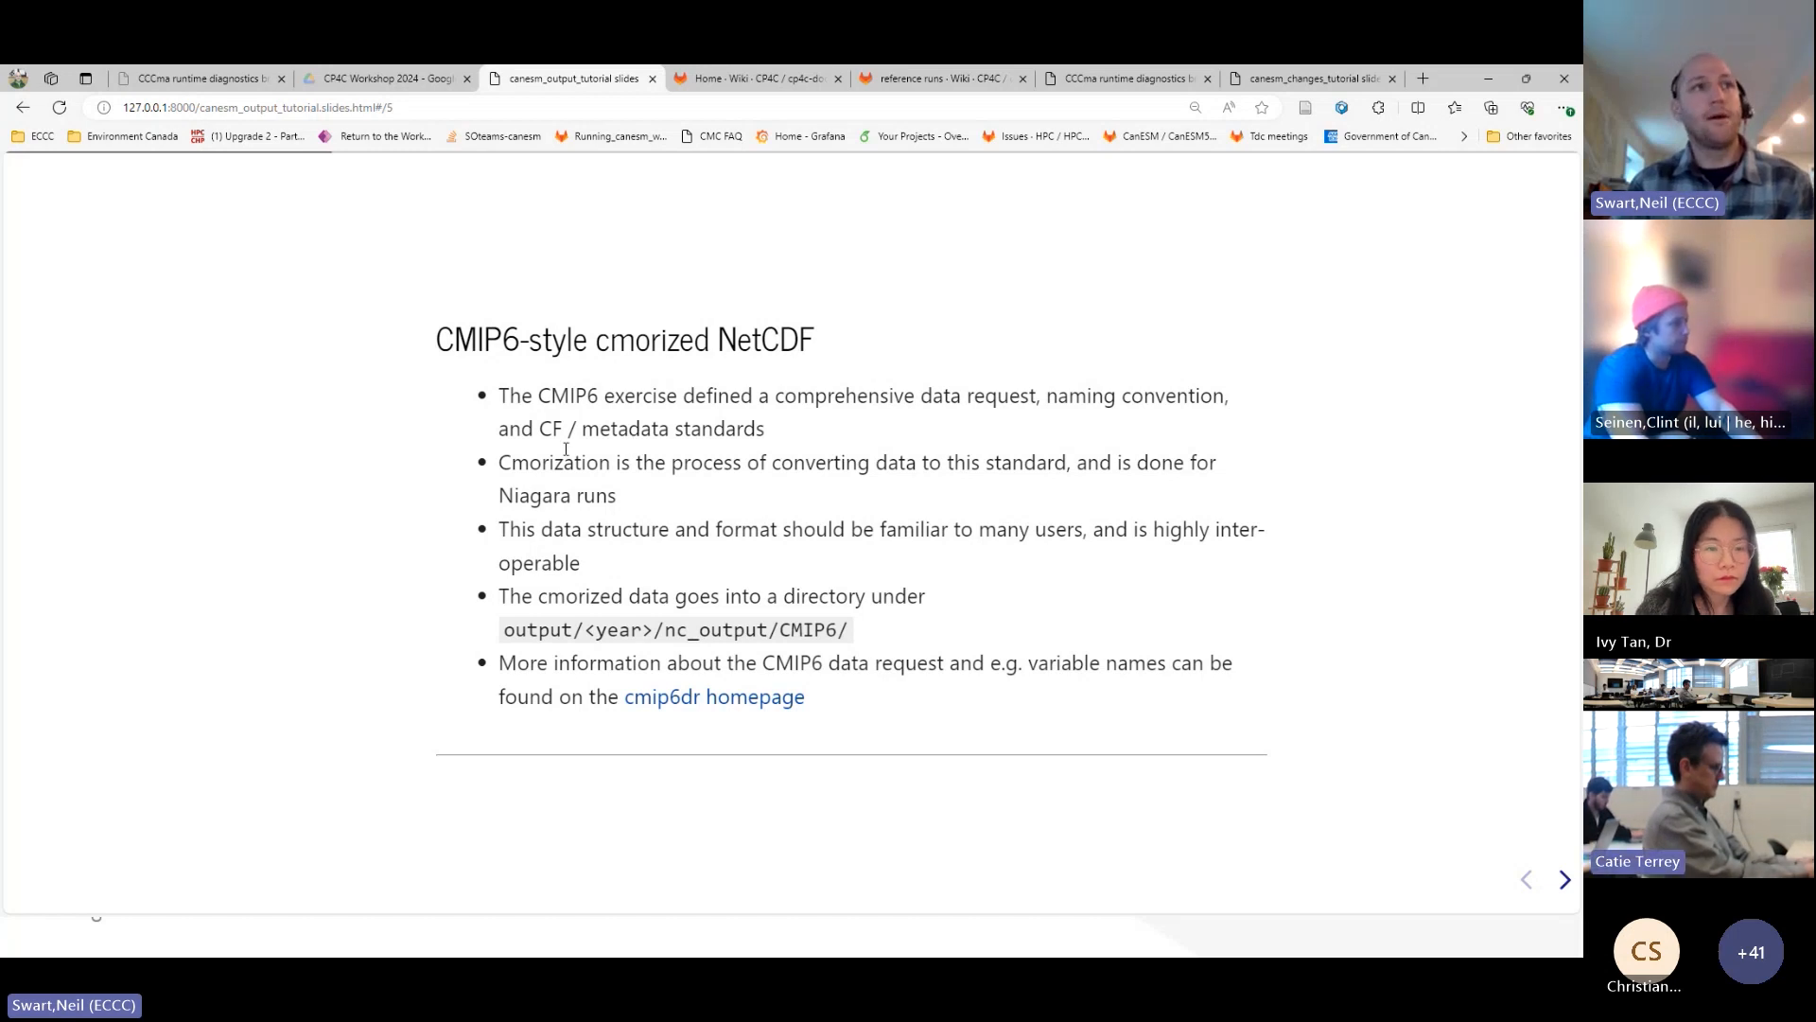
pyautogui.moveTo(1087, 491)
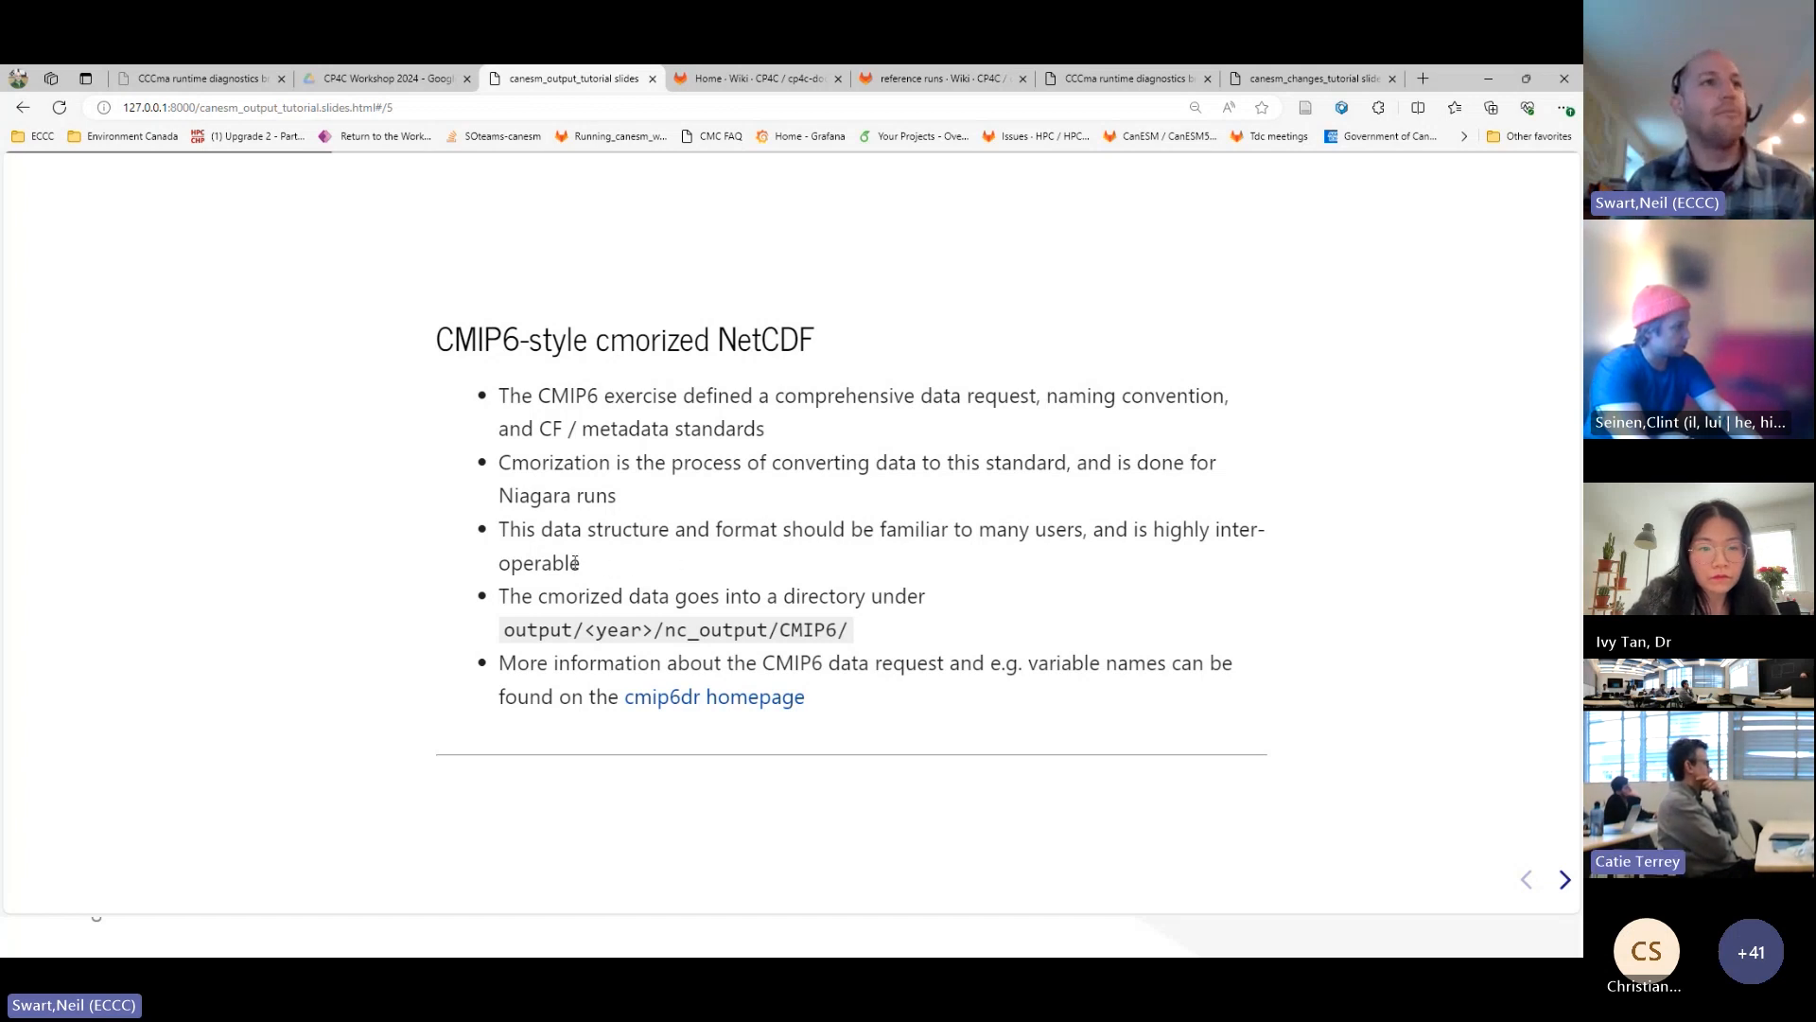
pyautogui.moveTo(931, 562)
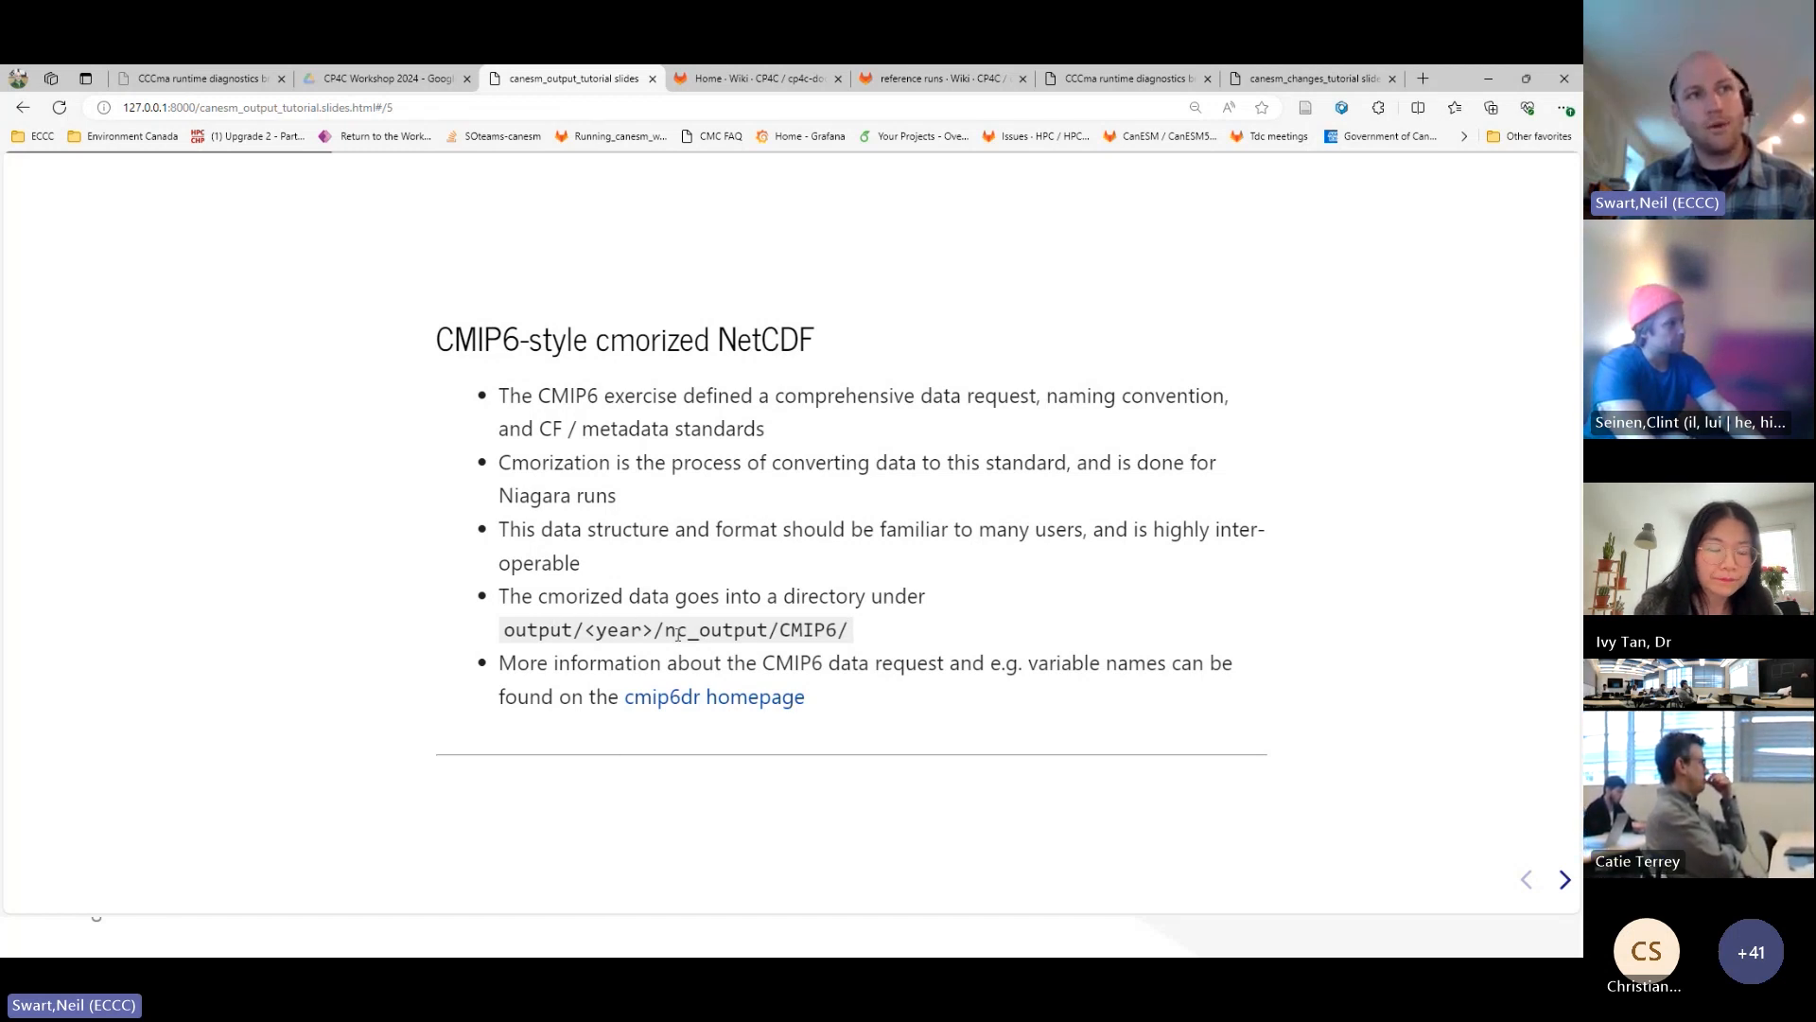
pyautogui.doubleClick(701, 630)
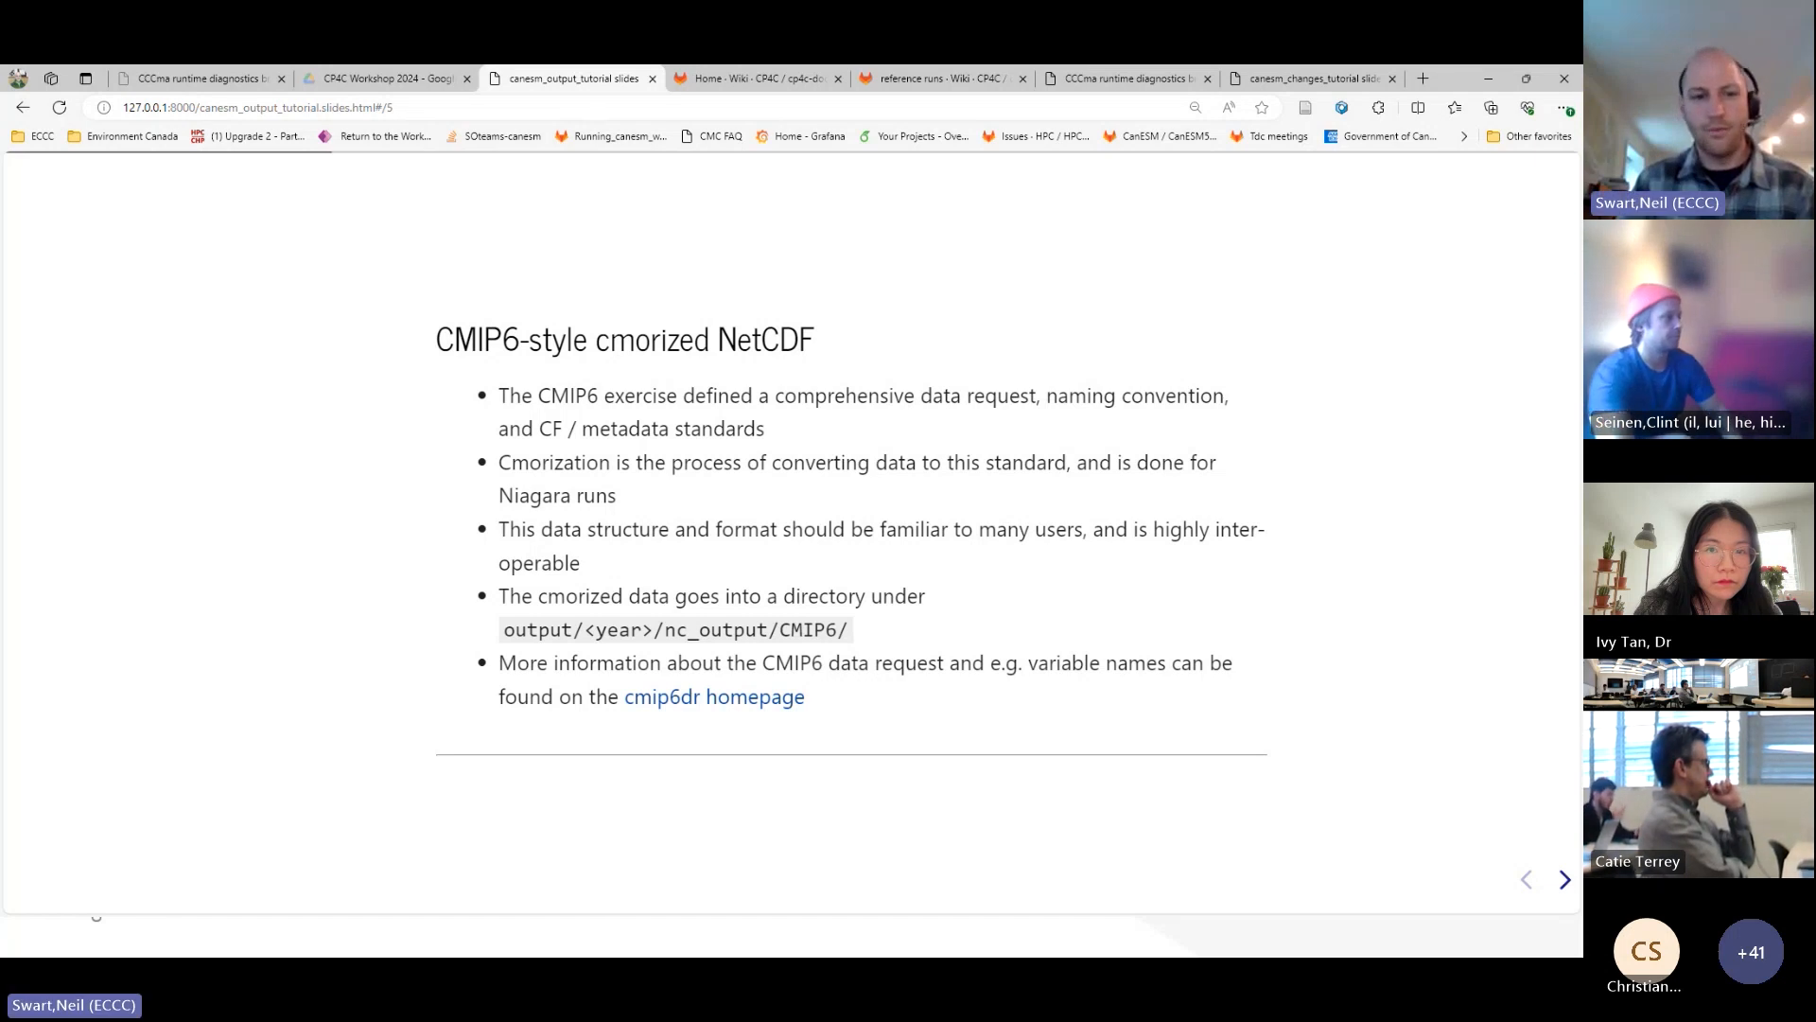
pyautogui.moveTo(647, 696)
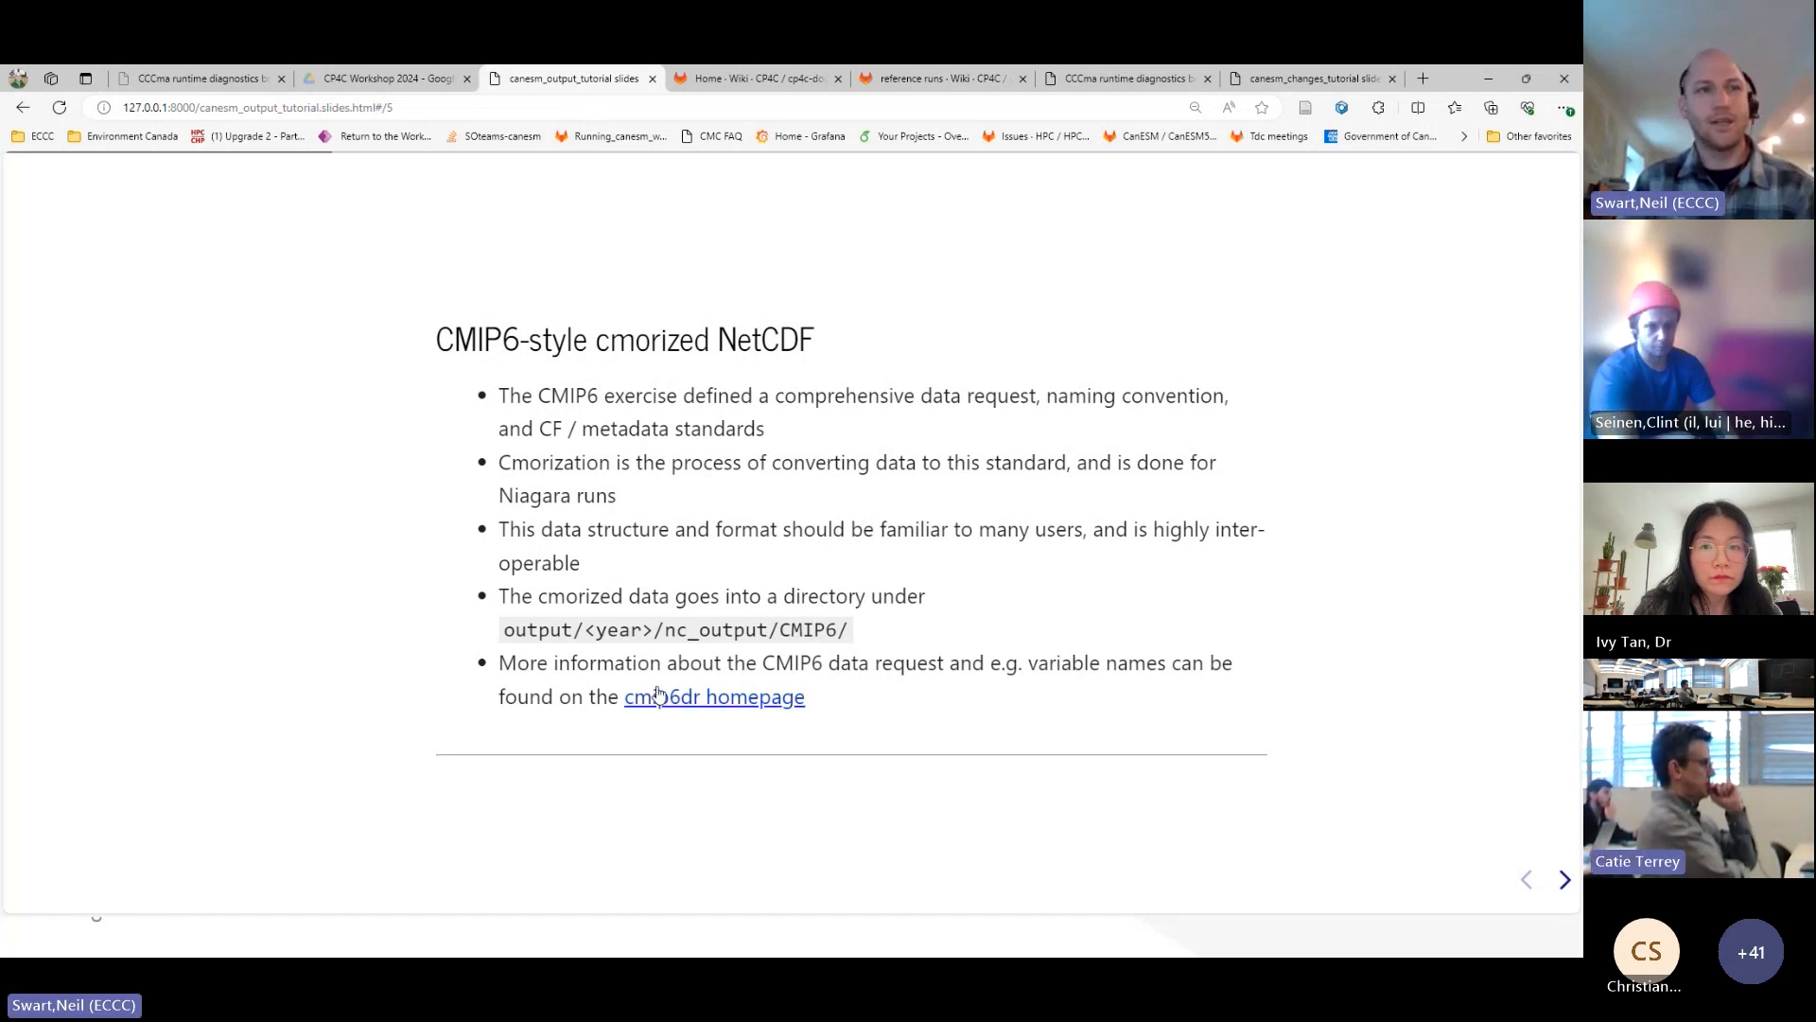
pyautogui.moveTo(657, 697)
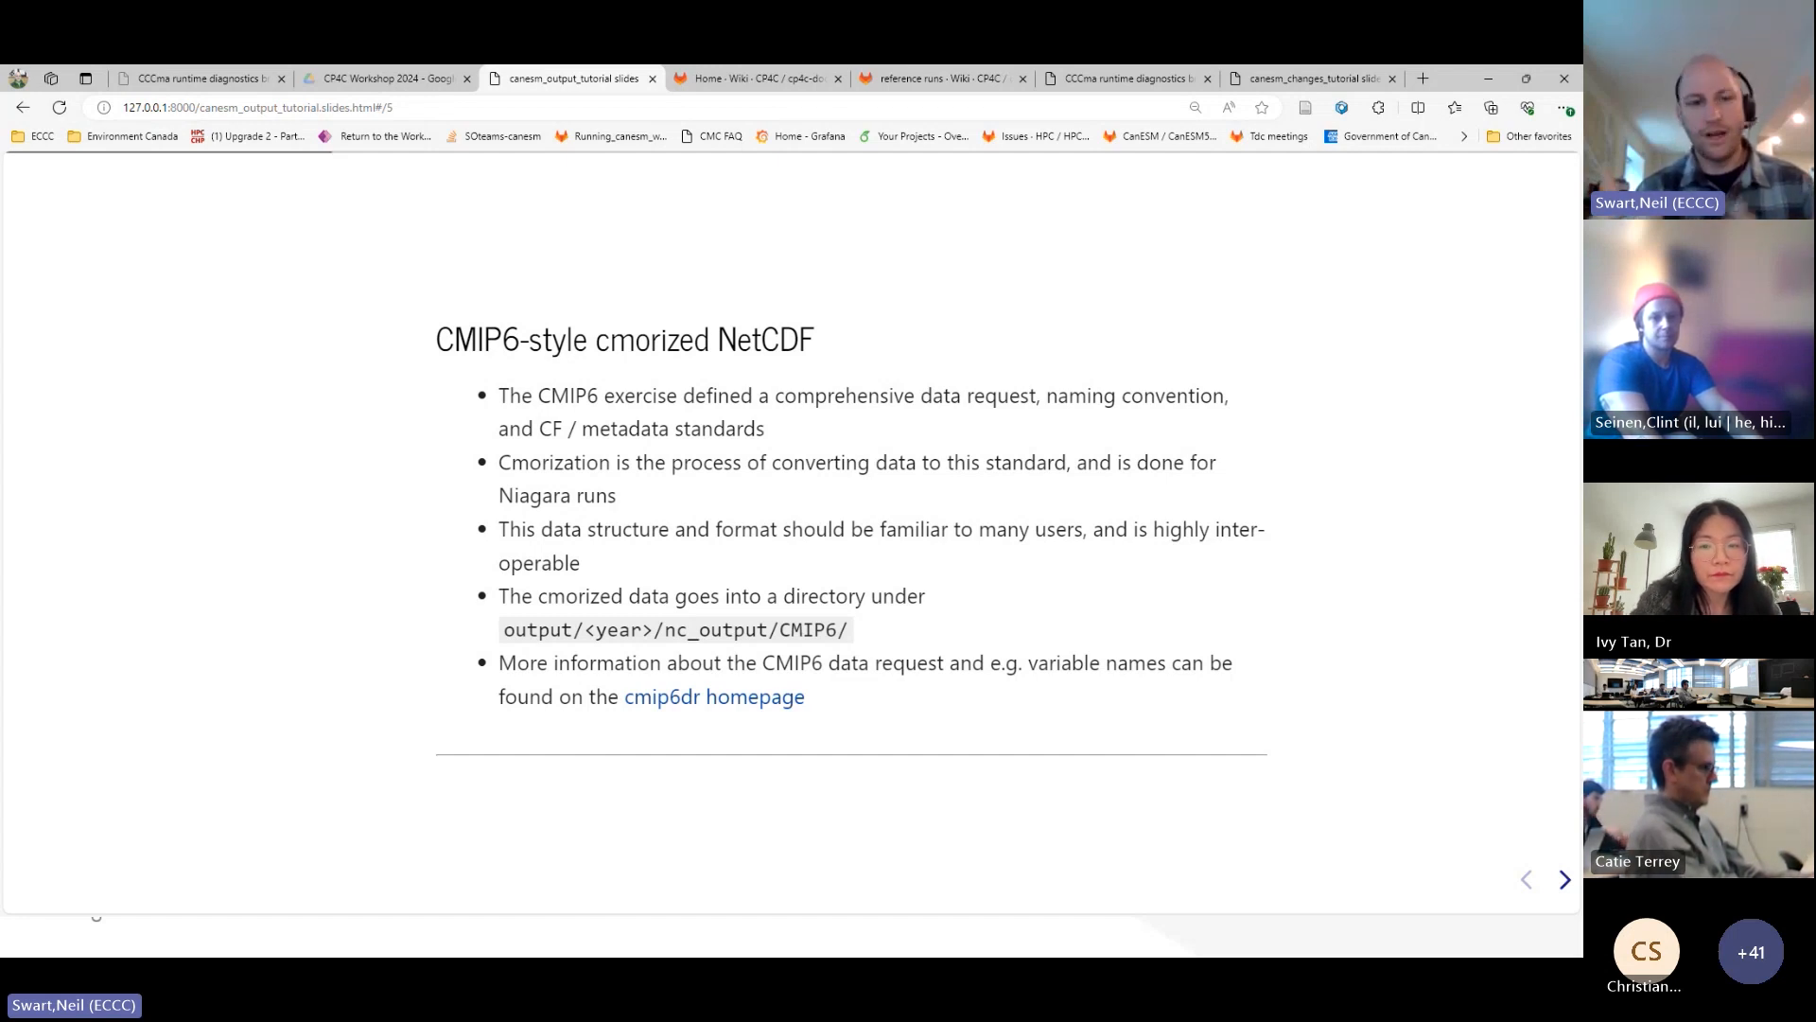
pyautogui.moveTo(685, 701)
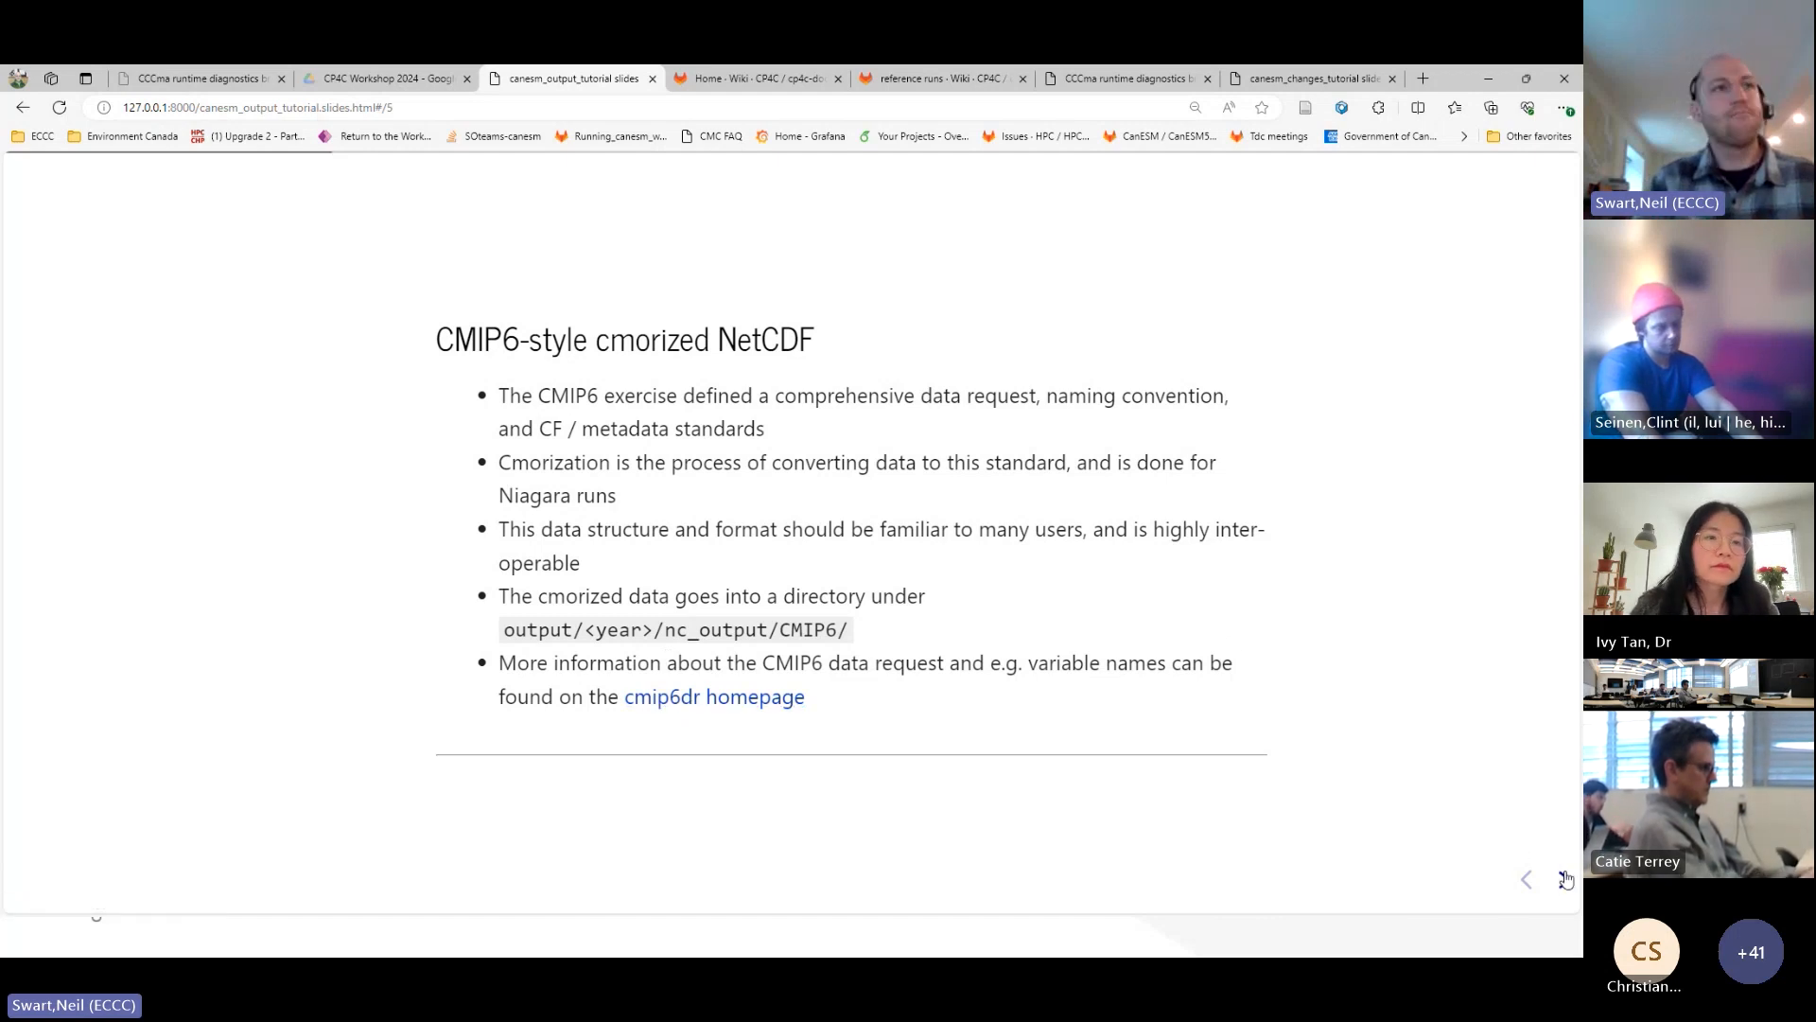
# - Advance to the CMIP data tree slide and highlight the Omon table entry
pyautogui.click(1567, 879)
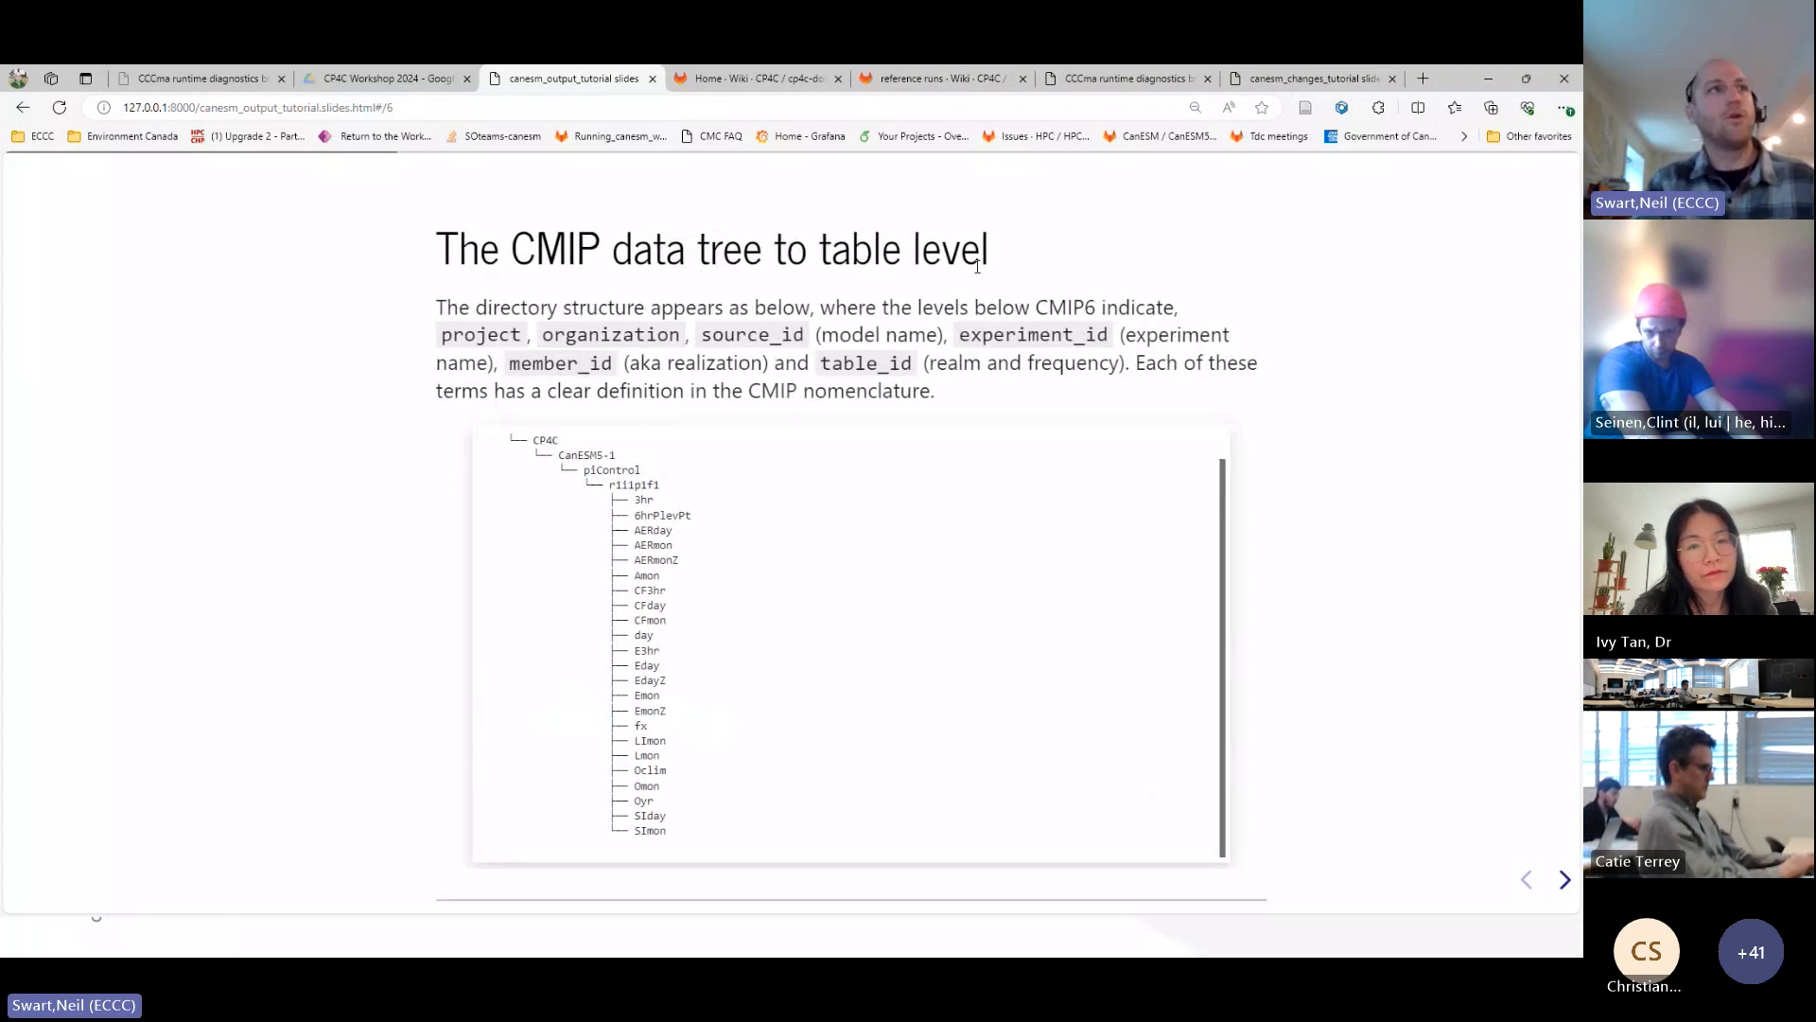
pyautogui.moveTo(794, 292)
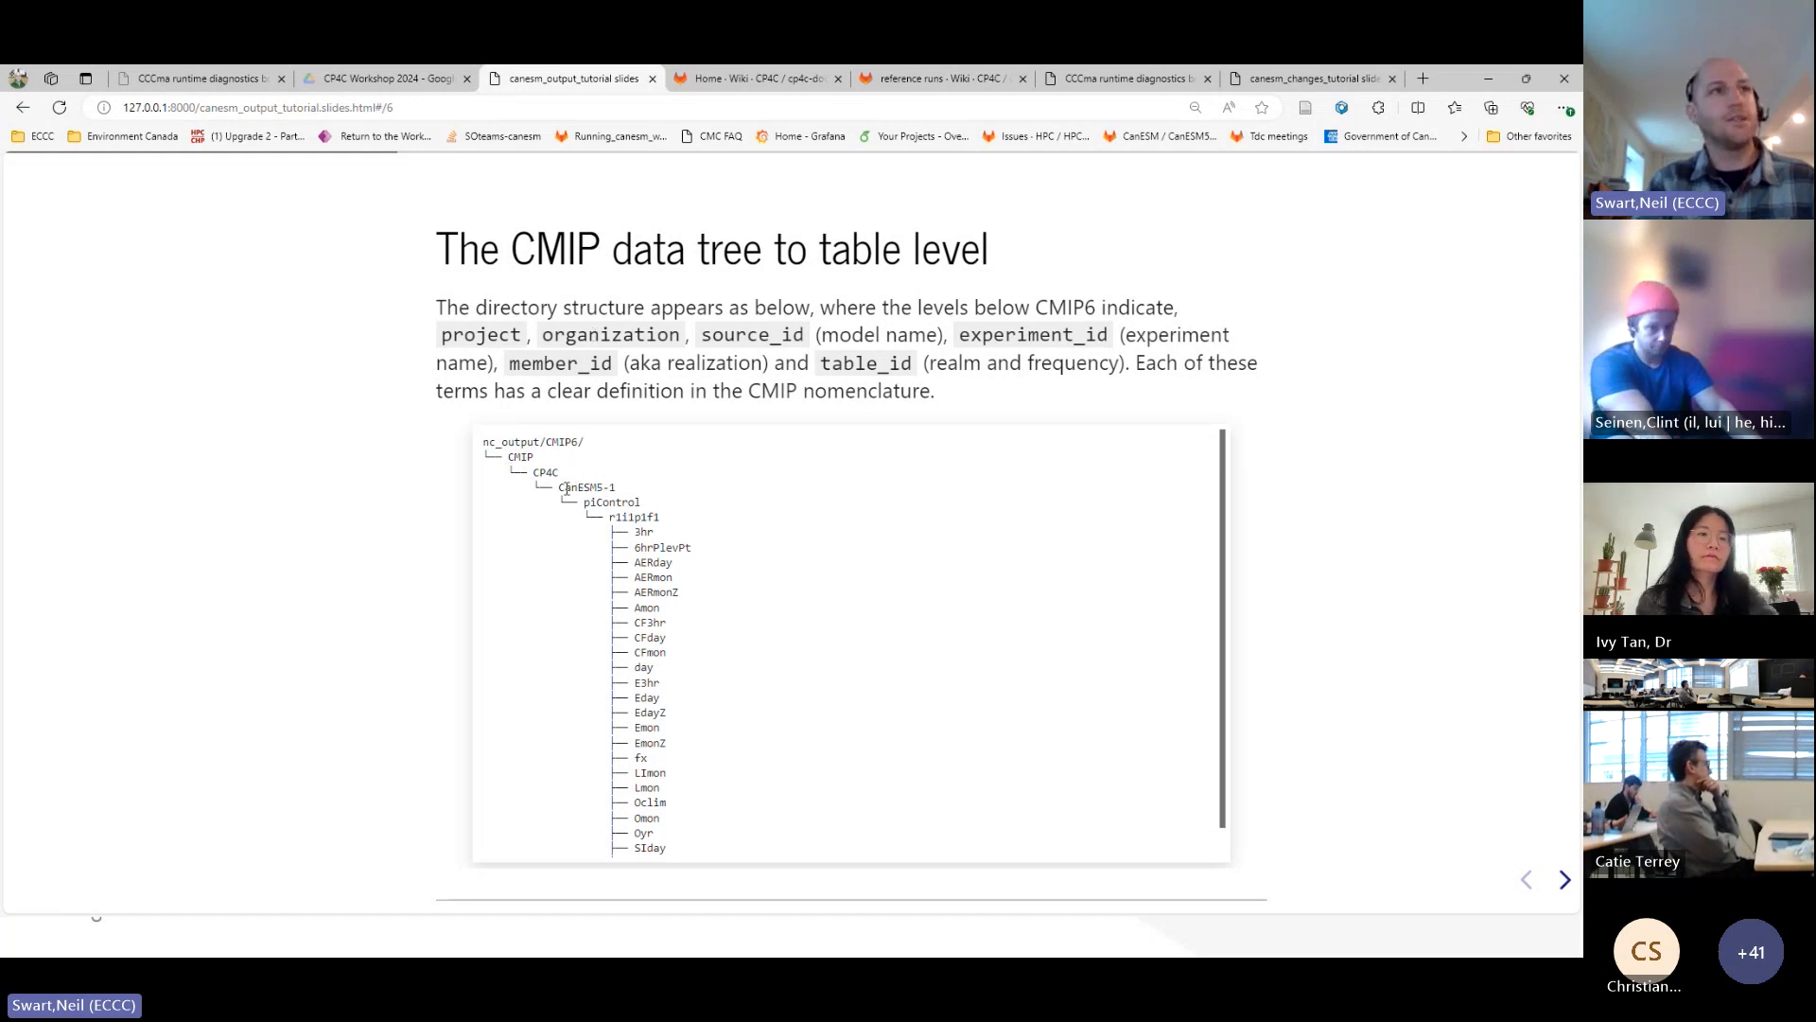
pyautogui.doubleClick(585, 487)
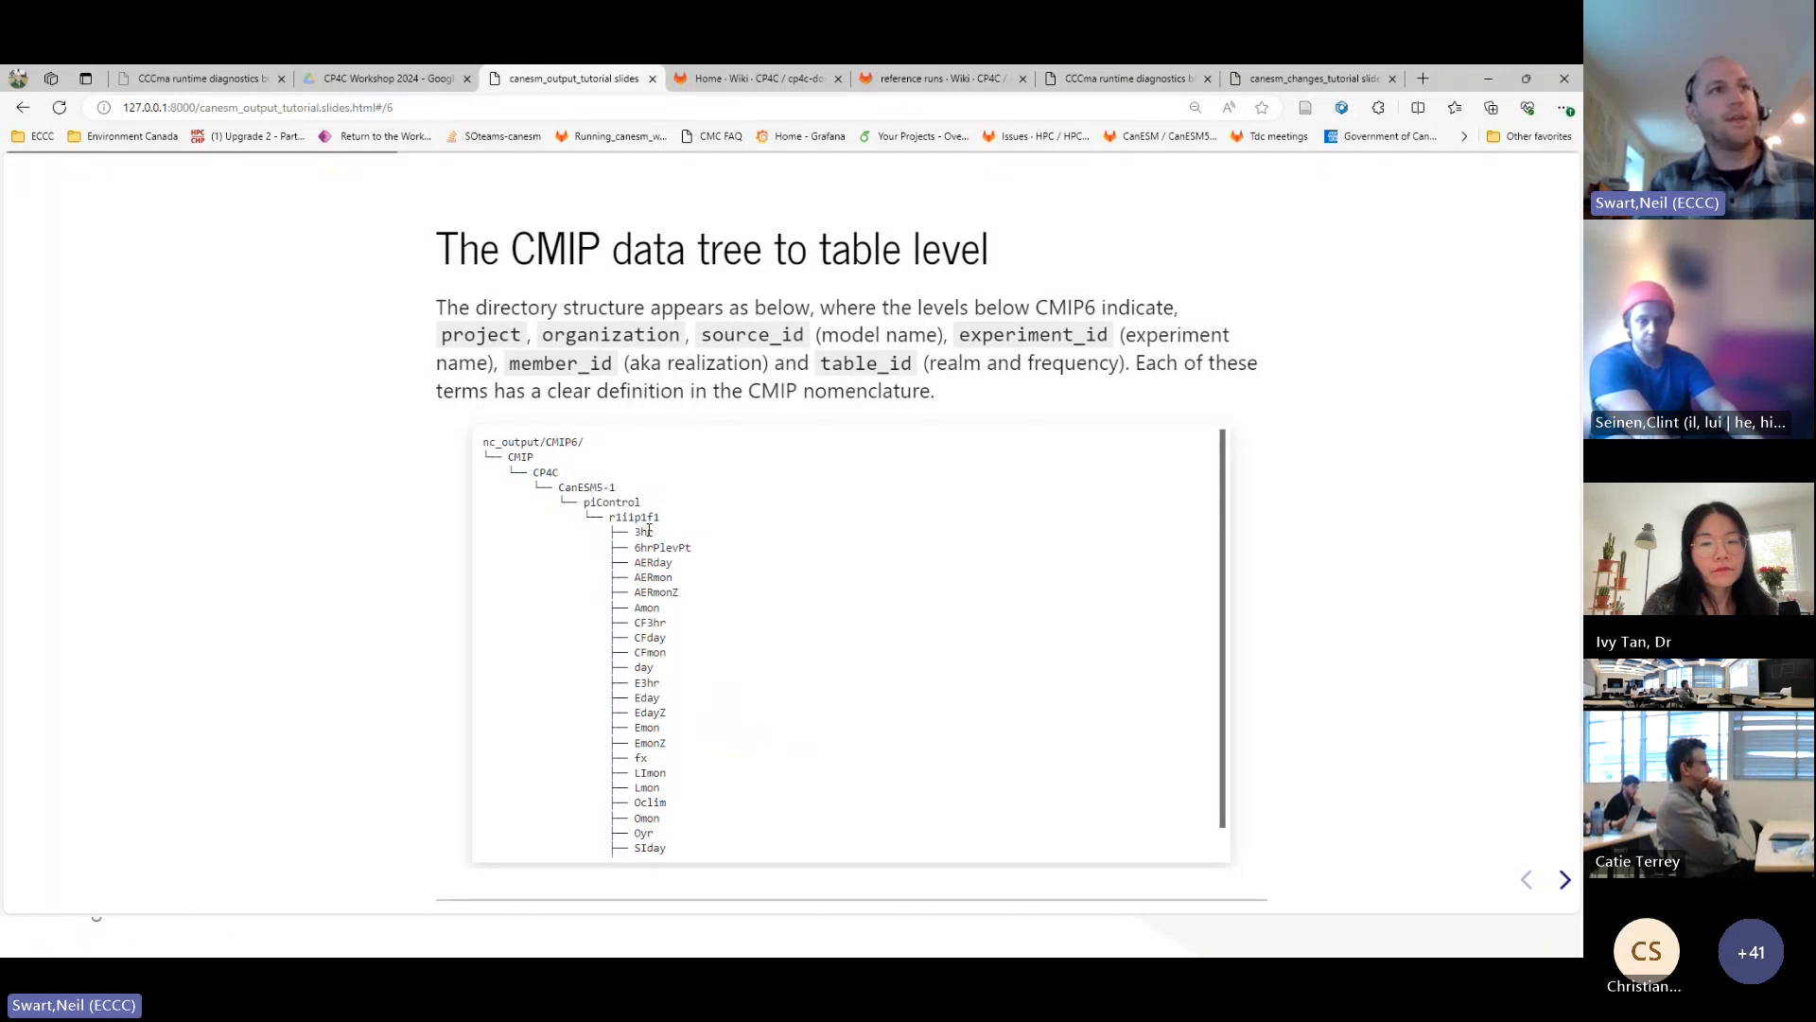
pyautogui.doubleClick(631, 516)
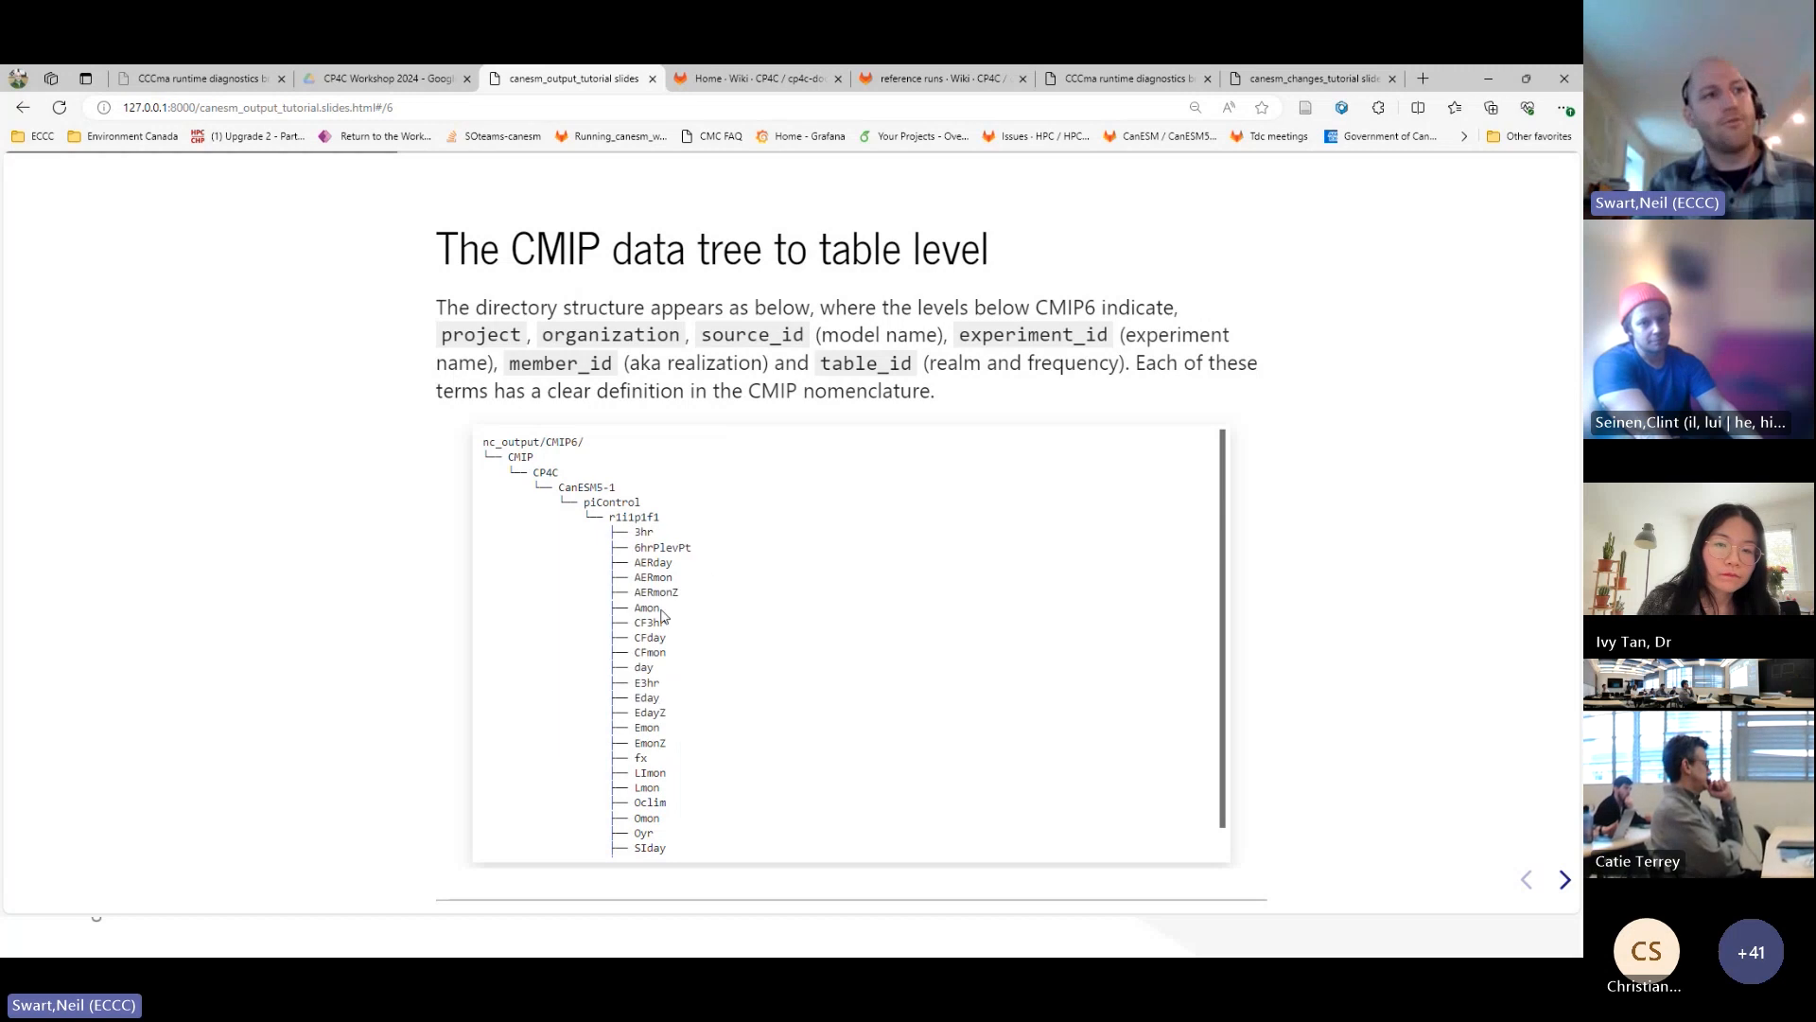
pyautogui.scroll(-3)
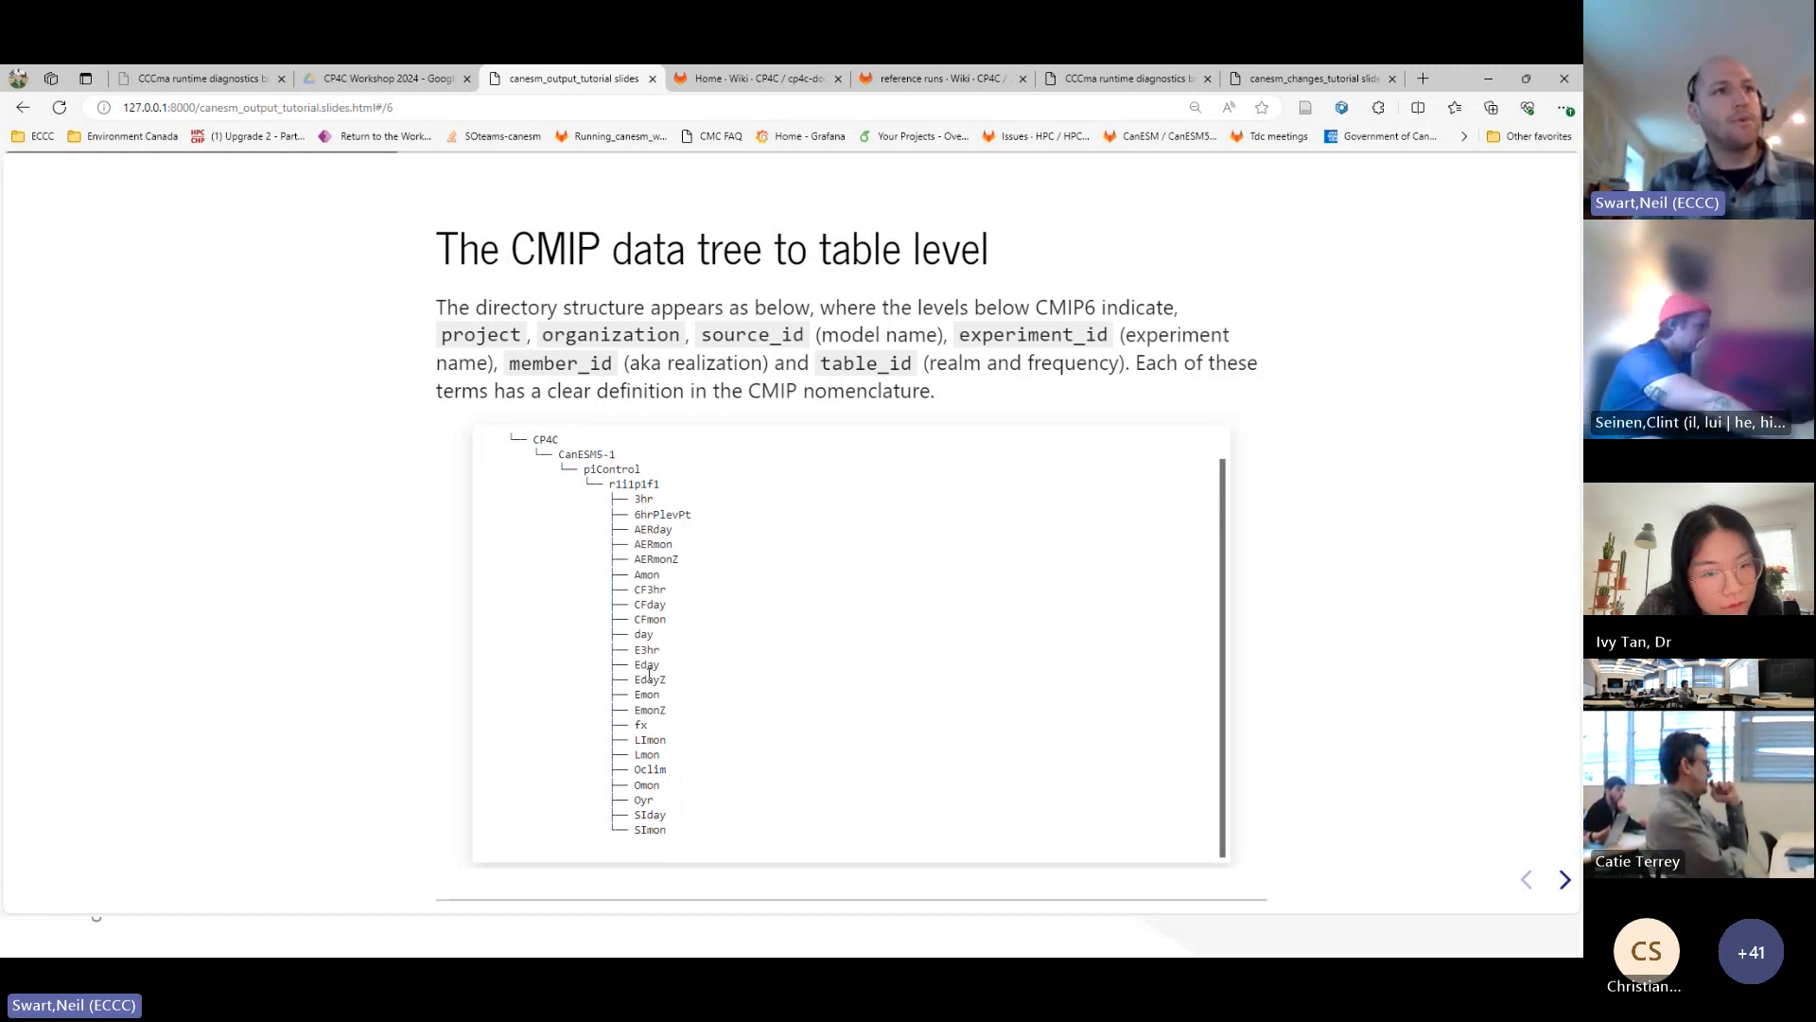
pyautogui.doubleClick(647, 784)
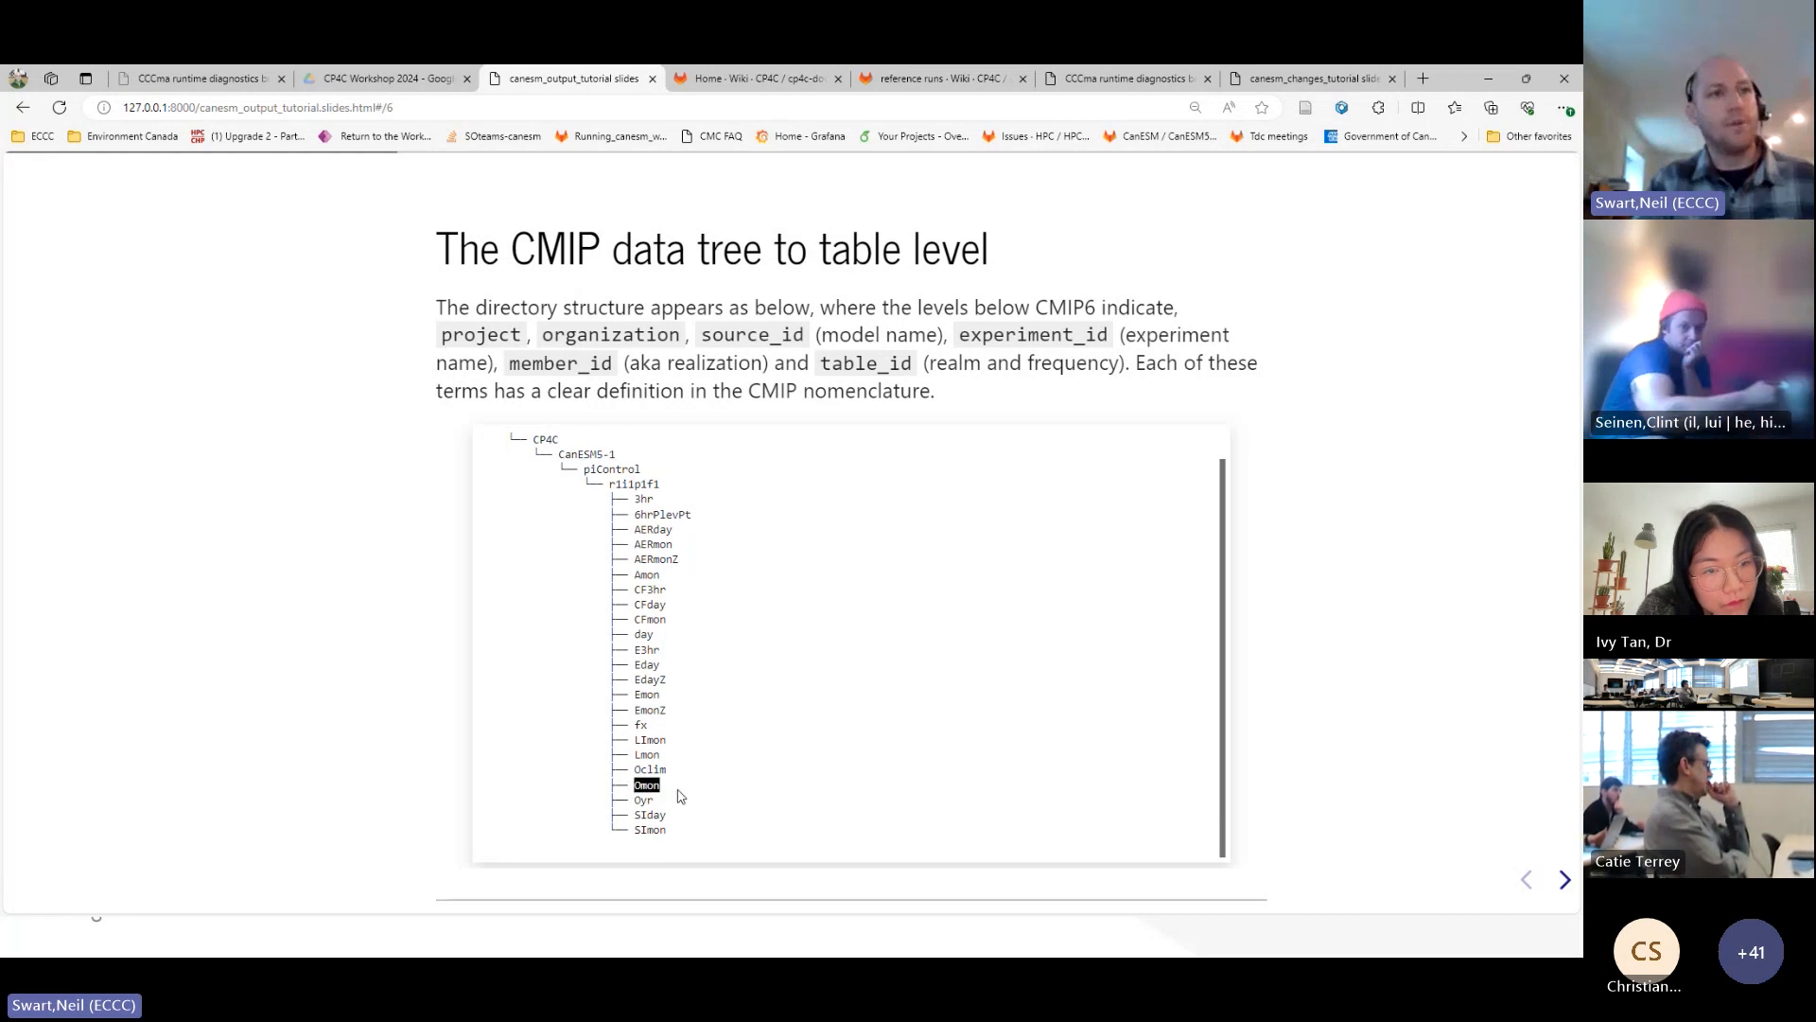
pyautogui.moveTo(921, 740)
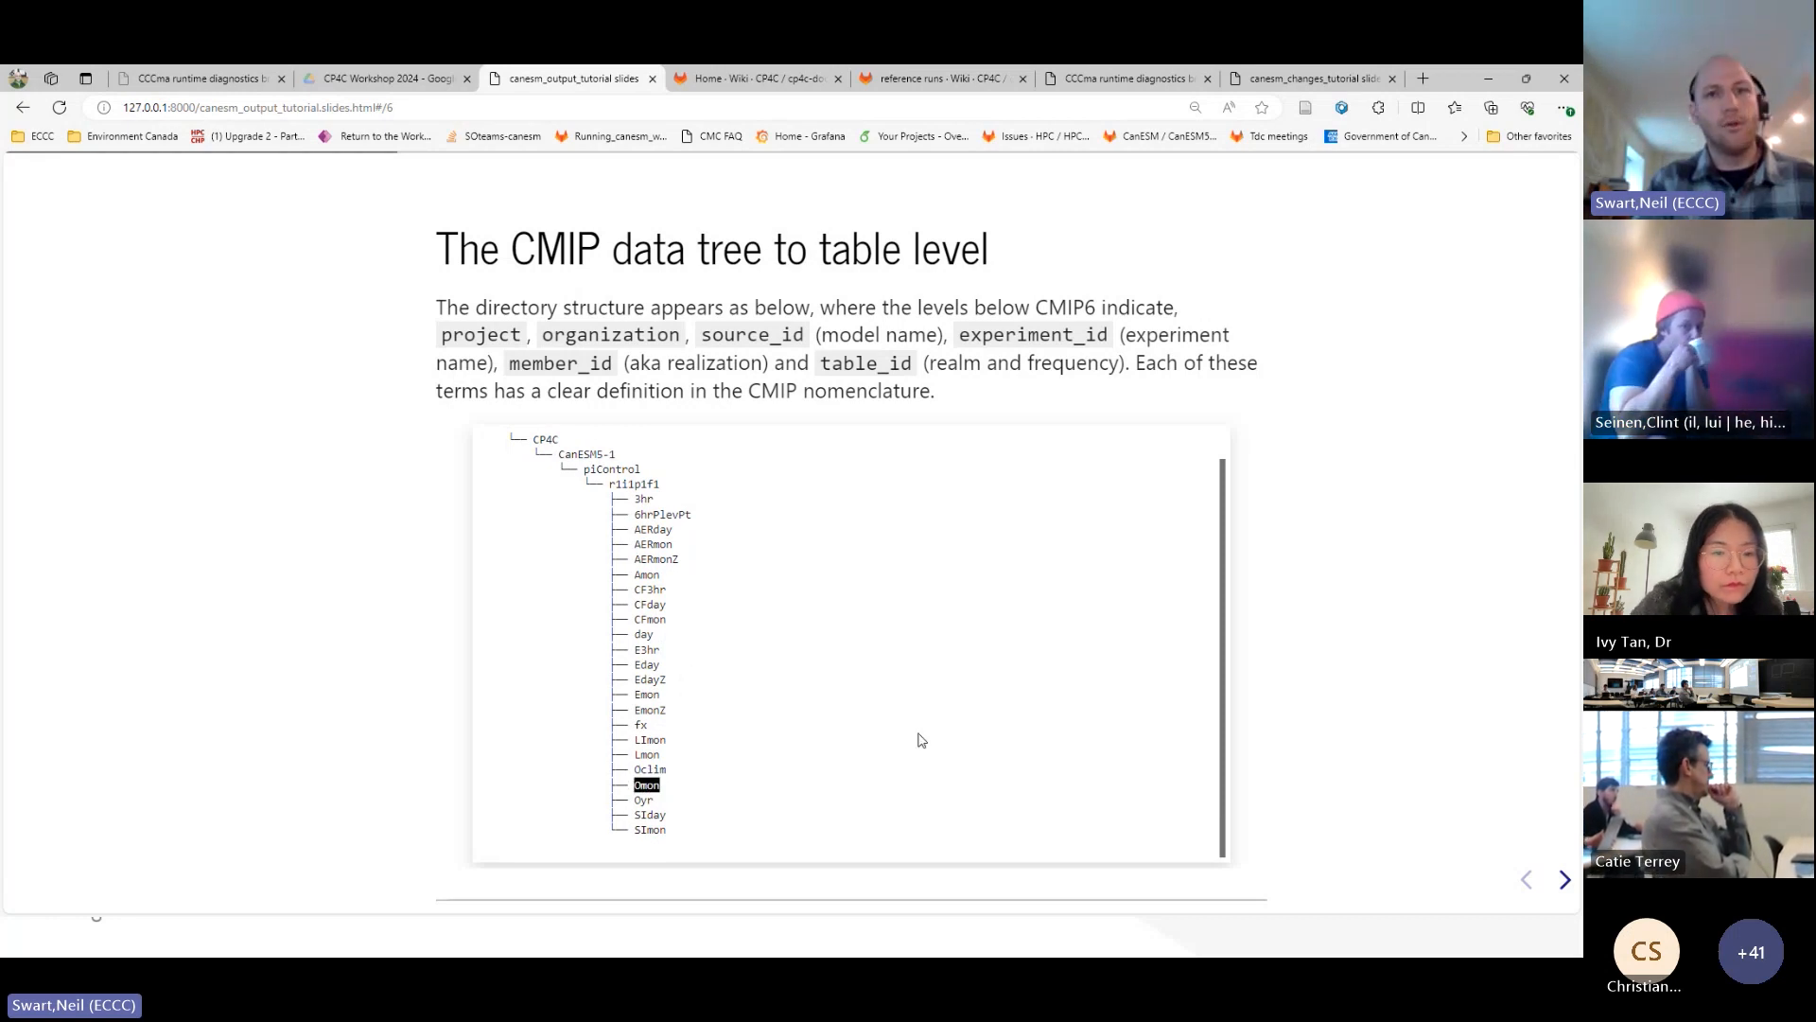
# - Highlight directory names like gn on slide 7, then reach 'Example 1: Surface air temperature'
pyautogui.click(1564, 880)
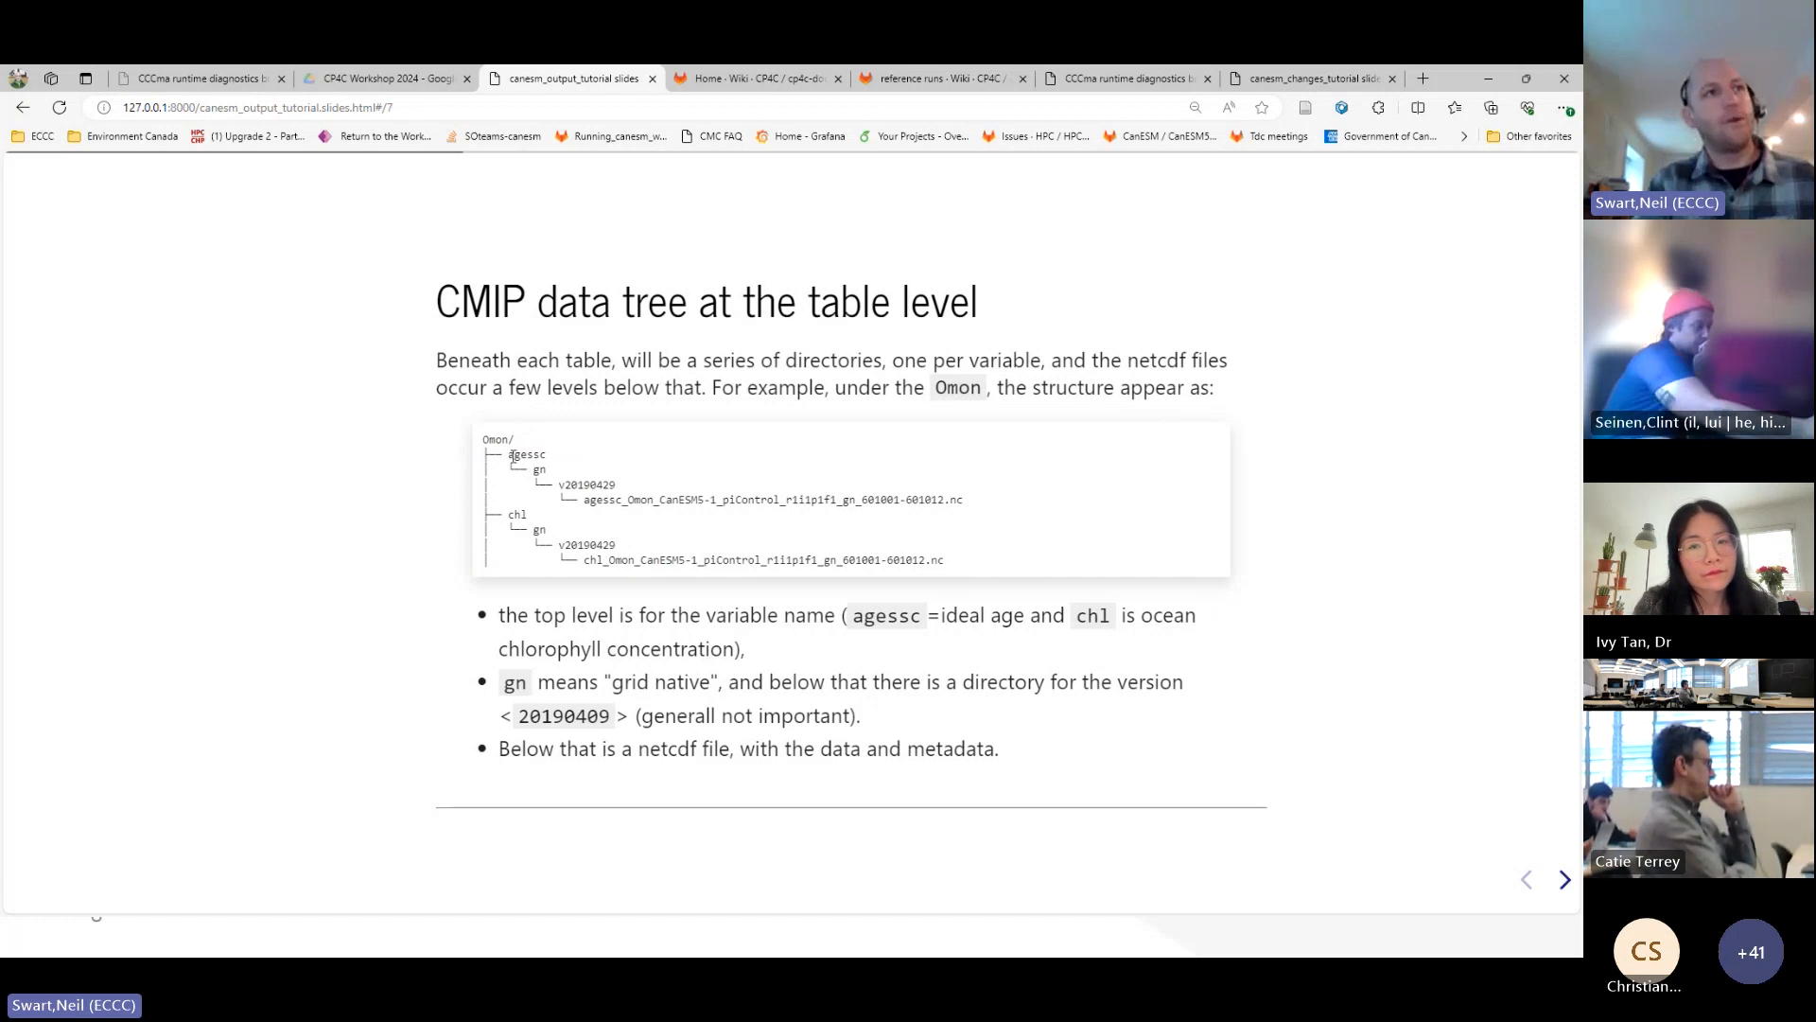
pyautogui.doubleClick(524, 454)
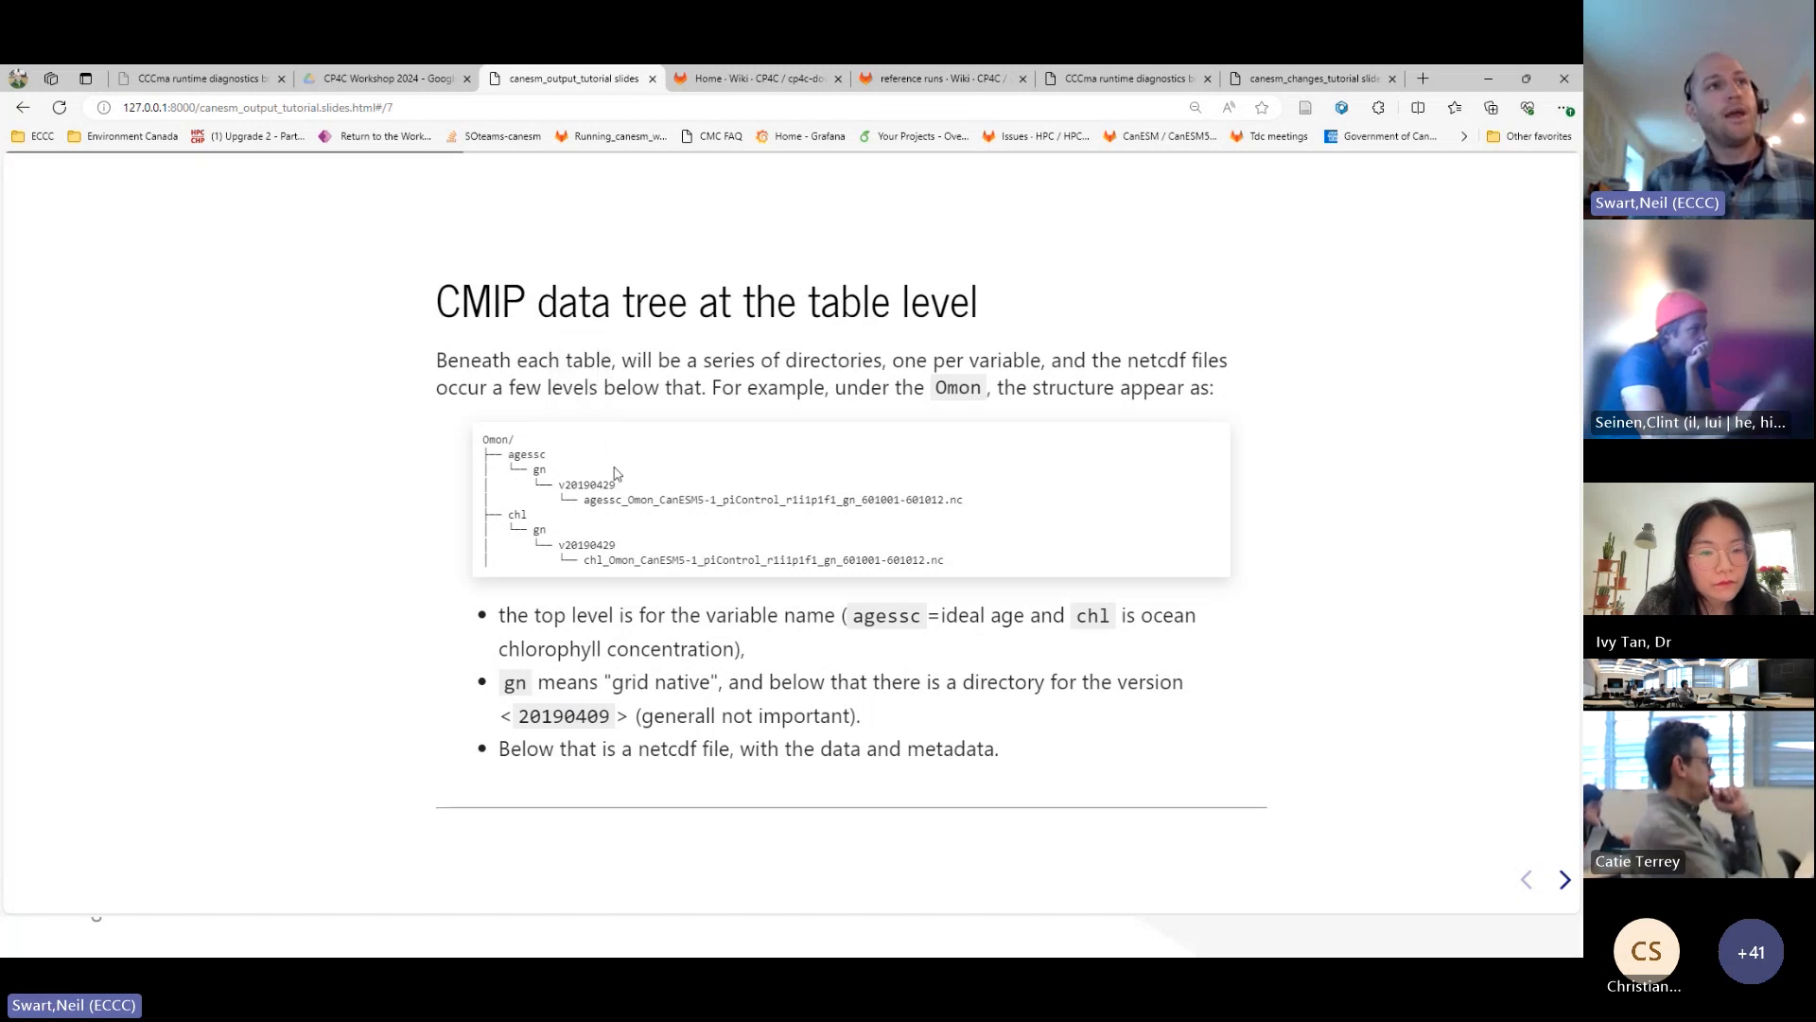
pyautogui.doubleClick(771, 500)
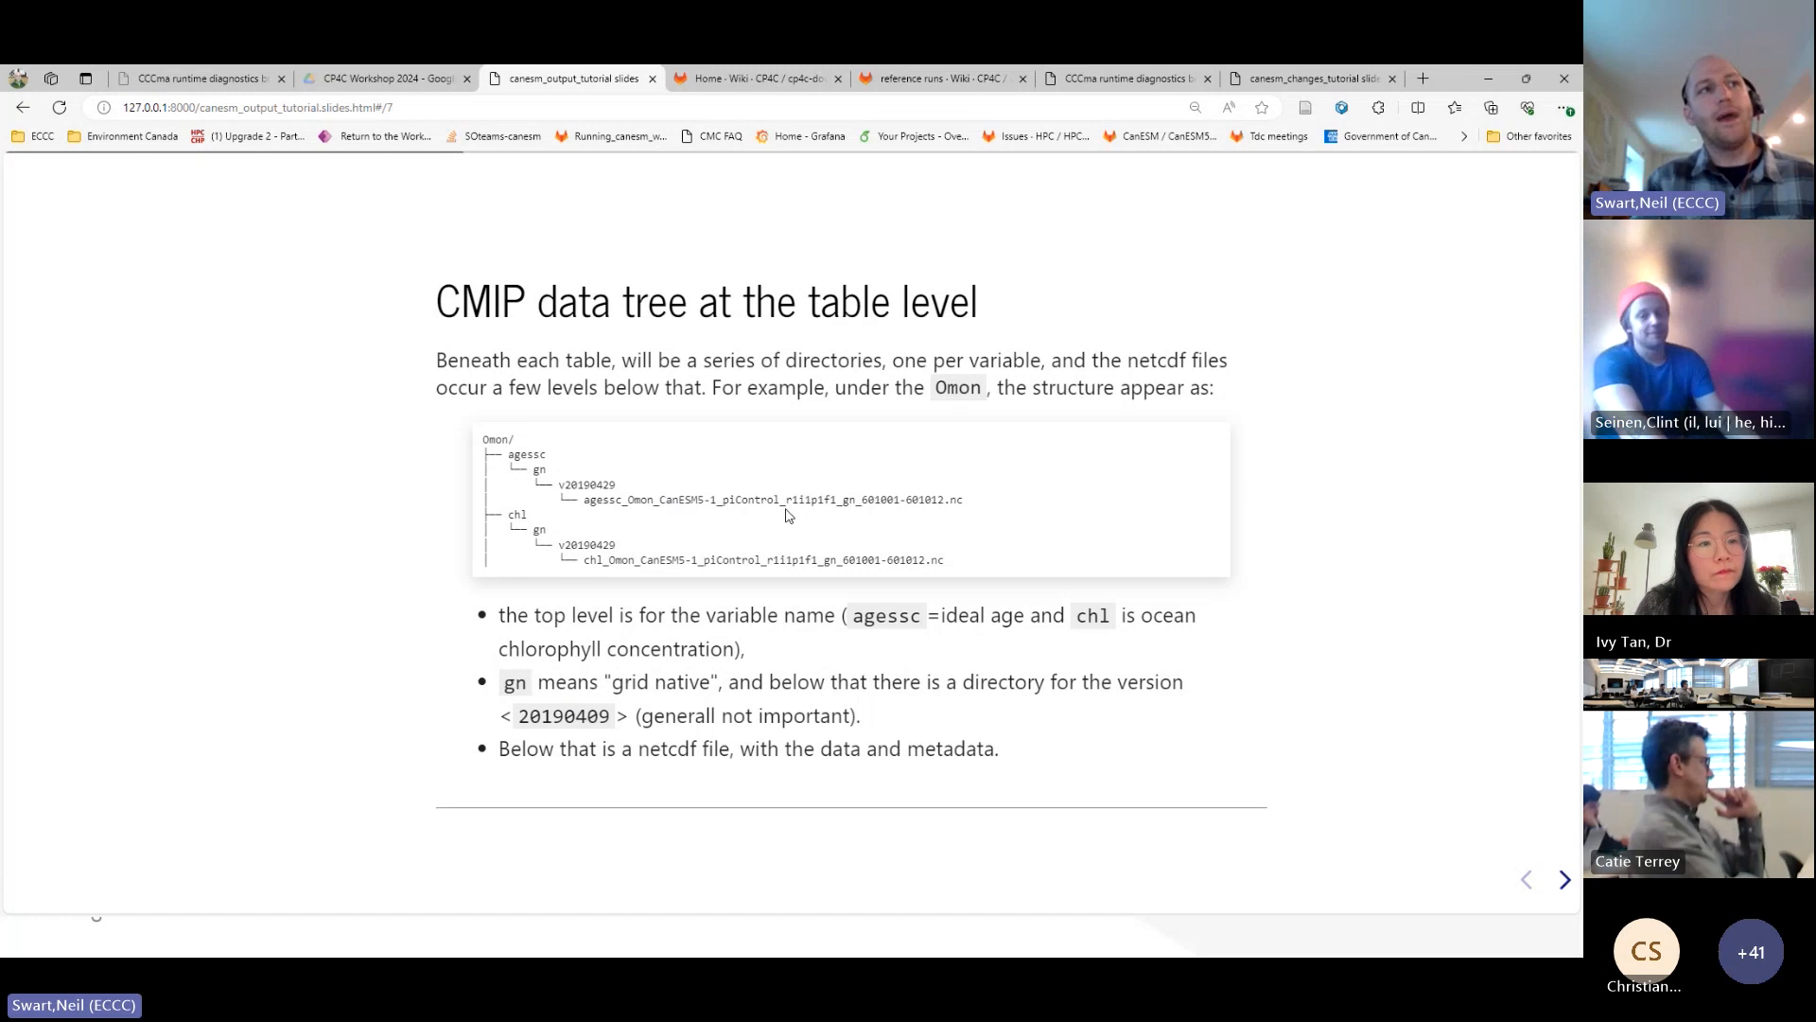
pyautogui.moveTo(686, 513)
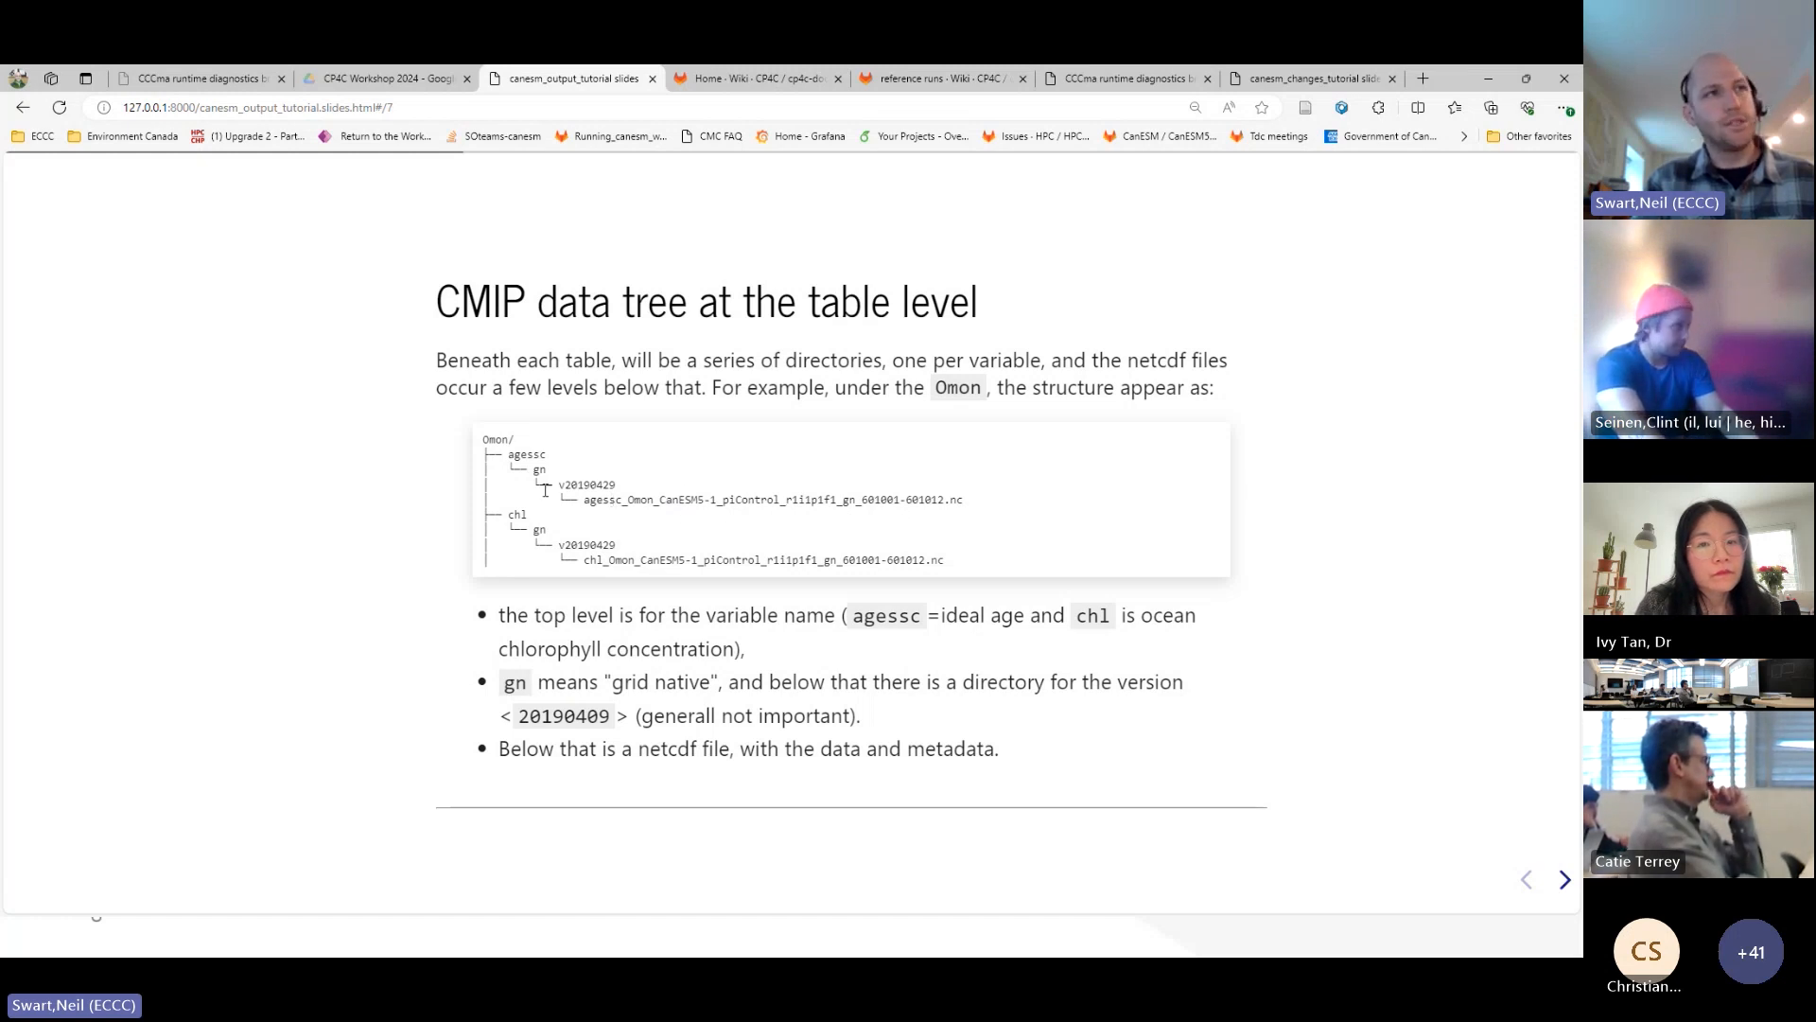
pyautogui.doubleClick(584, 484)
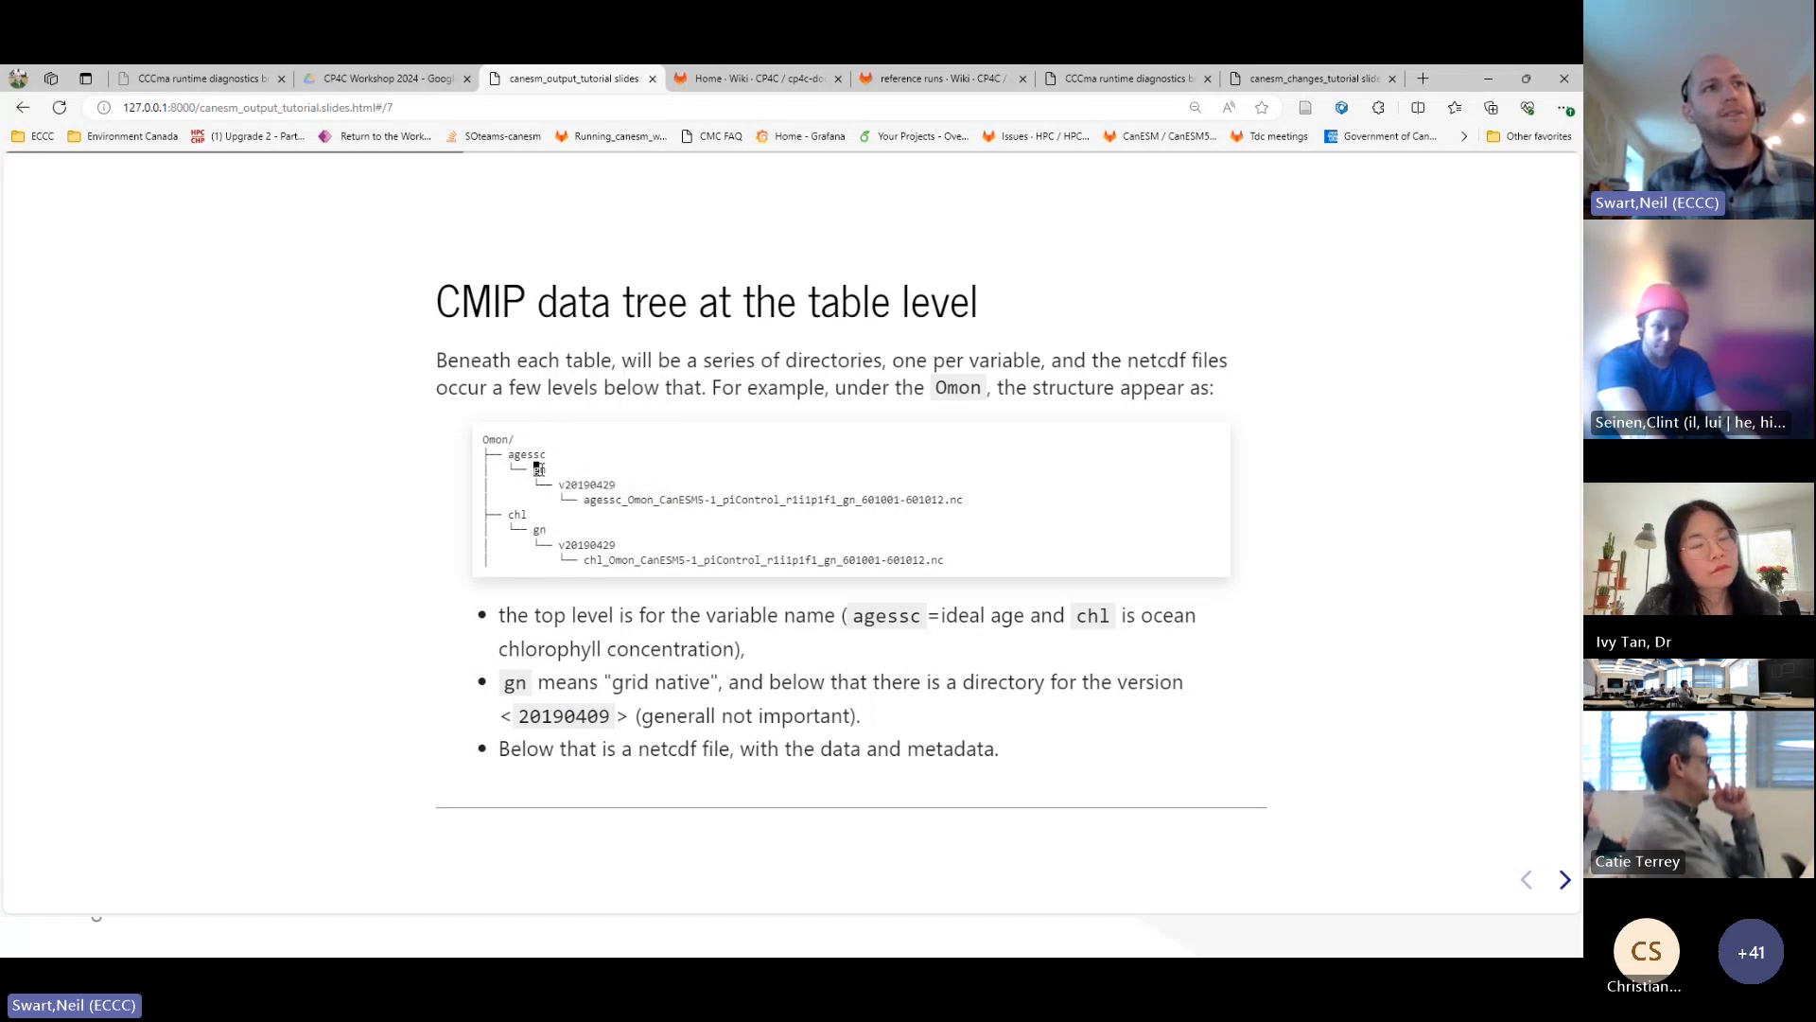
pyautogui.moveTo(695, 479)
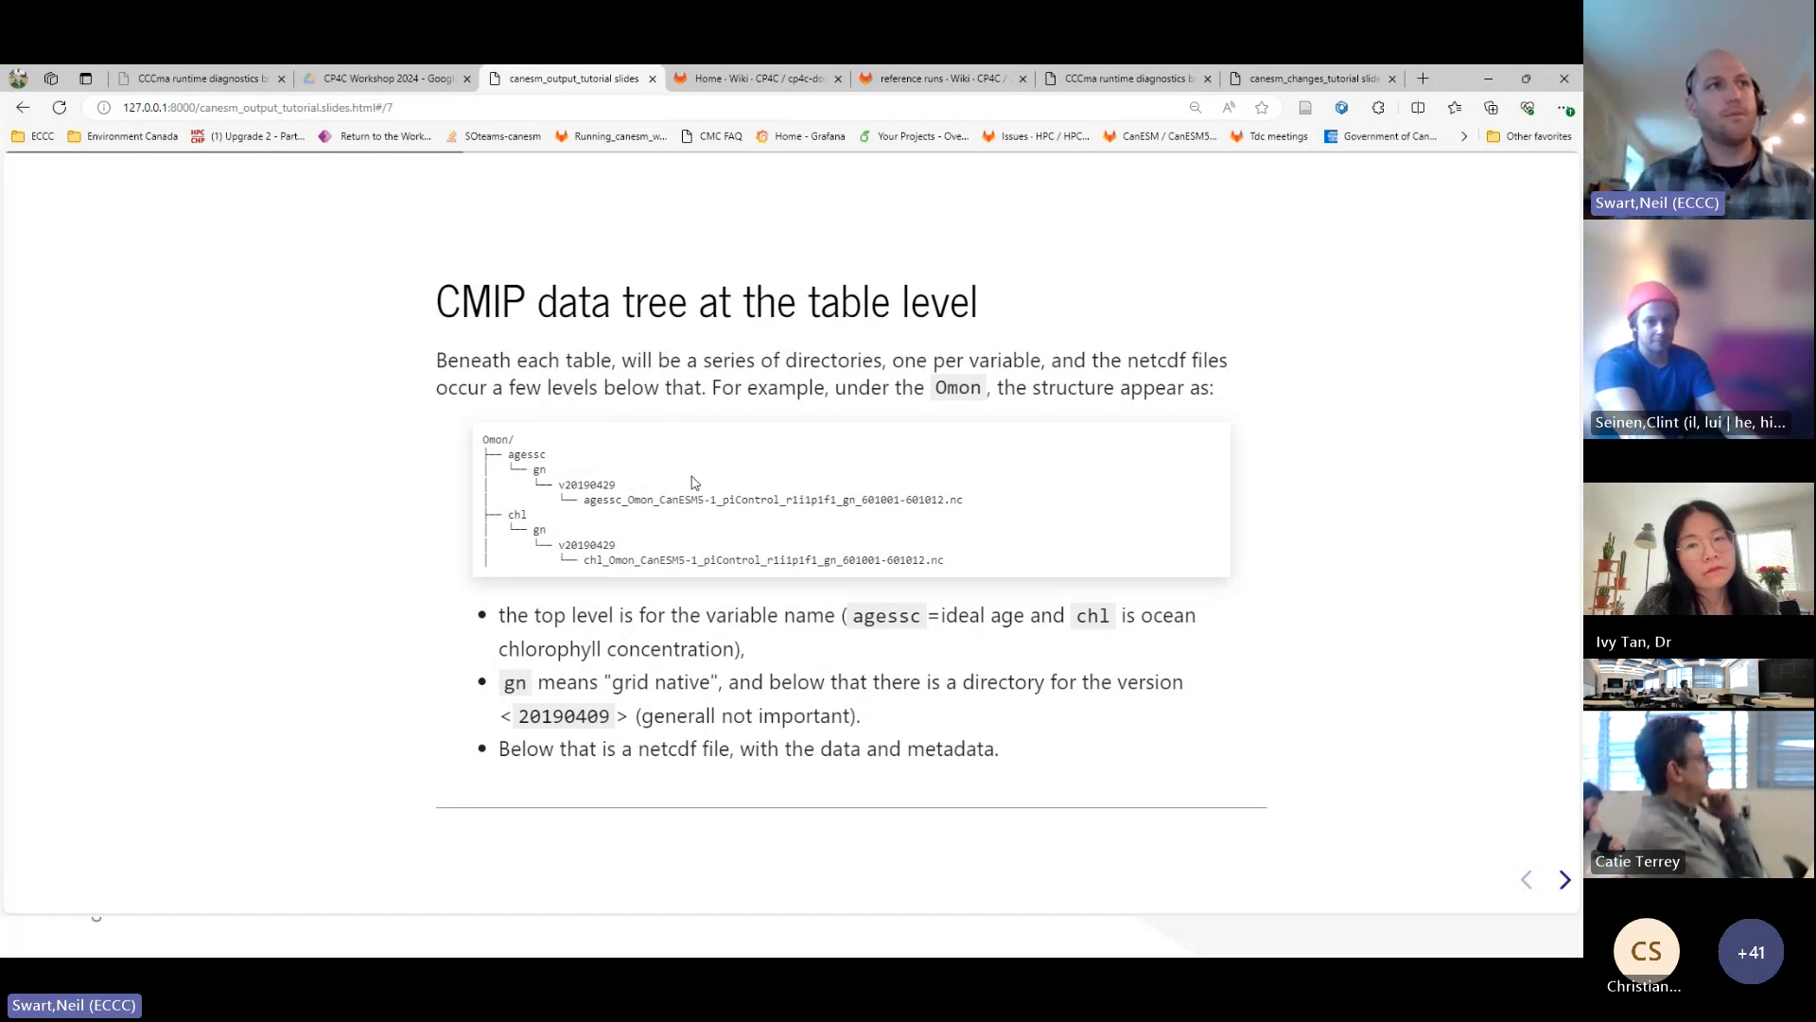
pyautogui.moveTo(710, 490)
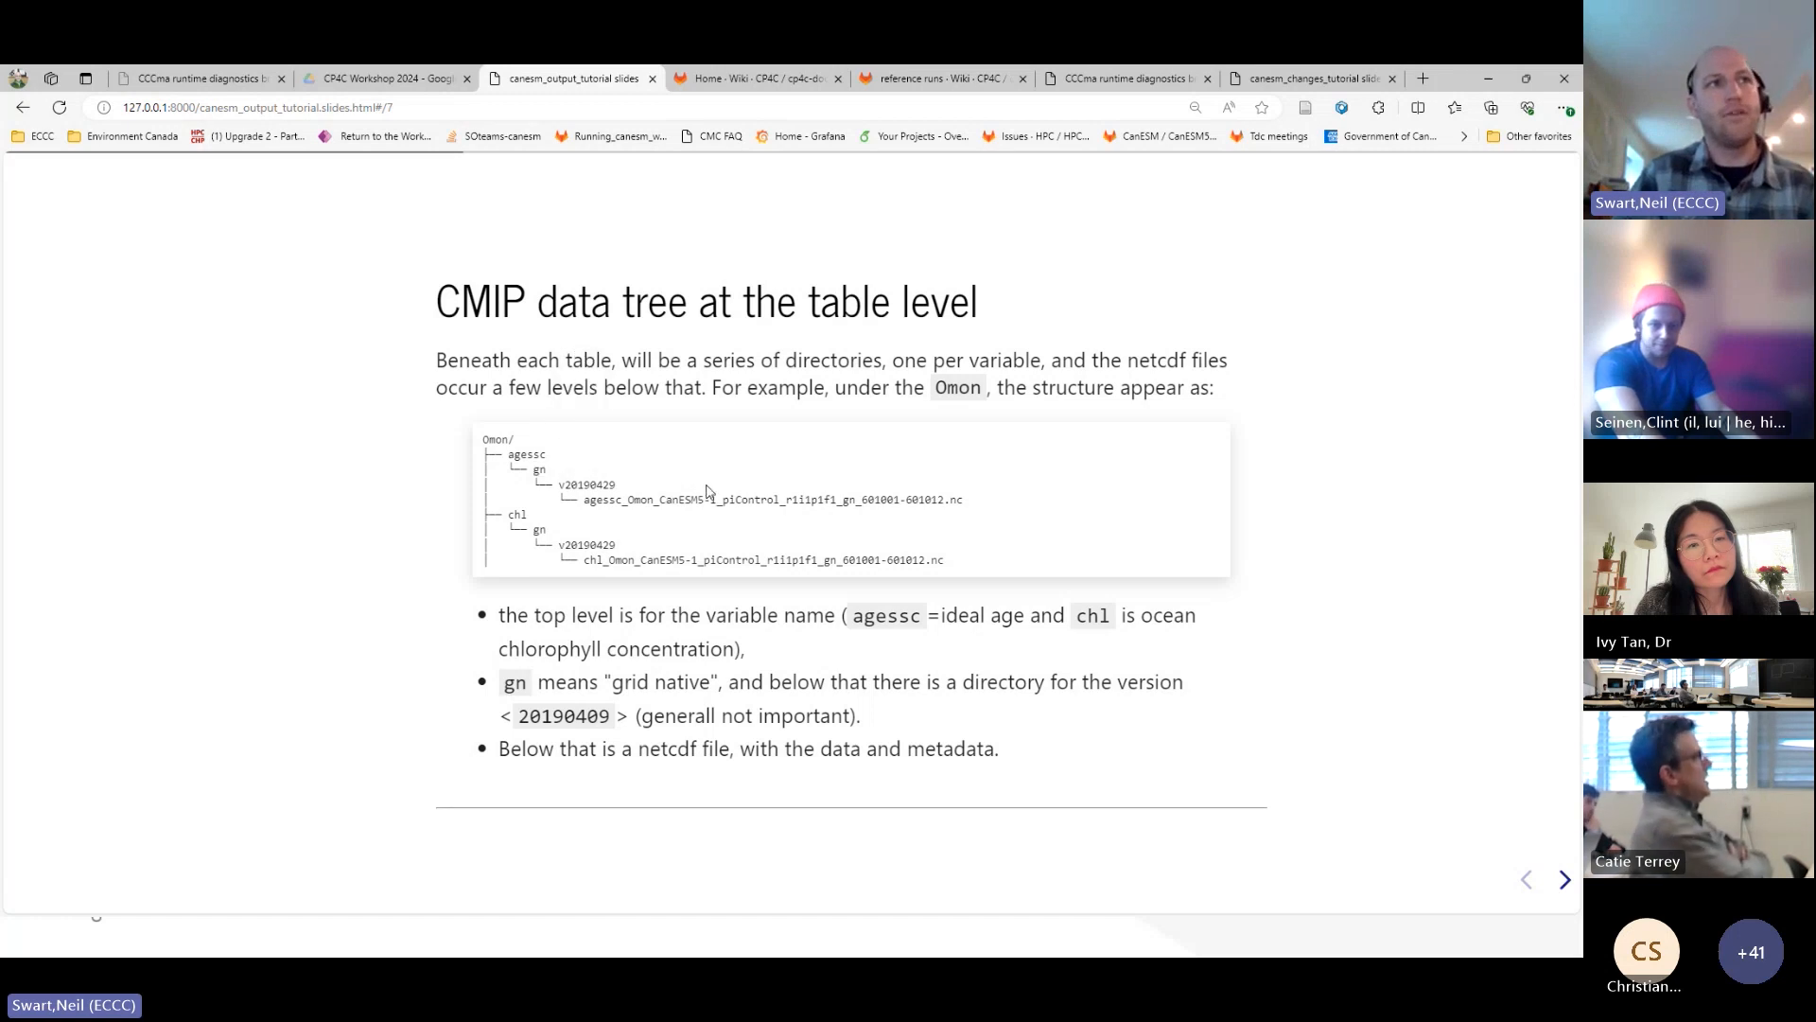
pyautogui.moveTo(568, 523)
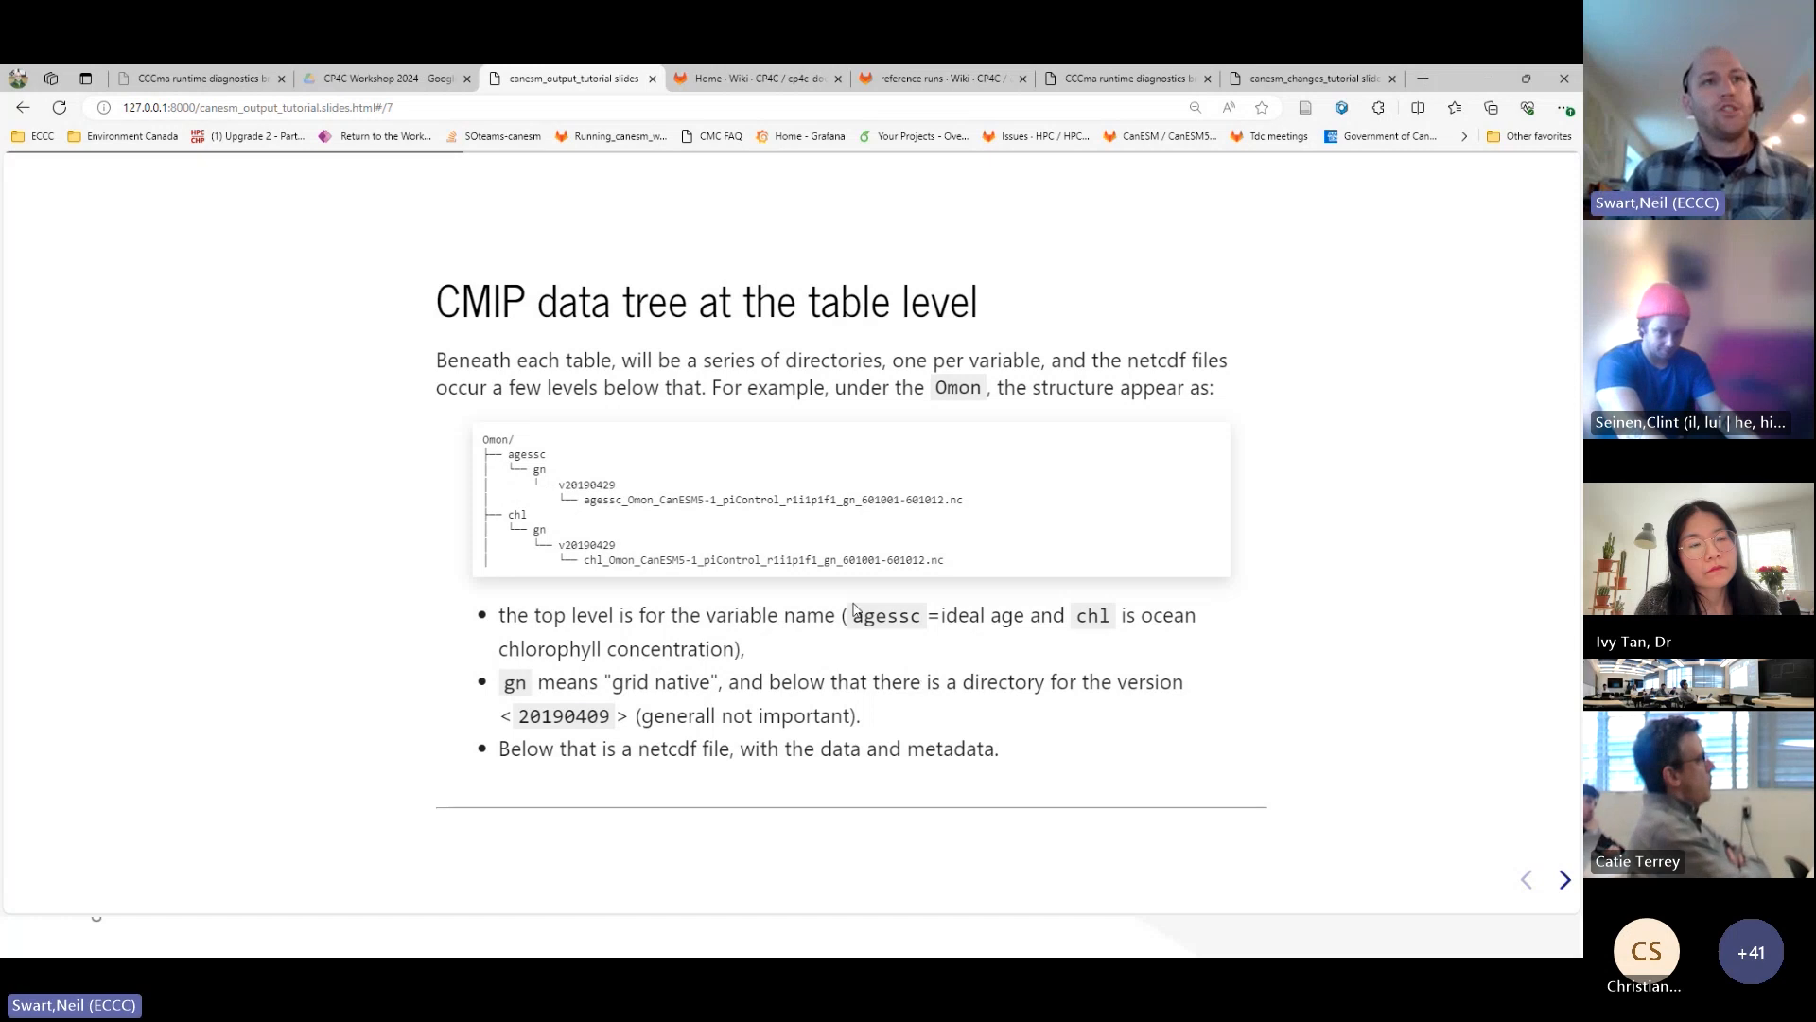
pyautogui.click(1565, 879)
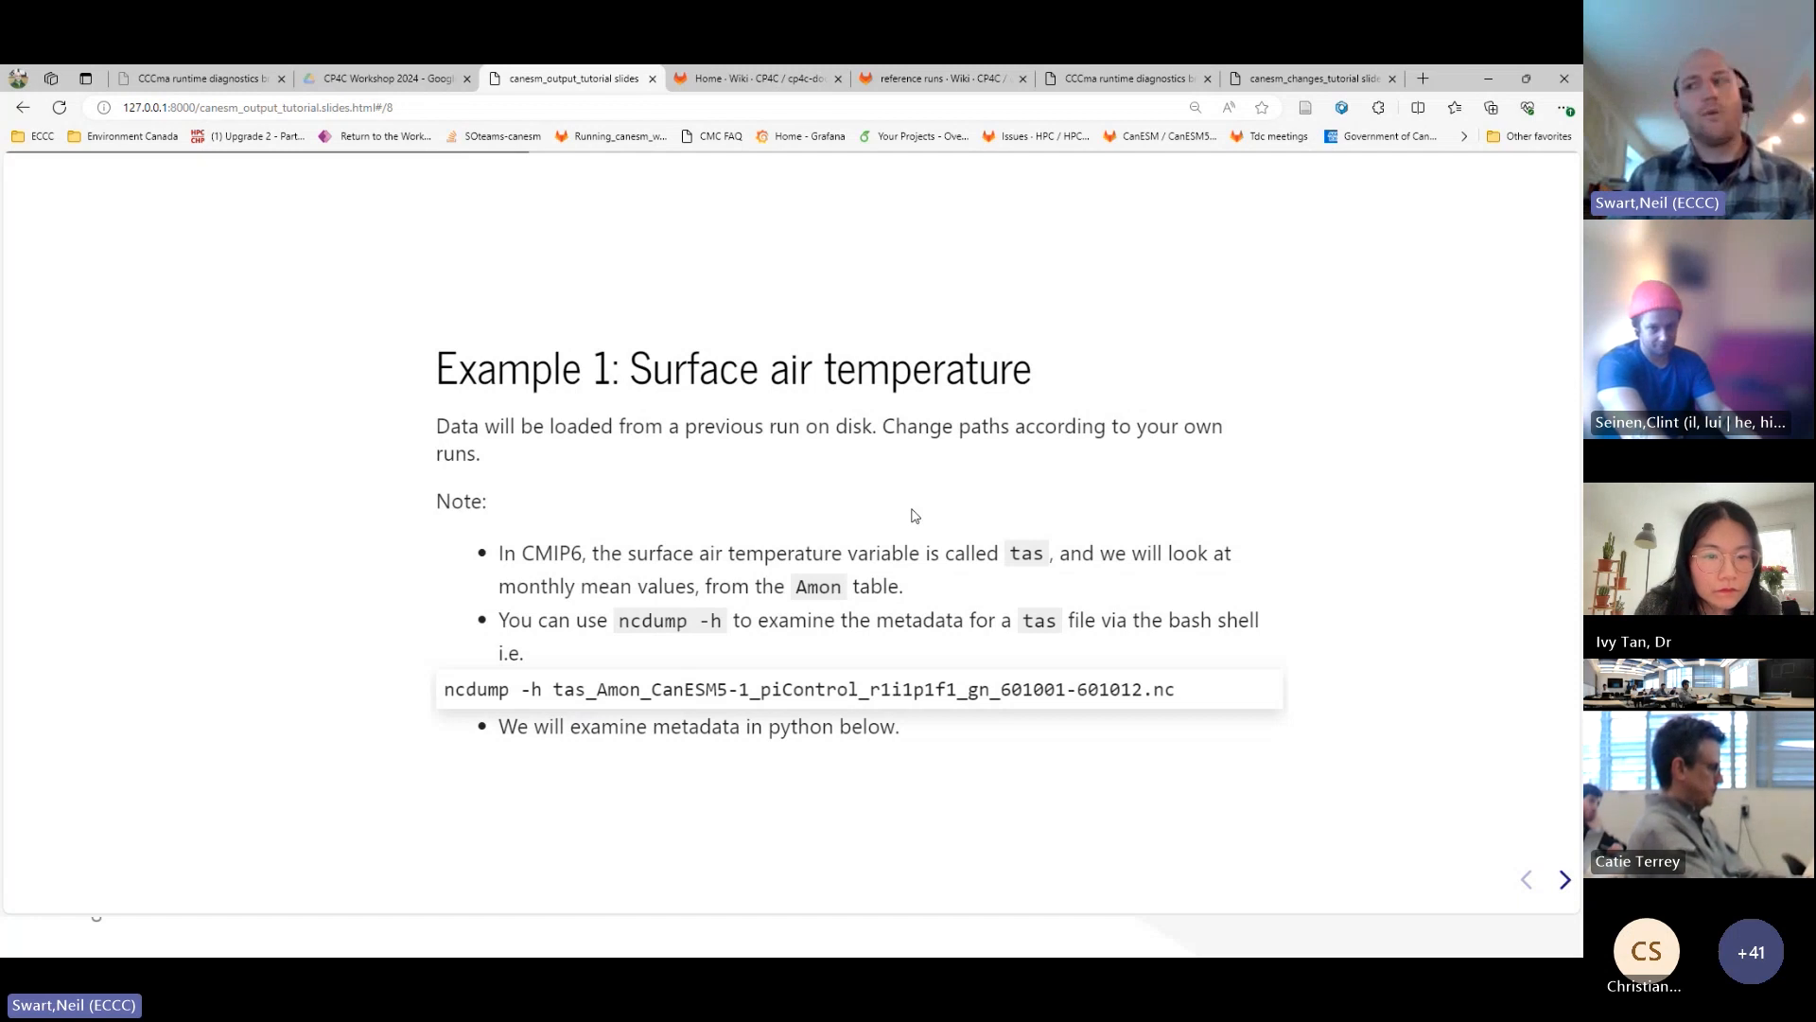
pyautogui.moveTo(677, 507)
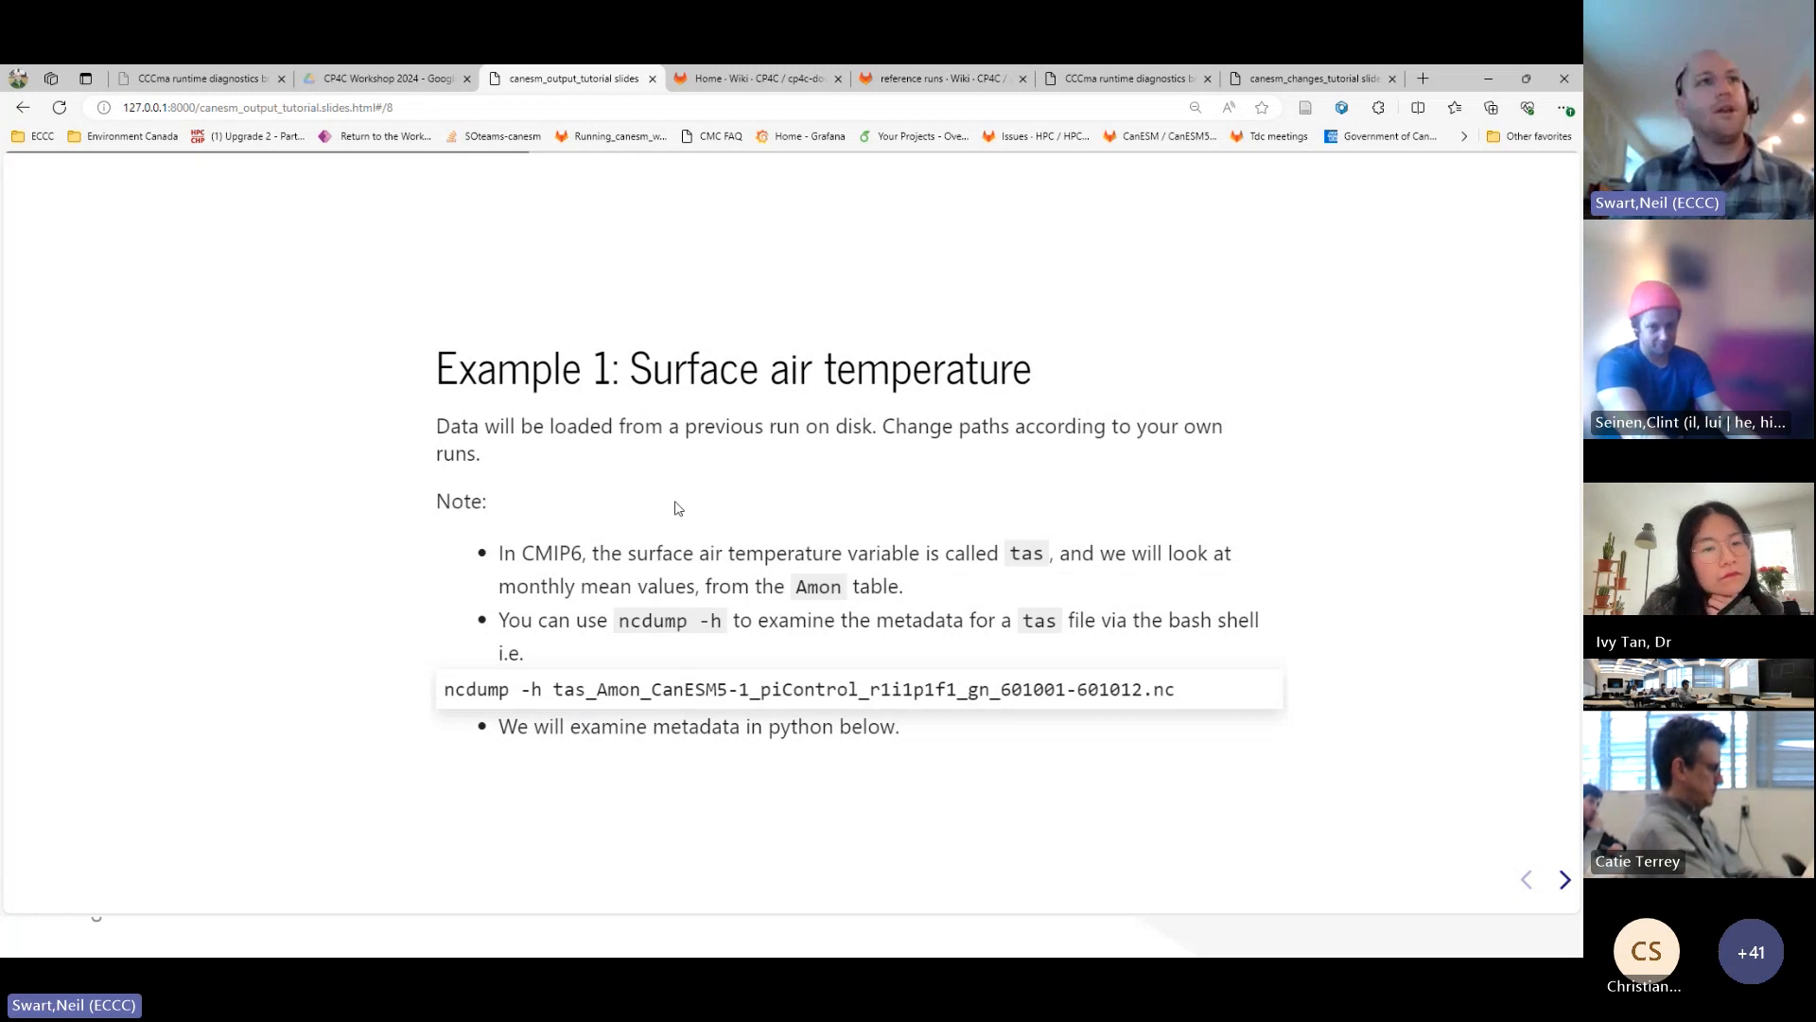
pyautogui.moveTo(624, 512)
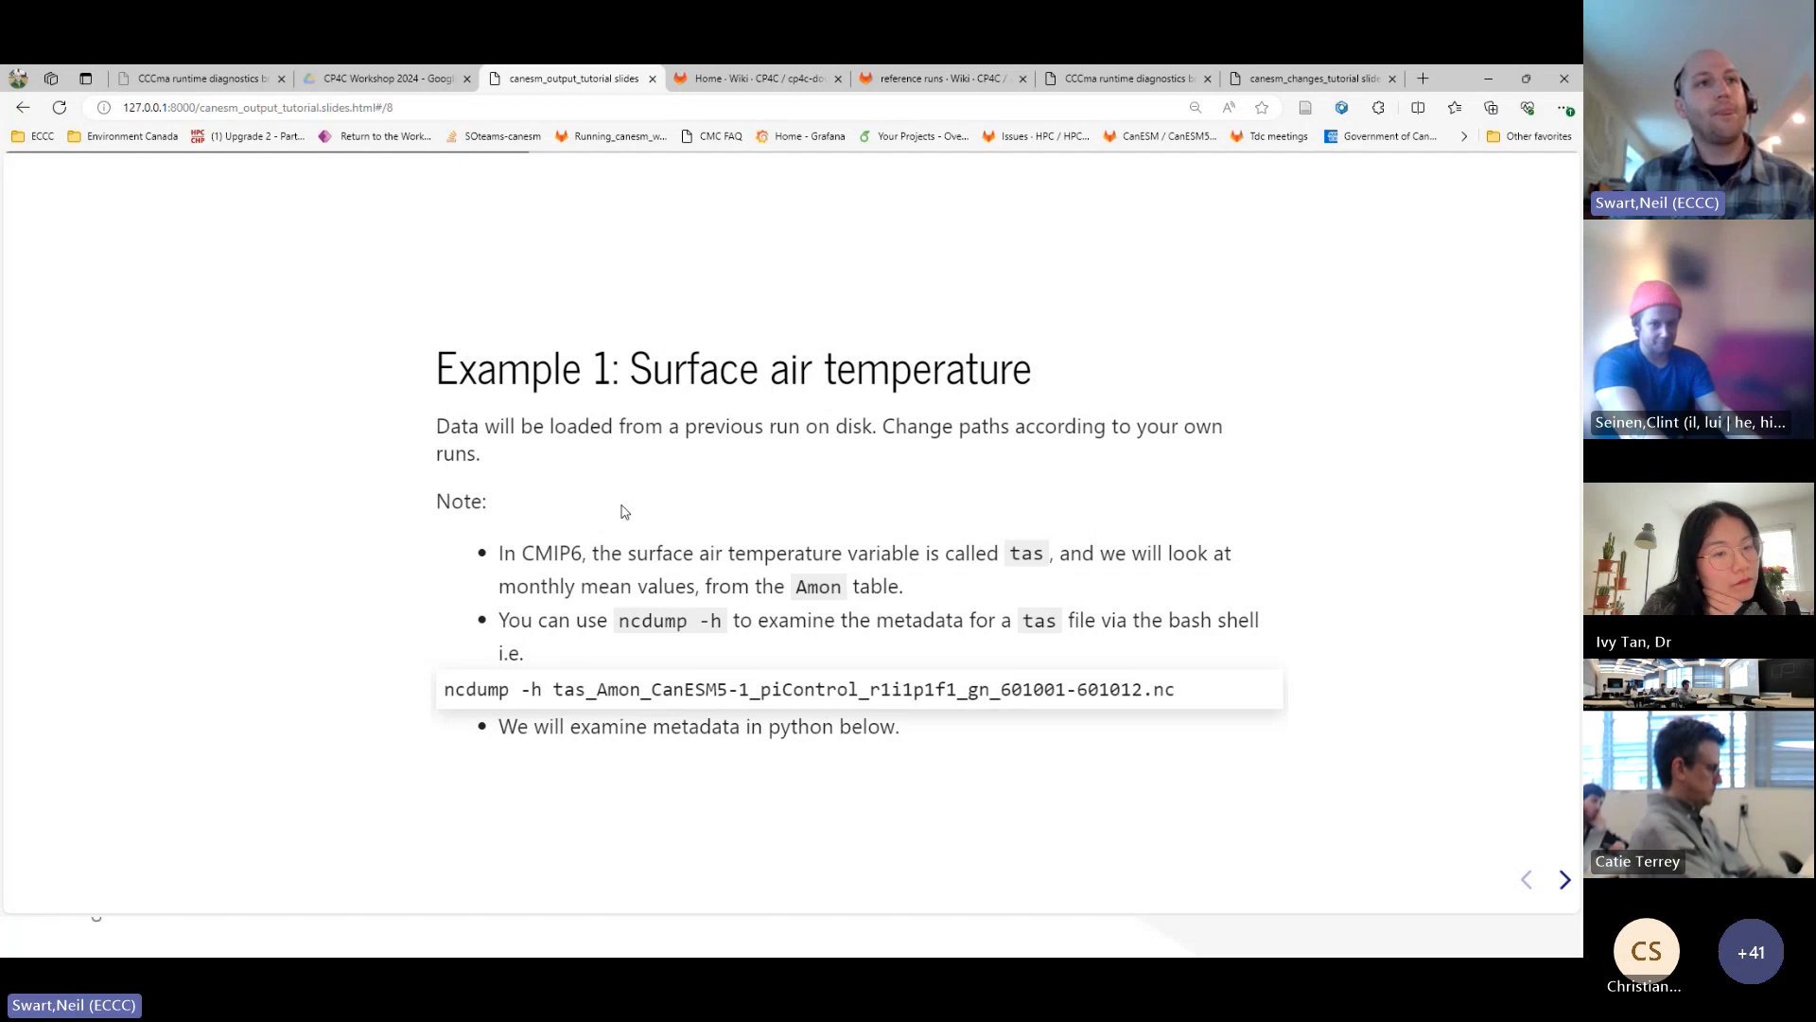
pyautogui.moveTo(1030, 575)
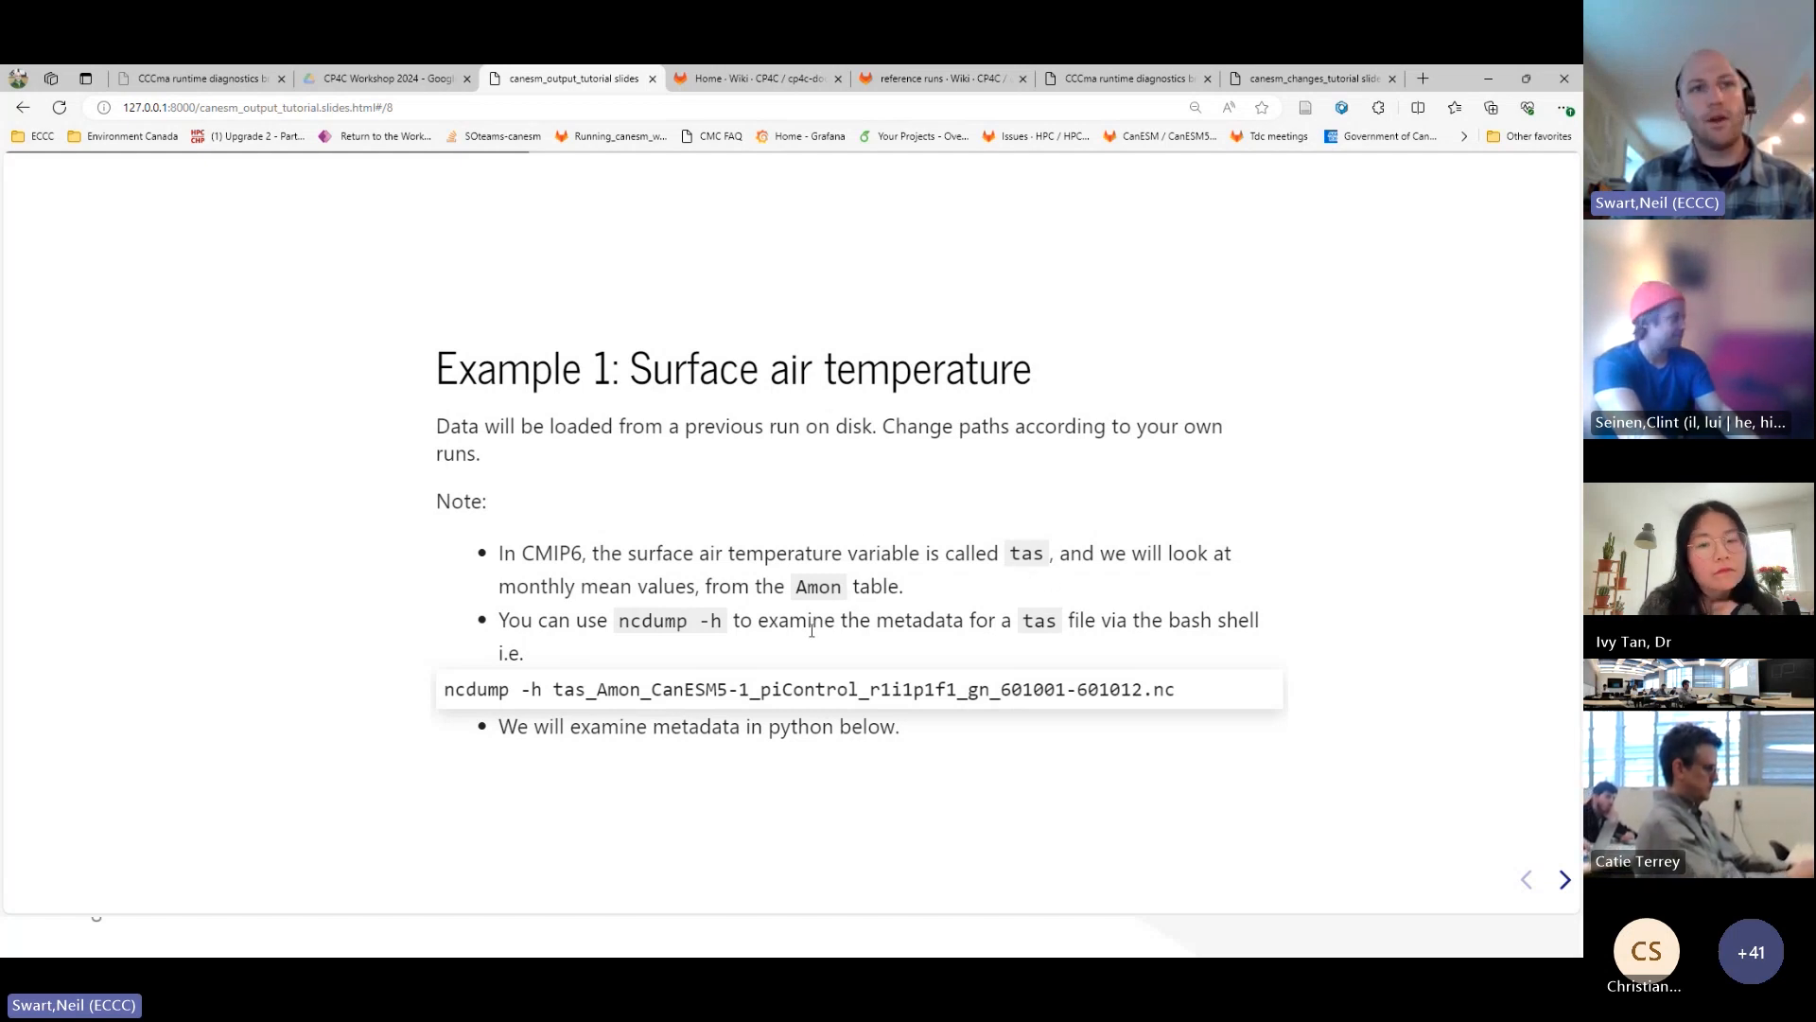
pyautogui.moveTo(870, 608)
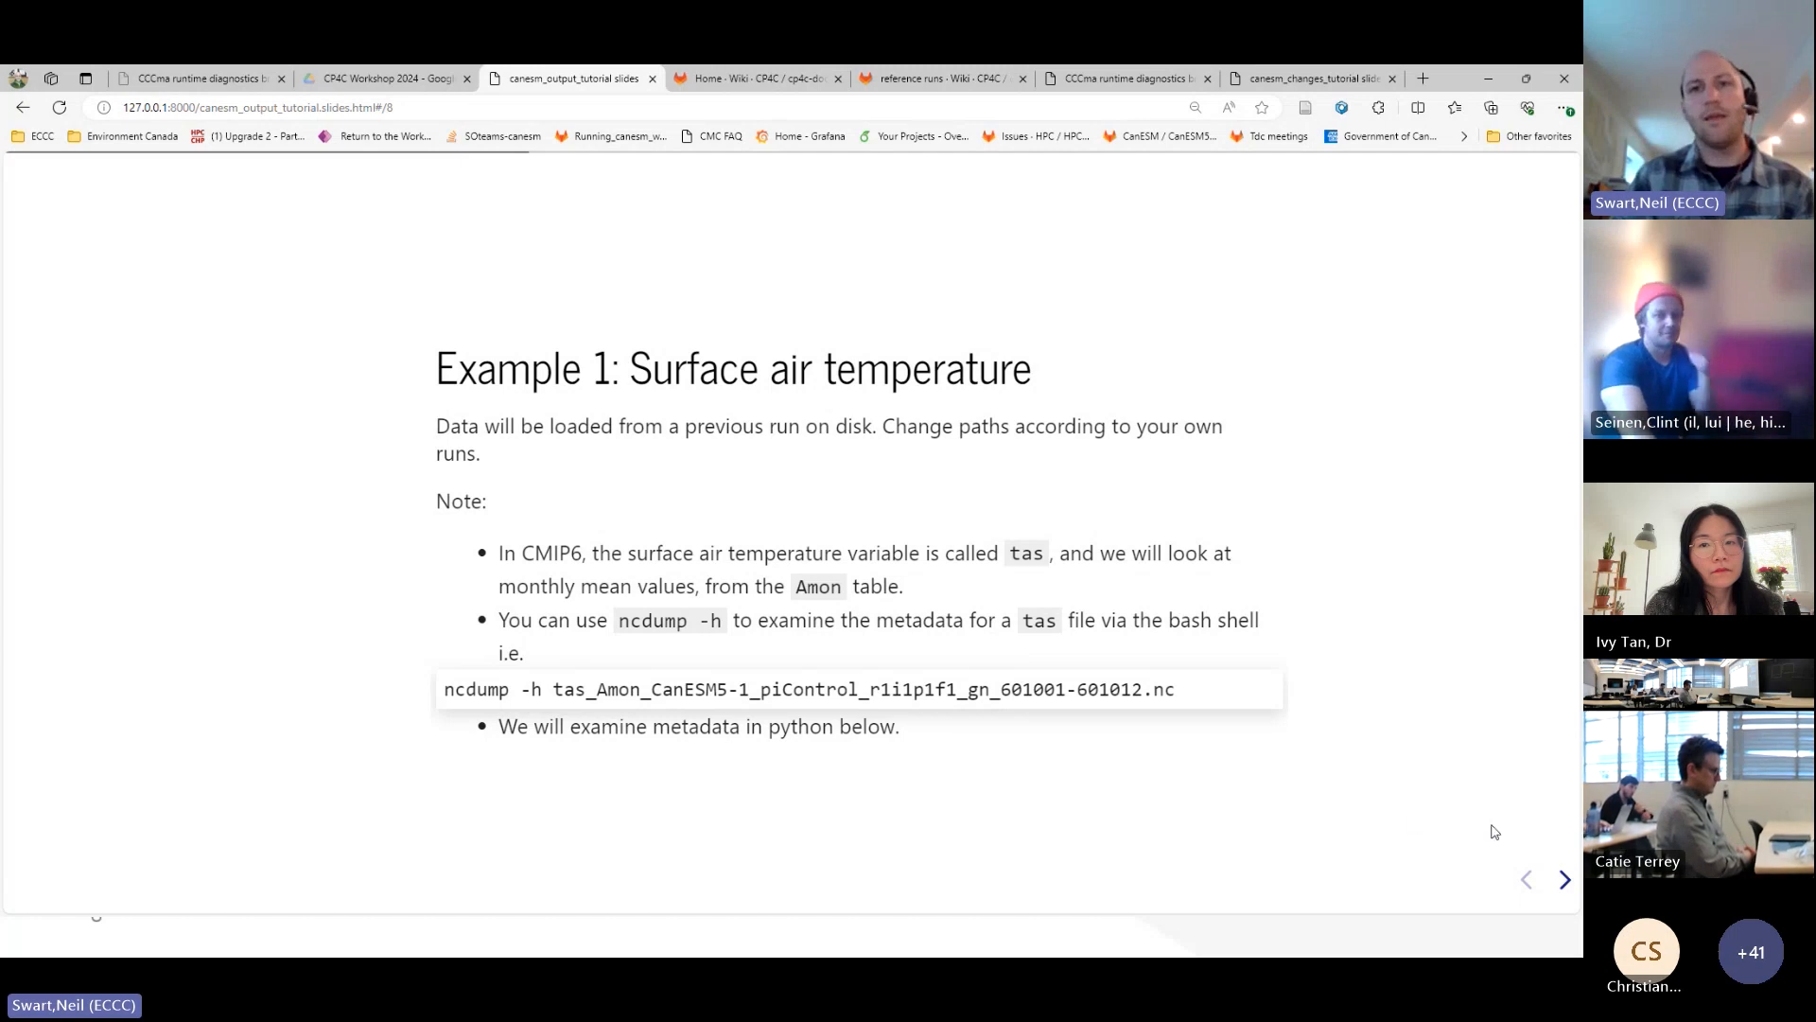
# - Advance through the data-loading code to slide 10's ds_tas.attrs global attributes output
pyautogui.click(1564, 880)
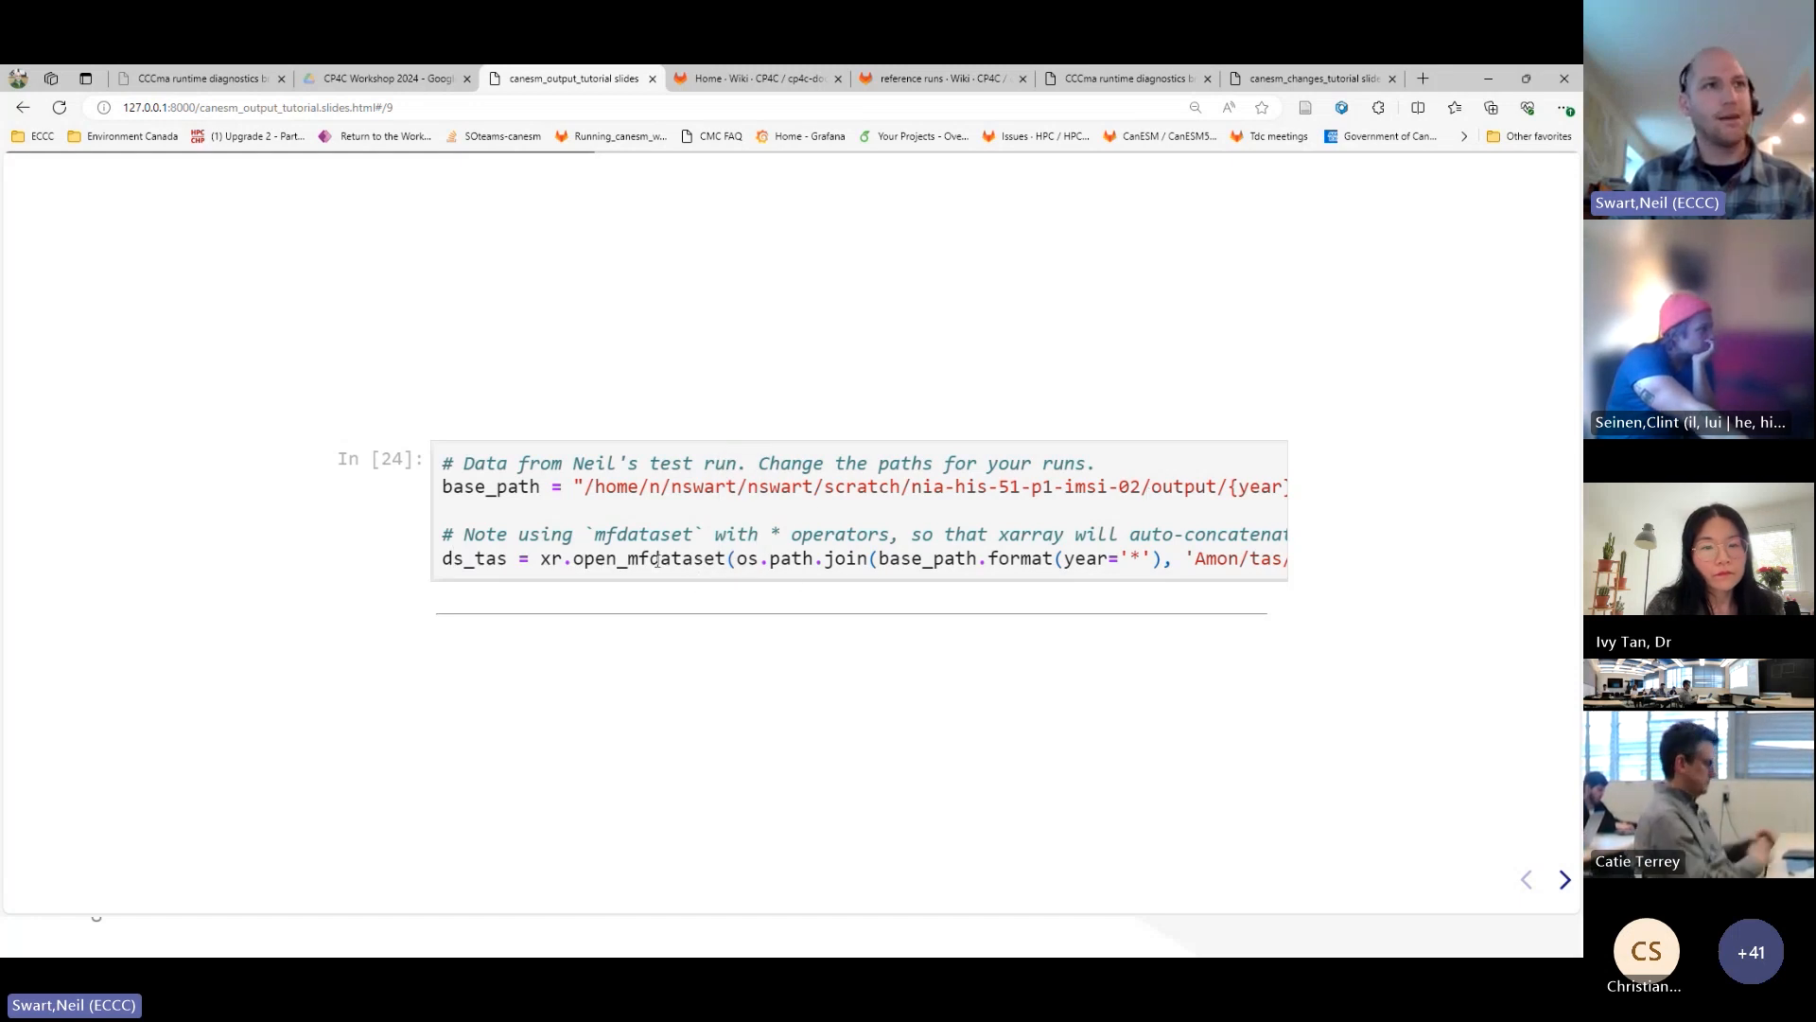
pyautogui.click(1565, 880)
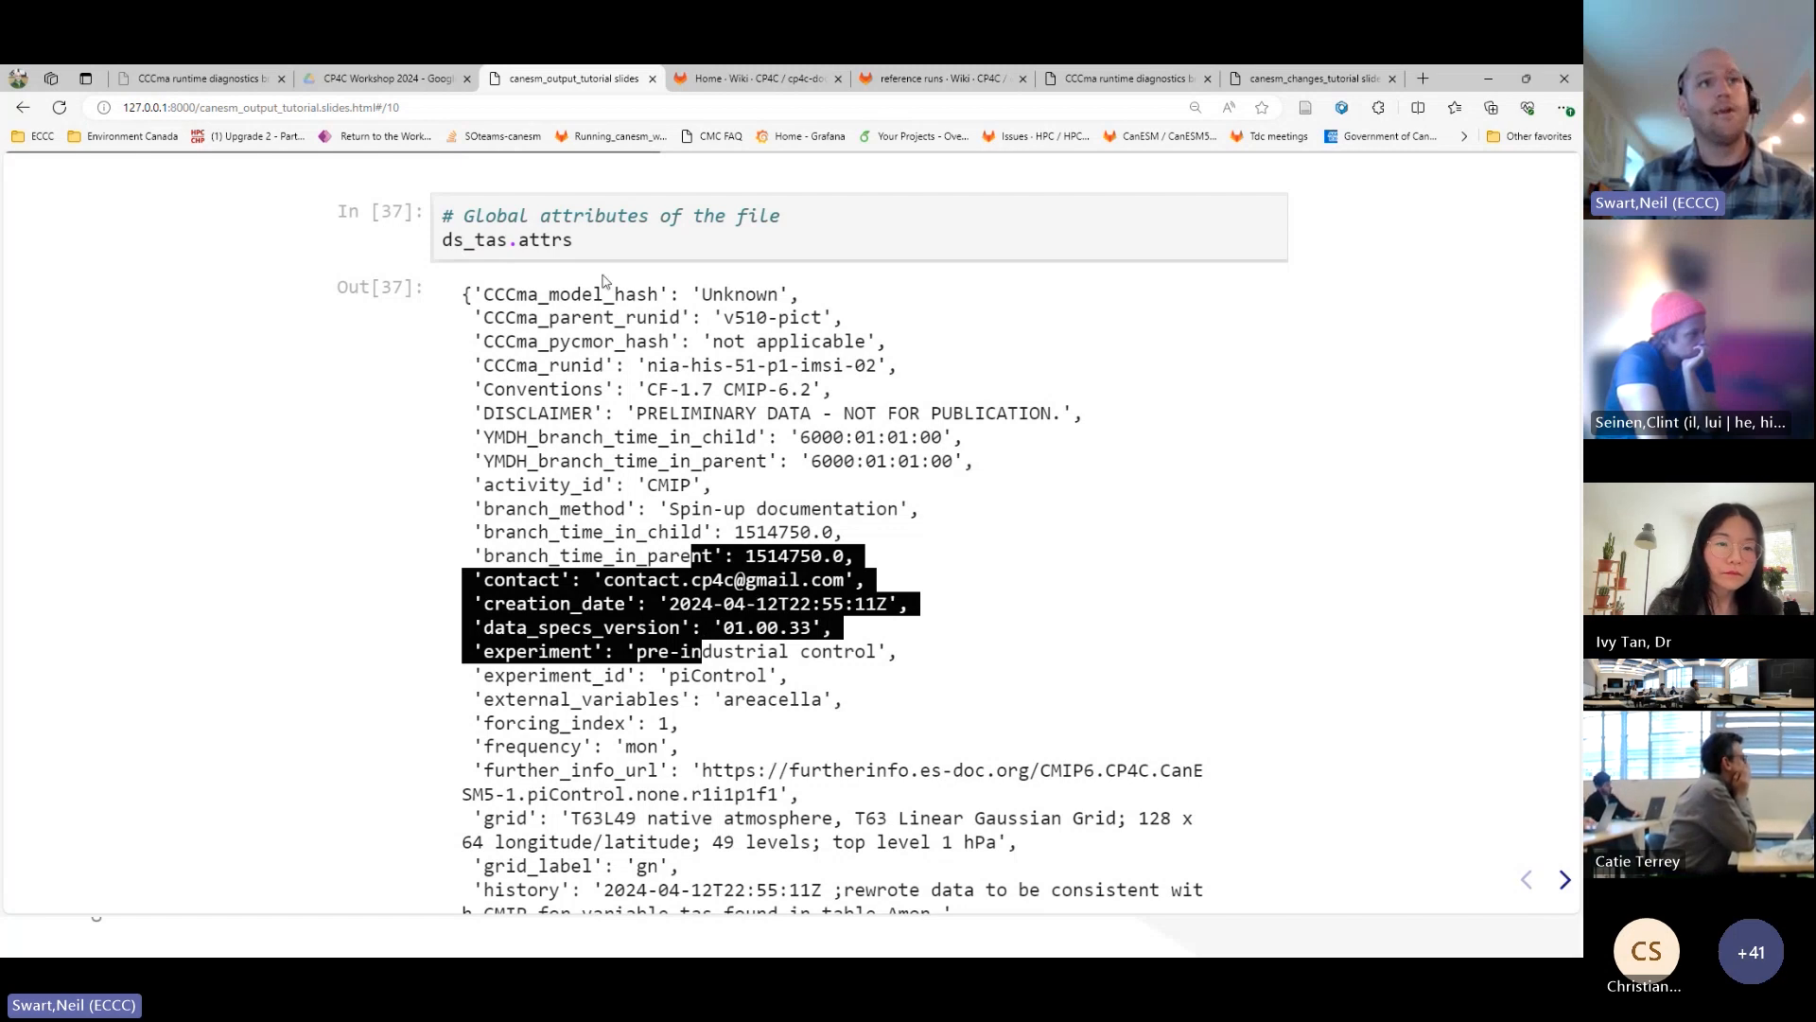
pyautogui.moveTo(1537, 852)
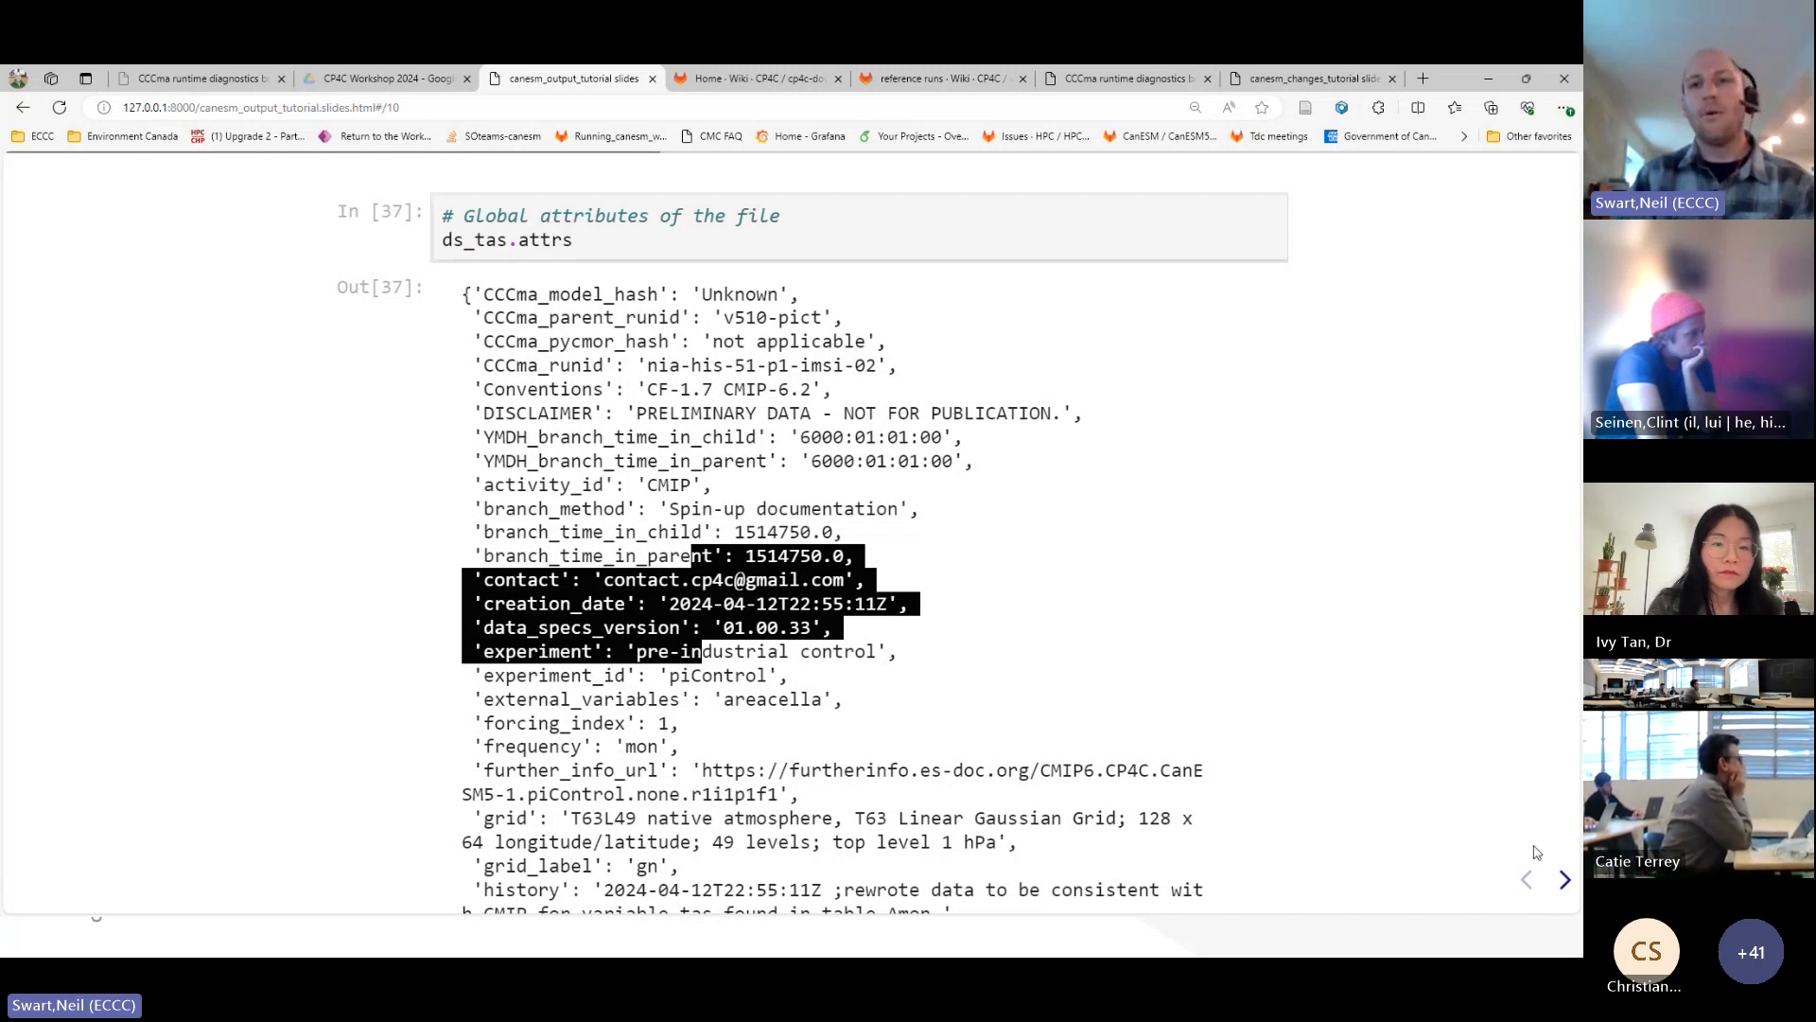
# - Highlight the cell_measures areacella line in the tas metadata, then show the 64x128 grid summary
pyautogui.click(1564, 880)
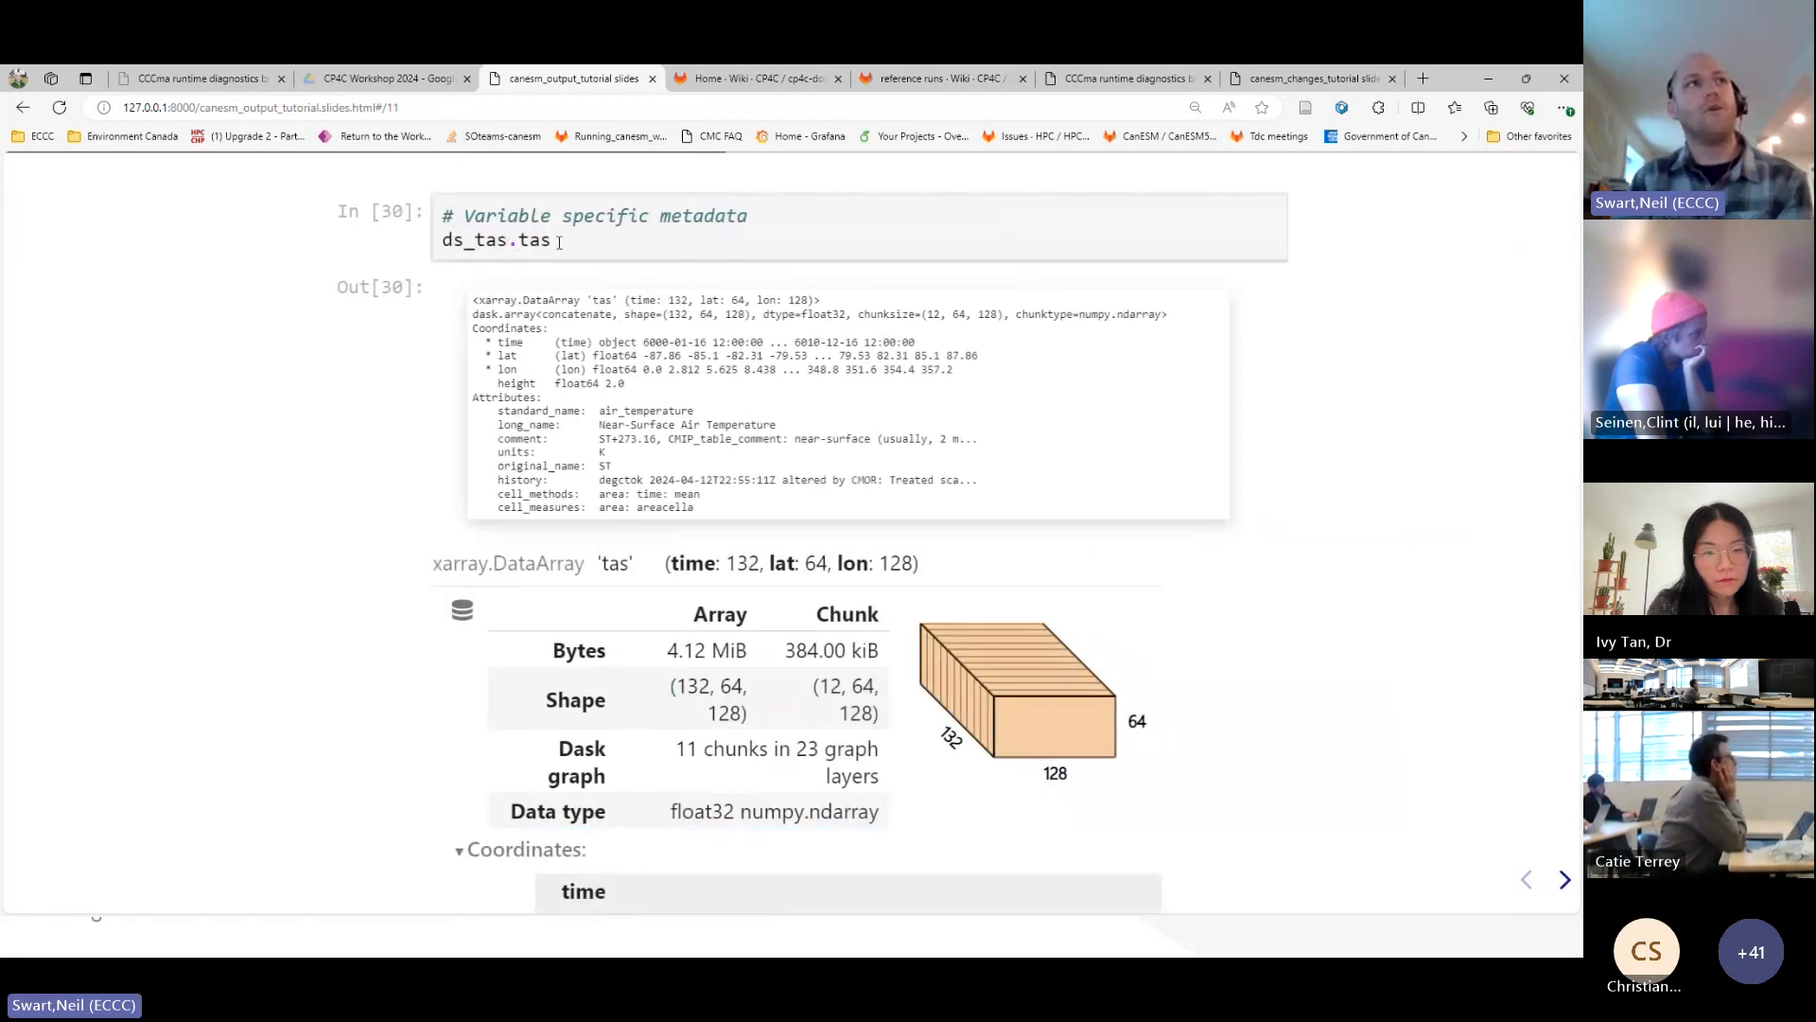
pyautogui.doubleClick(497, 239)
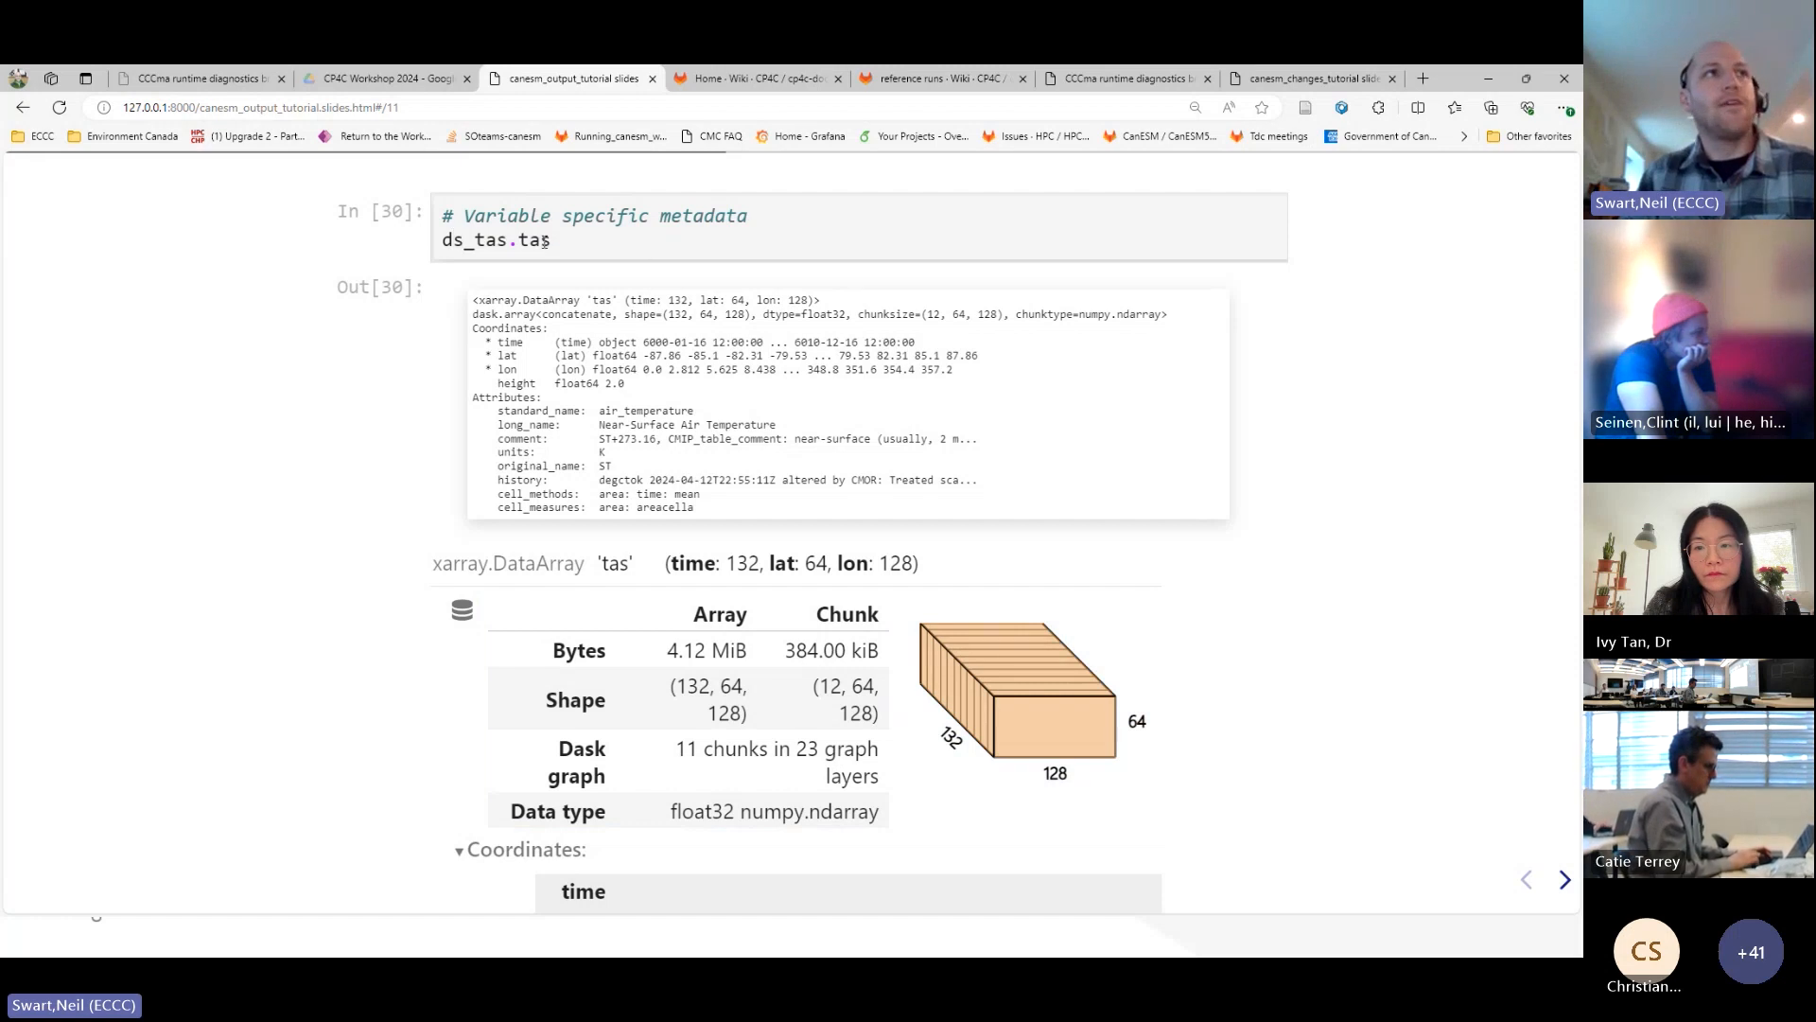
pyautogui.moveTo(641, 329)
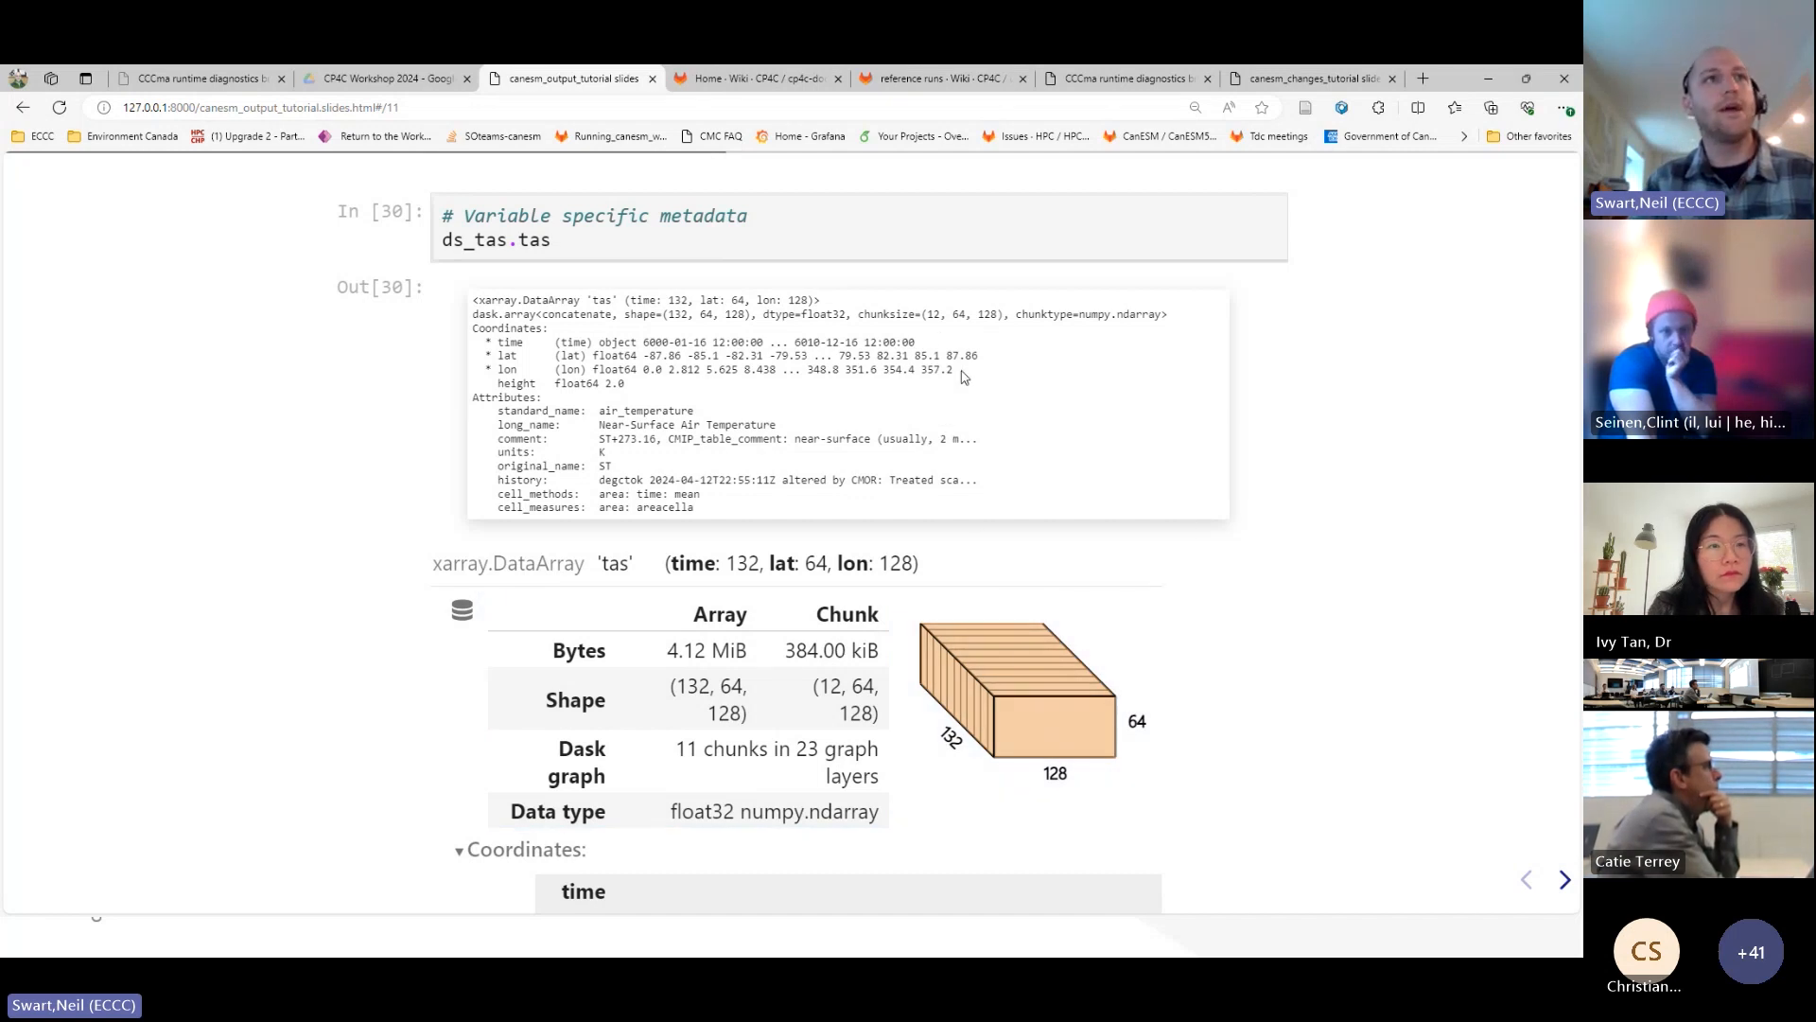
pyautogui.moveTo(866, 408)
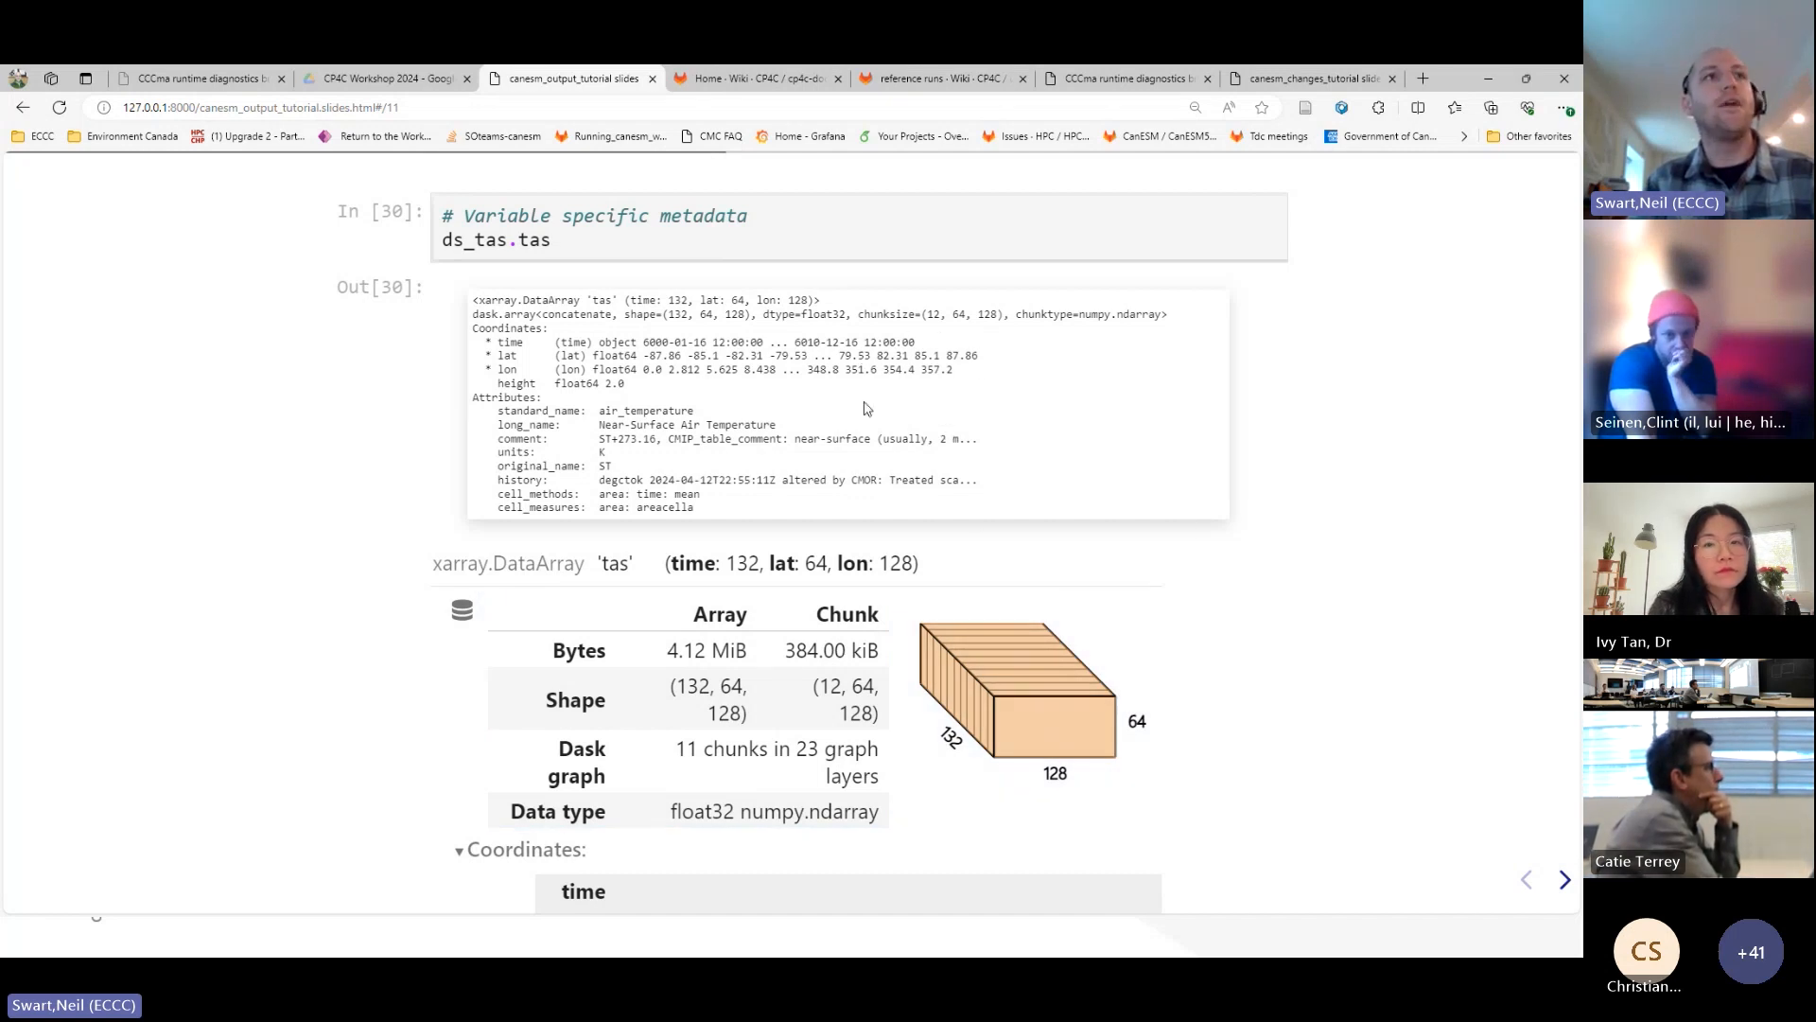
pyautogui.moveTo(805, 402)
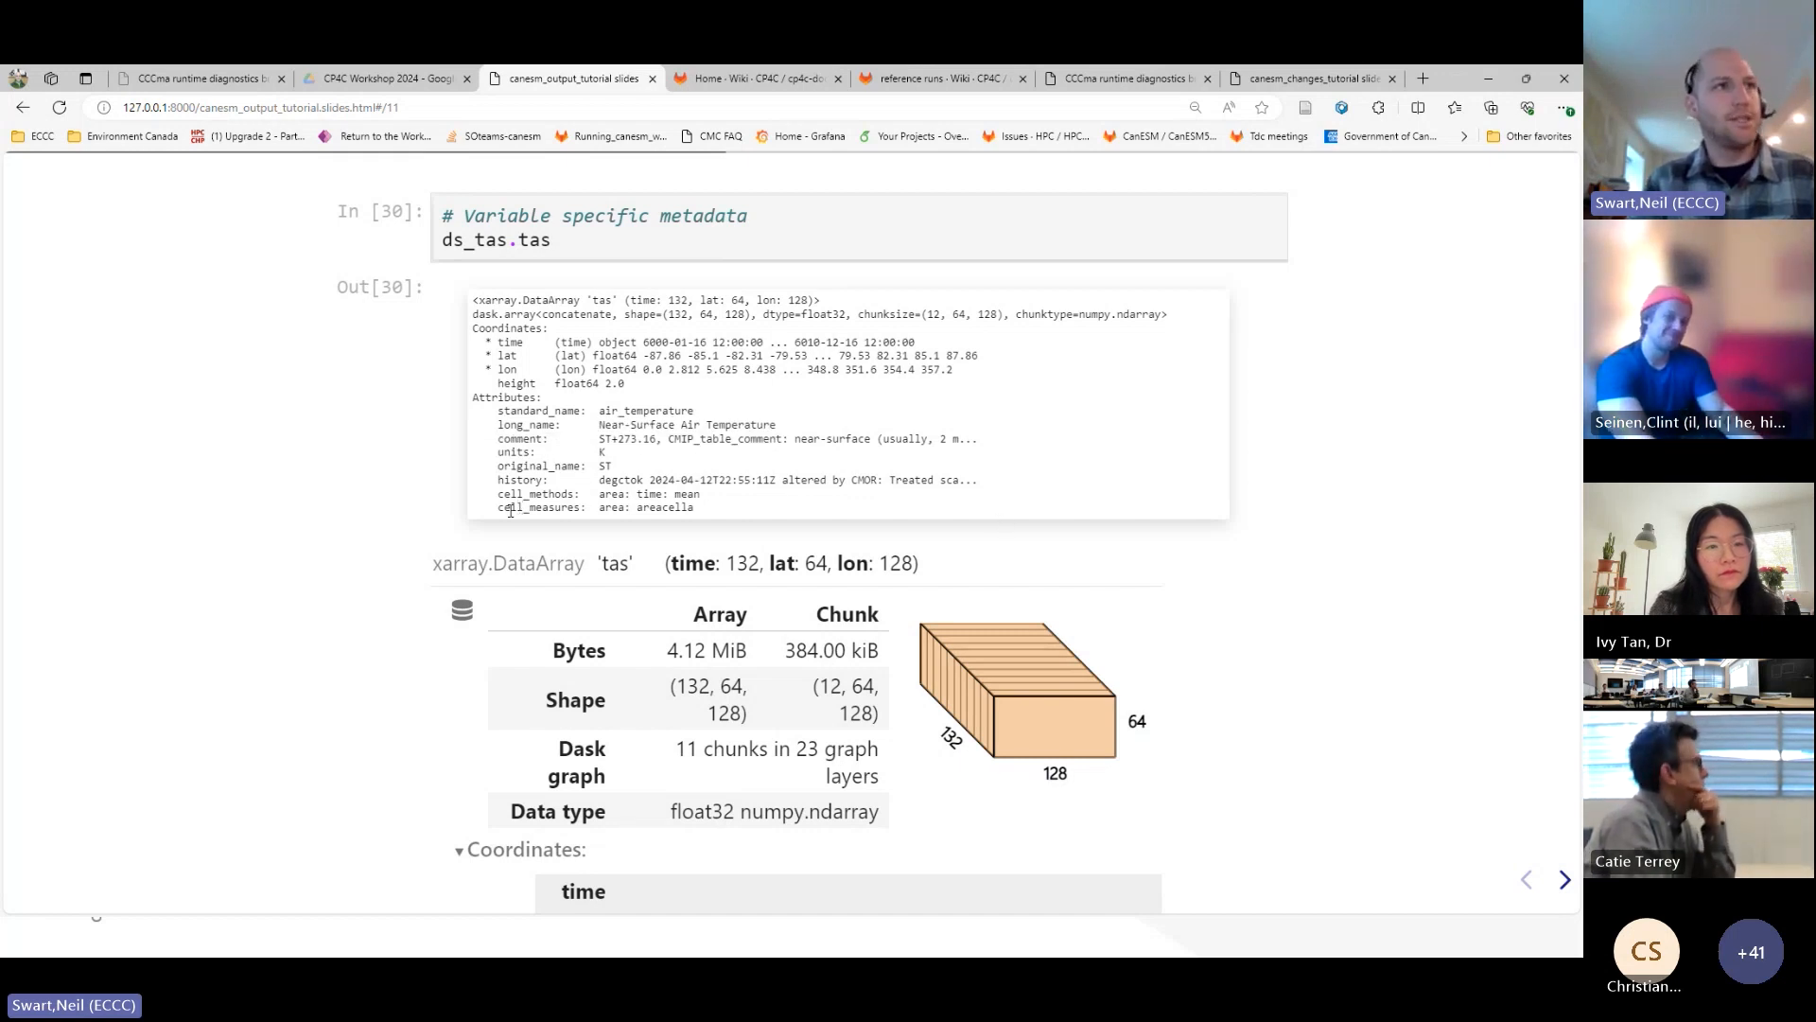
pyautogui.doubleClick(578, 507)
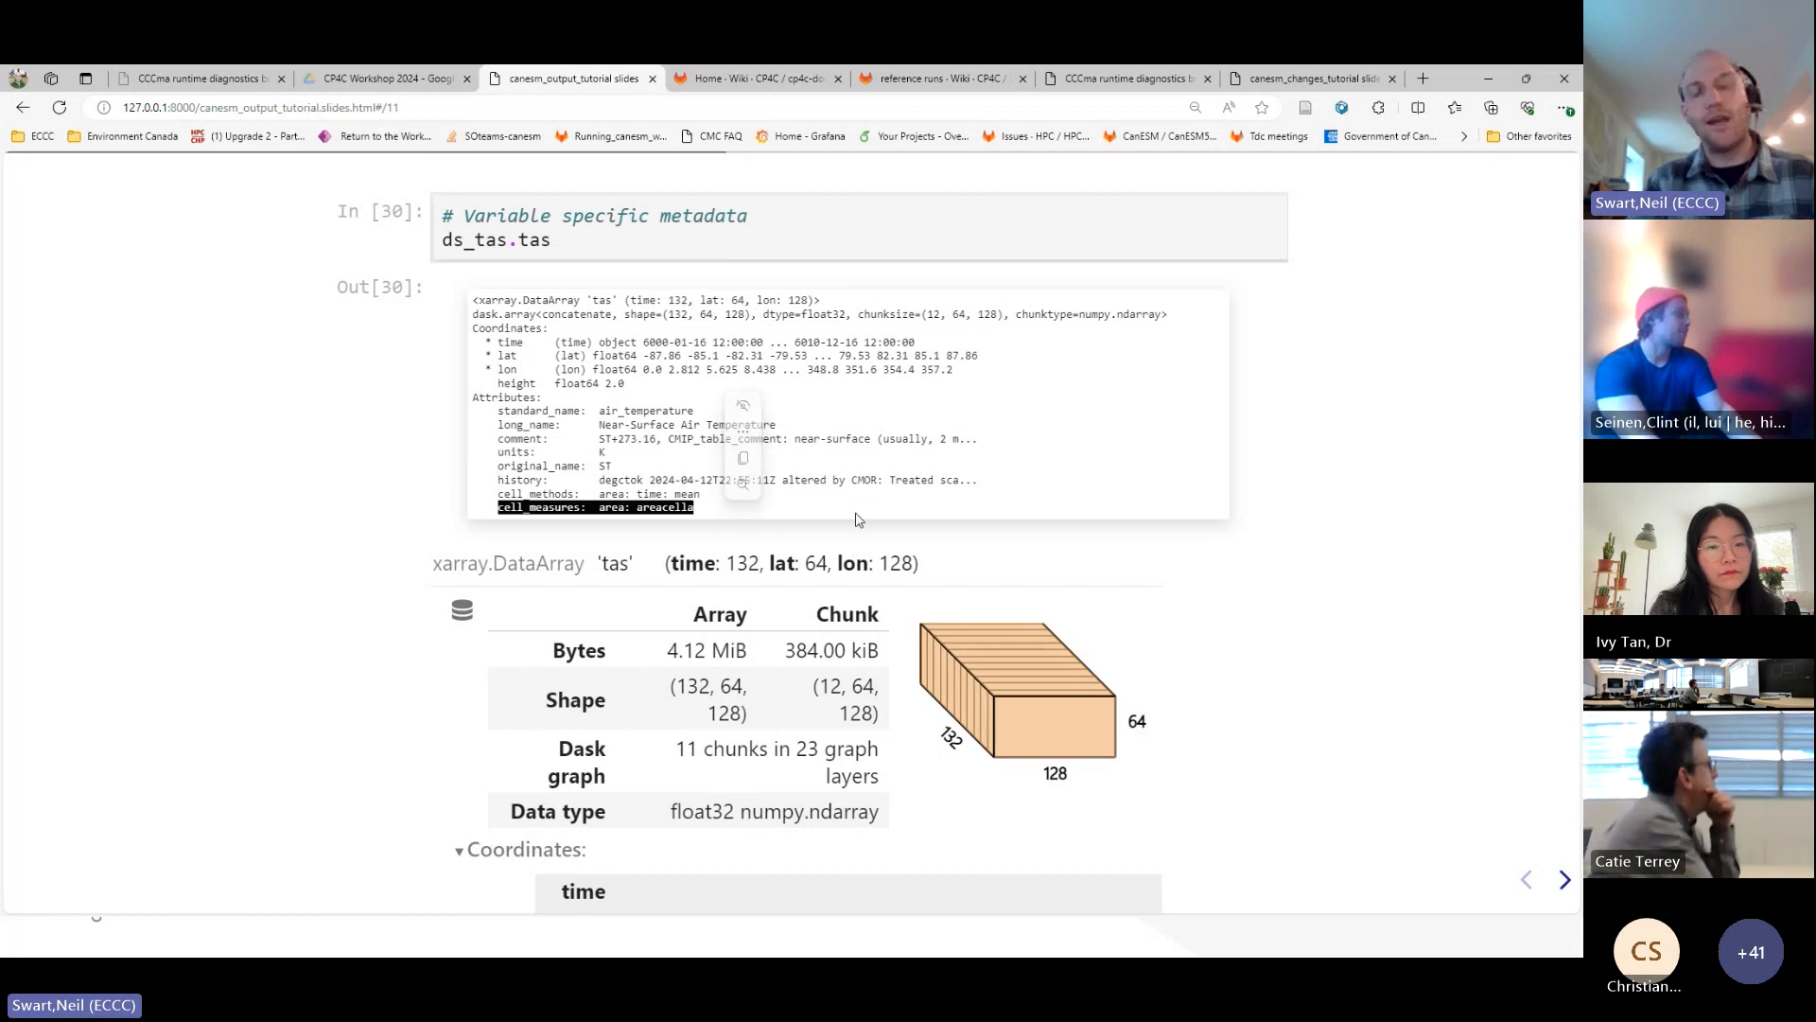
pyautogui.moveTo(1060, 503)
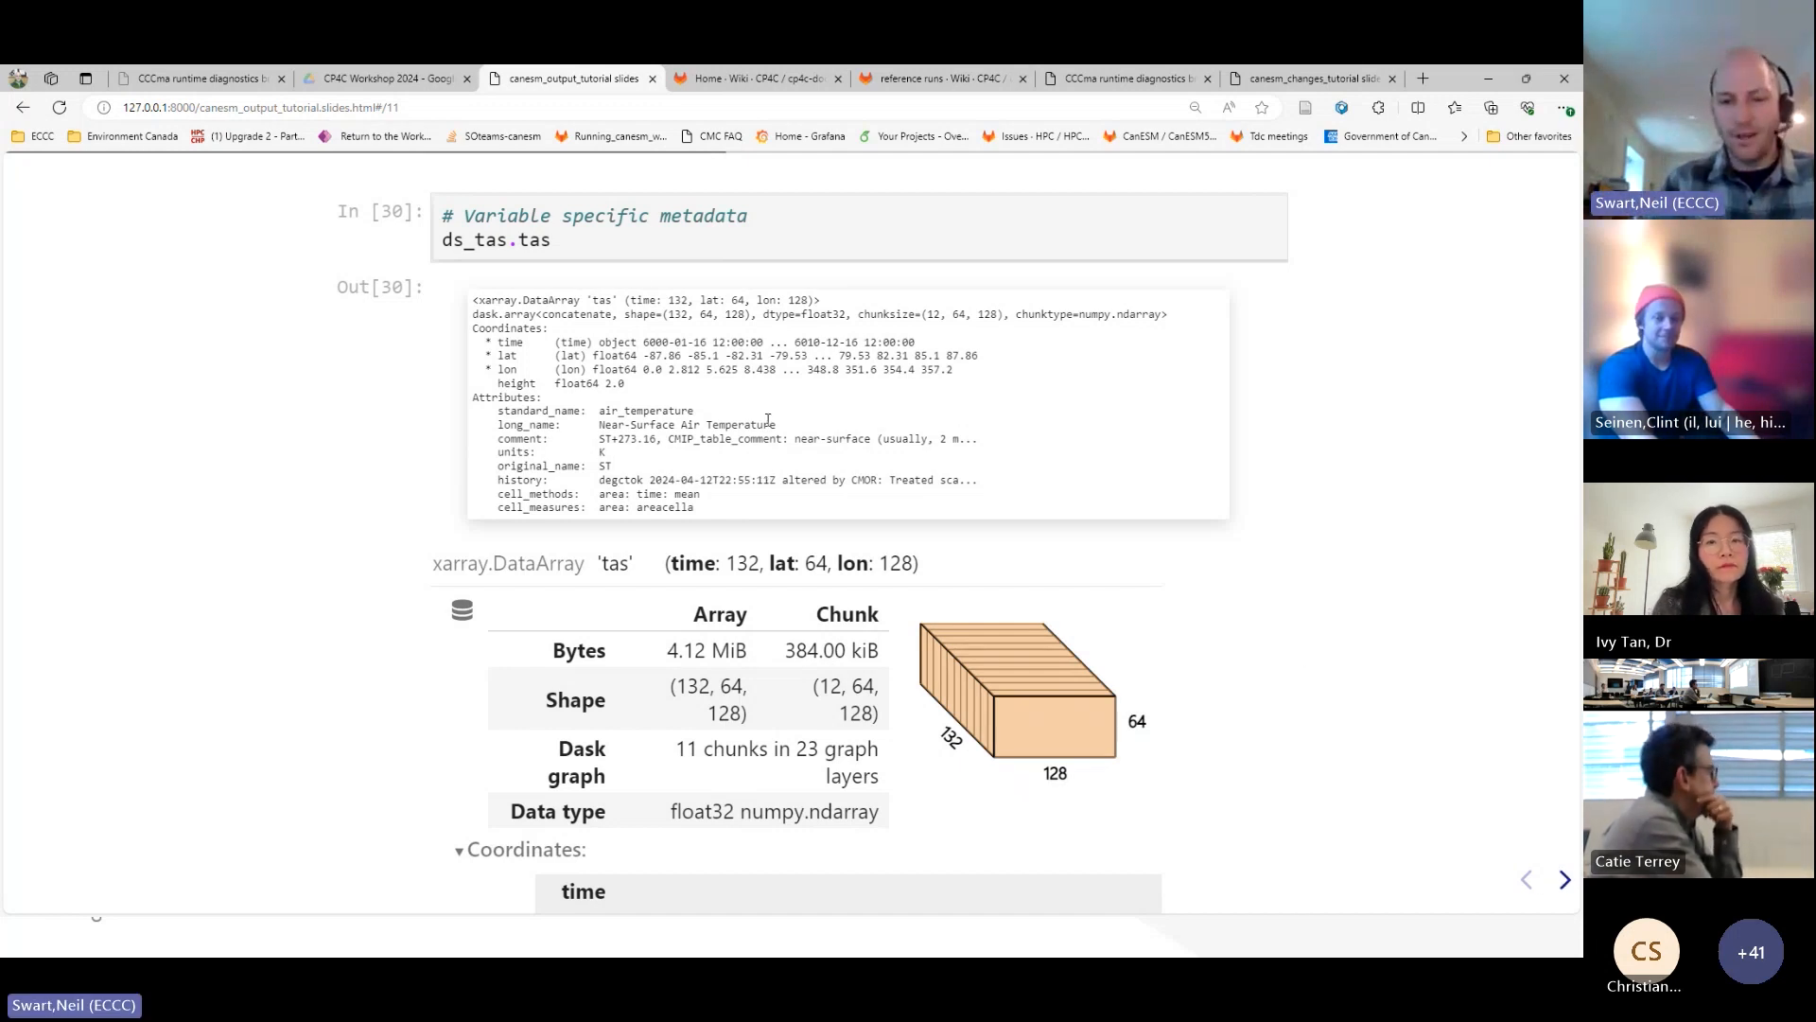
pyautogui.moveTo(835, 515)
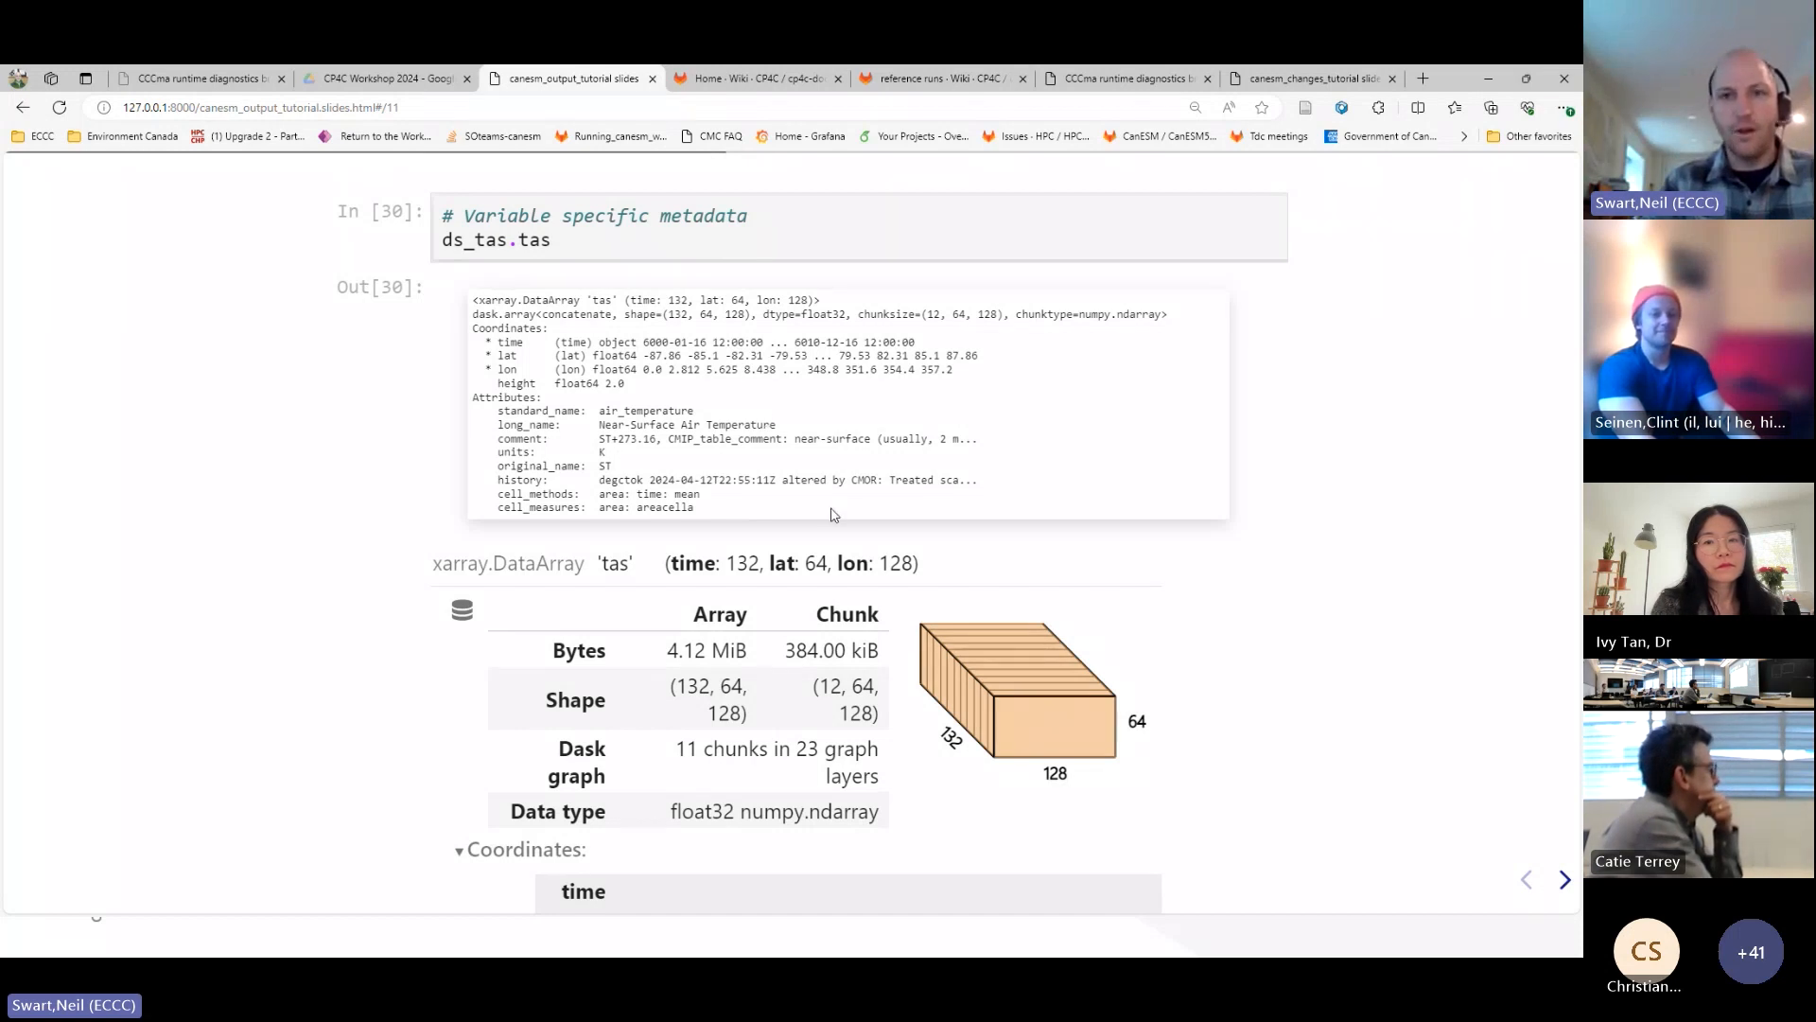
pyautogui.click(1563, 879)
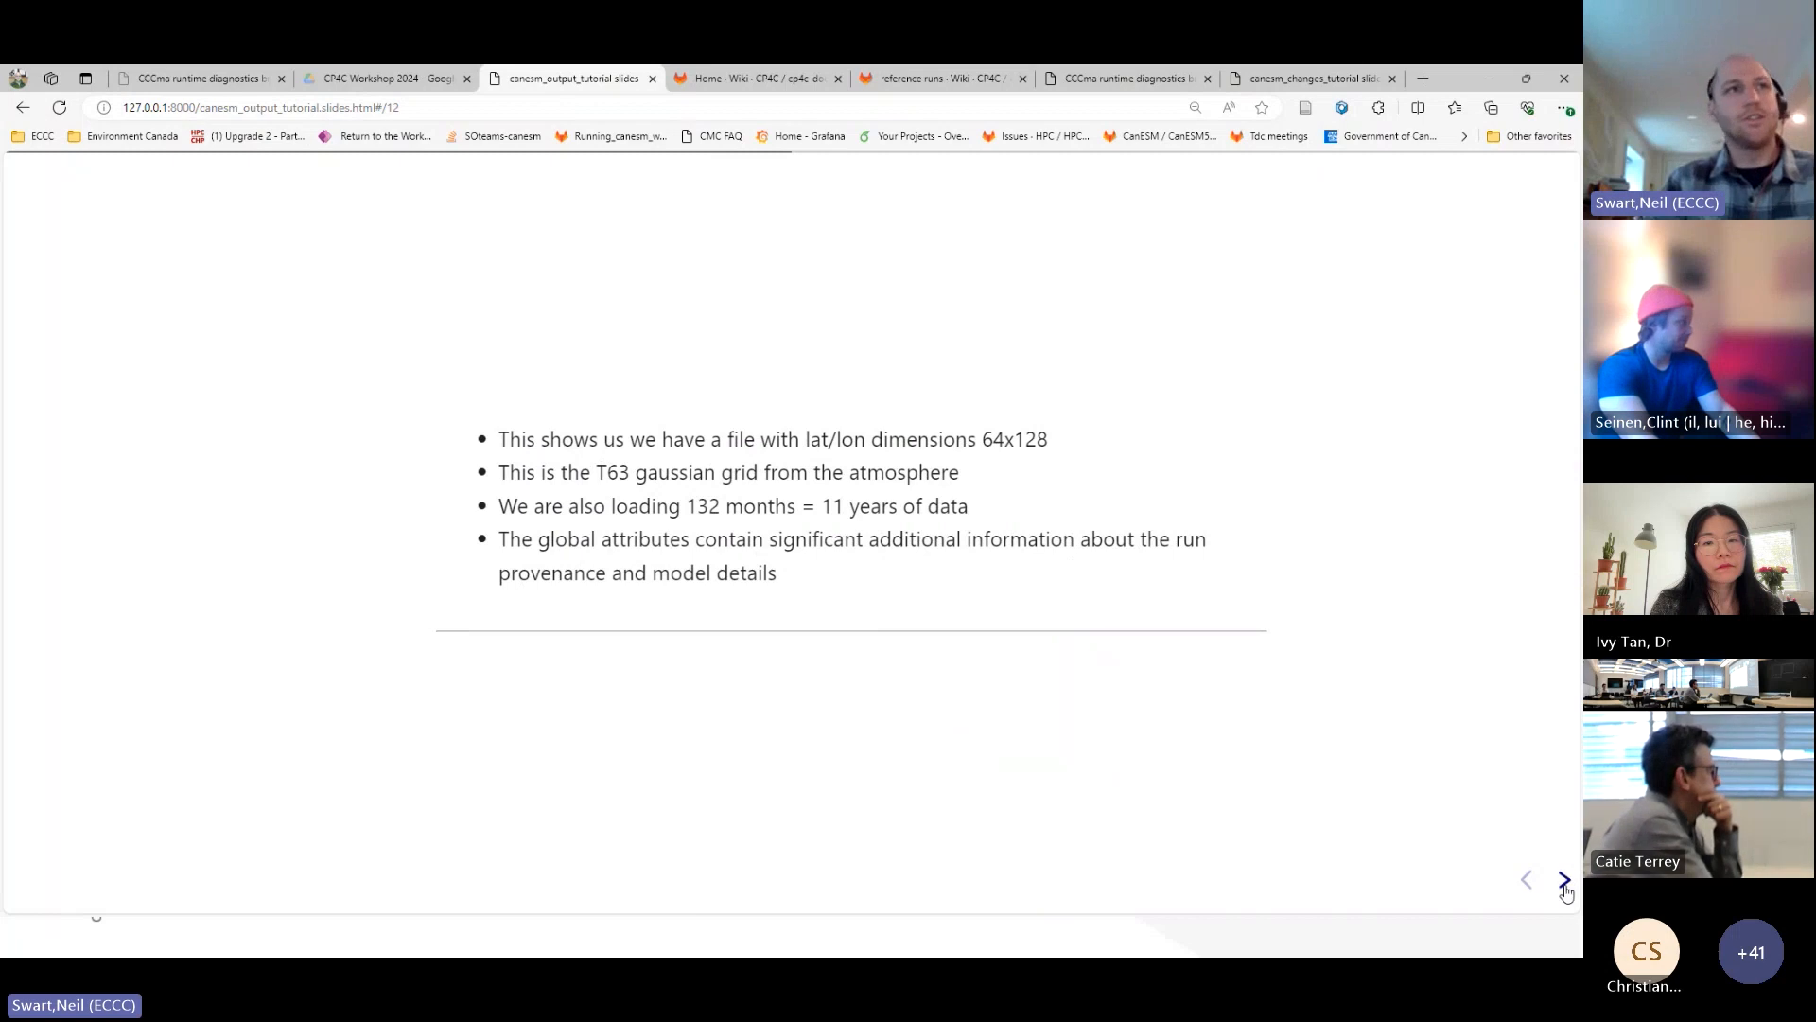
# - Show the basic tas map for the first month, 6000-01-16
pyautogui.click(1564, 880)
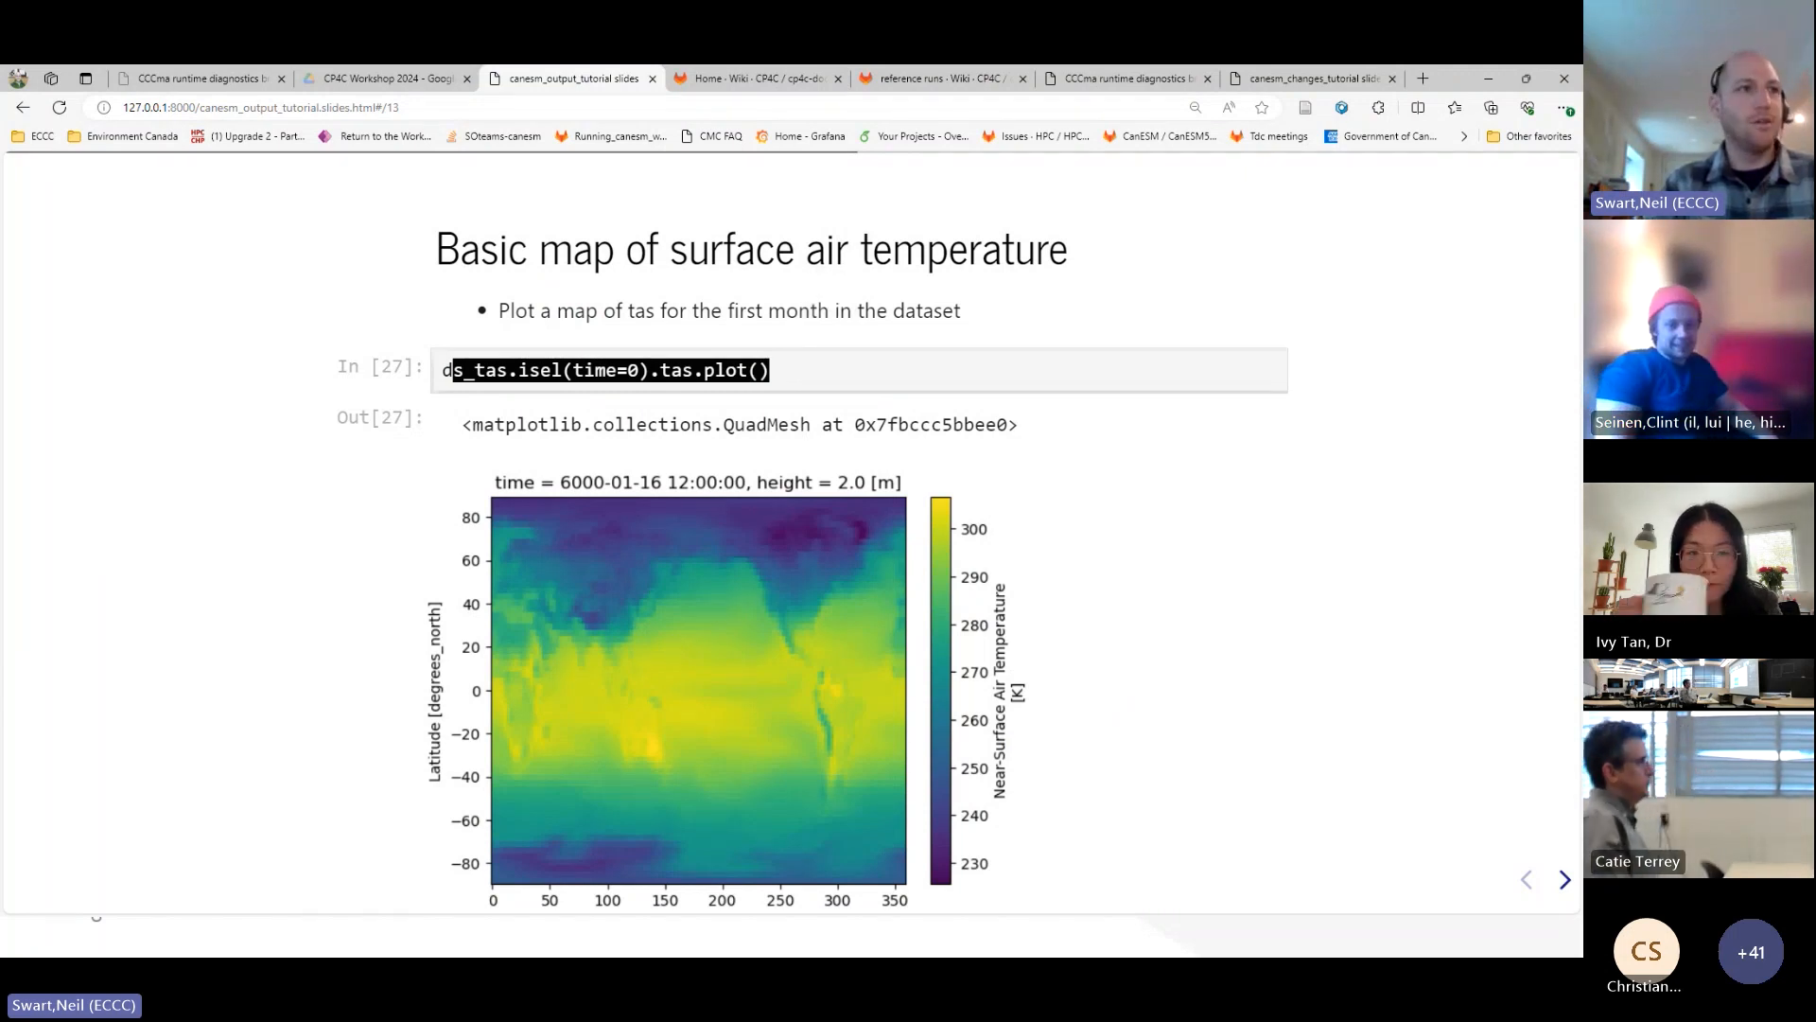
pyautogui.moveTo(893, 680)
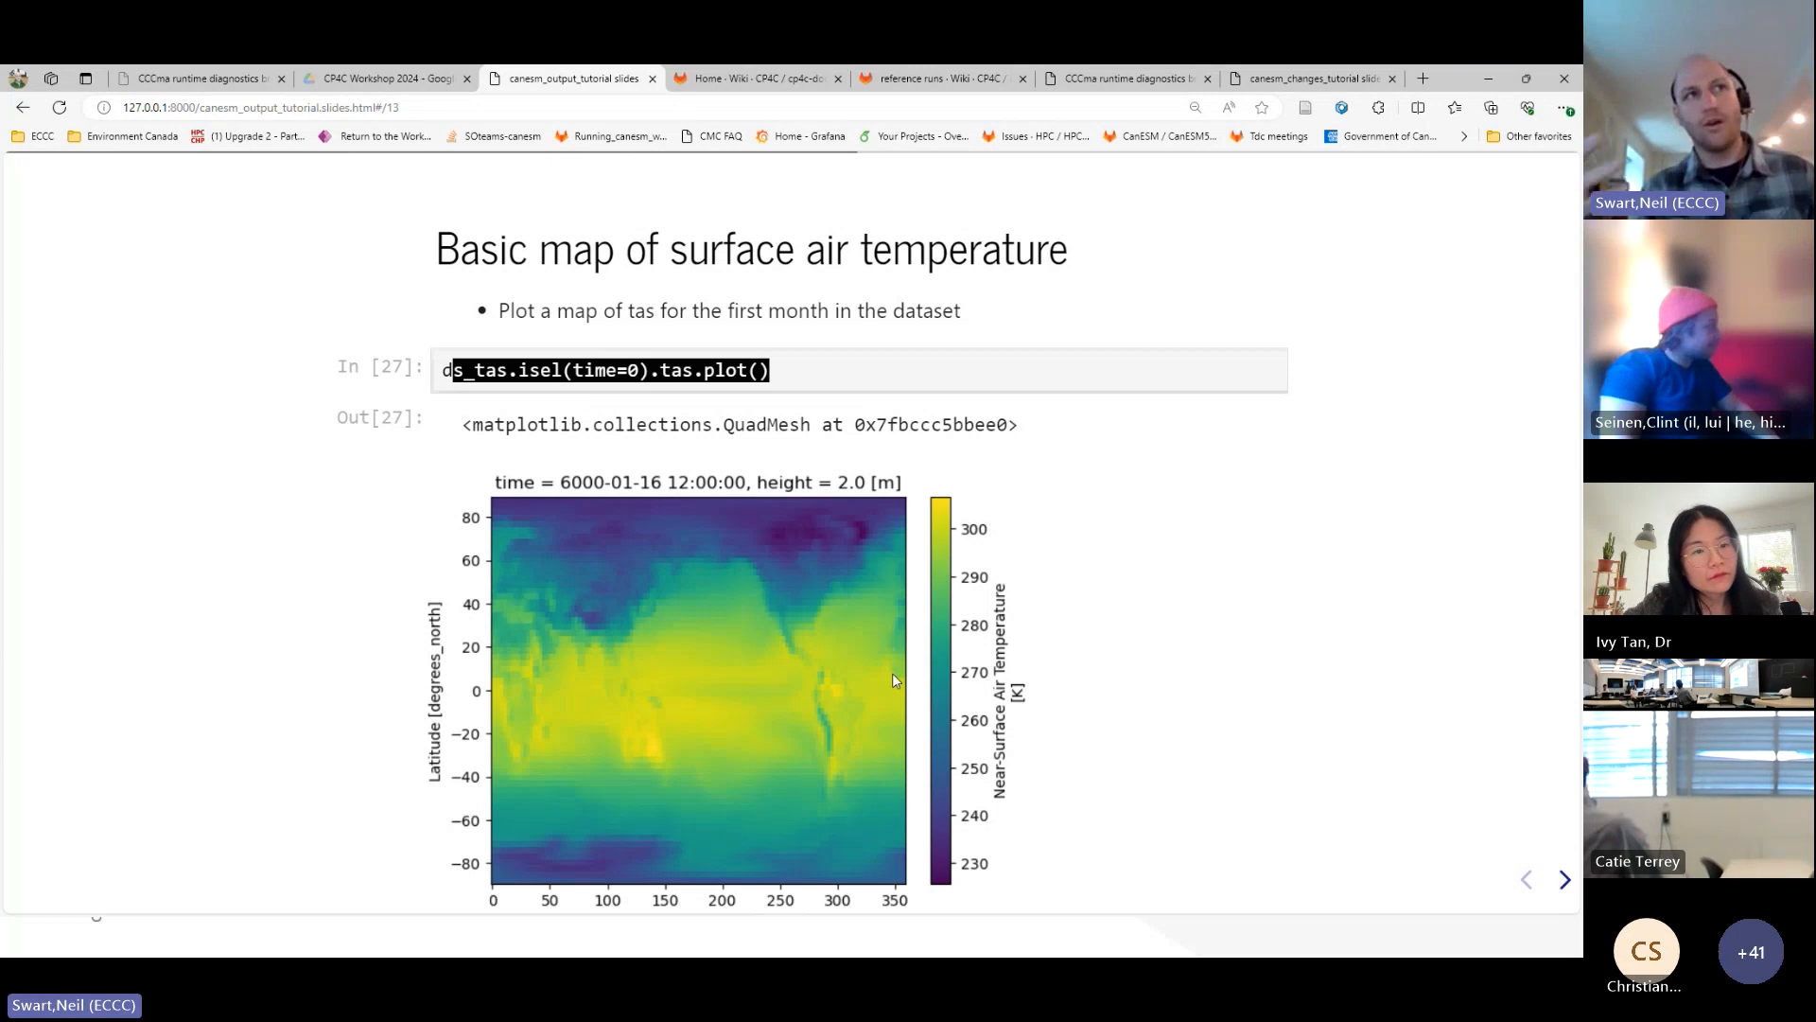
pyautogui.moveTo(873, 616)
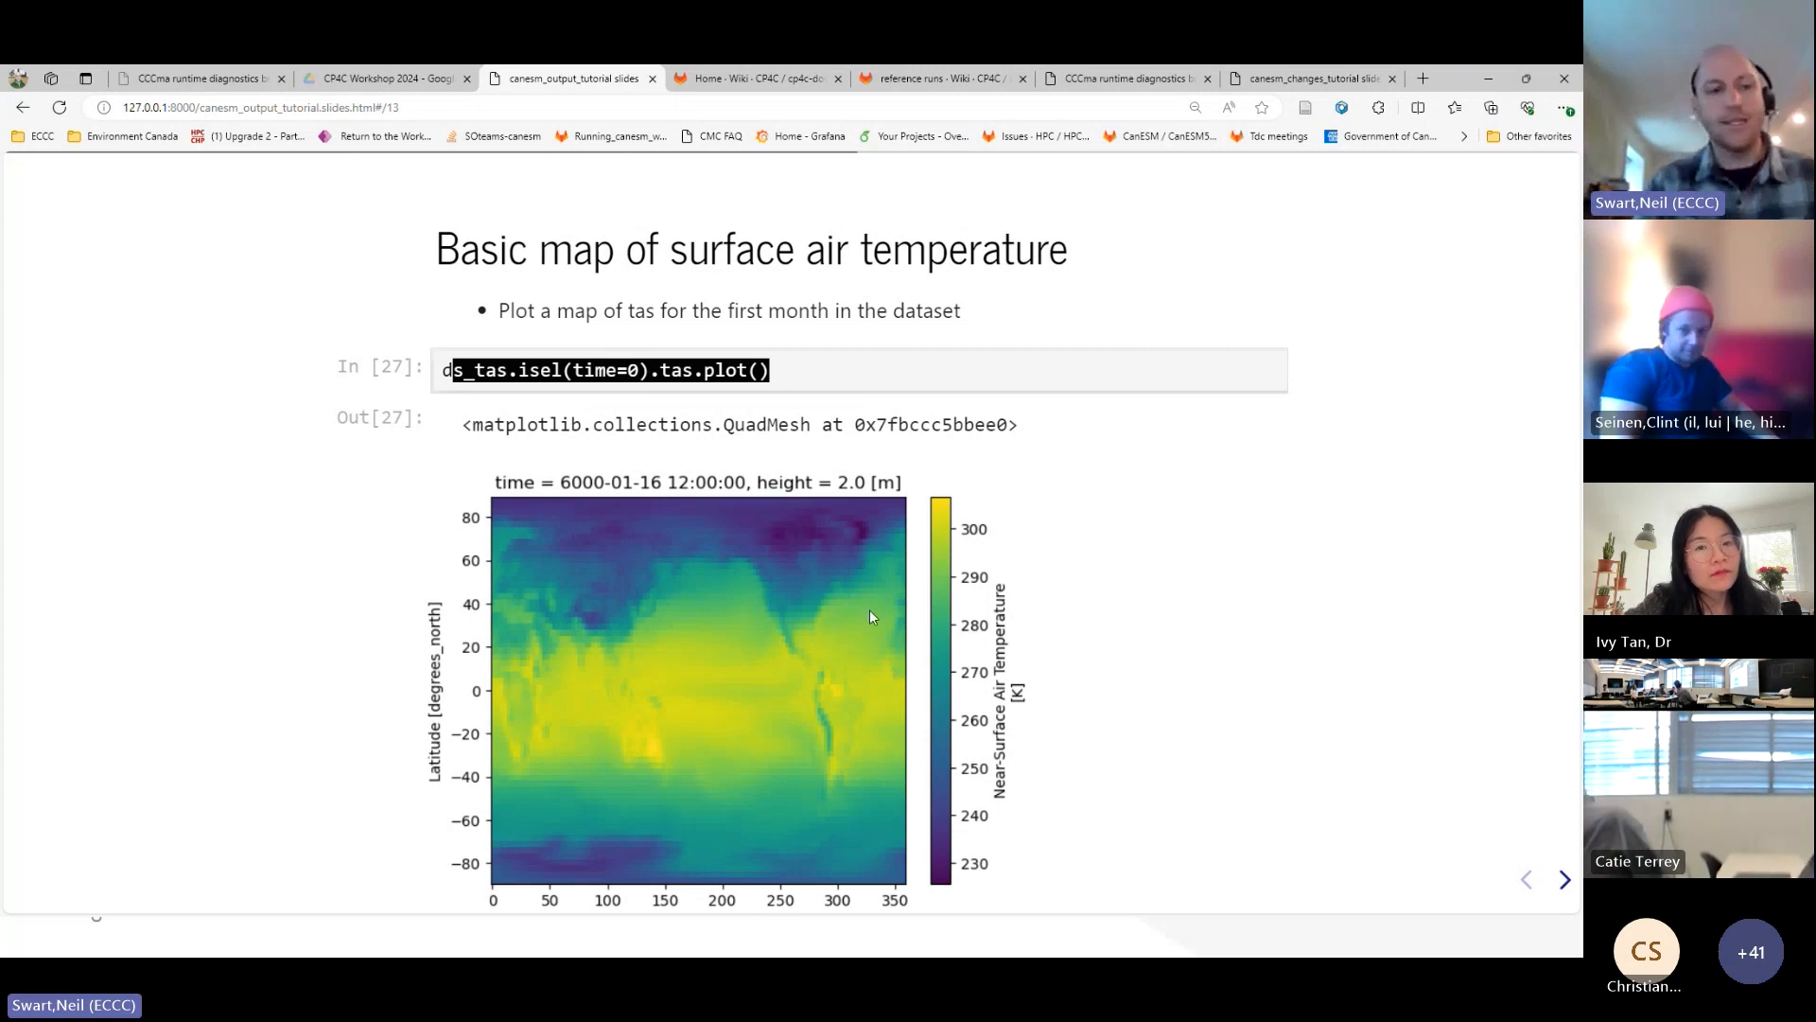
pyautogui.moveTo(1527, 860)
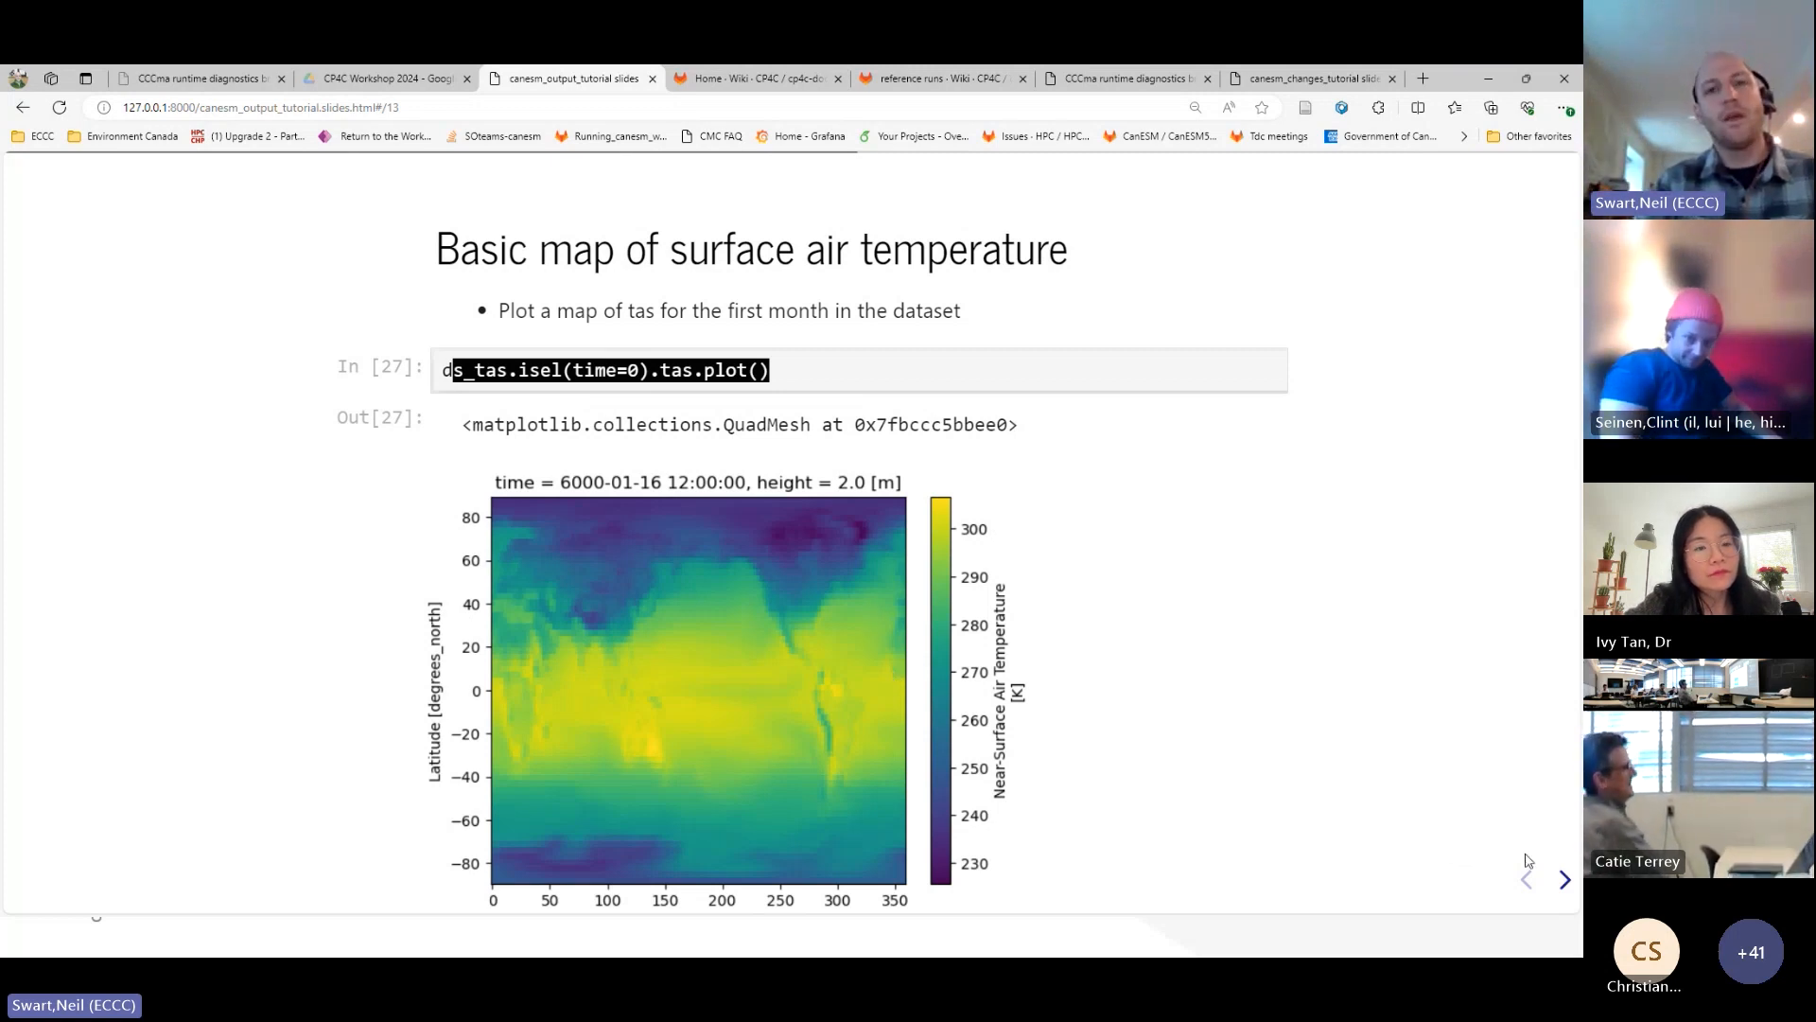
# - Show the global mean computation slide with annual means near 4.02 °C, highlighting its code
pyautogui.click(1565, 880)
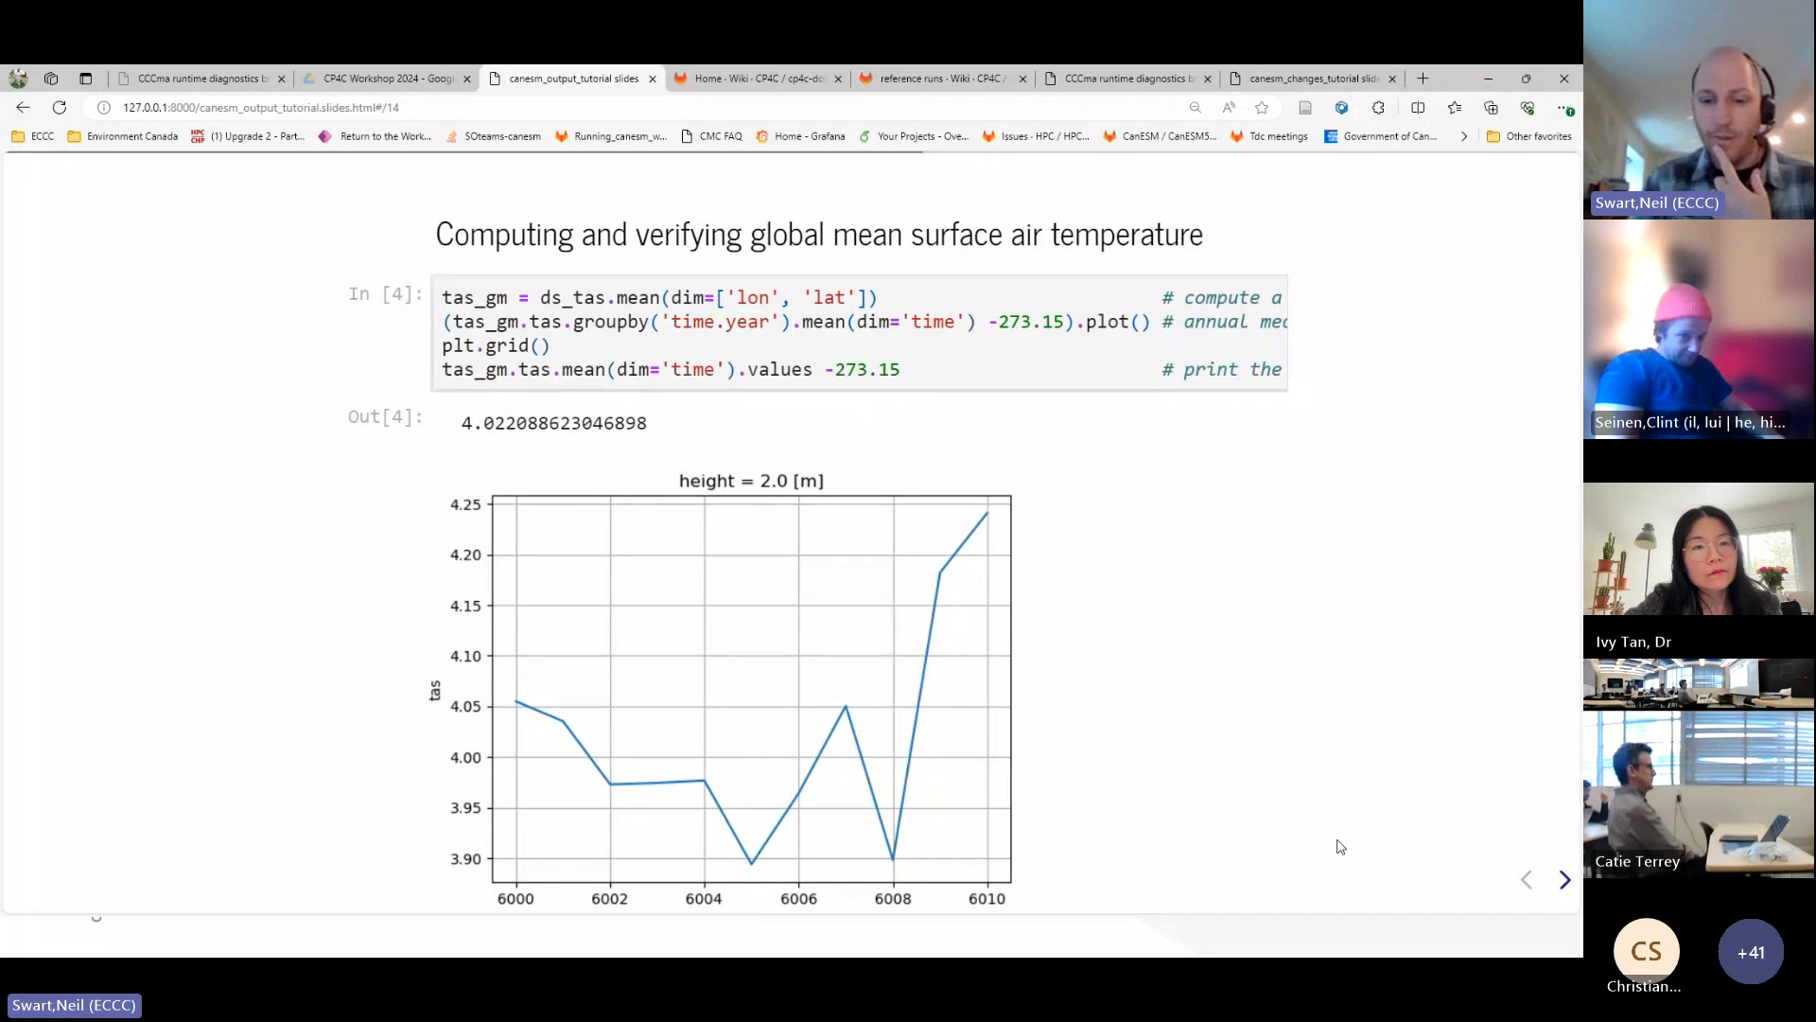
pyautogui.moveTo(1296, 787)
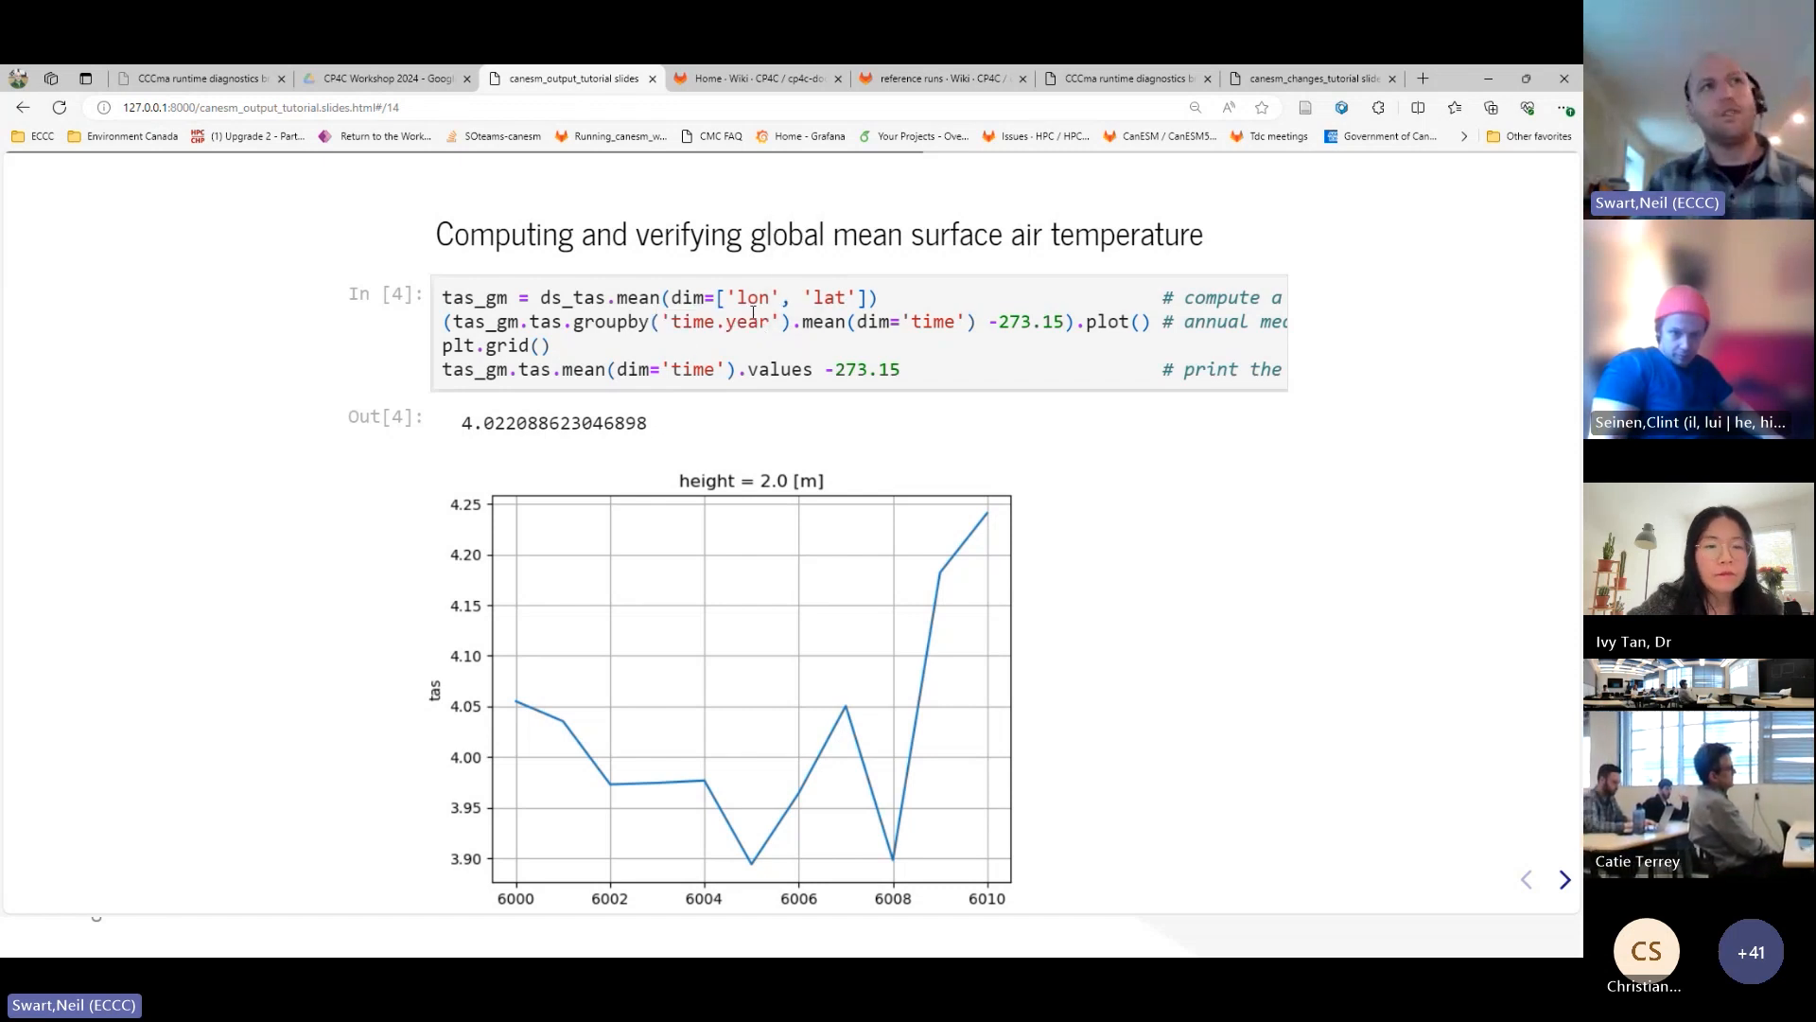
pyautogui.moveTo(791, 321); pyautogui.dragTo(944, 321)
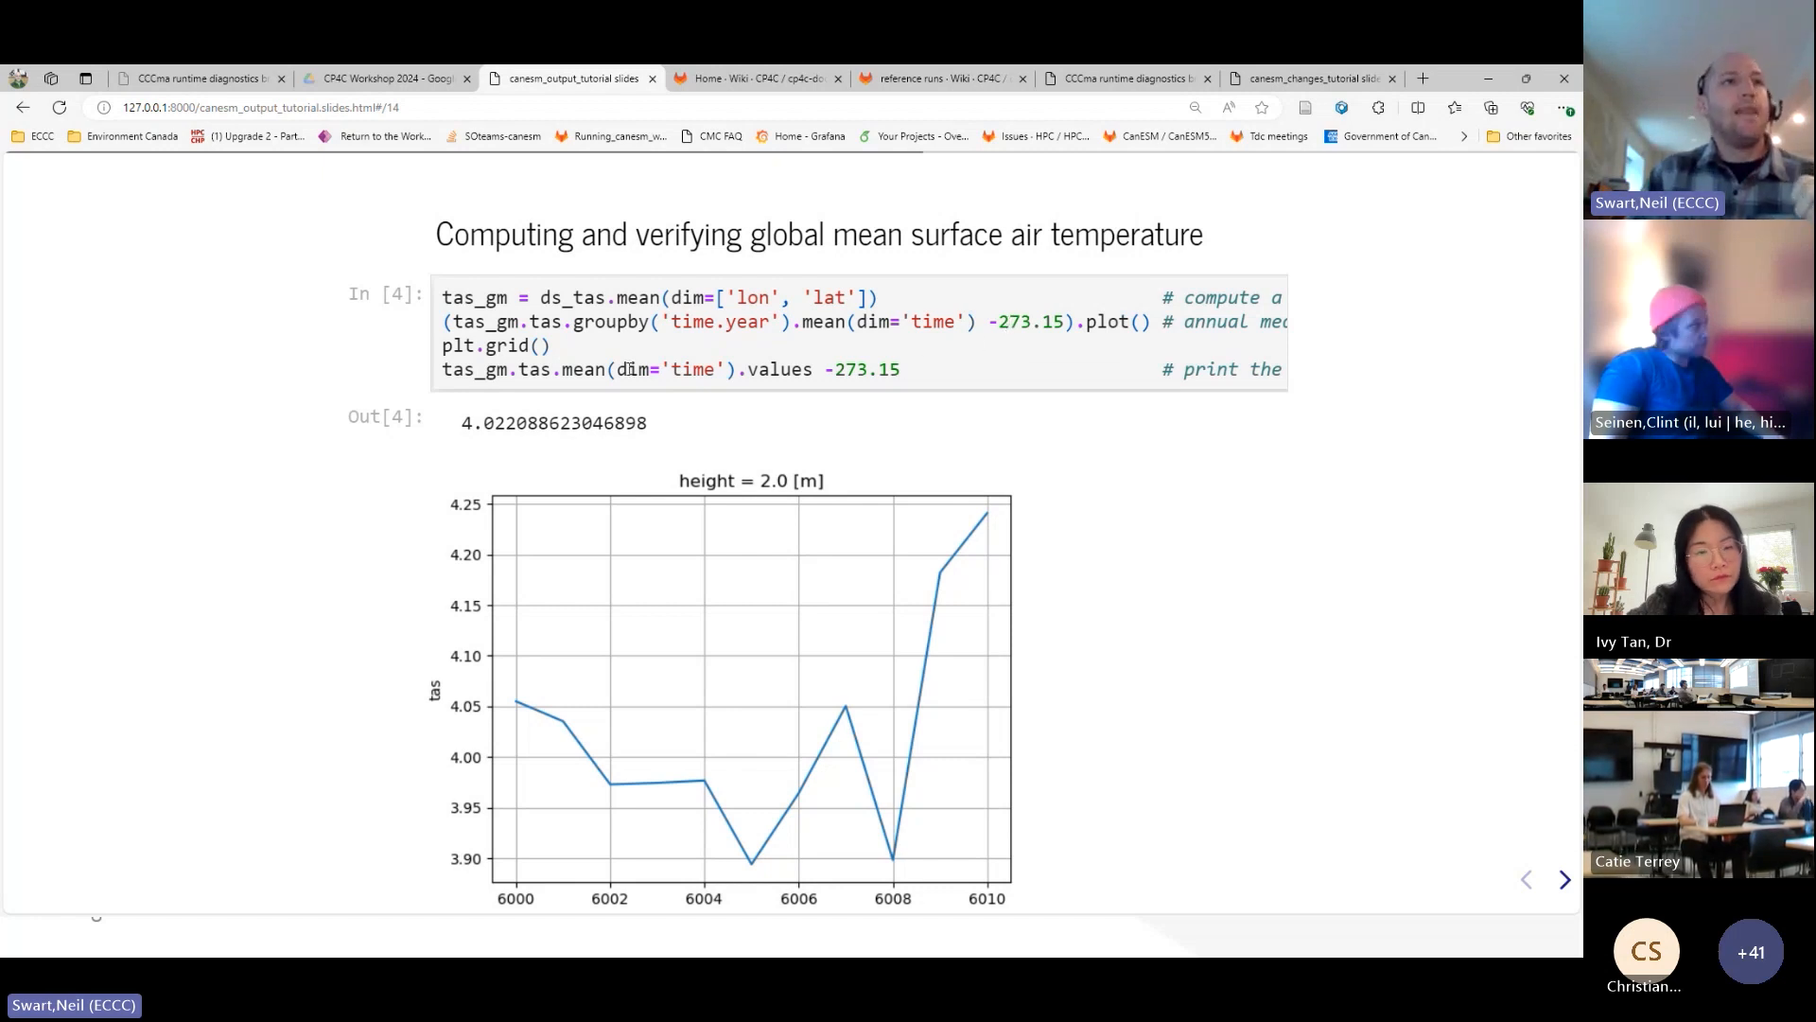
pyautogui.moveTo(523, 660)
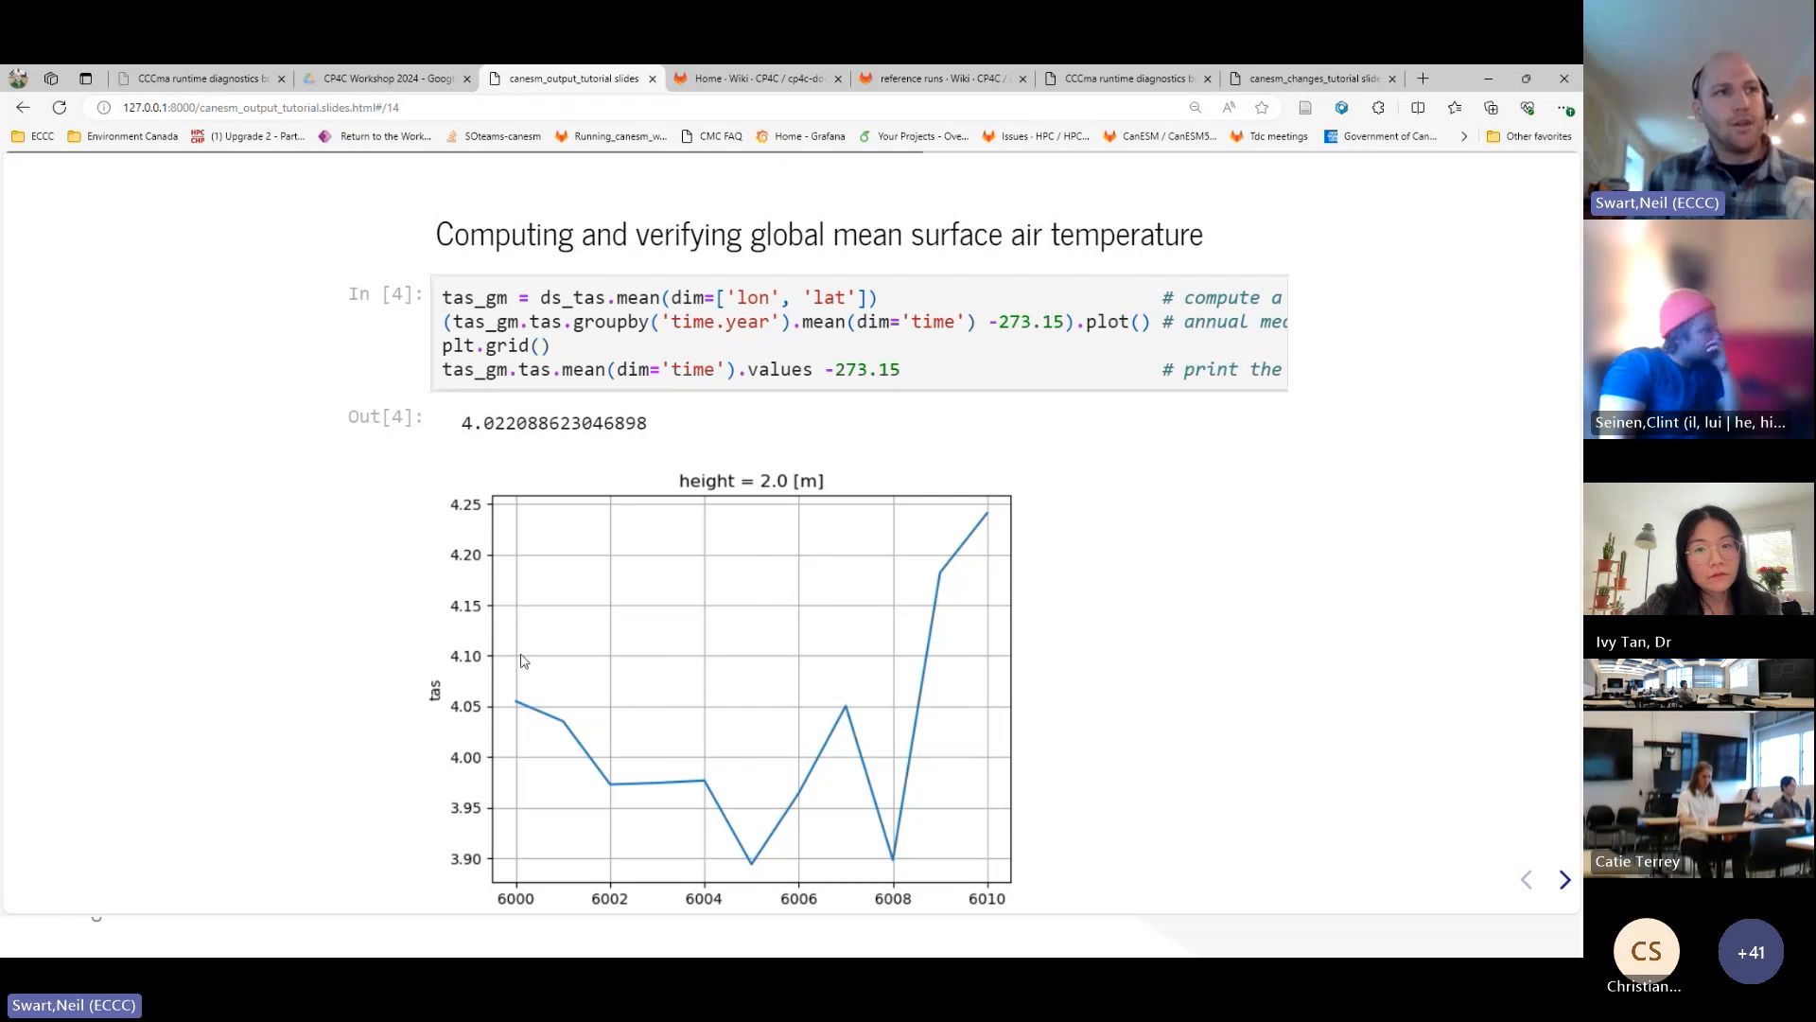
pyautogui.moveTo(1013, 594)
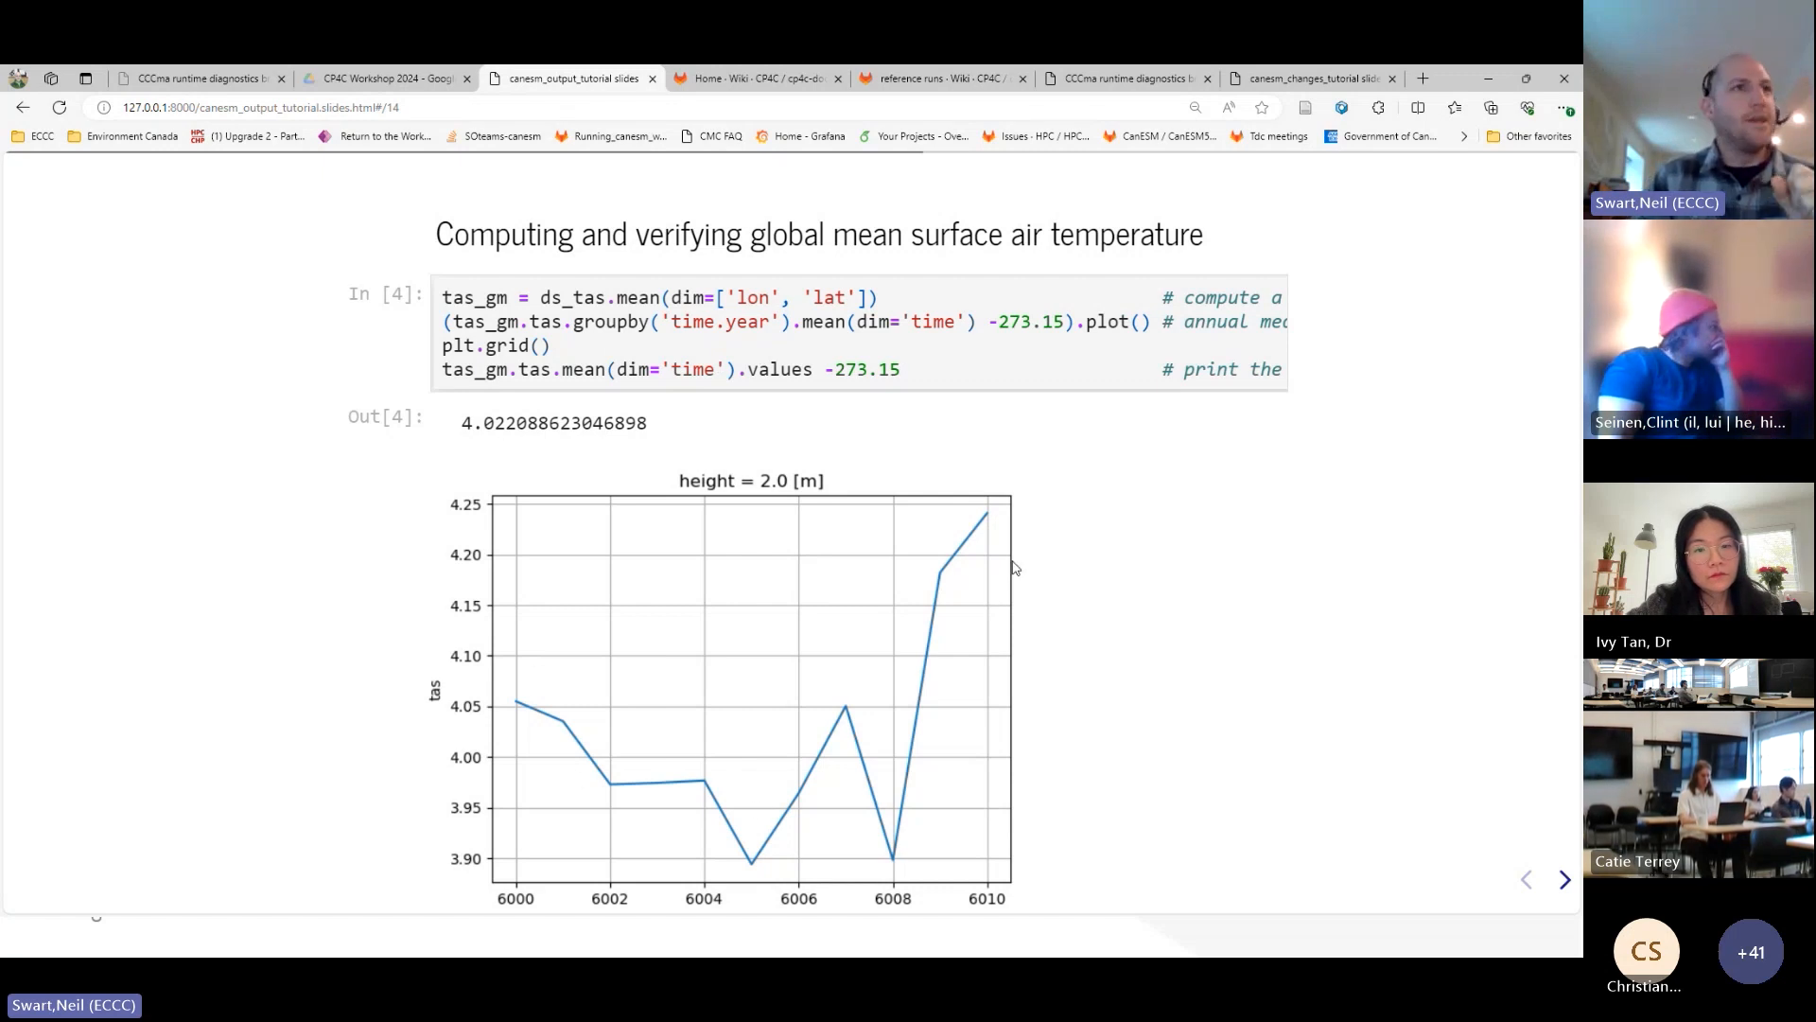
pyautogui.doubleClick(504, 423)
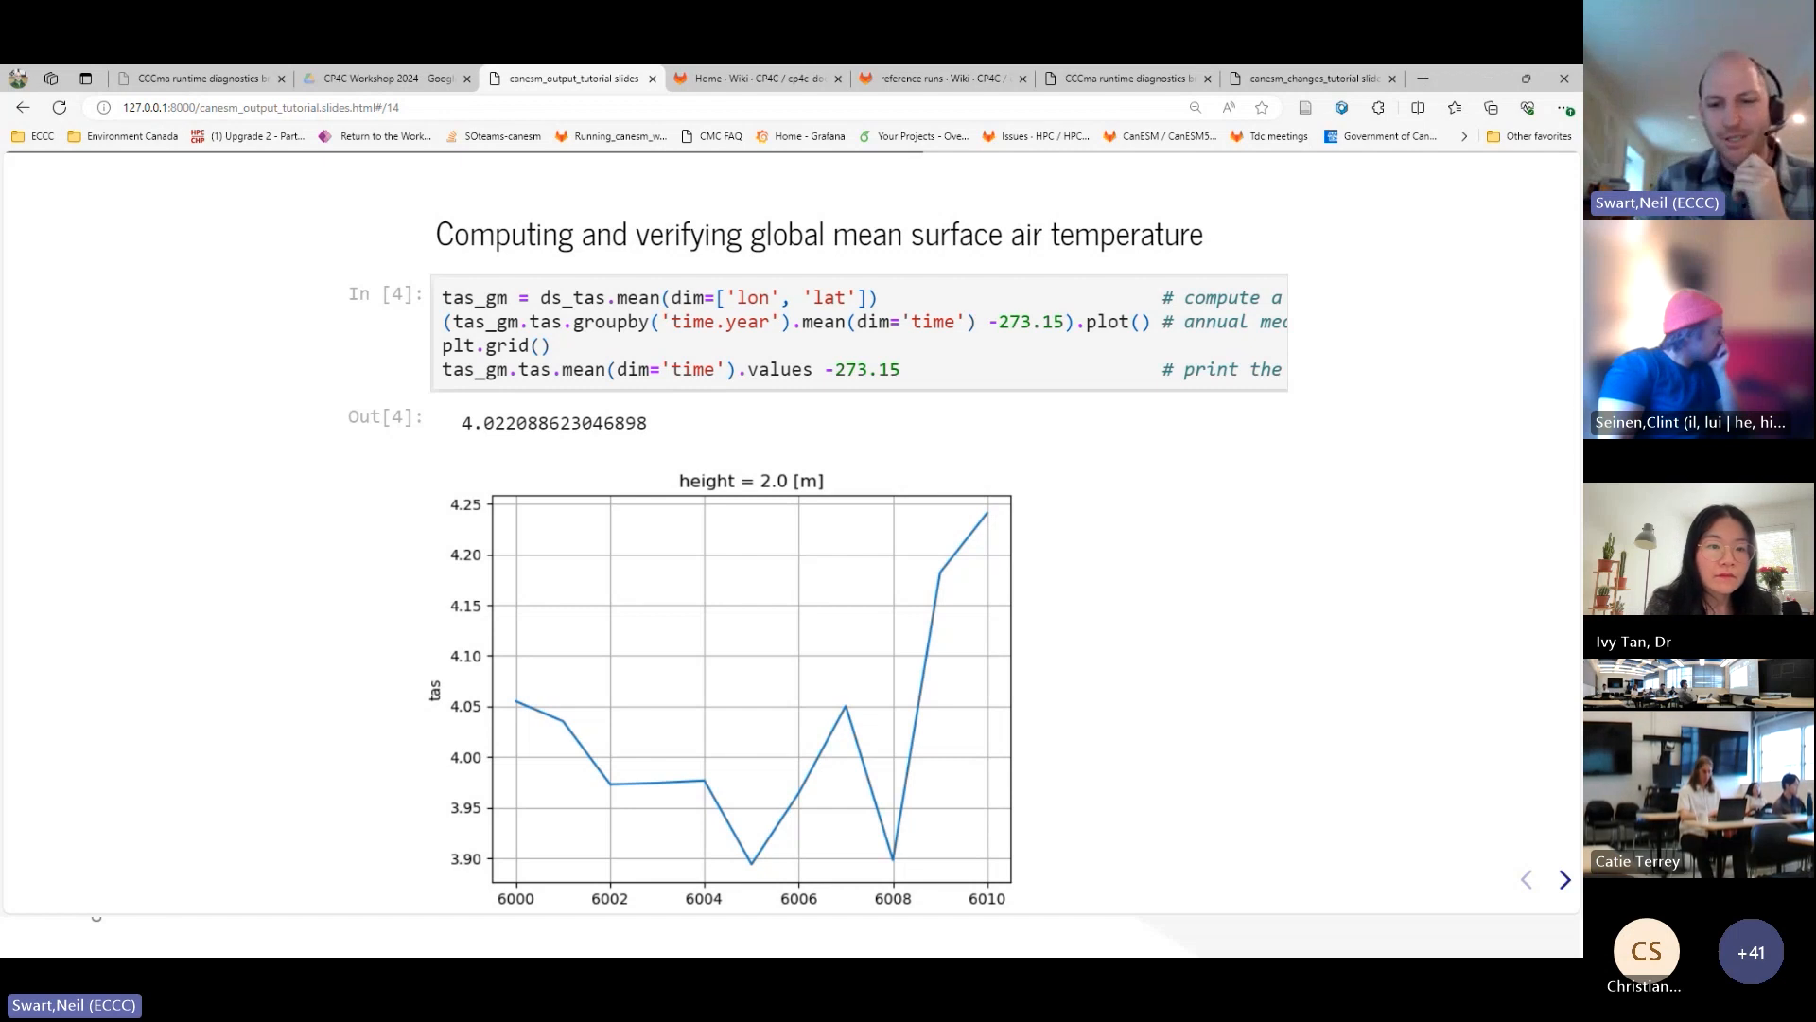
pyautogui.moveTo(807, 439)
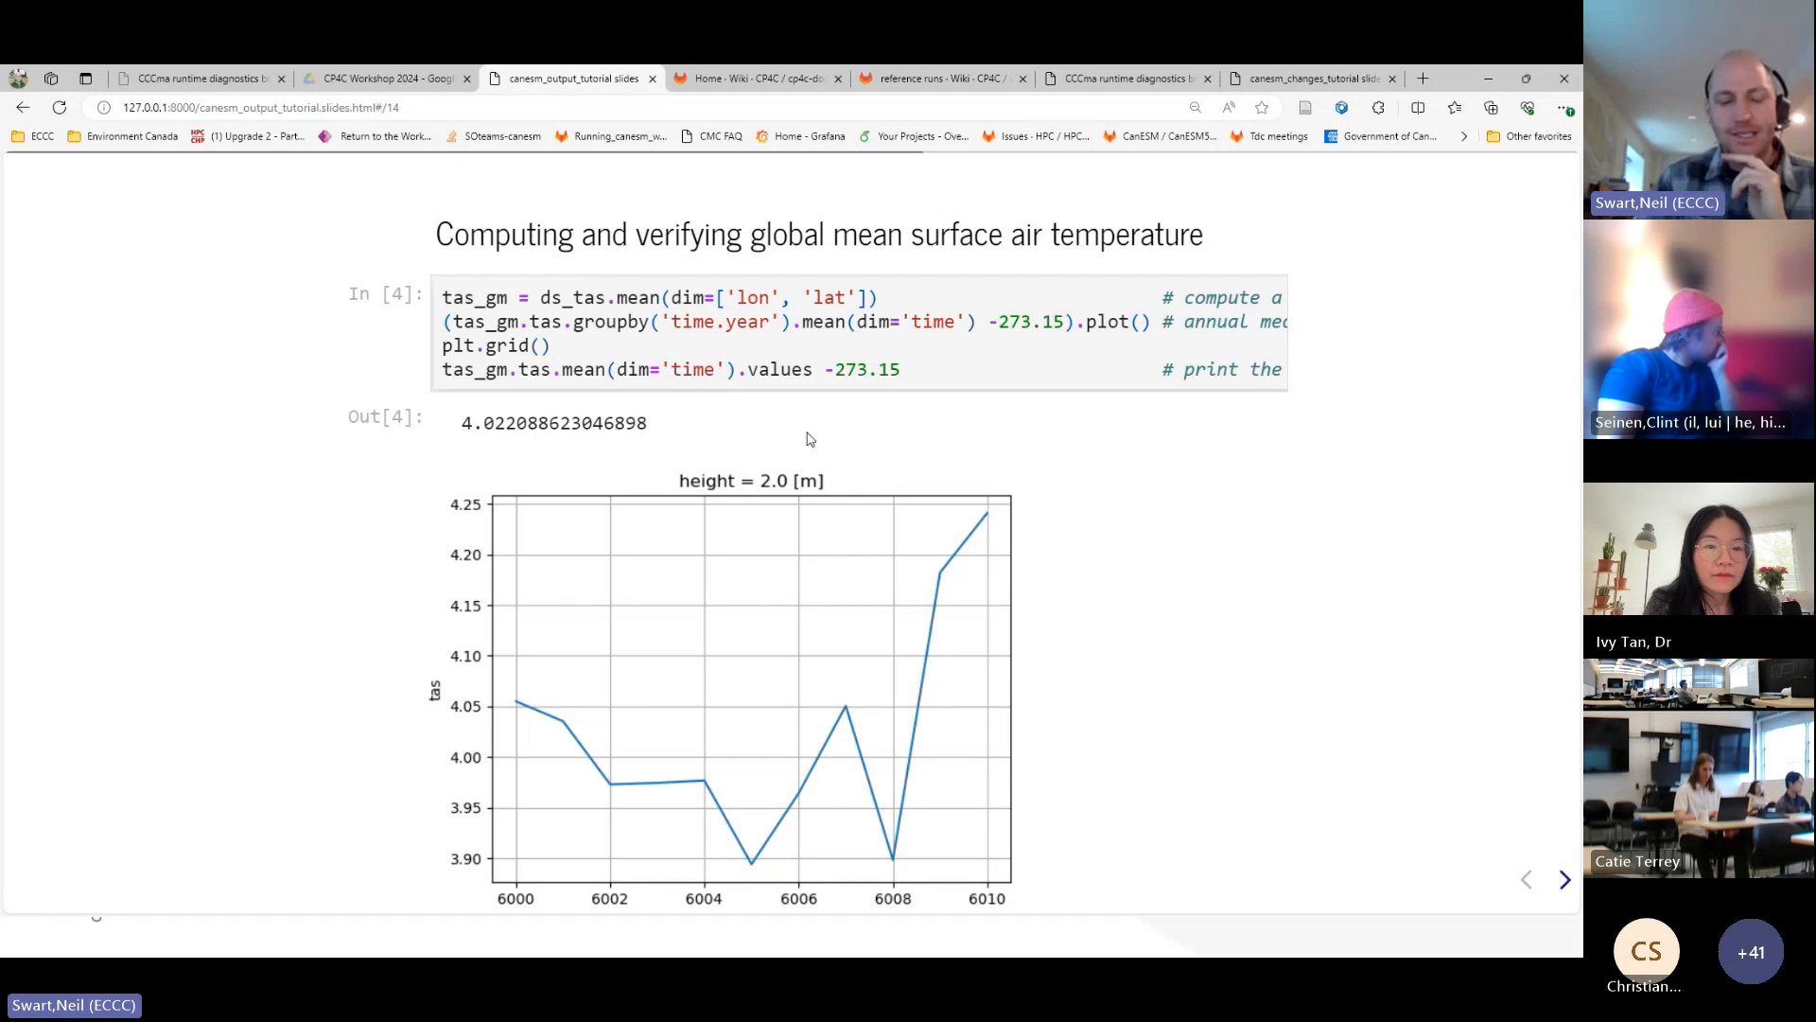
pyautogui.moveTo(517, 530)
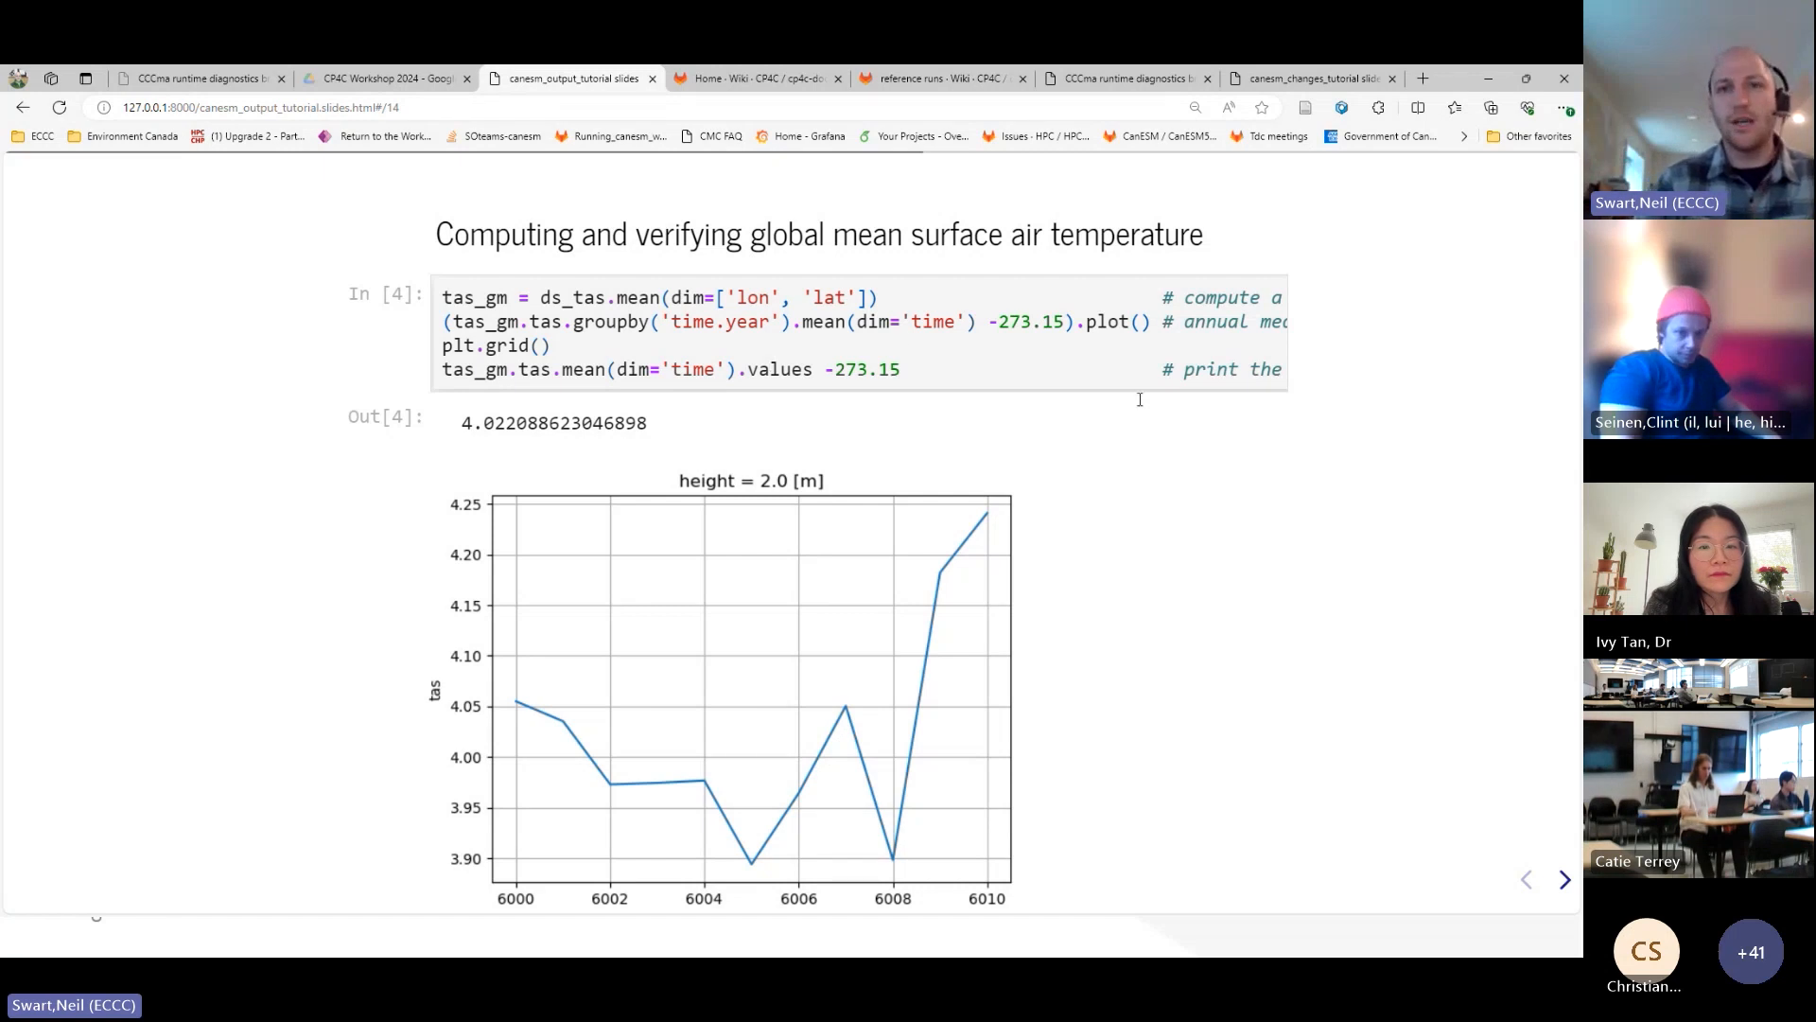
pyautogui.moveTo(1296, 686)
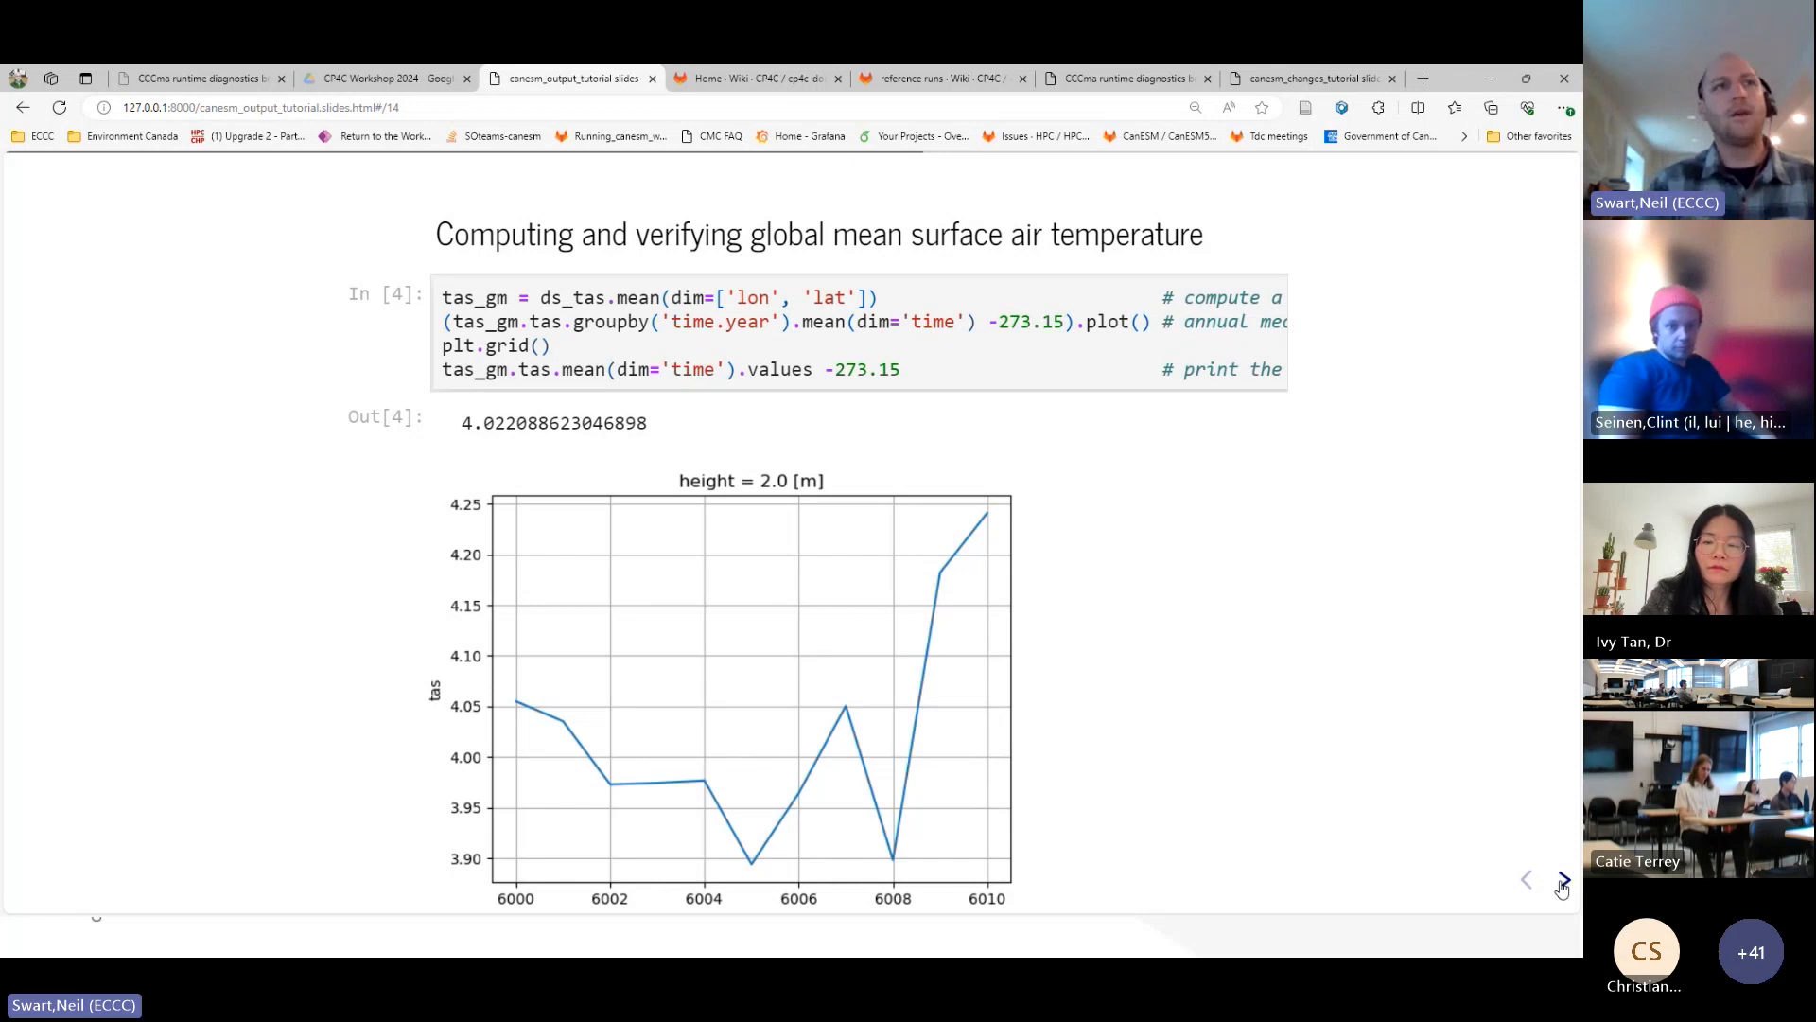
# - Review the RTD check slide's 13.3 °C reference, then reach 'Fixing the global mean computation'
pyautogui.click(1562, 879)
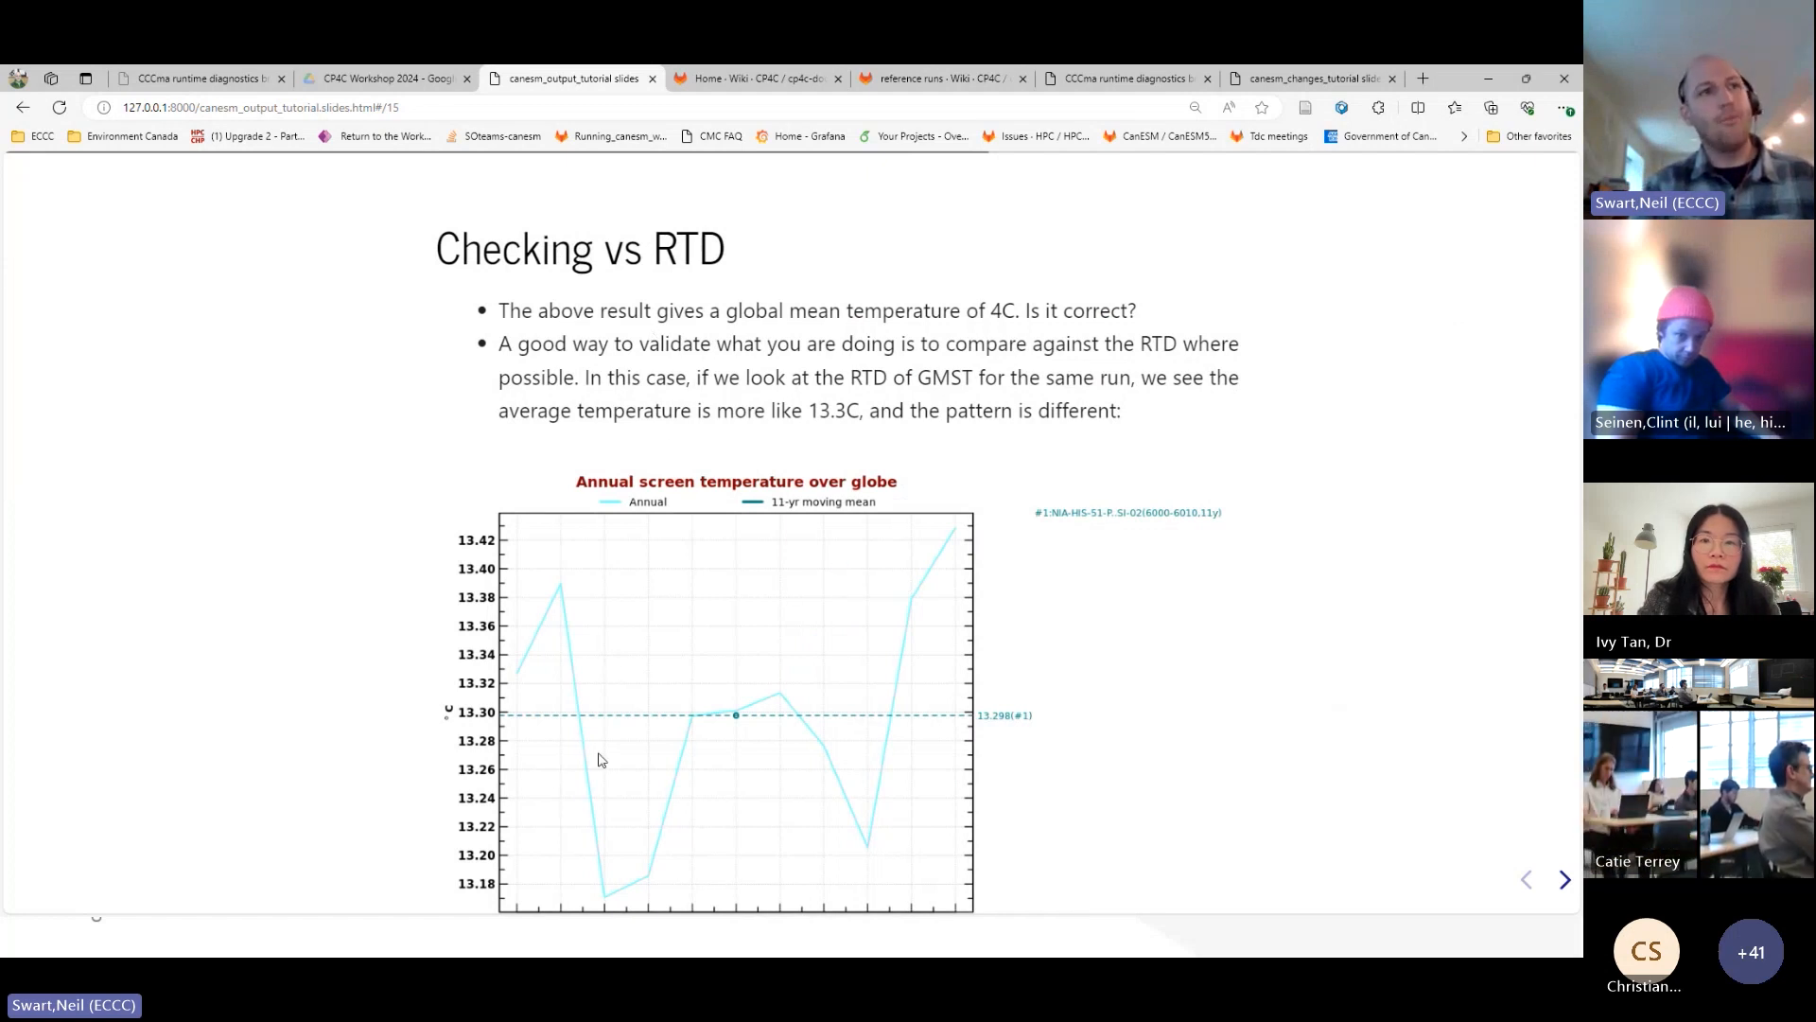
pyautogui.moveTo(864, 718)
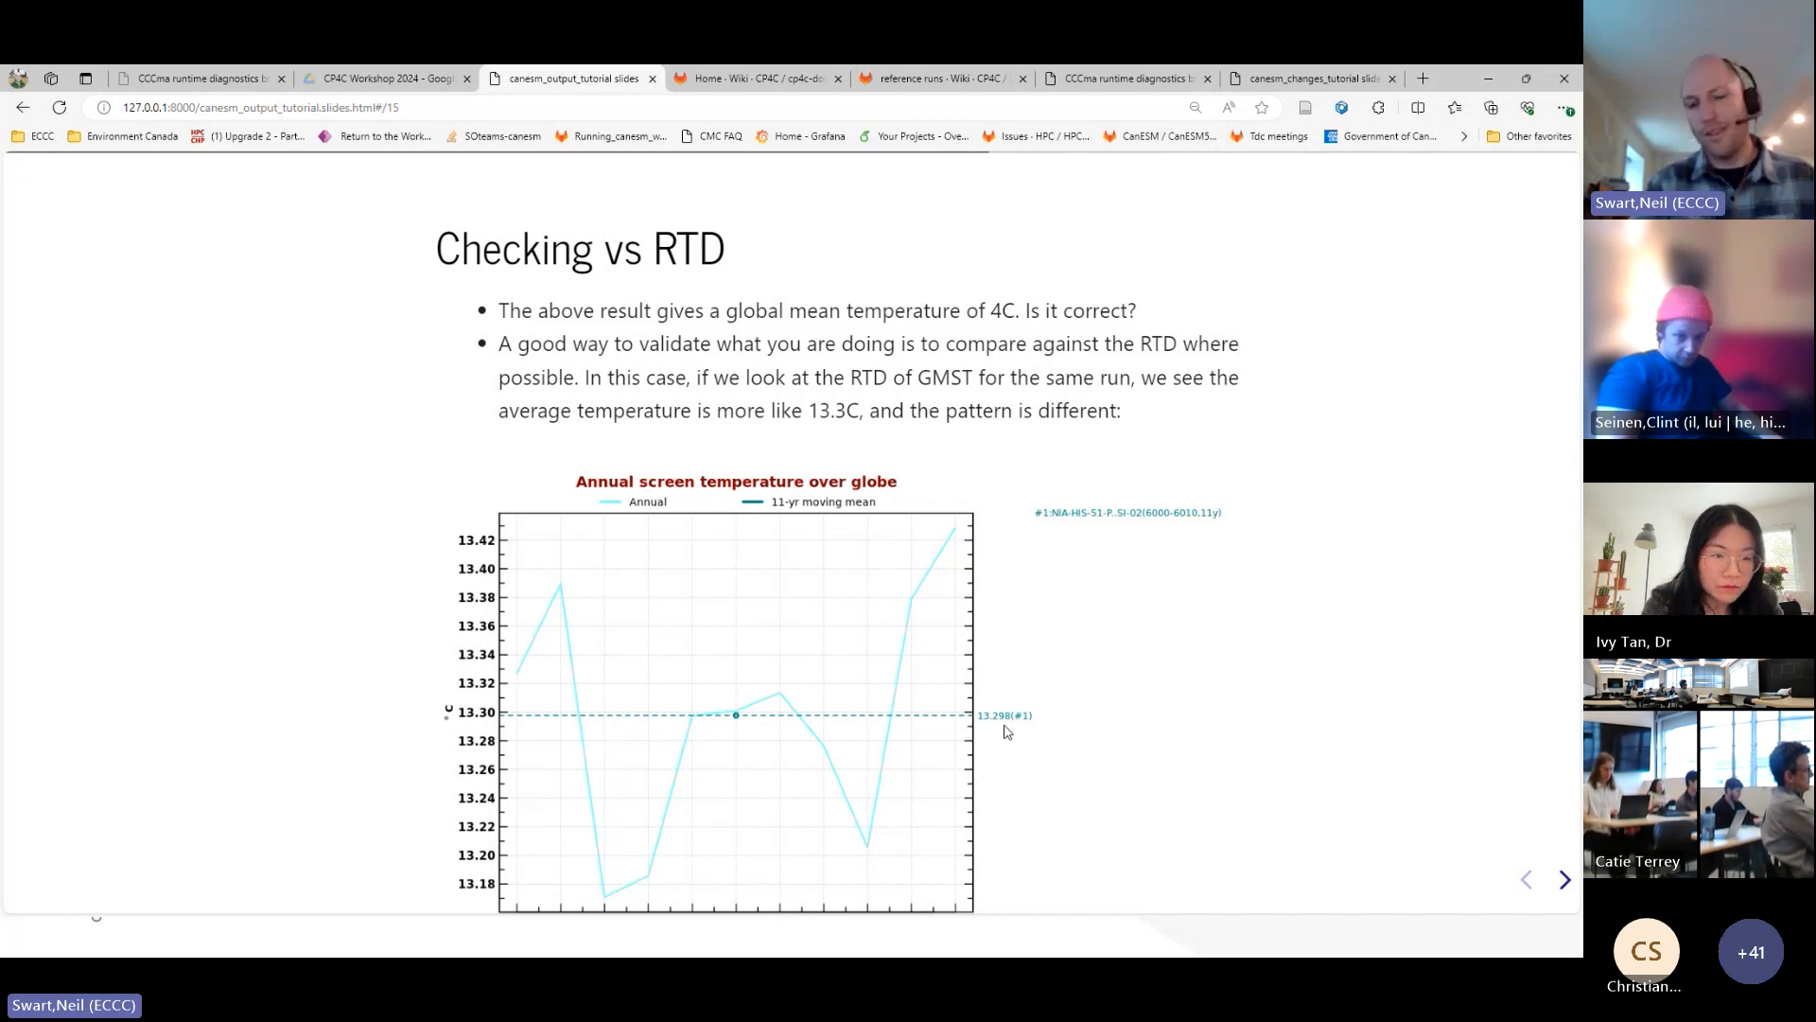
pyautogui.moveTo(758, 810)
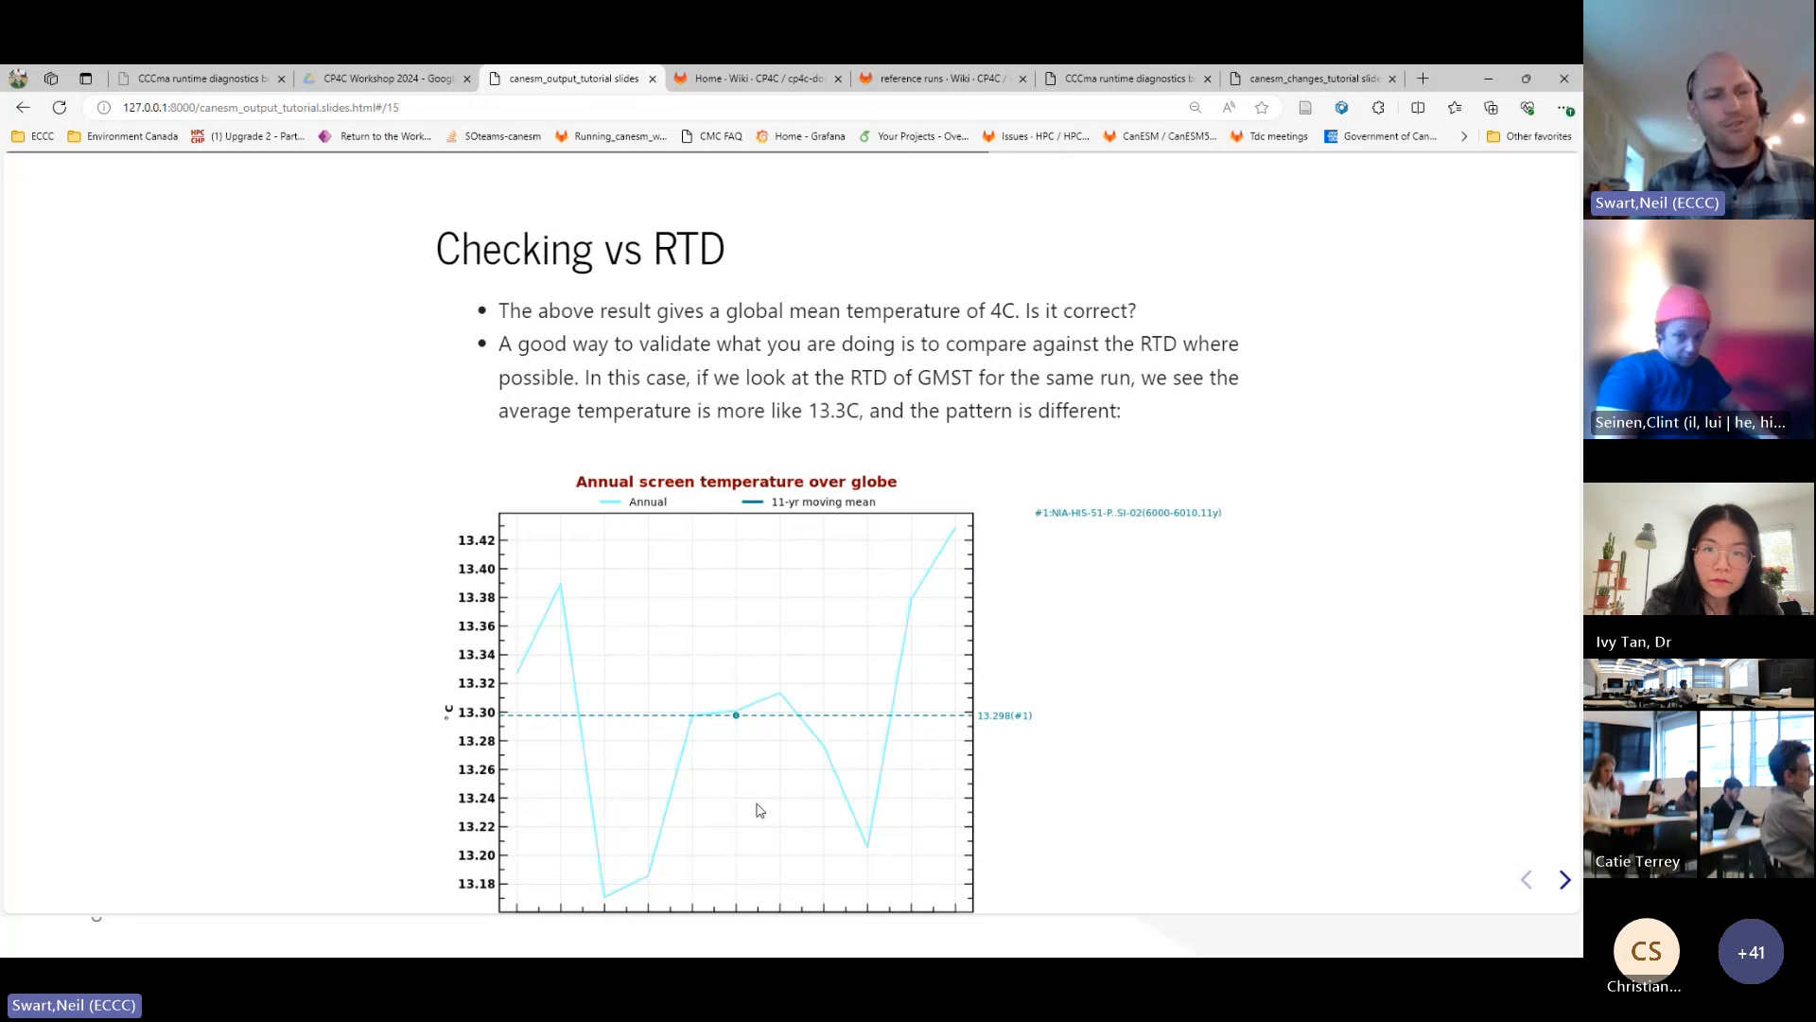
pyautogui.click(1526, 879)
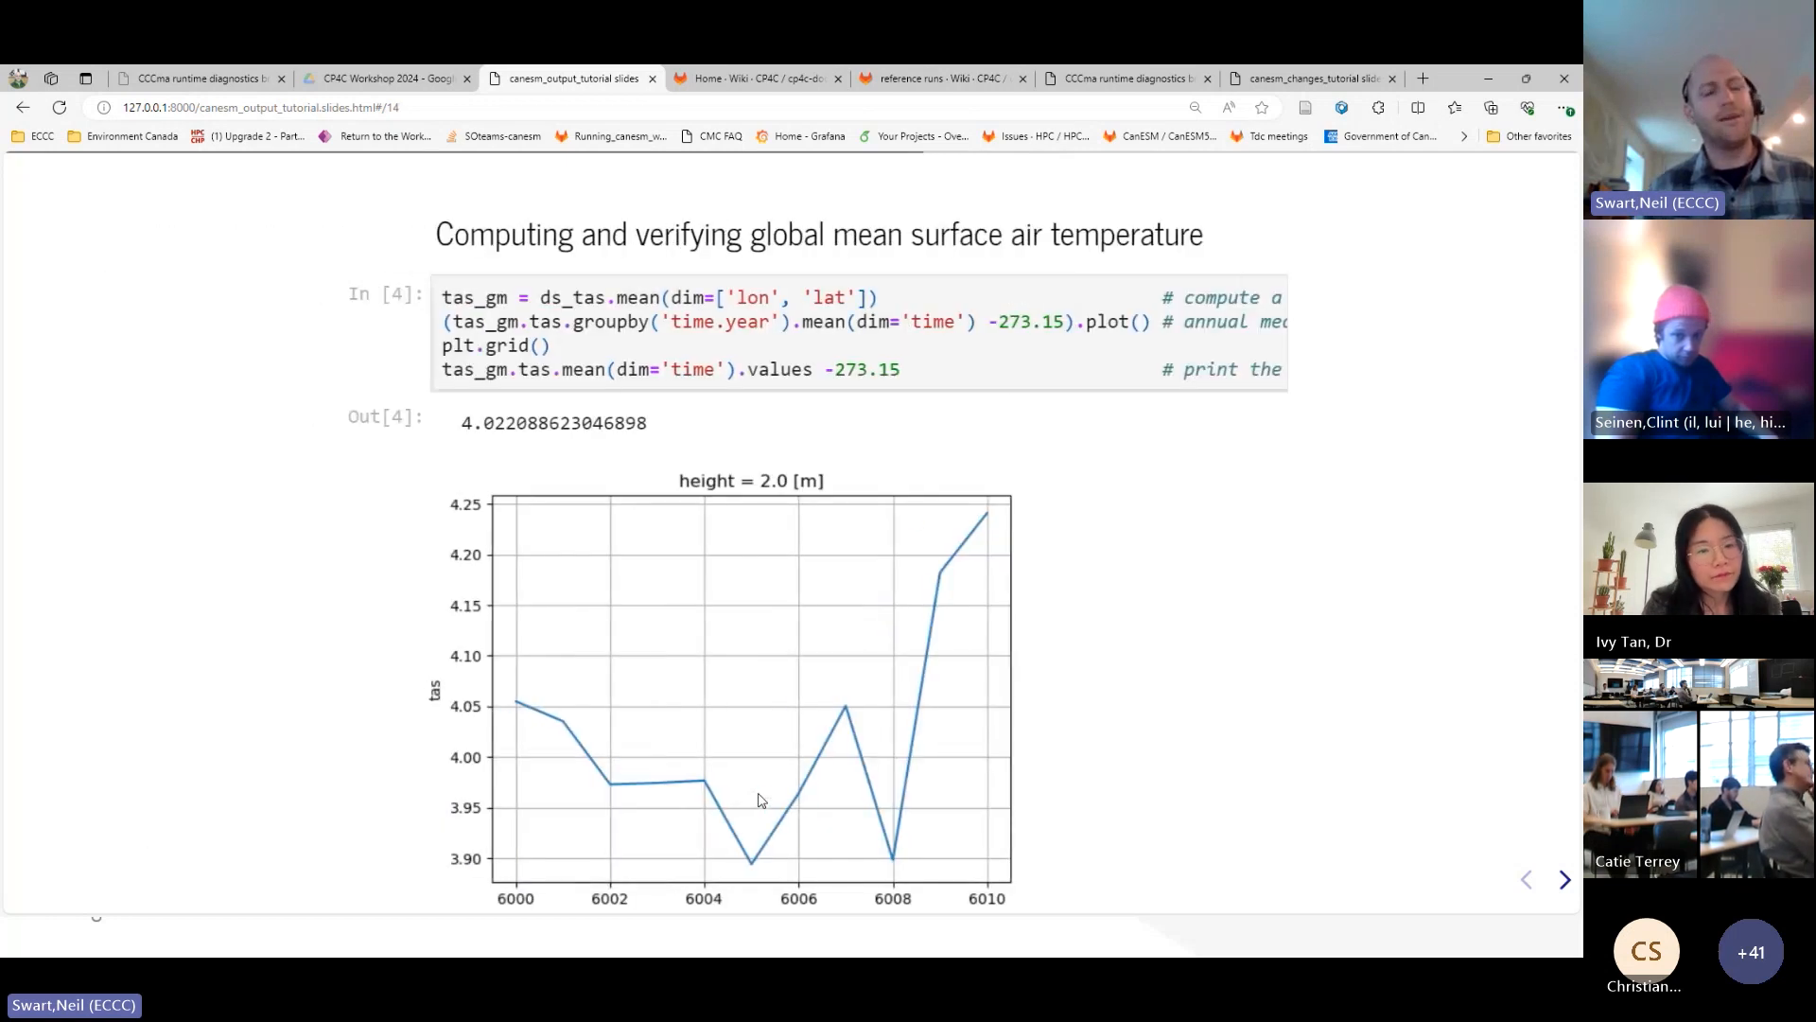
pyautogui.click(1565, 879)
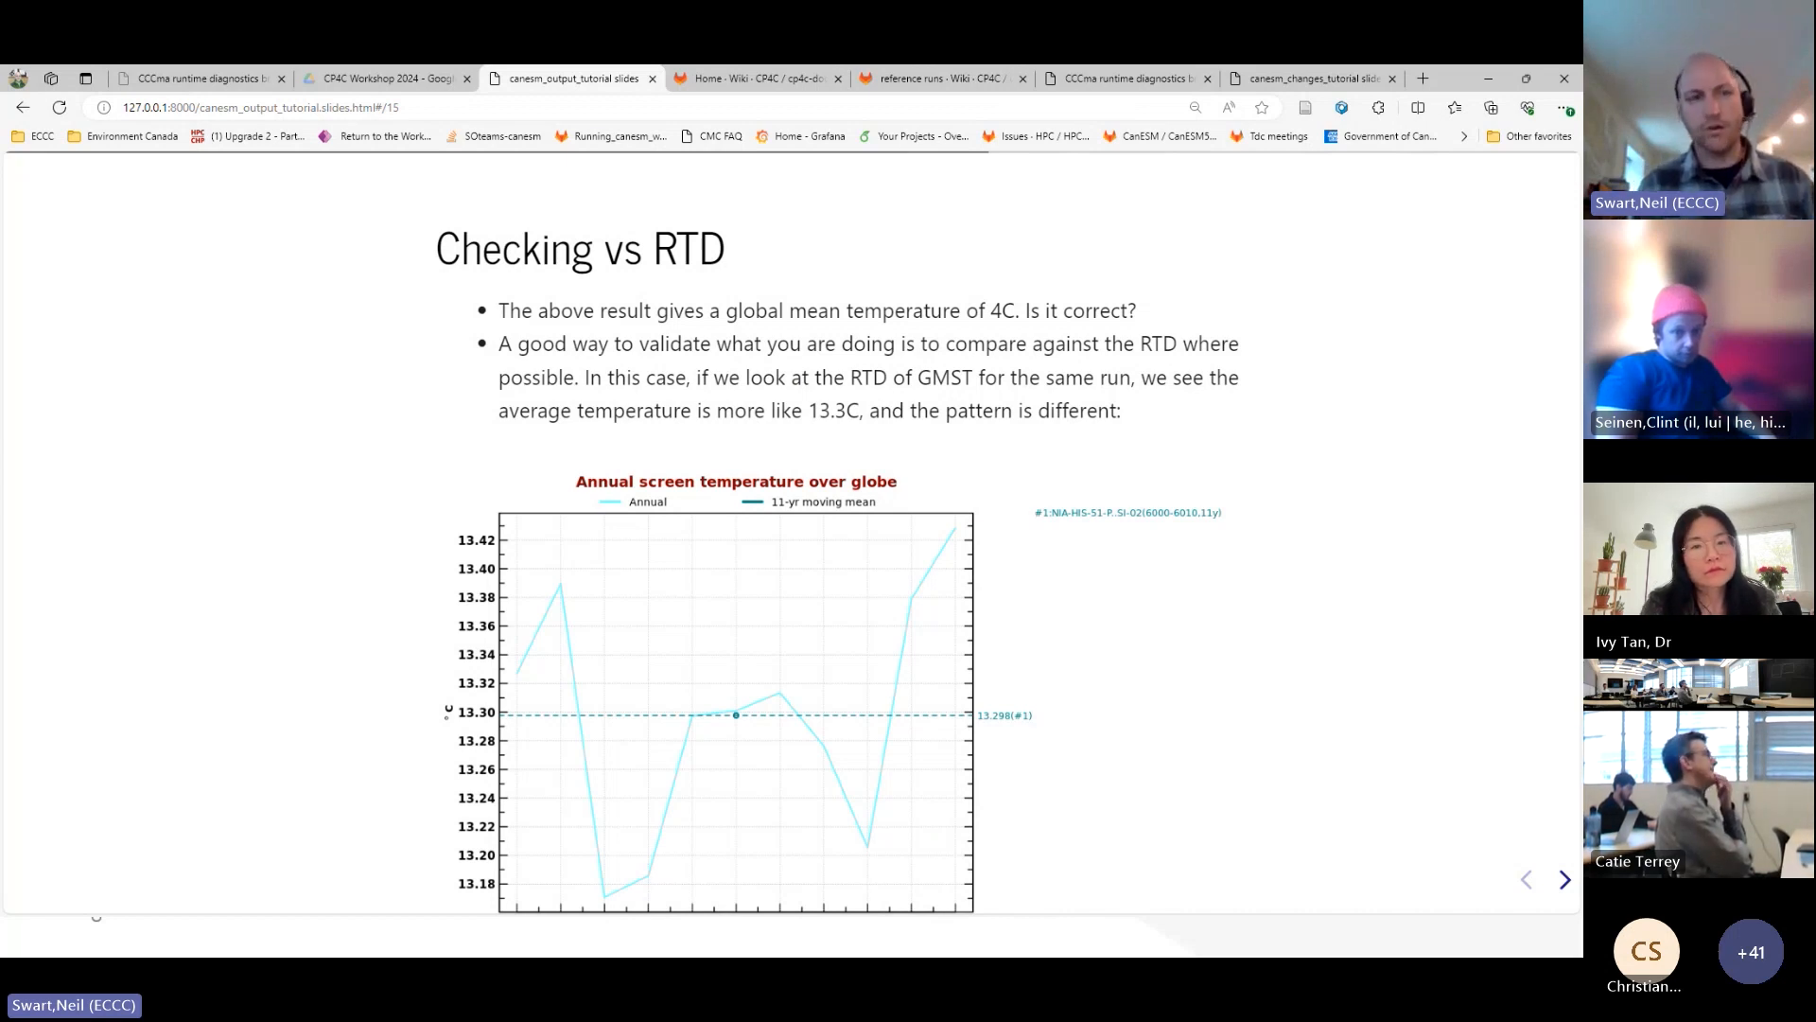
pyautogui.click(1565, 879)
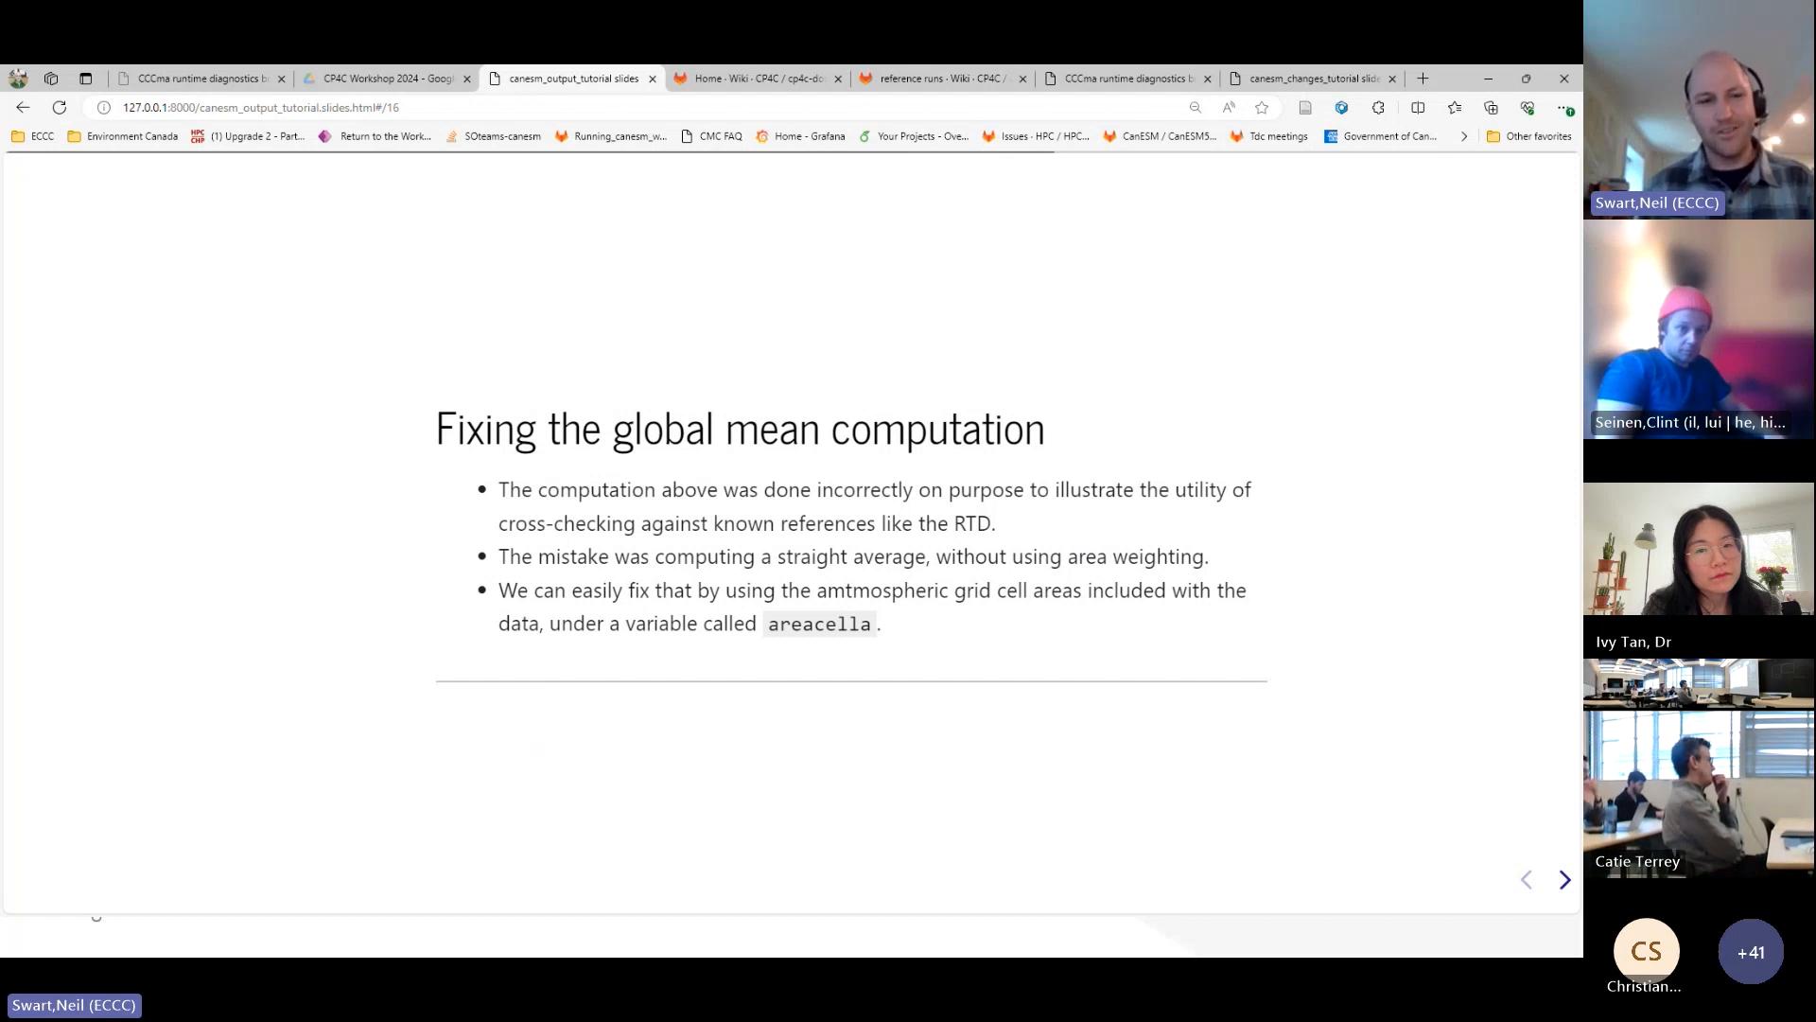
# - Step past the area-weighted global mean code, highlighting part of it, and return to 'Checking vs RTD'
pyautogui.click(1564, 878)
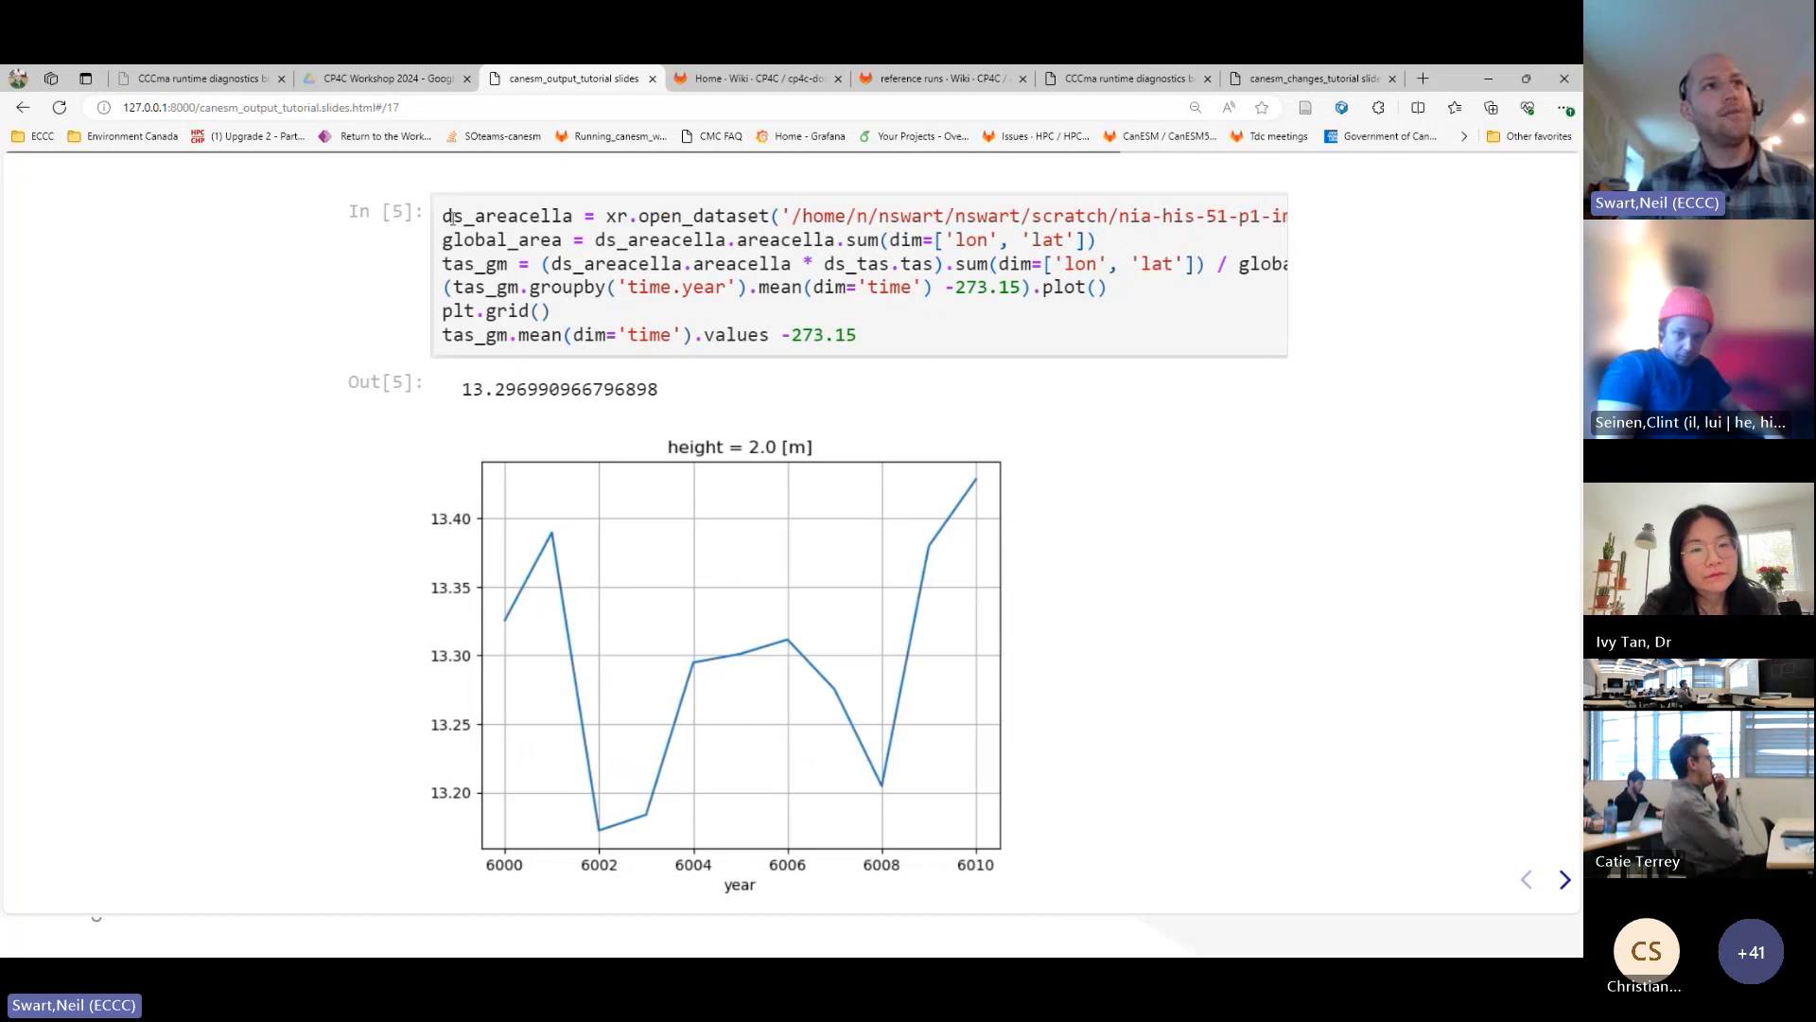
pyautogui.moveTo(452, 216); pyautogui.dragTo(872, 239)
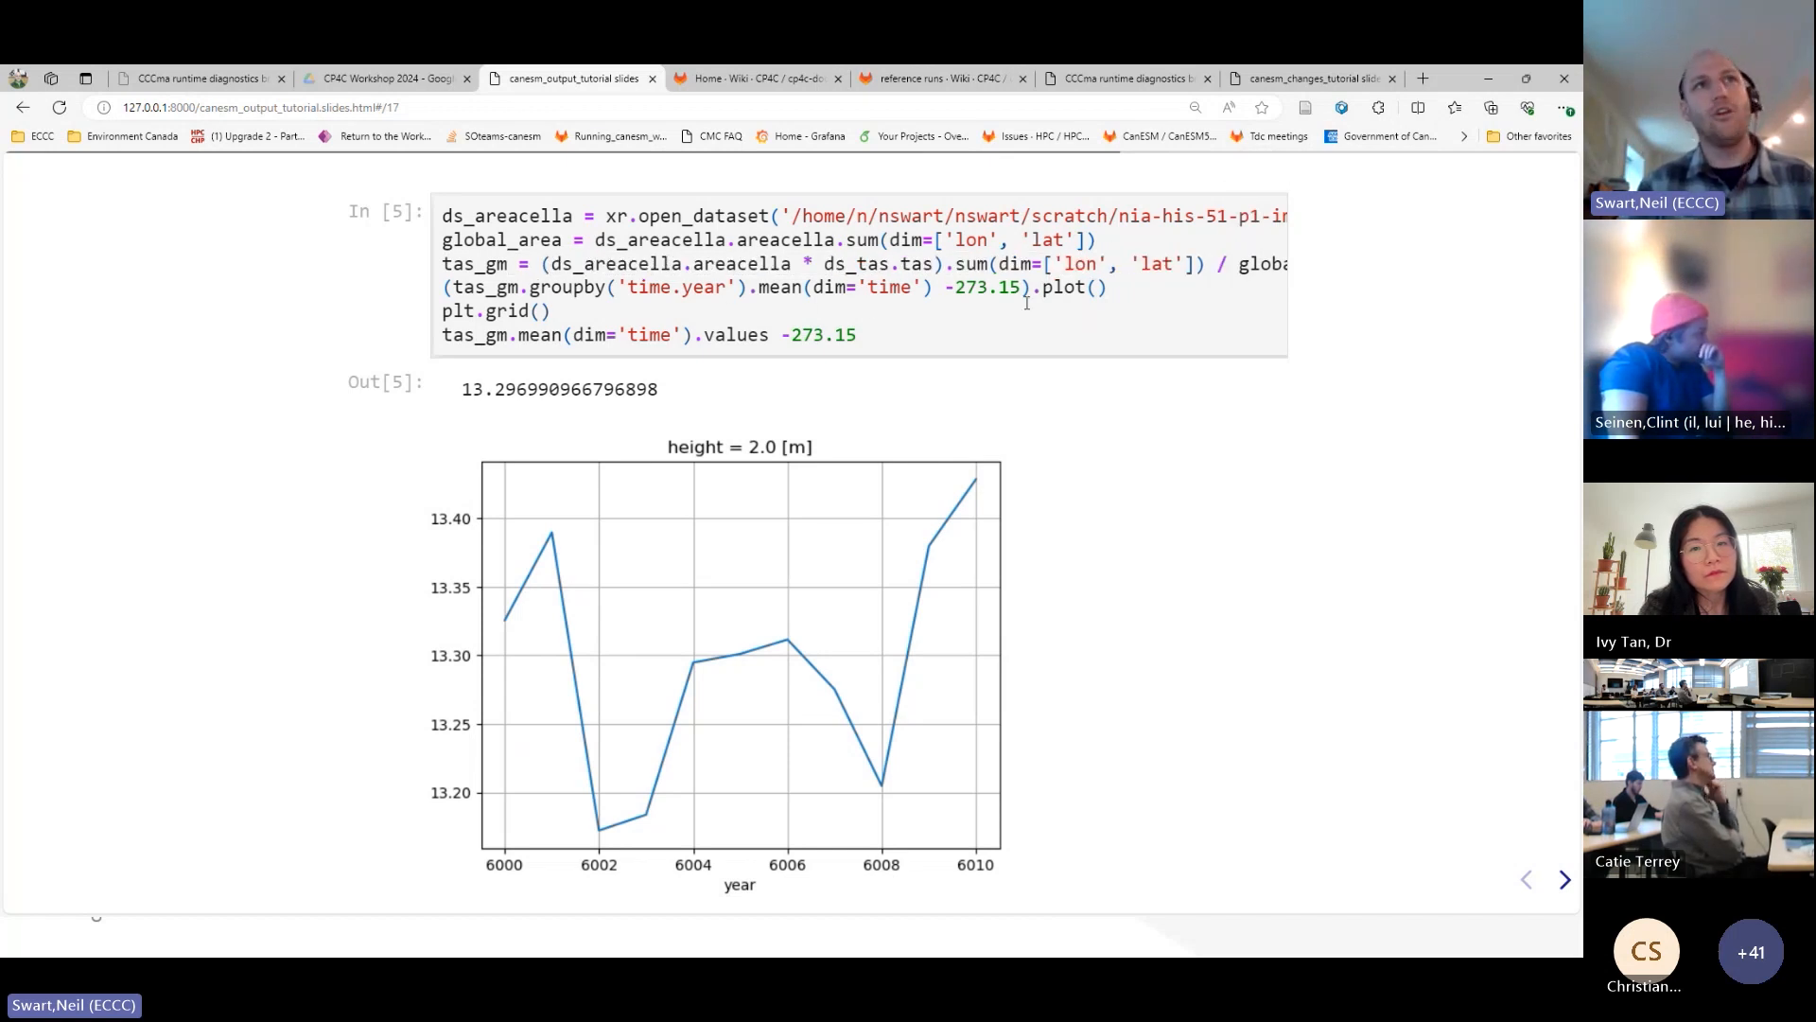
pyautogui.moveTo(551, 640)
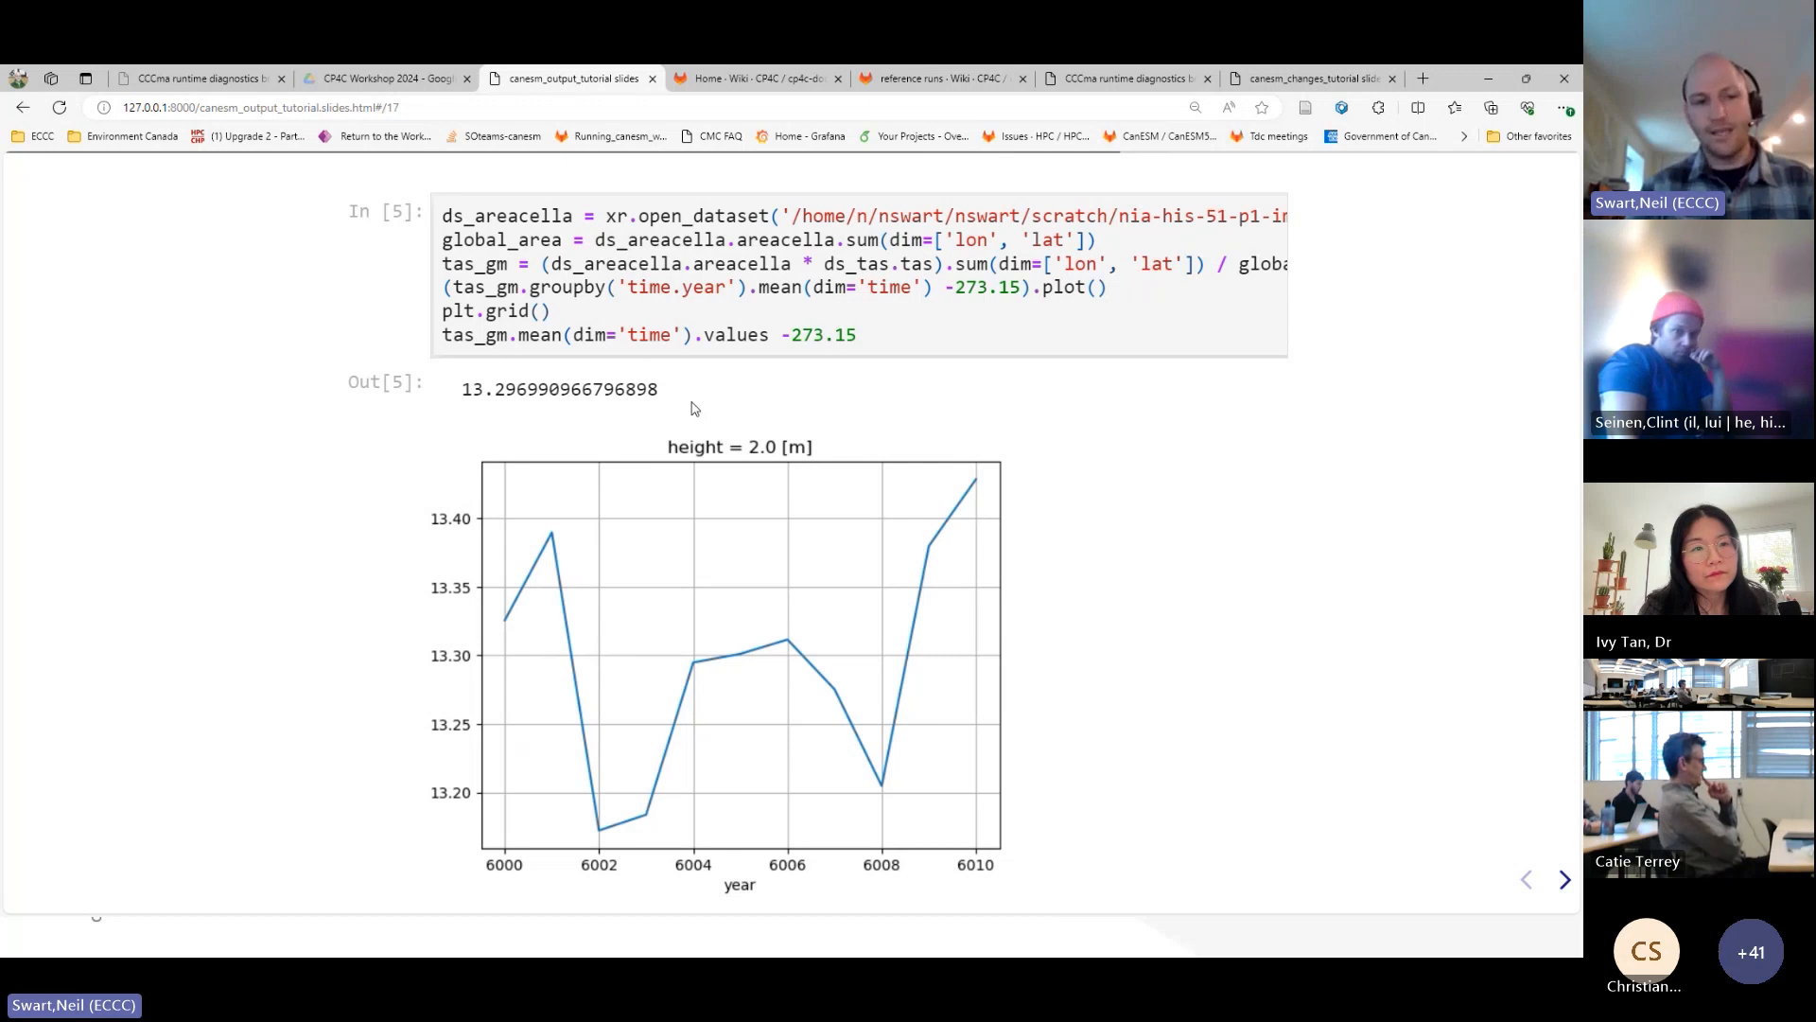
pyautogui.click(1525, 879)
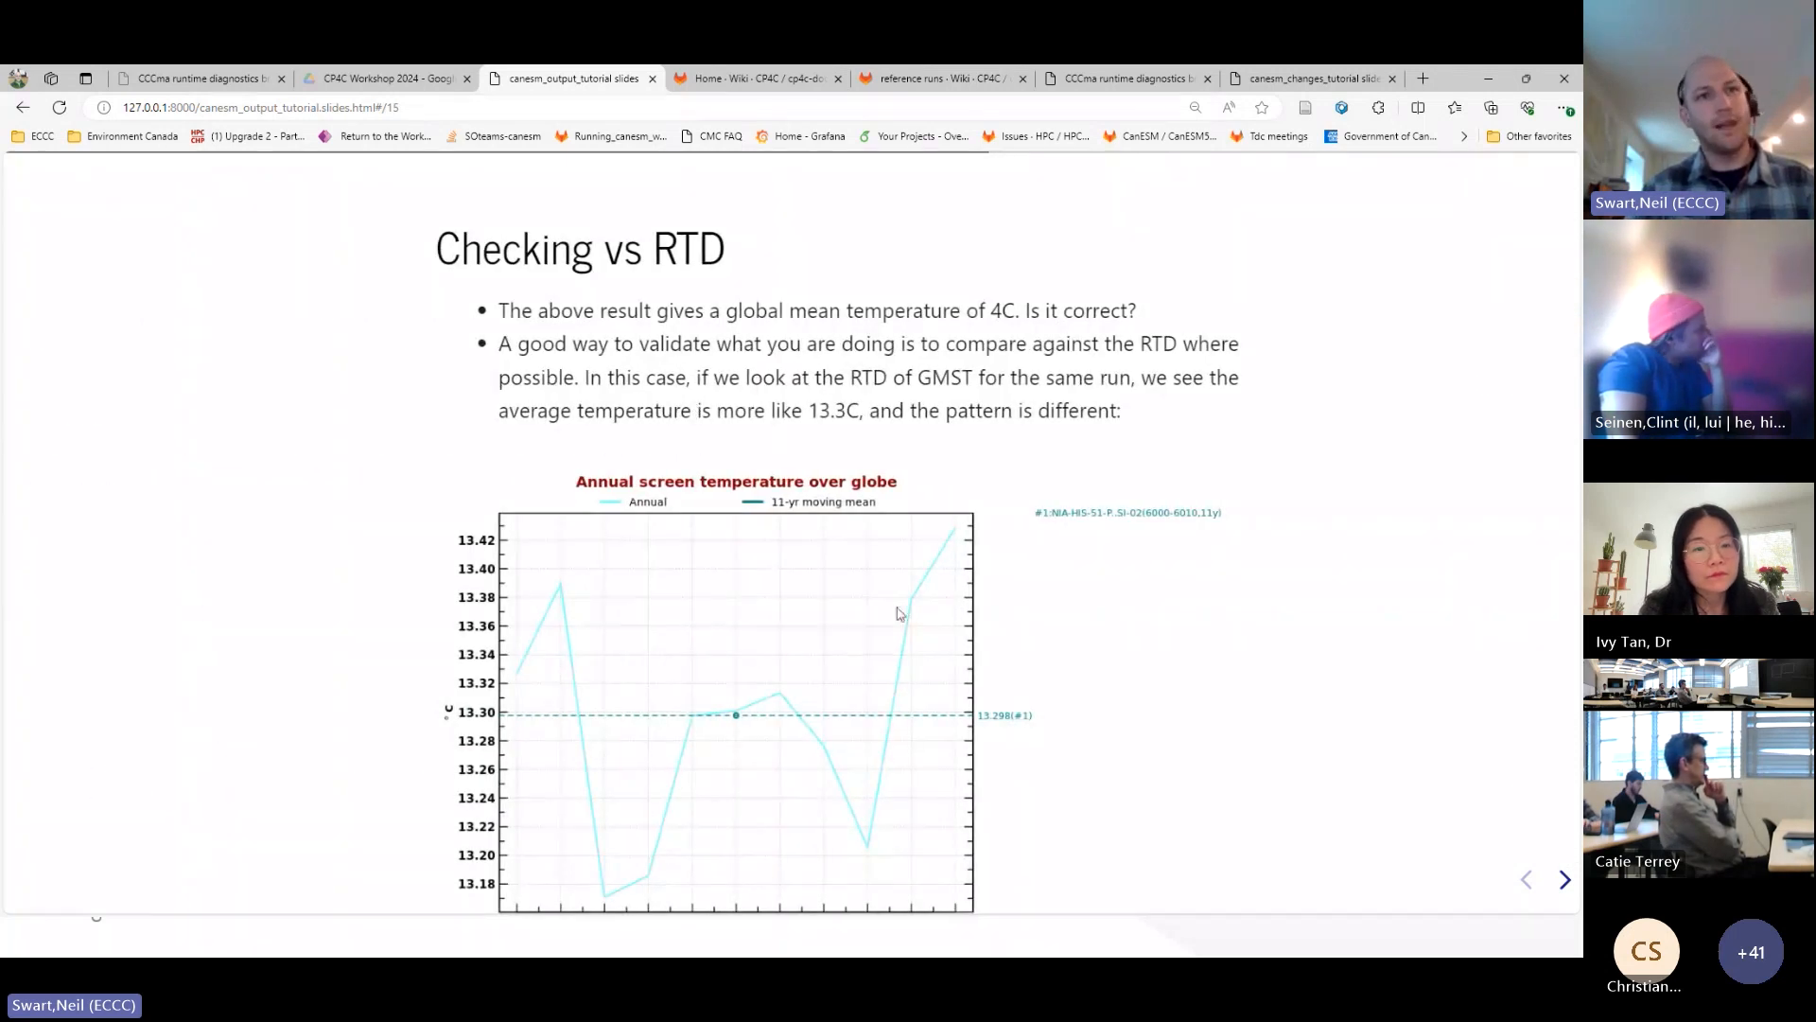
# - Show the areacella-weighted global mean slide with its 13.30 °C result and annual plot
pyautogui.click(1564, 880)
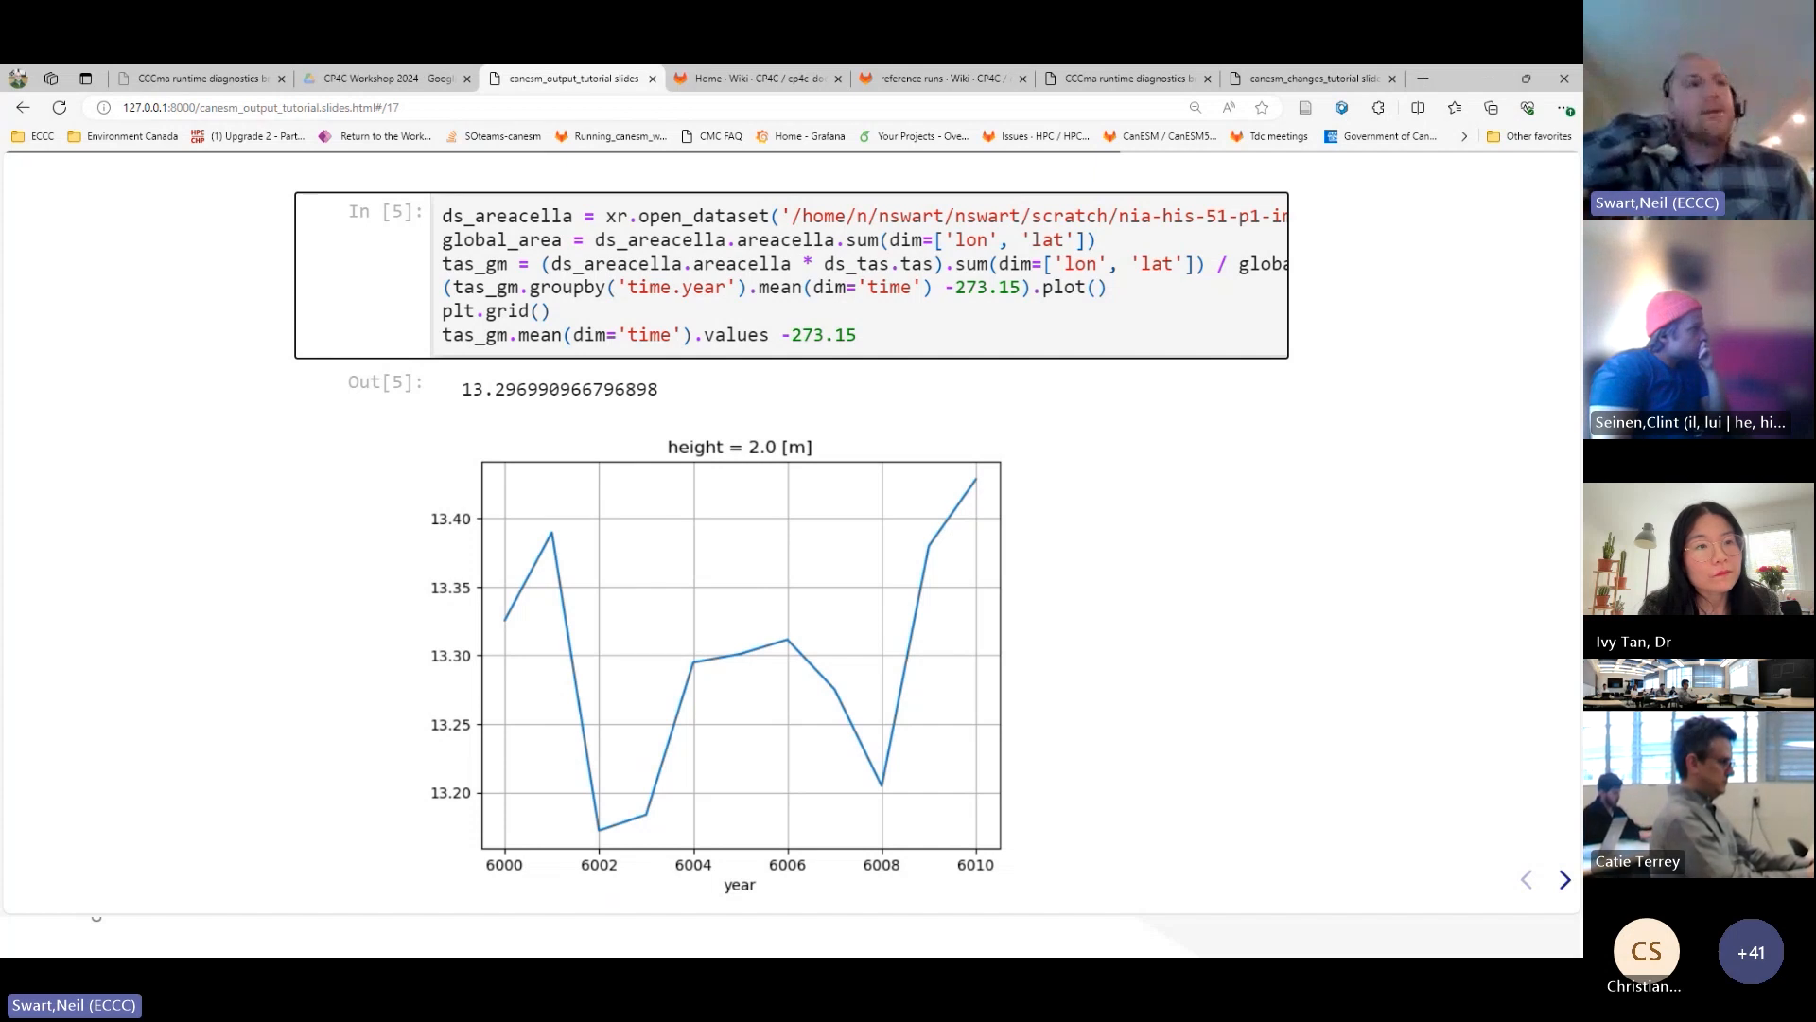
# - Show the 'Example 2: Ocean potential temperature' slide with the thetao DataArray on ORCA1
pyautogui.click(1564, 880)
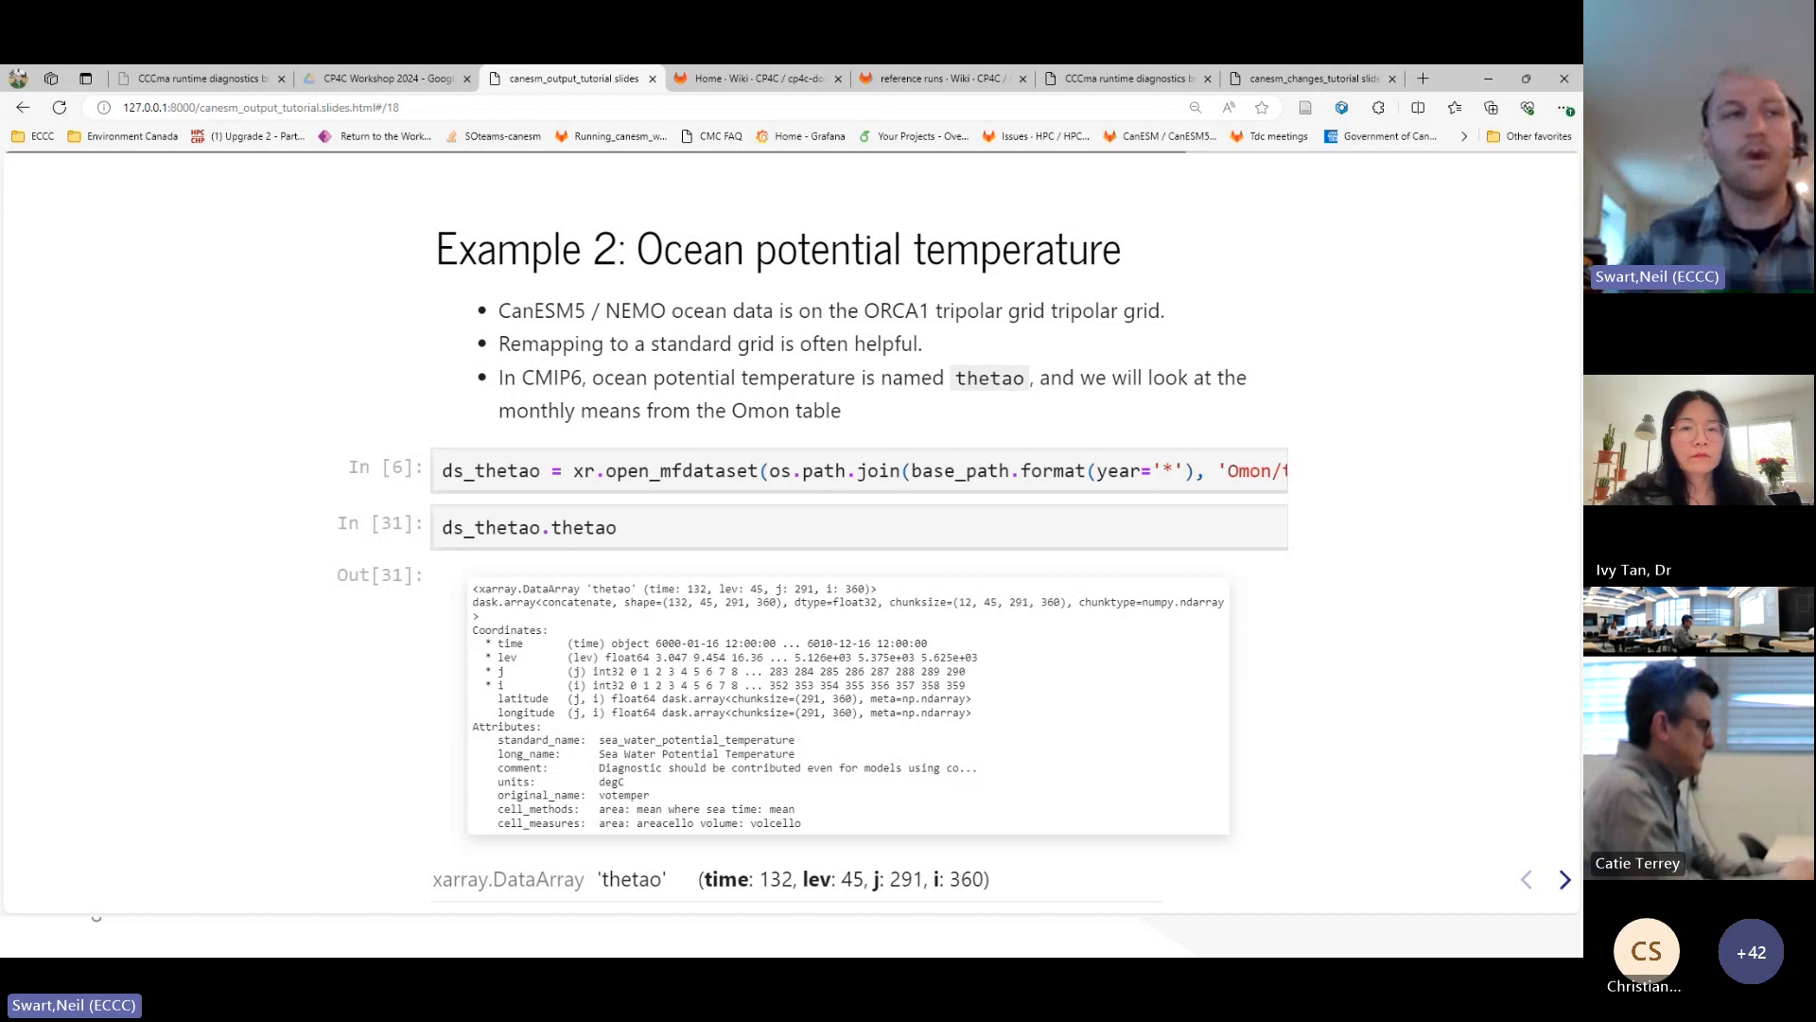
pyautogui.moveTo(1113, 661)
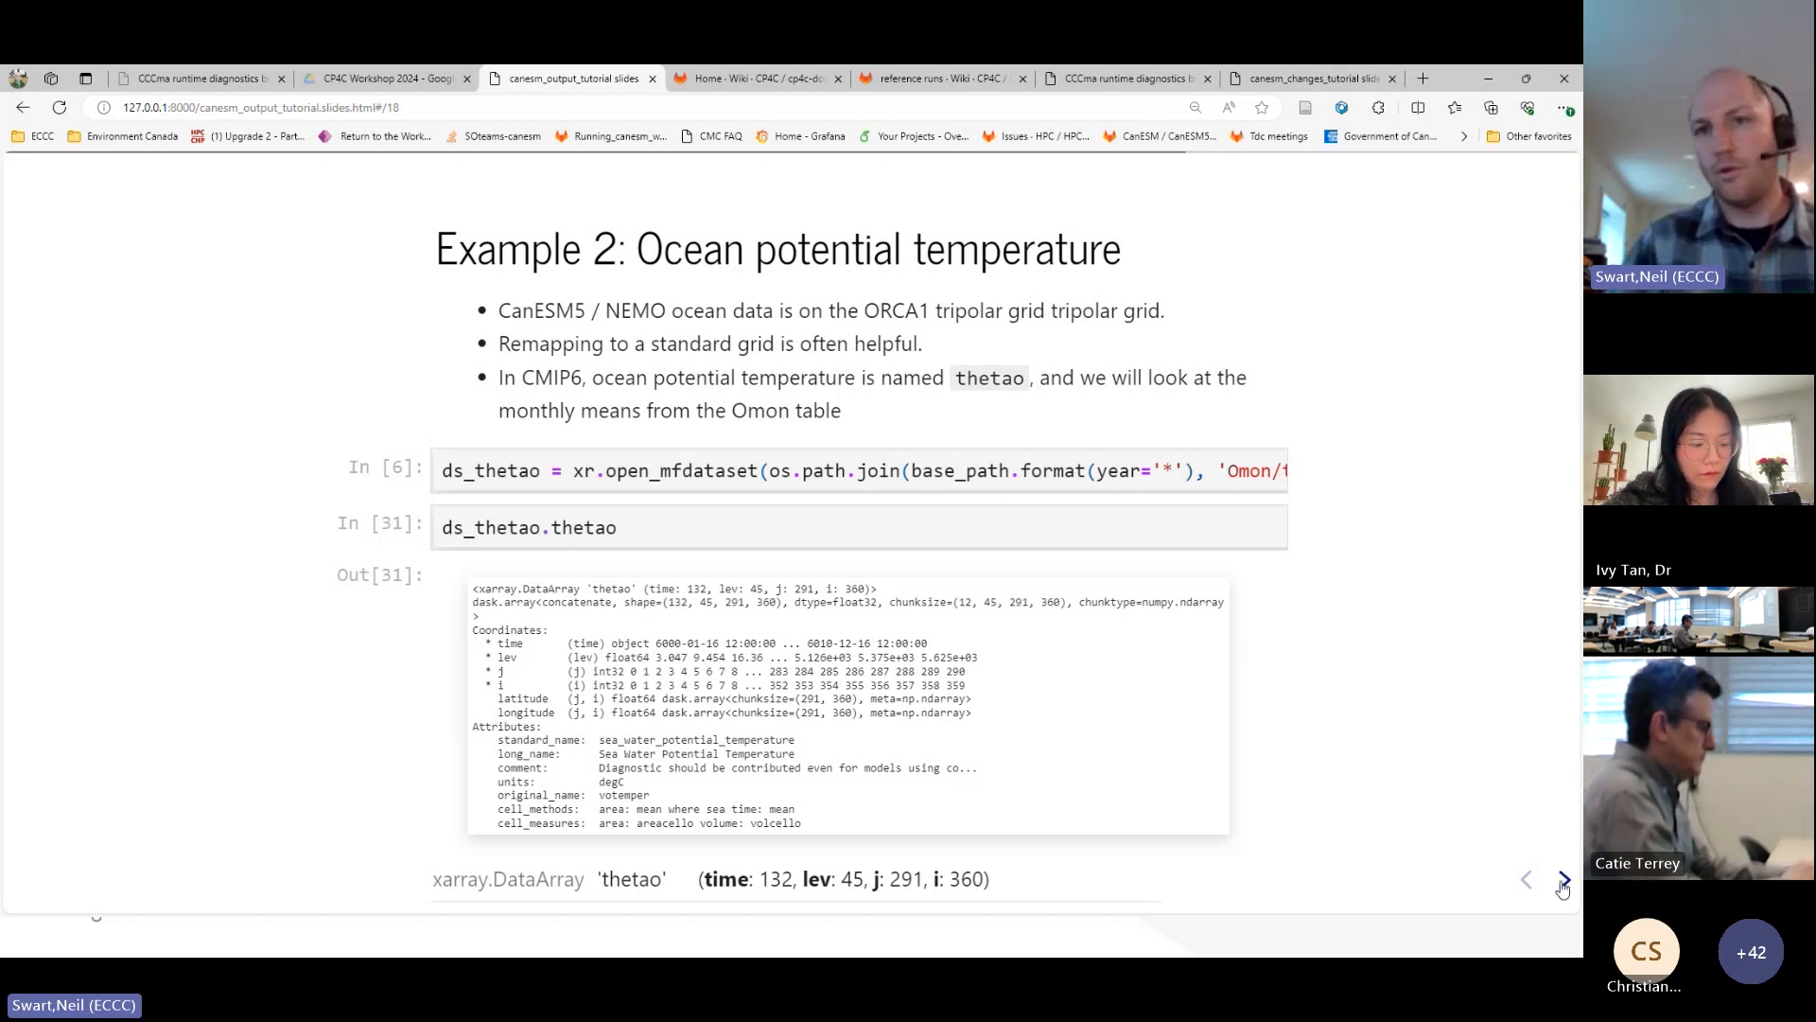
# - Show the slide mapping thetao near 989 m for the first month on grid indices
pyautogui.click(1564, 880)
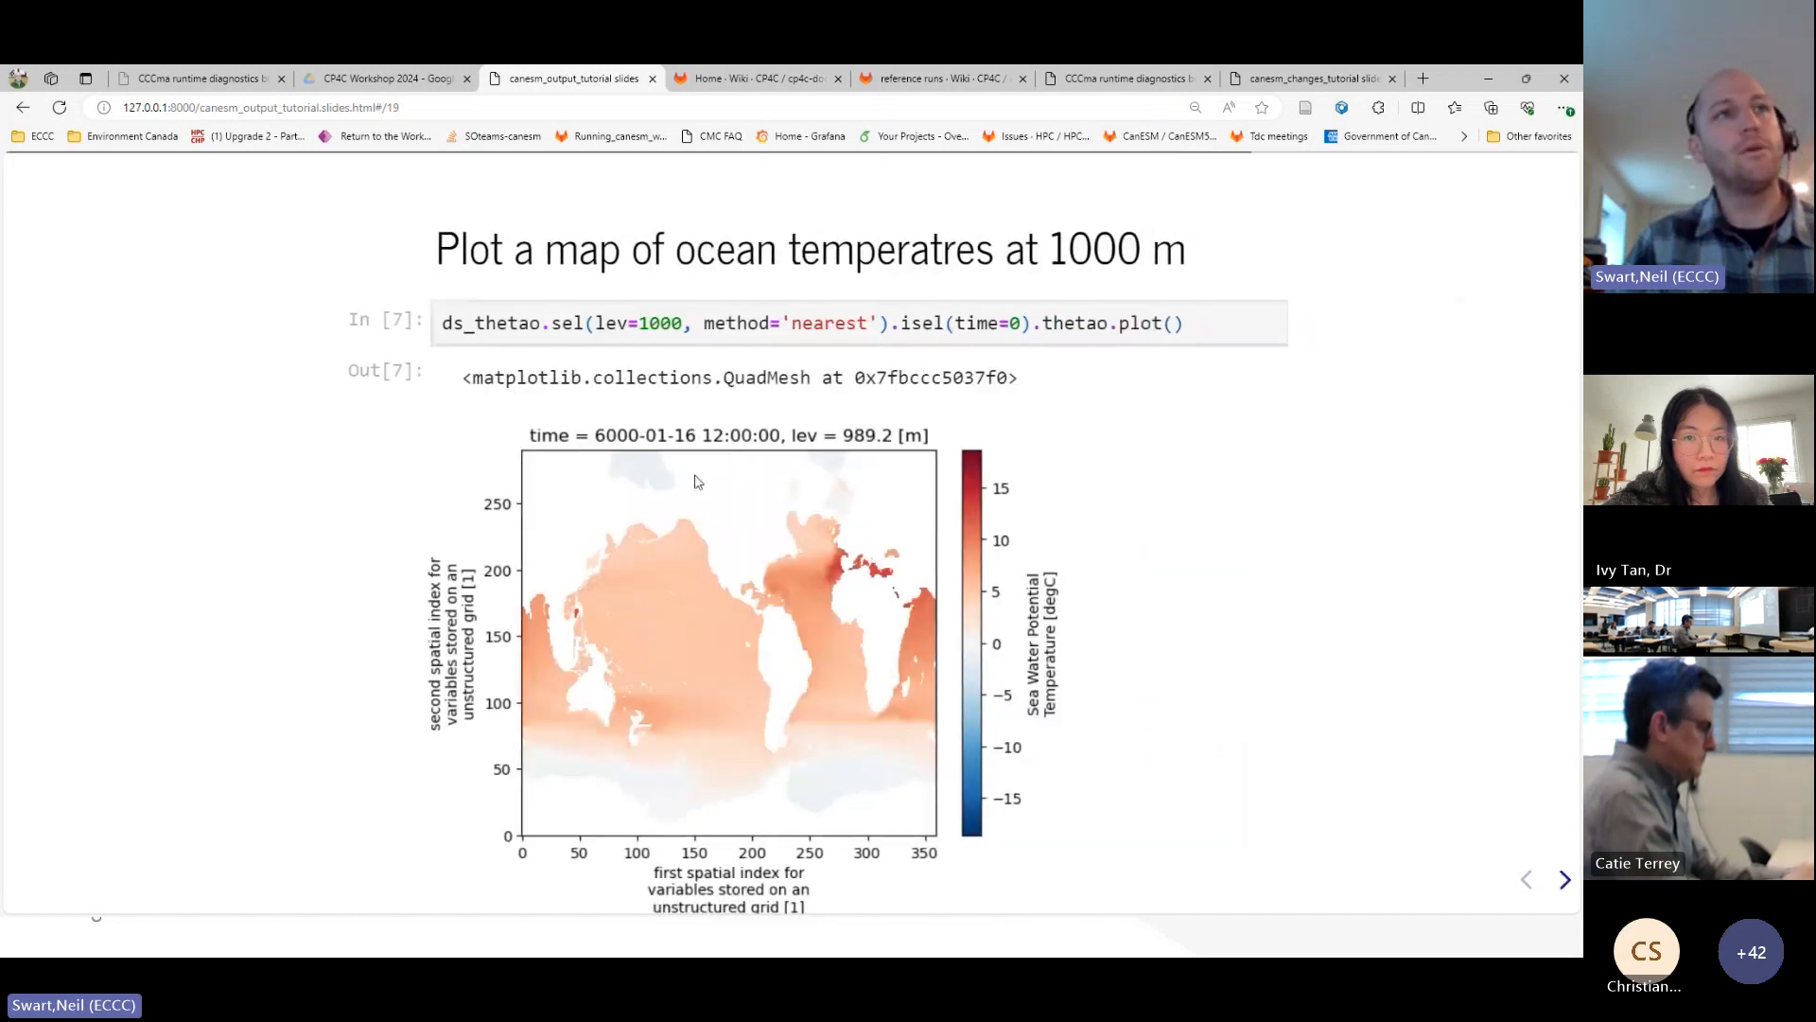
pyautogui.moveTo(1132, 297)
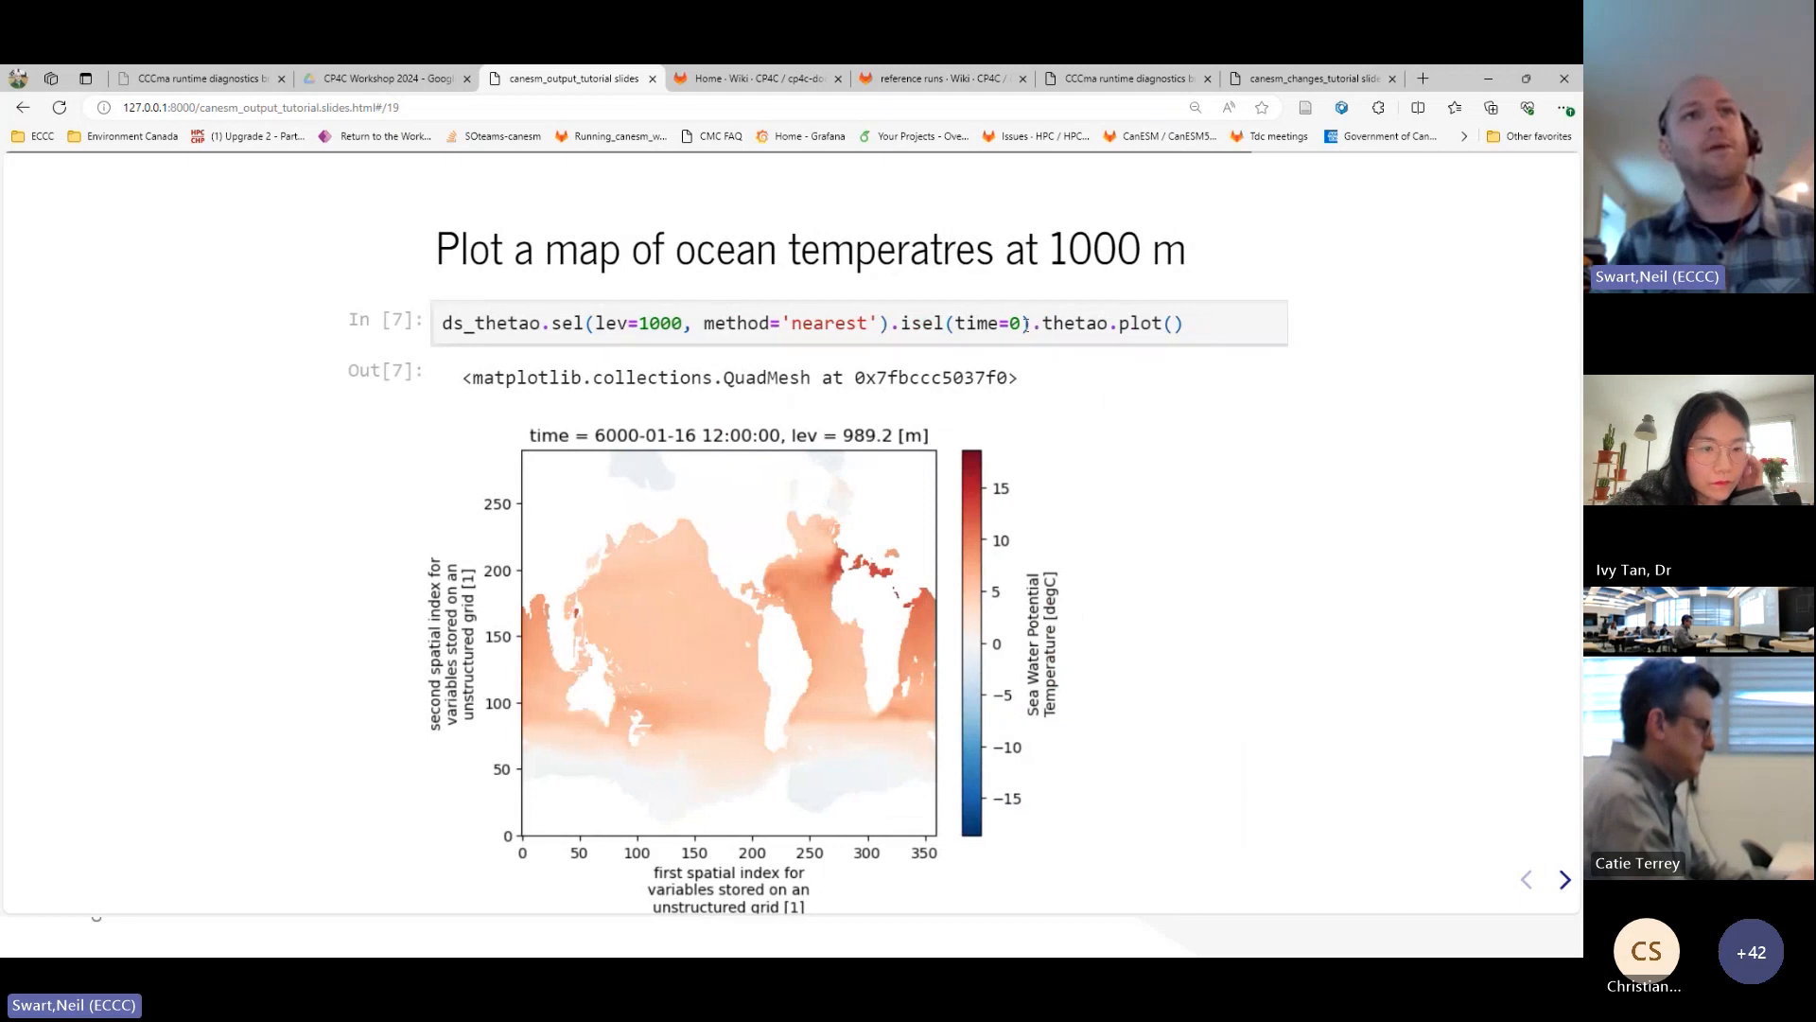
pyautogui.moveTo(637, 589)
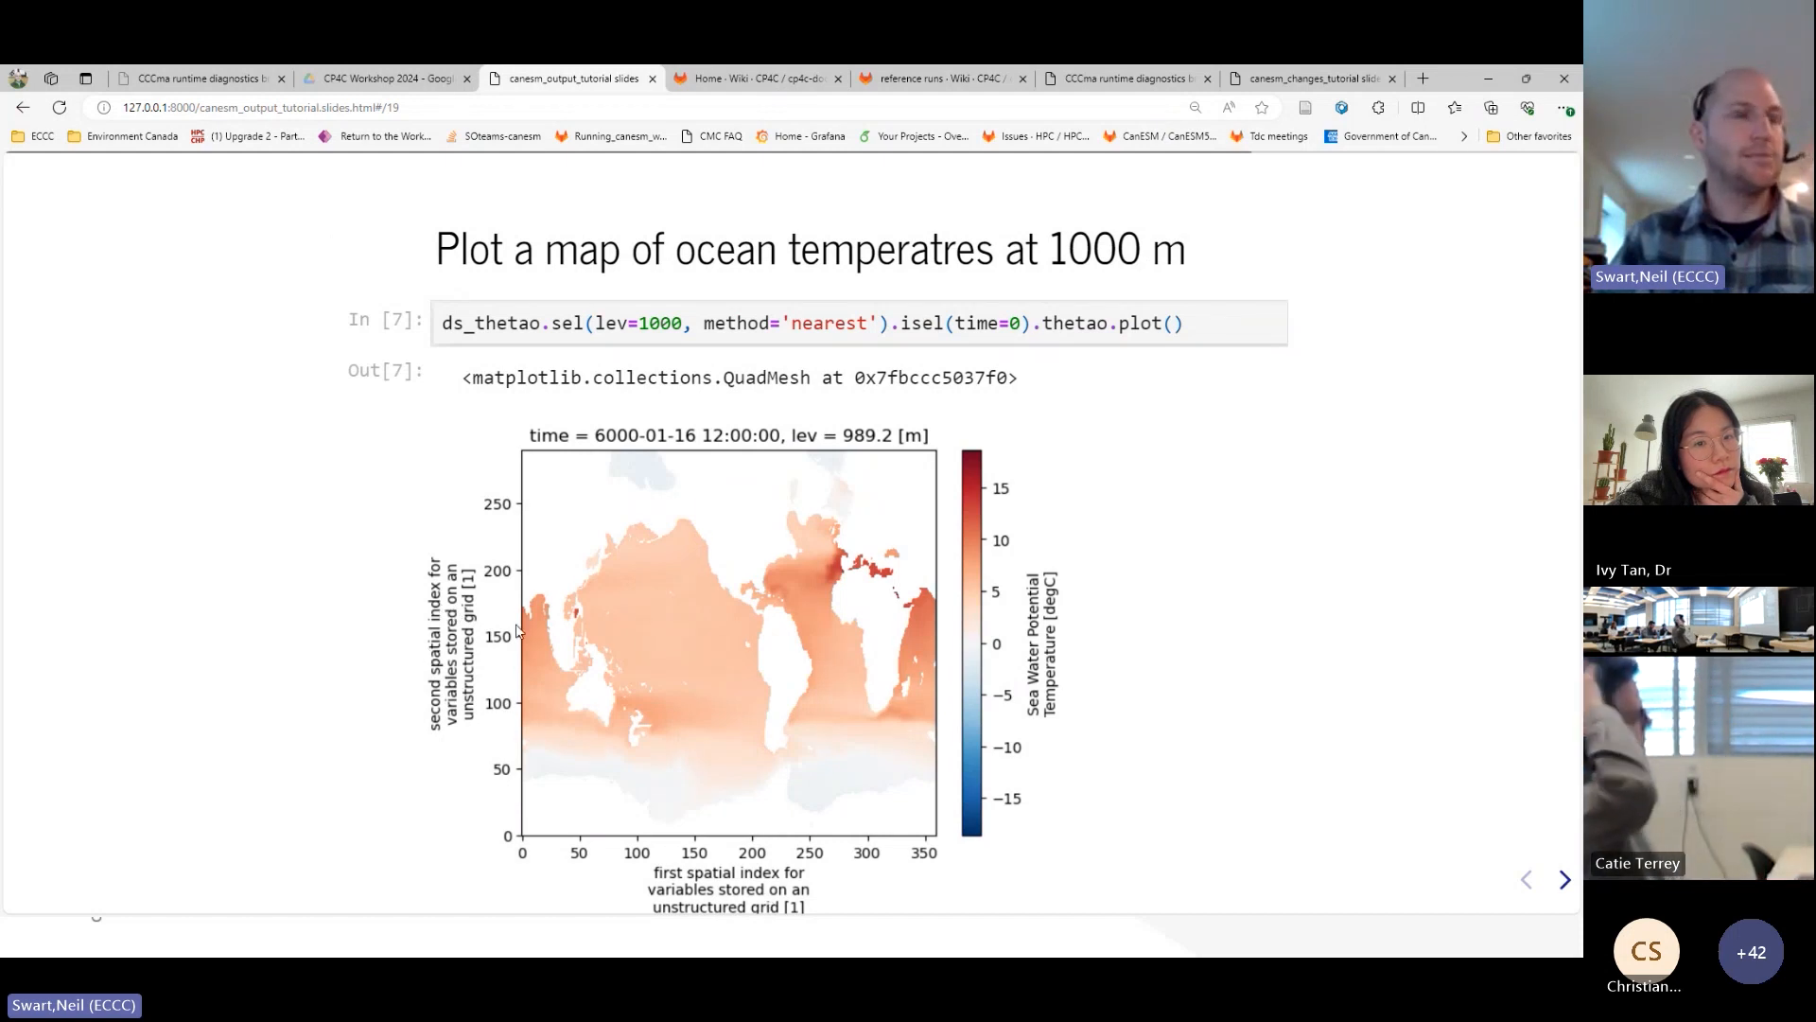
pyautogui.moveTo(563, 641)
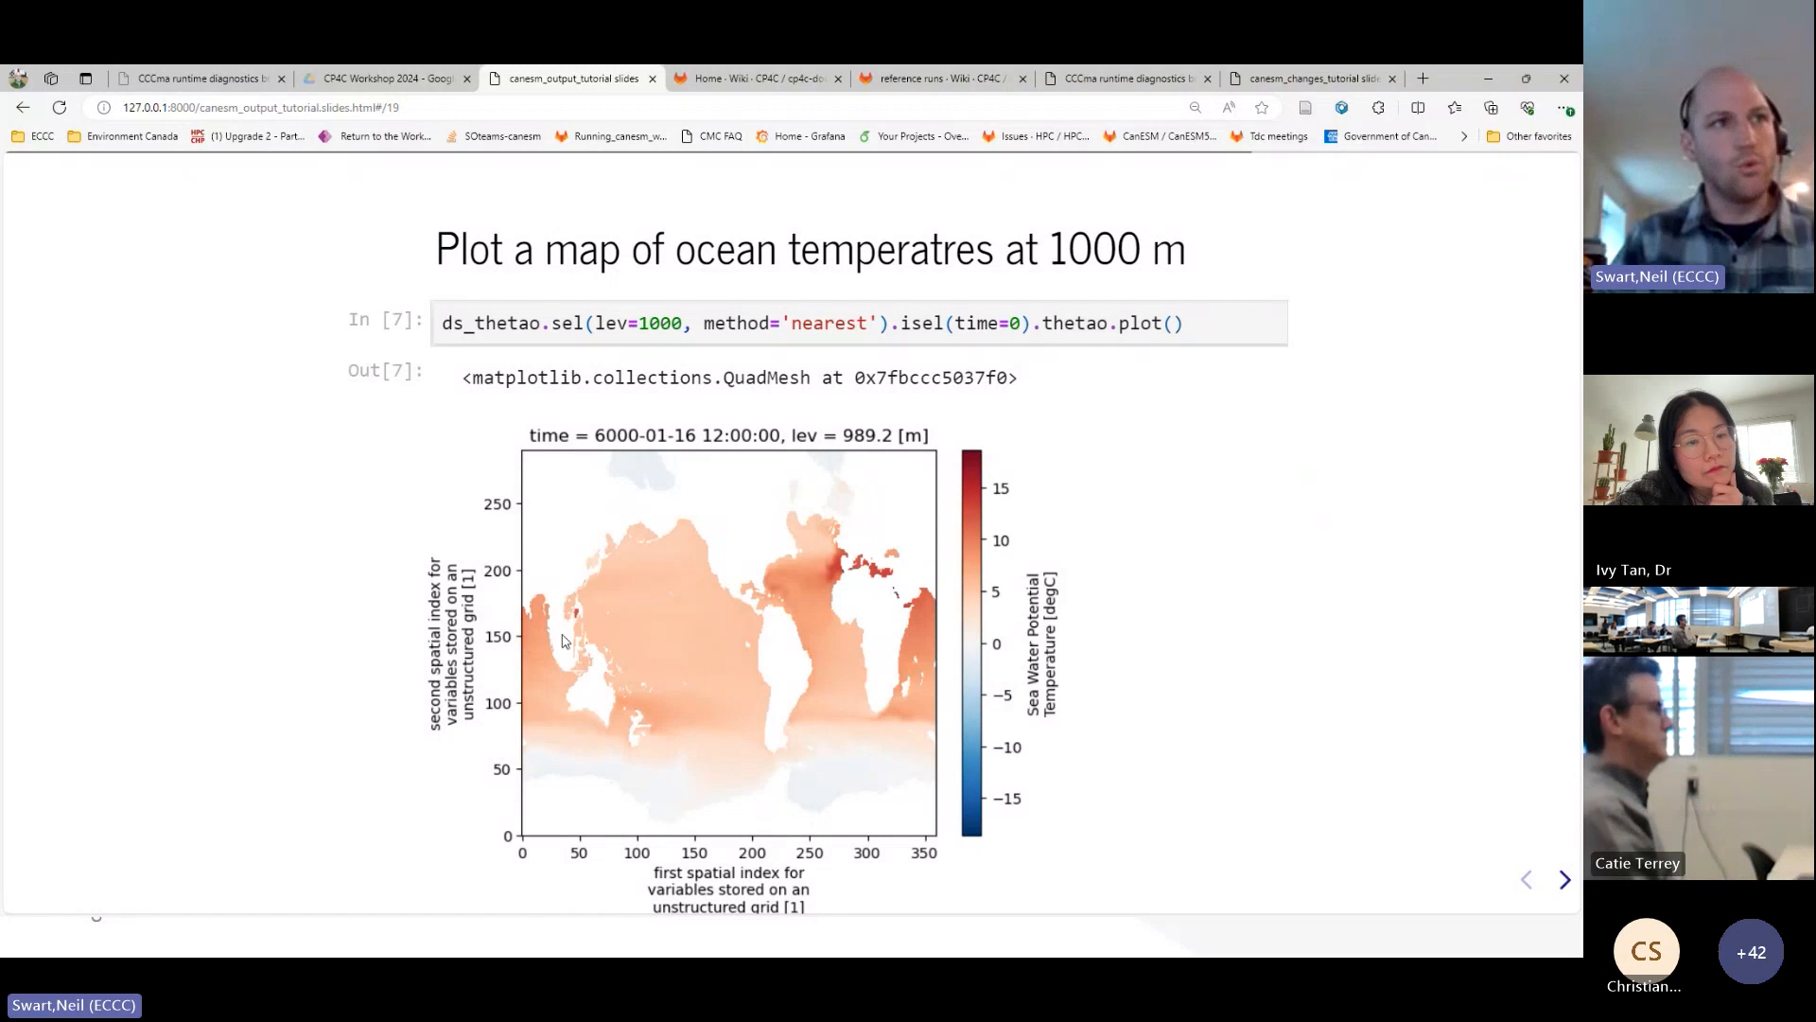
pyautogui.moveTo(532, 575)
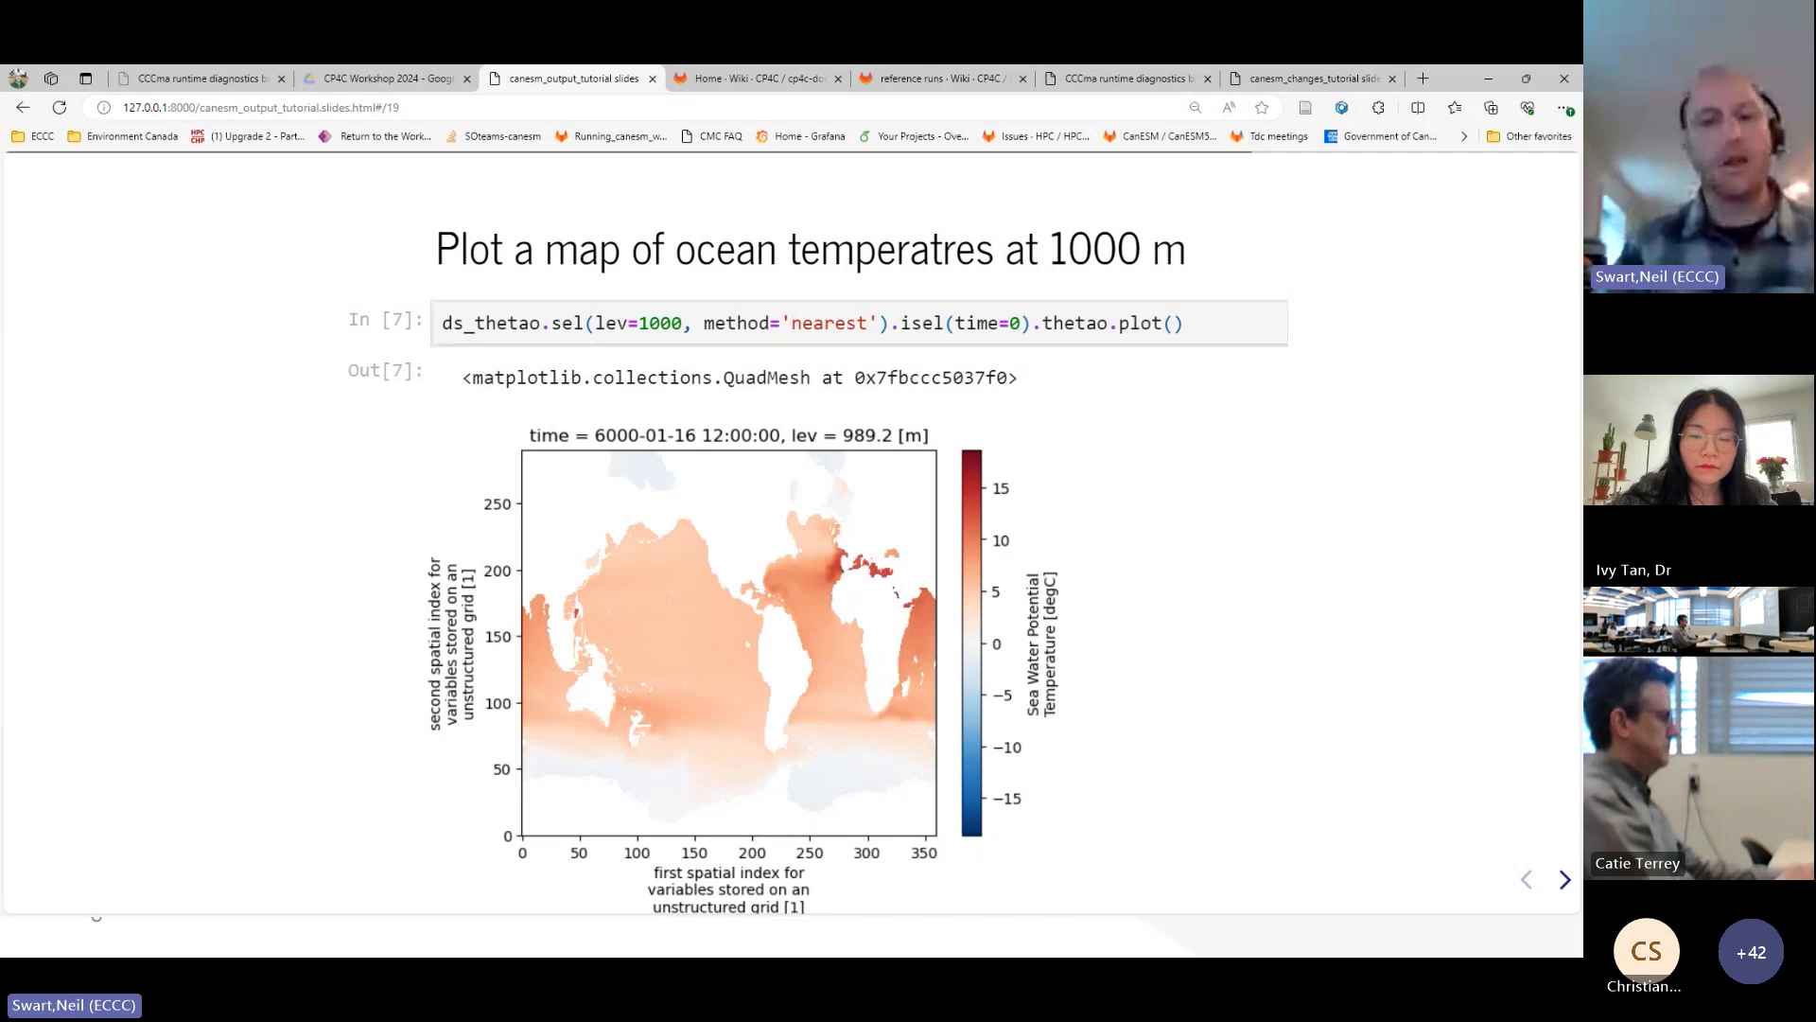
pyautogui.moveTo(746, 655)
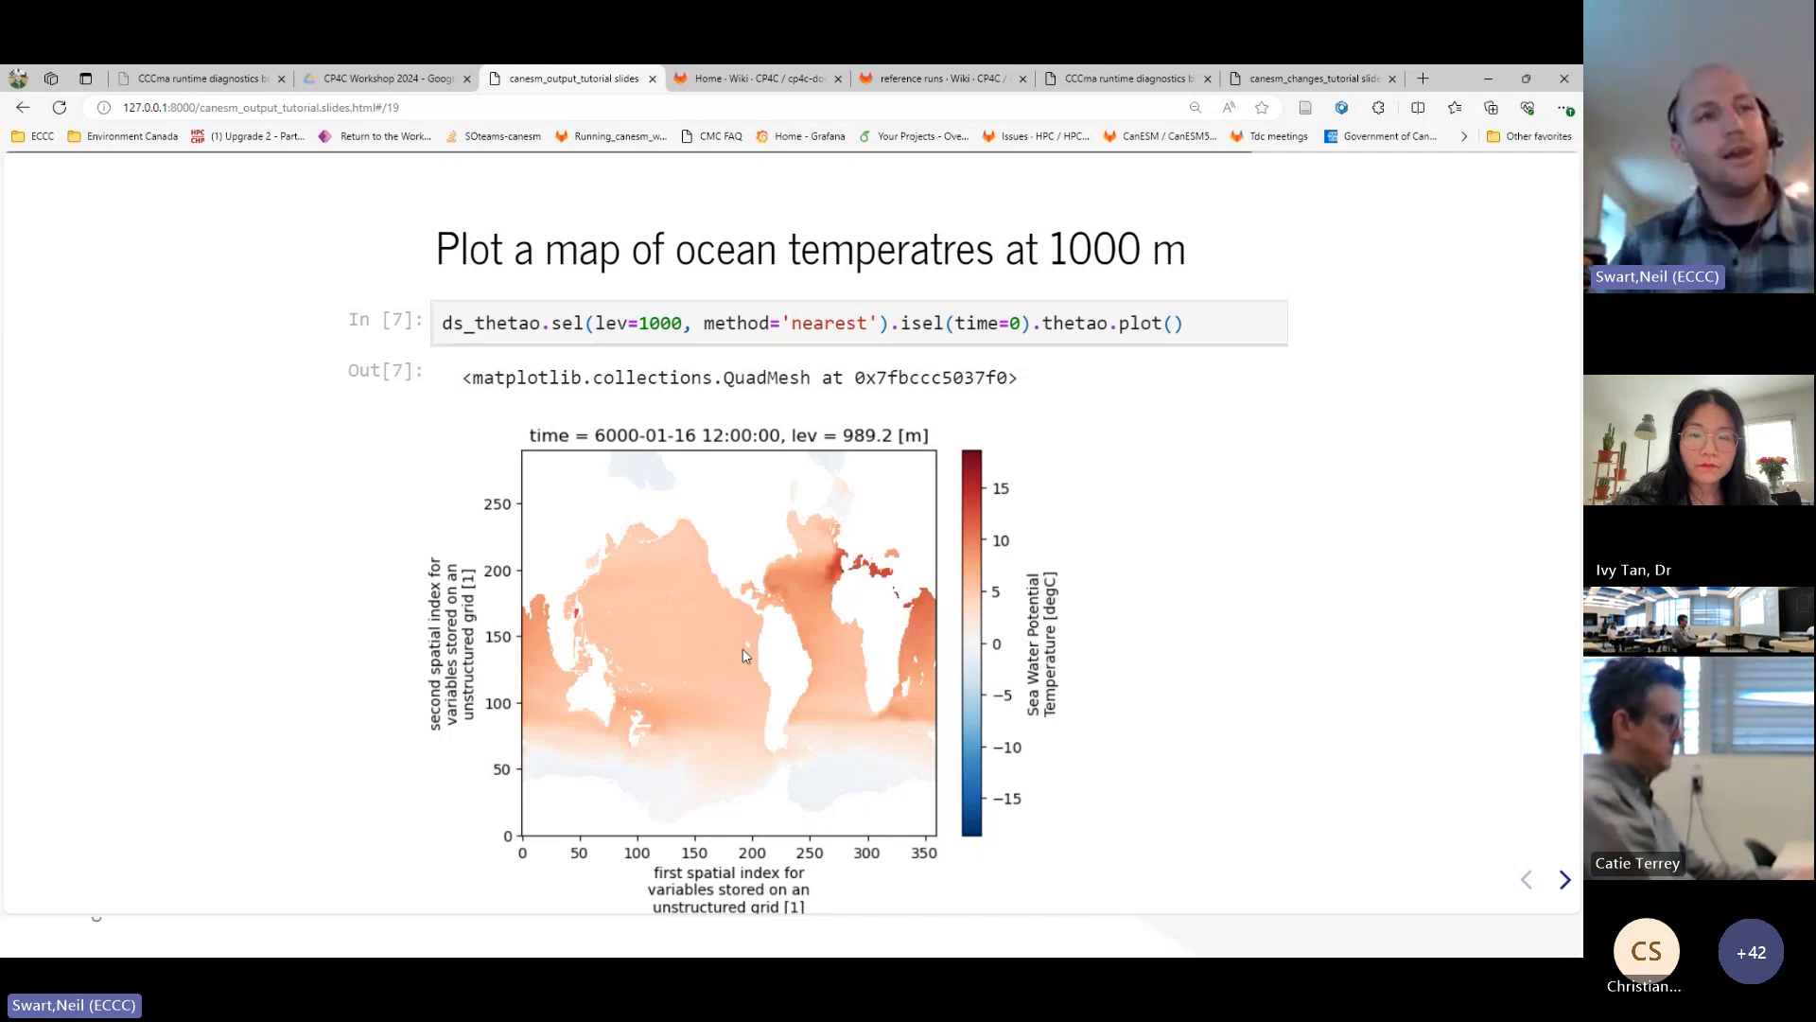
pyautogui.moveTo(774, 584)
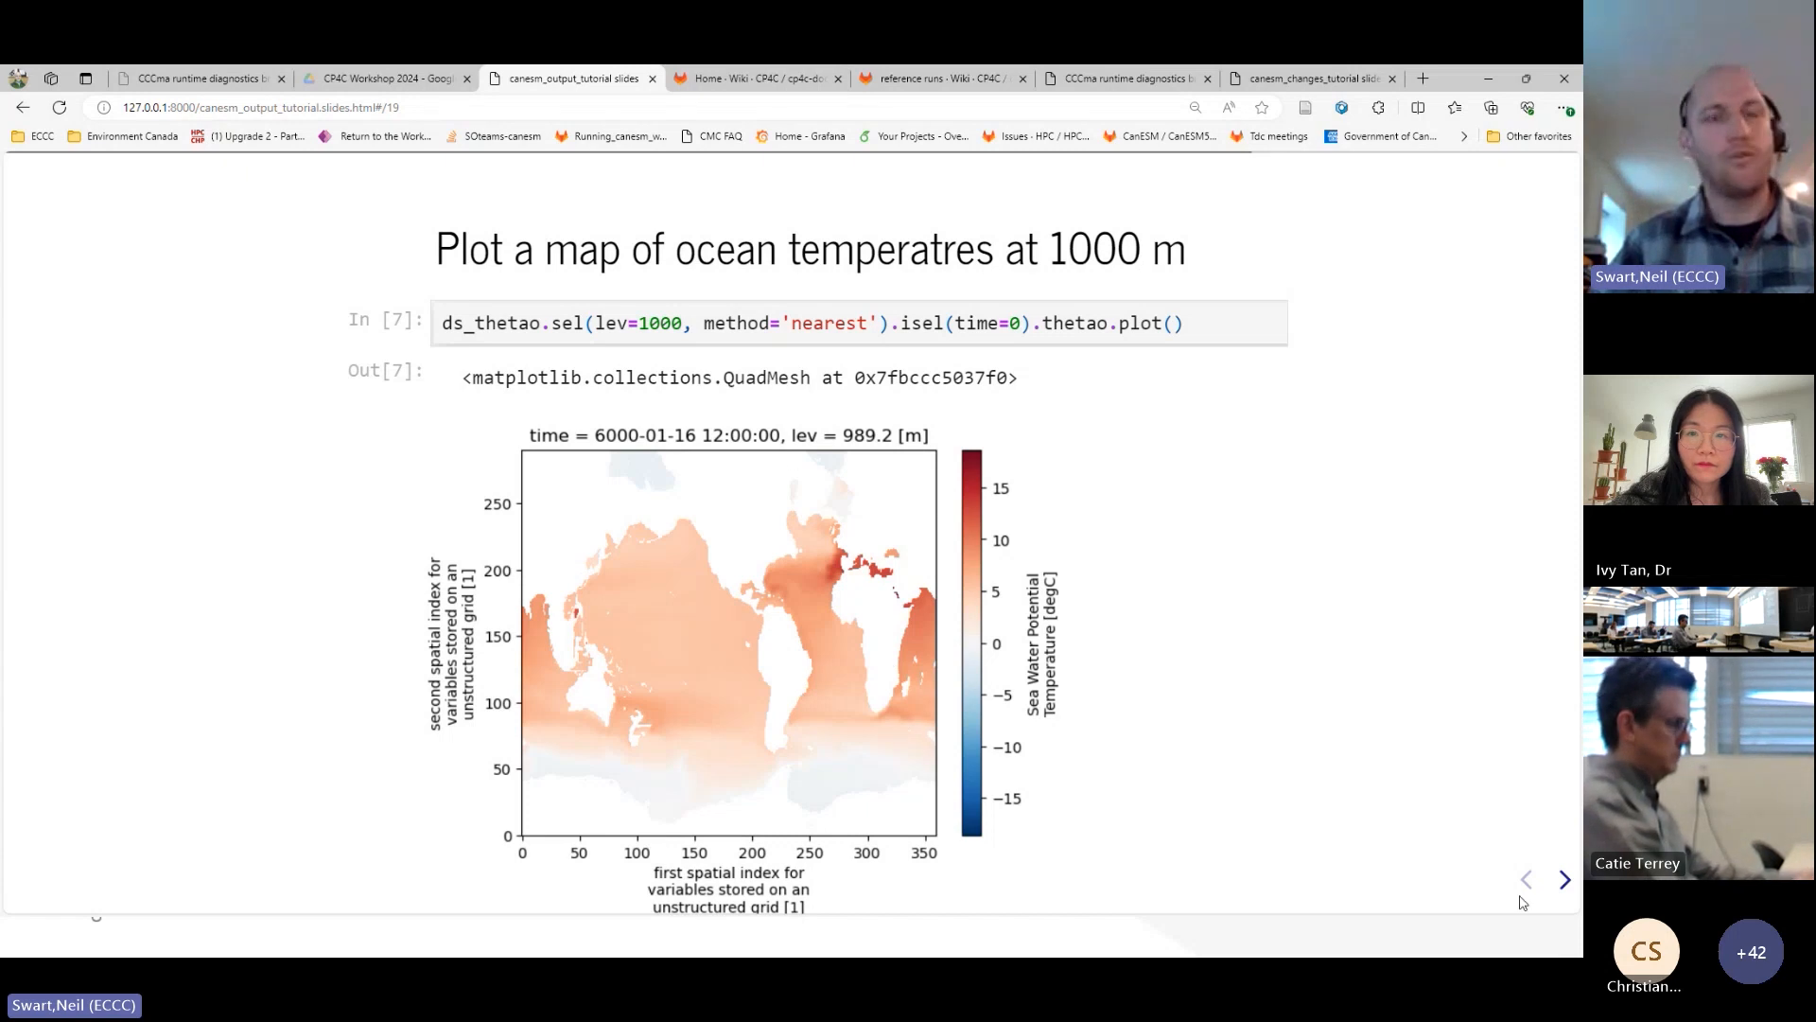
# - Show the regrid_1x1 slide applying xESMF bilinear remapping to ds_thetao
pyautogui.click(1566, 879)
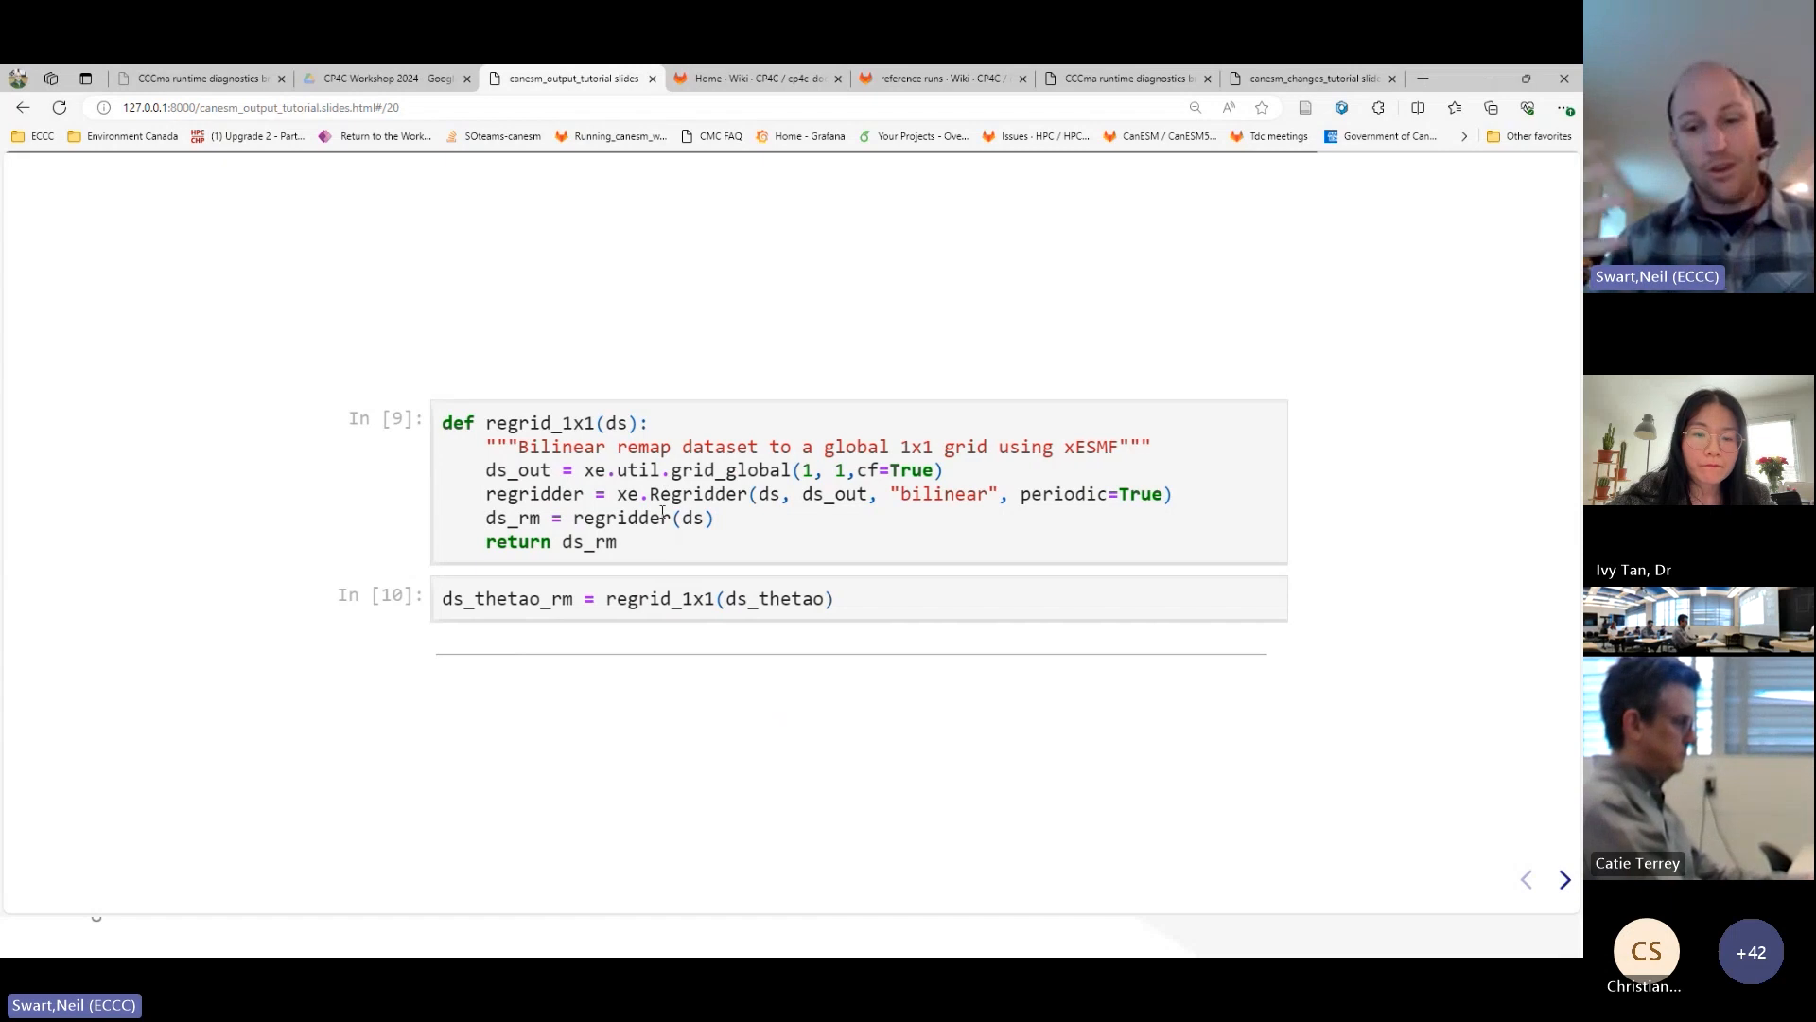
pyautogui.moveTo(591, 508)
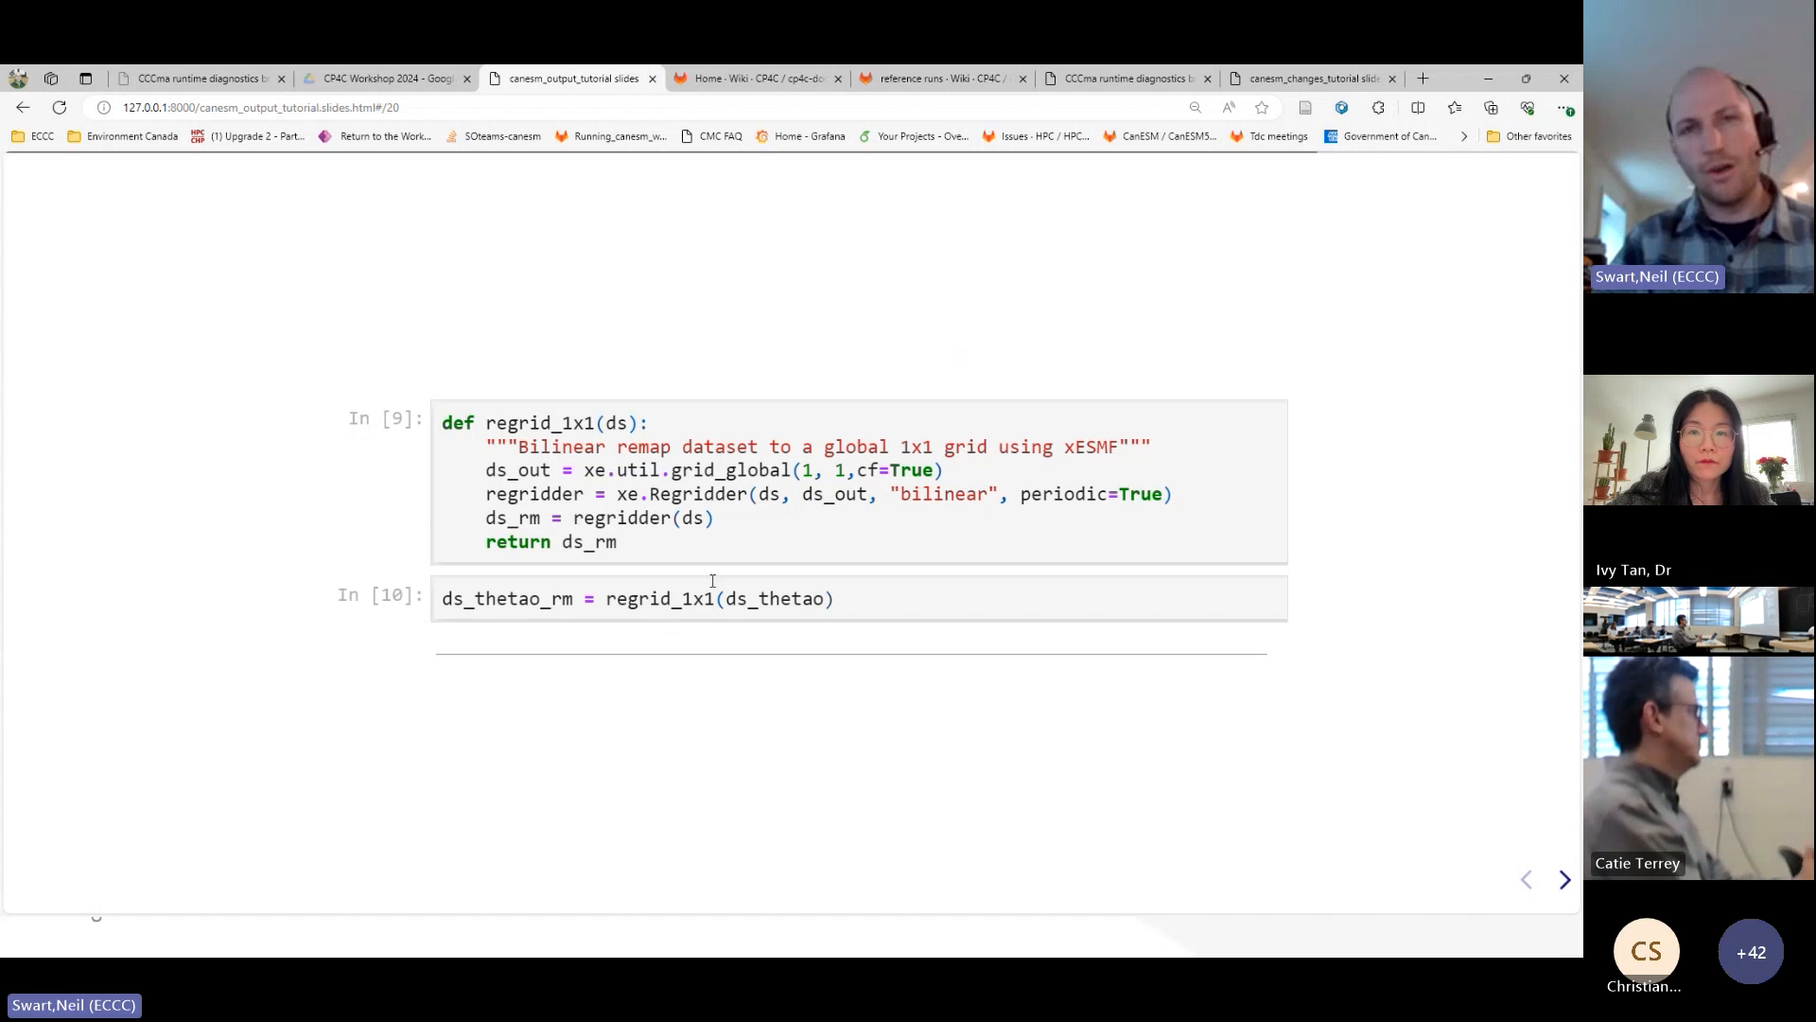
pyautogui.moveTo(908, 636)
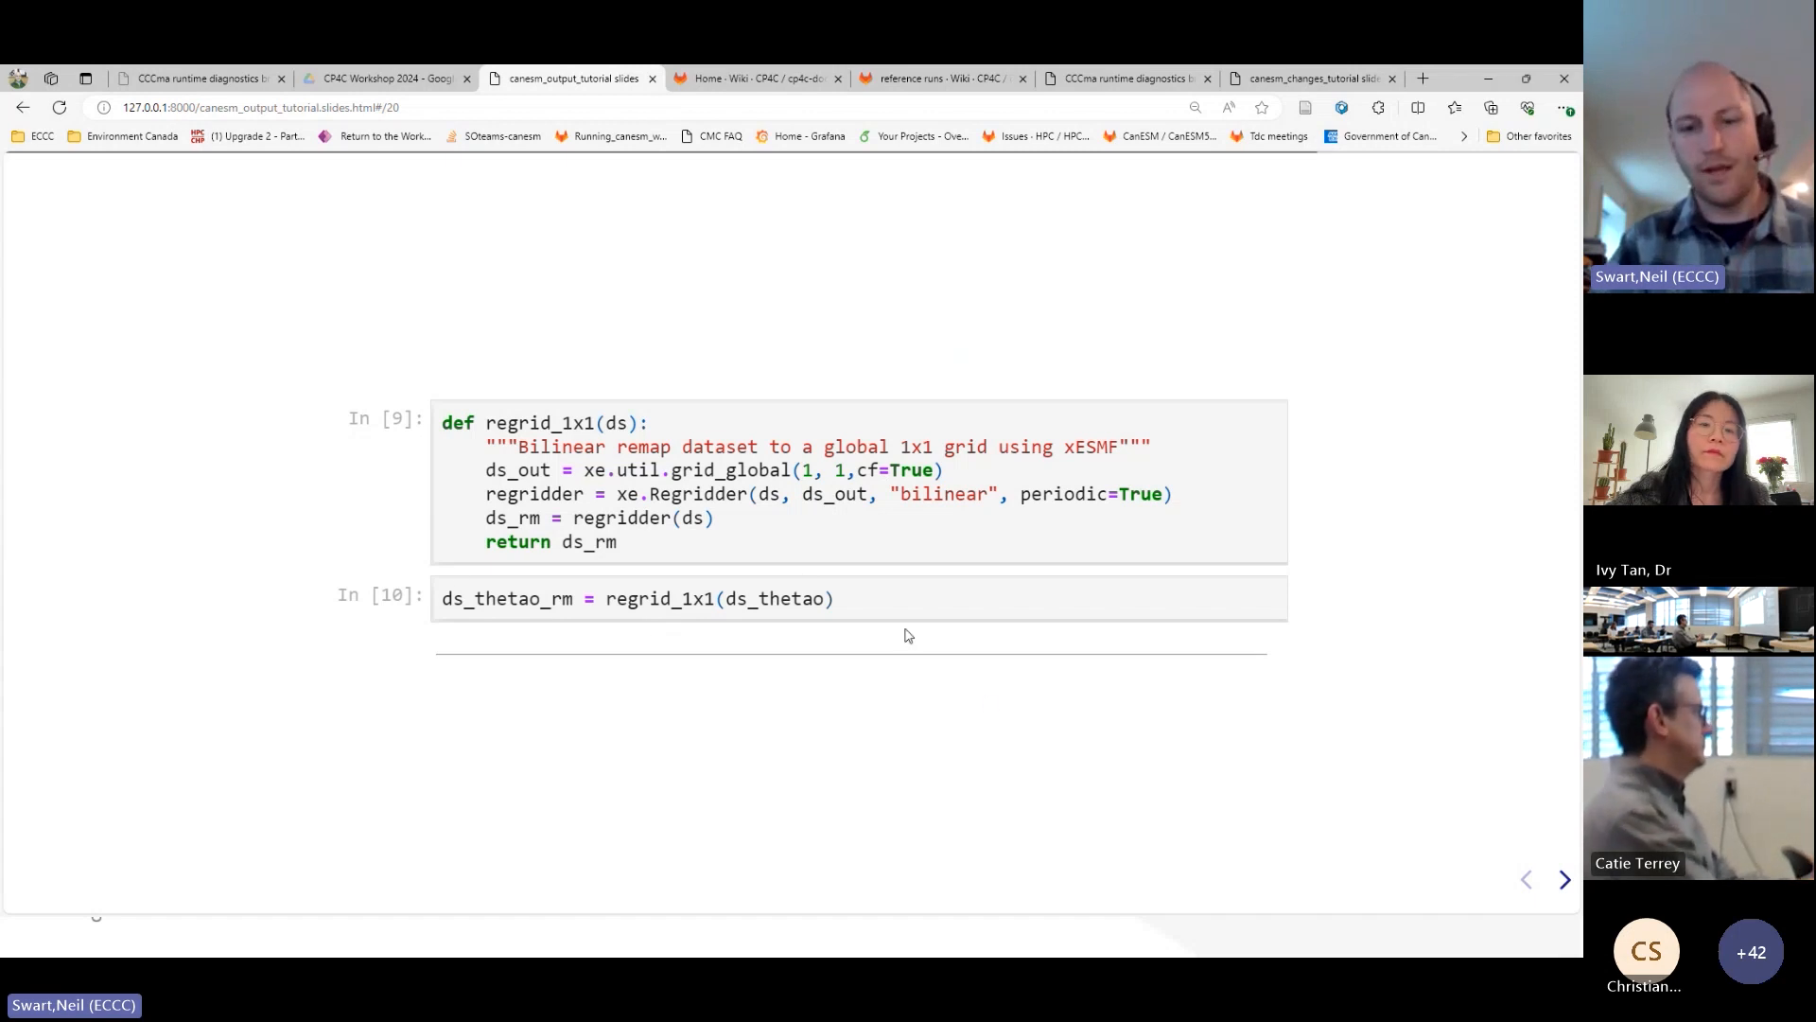
pyautogui.moveTo(978, 628)
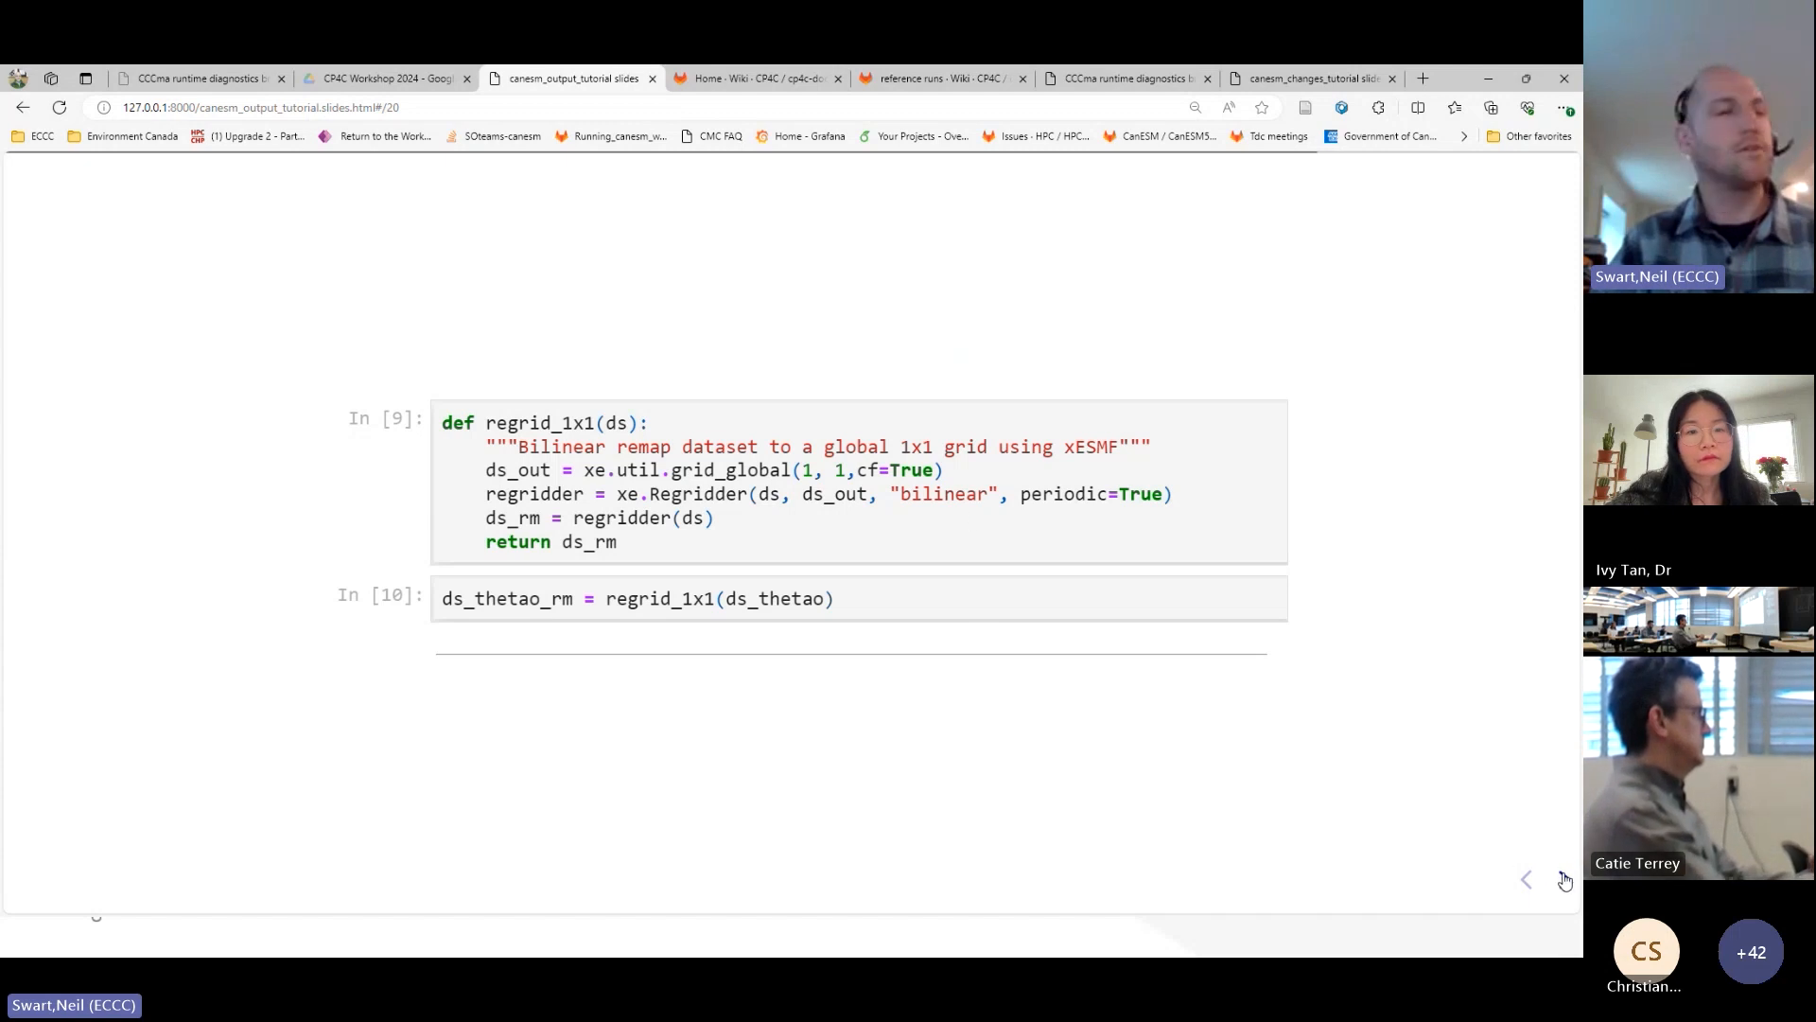
# - Show the regridded ds_thetao_rm map at about 989 m on latitude–longitude axes
pyautogui.click(1565, 879)
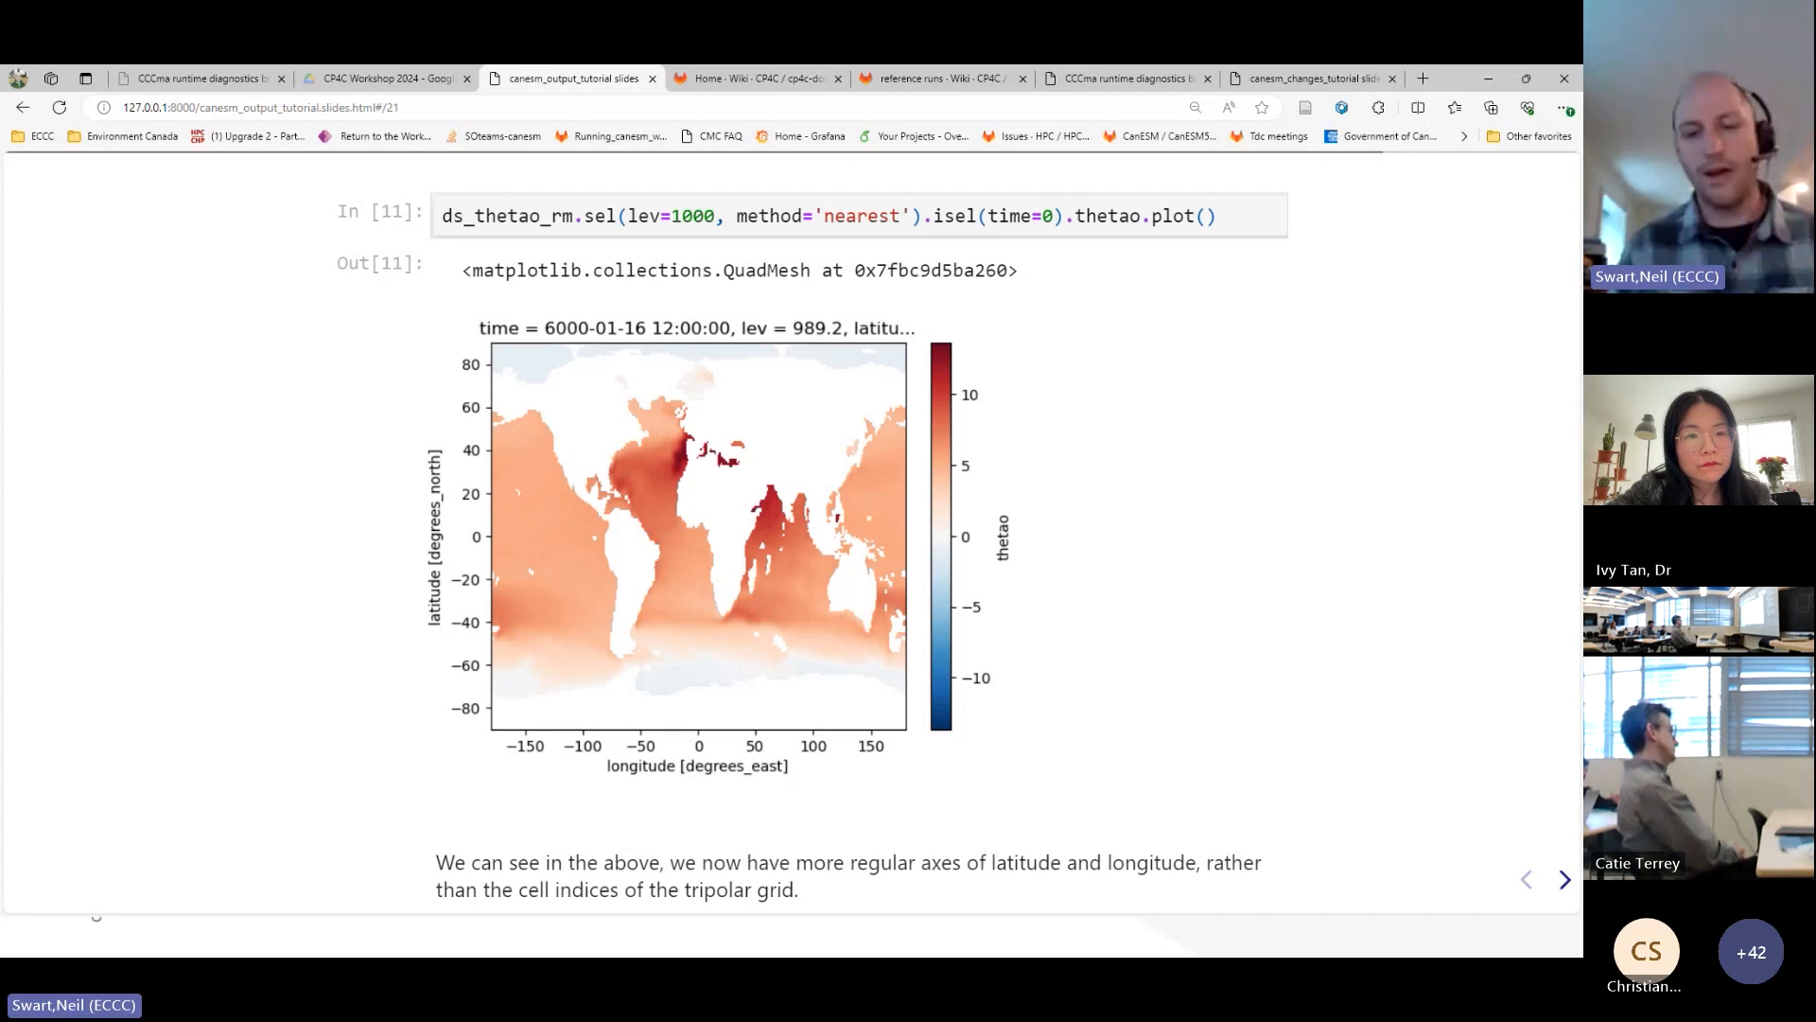
# - Show the 'Zonal mean ocean section' slide plotting longitude-averaged thetao to 5500 m depth
pyautogui.click(1565, 880)
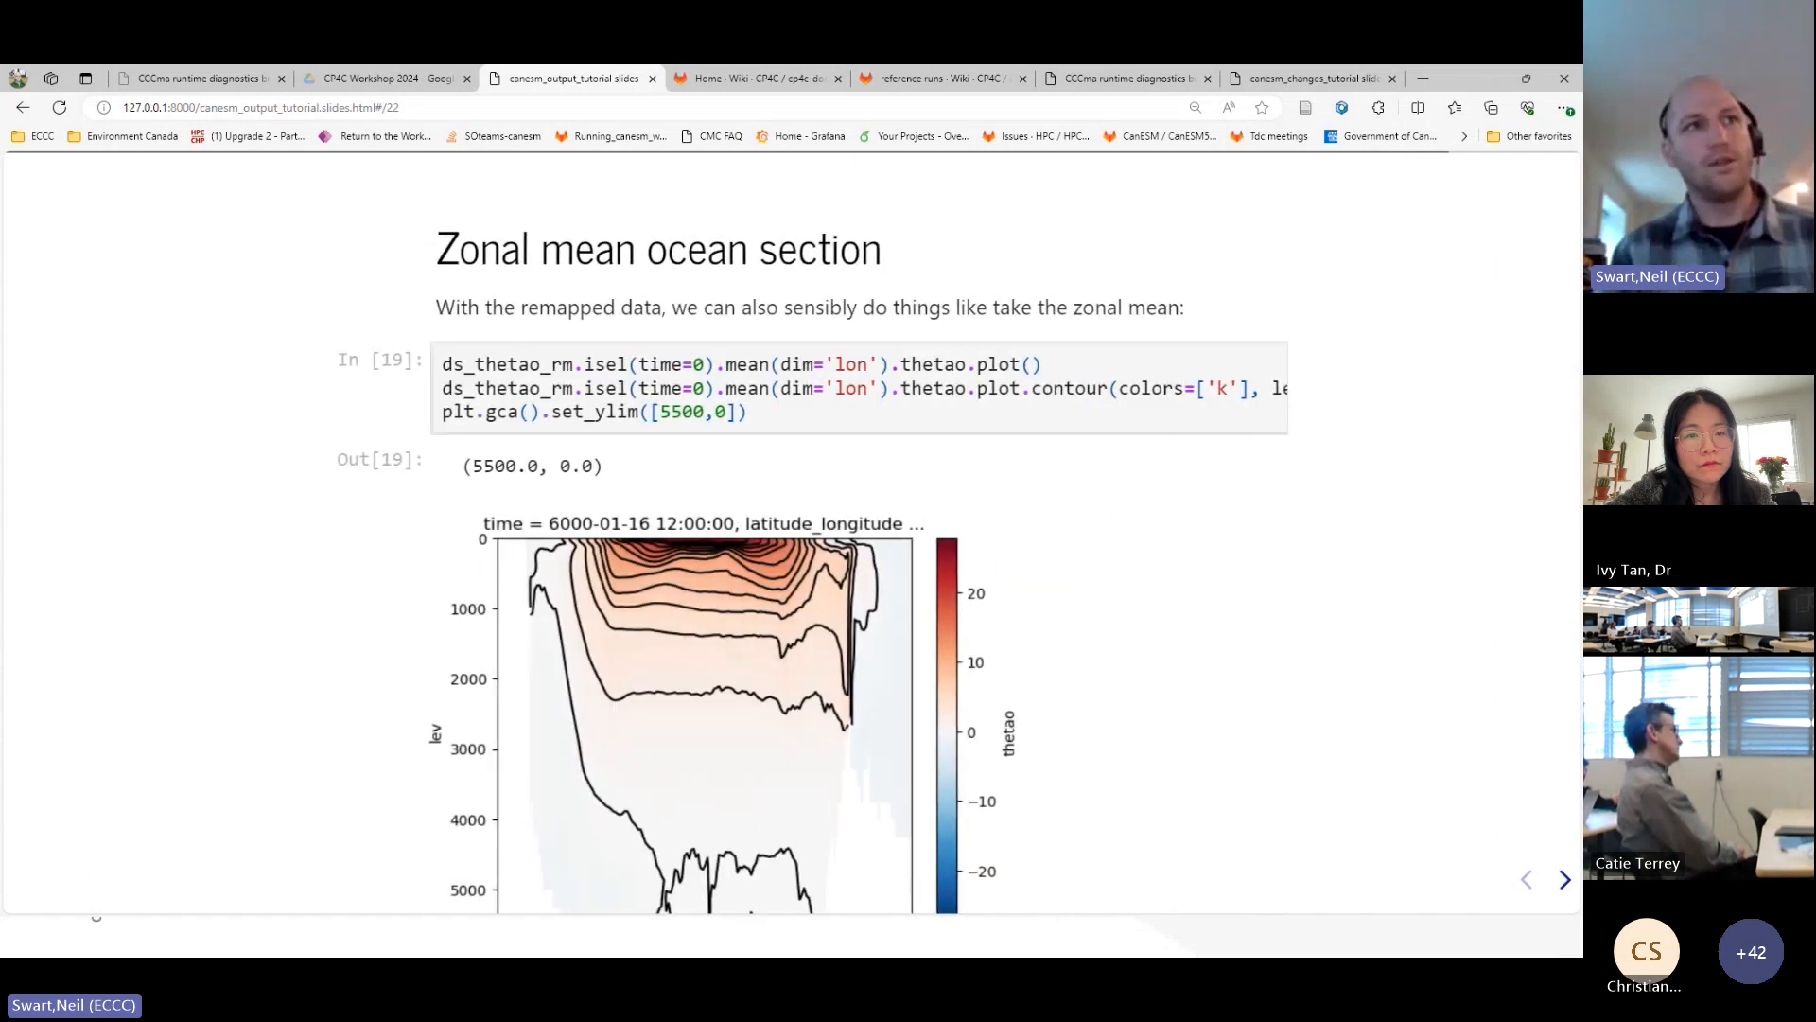
pyautogui.moveTo(798, 656)
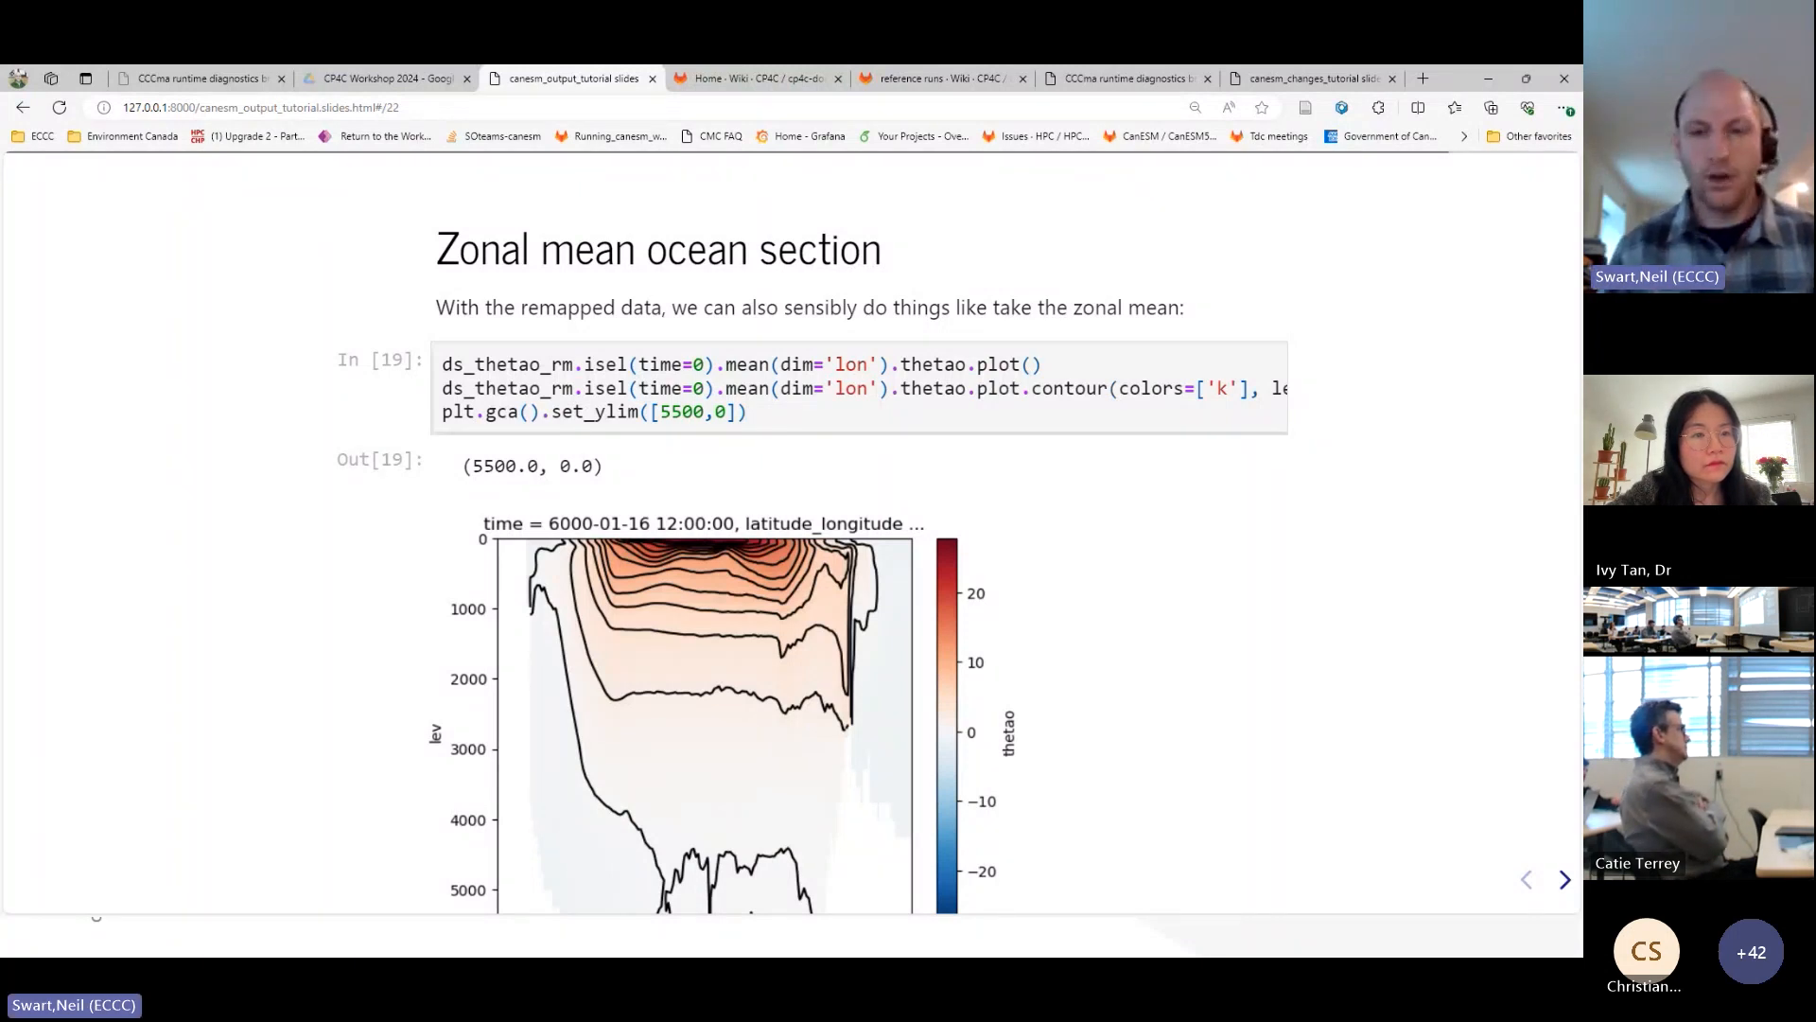
# - Open 'Example 3: Land carbon flux', highlight 'lat: 64, lon: 128', then show the first-month NPP map
pyautogui.click(1565, 879)
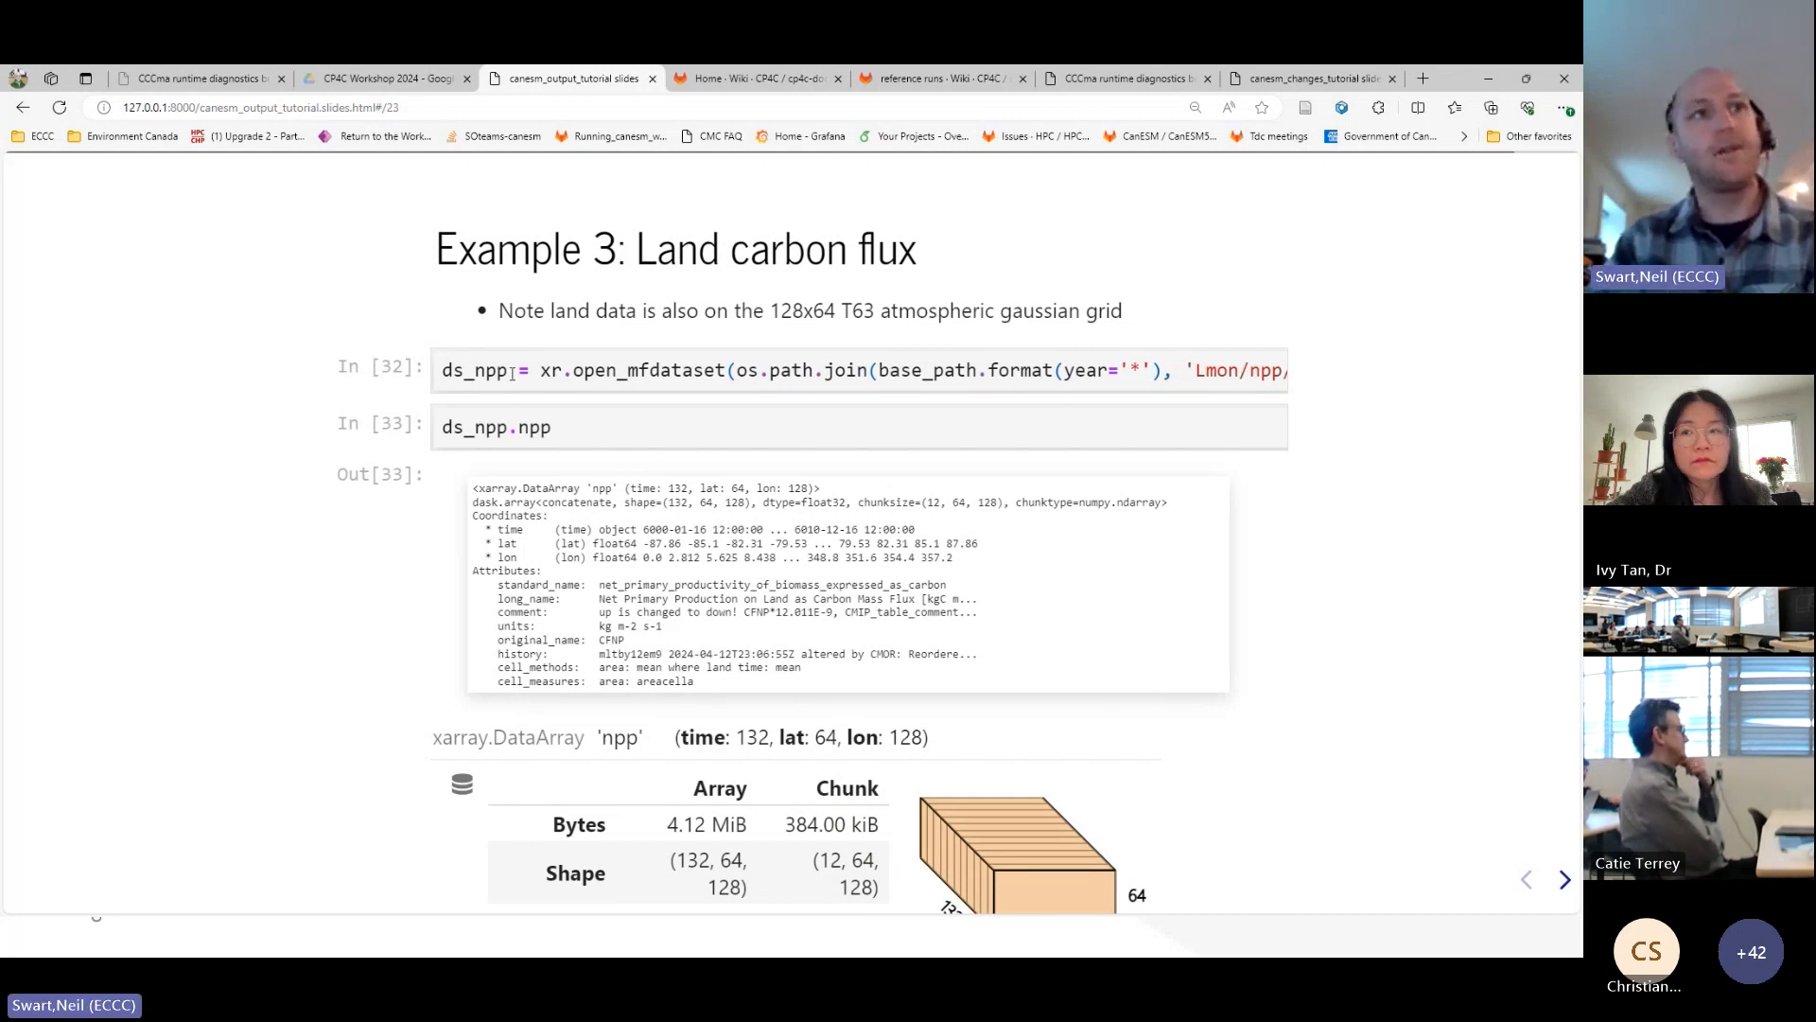
pyautogui.moveTo(700, 527)
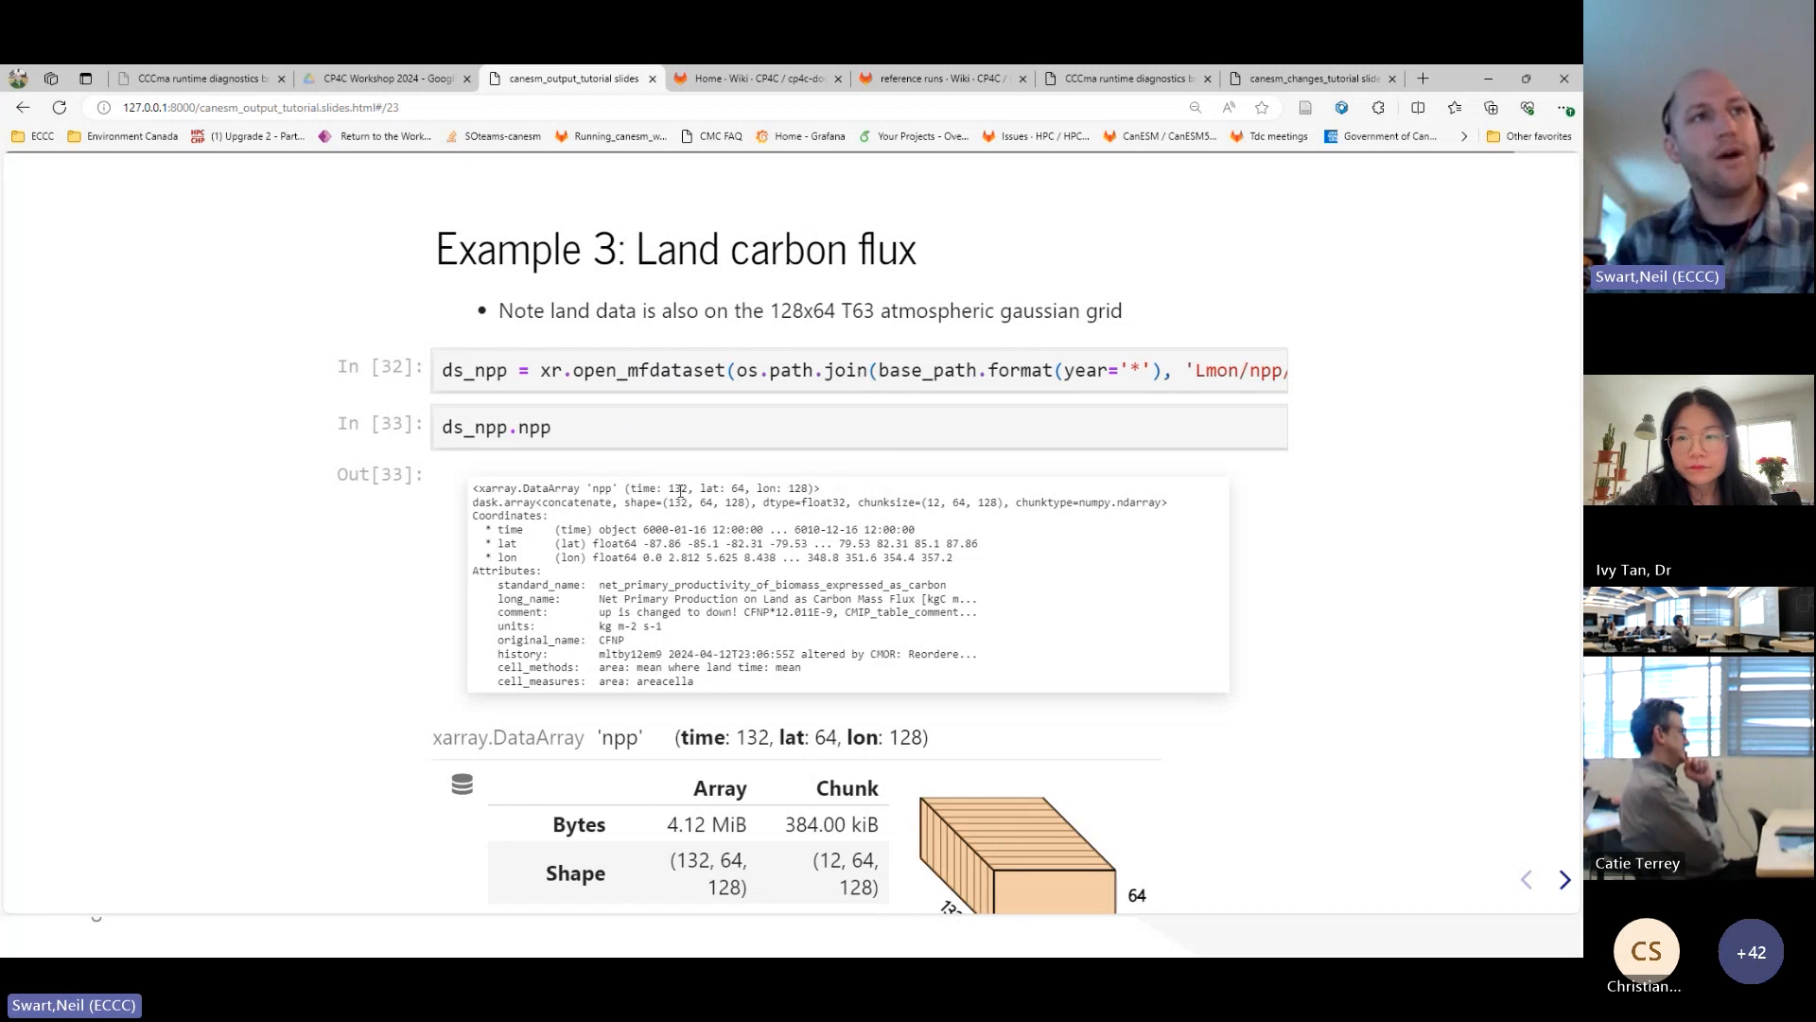
pyautogui.moveTo(697, 488); pyautogui.dragTo(782, 488)
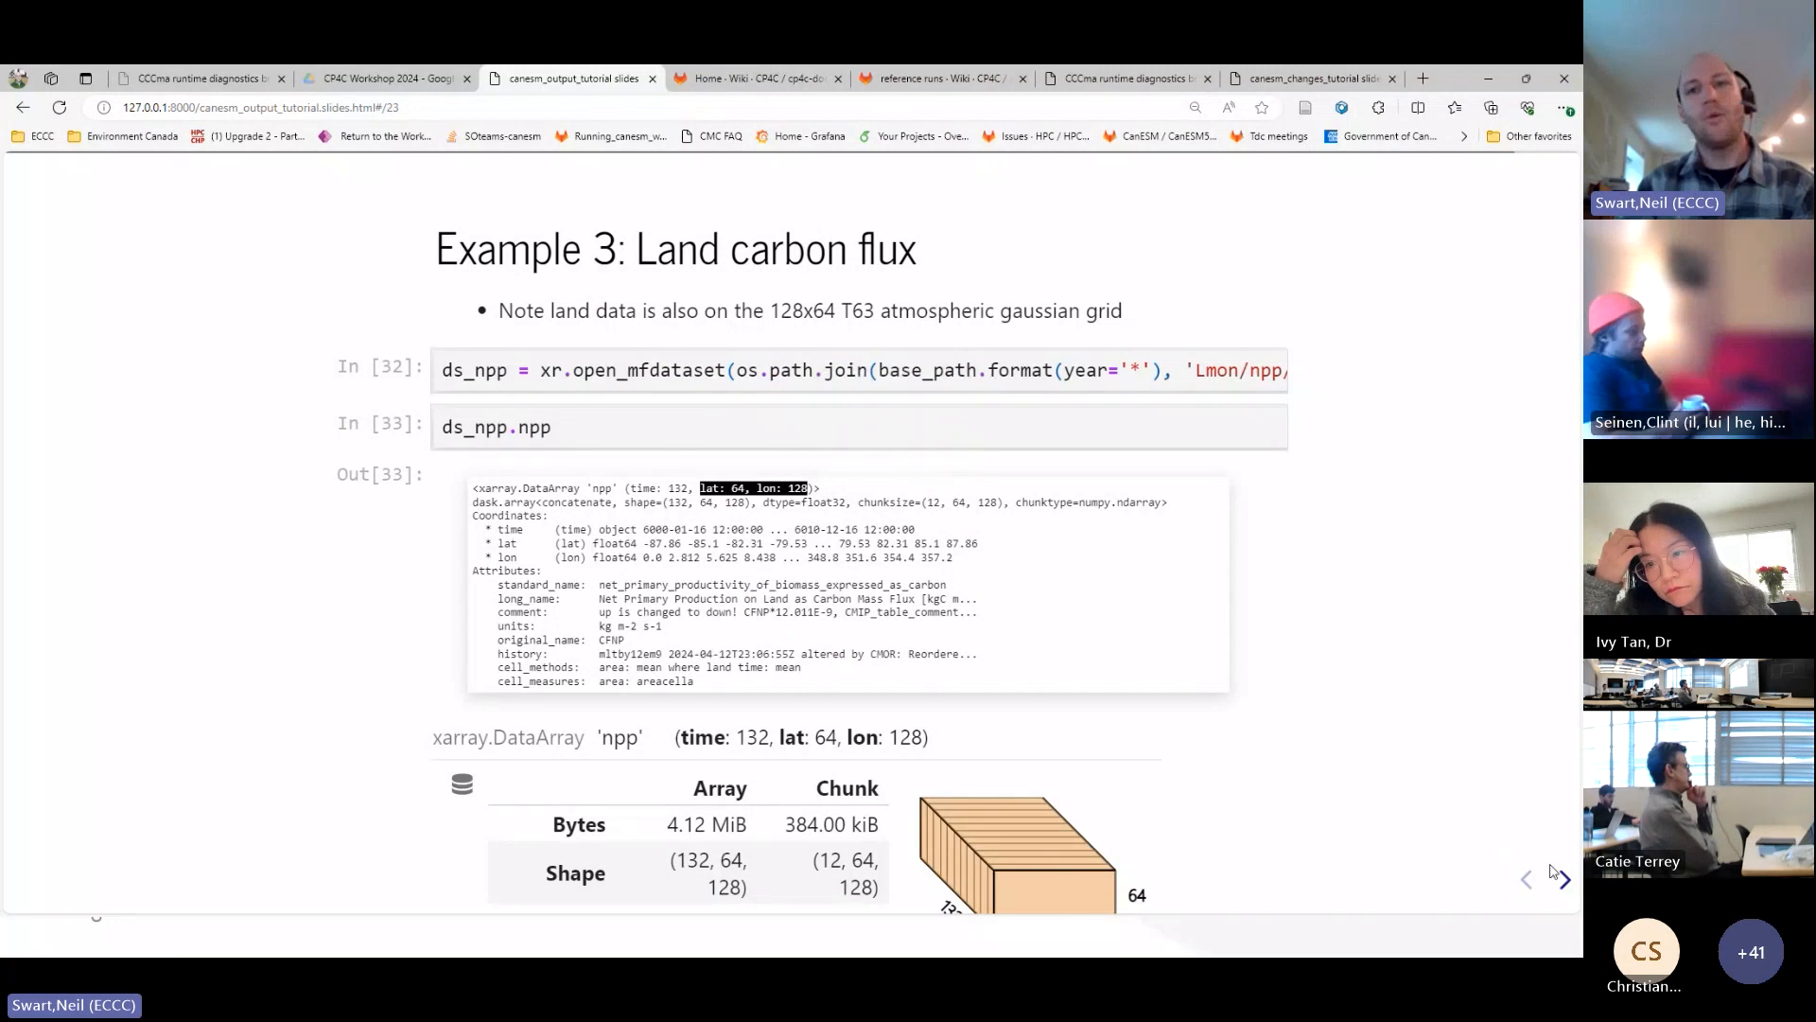
pyautogui.click(1564, 879)
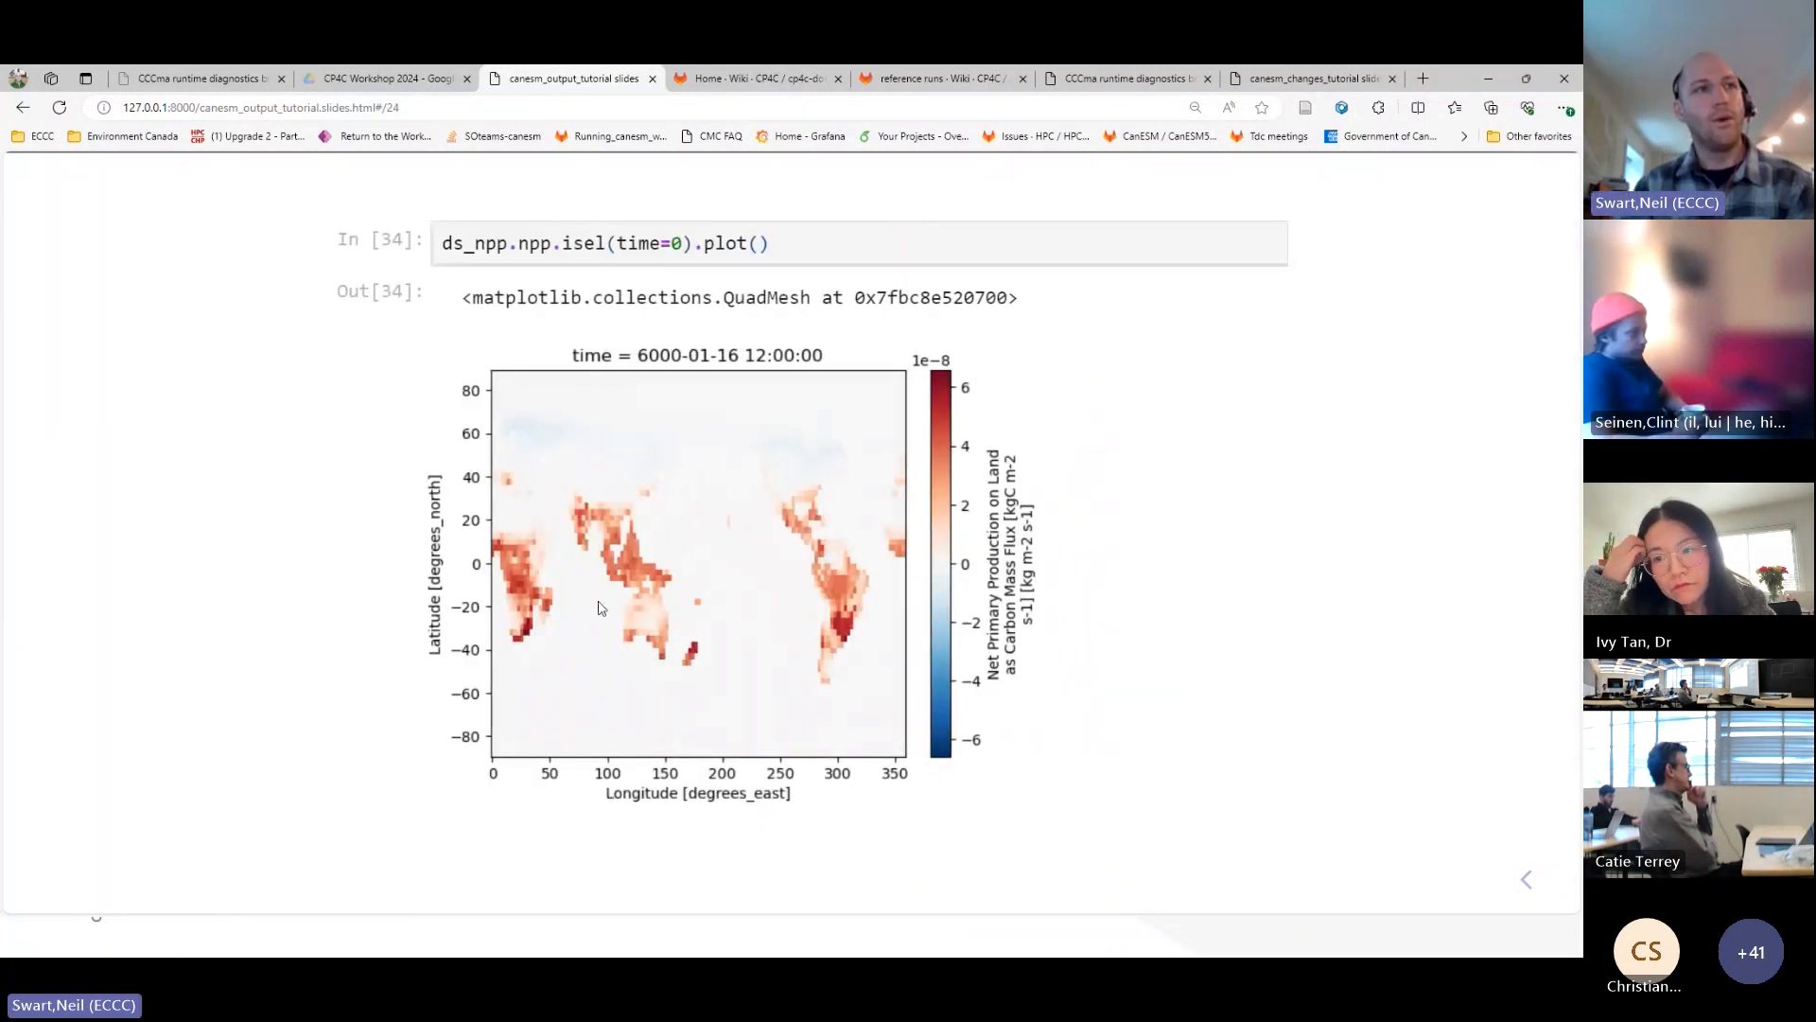